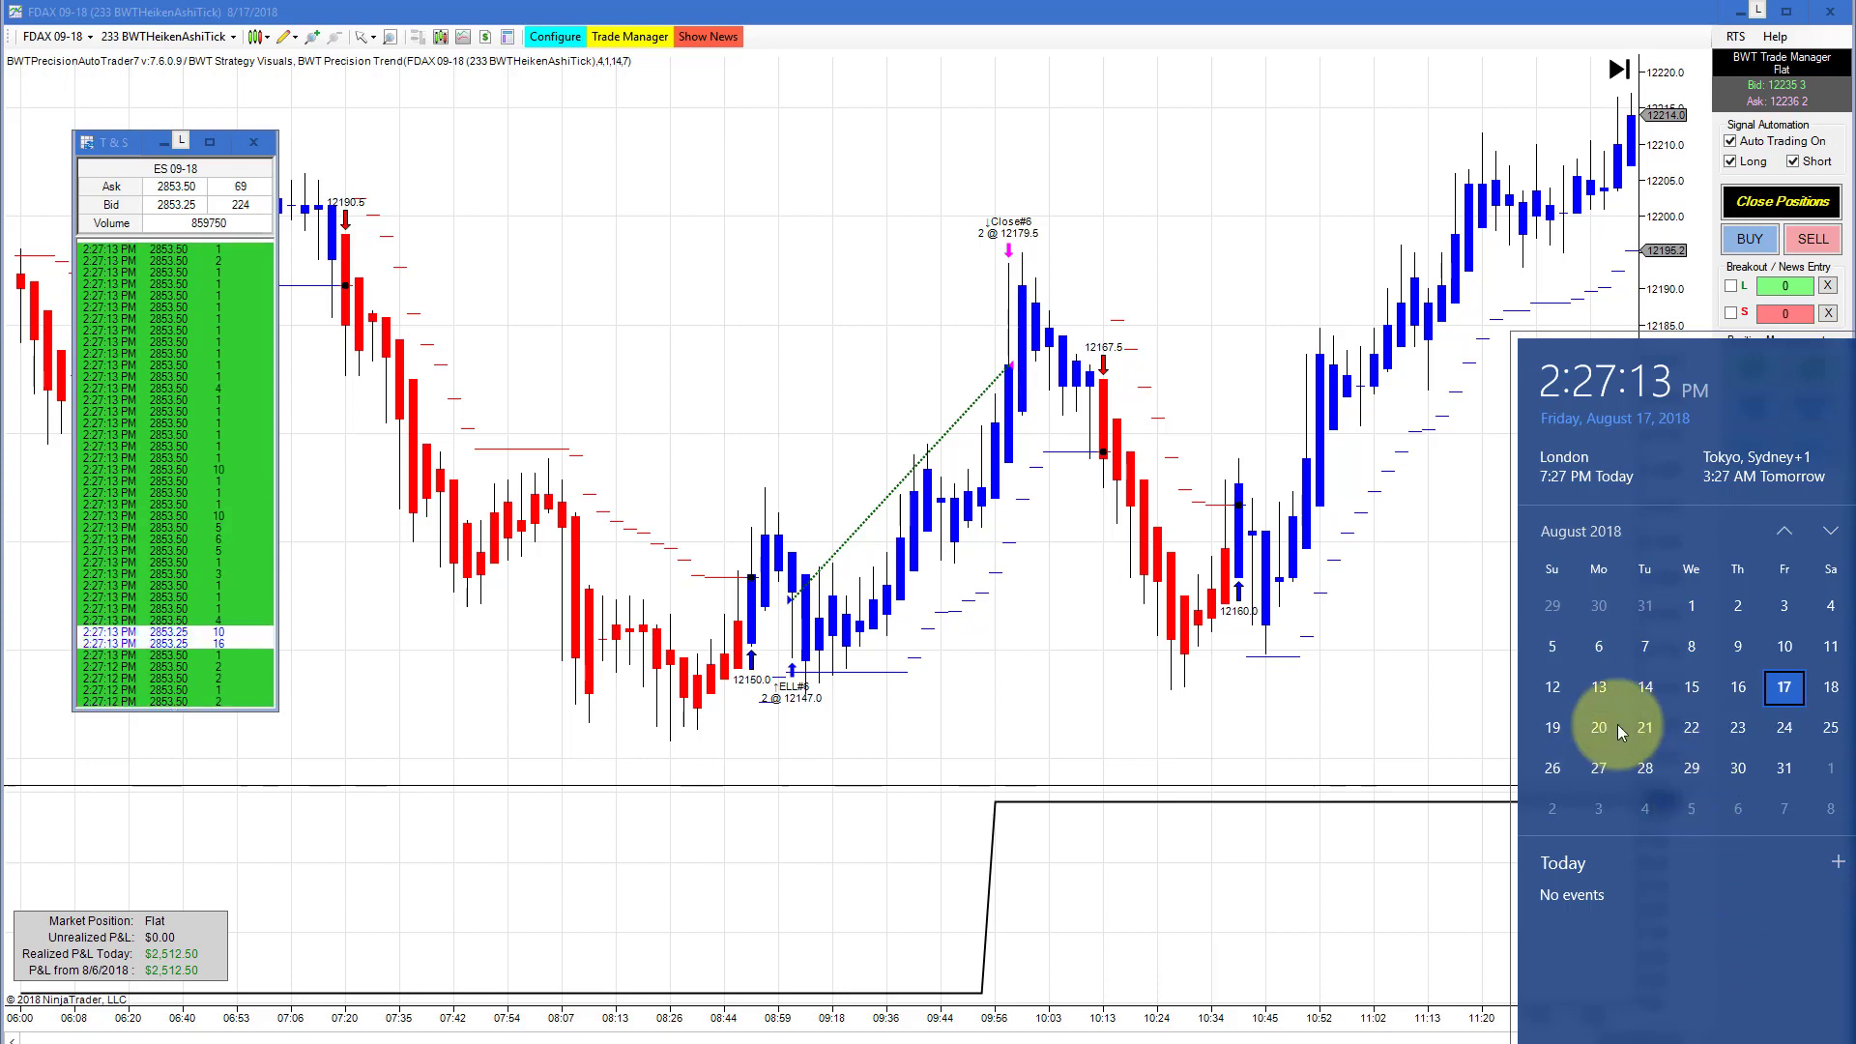
mouse_move(1596, 460)
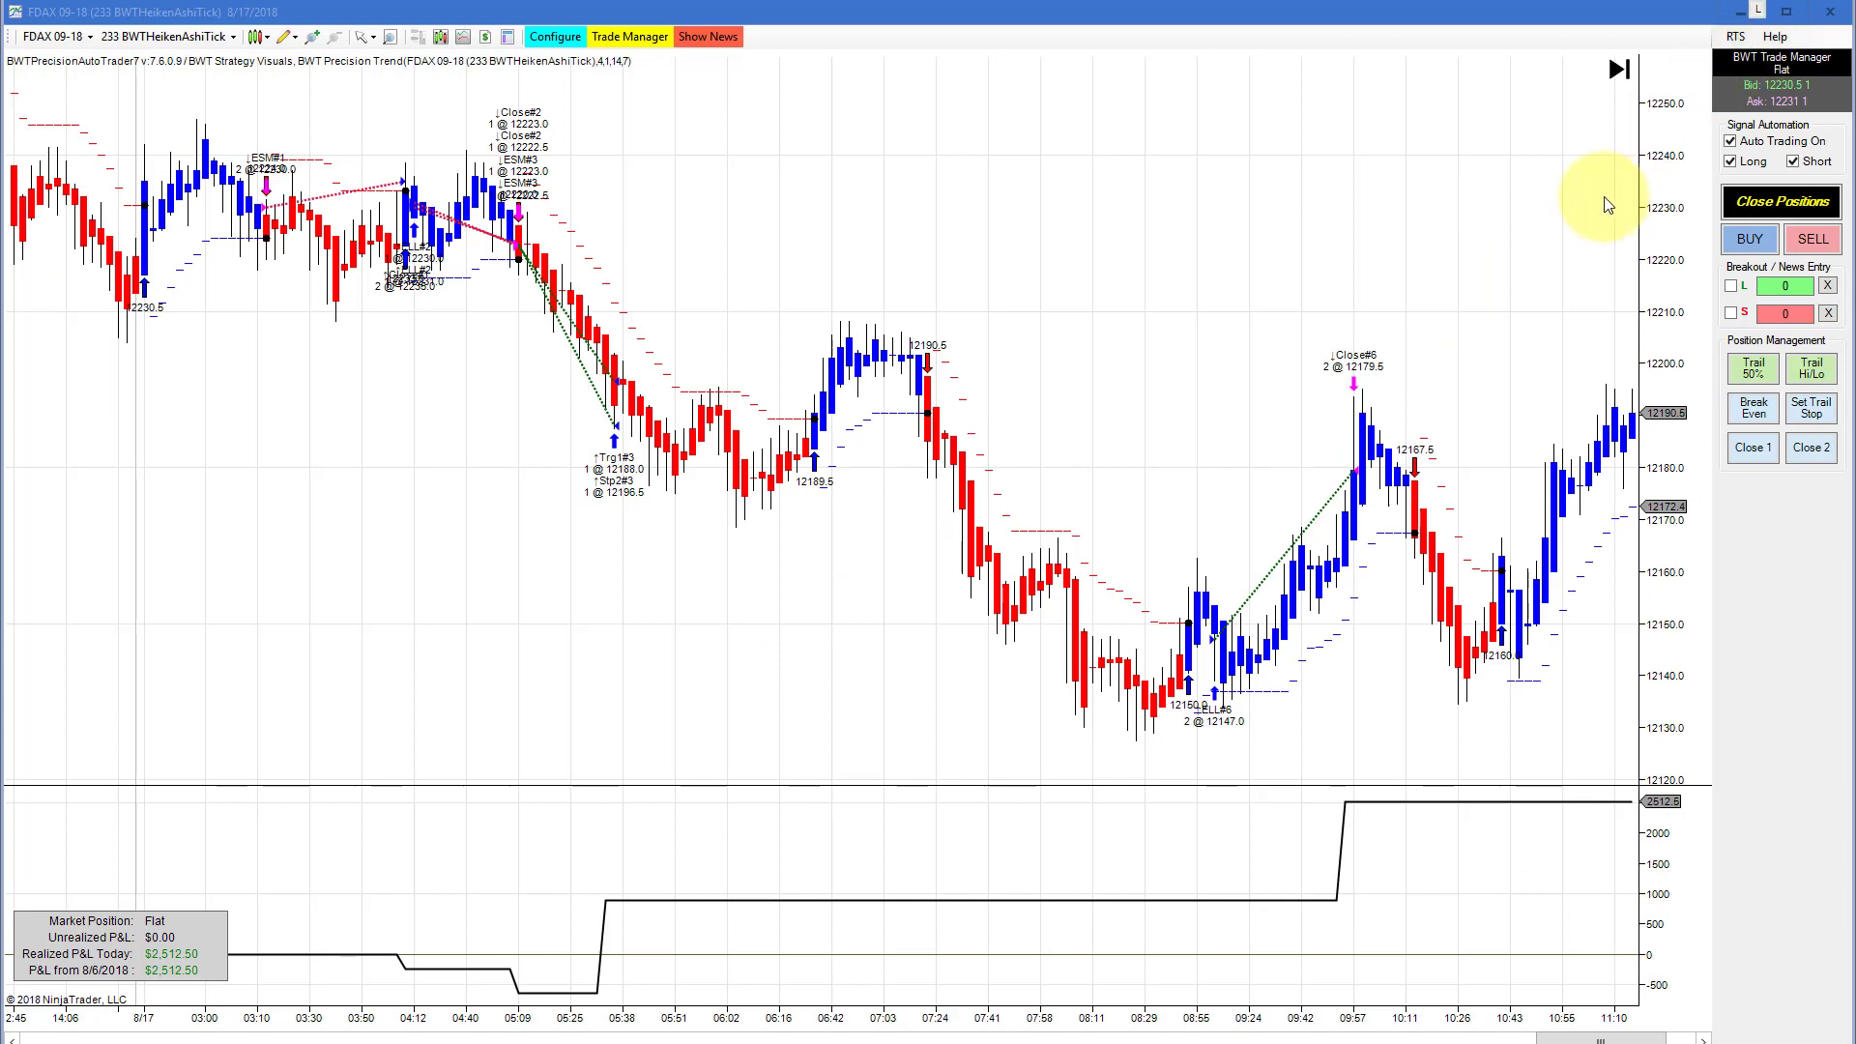
mouse_move(1410, 385)
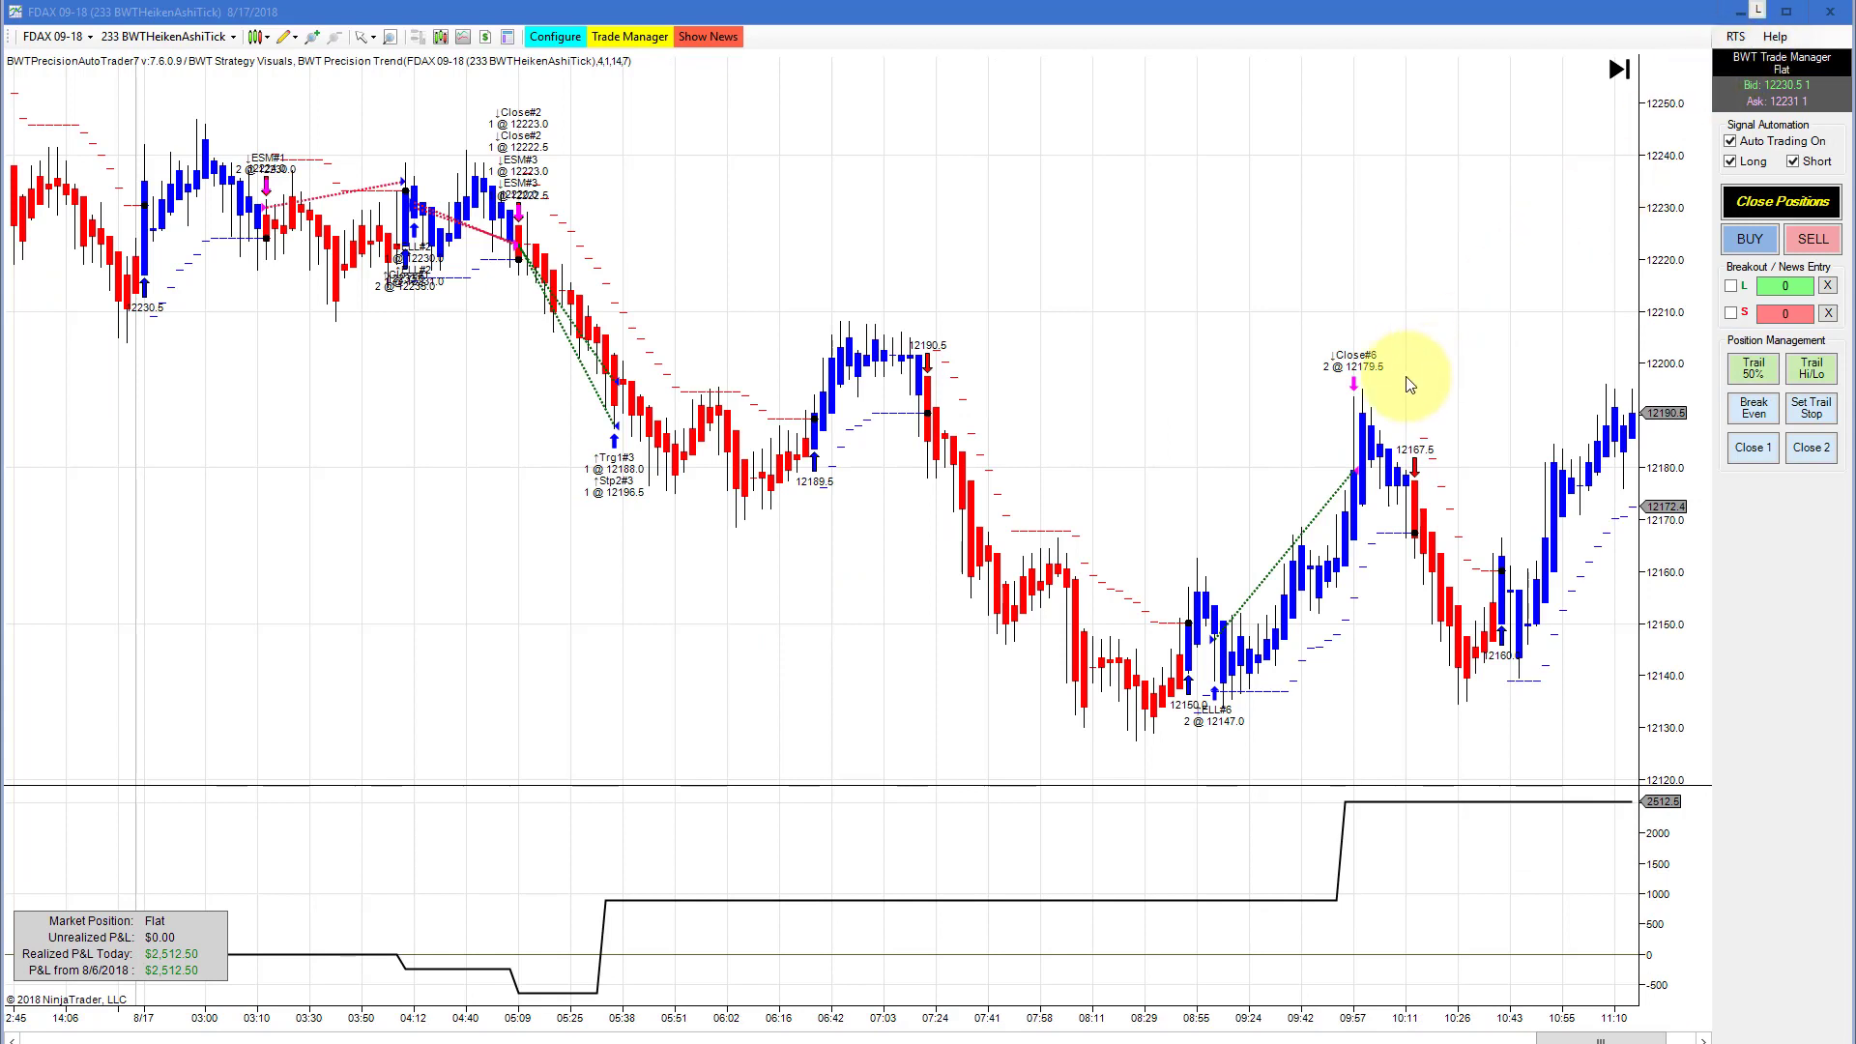
mouse_move(1379, 364)
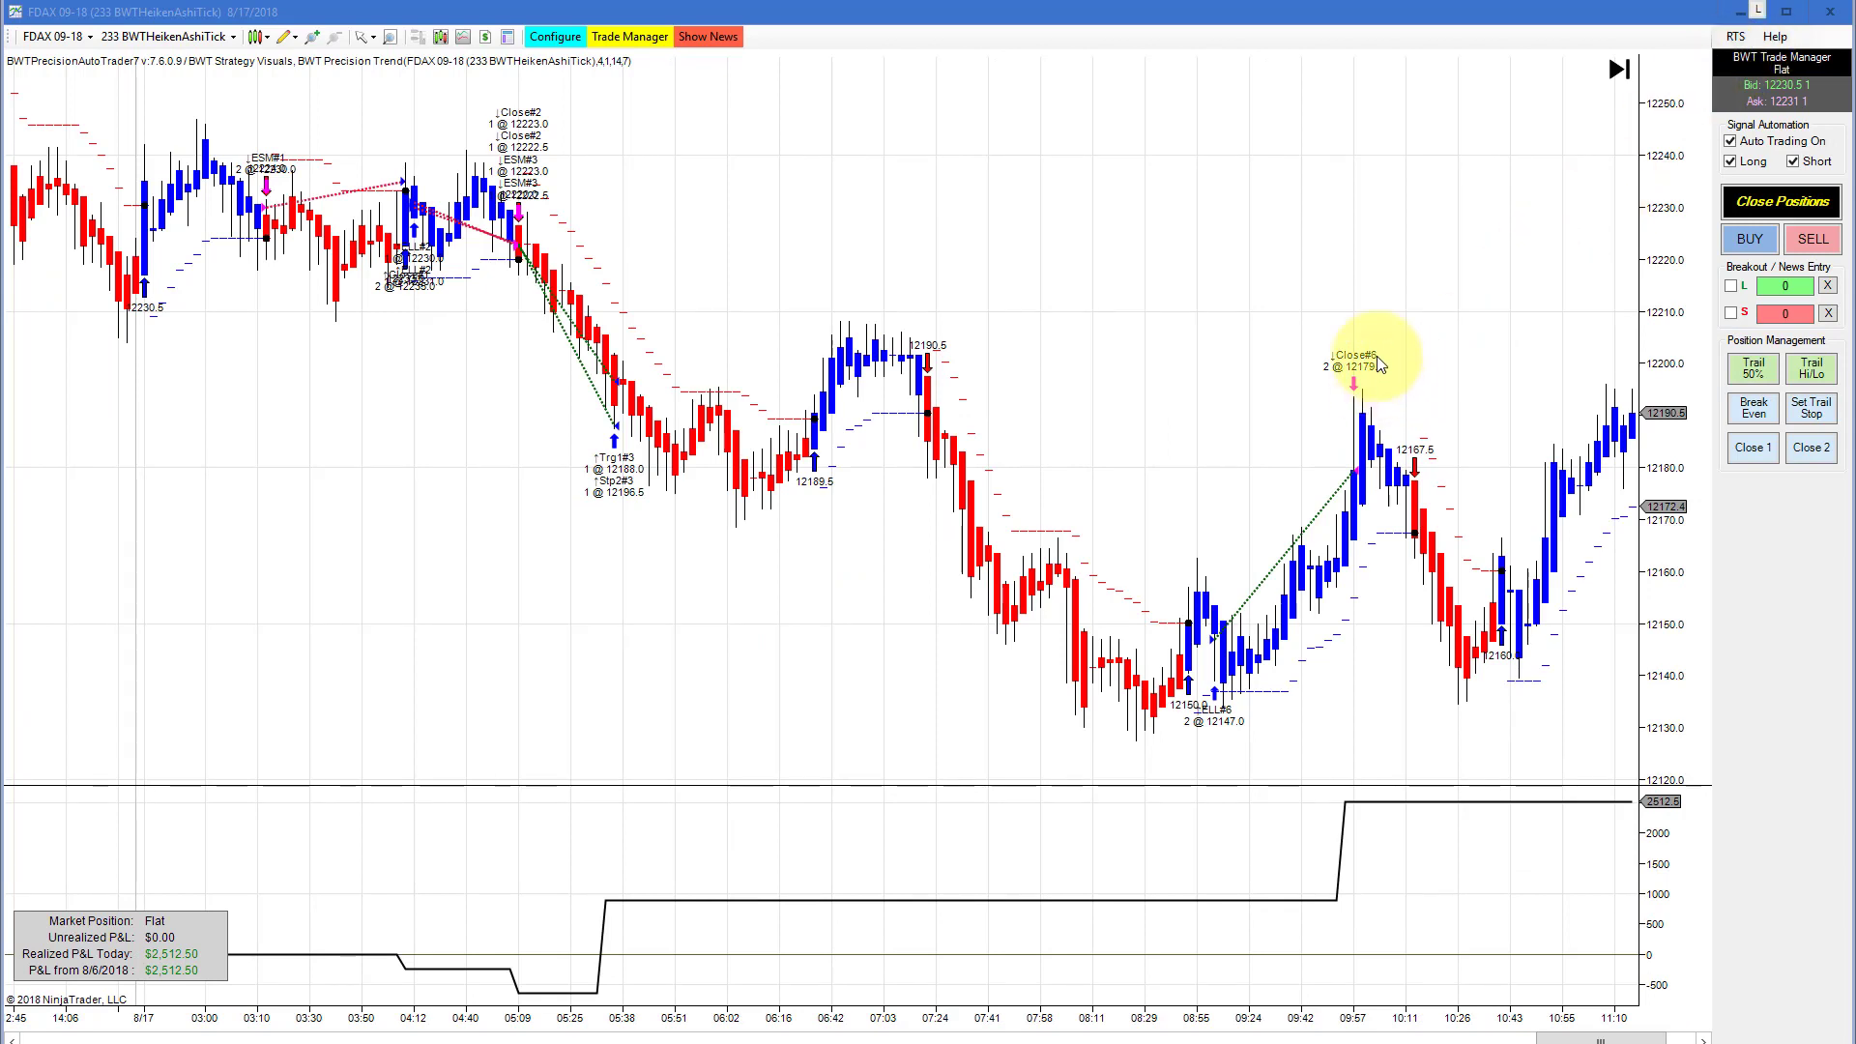
mouse_move(1239, 329)
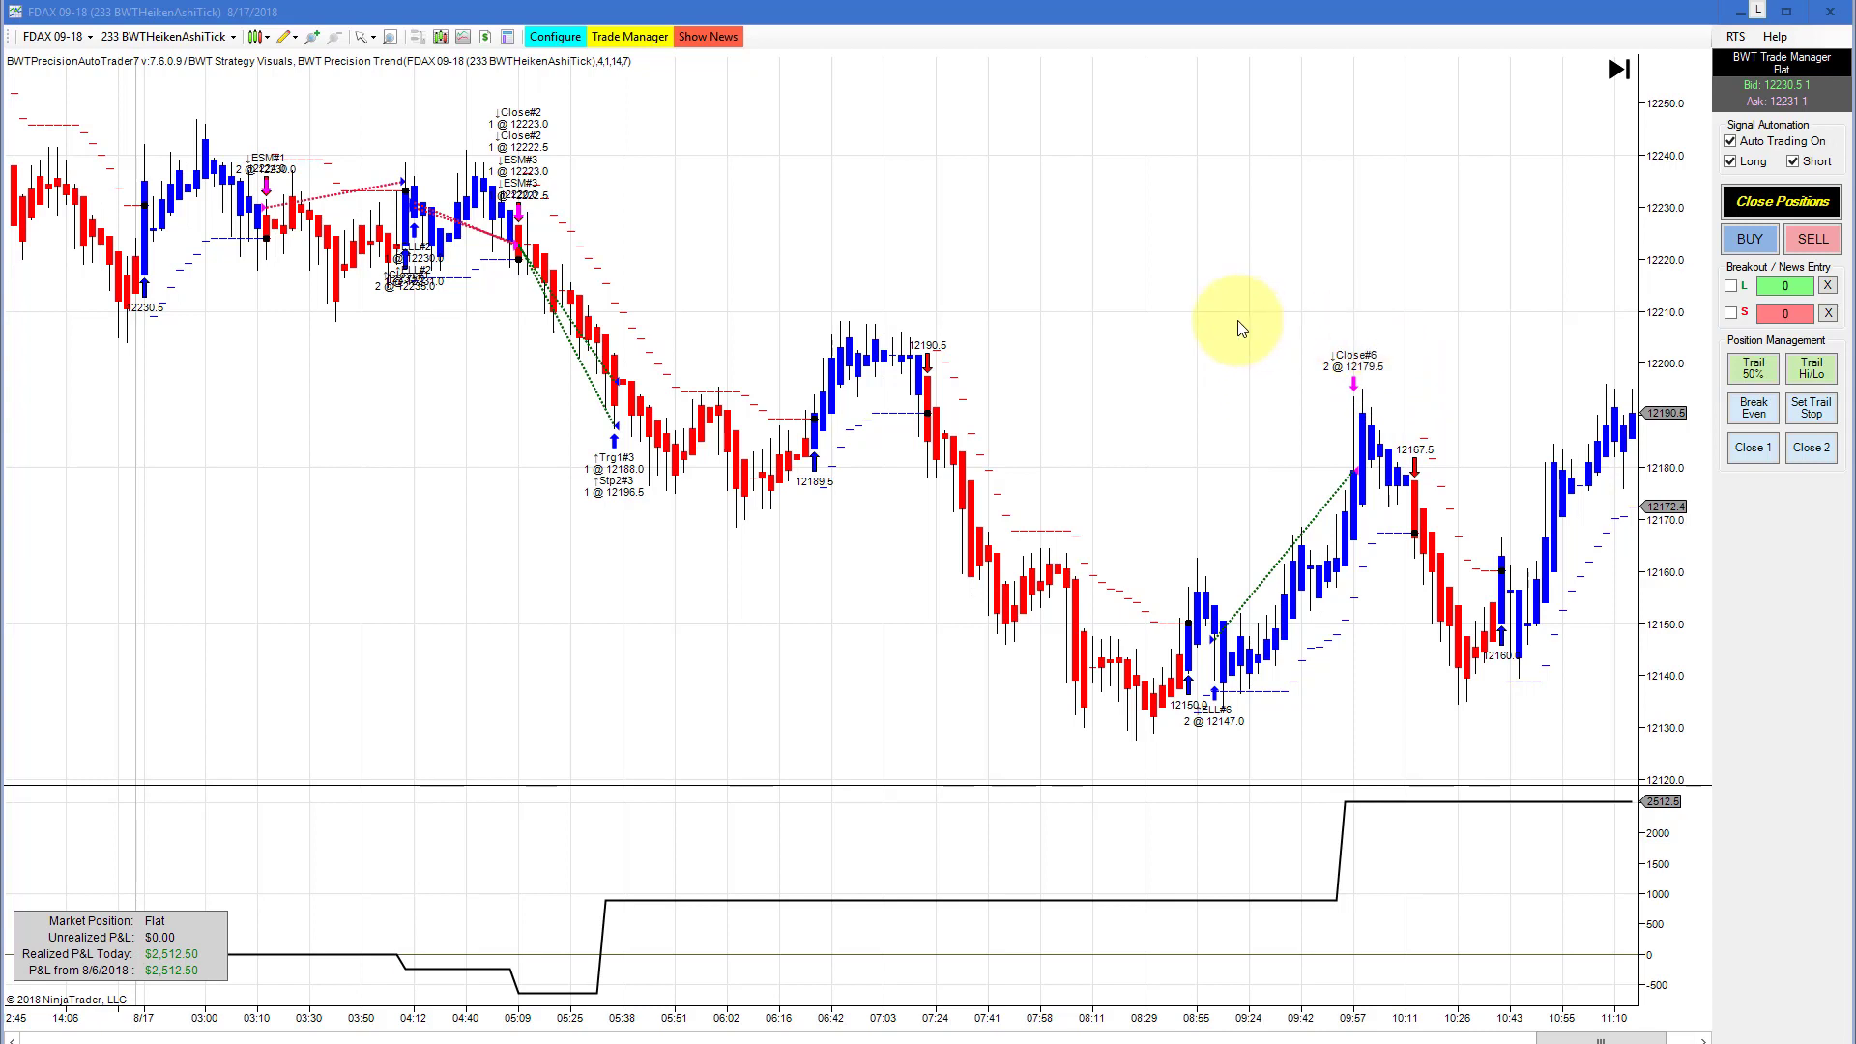
mouse_move(1155, 325)
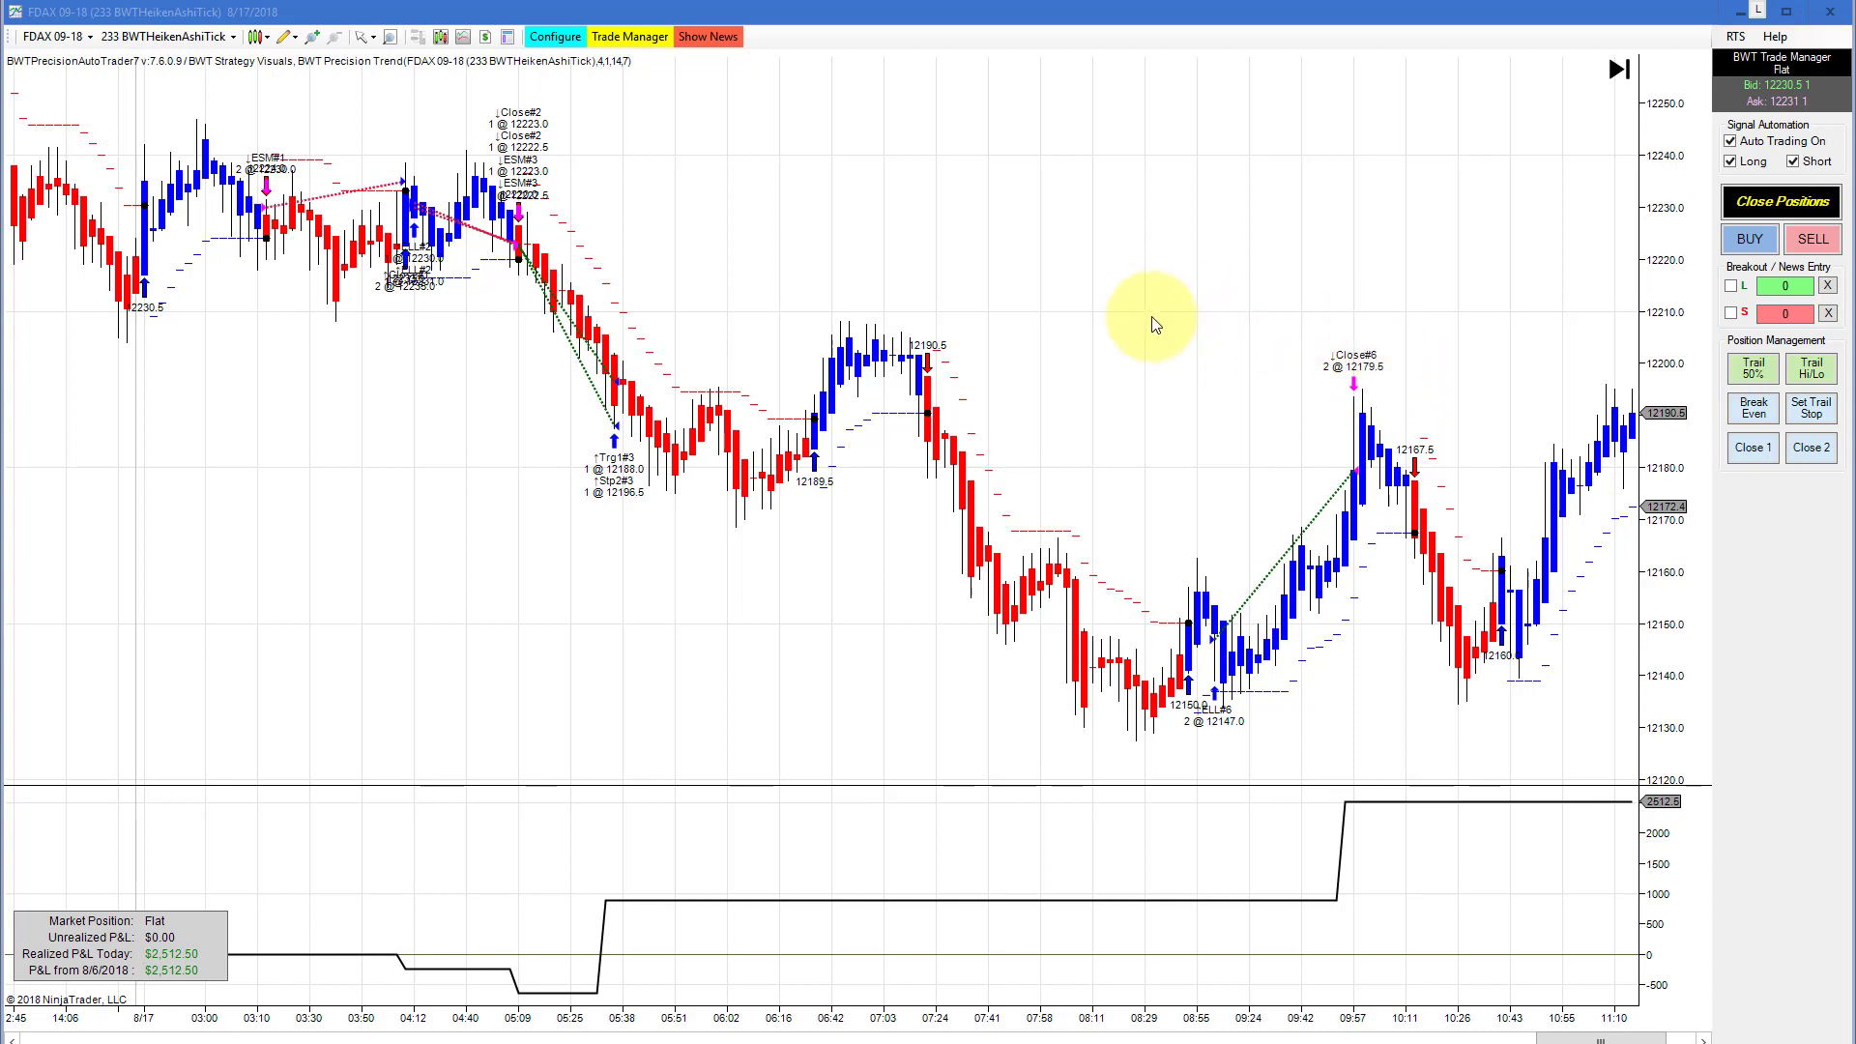
mouse_move(1127, 322)
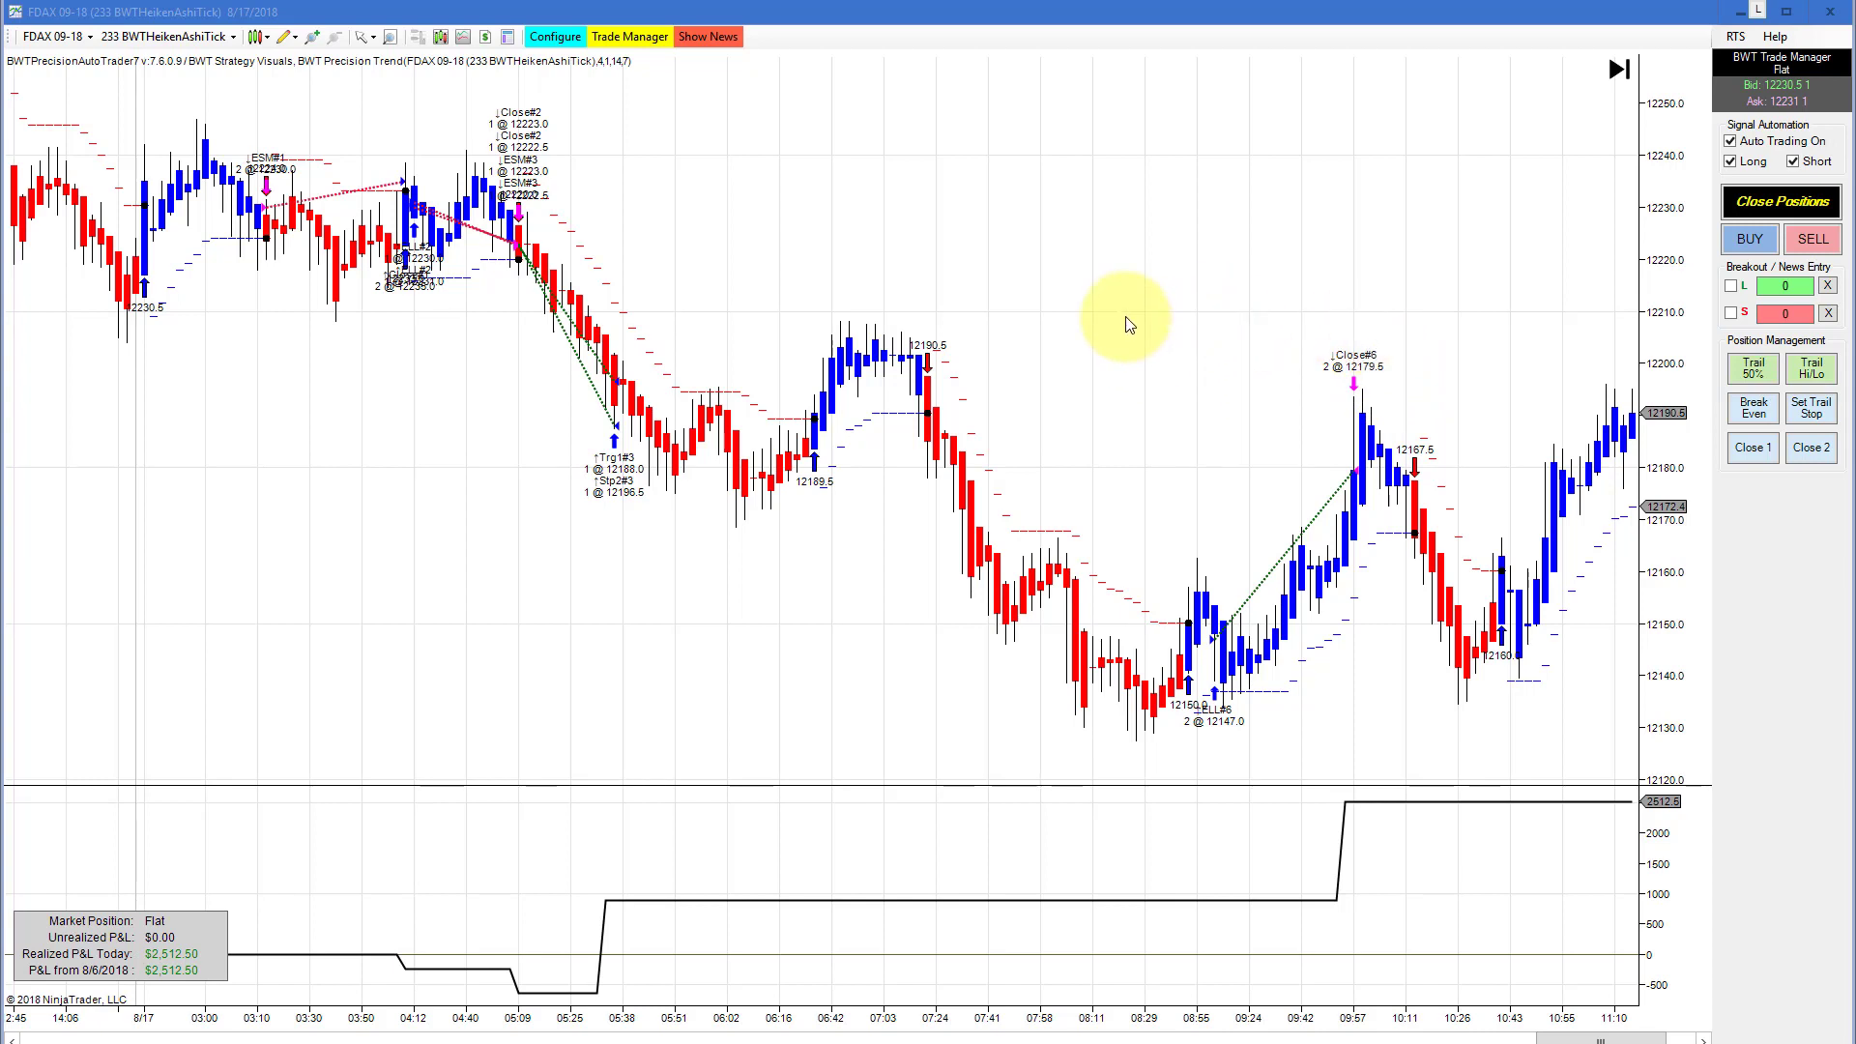
mouse_move(1077, 390)
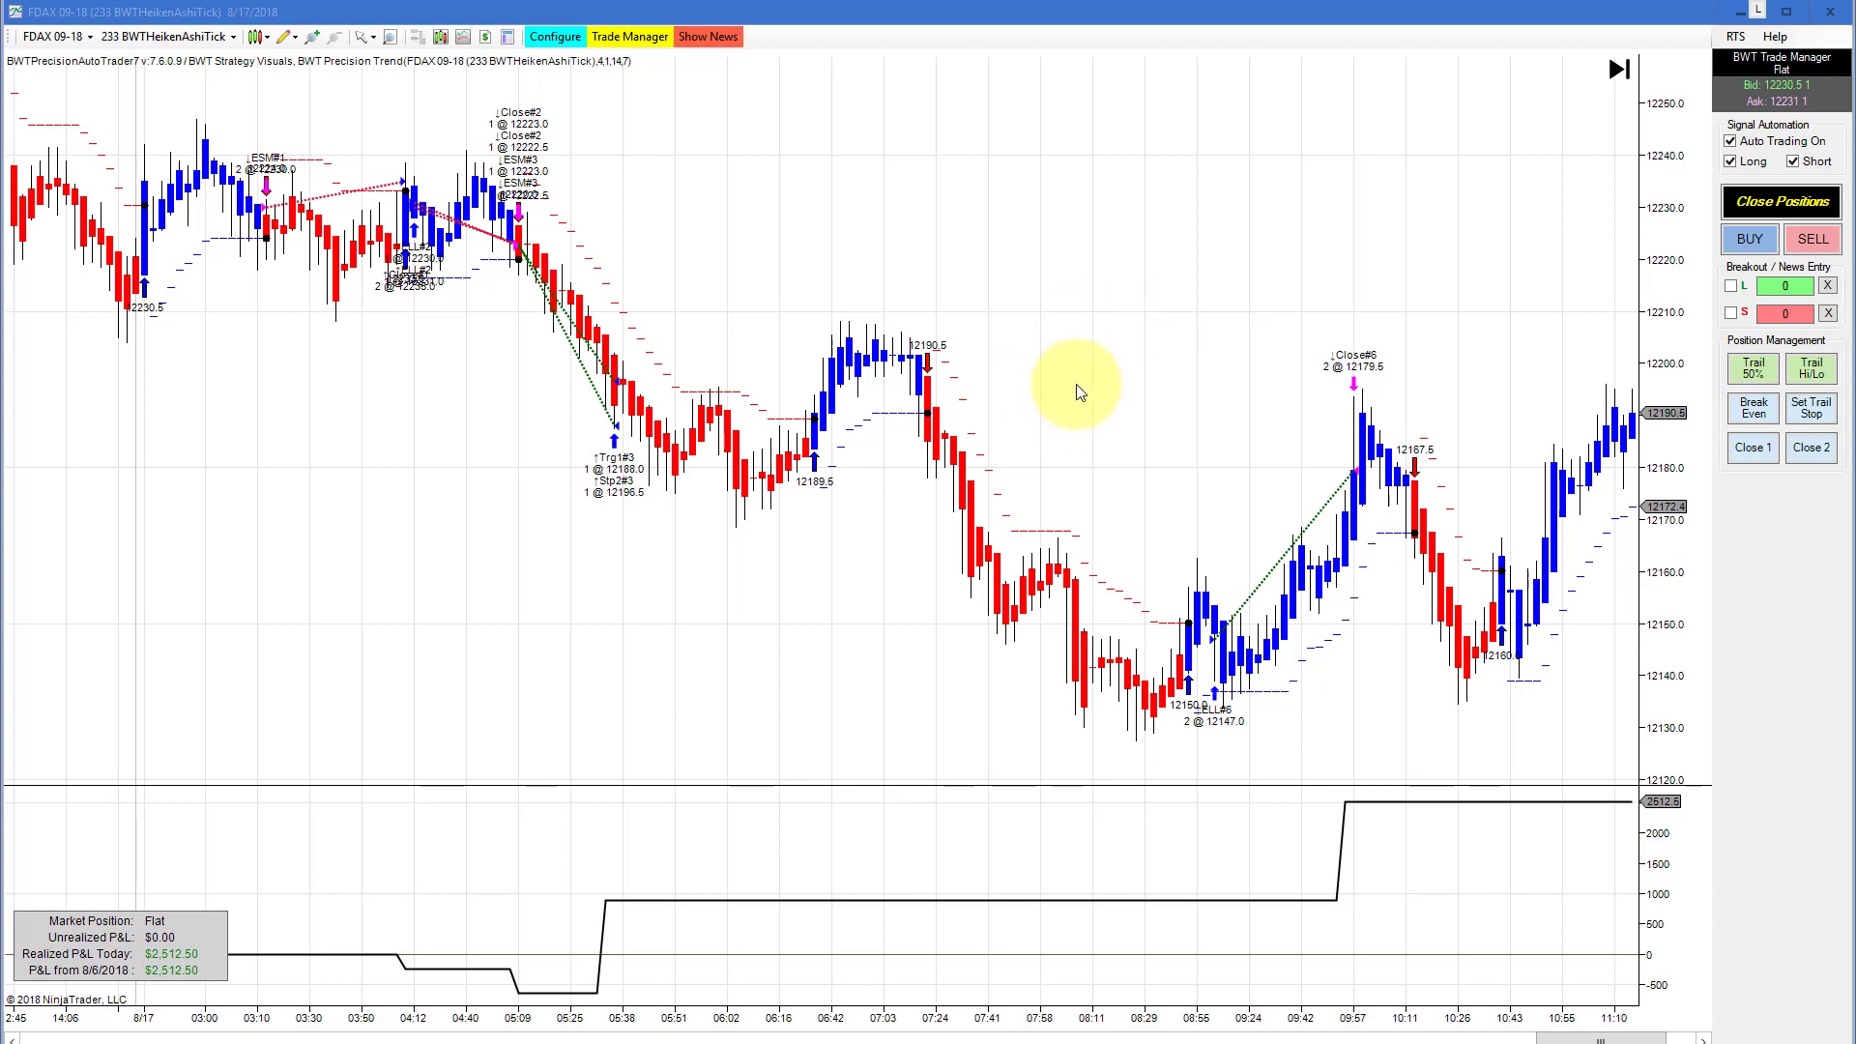
mouse_move(1062, 326)
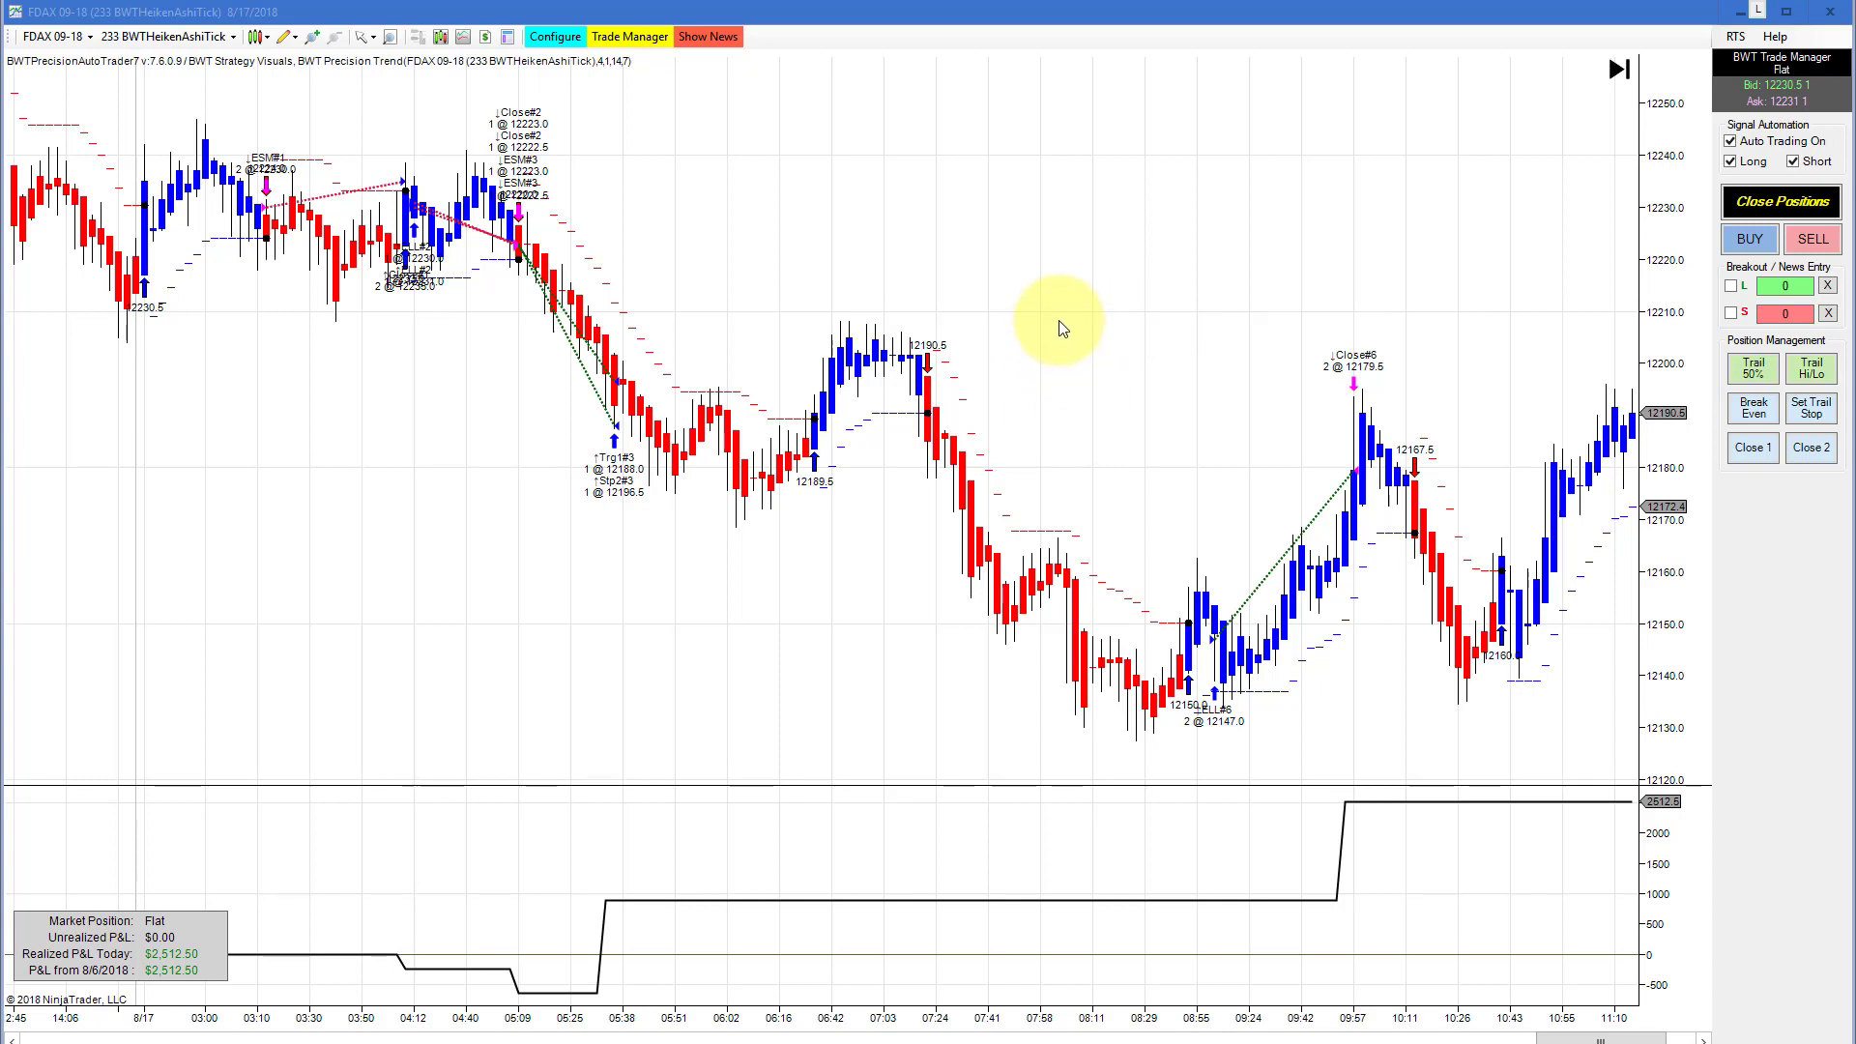
mouse_move(1027, 337)
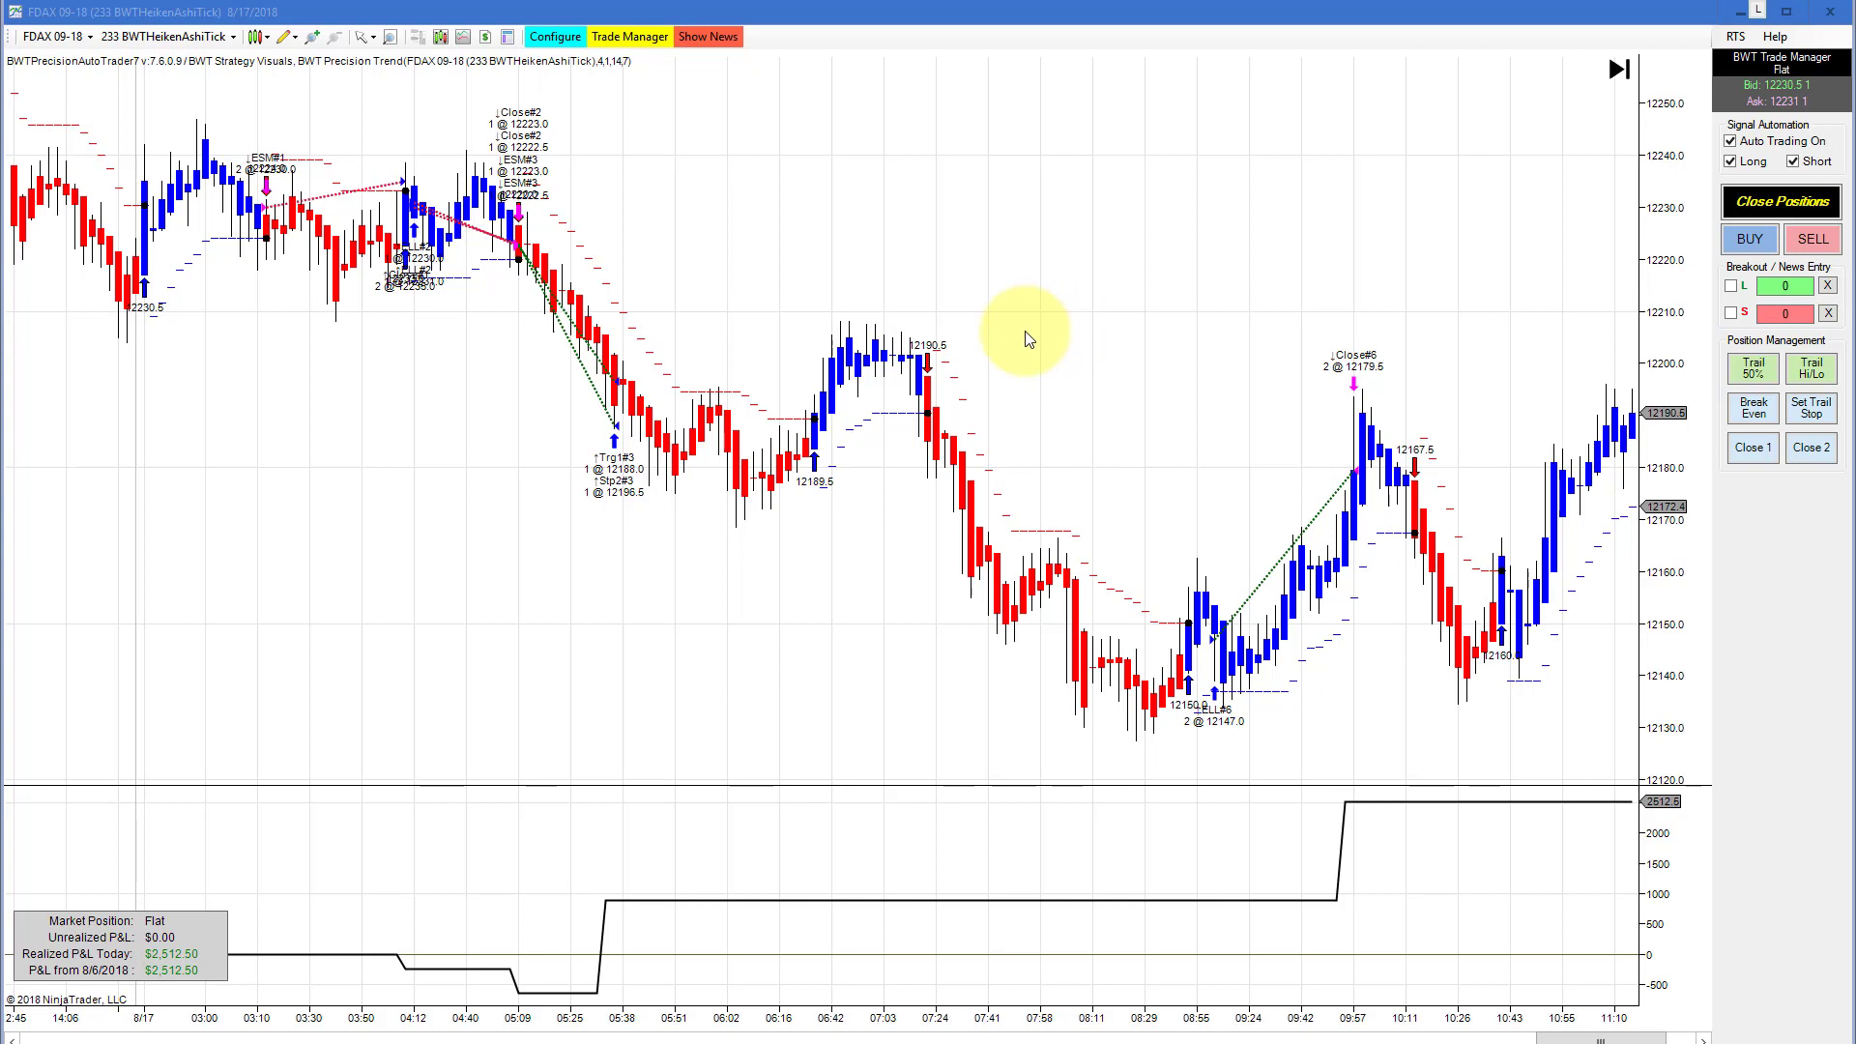
mouse_move(1021, 297)
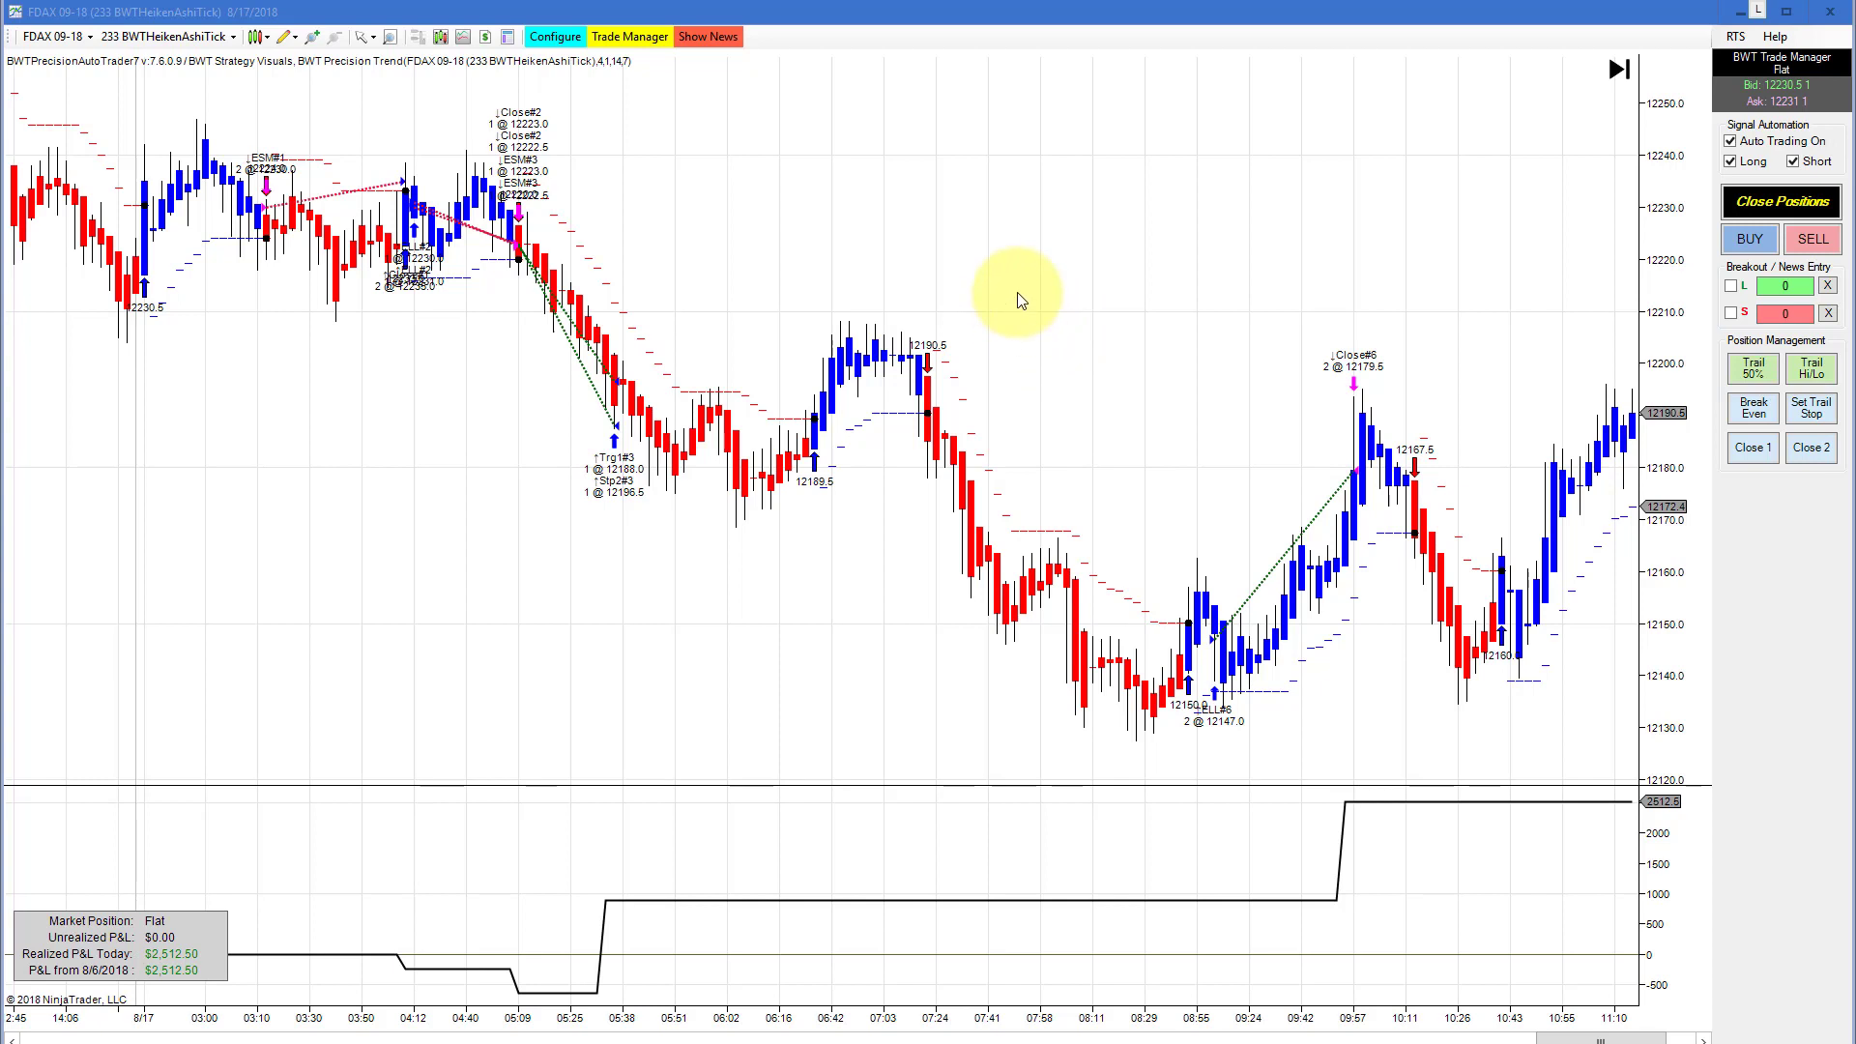
mouse_move(1037, 234)
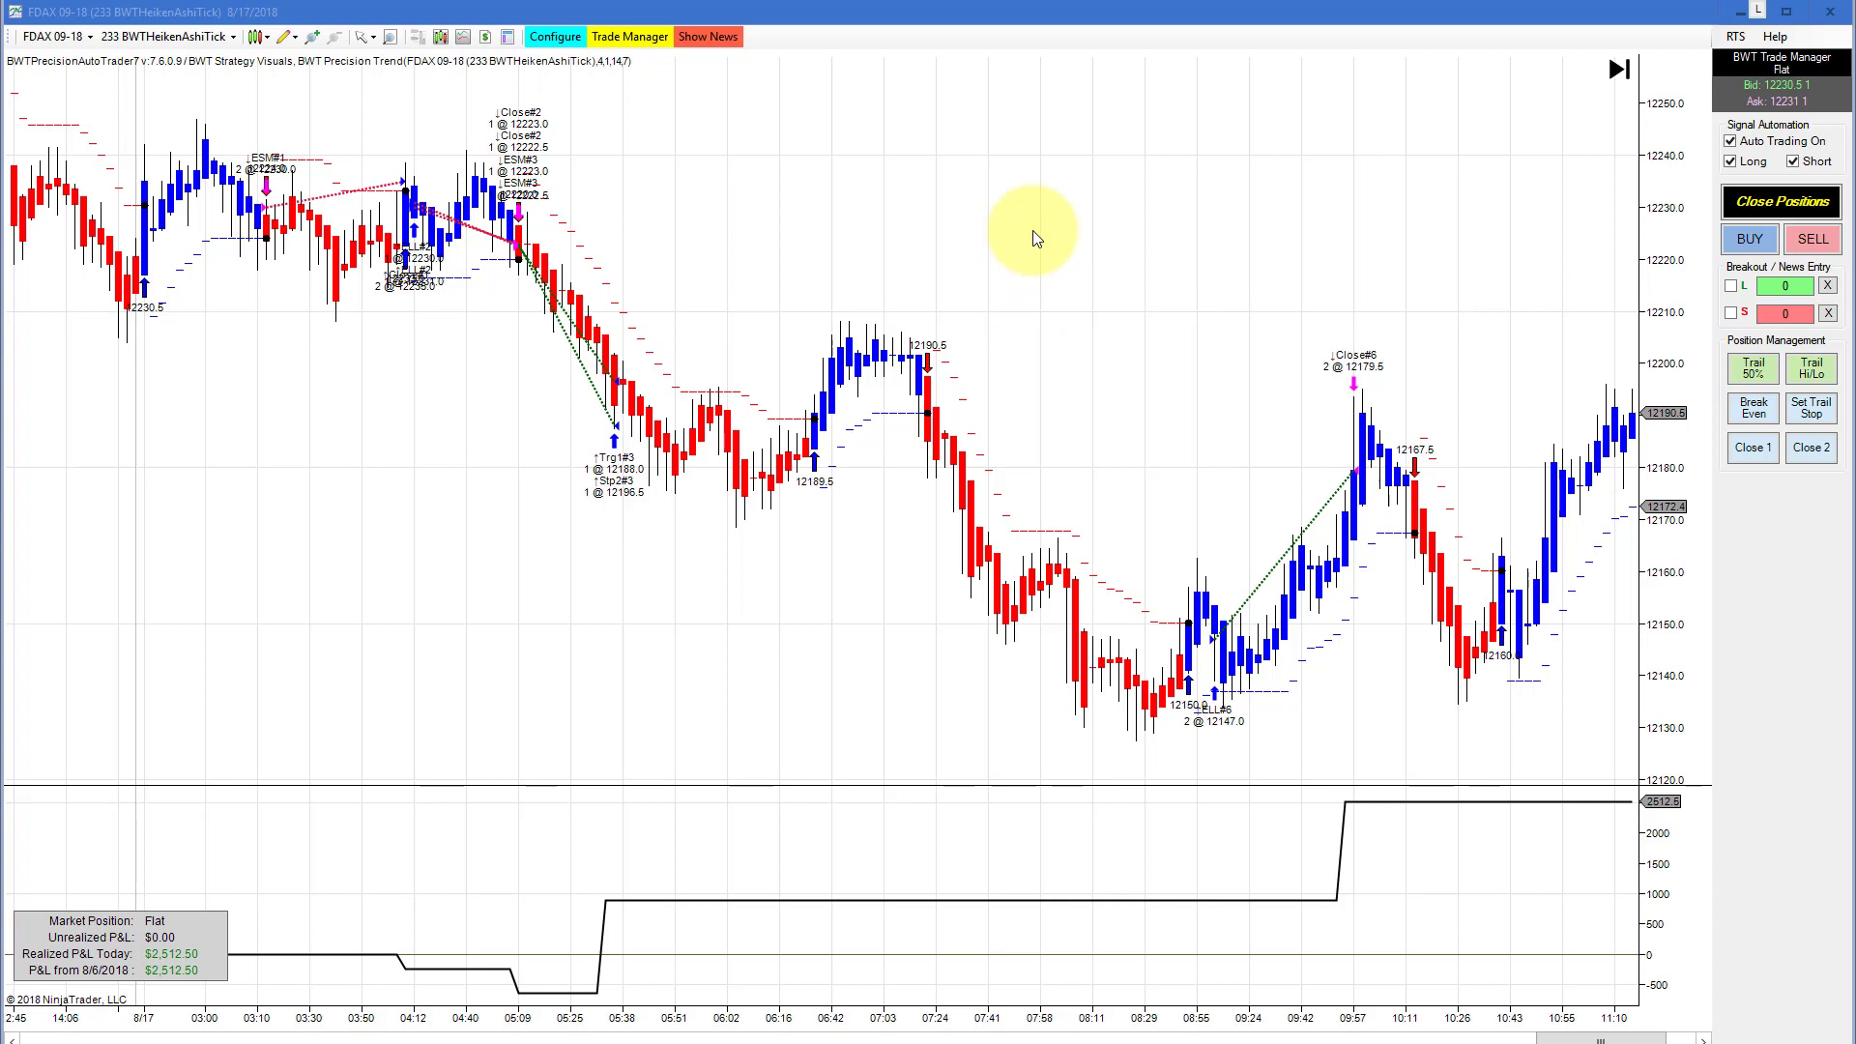
mouse_move(1106, 266)
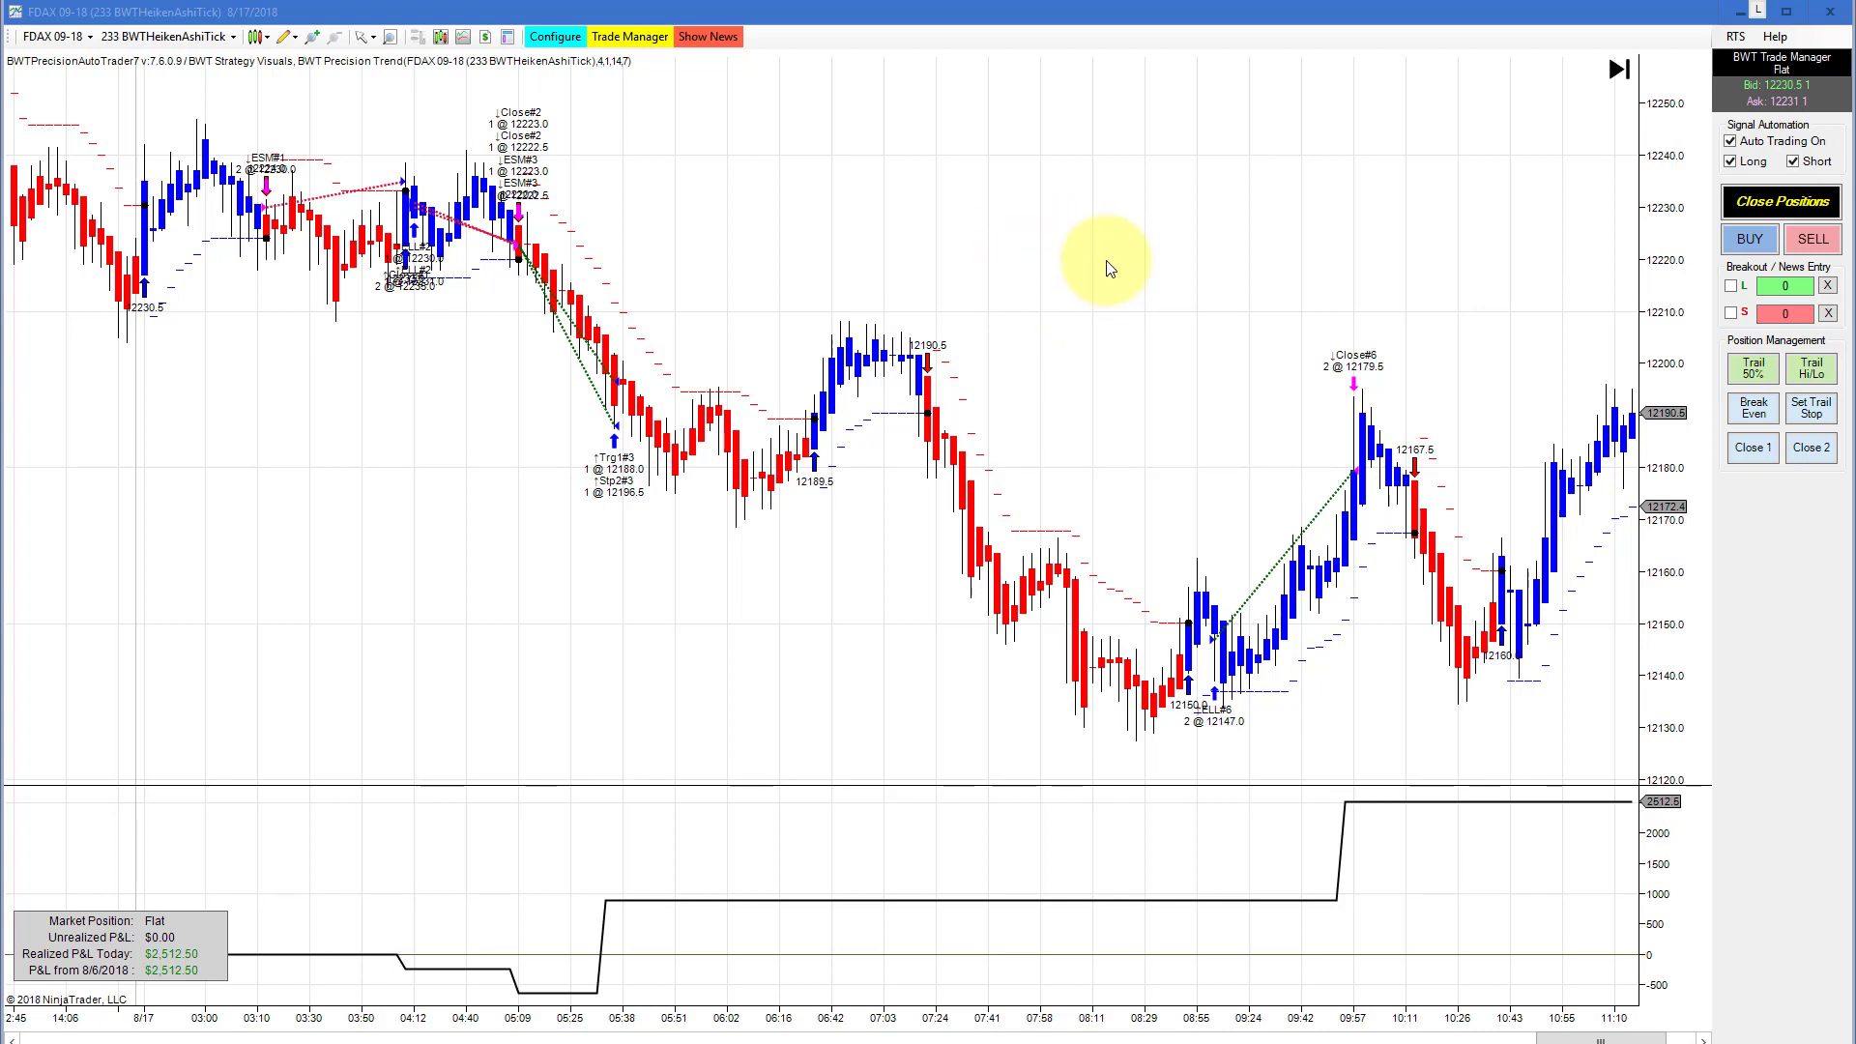
mouse_move(1339, 286)
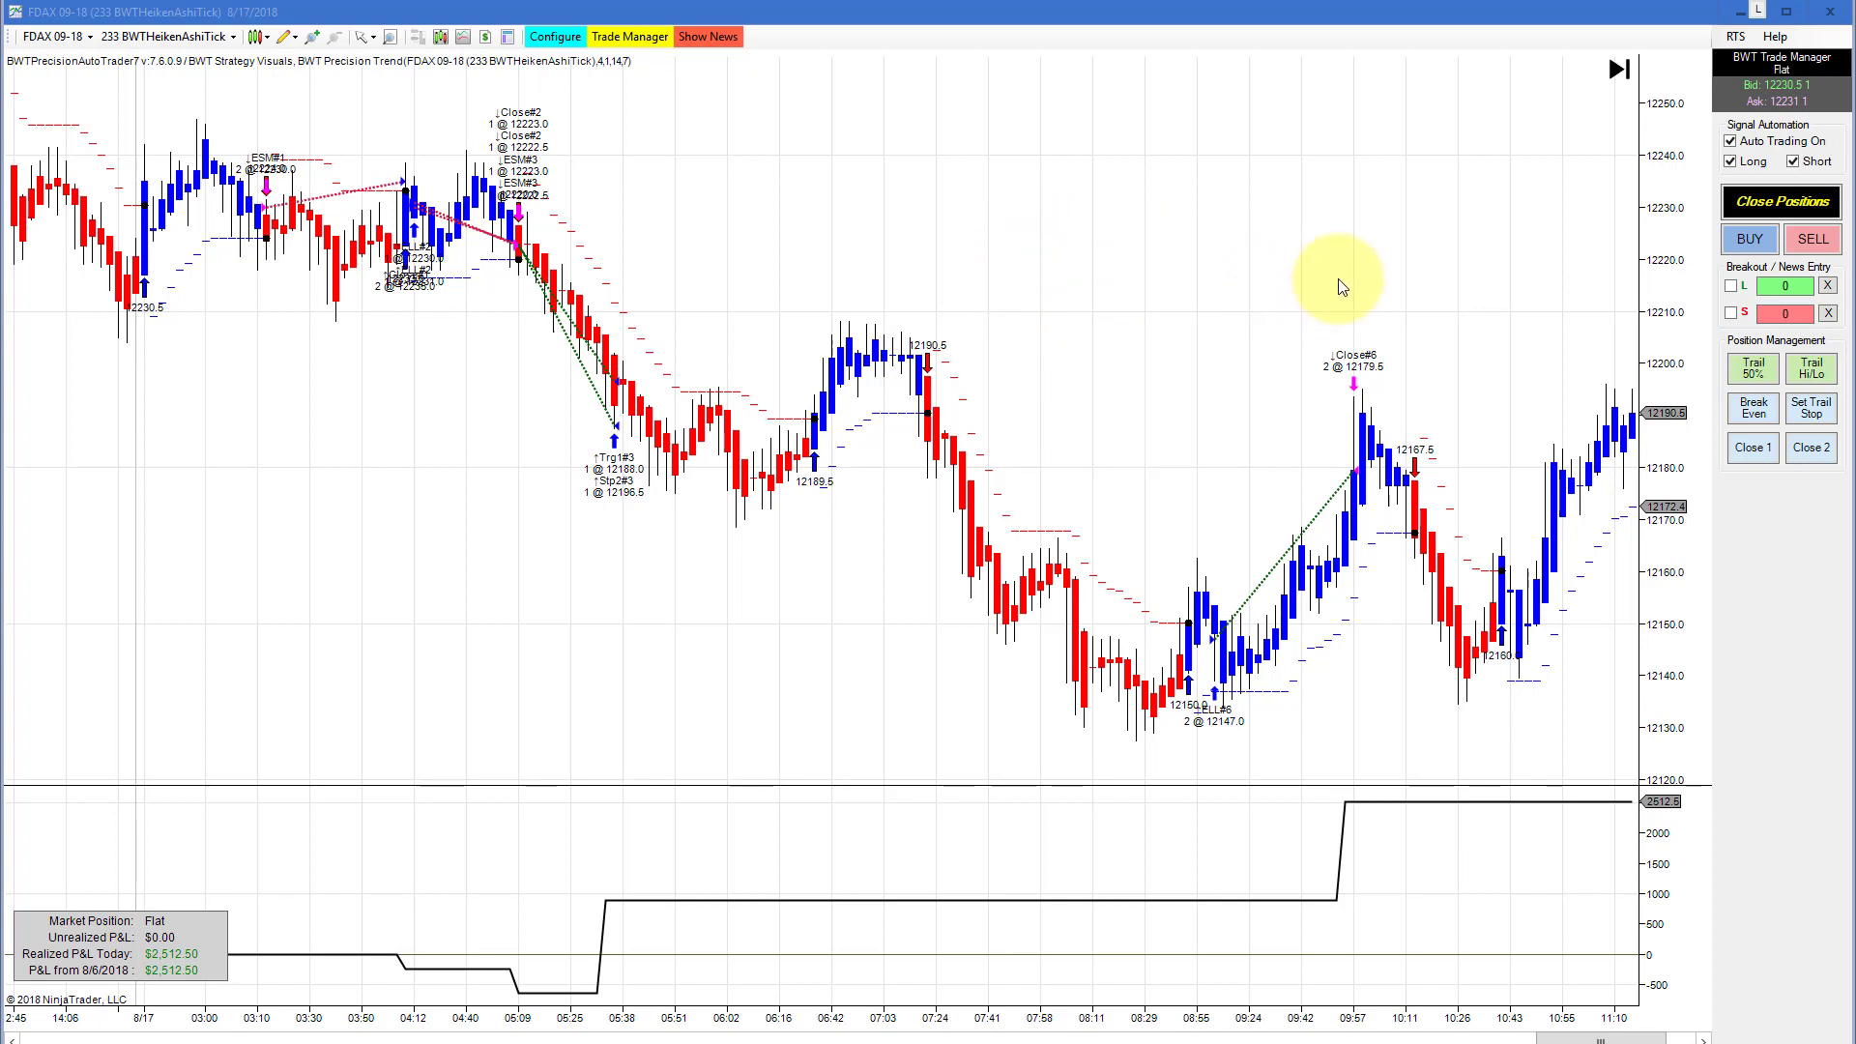
mouse_move(1578, 261)
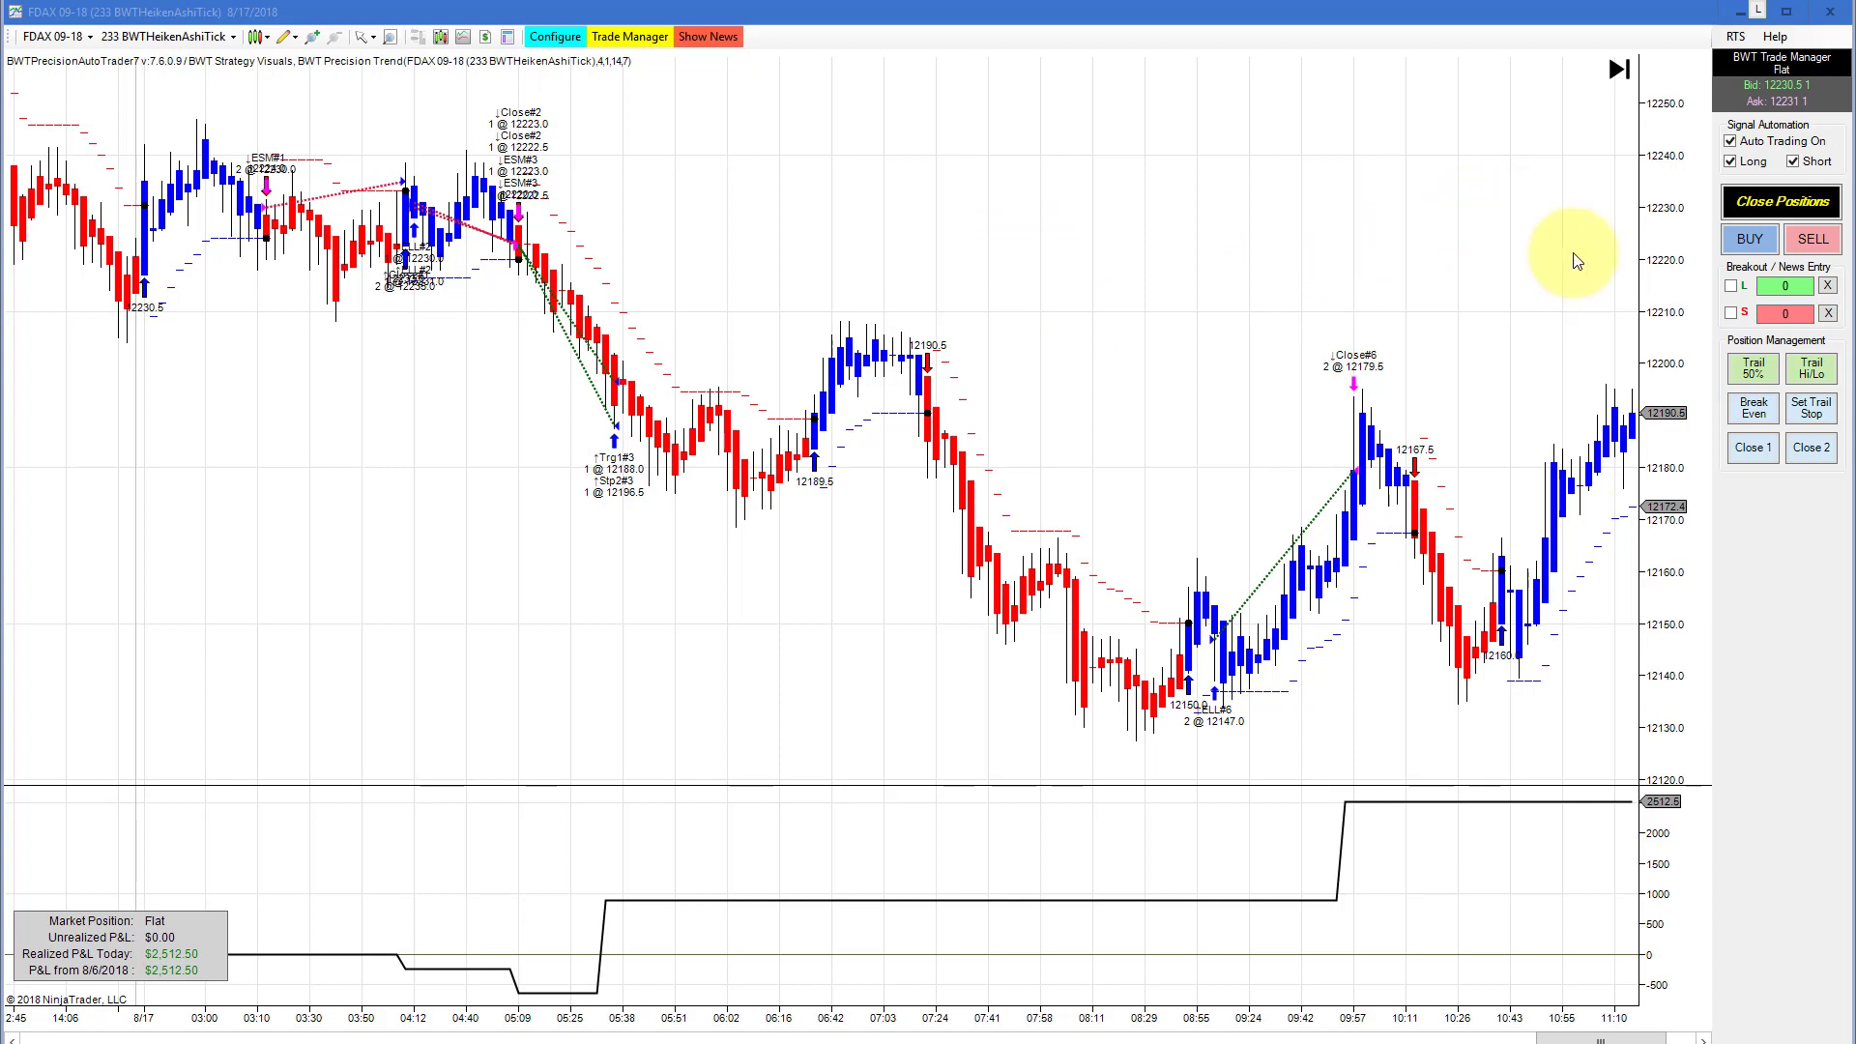
mouse_move(1737, 17)
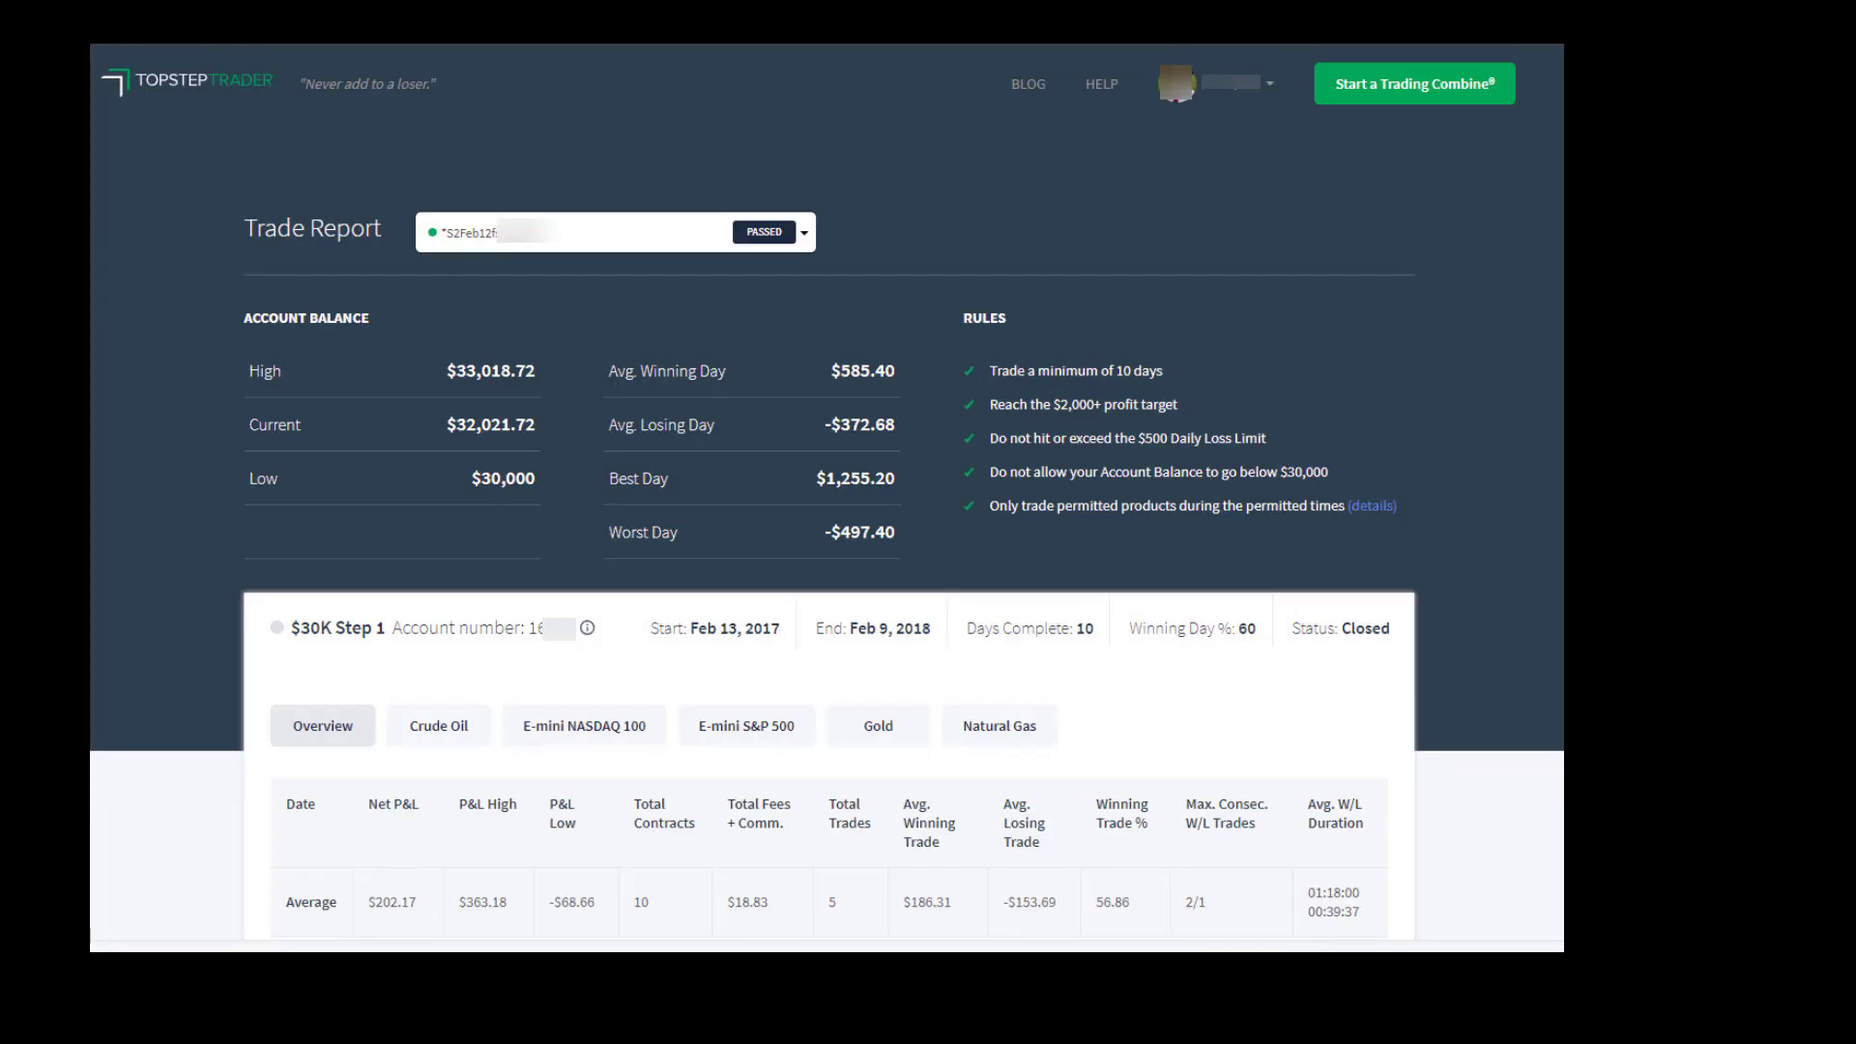
mouse_move(1735, 14)
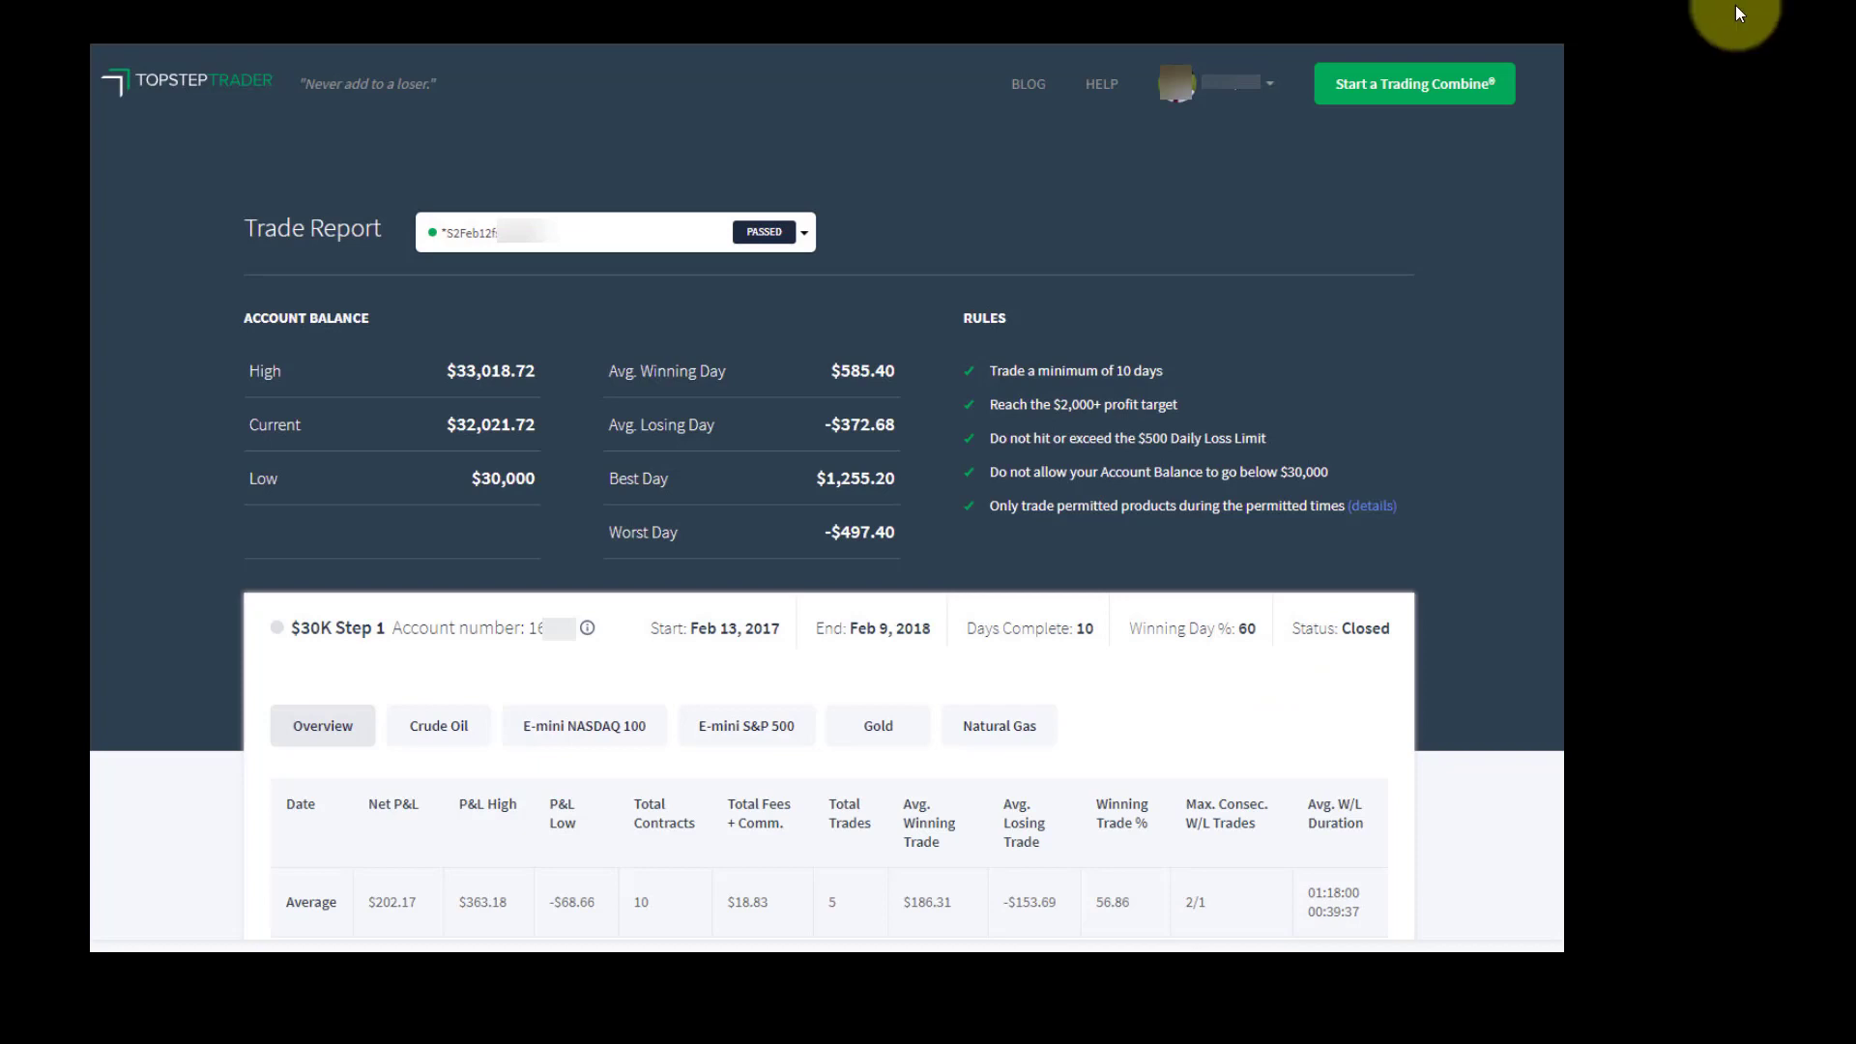
mouse_move(1457, 348)
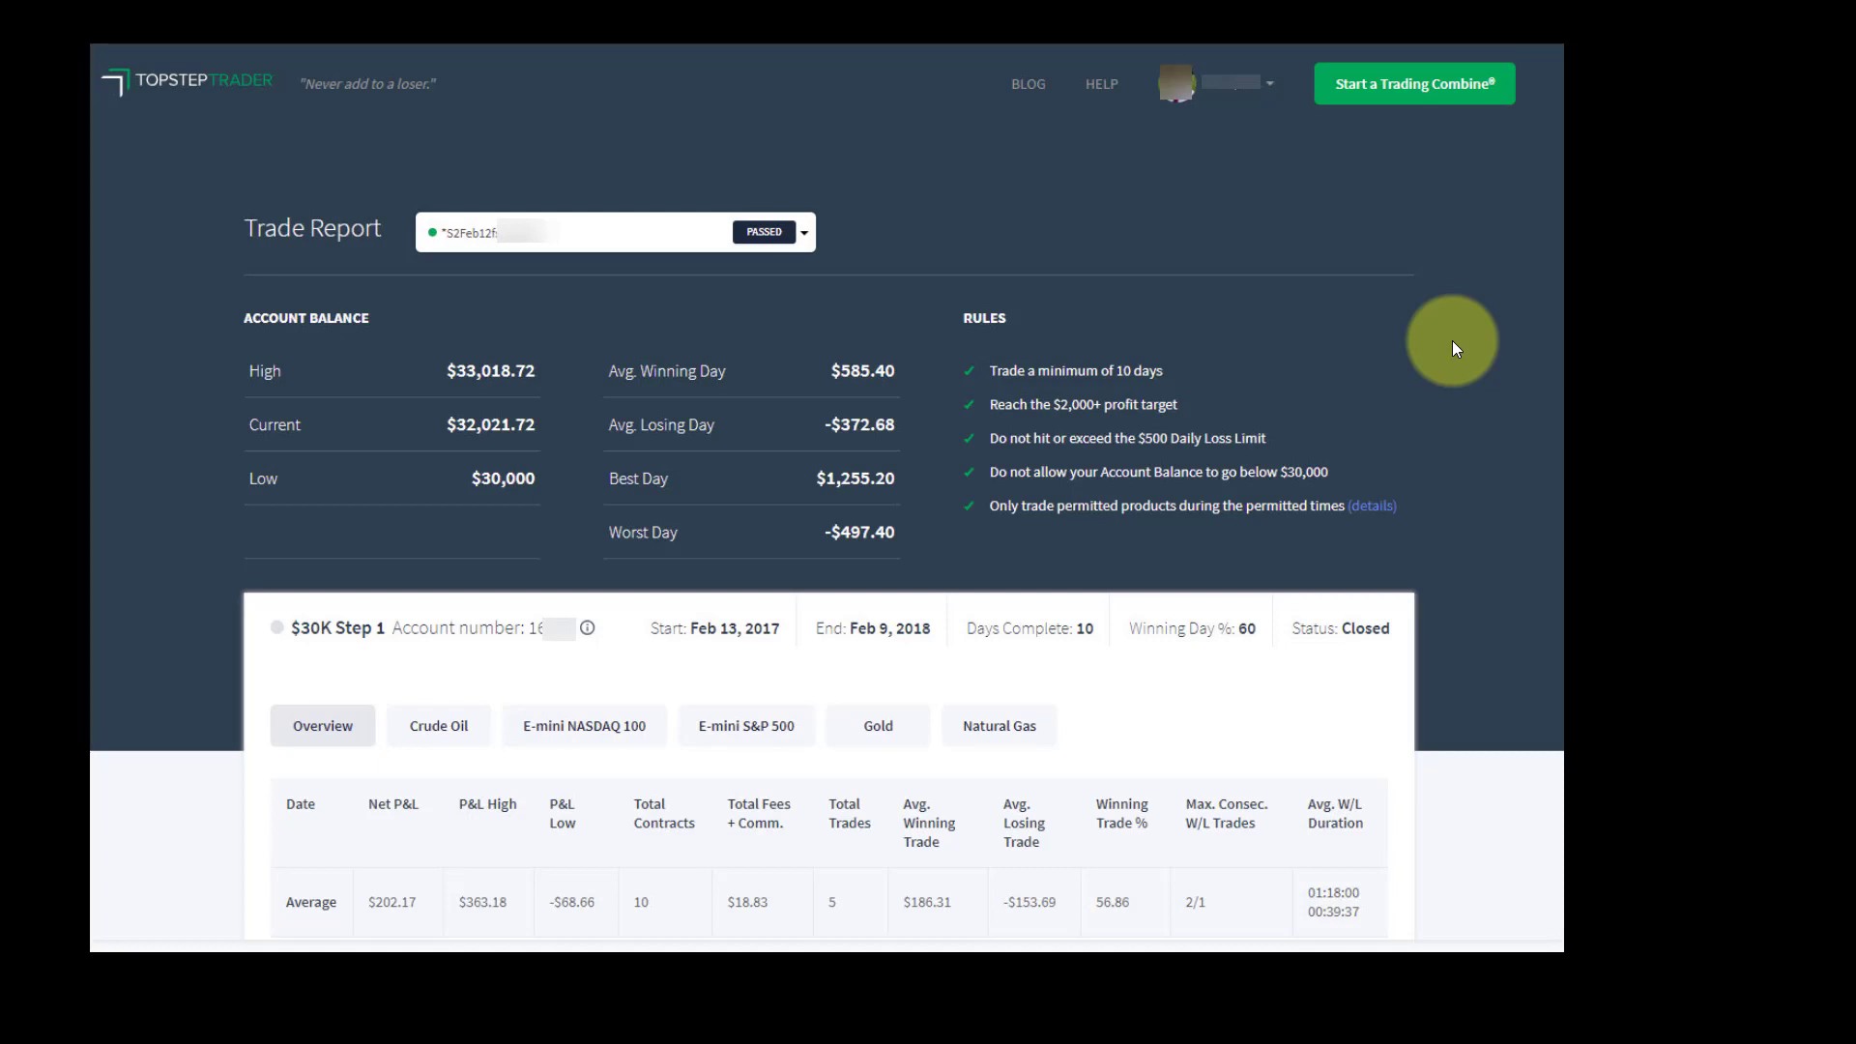
mouse_move(1479, 348)
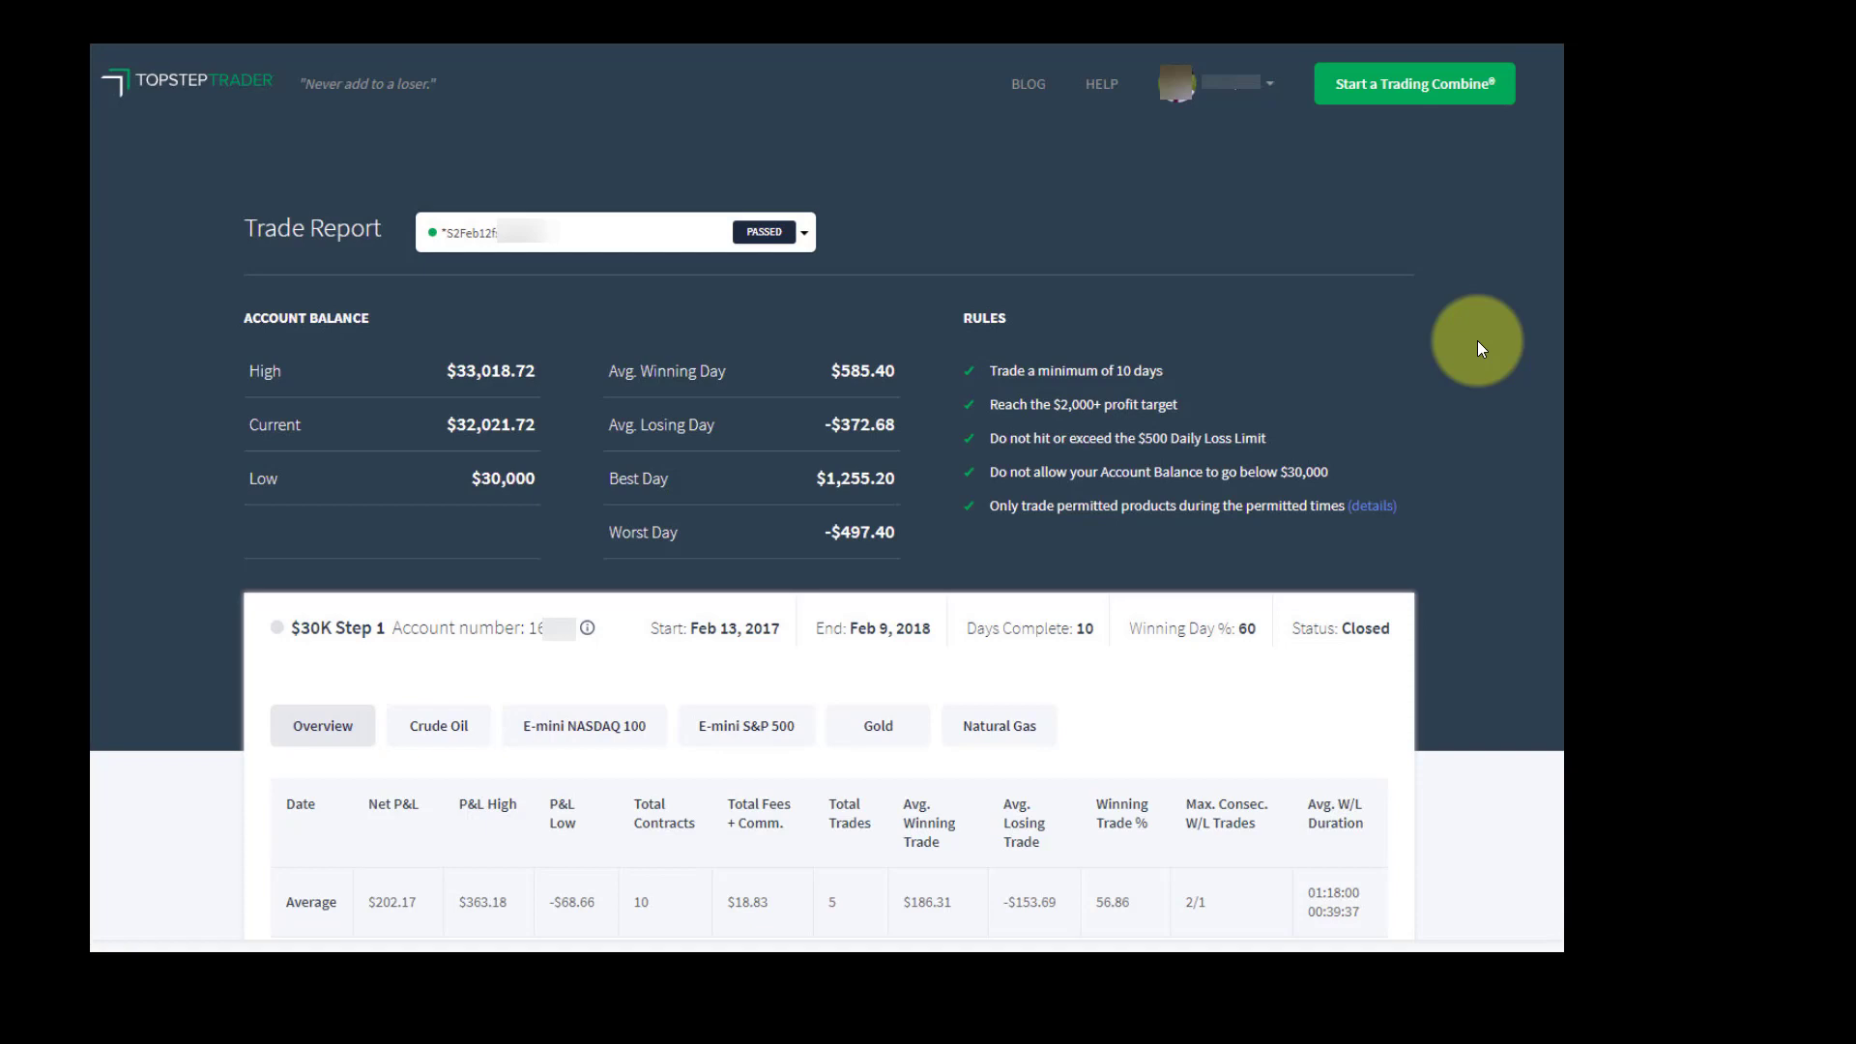
mouse_move(1466, 356)
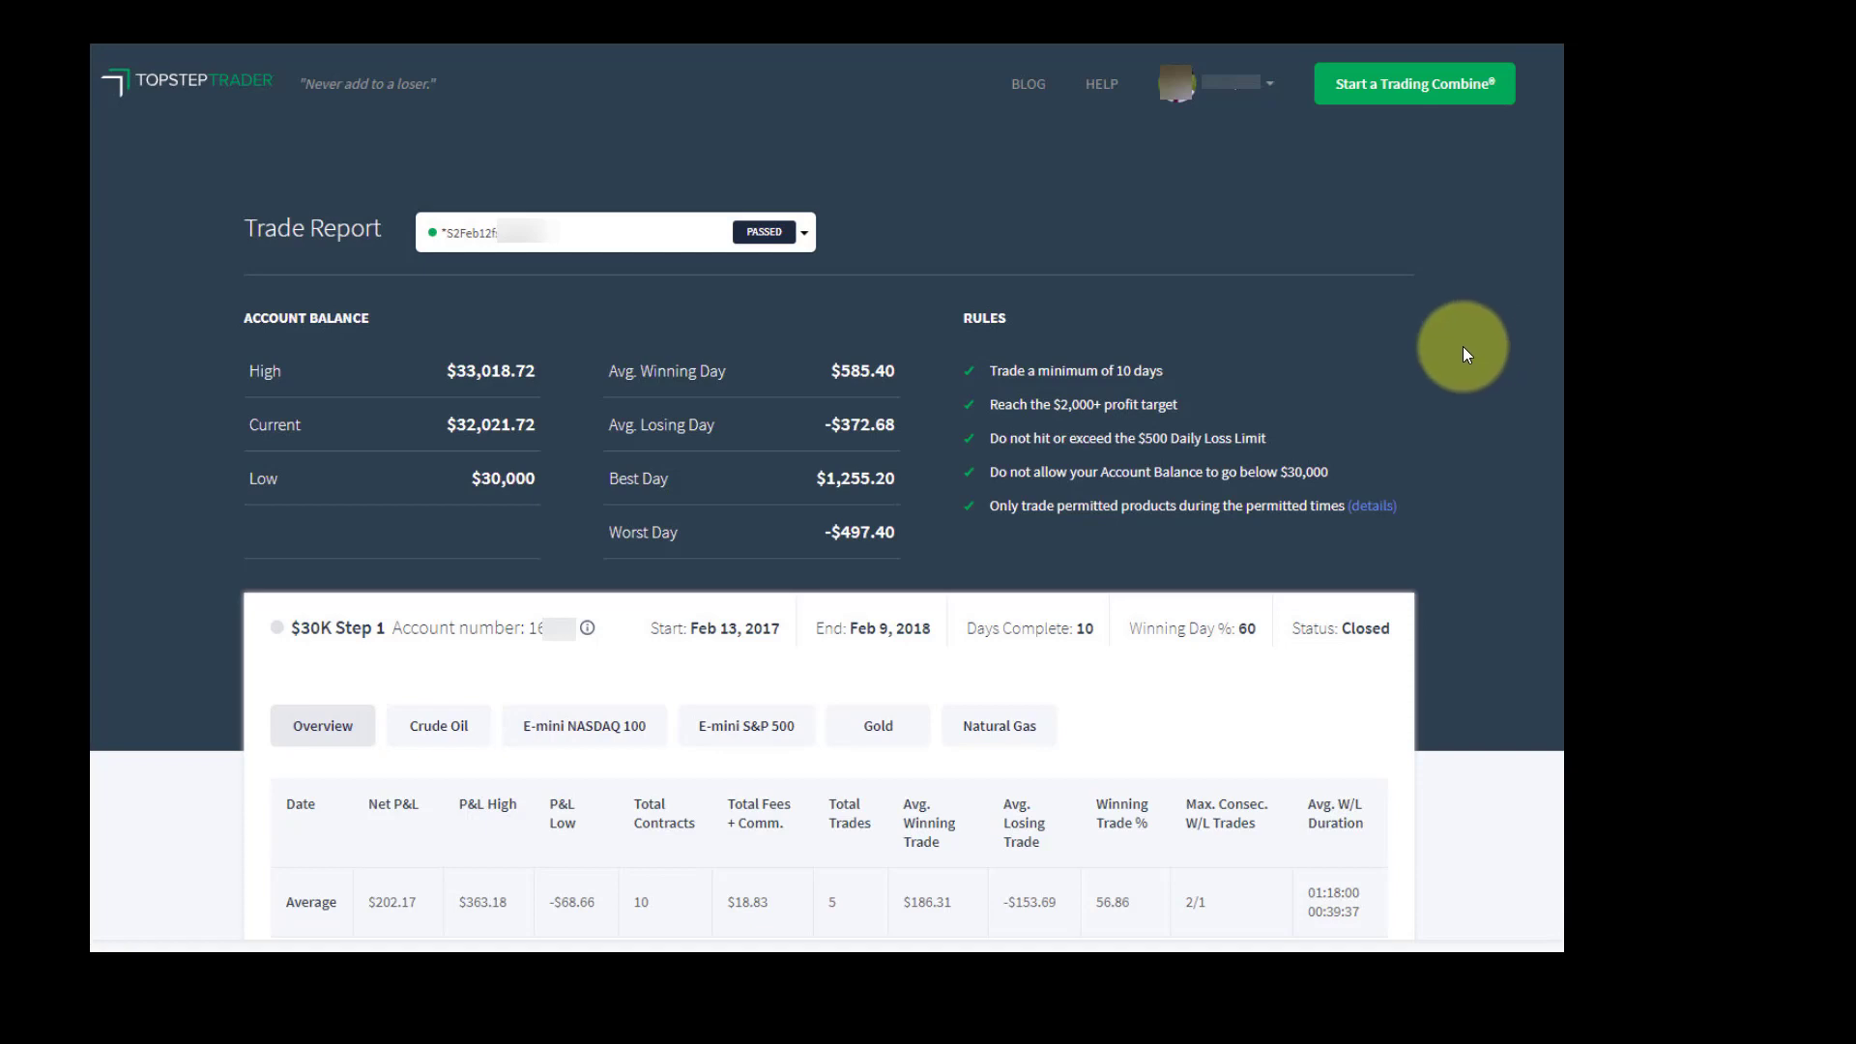
mouse_move(1466, 358)
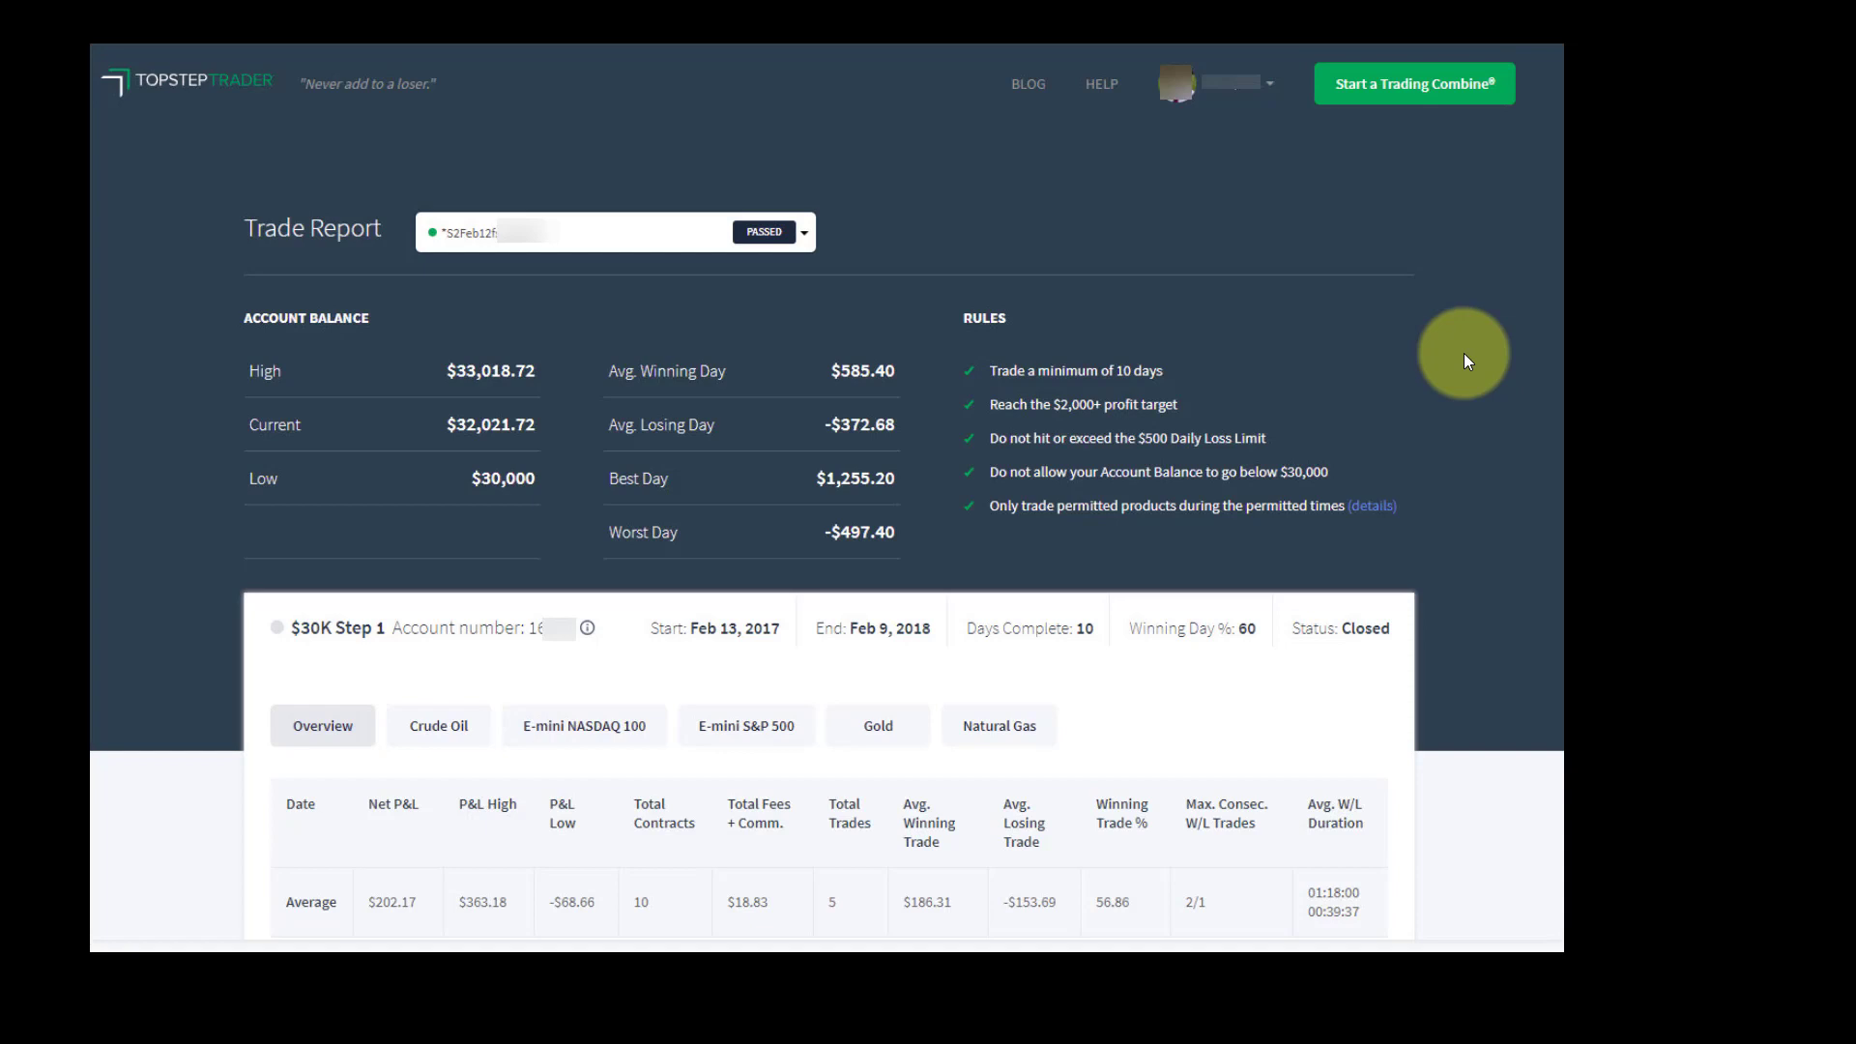
mouse_move(1578, 341)
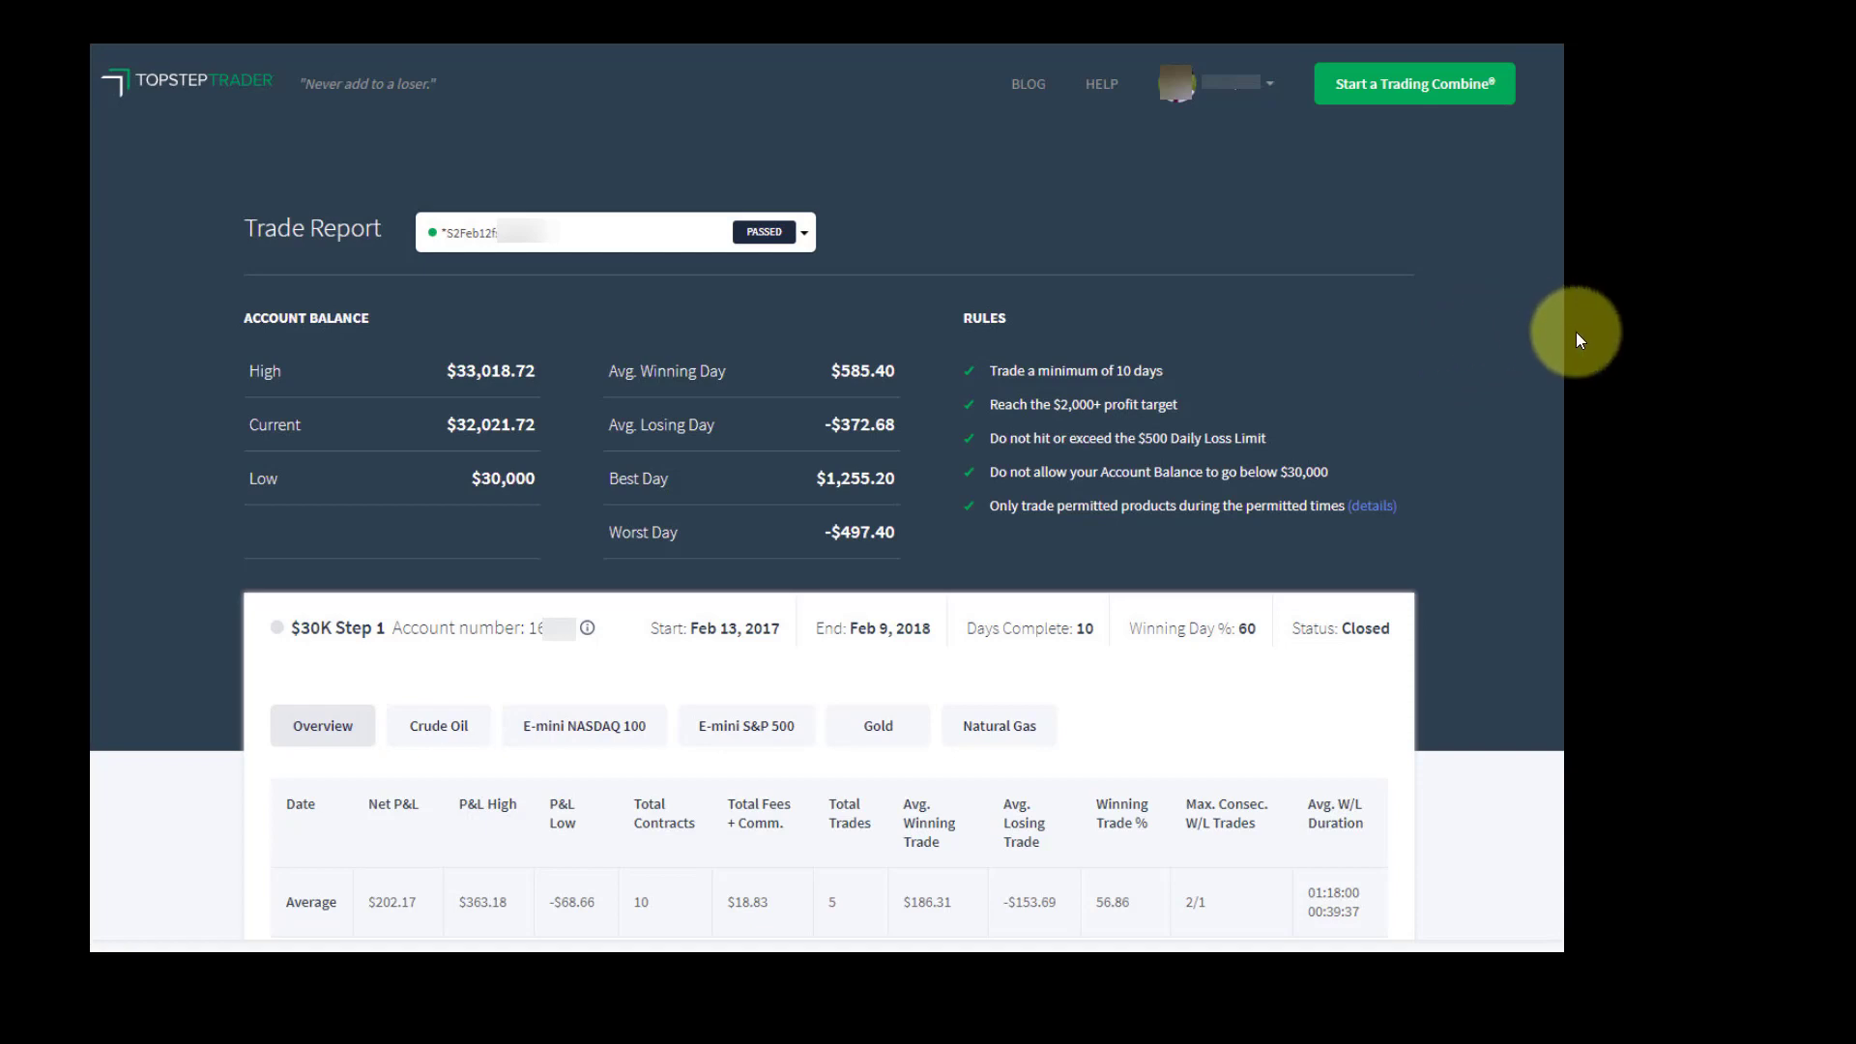
mouse_move(1678, 274)
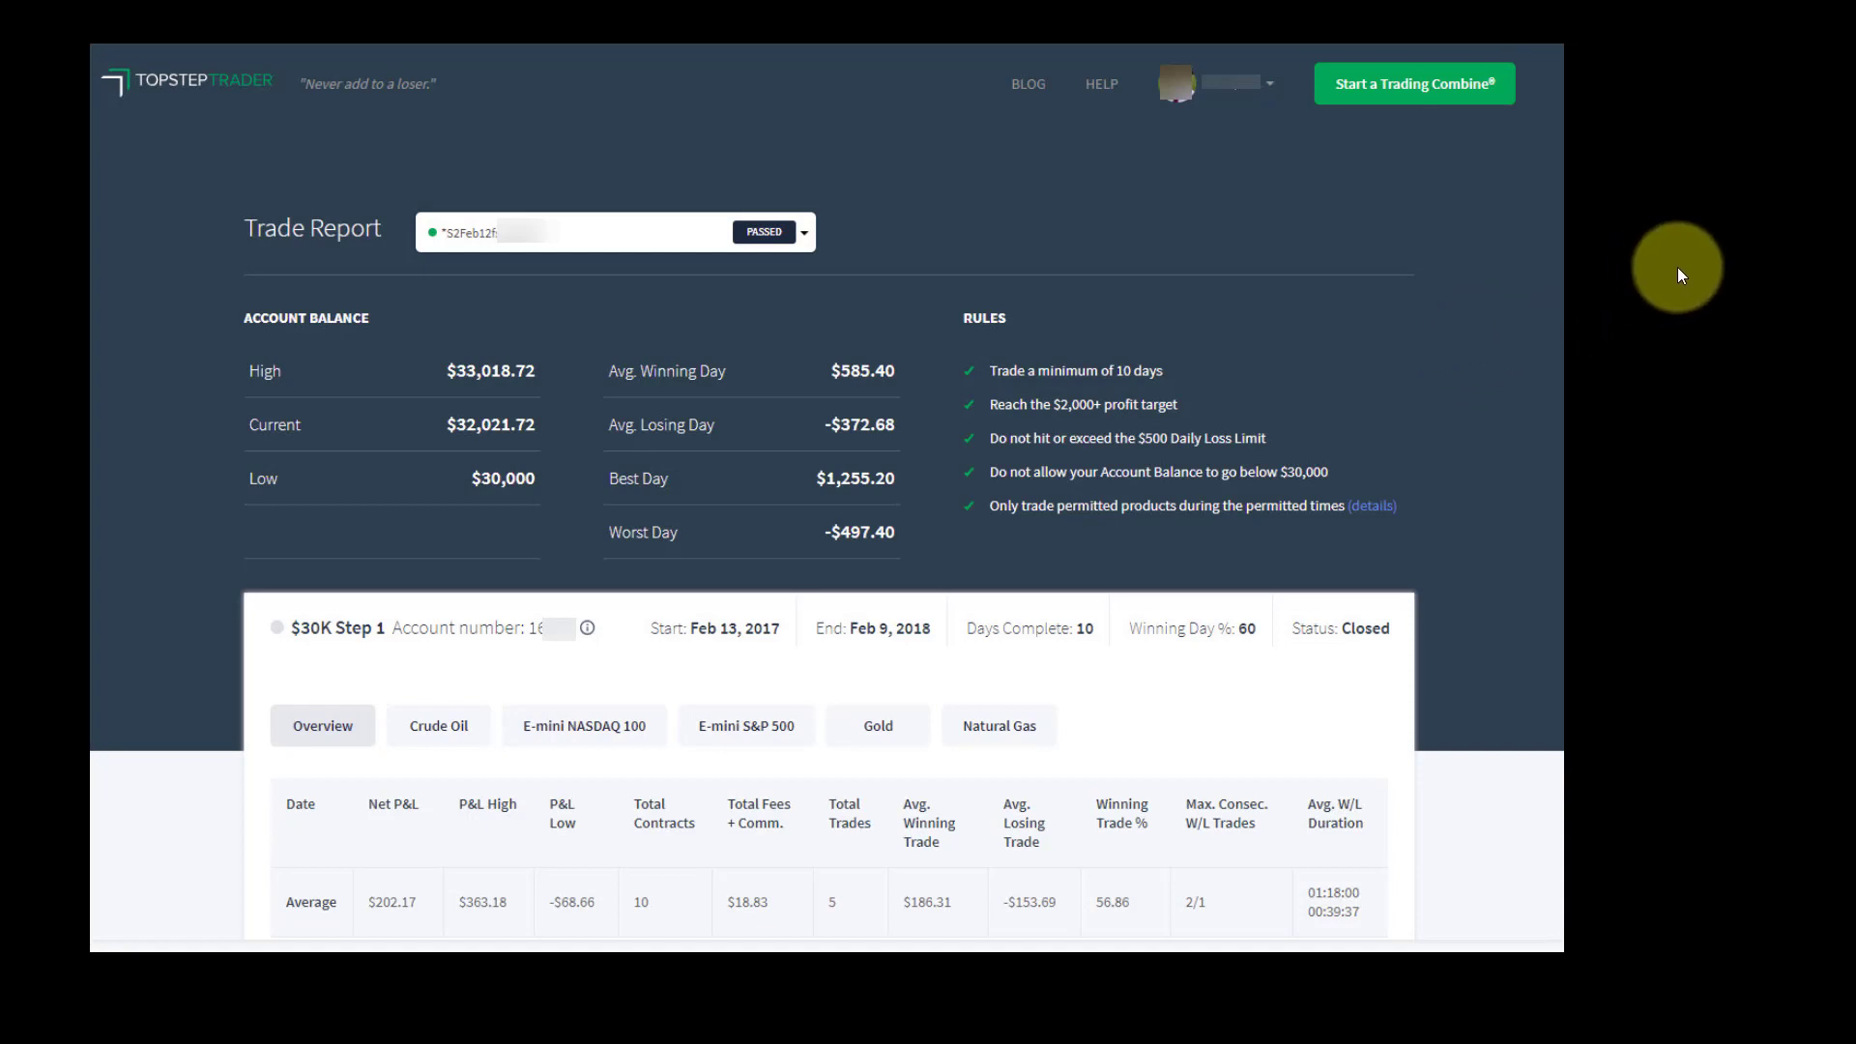
mouse_move(1693, 265)
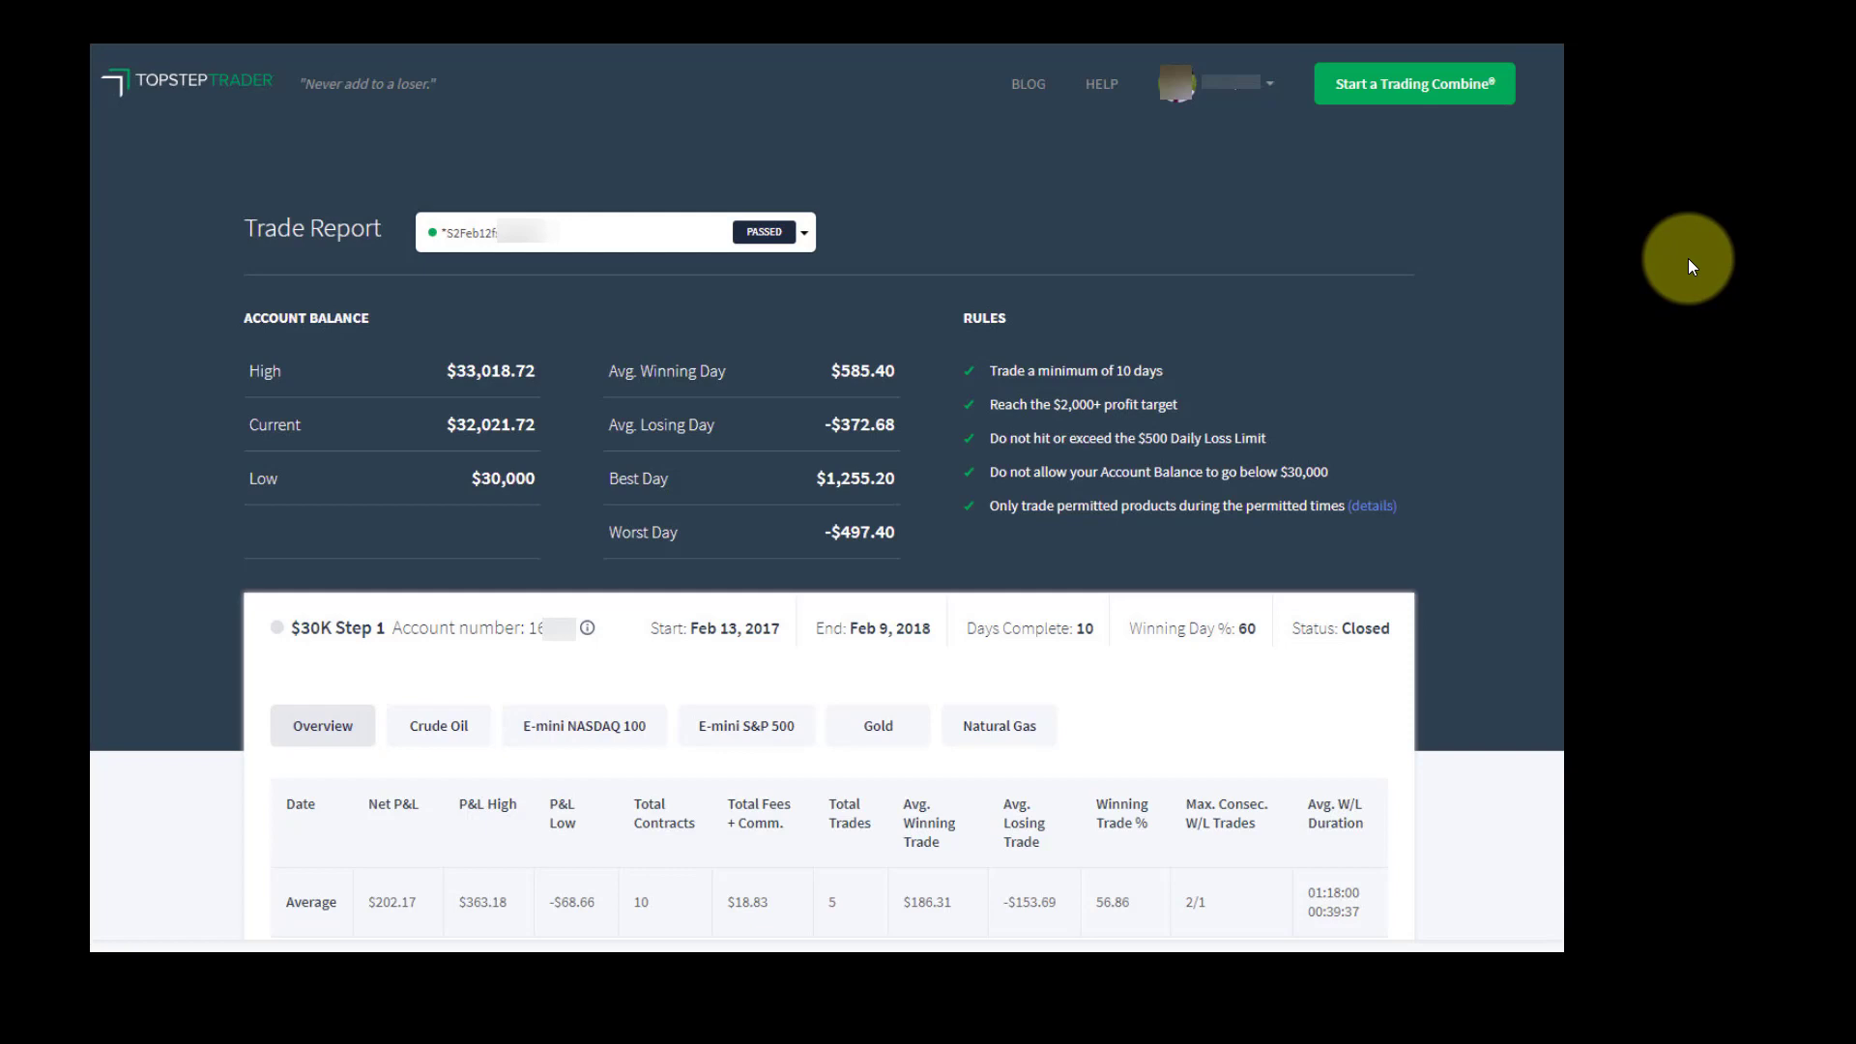
mouse_move(1847, 10)
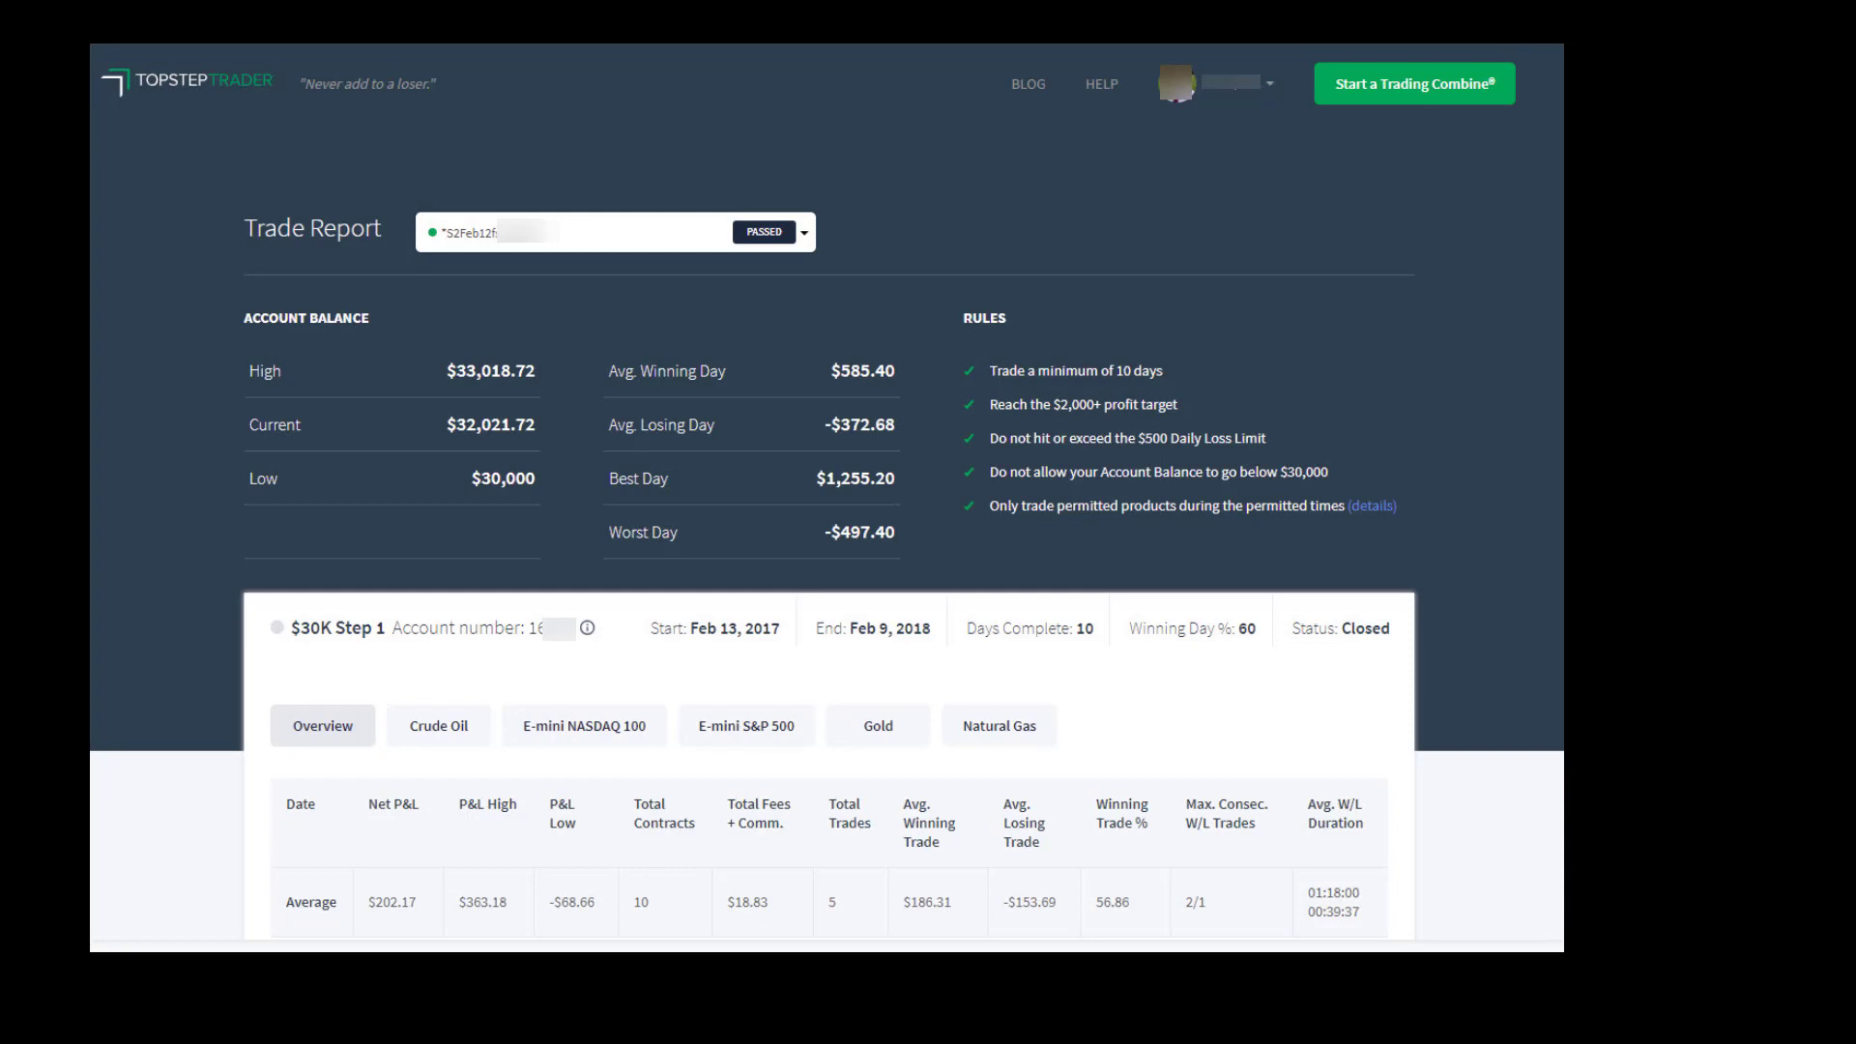
Bring up the TopstepTrader trade report for the passed $30K combine account
click(803, 232)
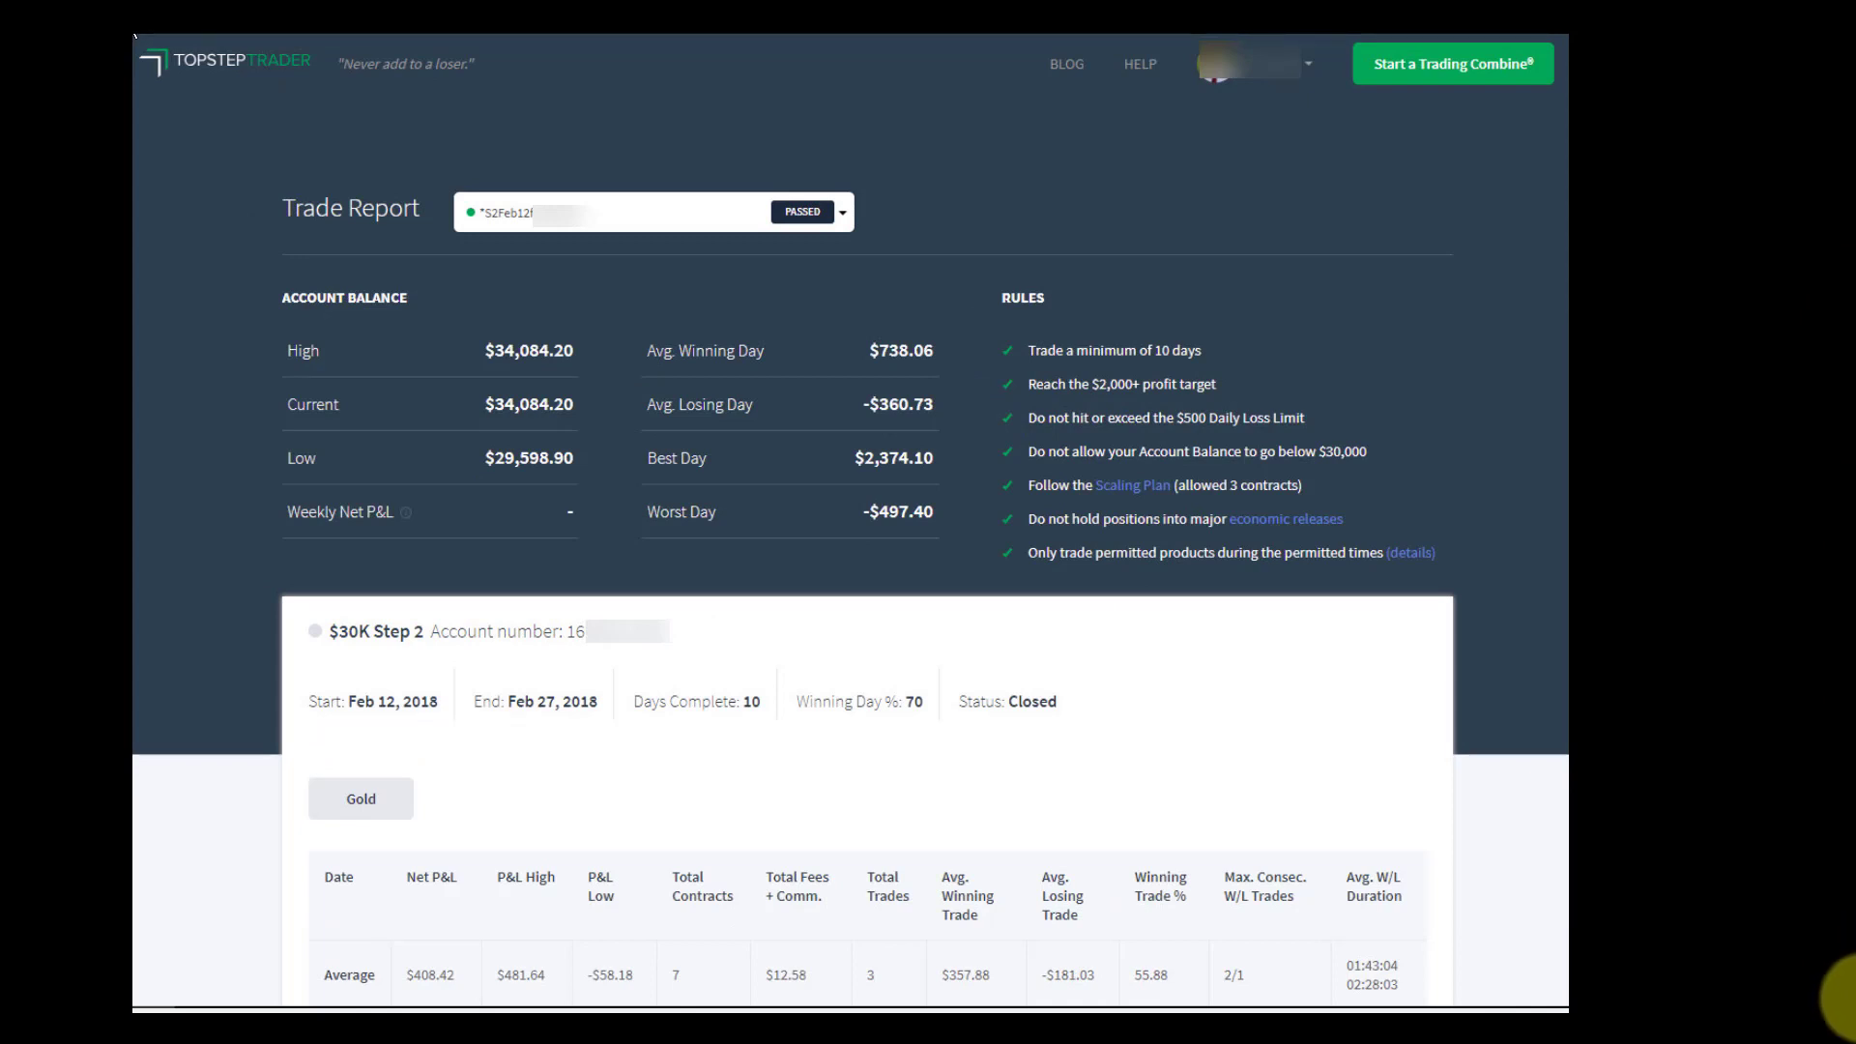
mouse_move(1758, 932)
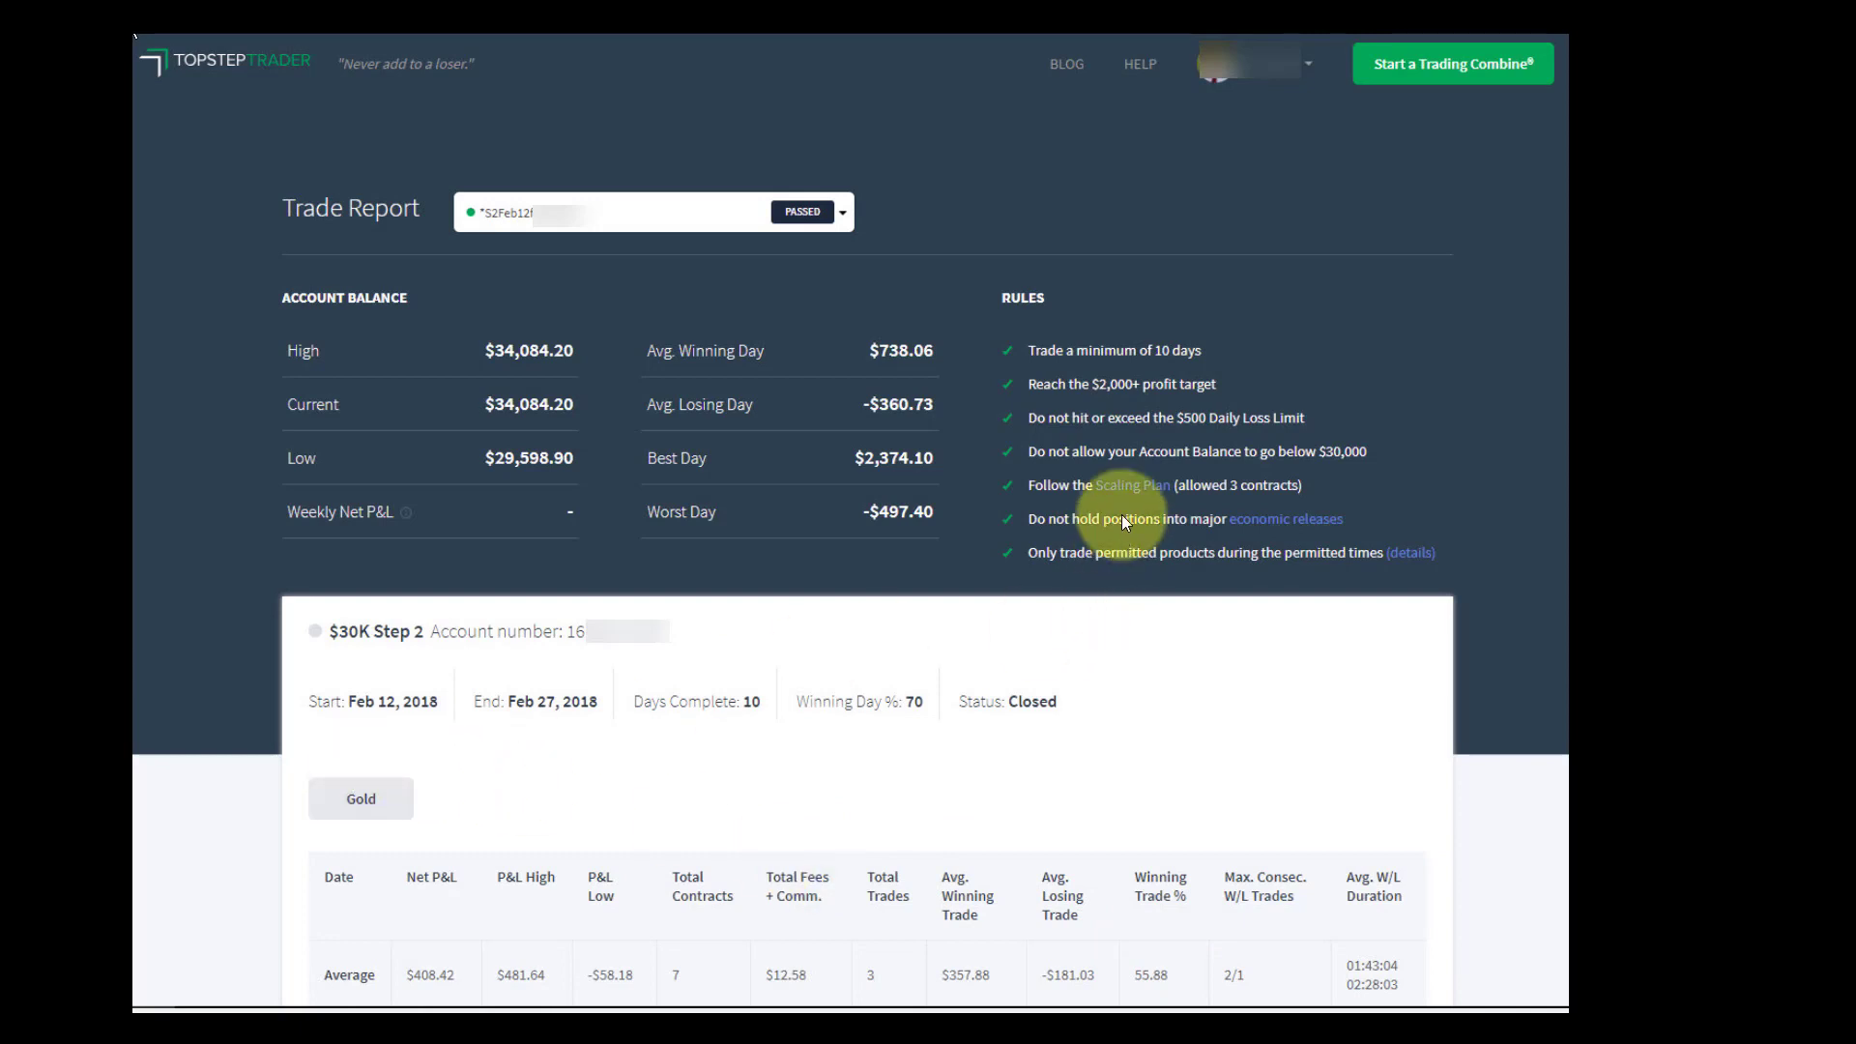
mouse_move(1005, 414)
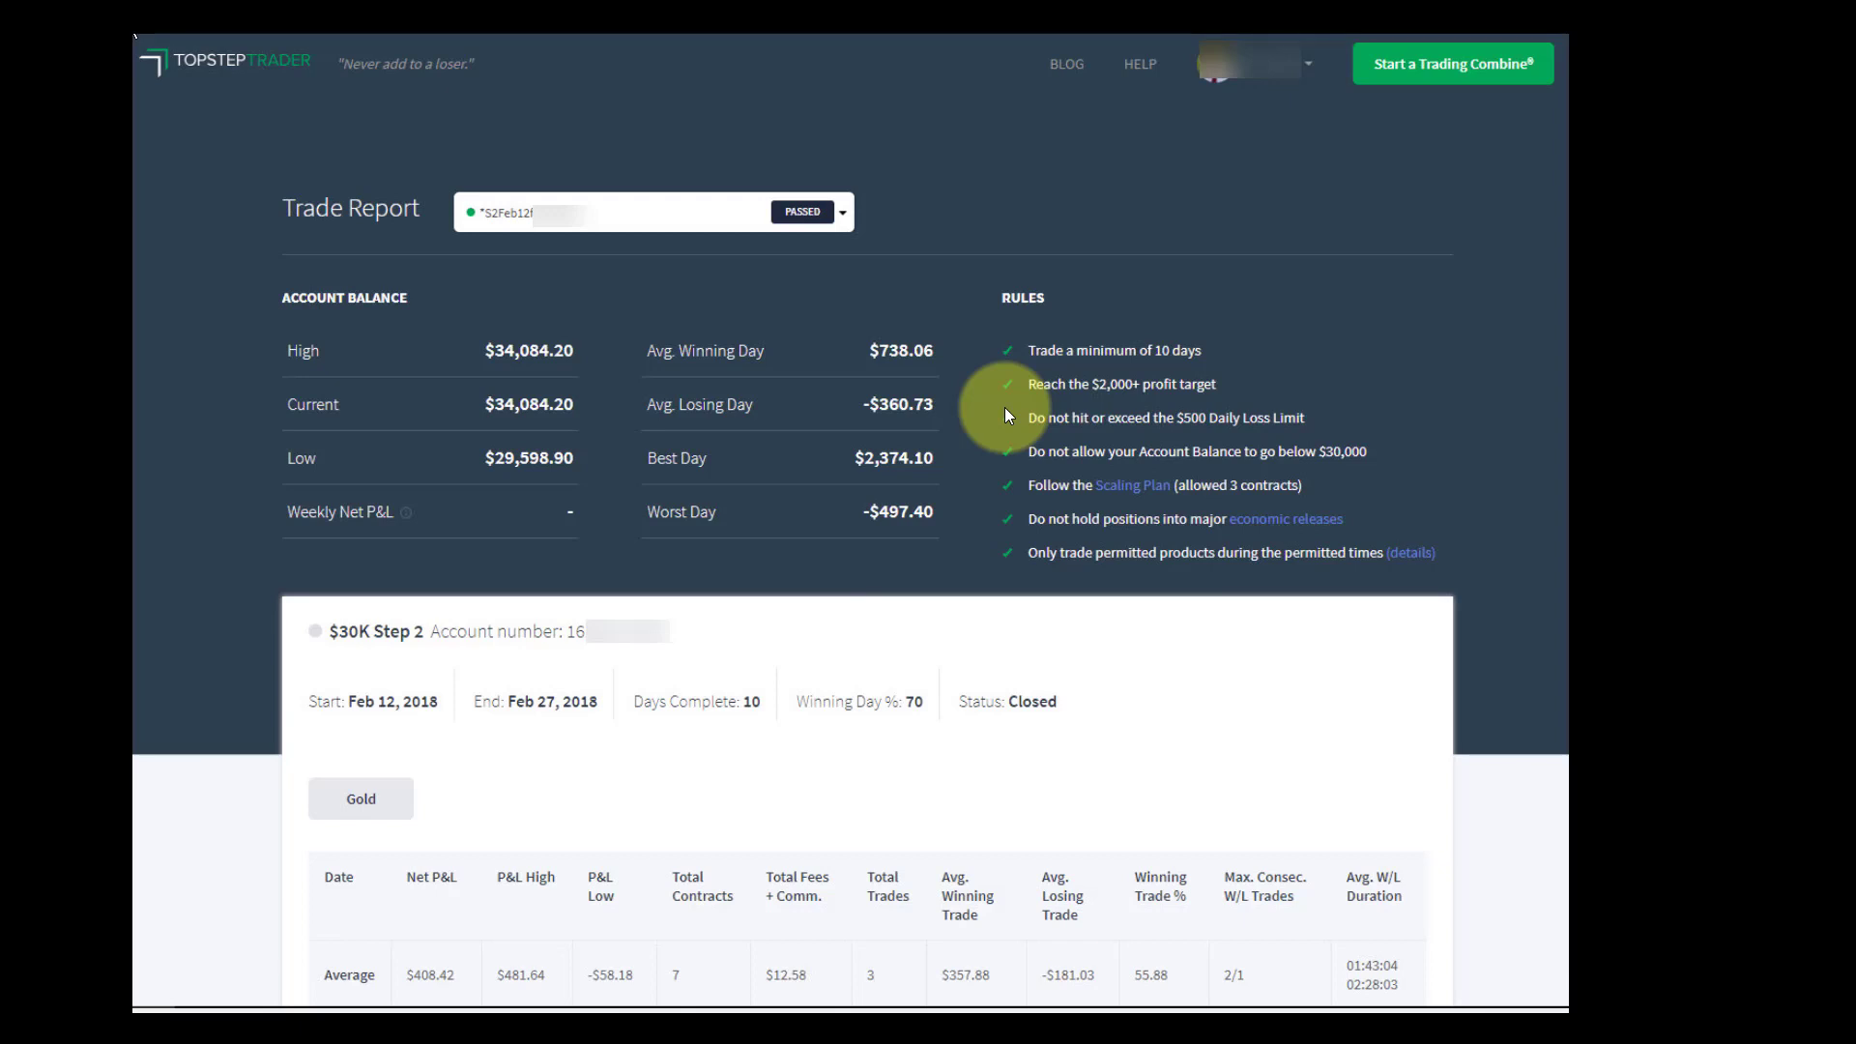
mouse_move(1027, 325)
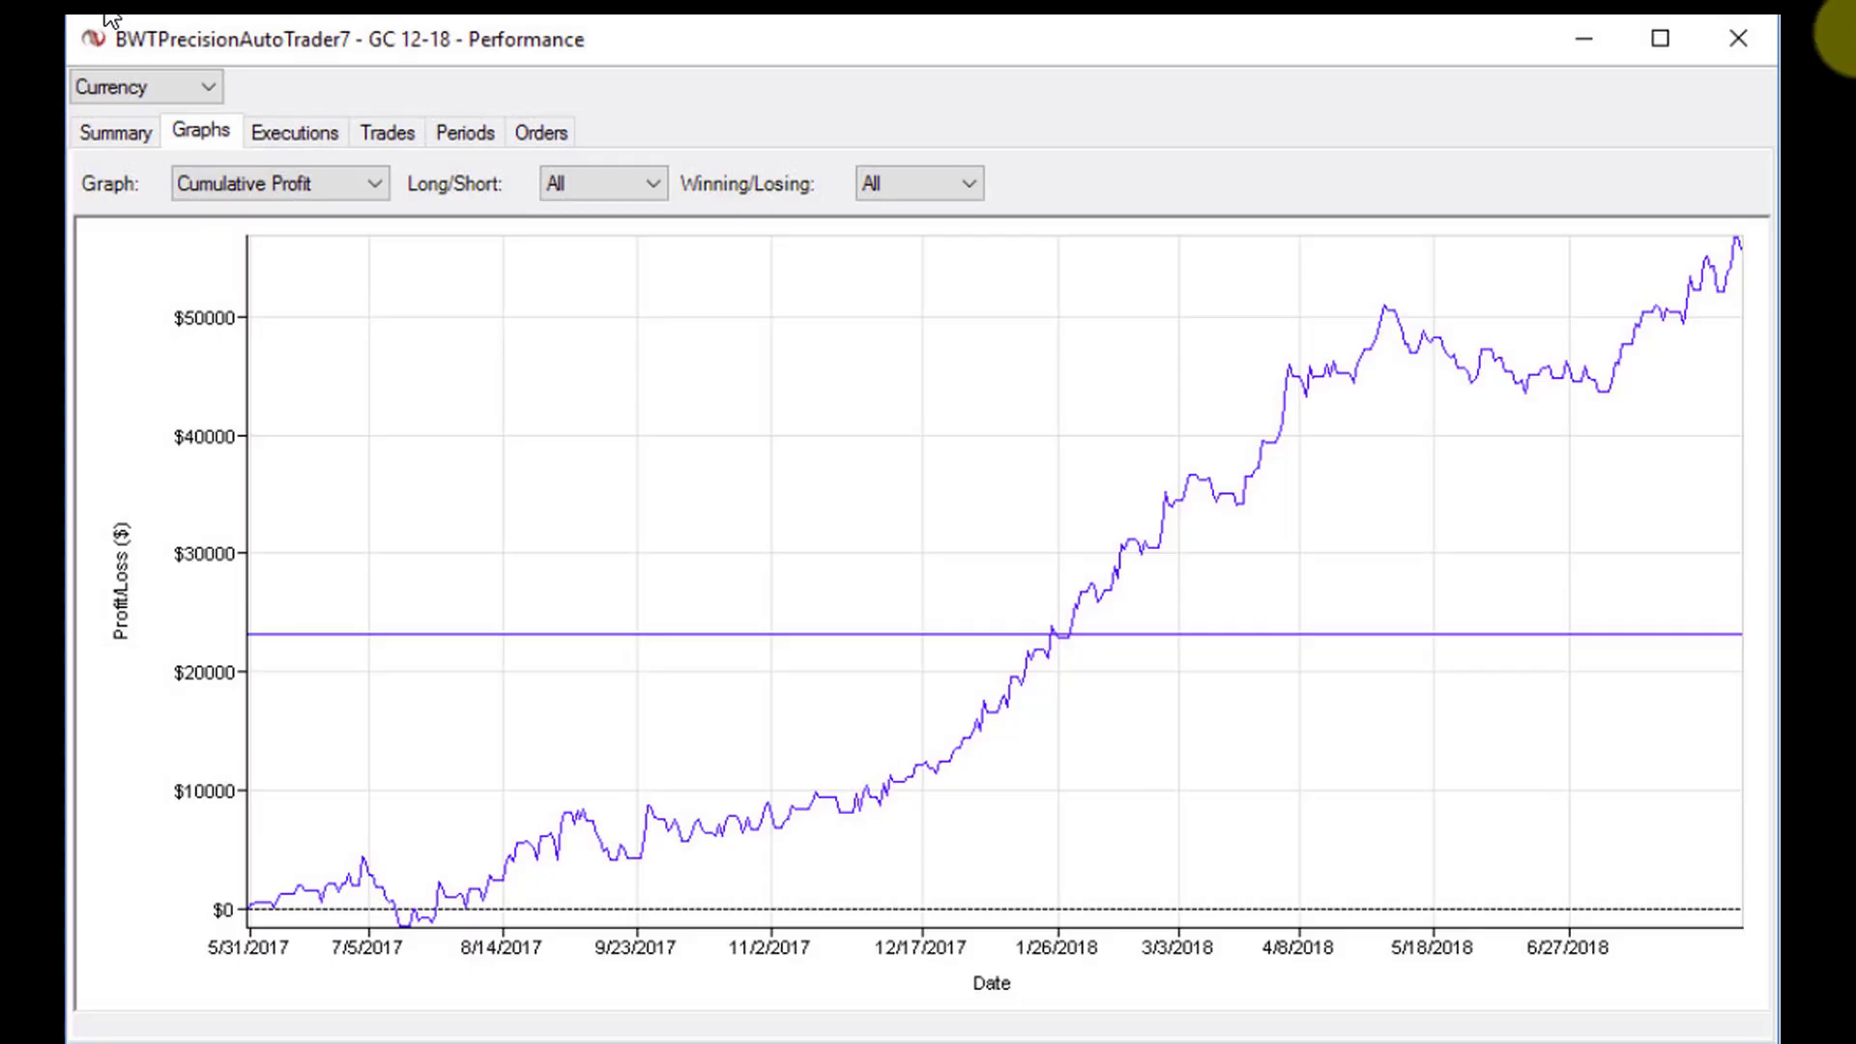
mouse_move(385, 941)
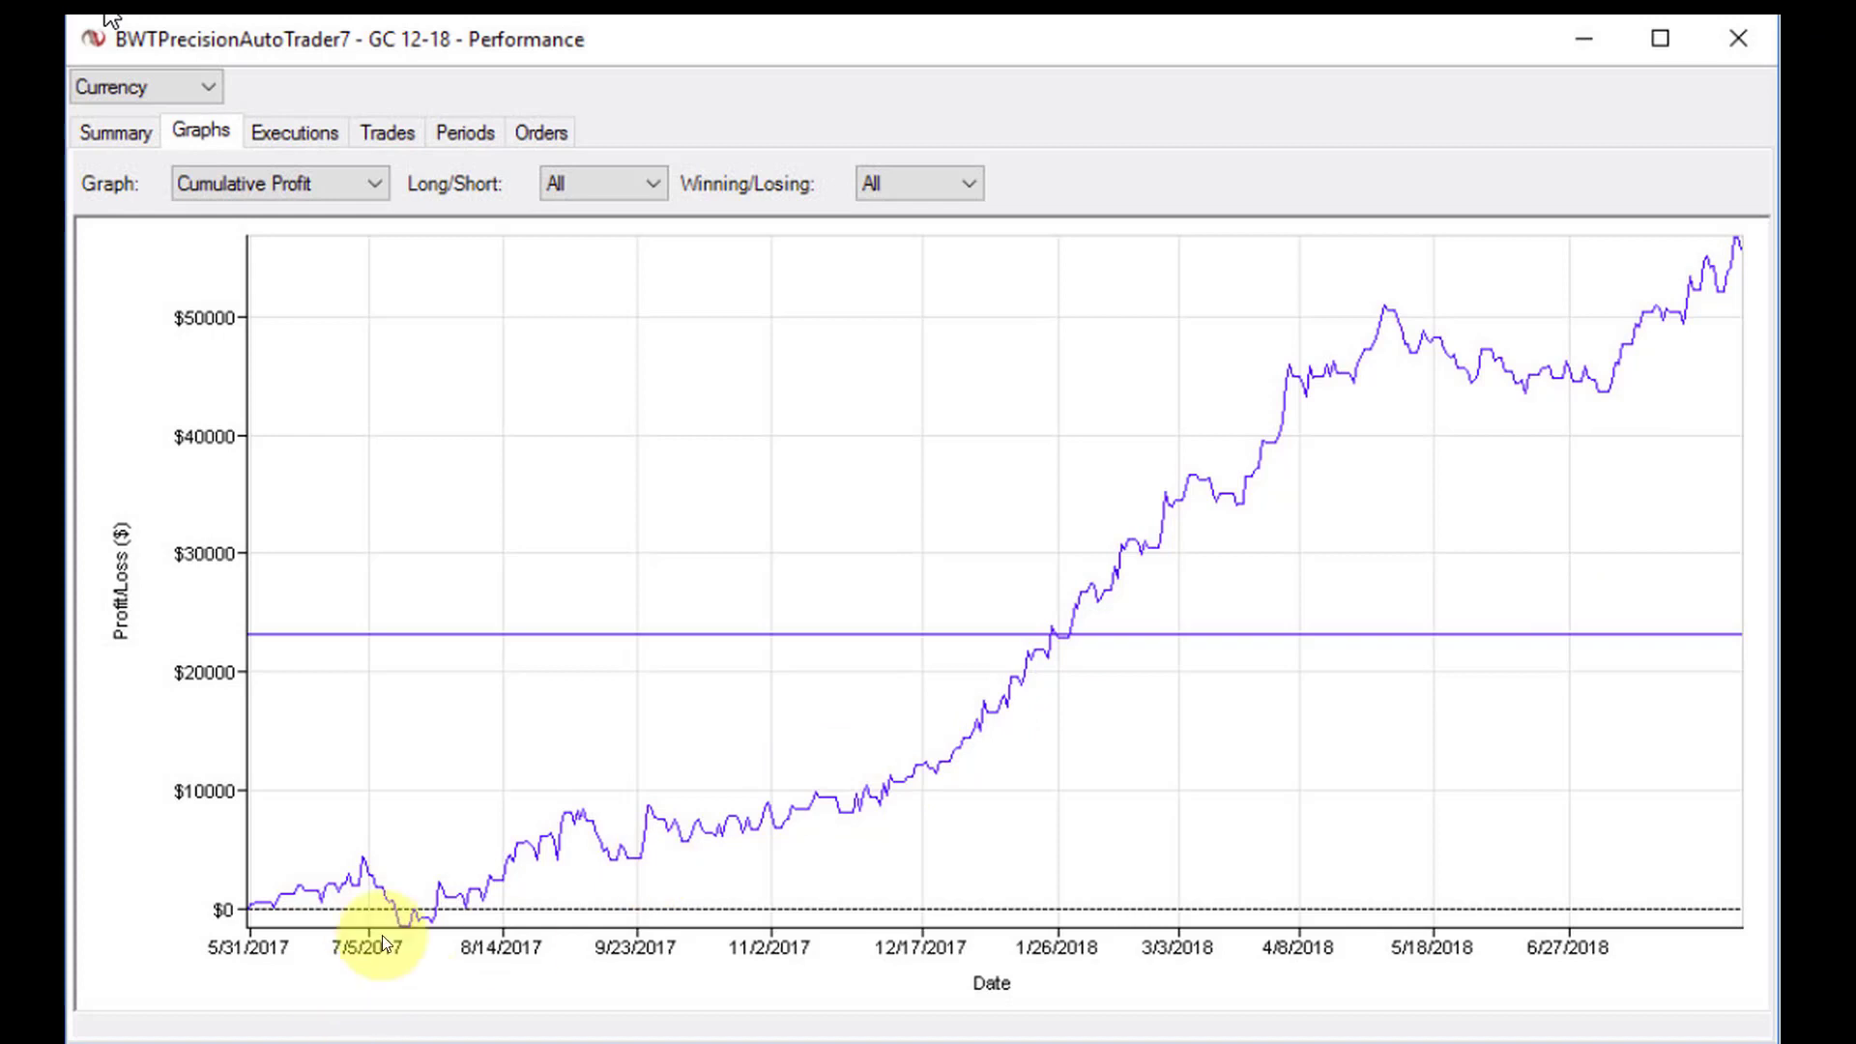
mouse_move(545, 816)
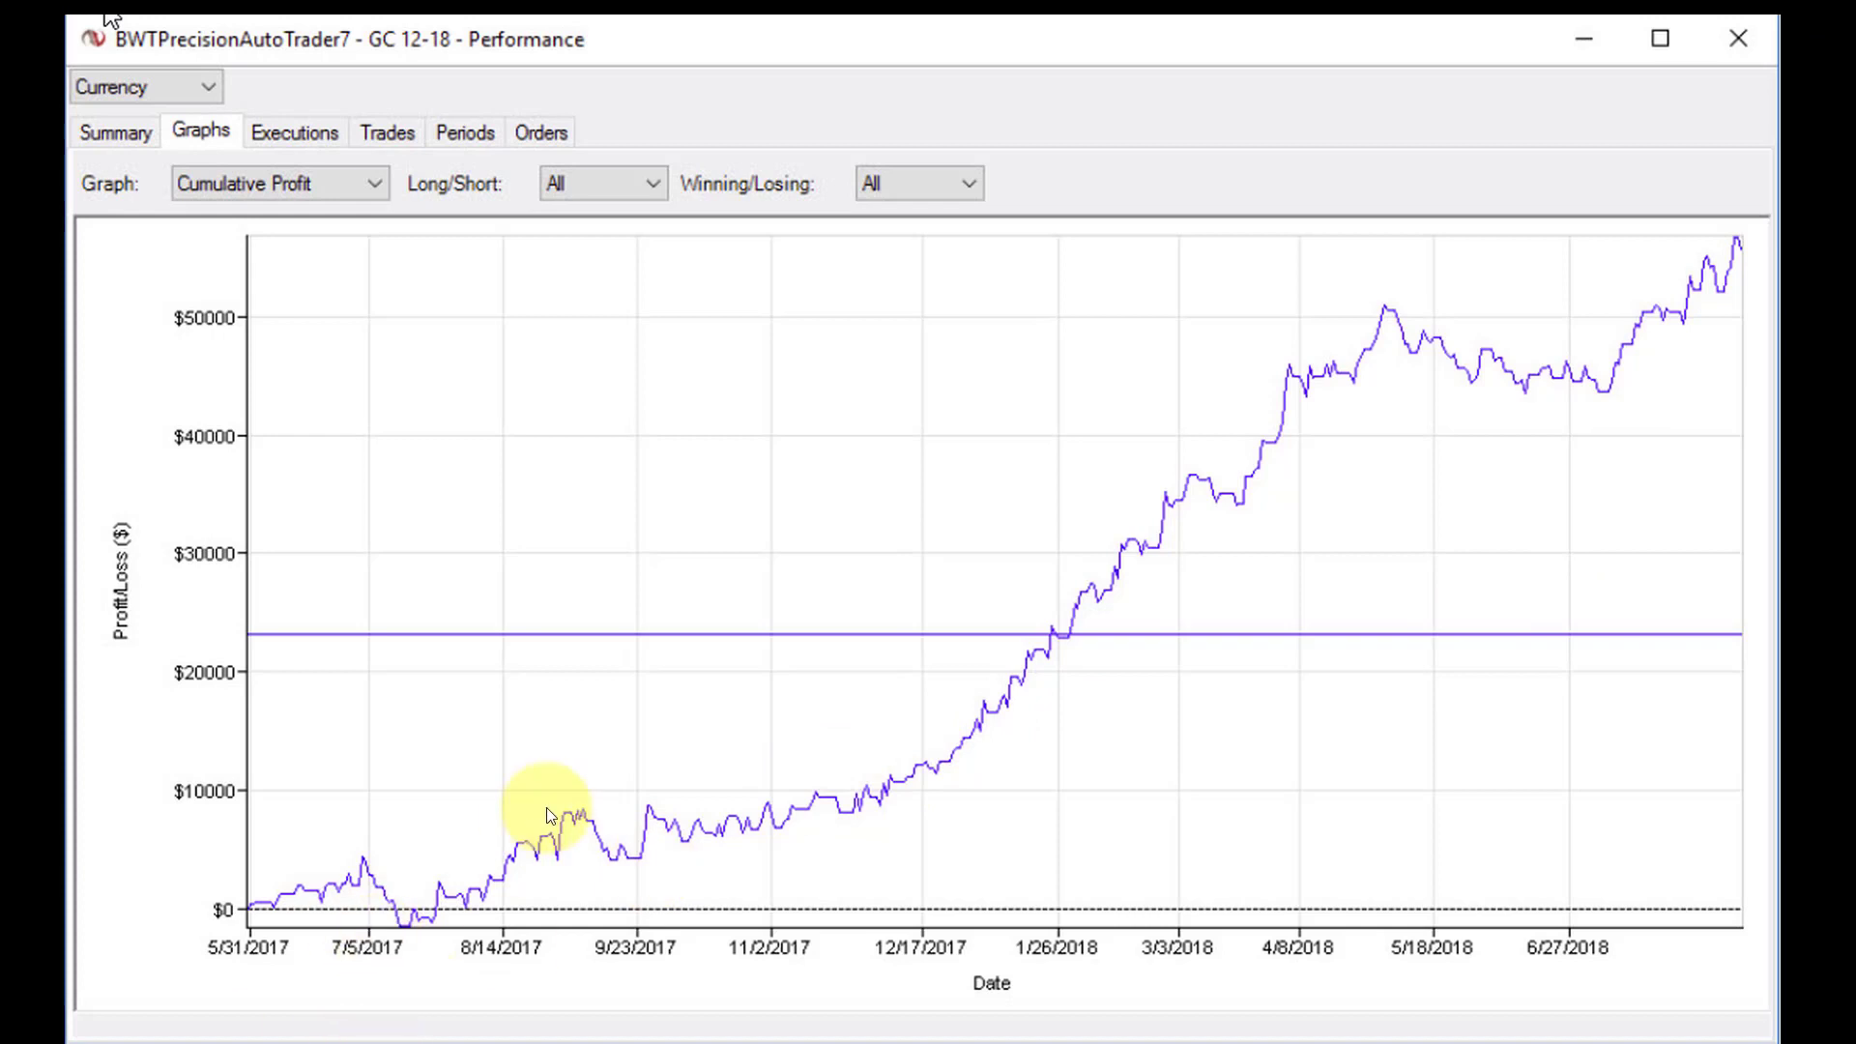
mouse_move(559, 894)
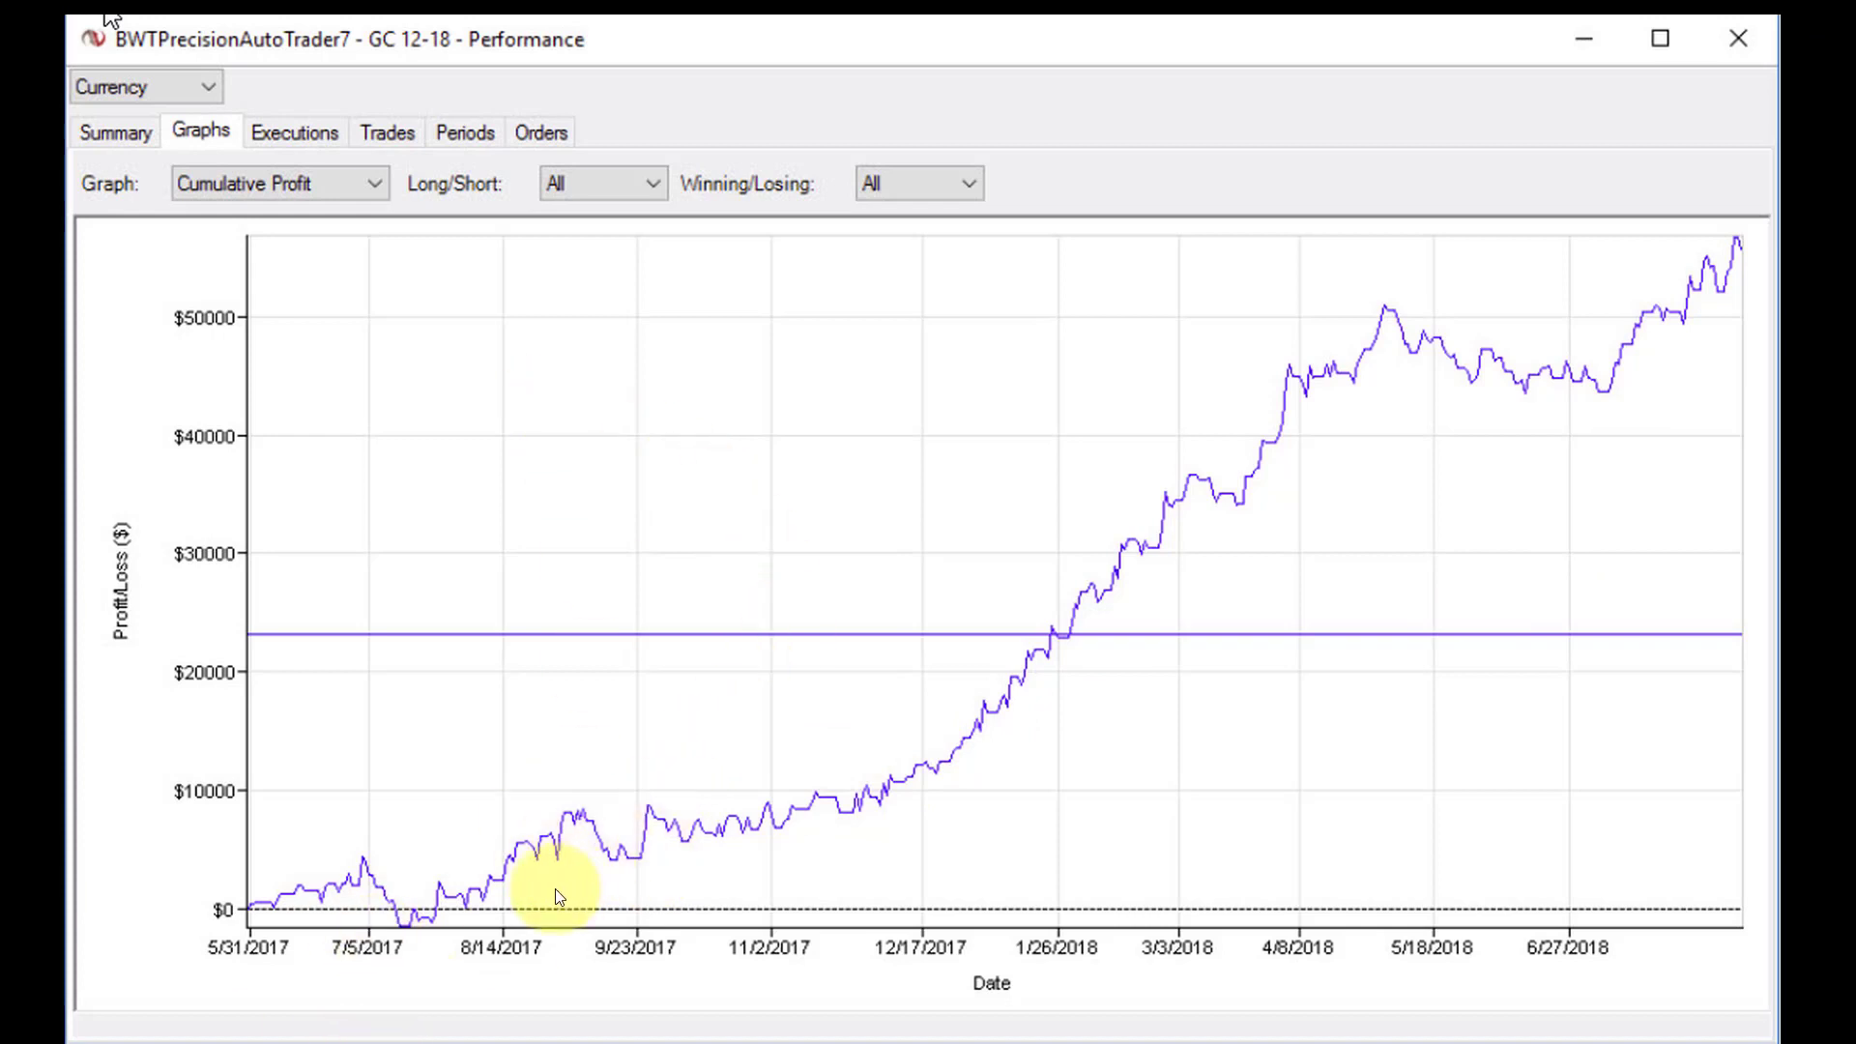
mouse_move(445, 932)
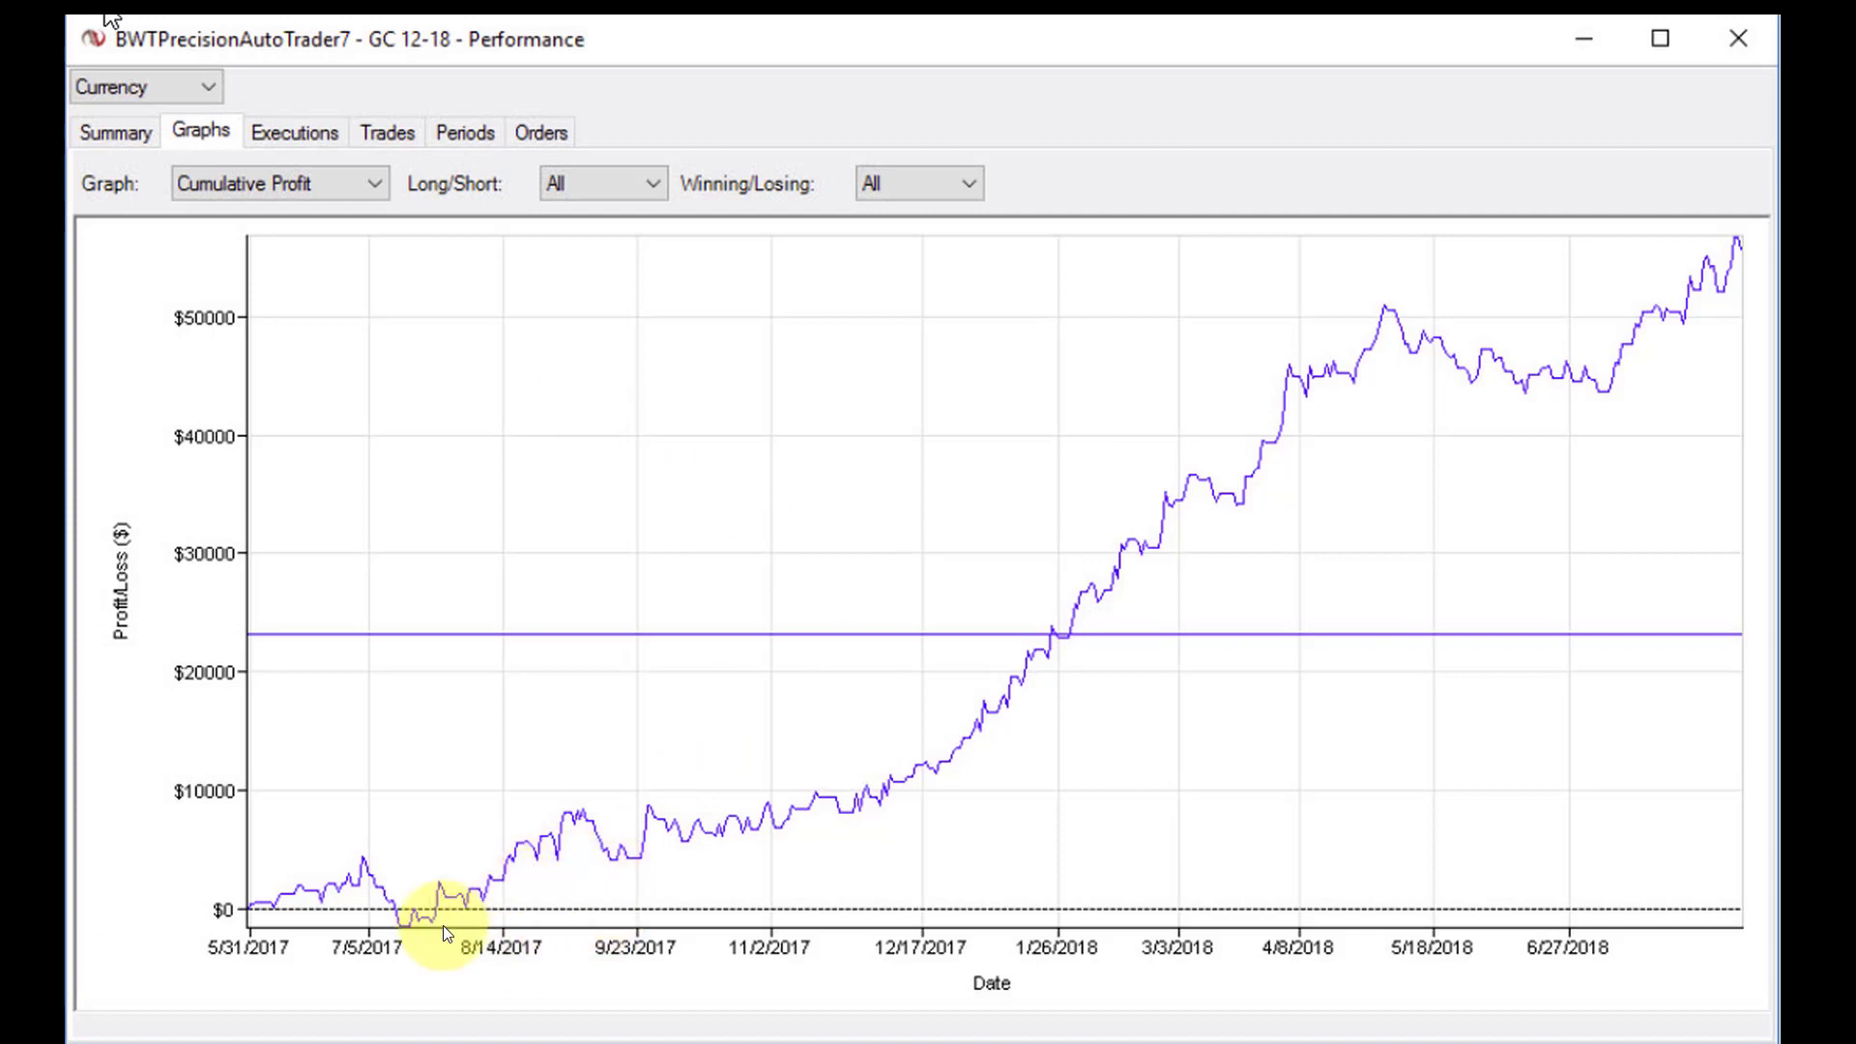
mouse_move(592, 801)
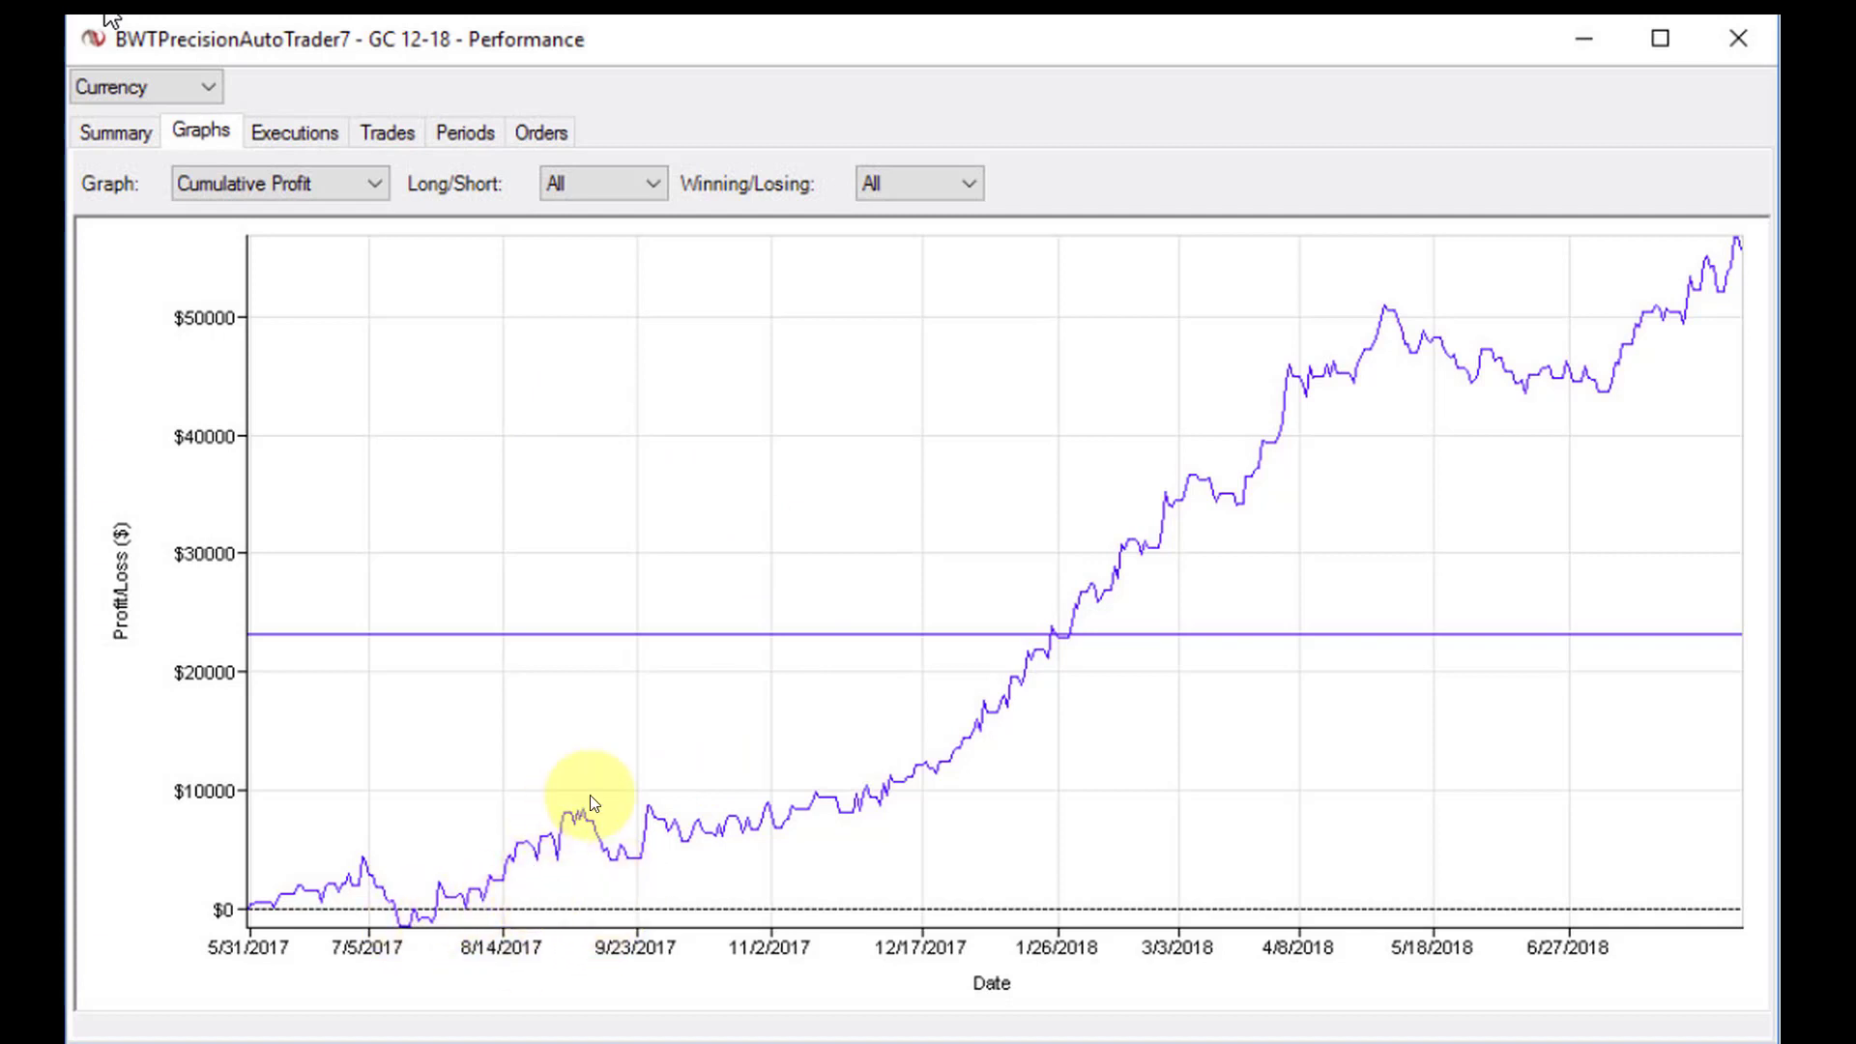
mouse_move(947, 317)
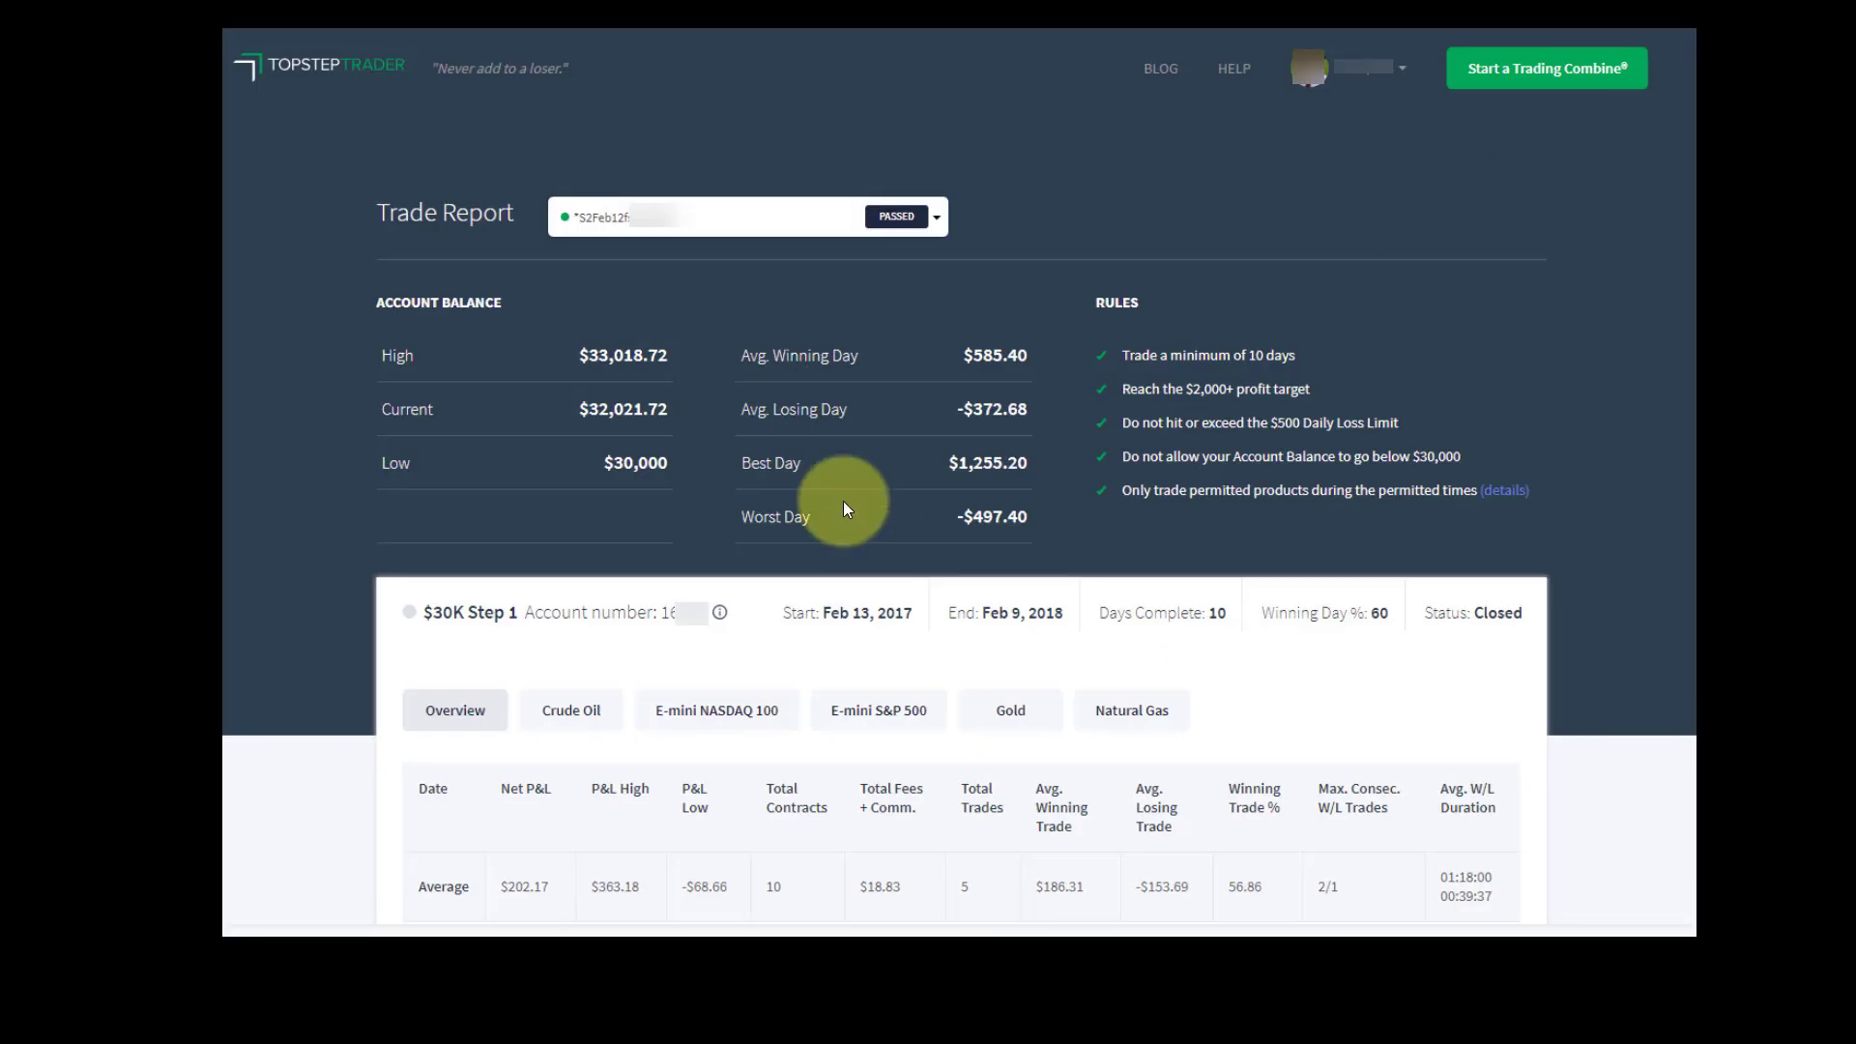
mouse_move(763, 466)
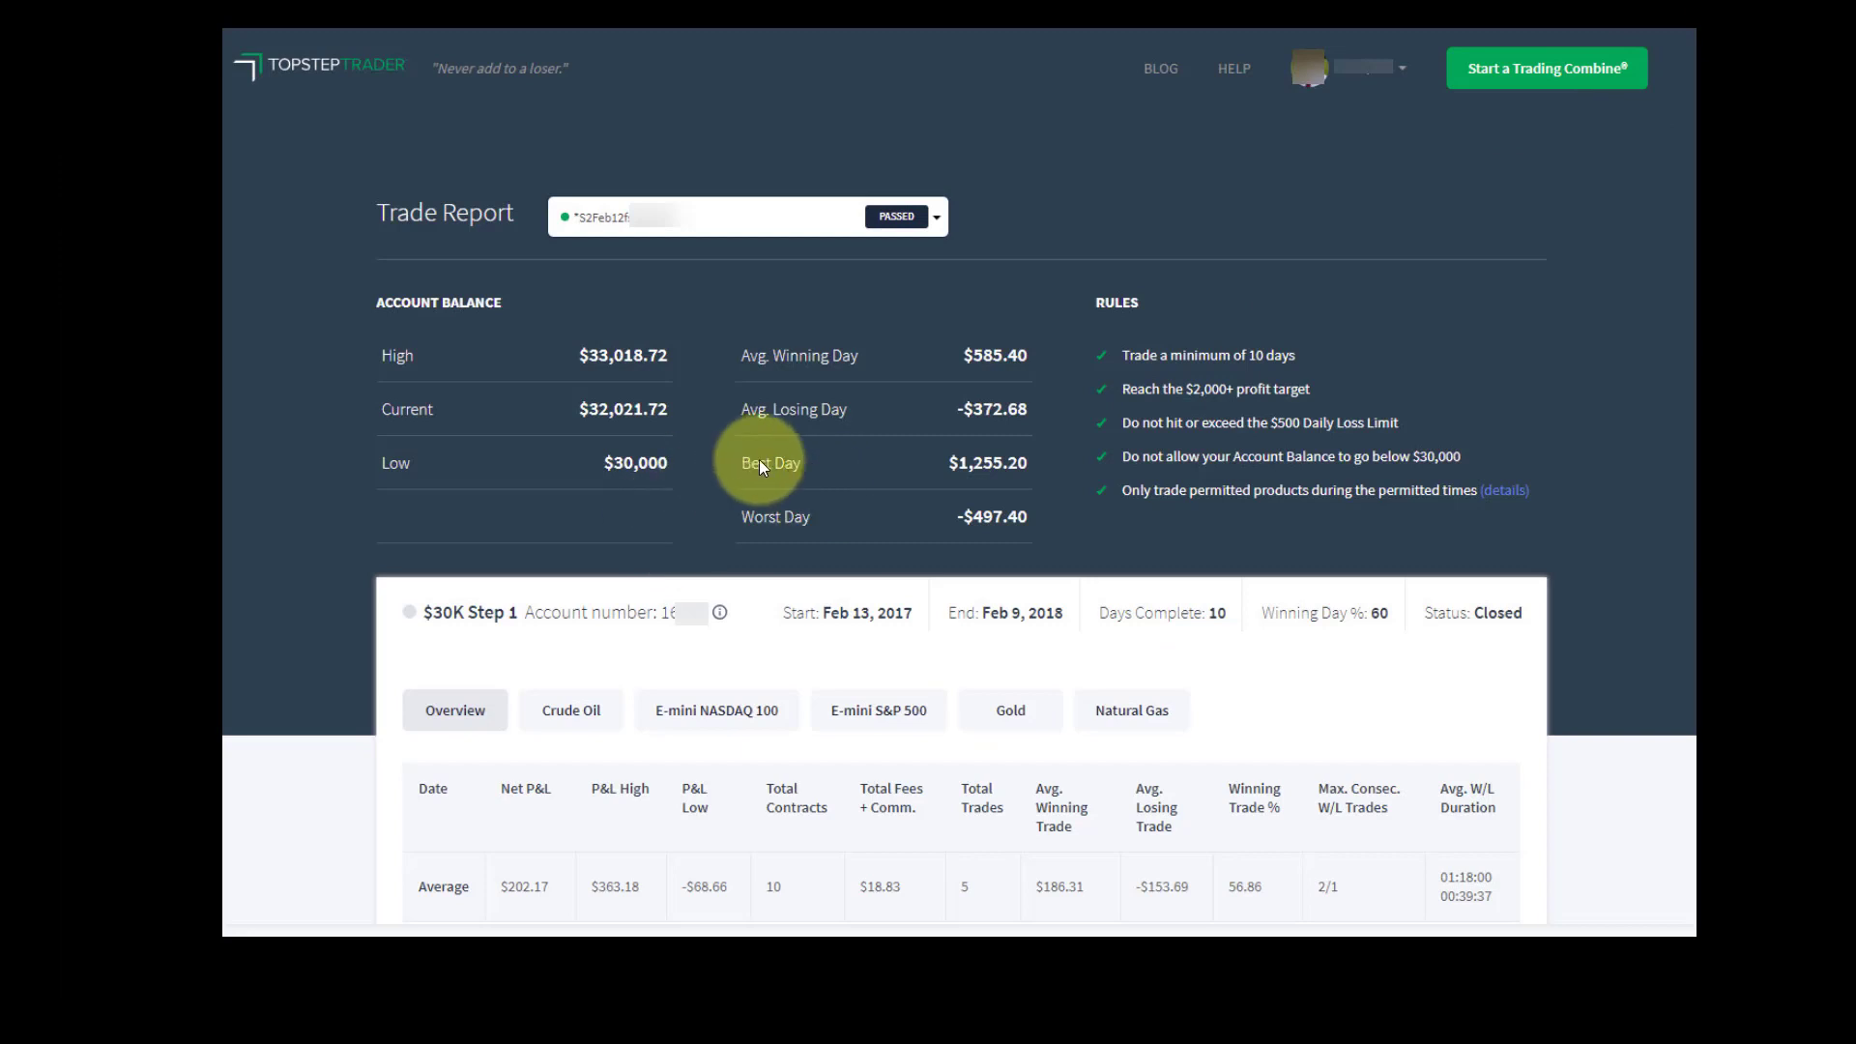
mouse_move(975, 389)
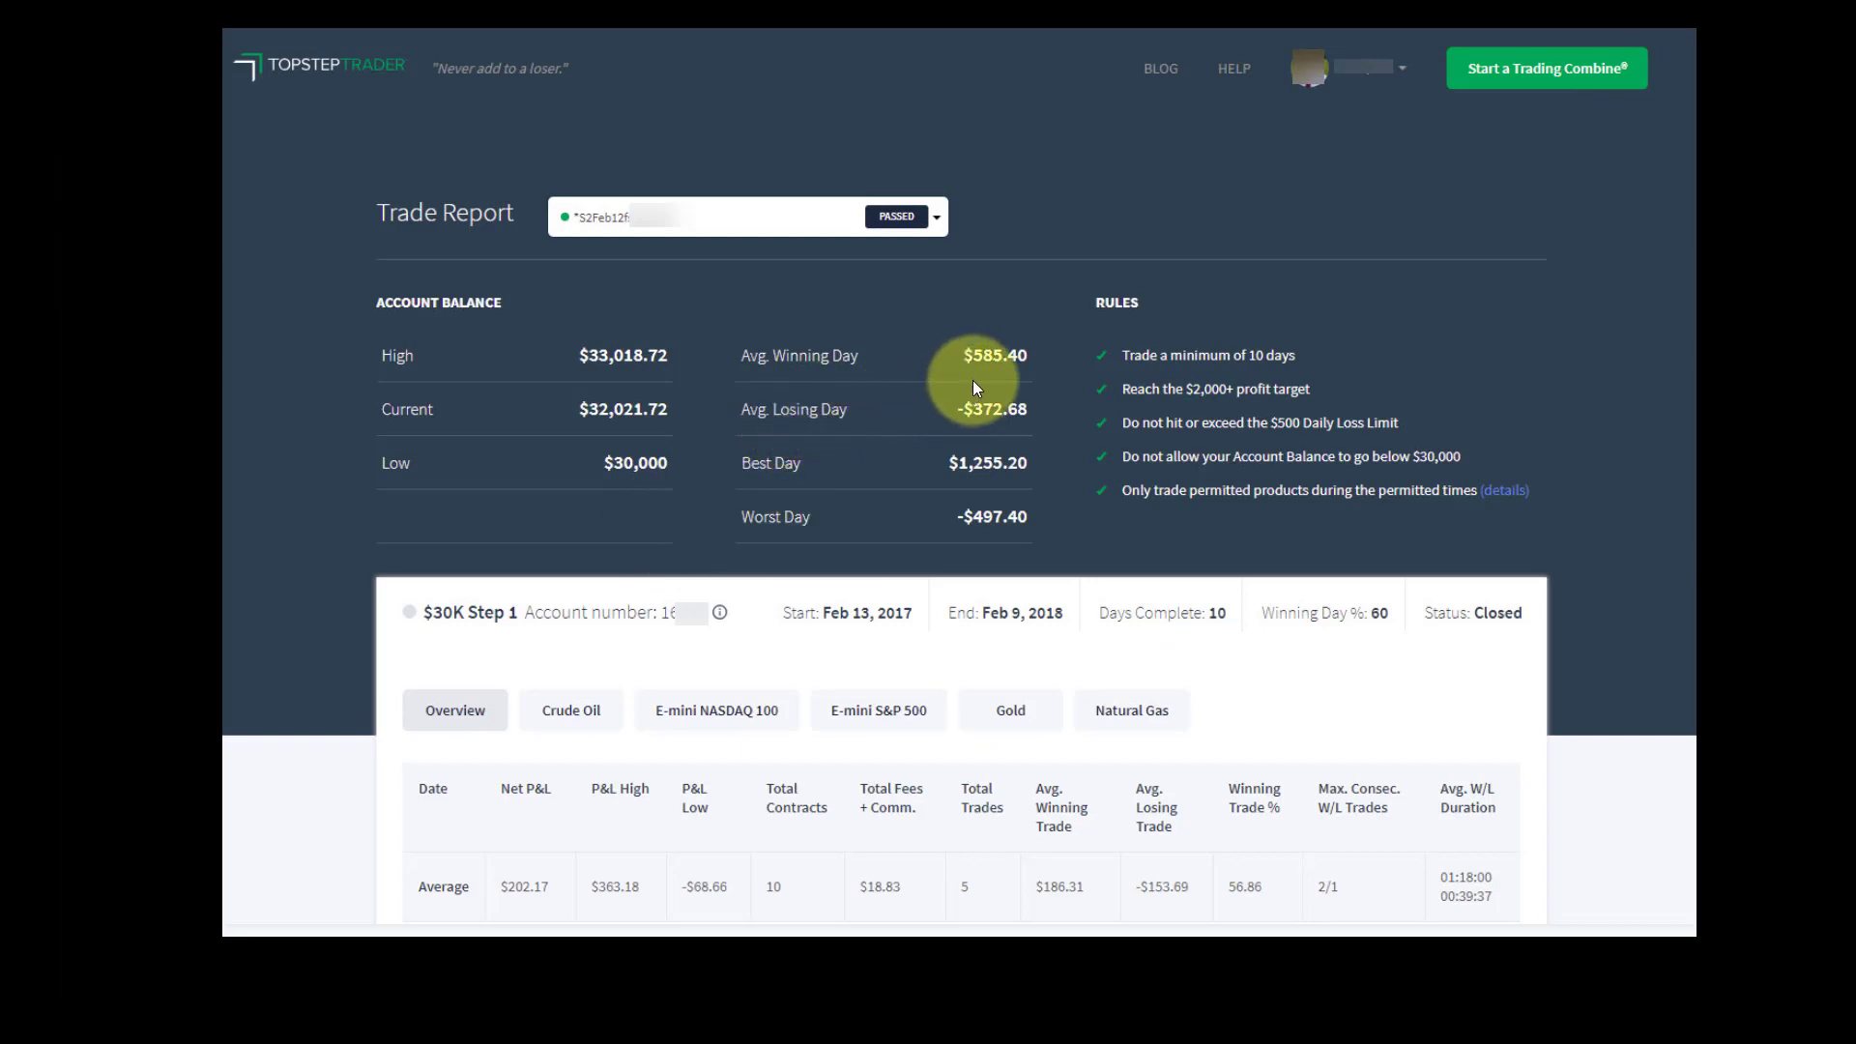
mouse_move(876, 435)
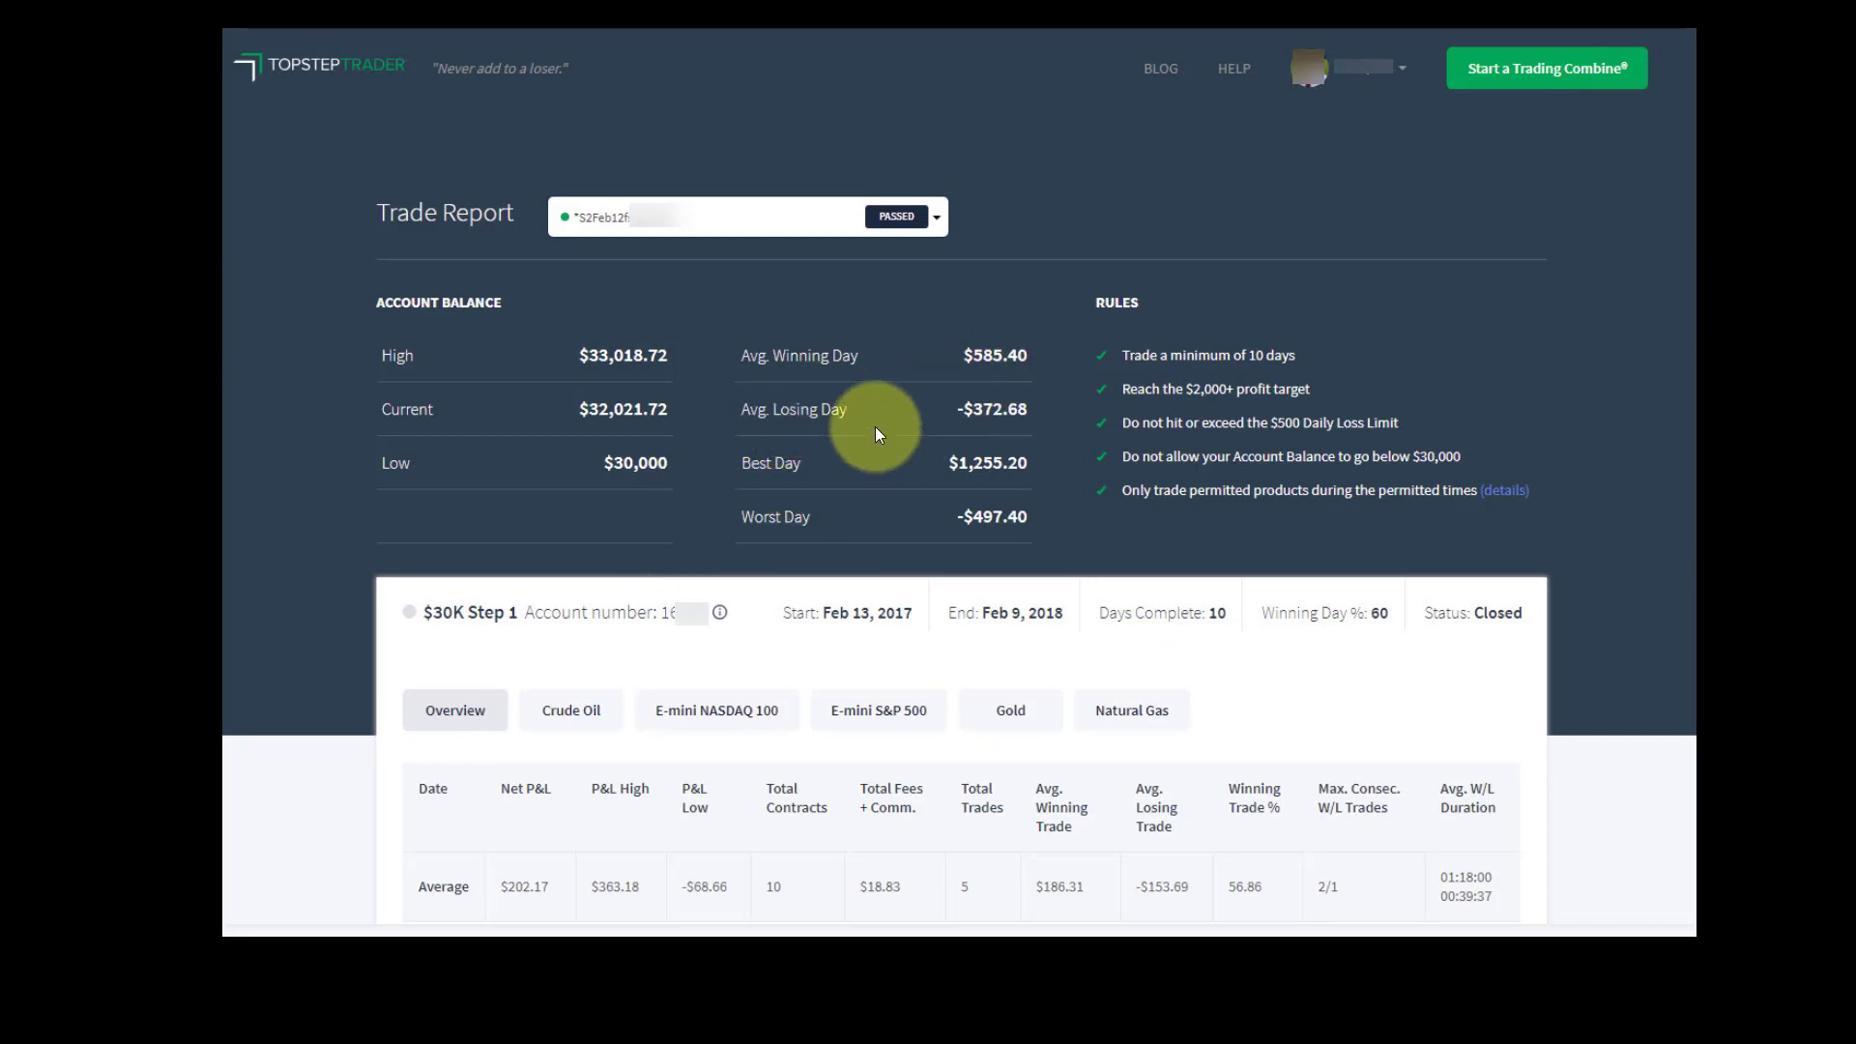
mouse_move(979, 424)
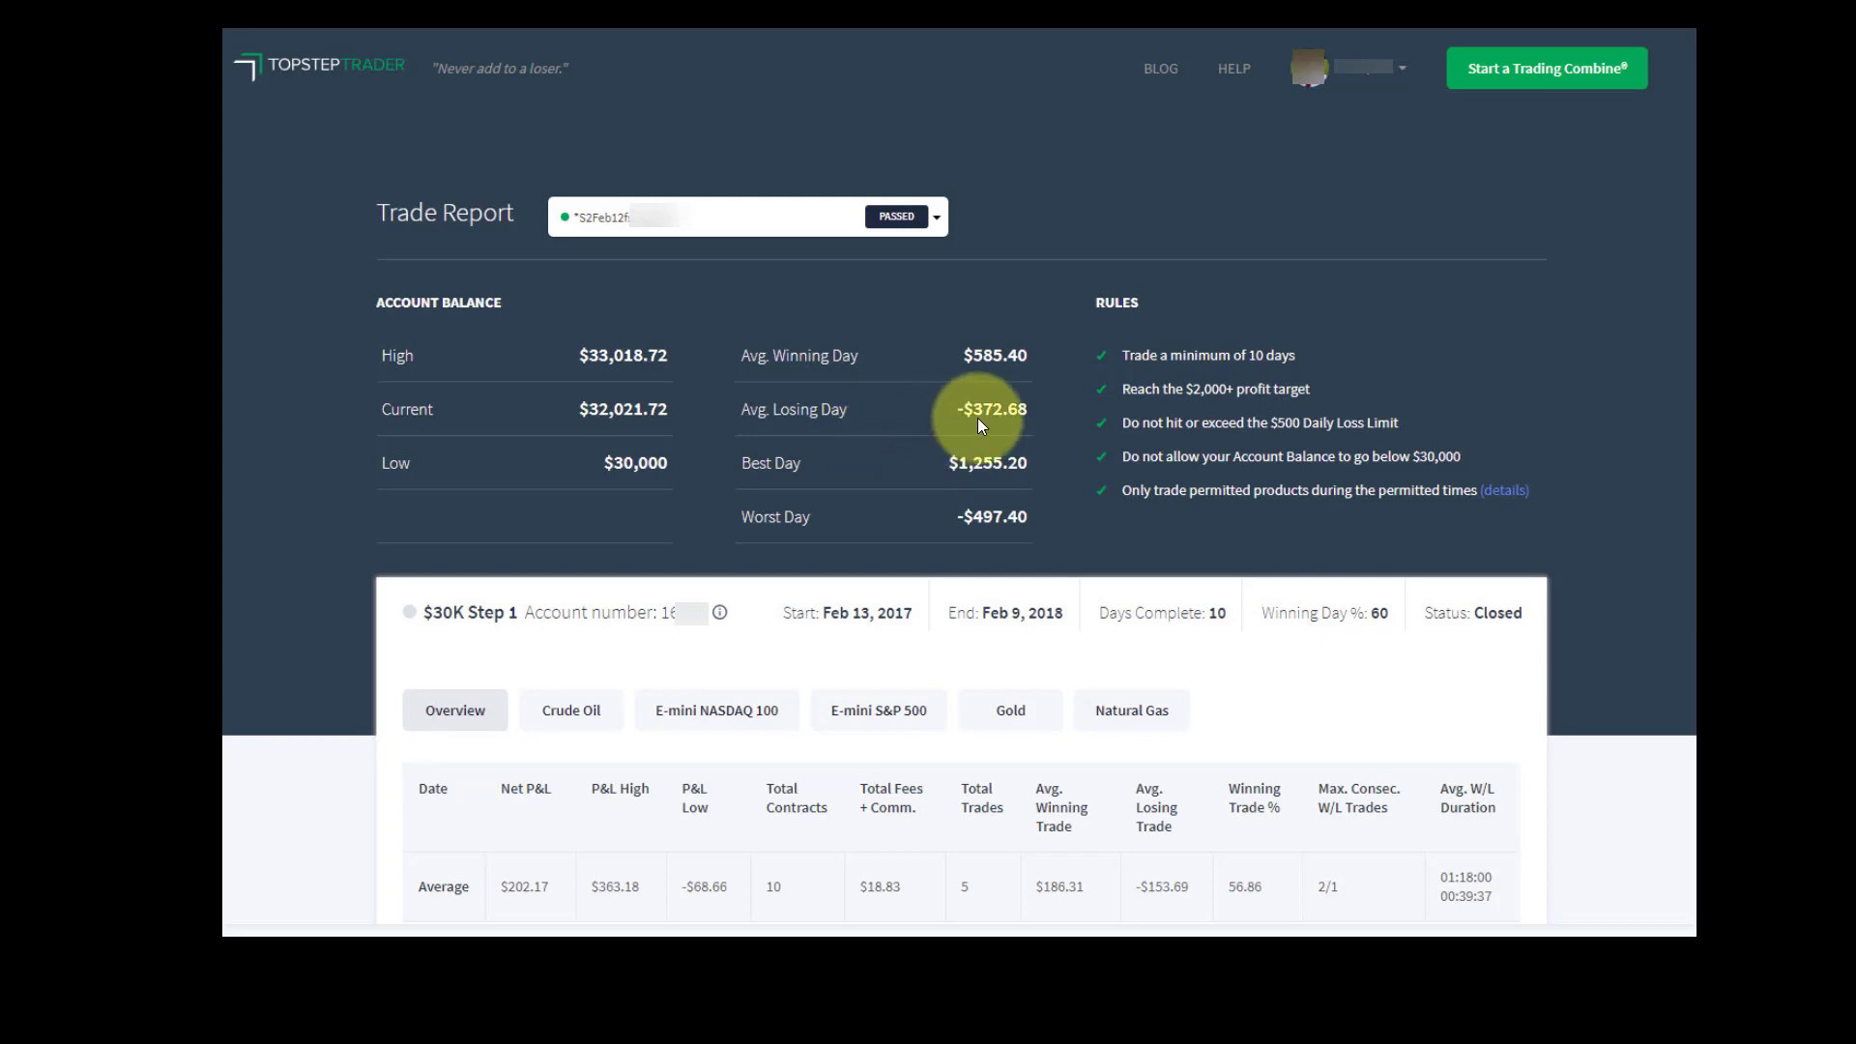
mouse_move(931, 507)
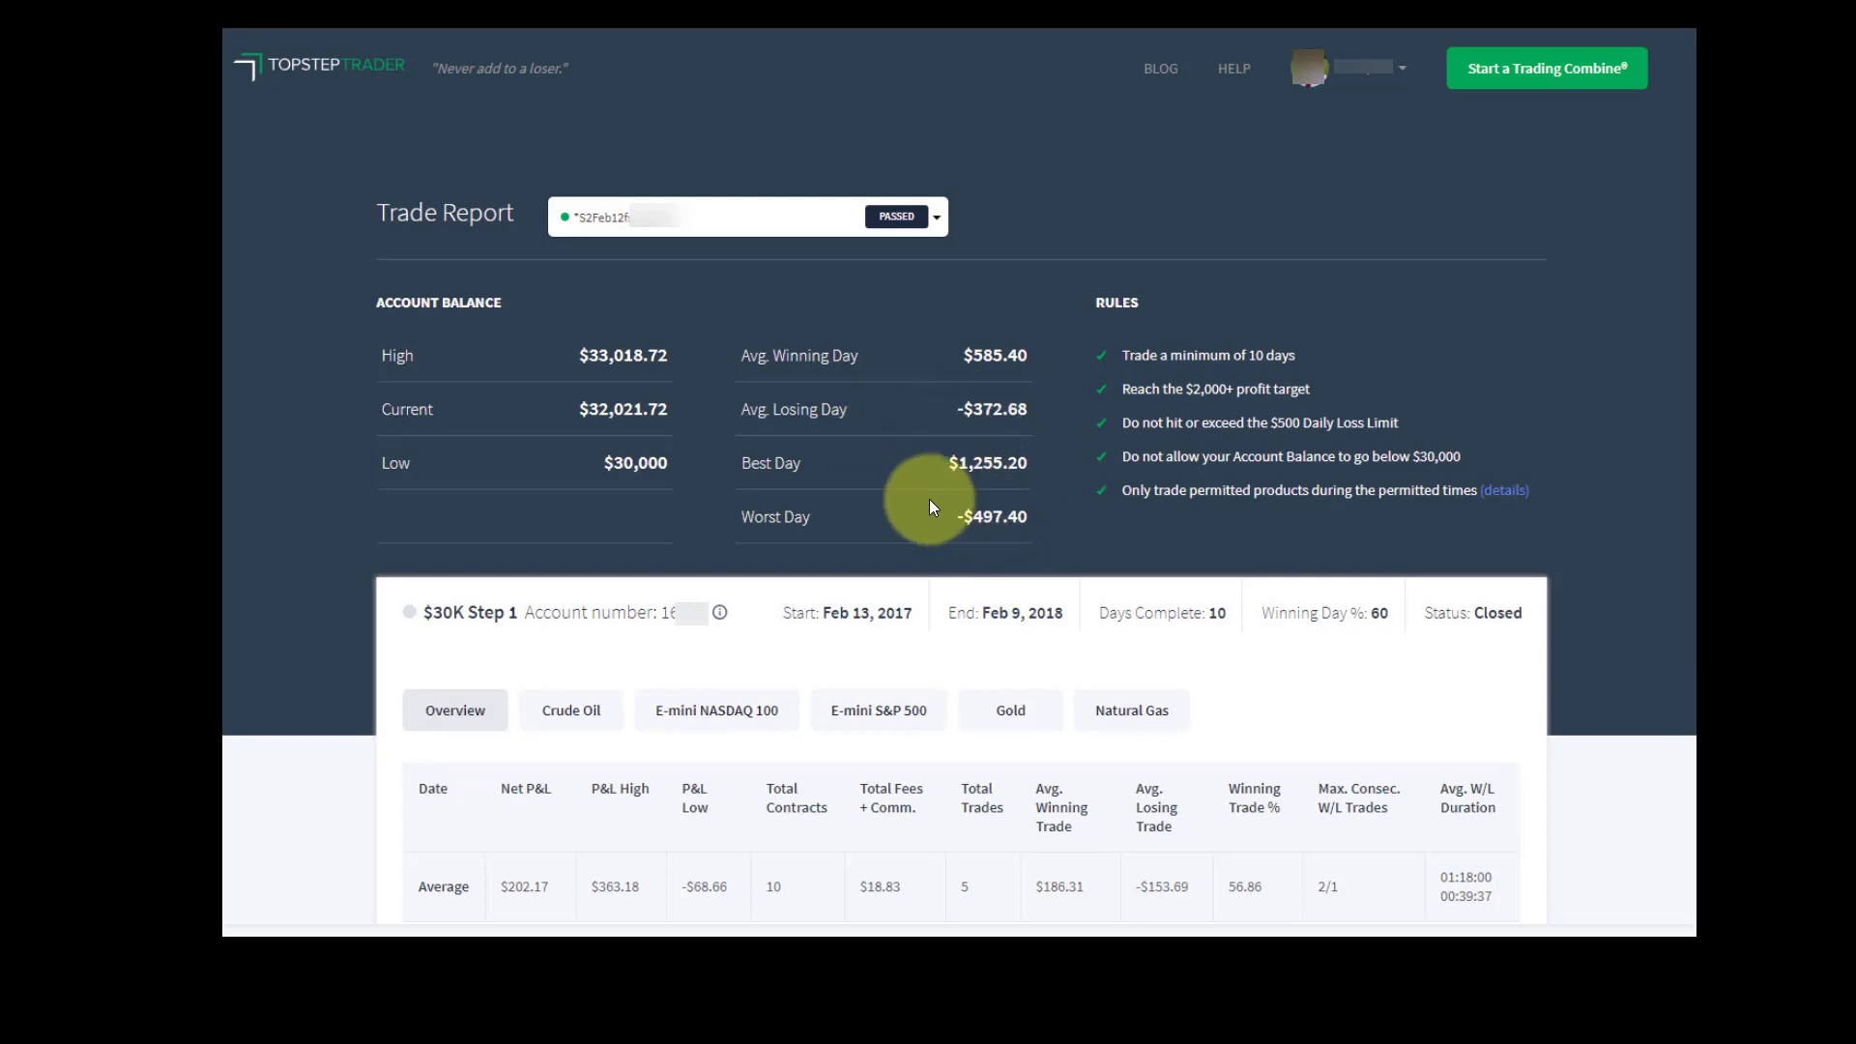
mouse_move(924, 442)
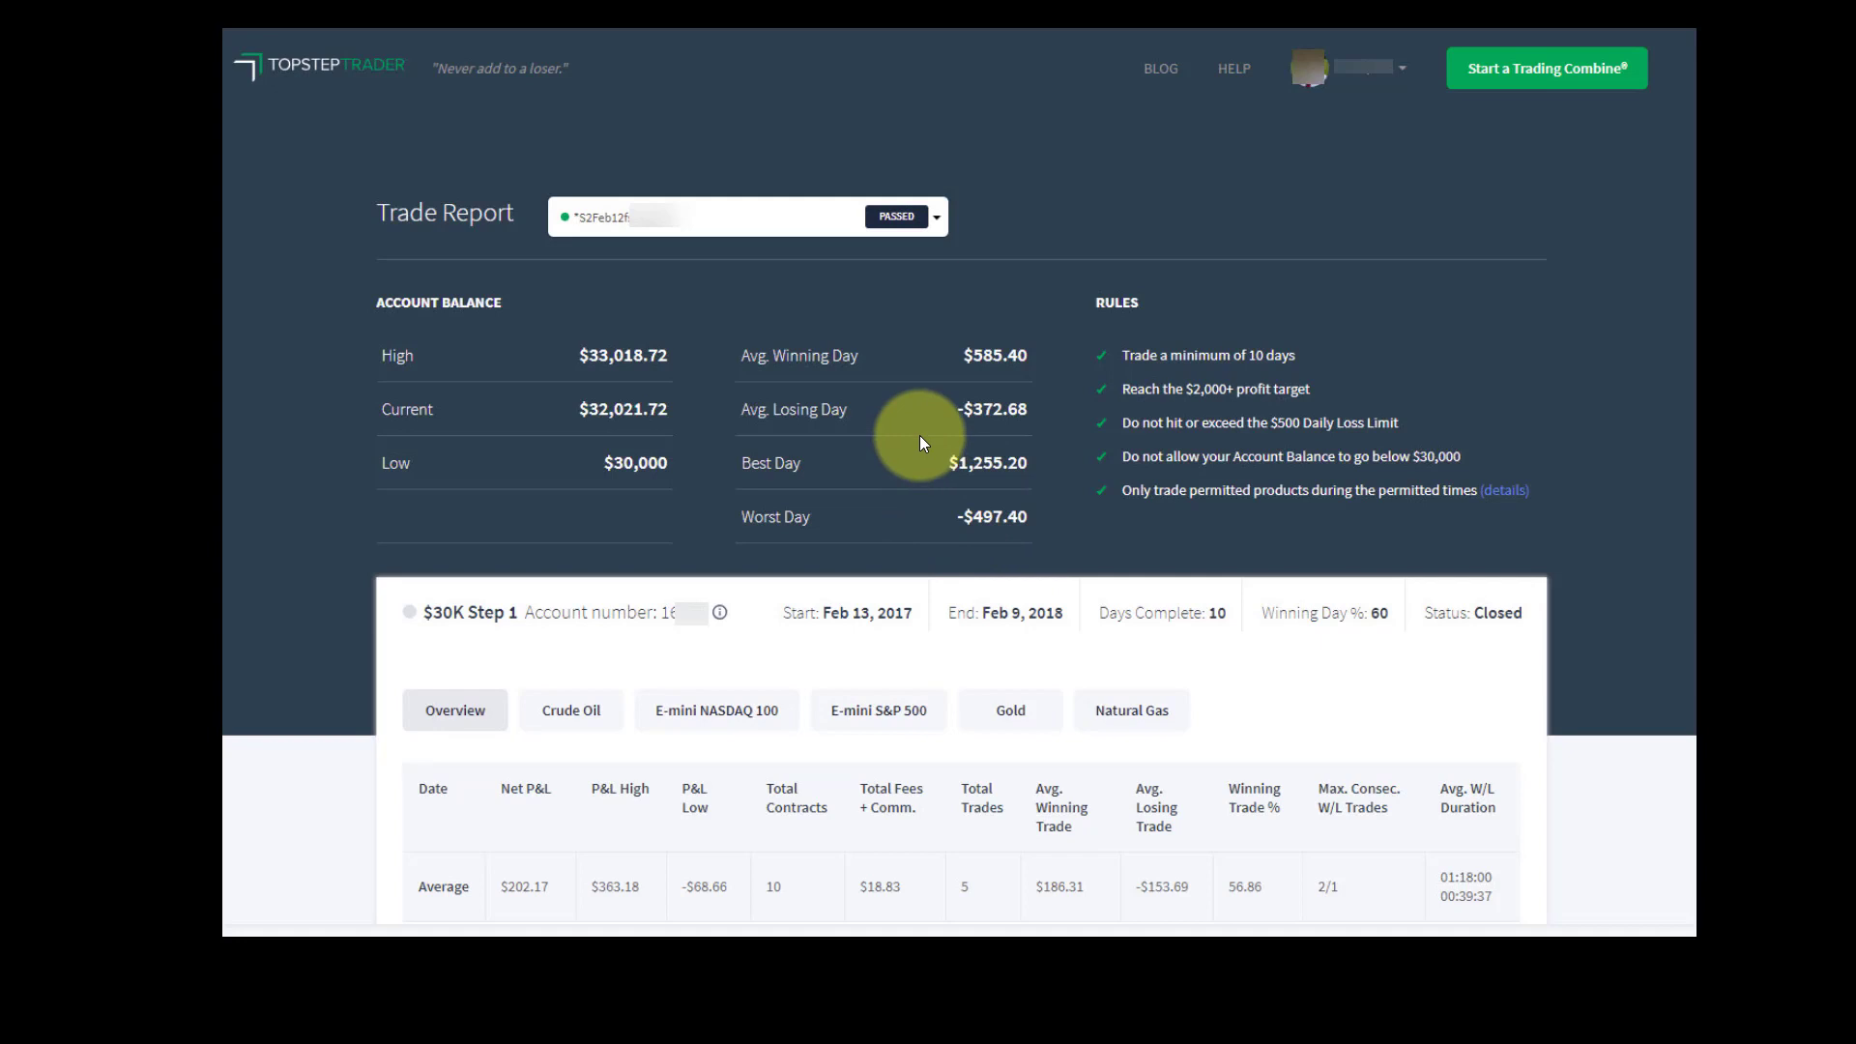
mouse_move(934, 435)
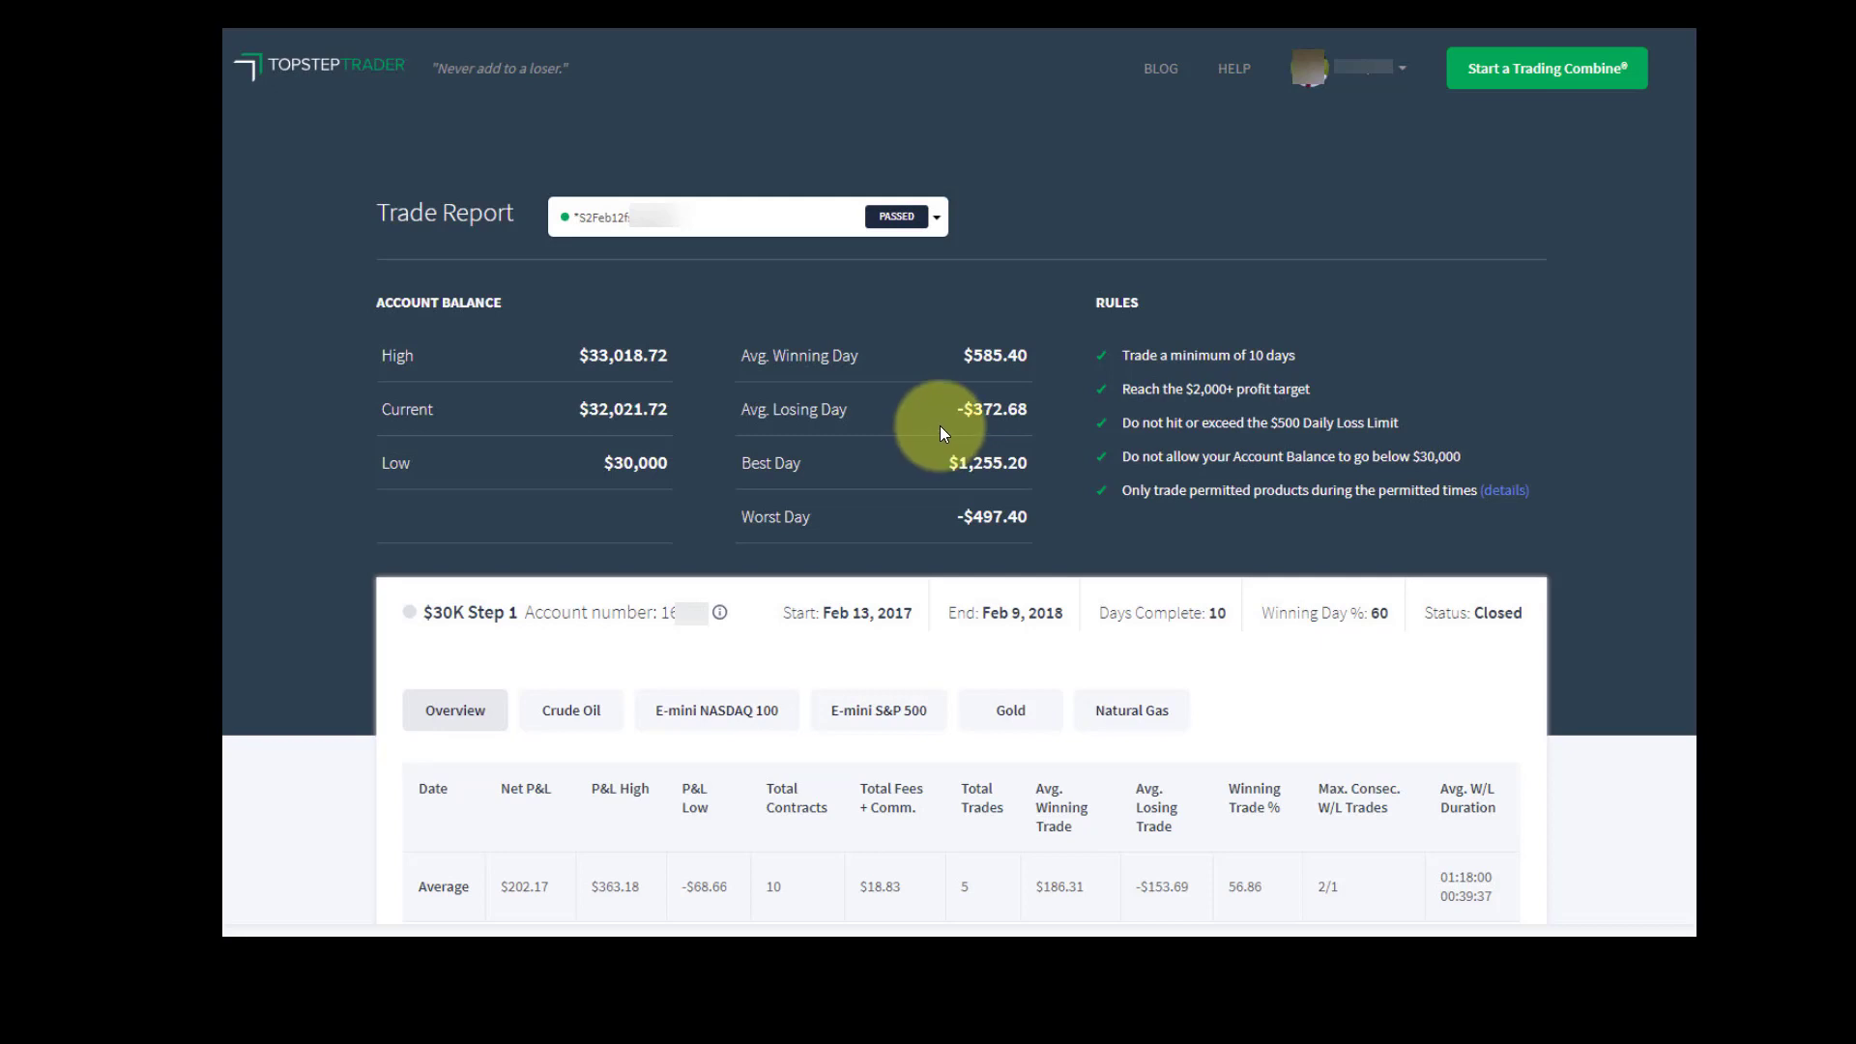
mouse_move(968, 426)
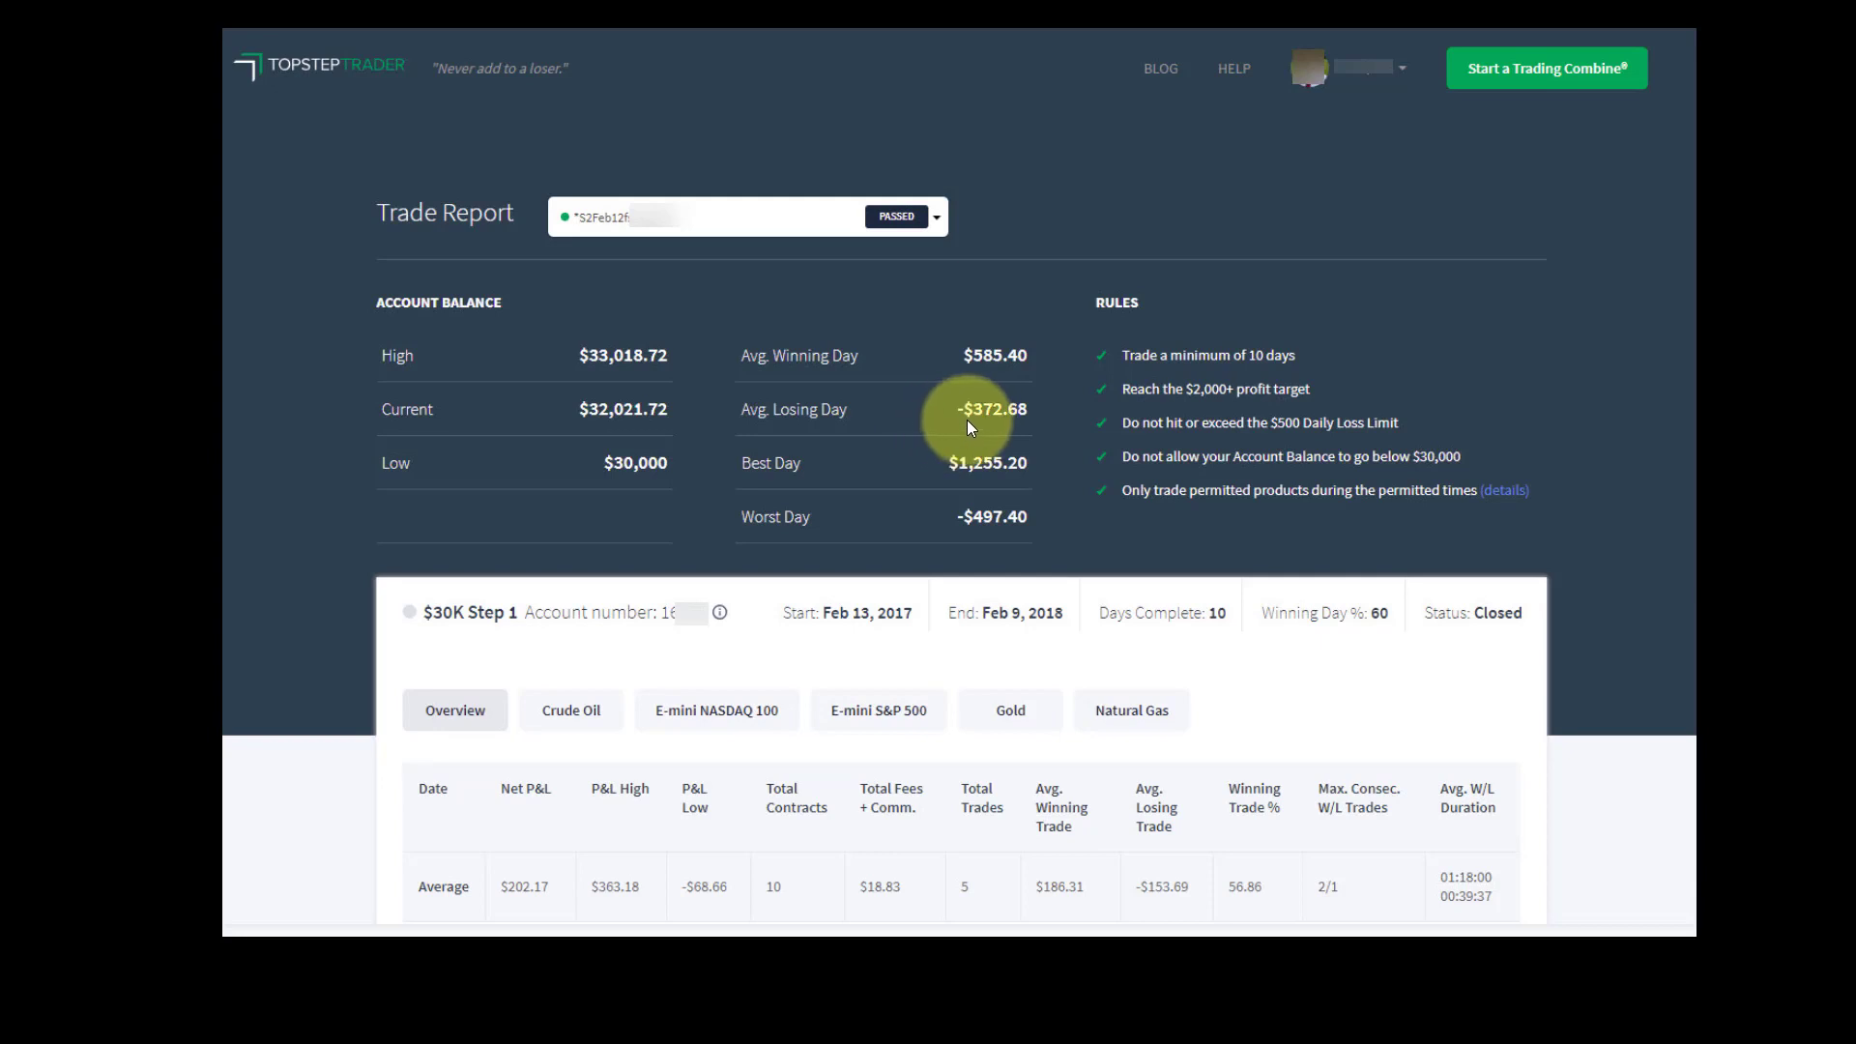
mouse_move(945, 395)
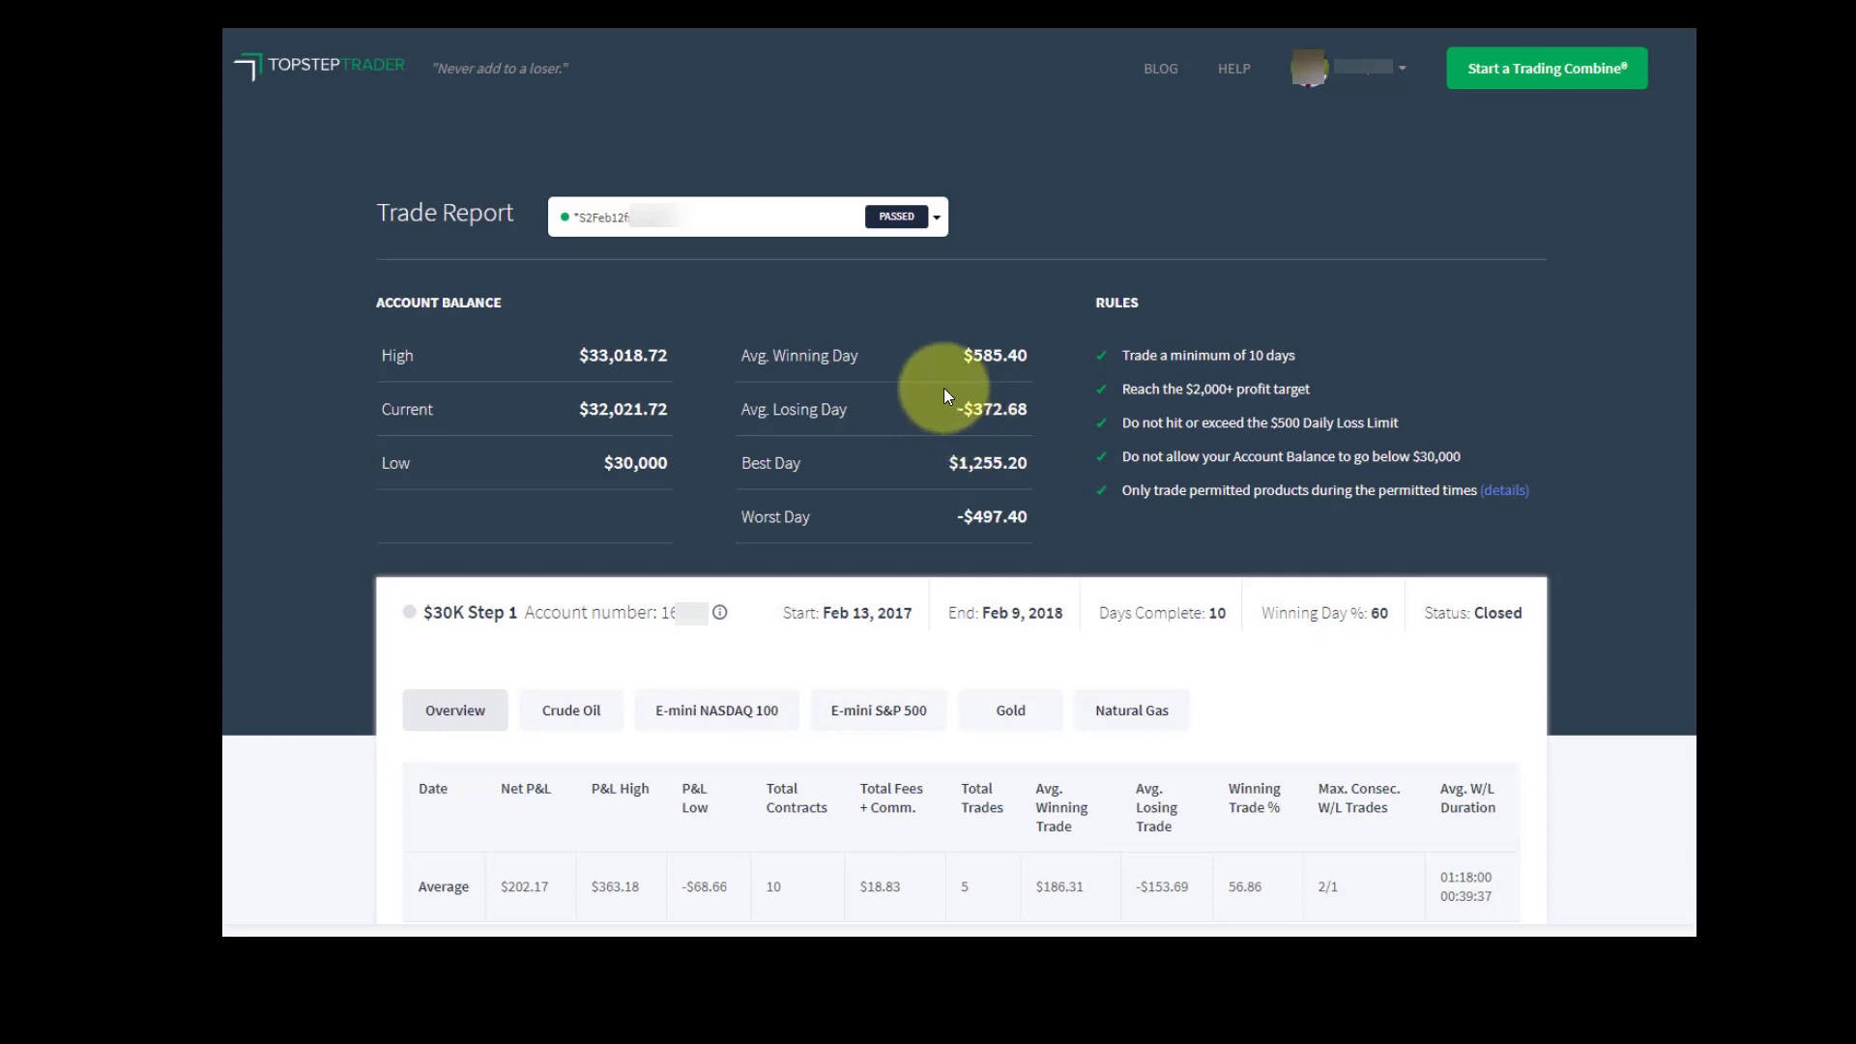
mouse_move(926, 424)
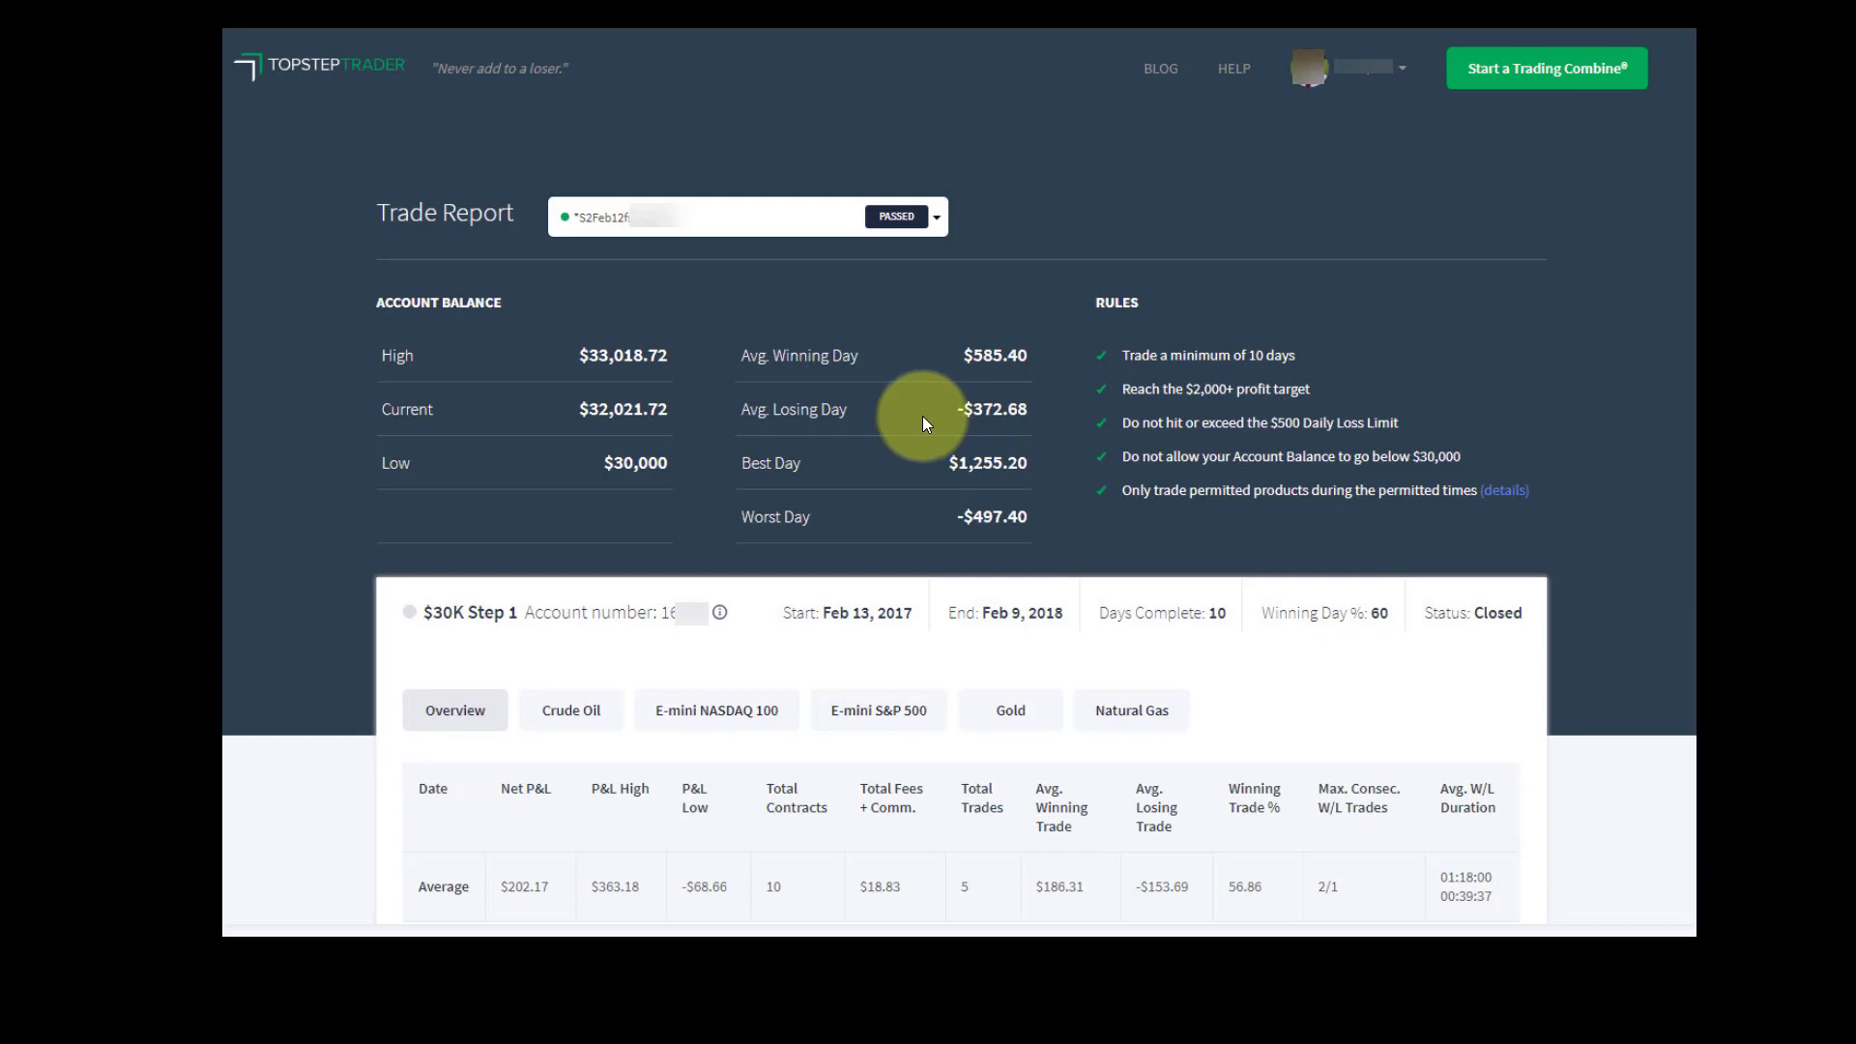
mouse_move(952, 413)
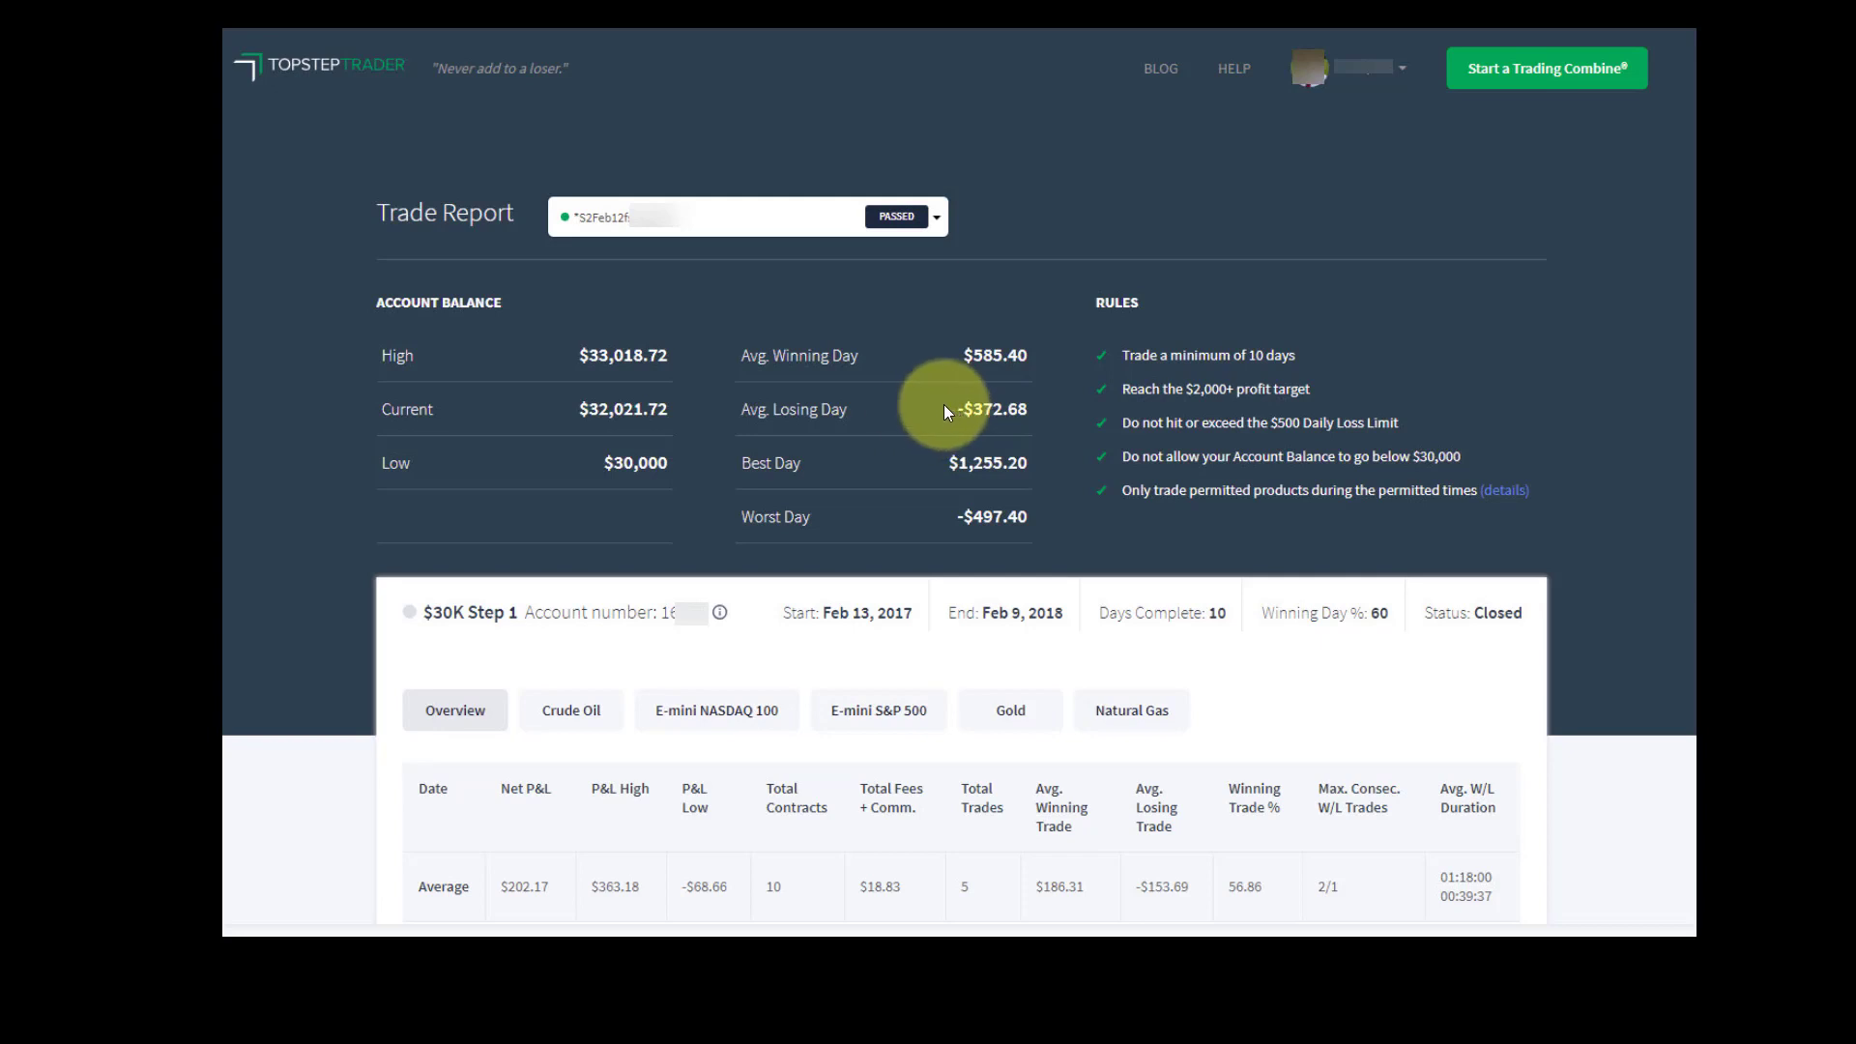
mouse_move(957, 433)
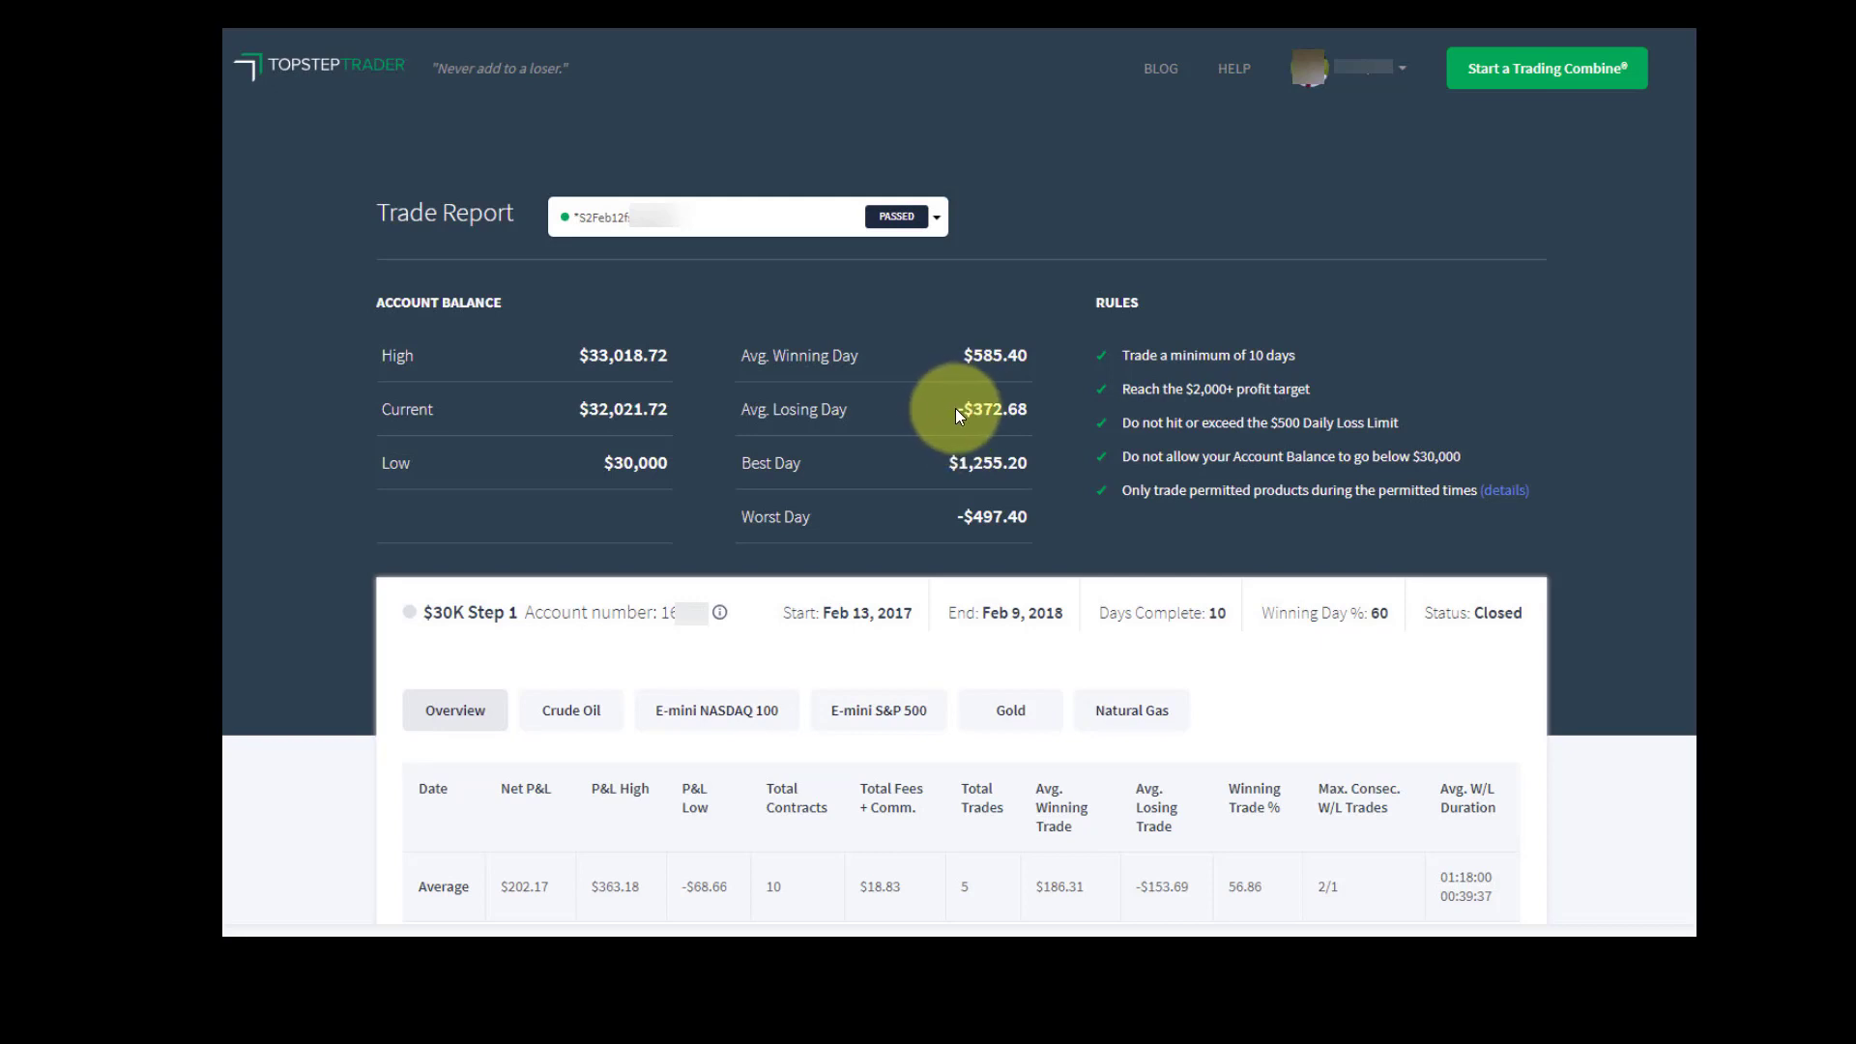
mouse_move(945, 381)
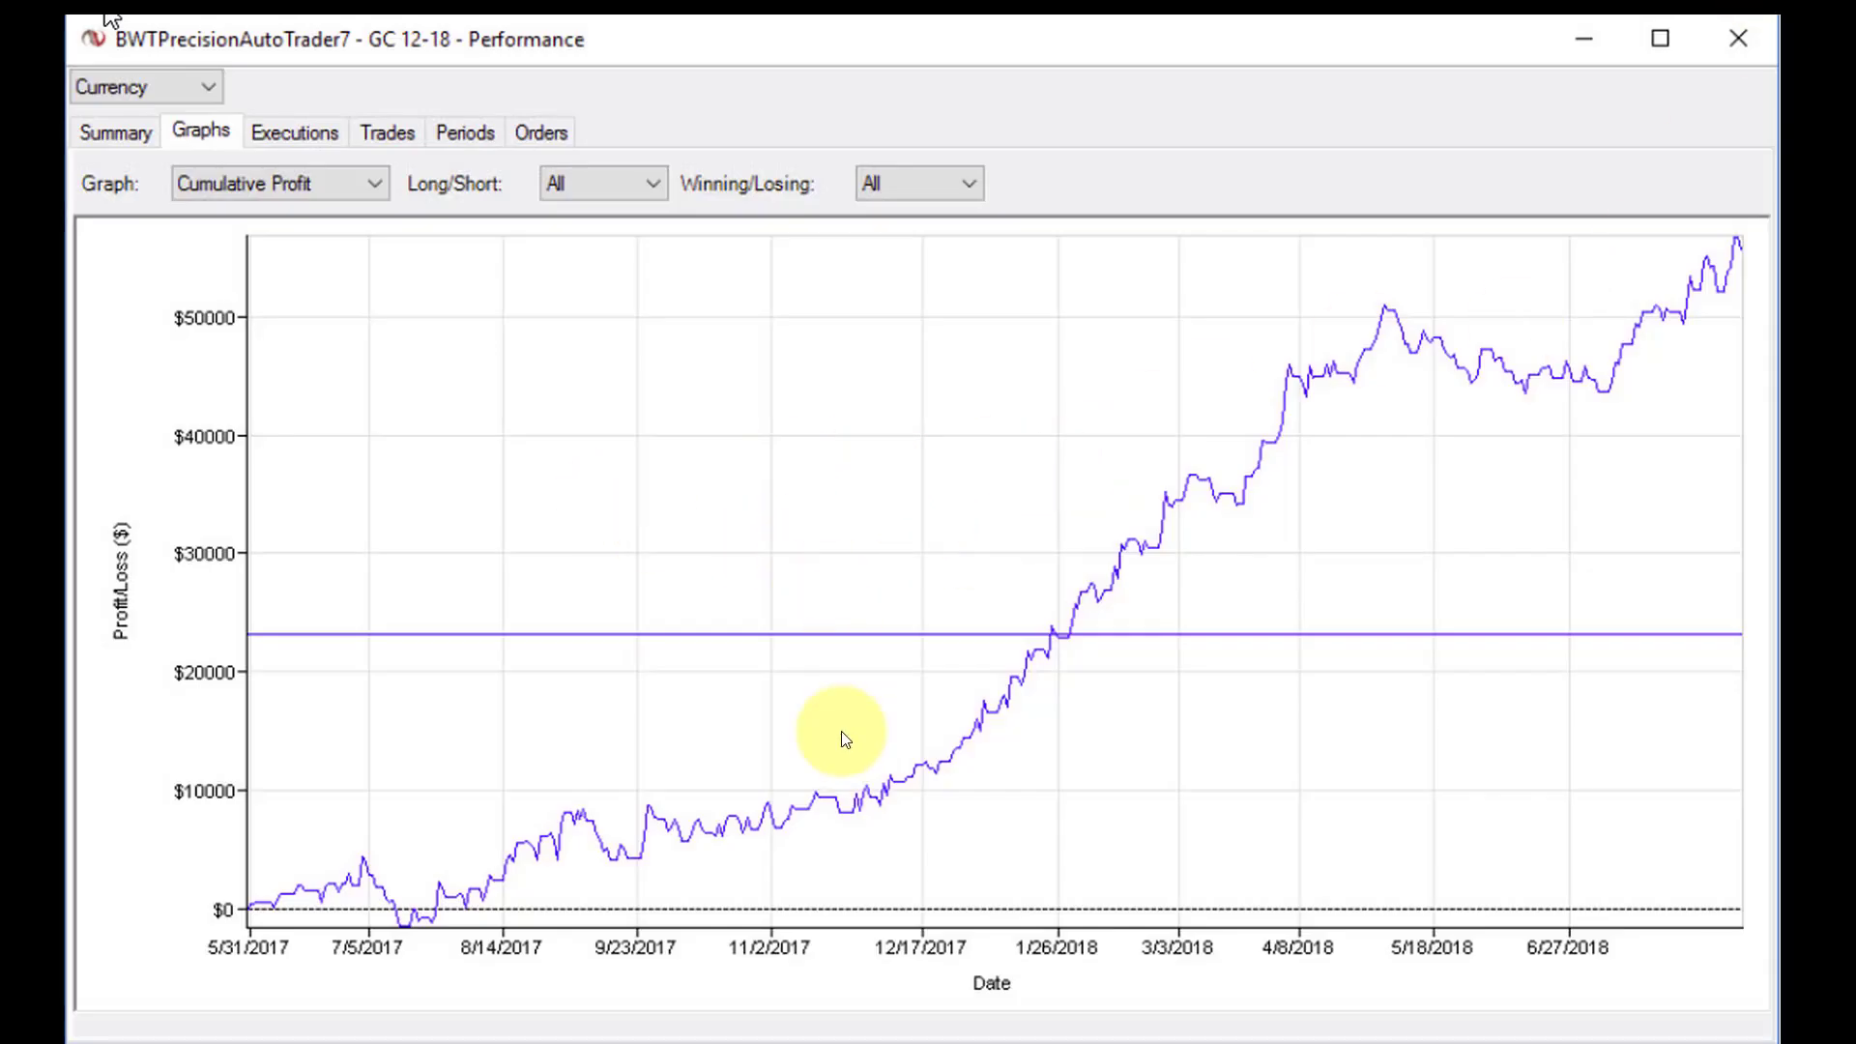
mouse_move(425, 916)
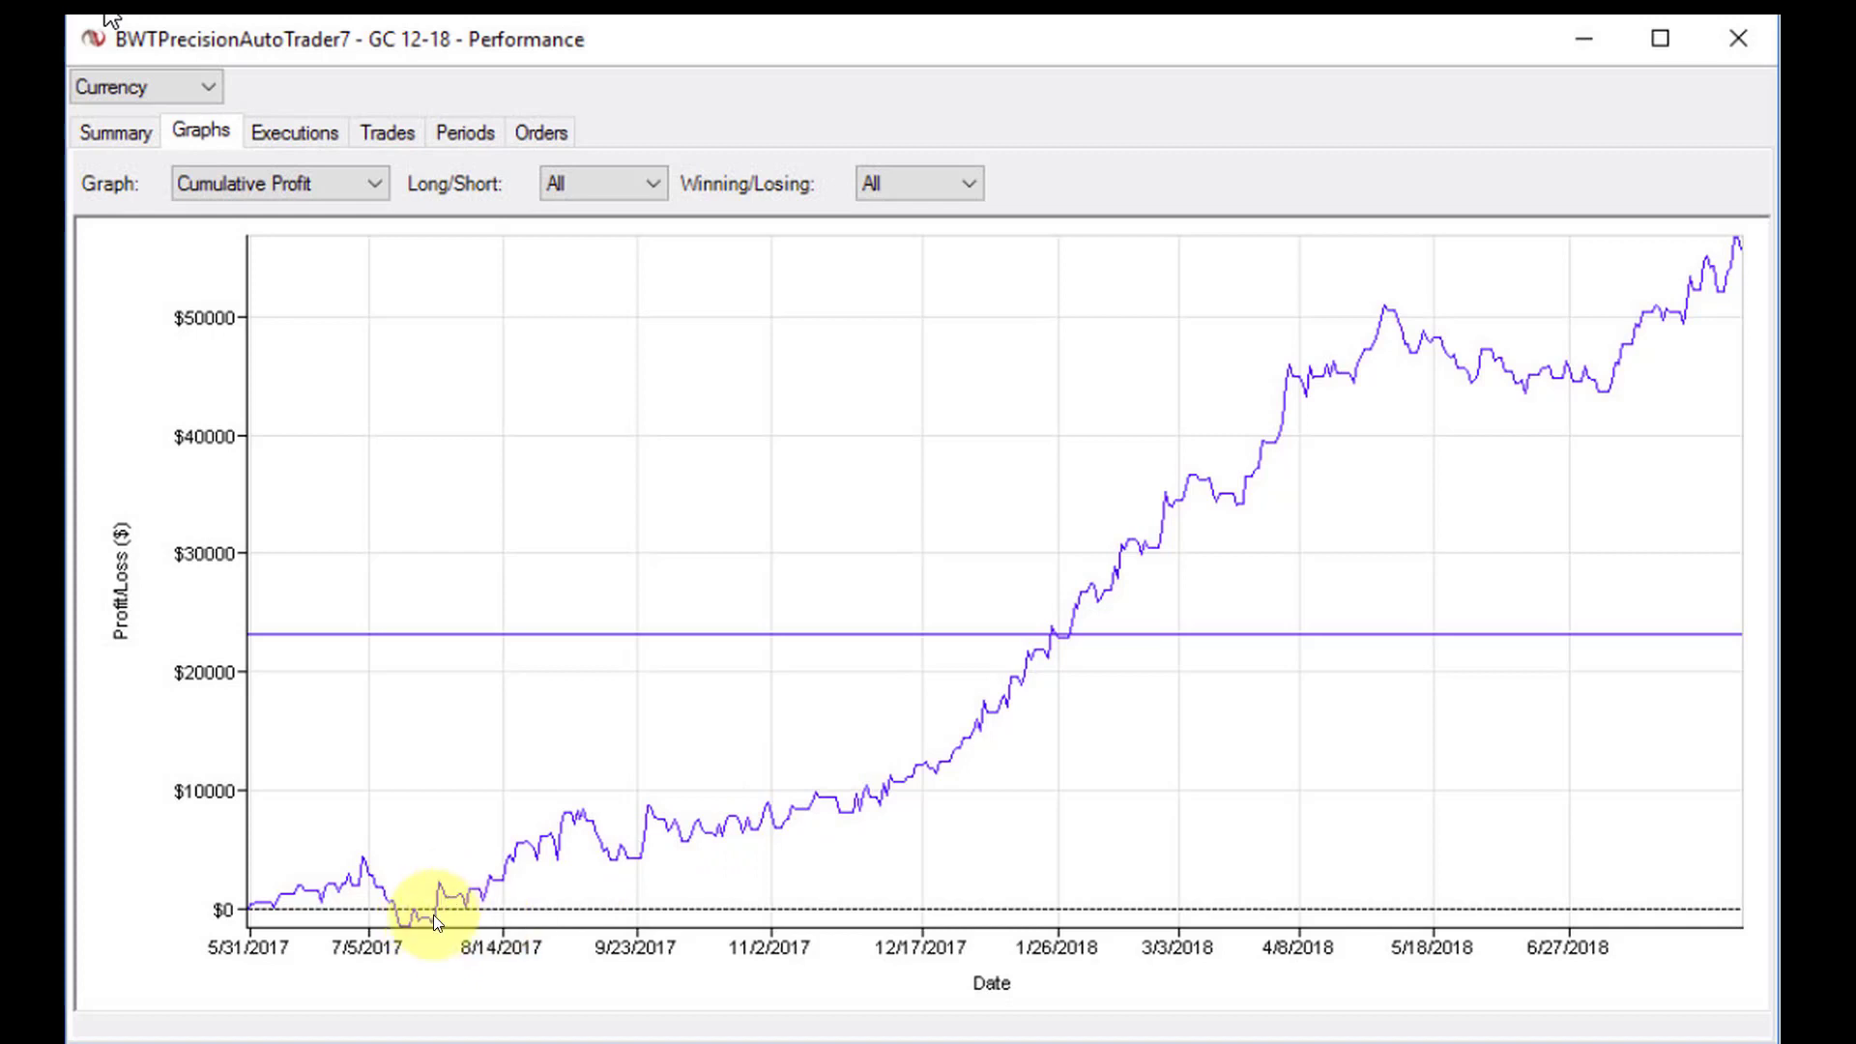
mouse_move(1394, 329)
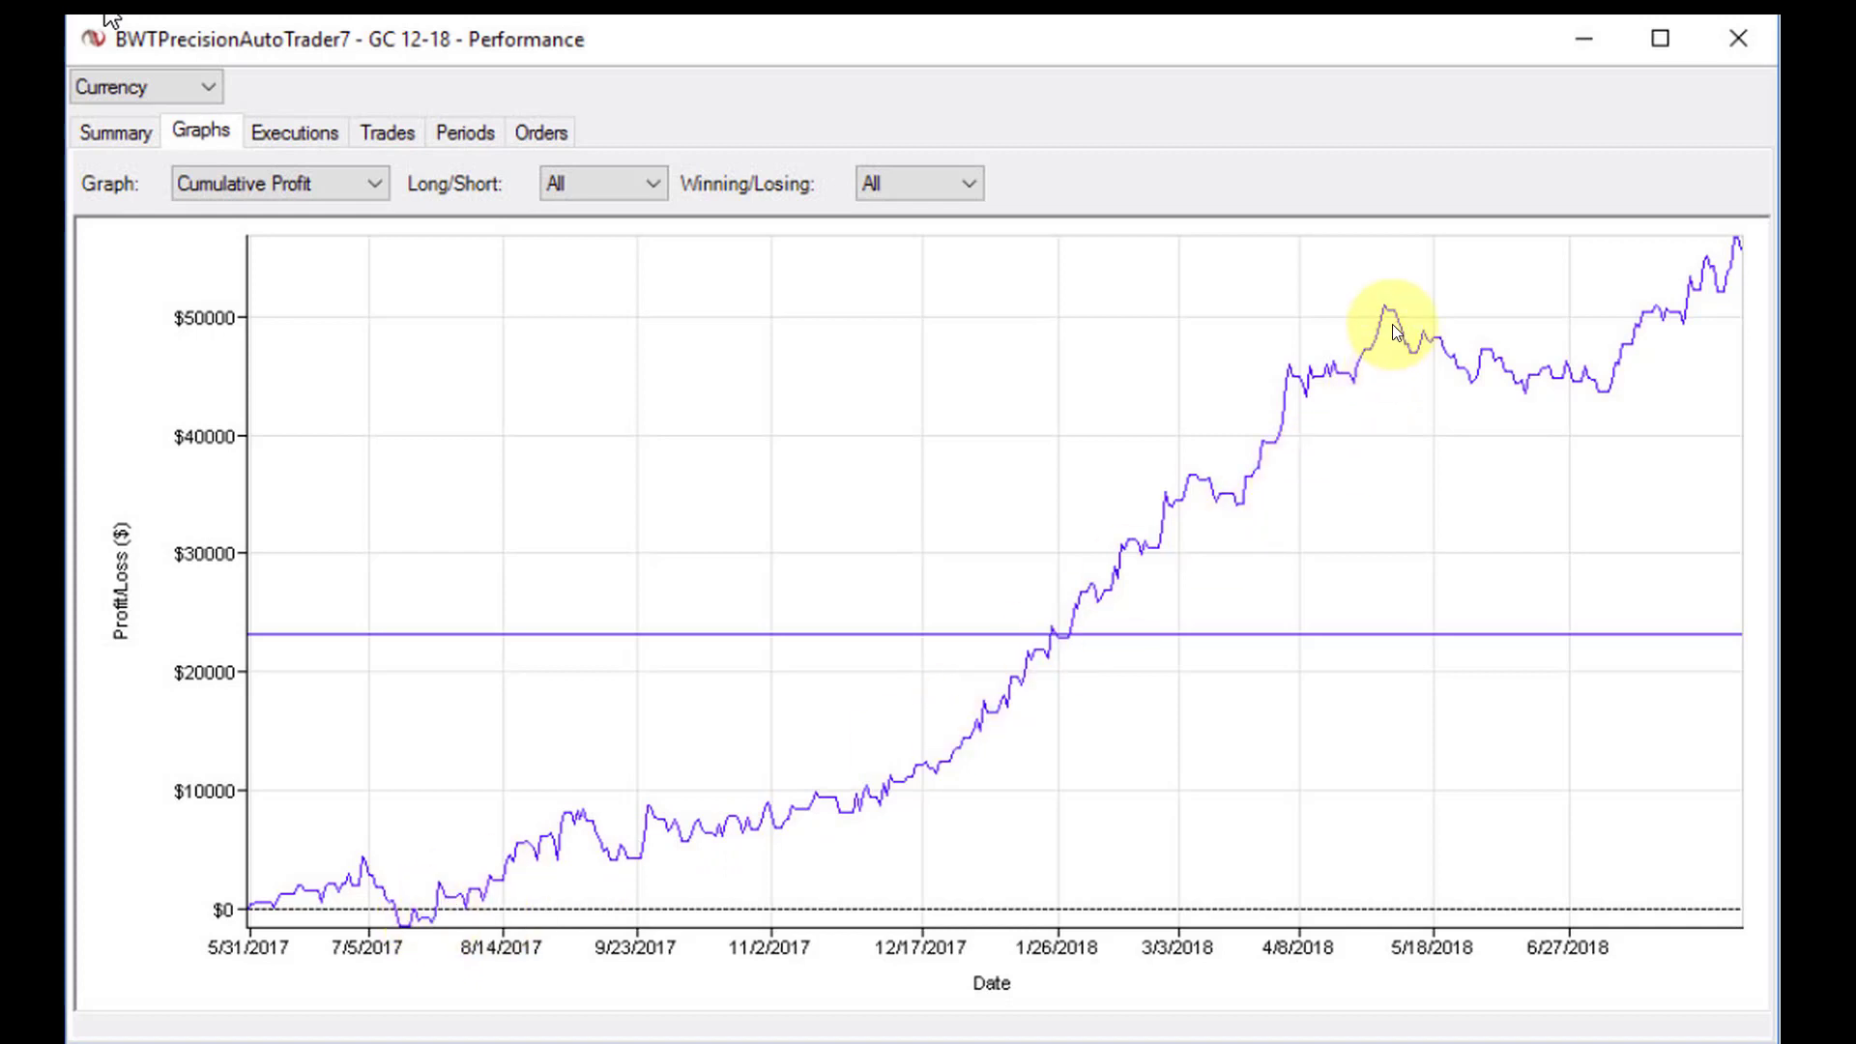
mouse_move(1384, 360)
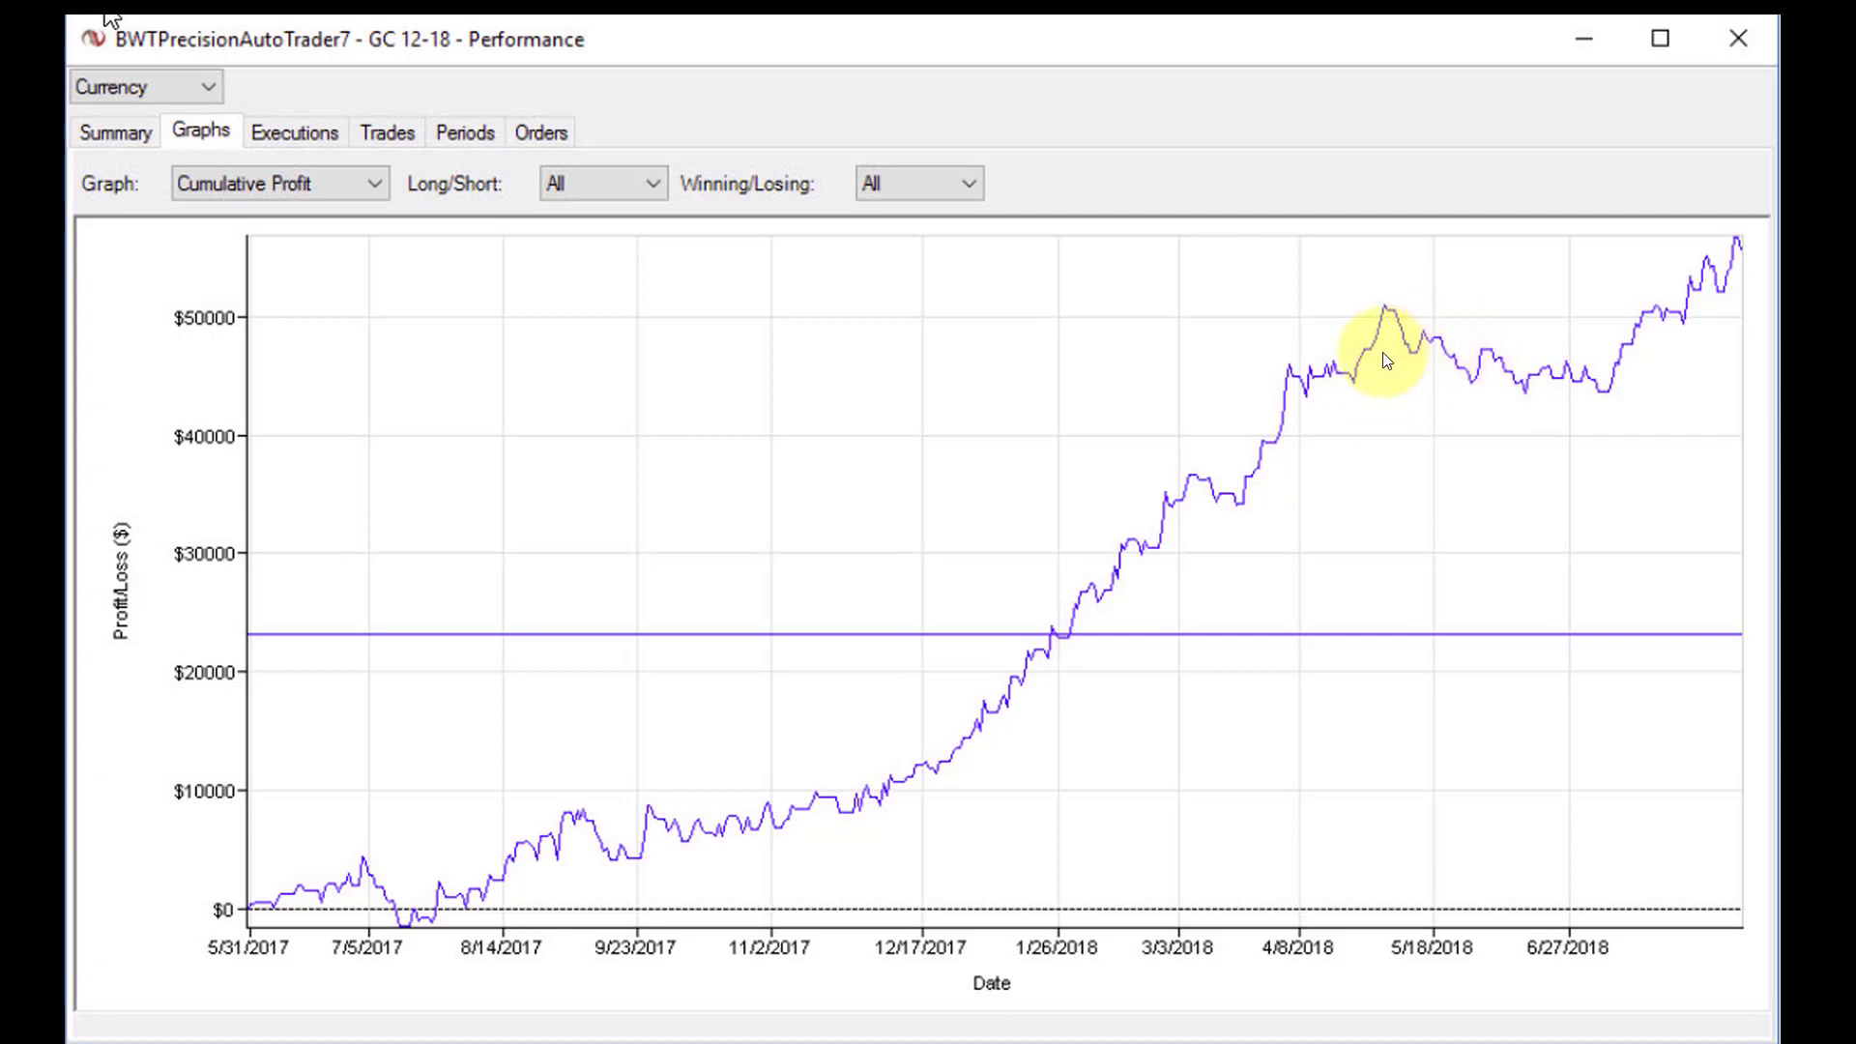
mouse_move(1483, 365)
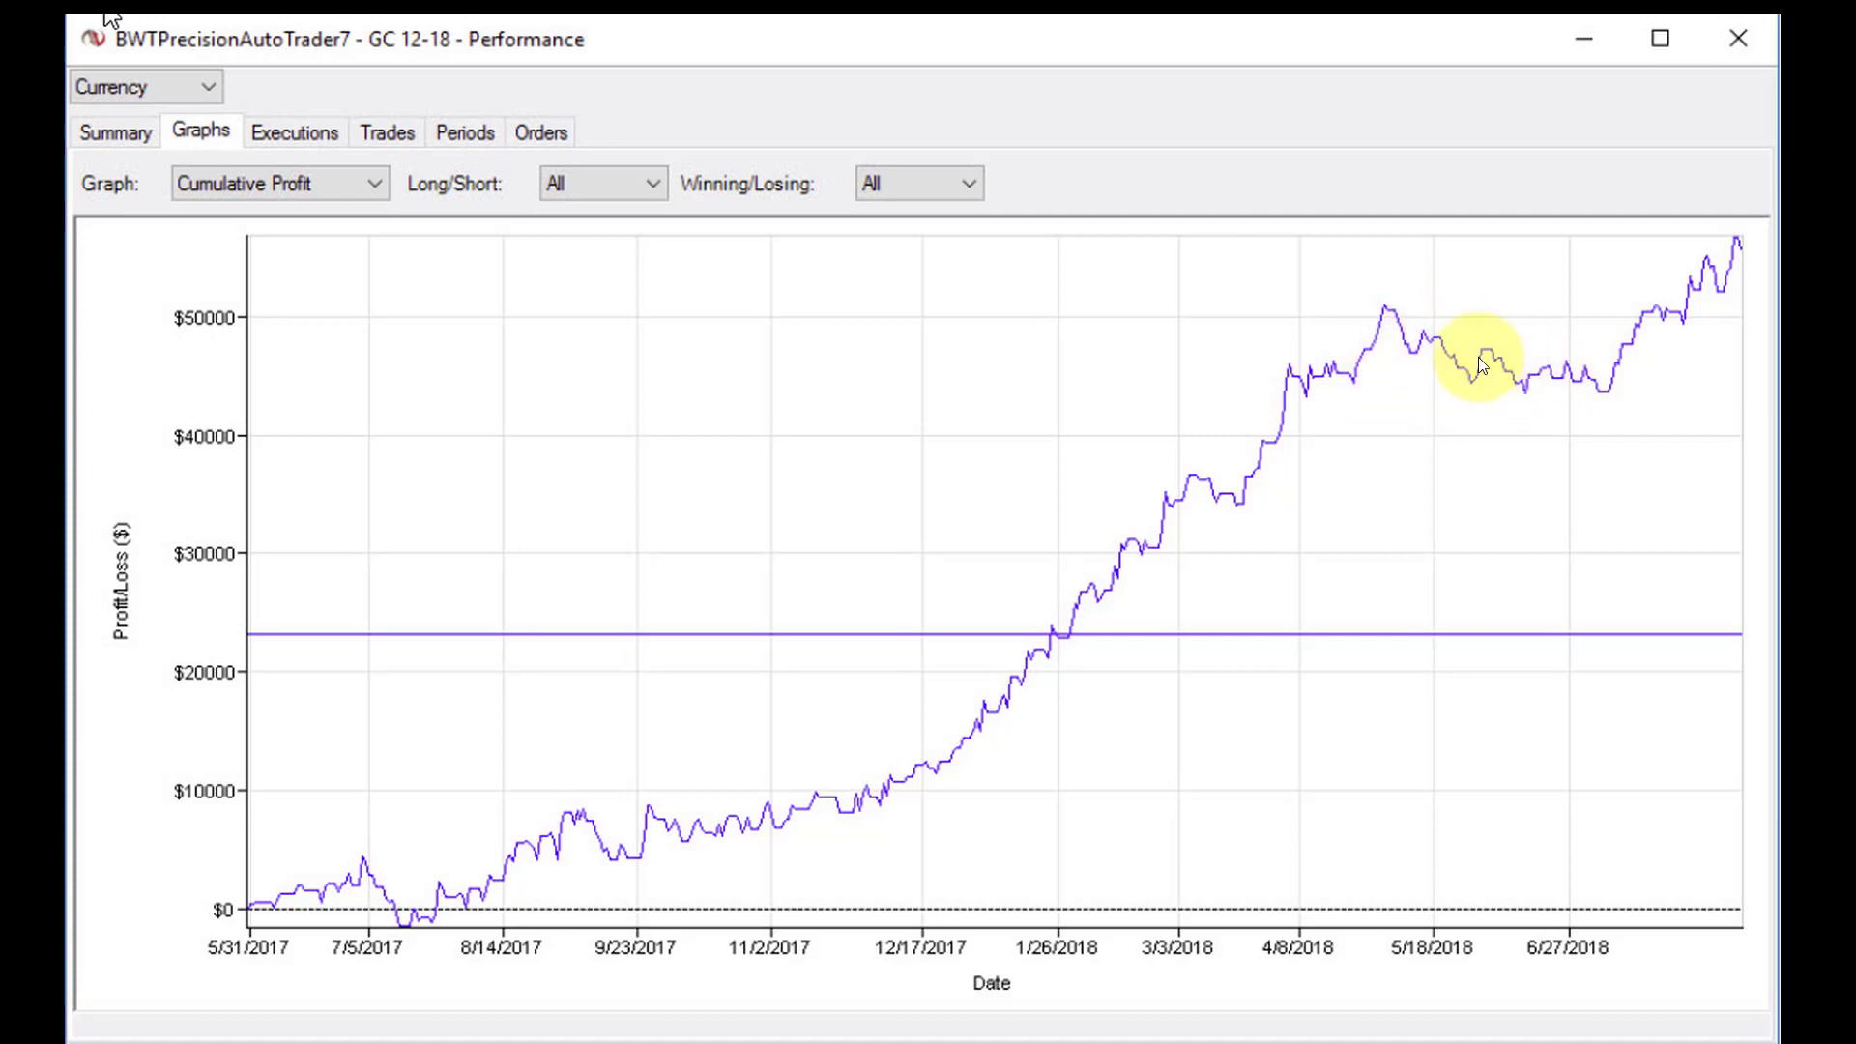
mouse_move(1462, 373)
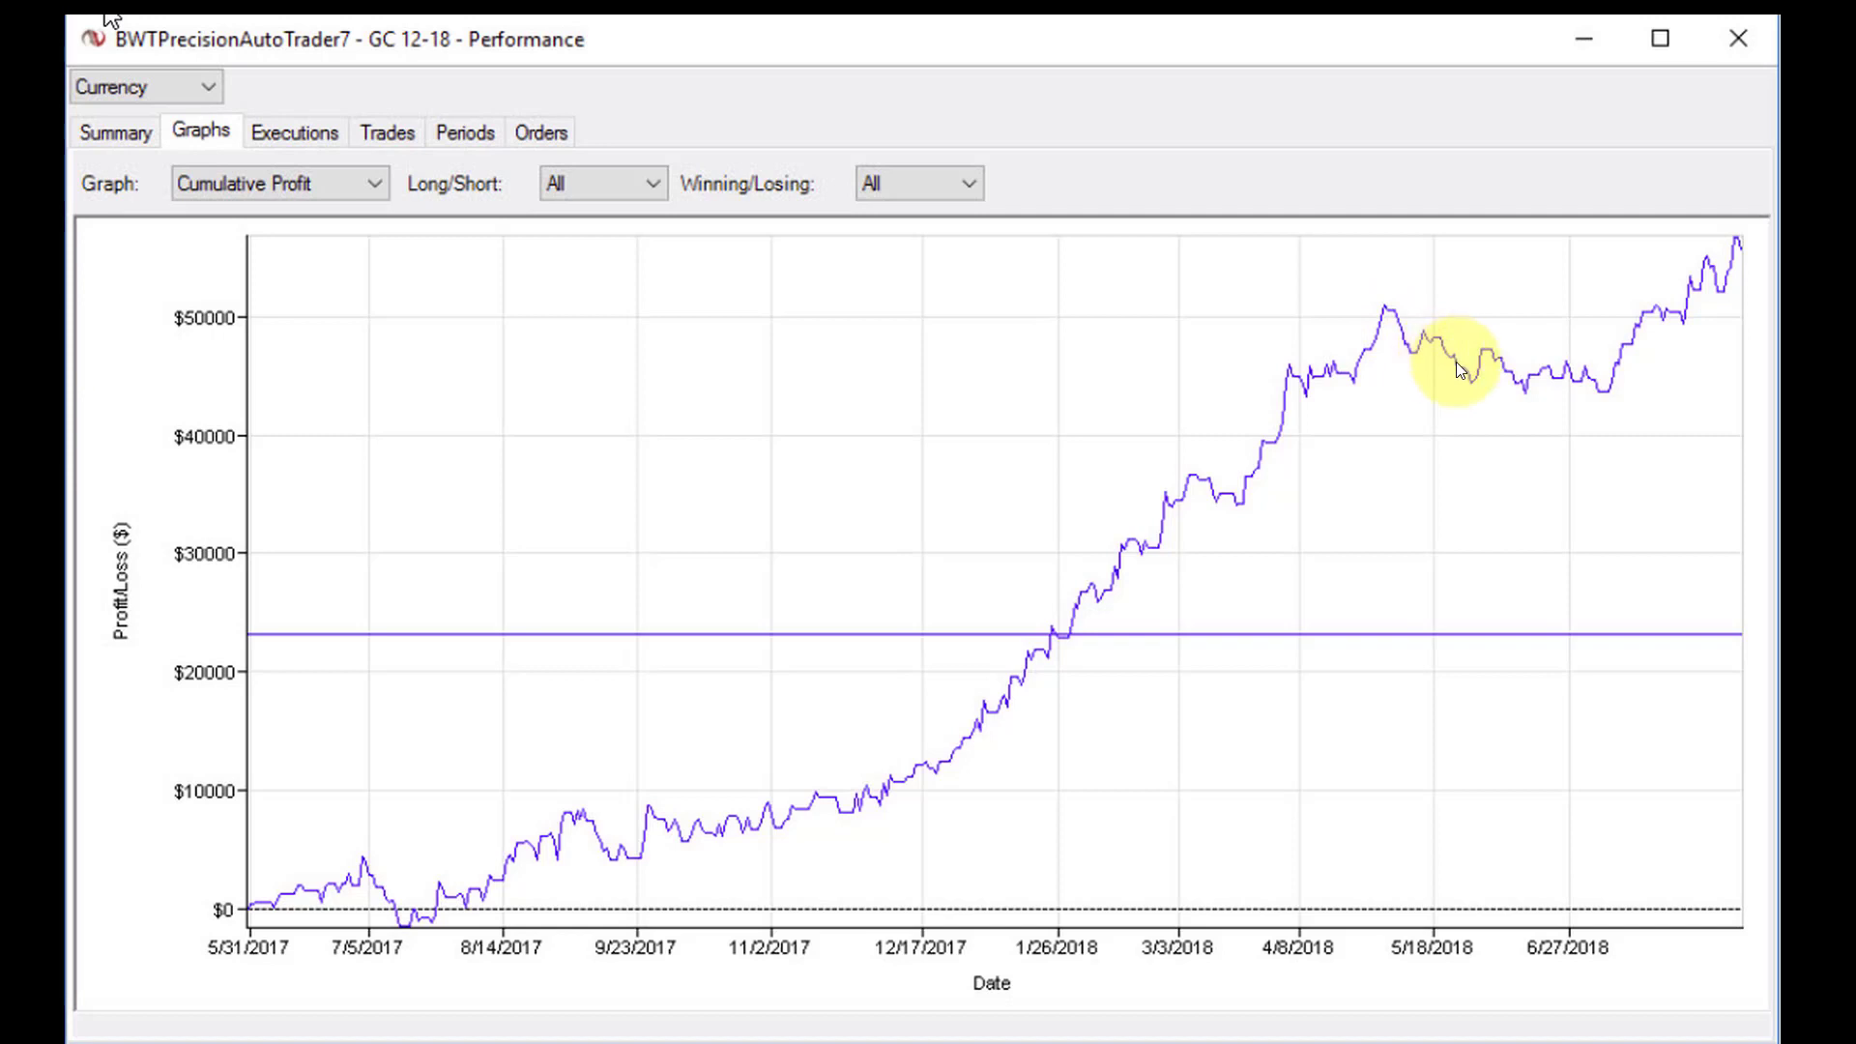
mouse_move(1642, 439)
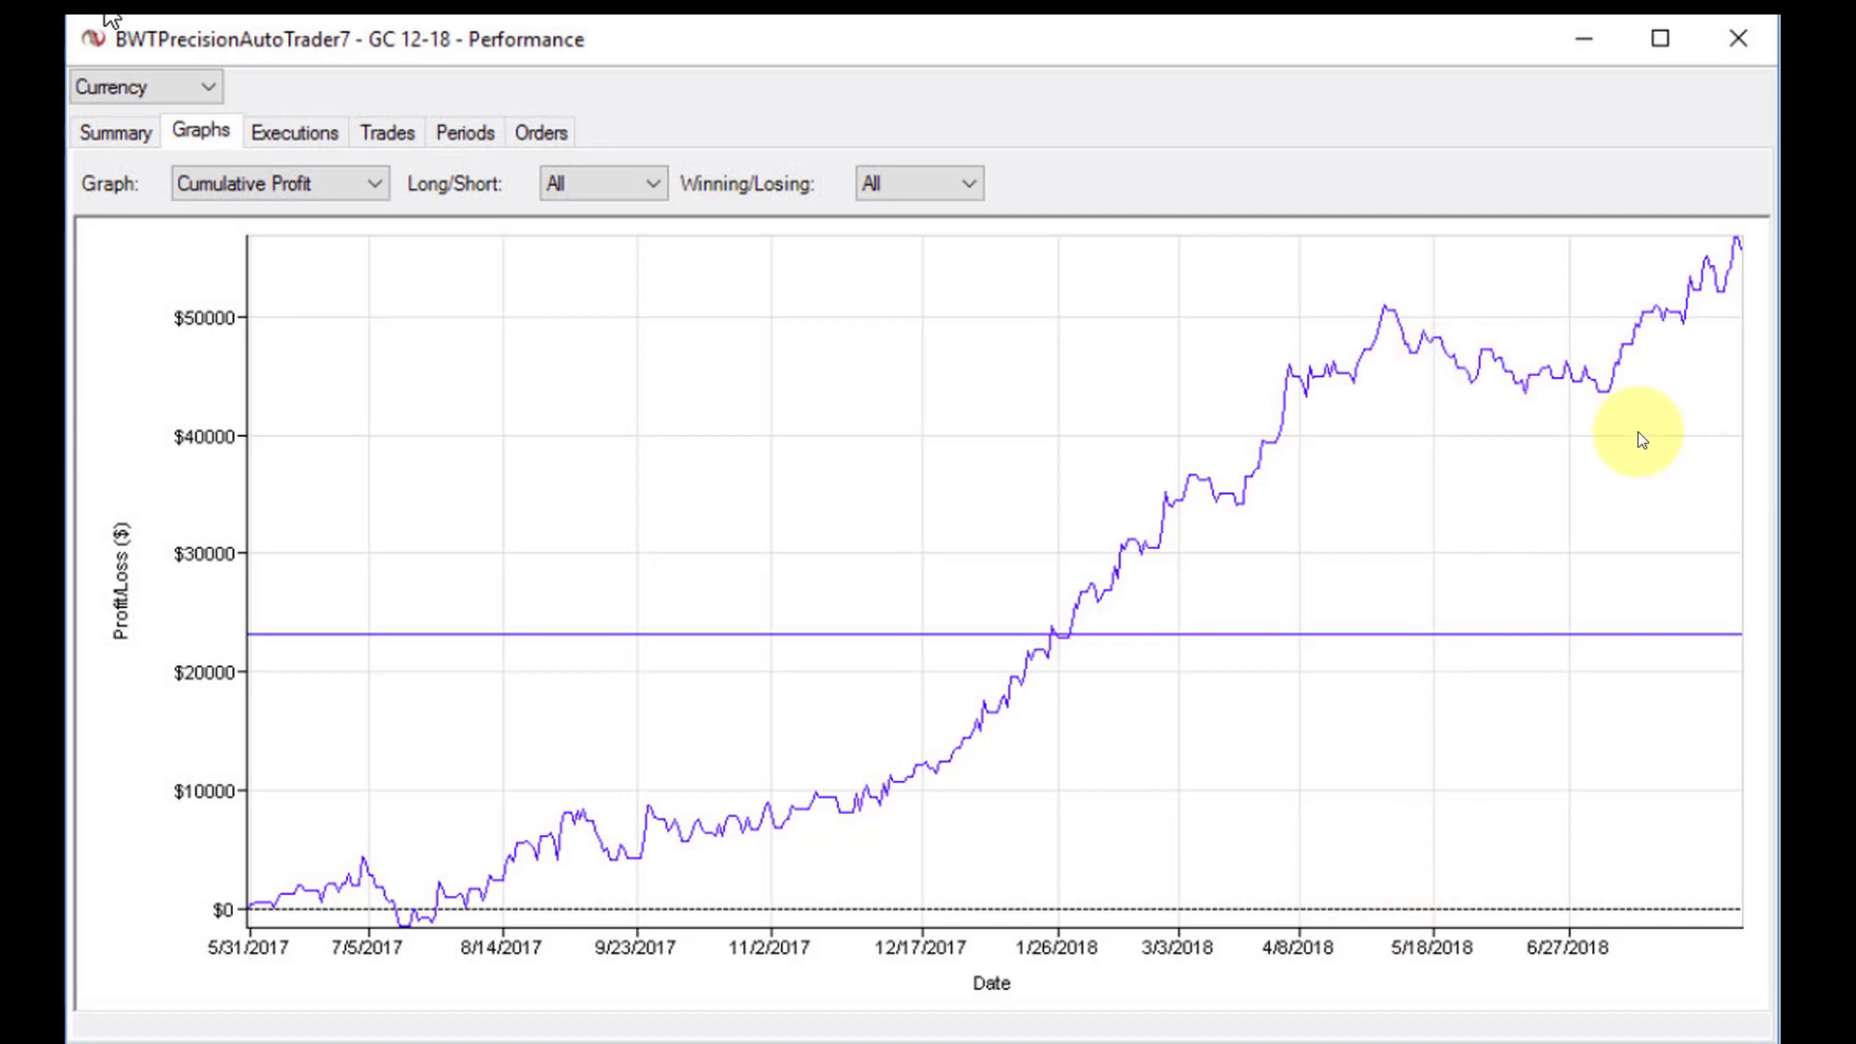
mouse_move(1421, 356)
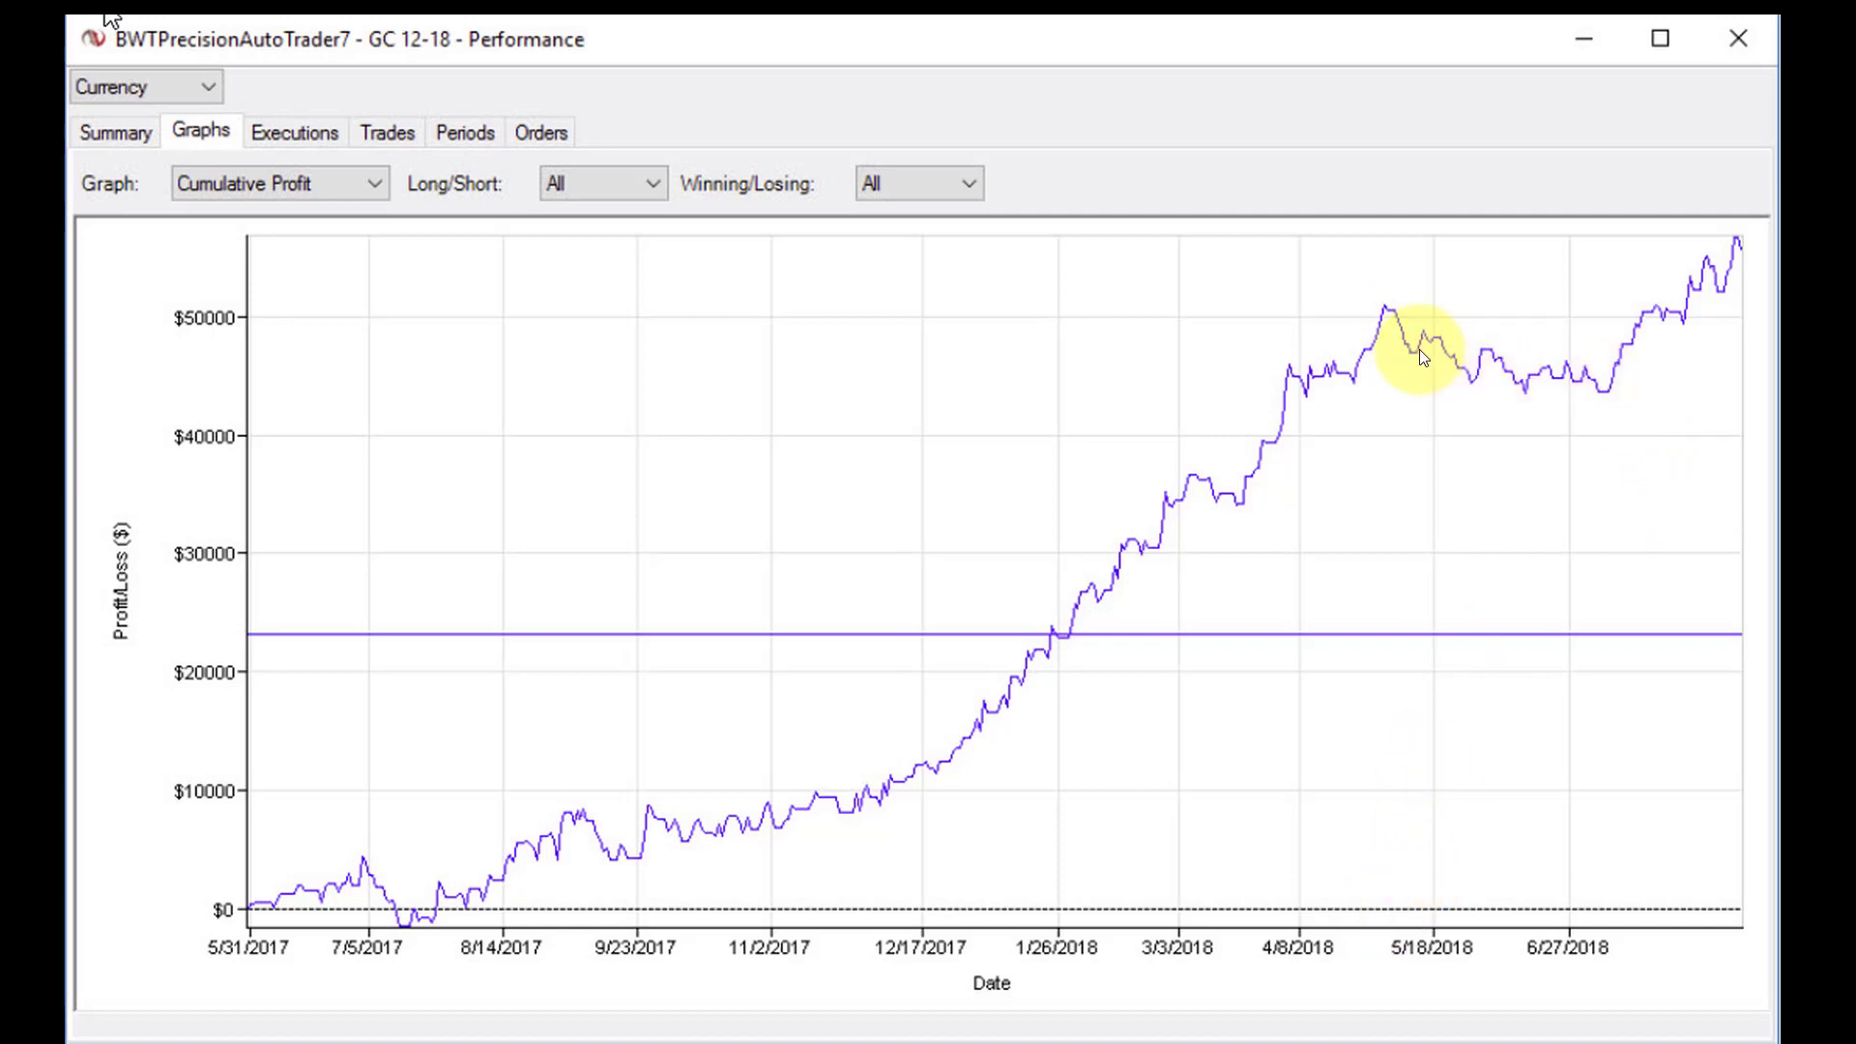
mouse_move(1368, 656)
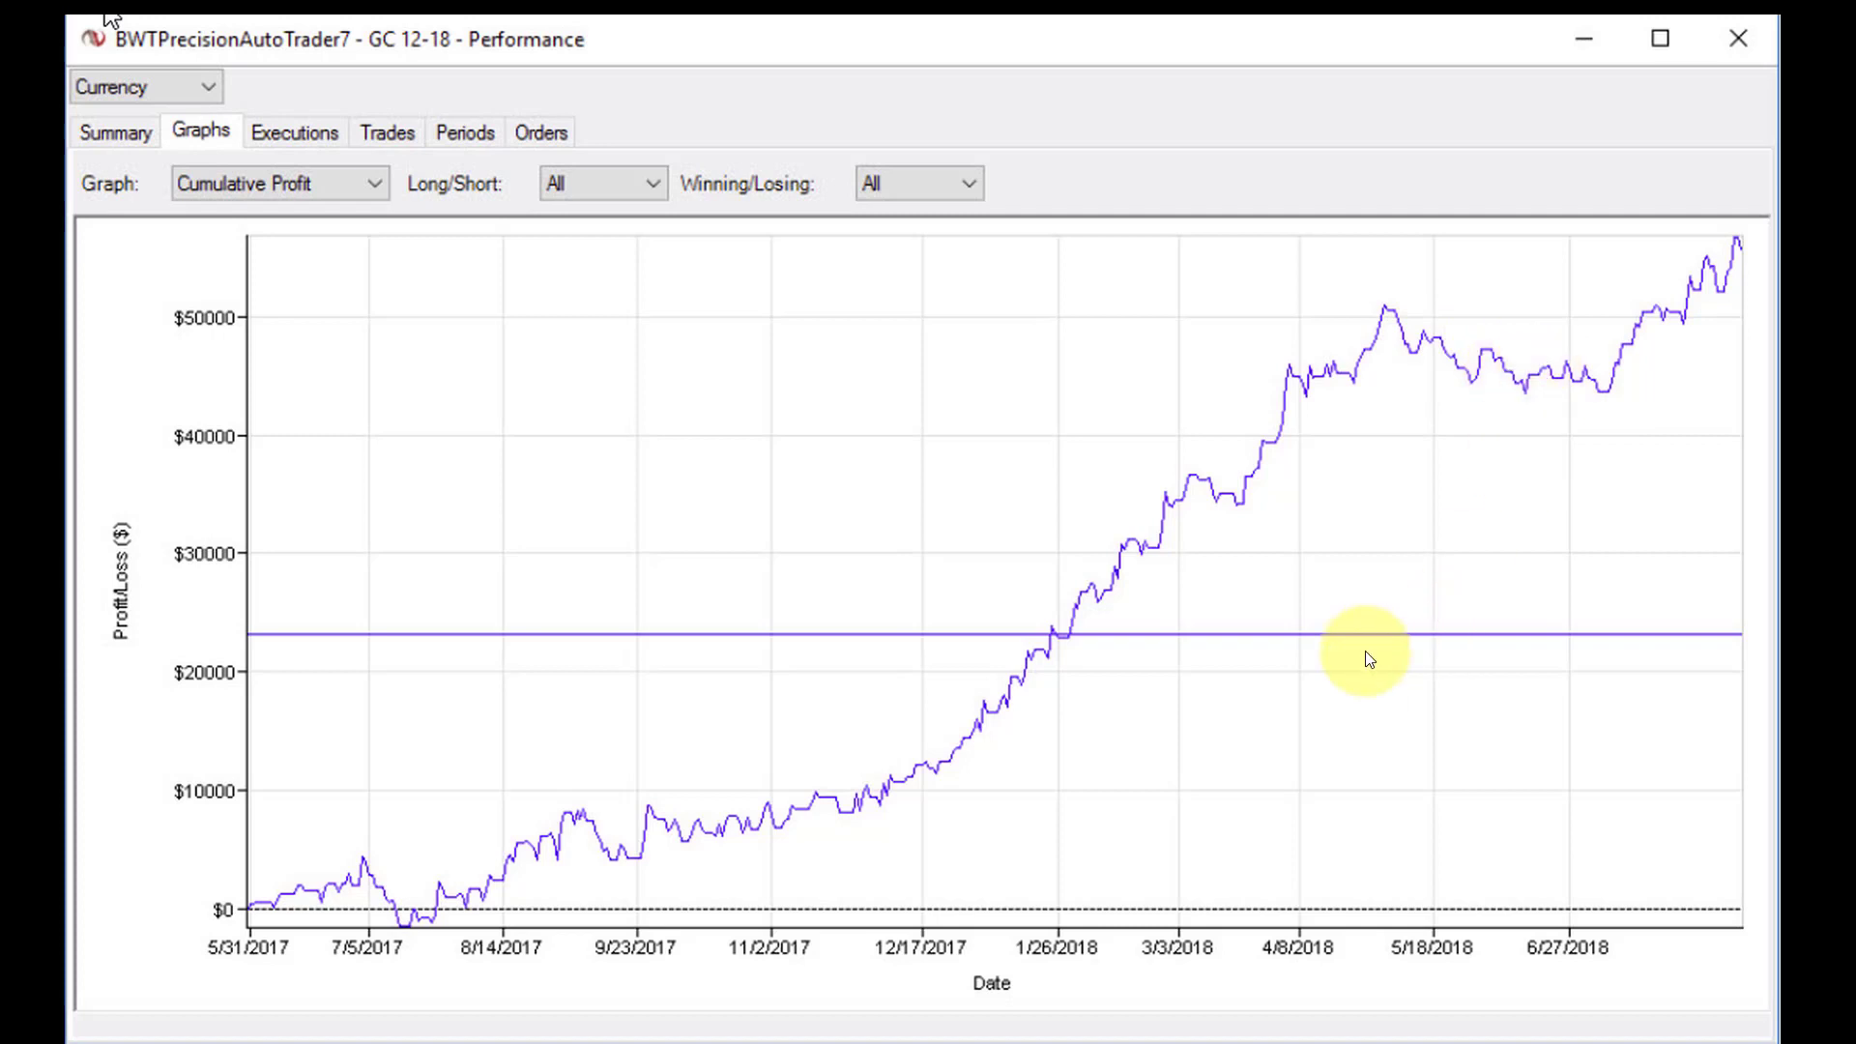
mouse_move(1089, 640)
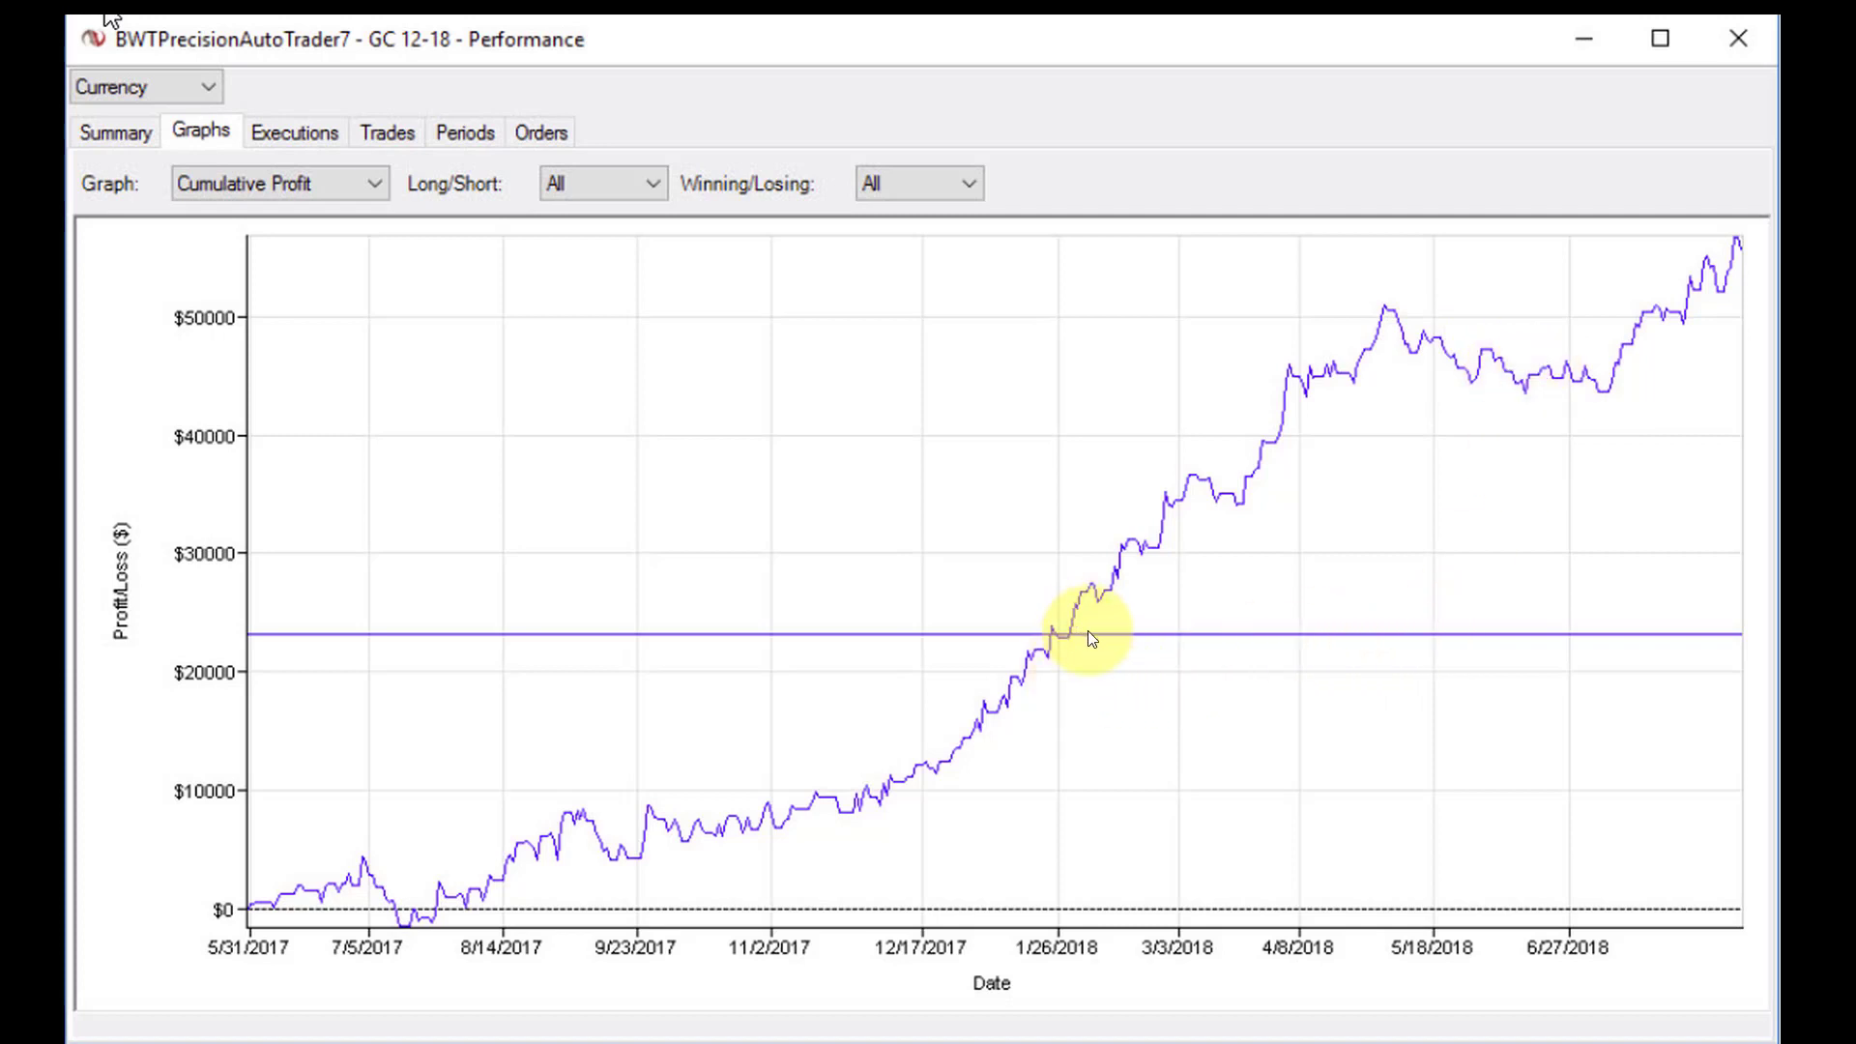
mouse_move(1031, 678)
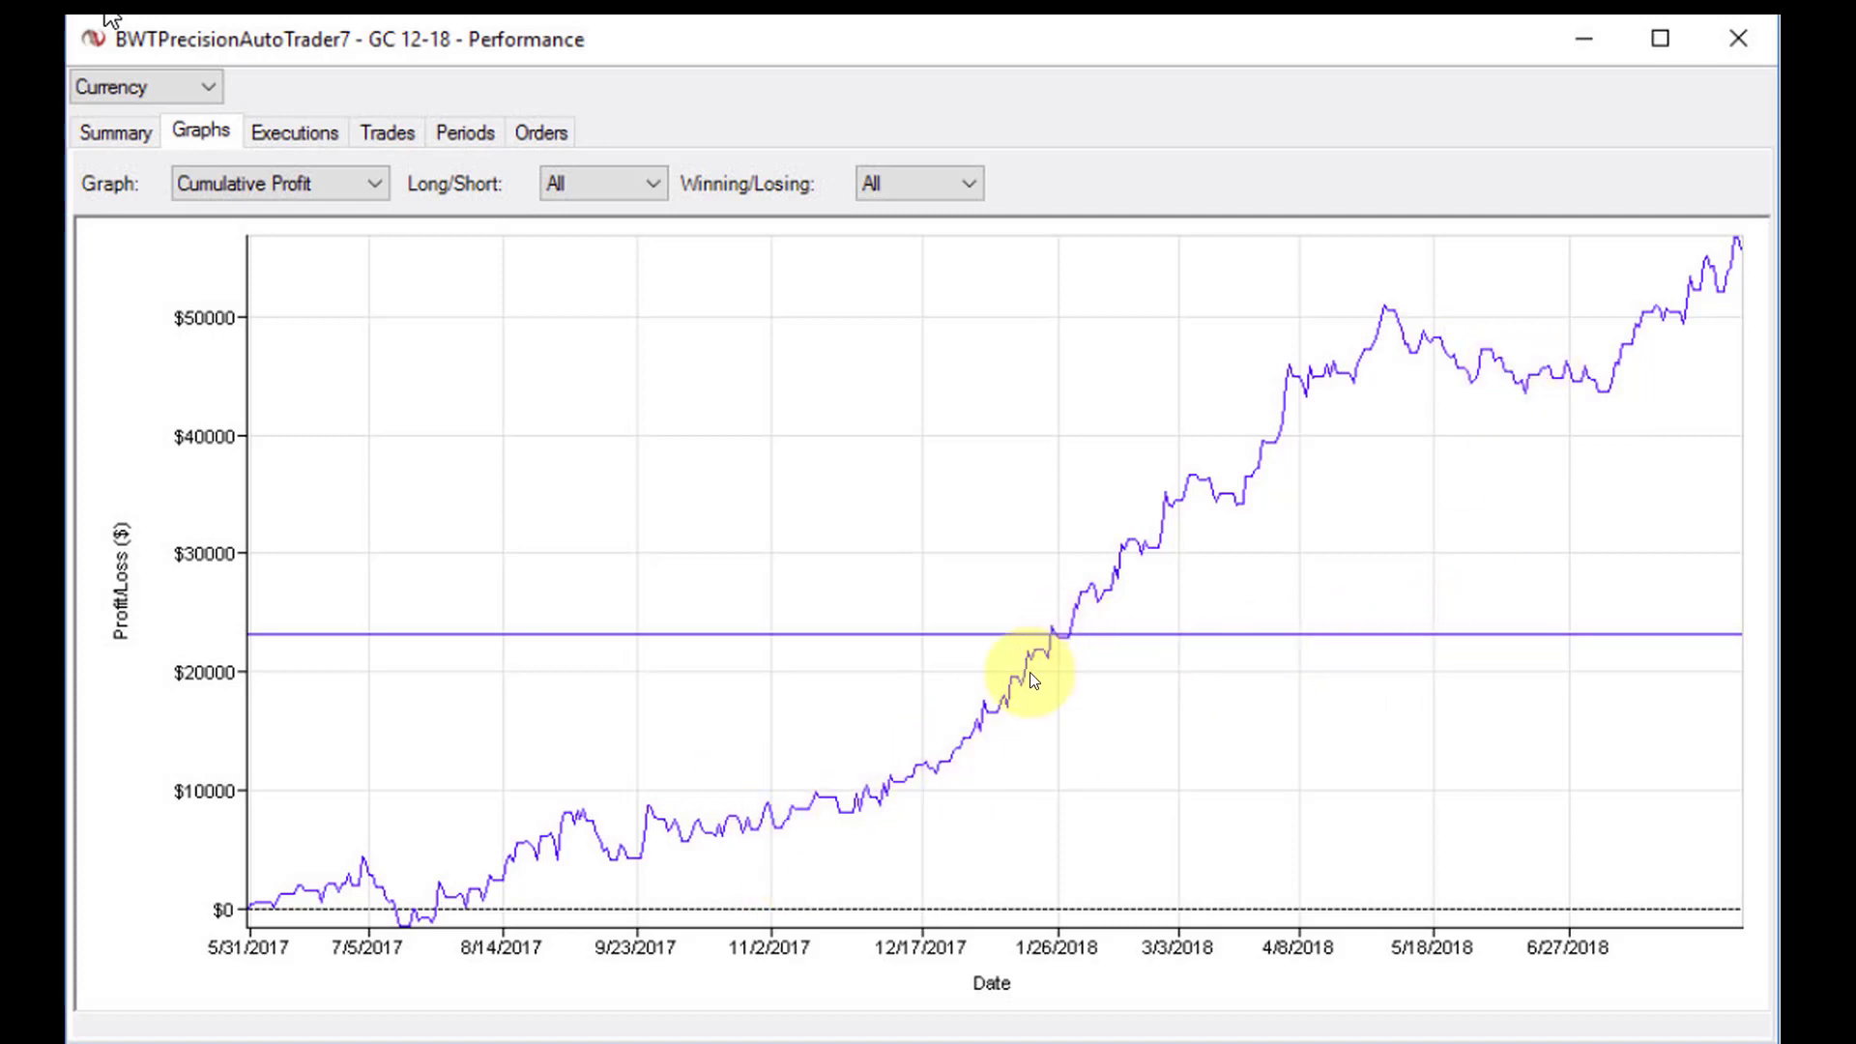
mouse_move(1047, 688)
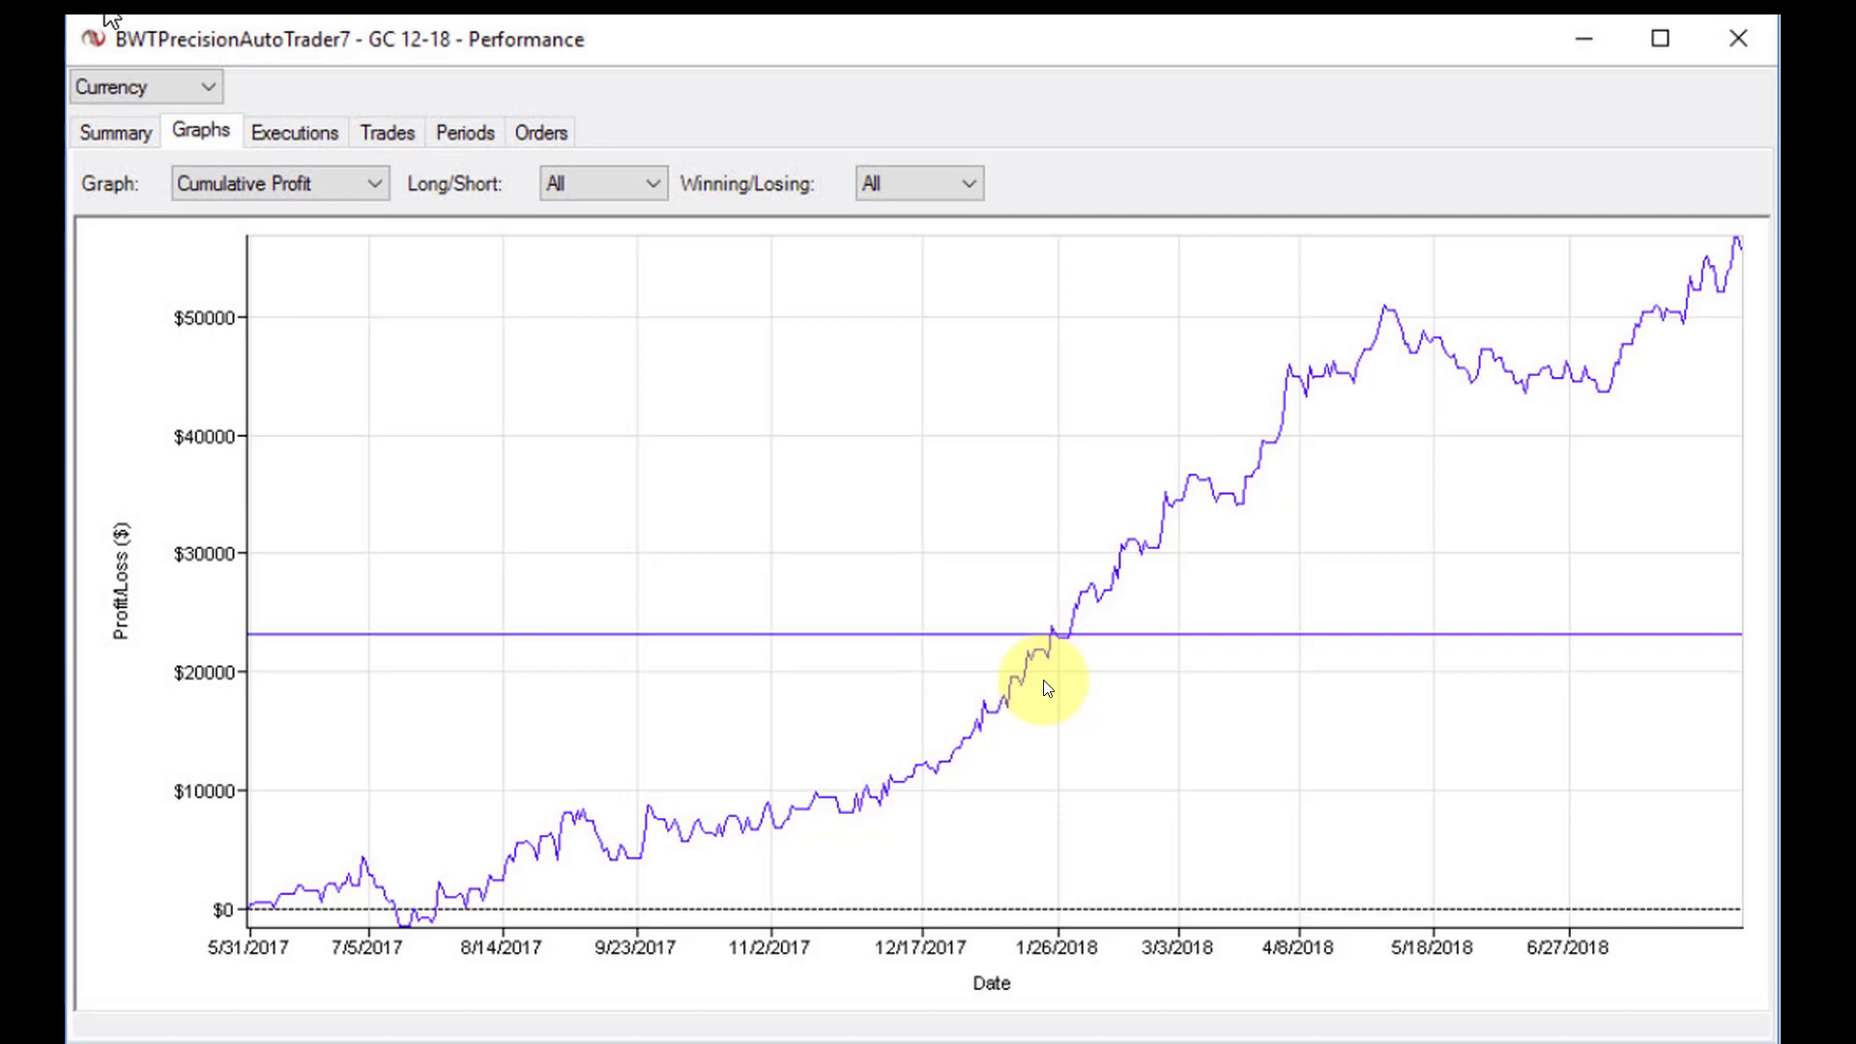
mouse_move(1048, 882)
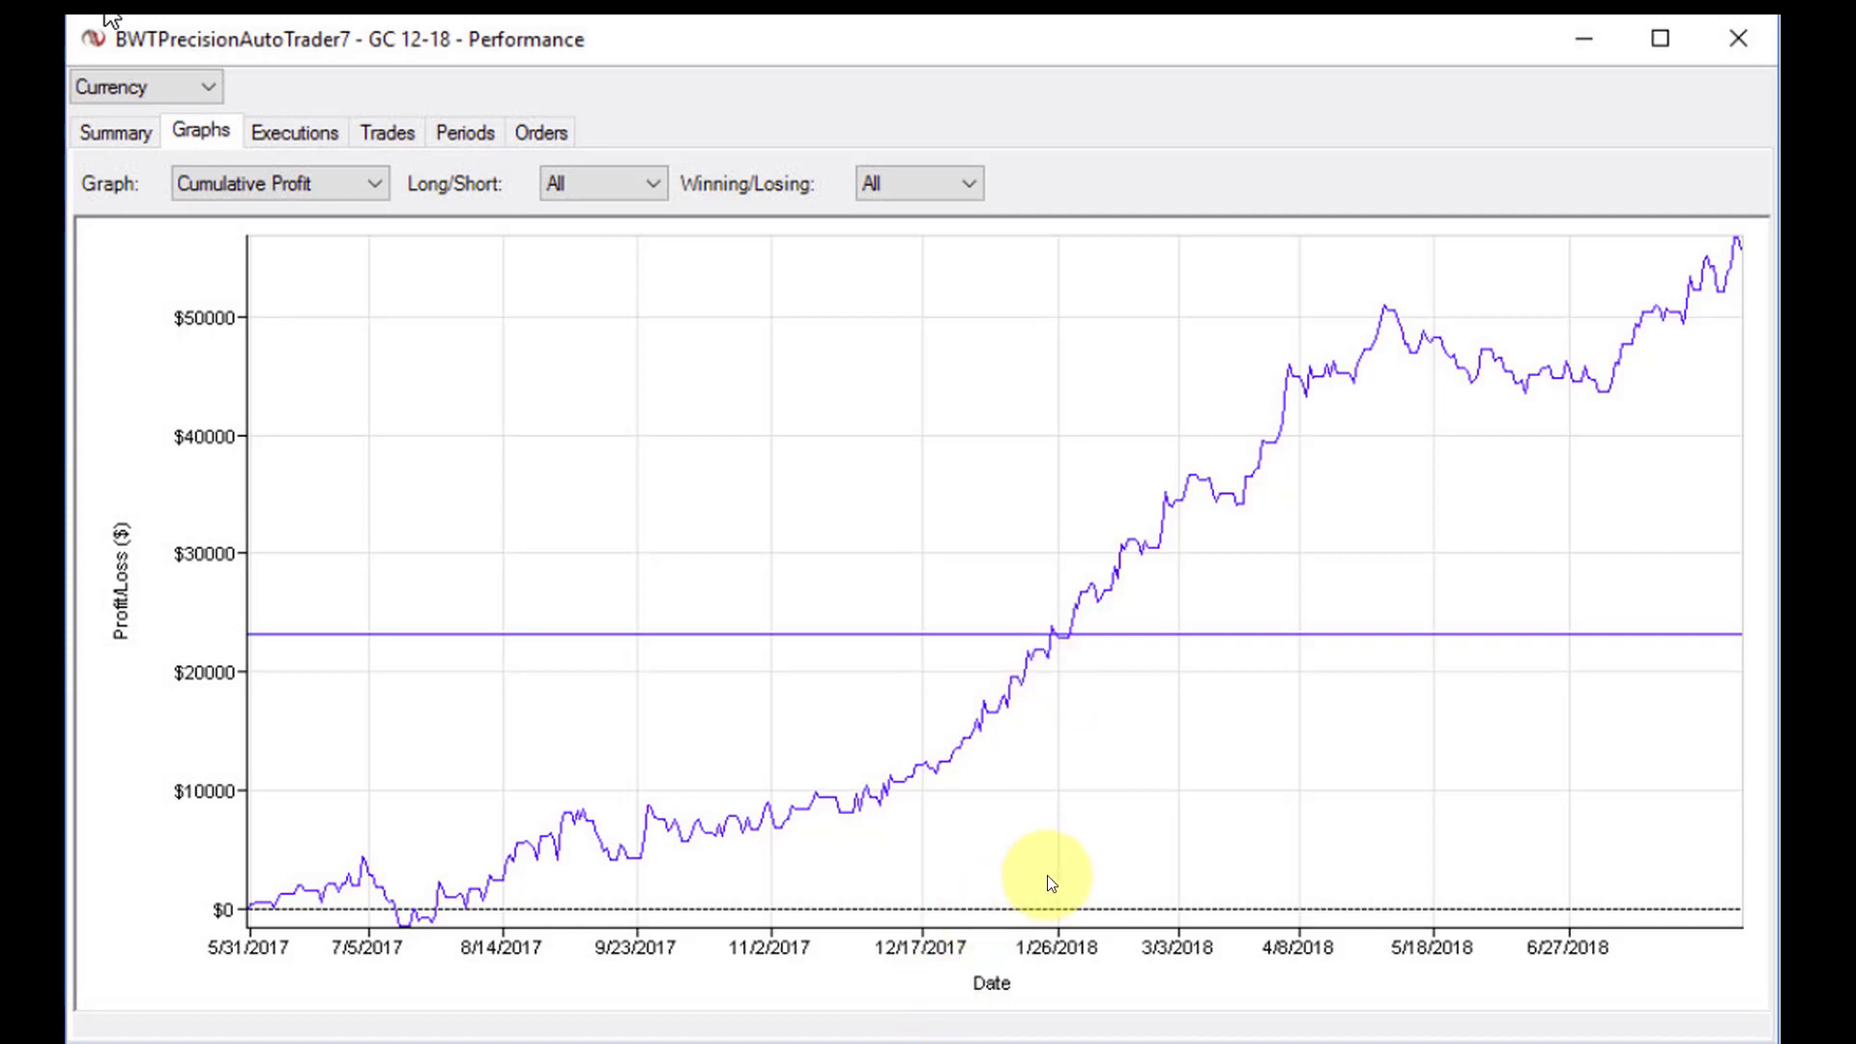
mouse_move(1128, 578)
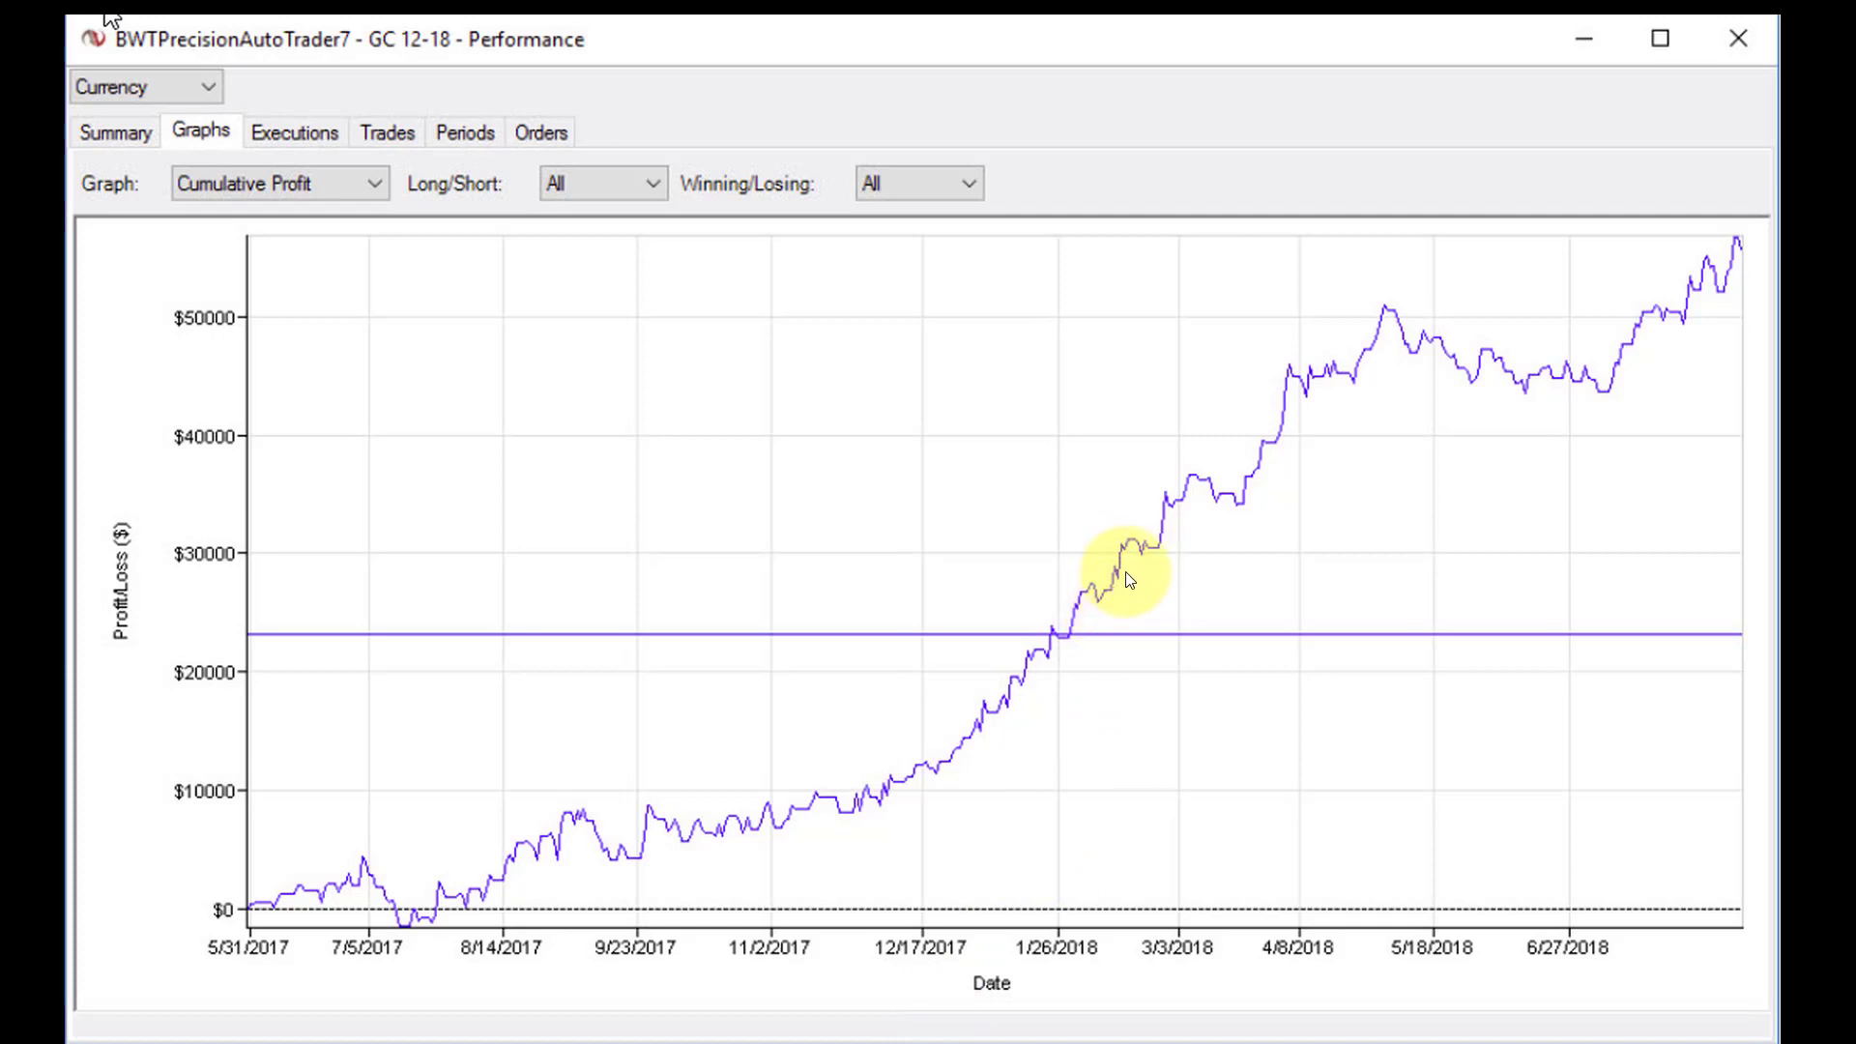
mouse_move(1249, 468)
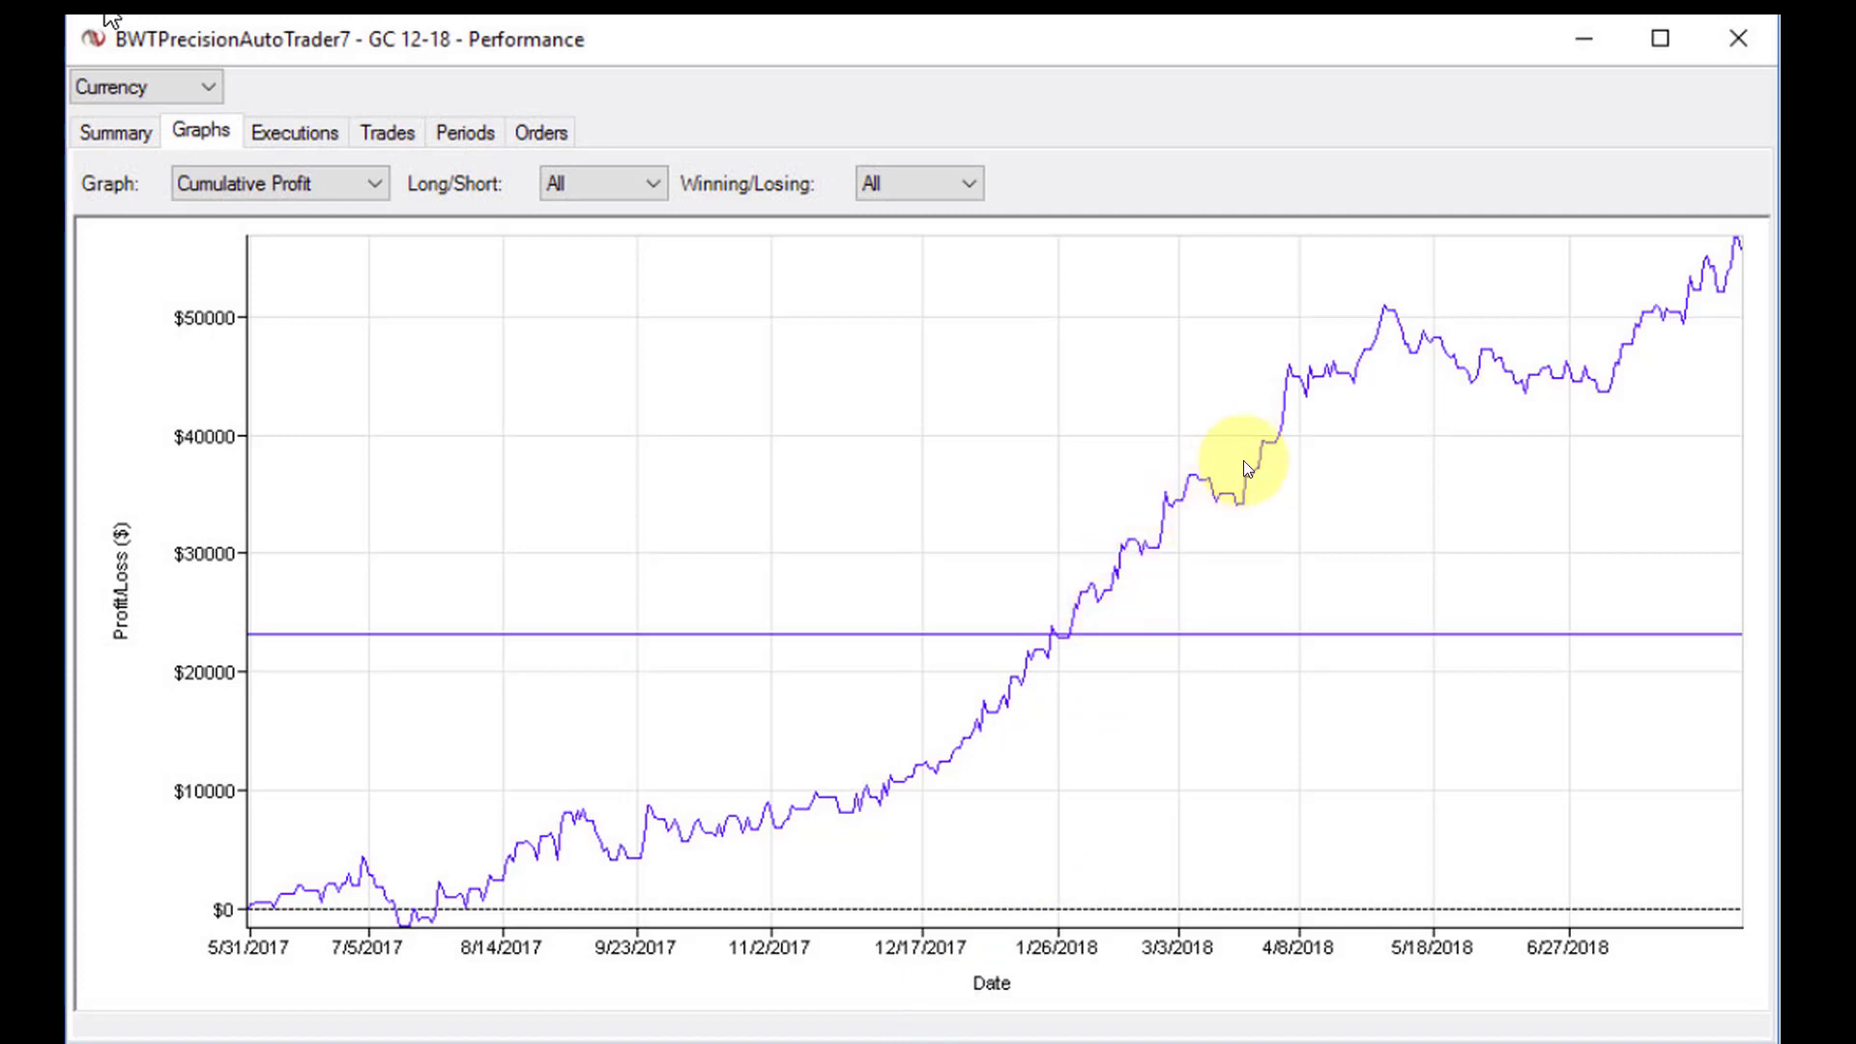
mouse_move(1350, 356)
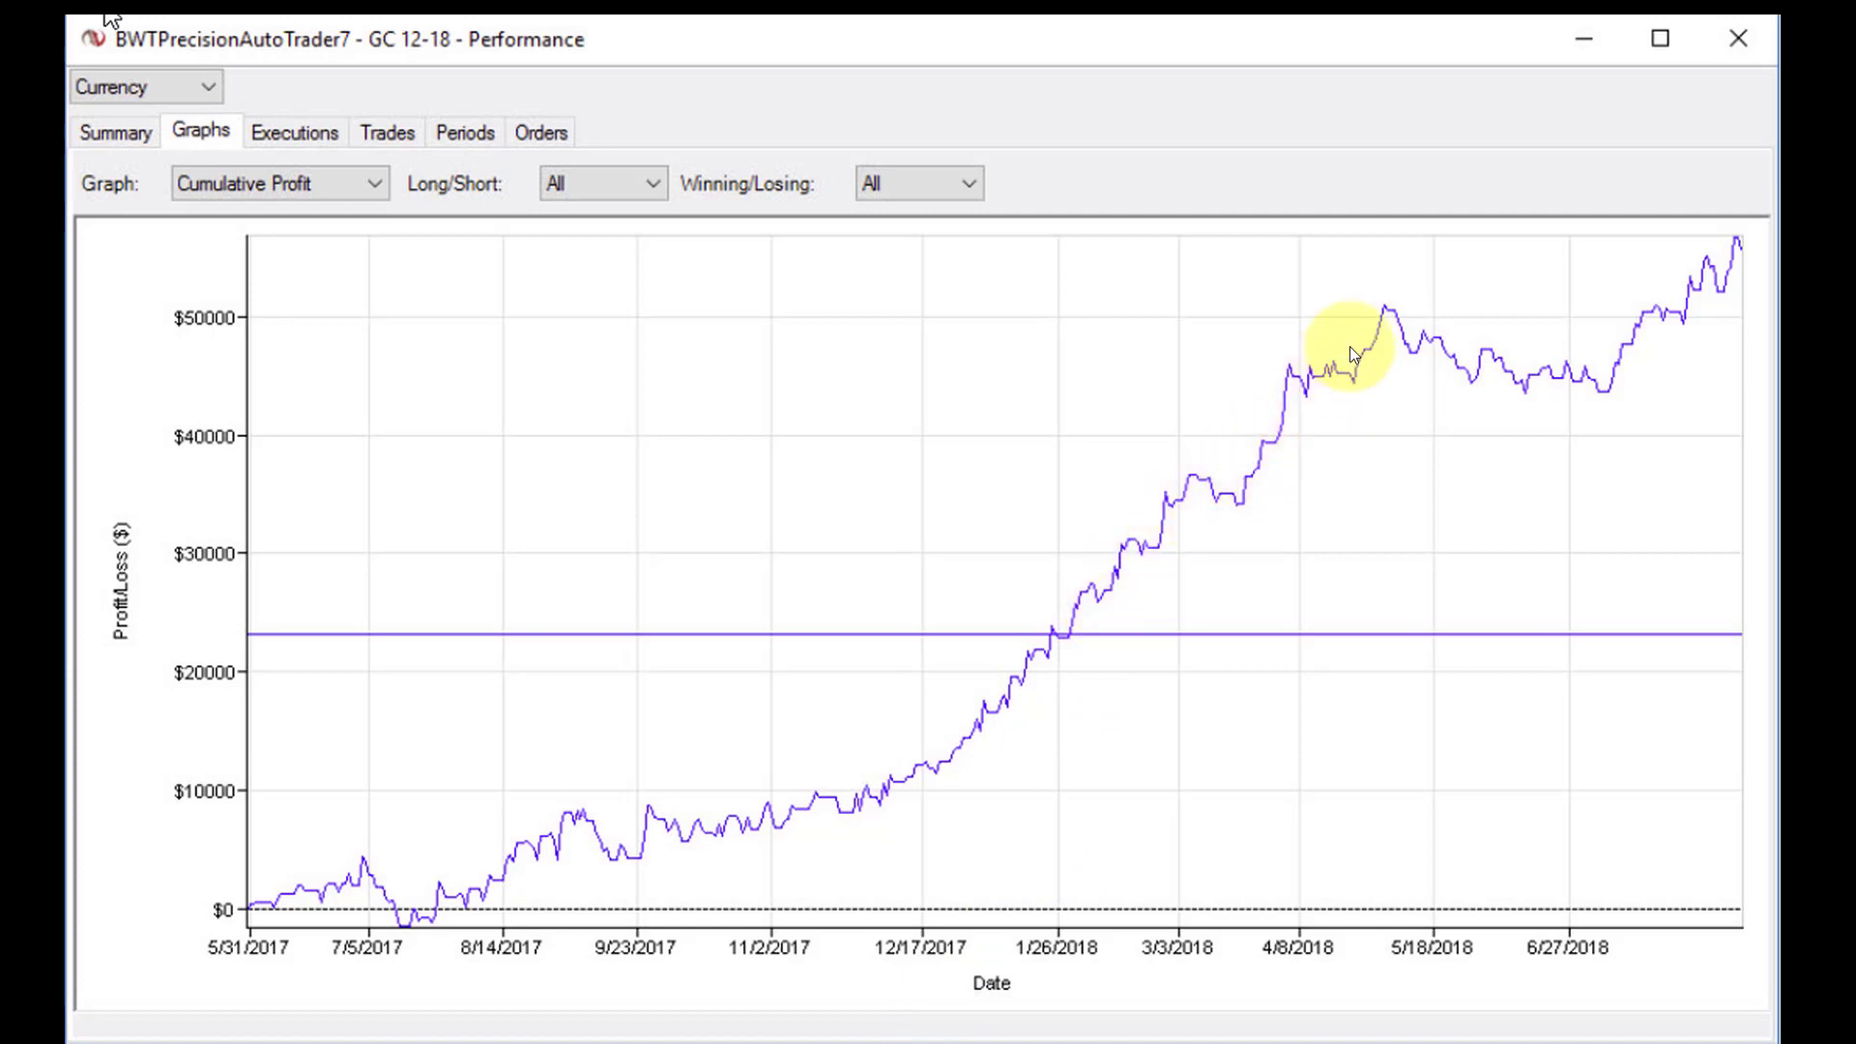
mouse_move(1433, 342)
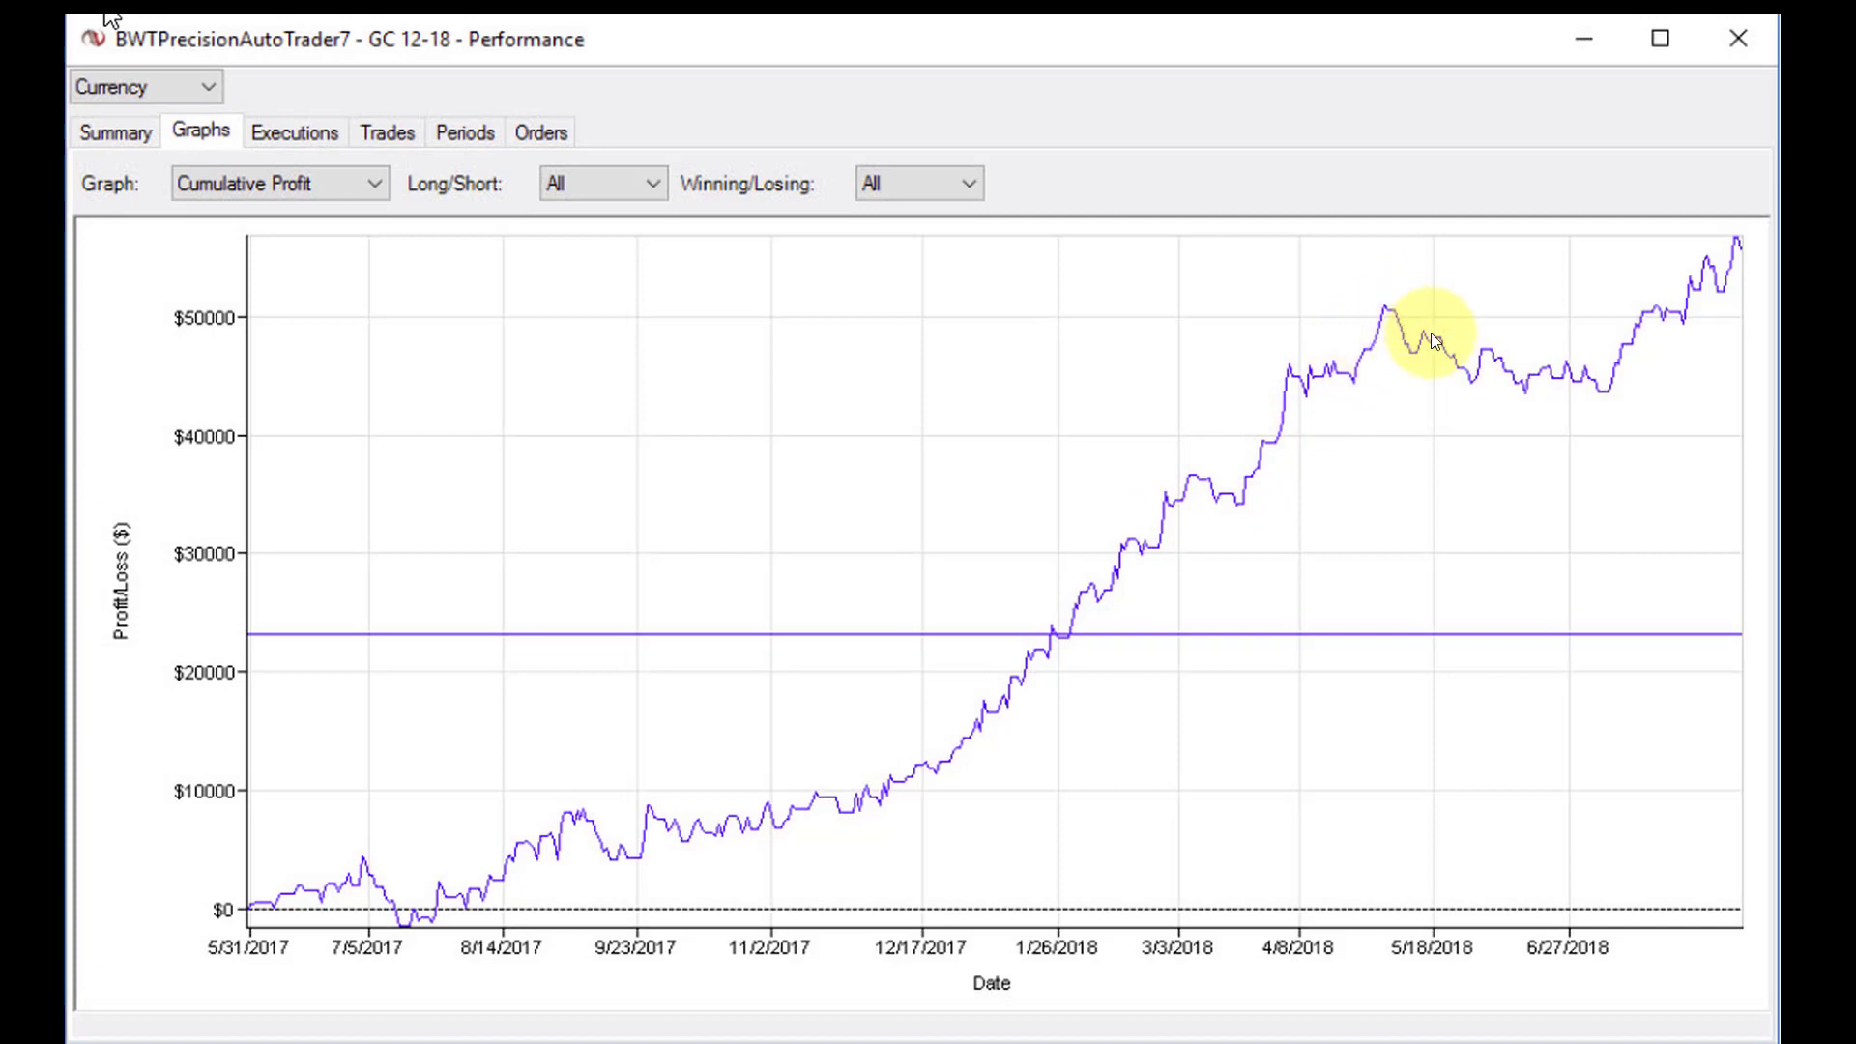
mouse_move(1425, 337)
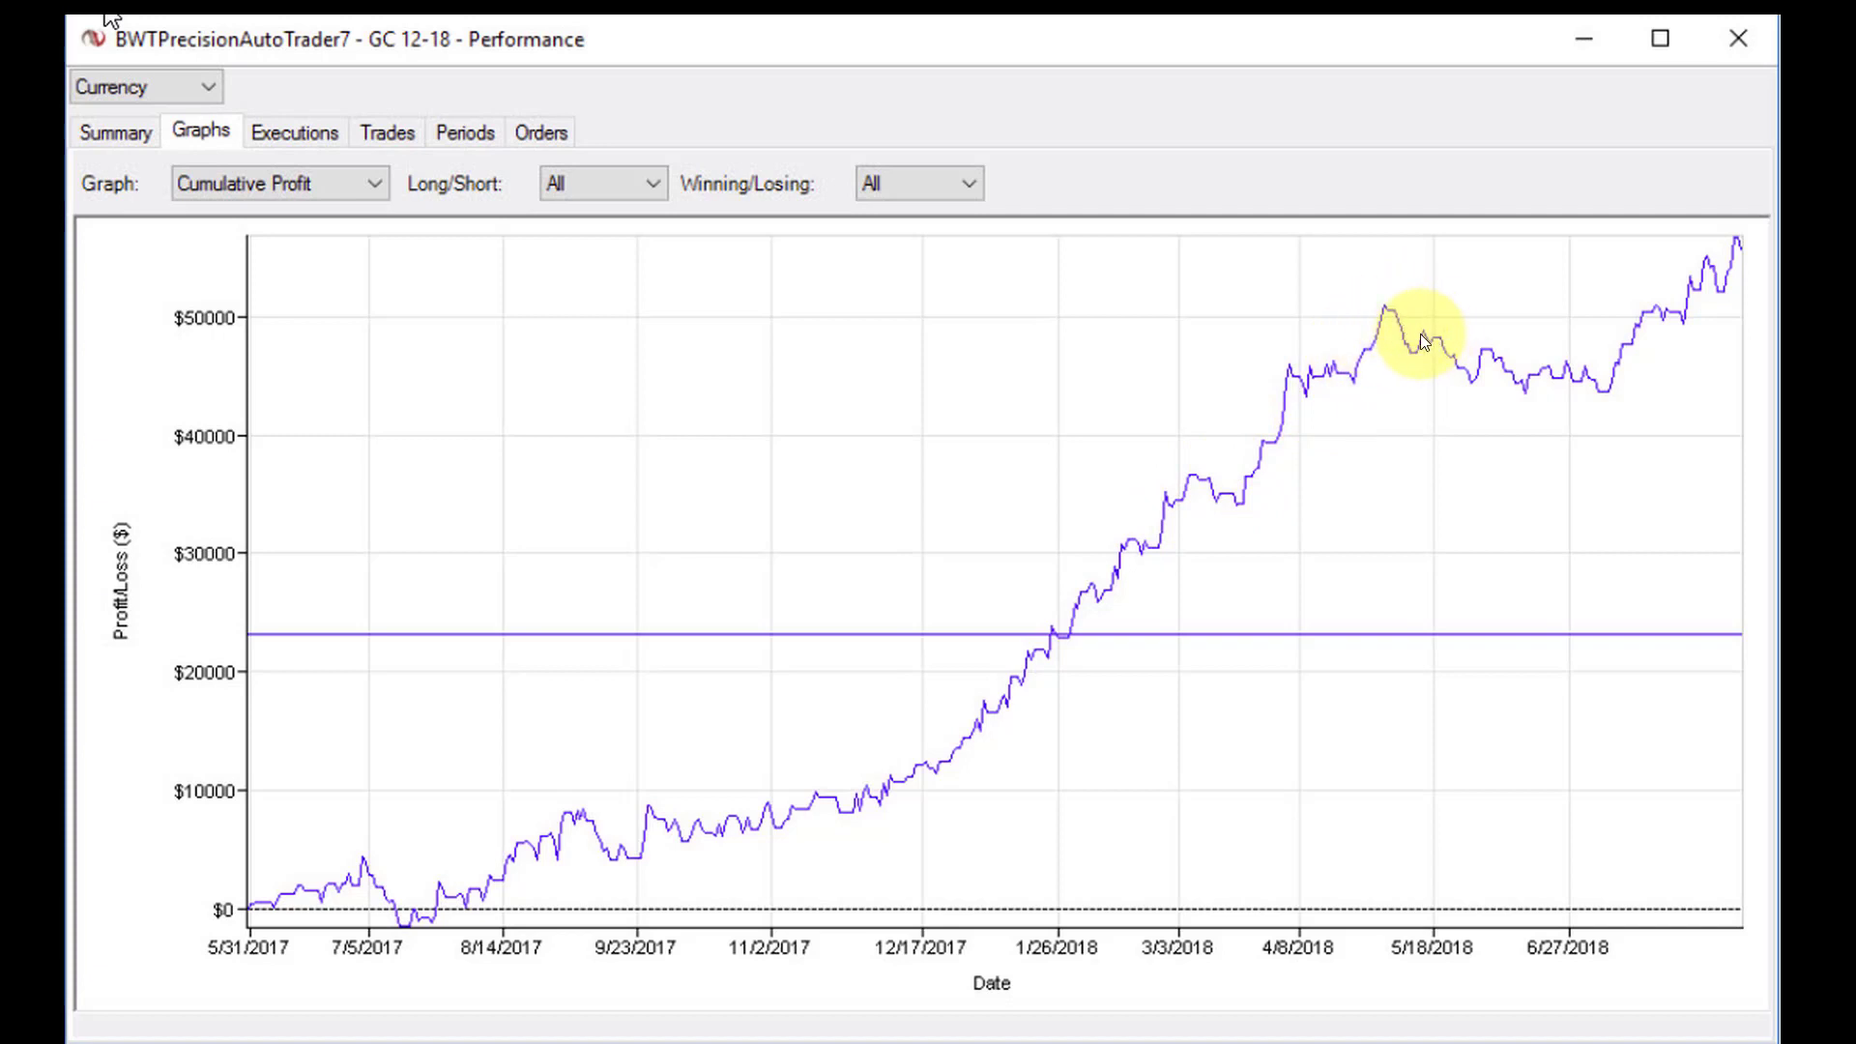
mouse_move(1420, 343)
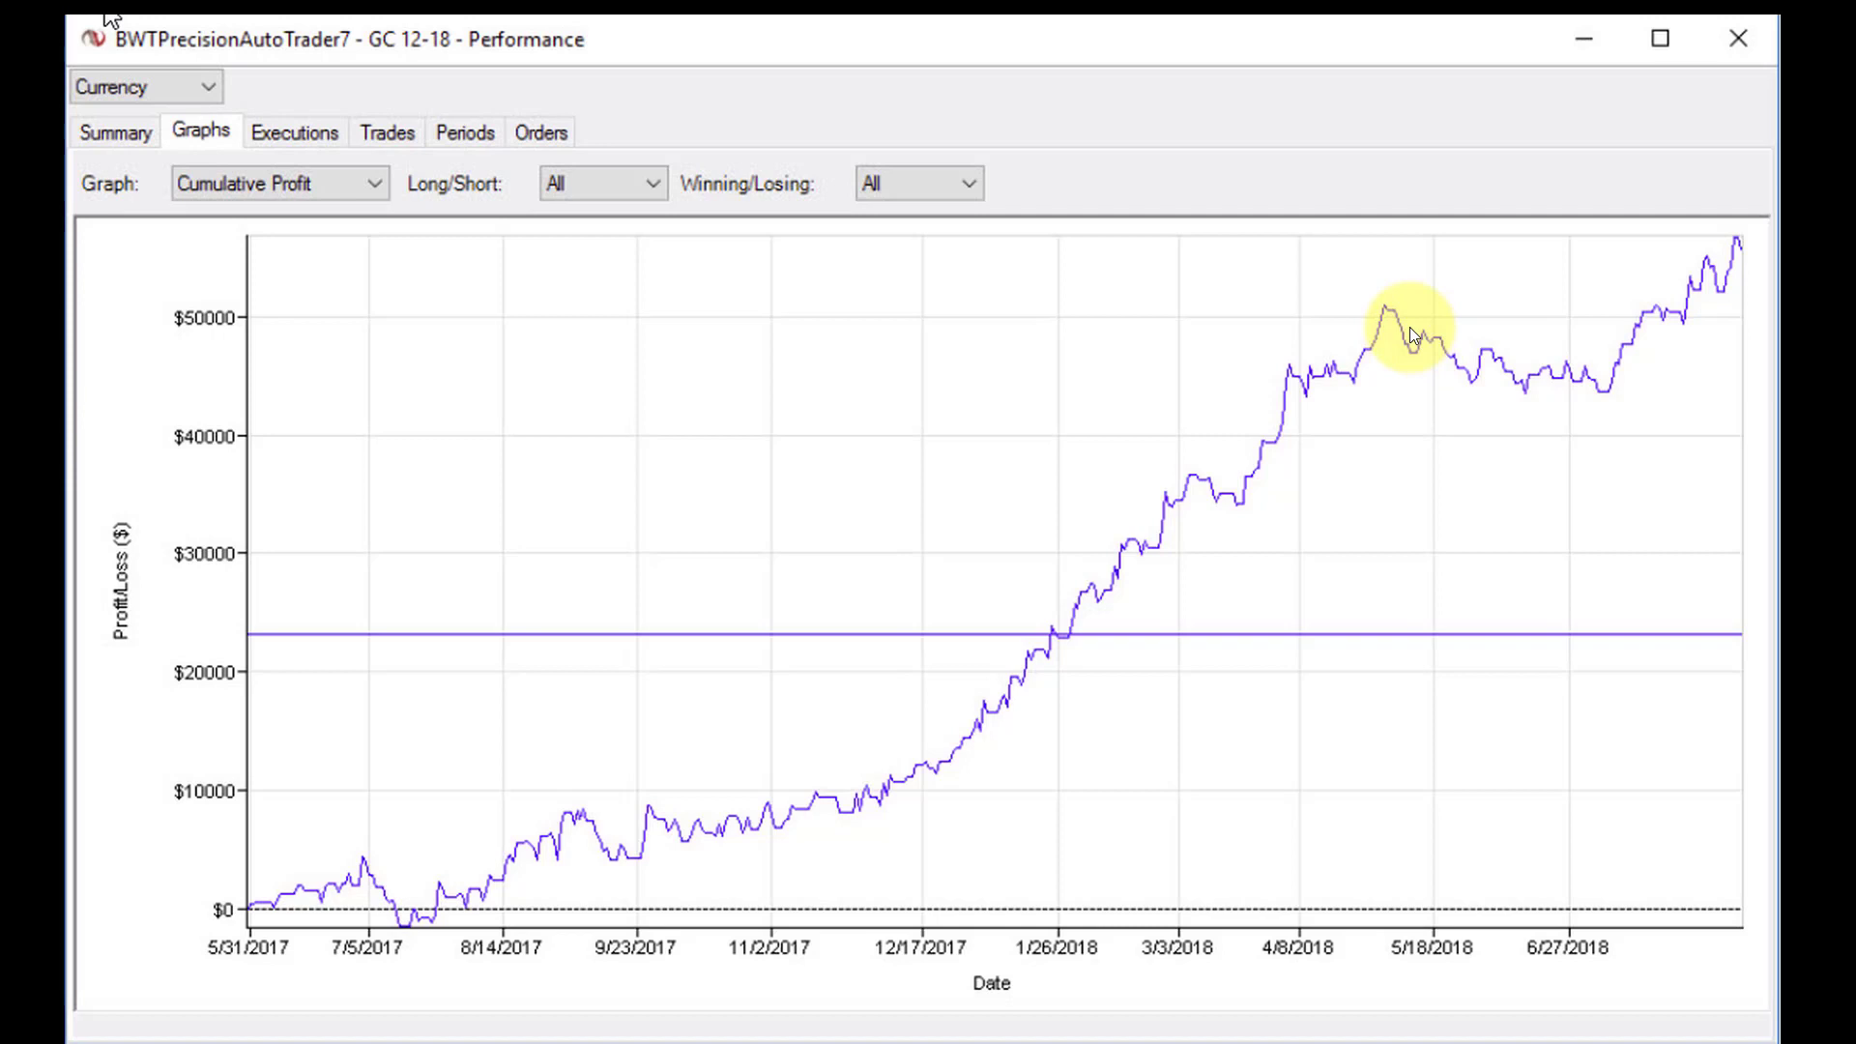
mouse_move(1706, 267)
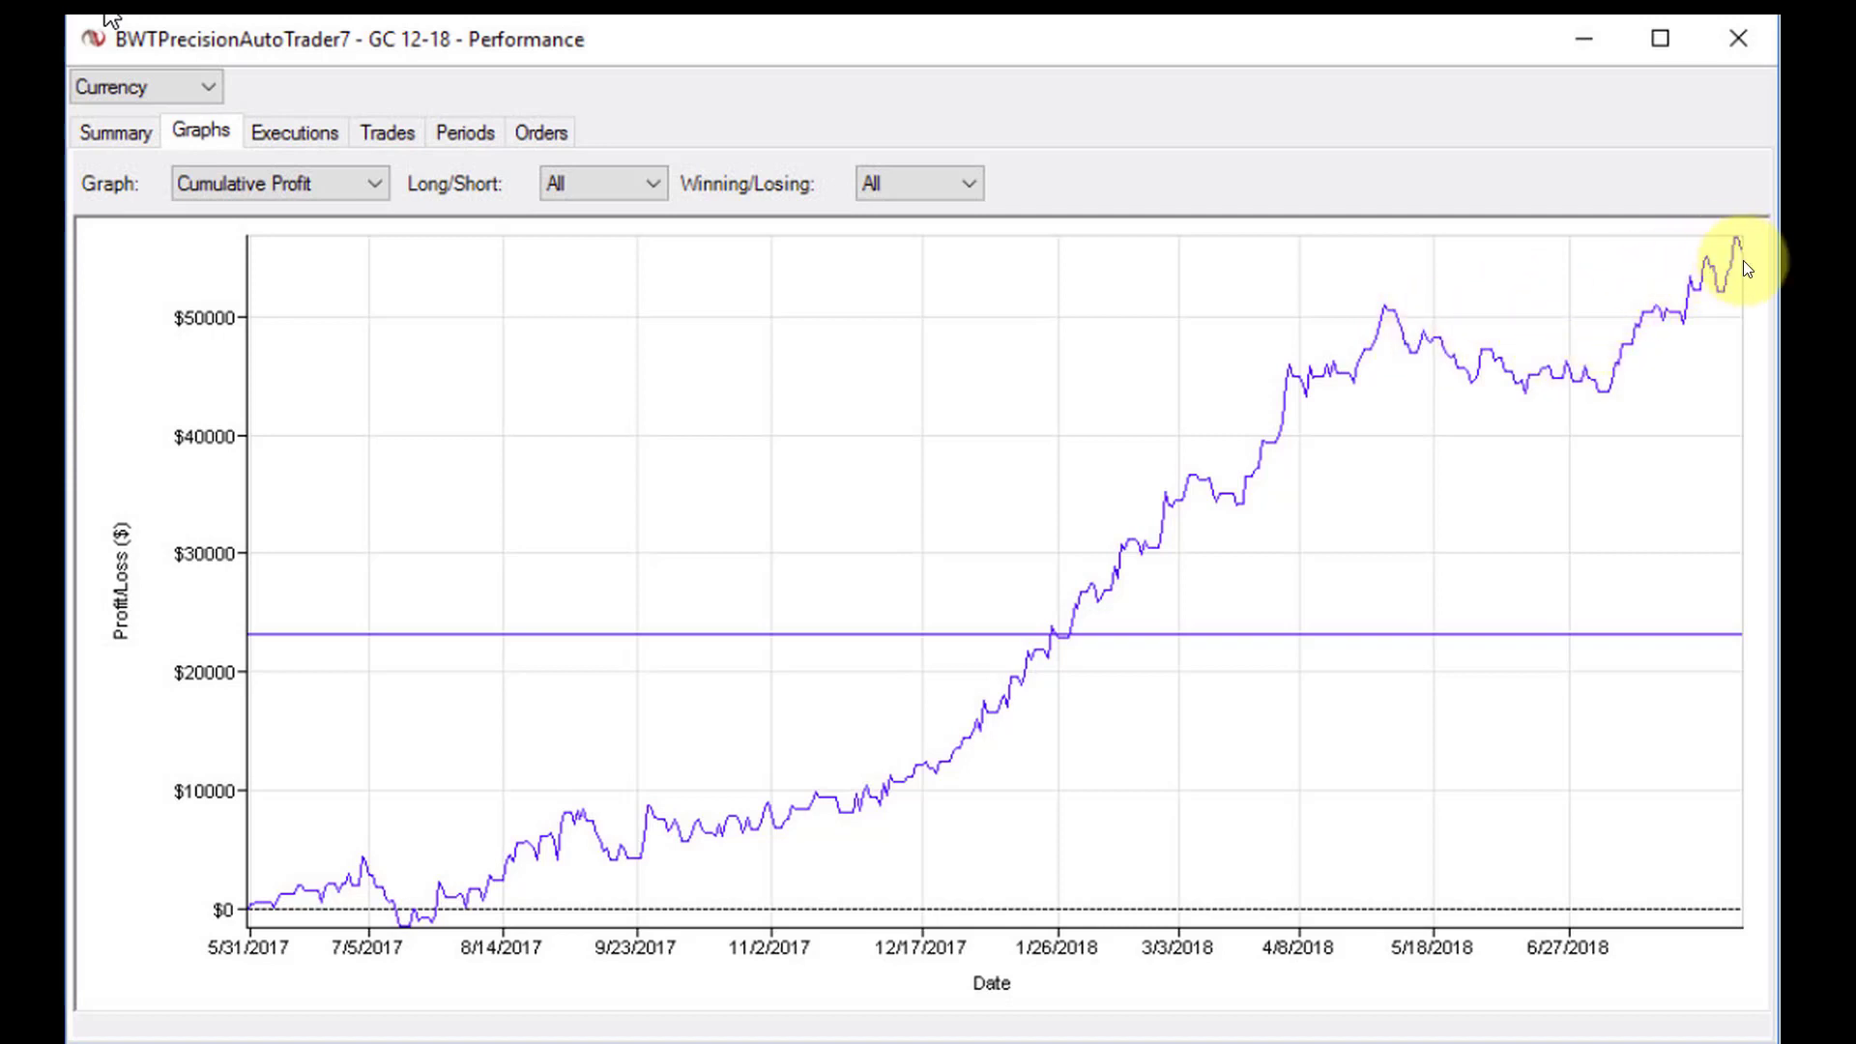
mouse_move(994, 499)
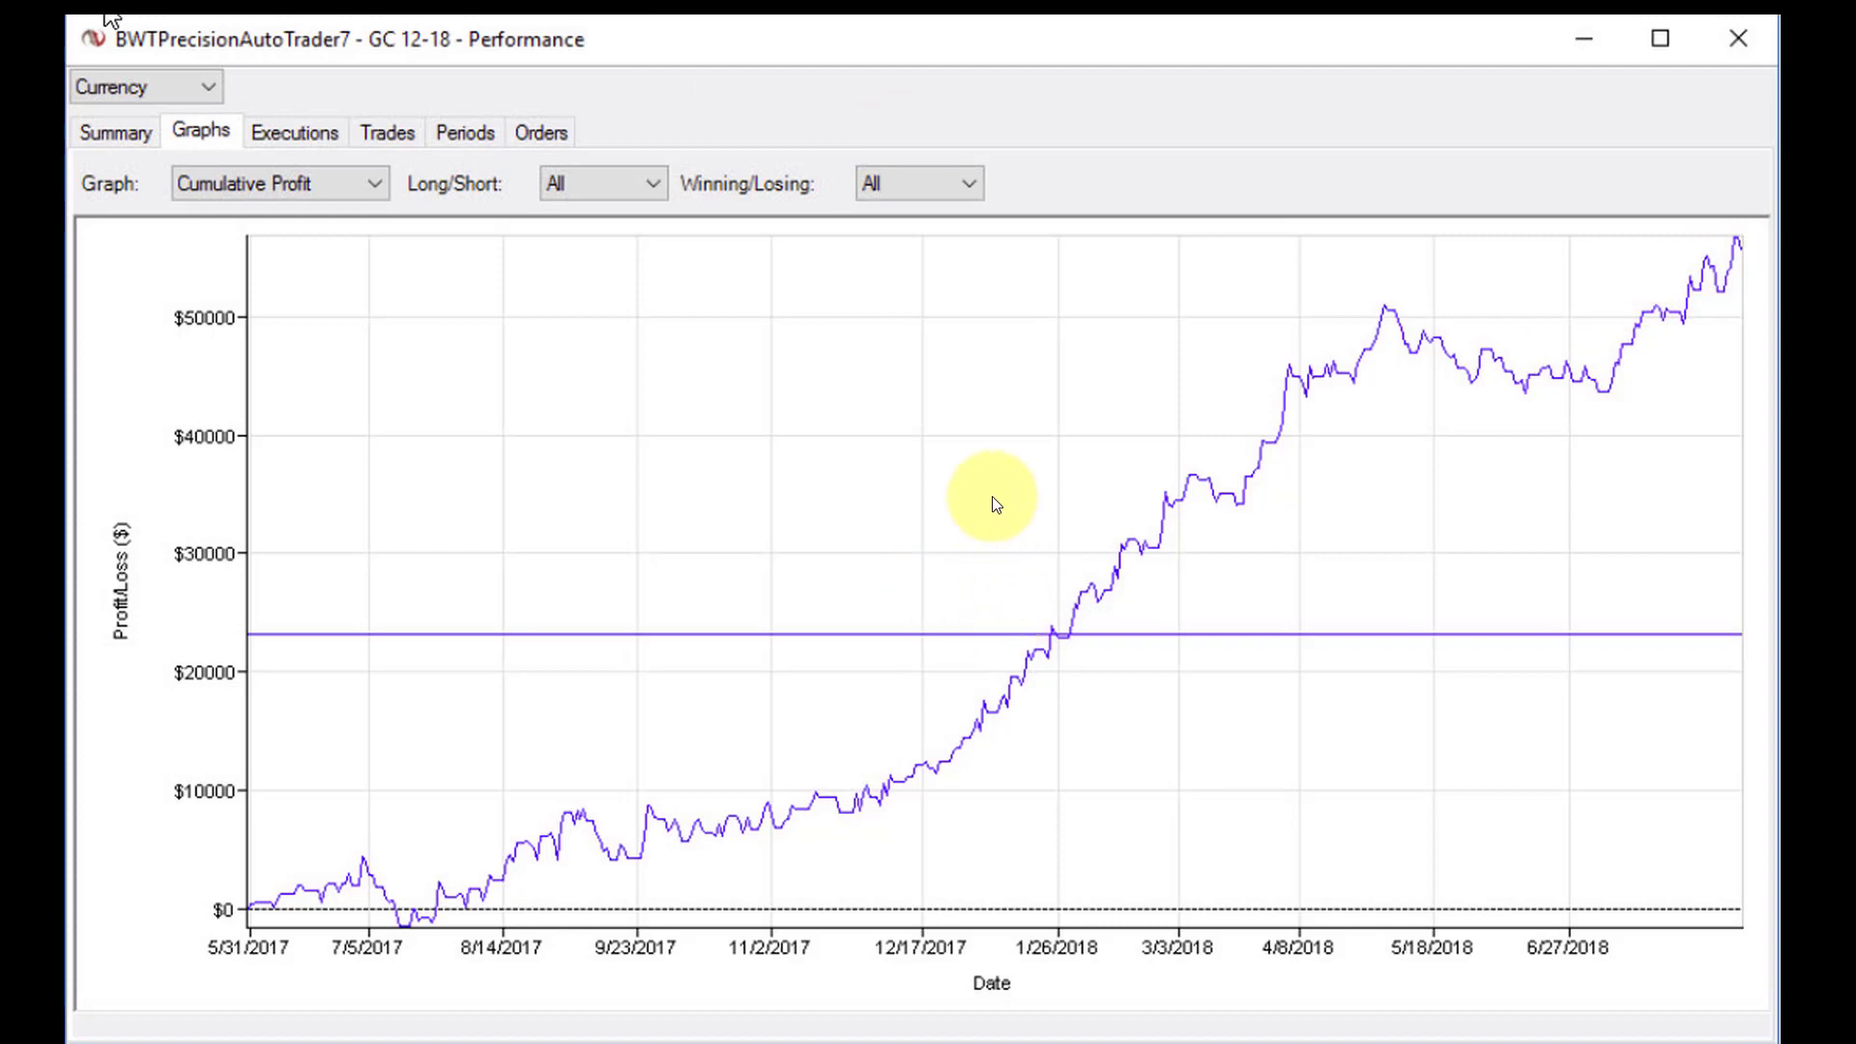
mouse_move(990, 426)
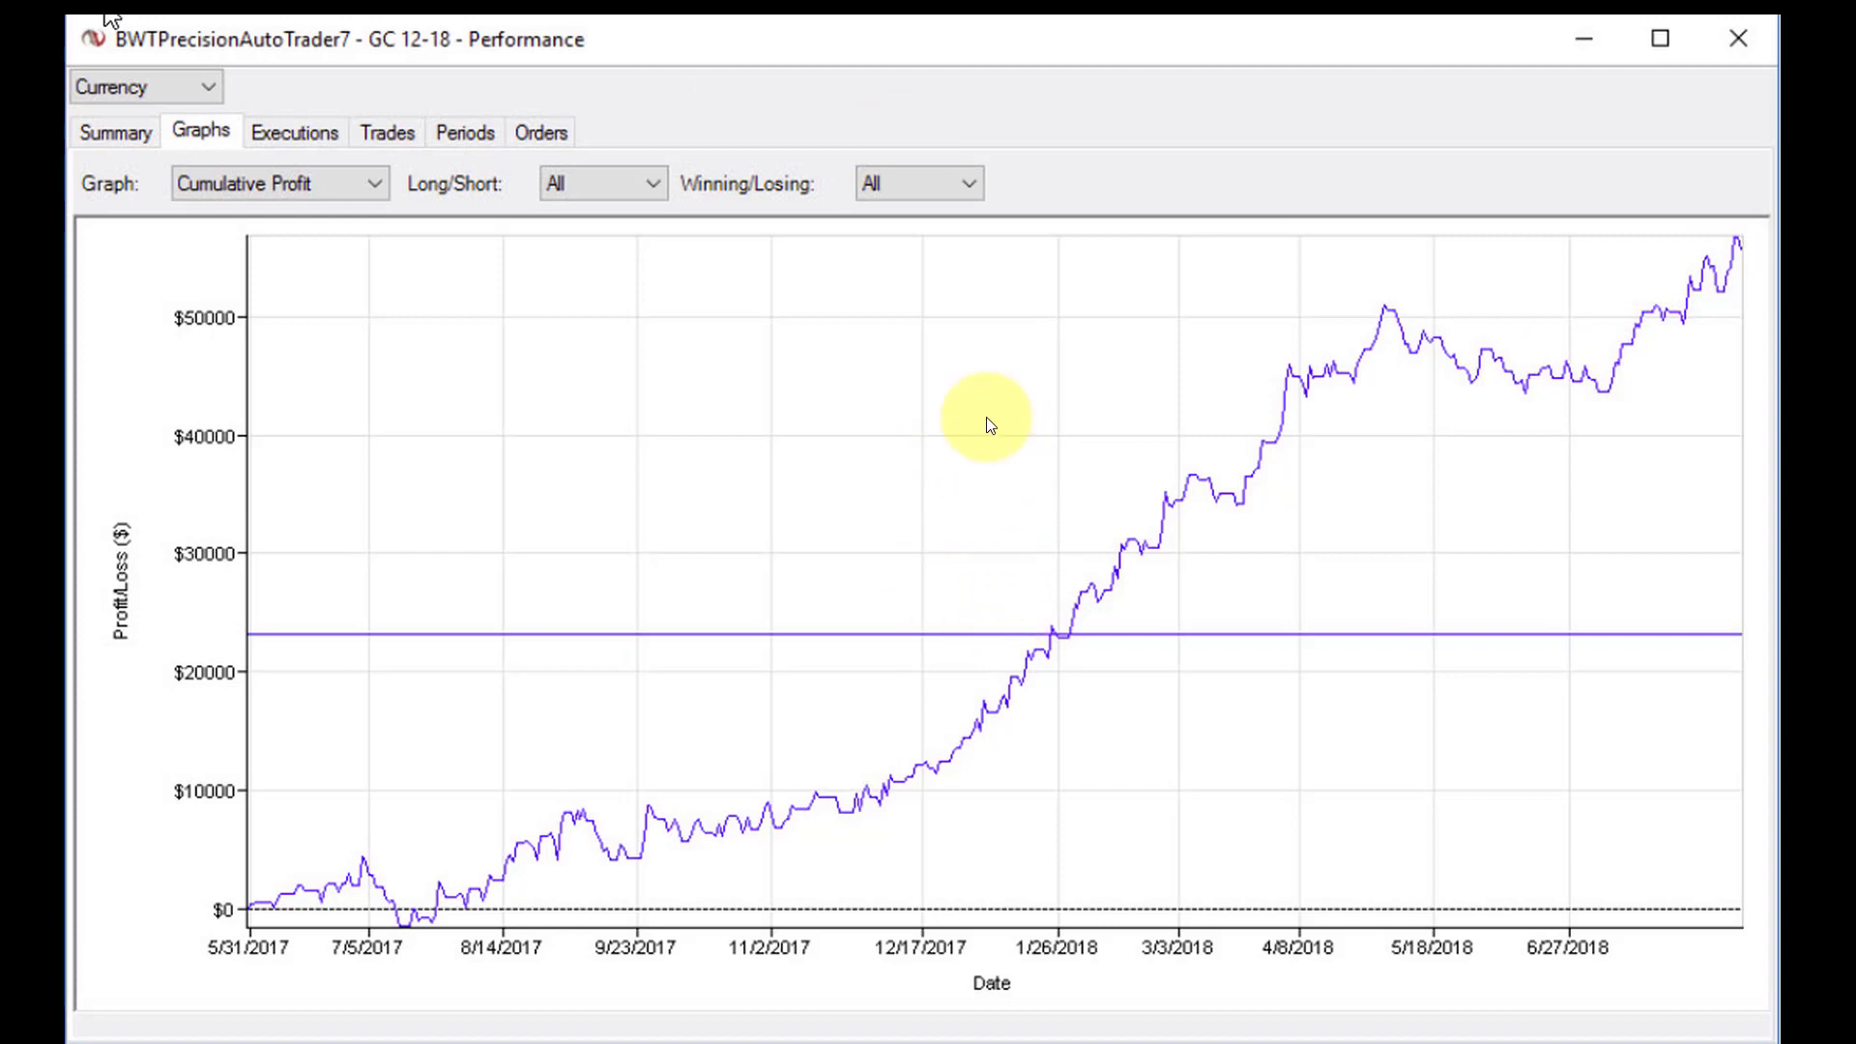
mouse_move(917, 420)
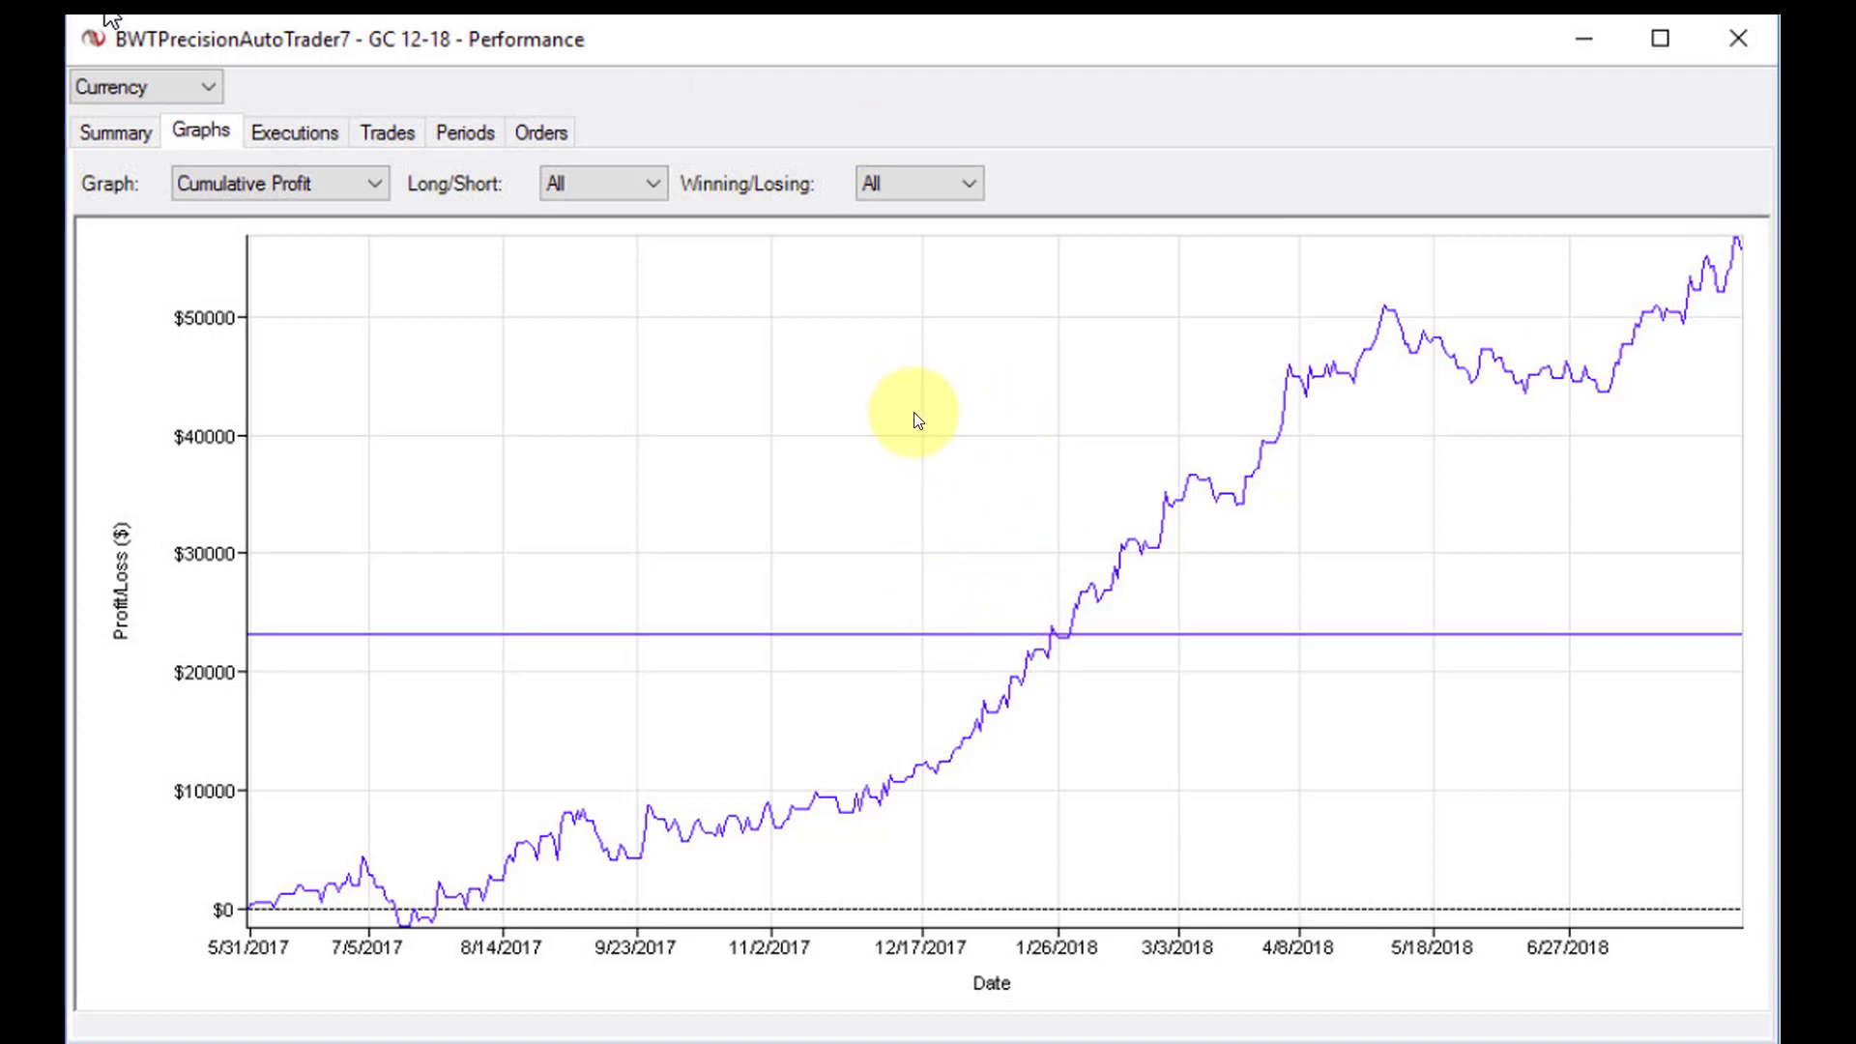
mouse_move(913, 412)
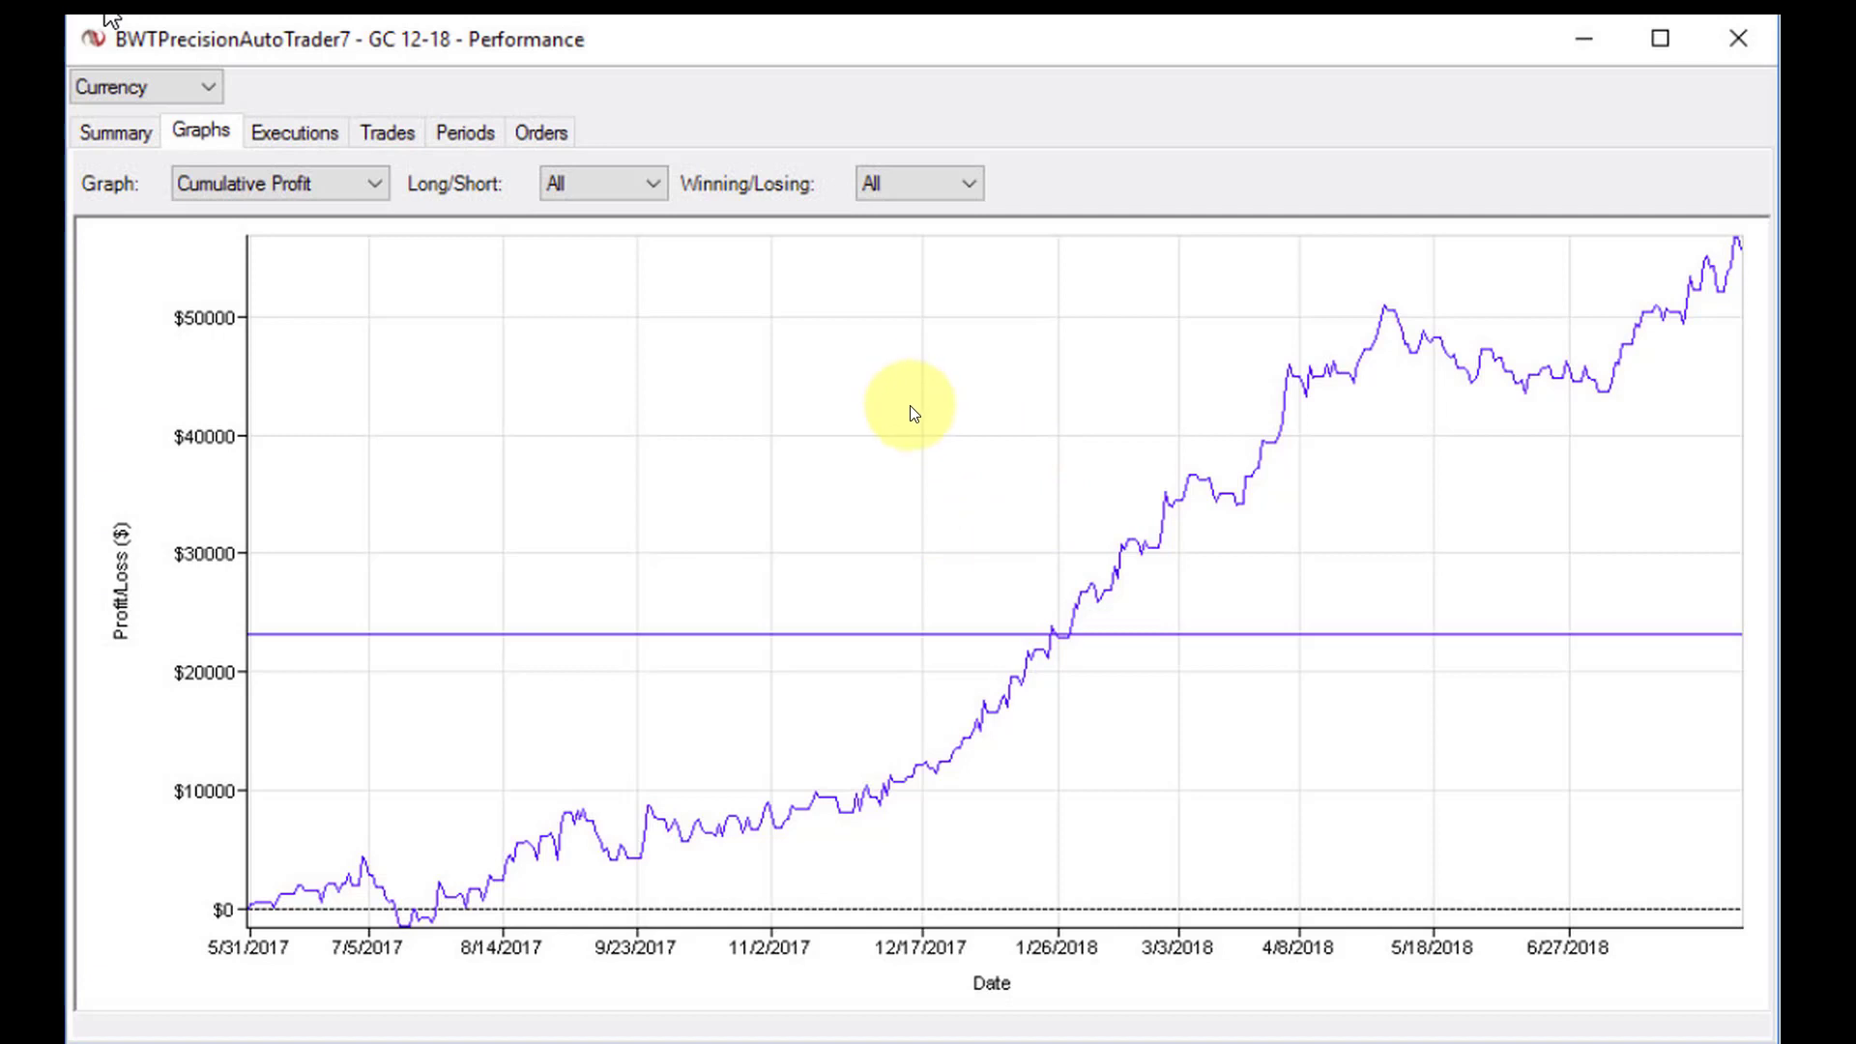
mouse_move(936, 408)
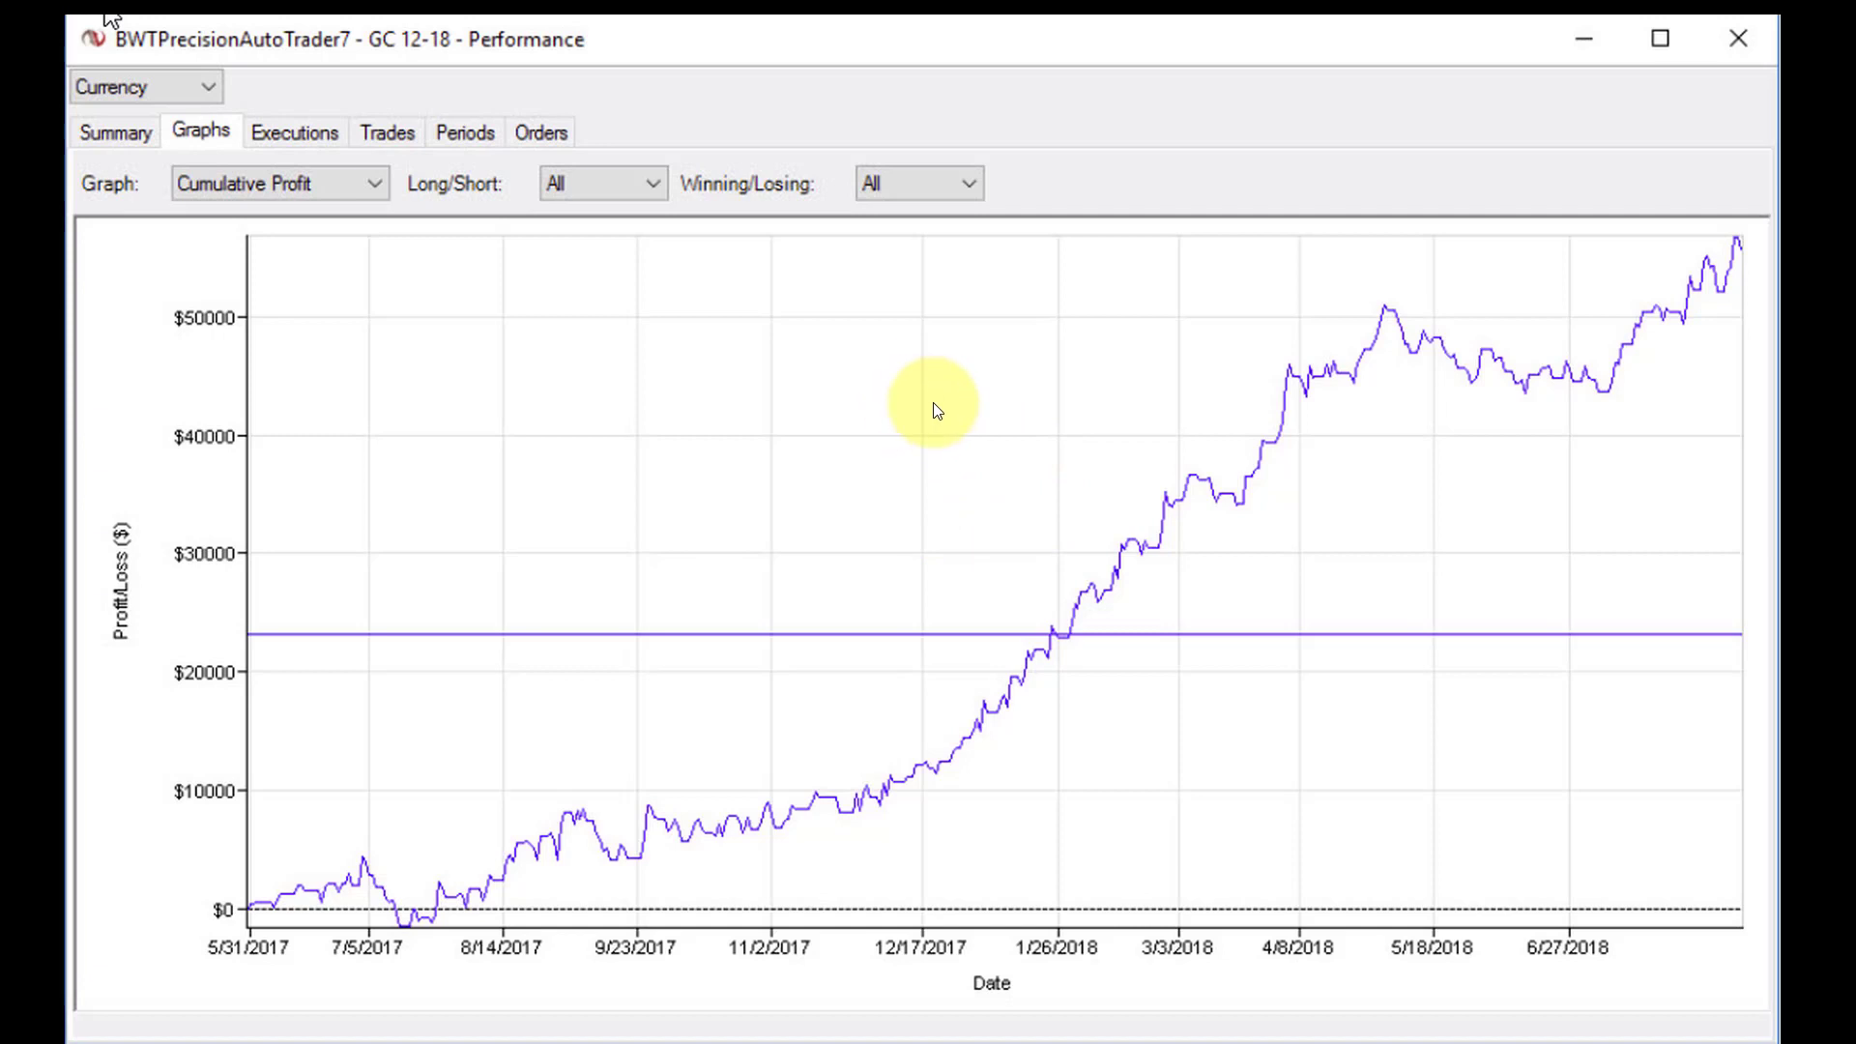
mouse_move(931, 406)
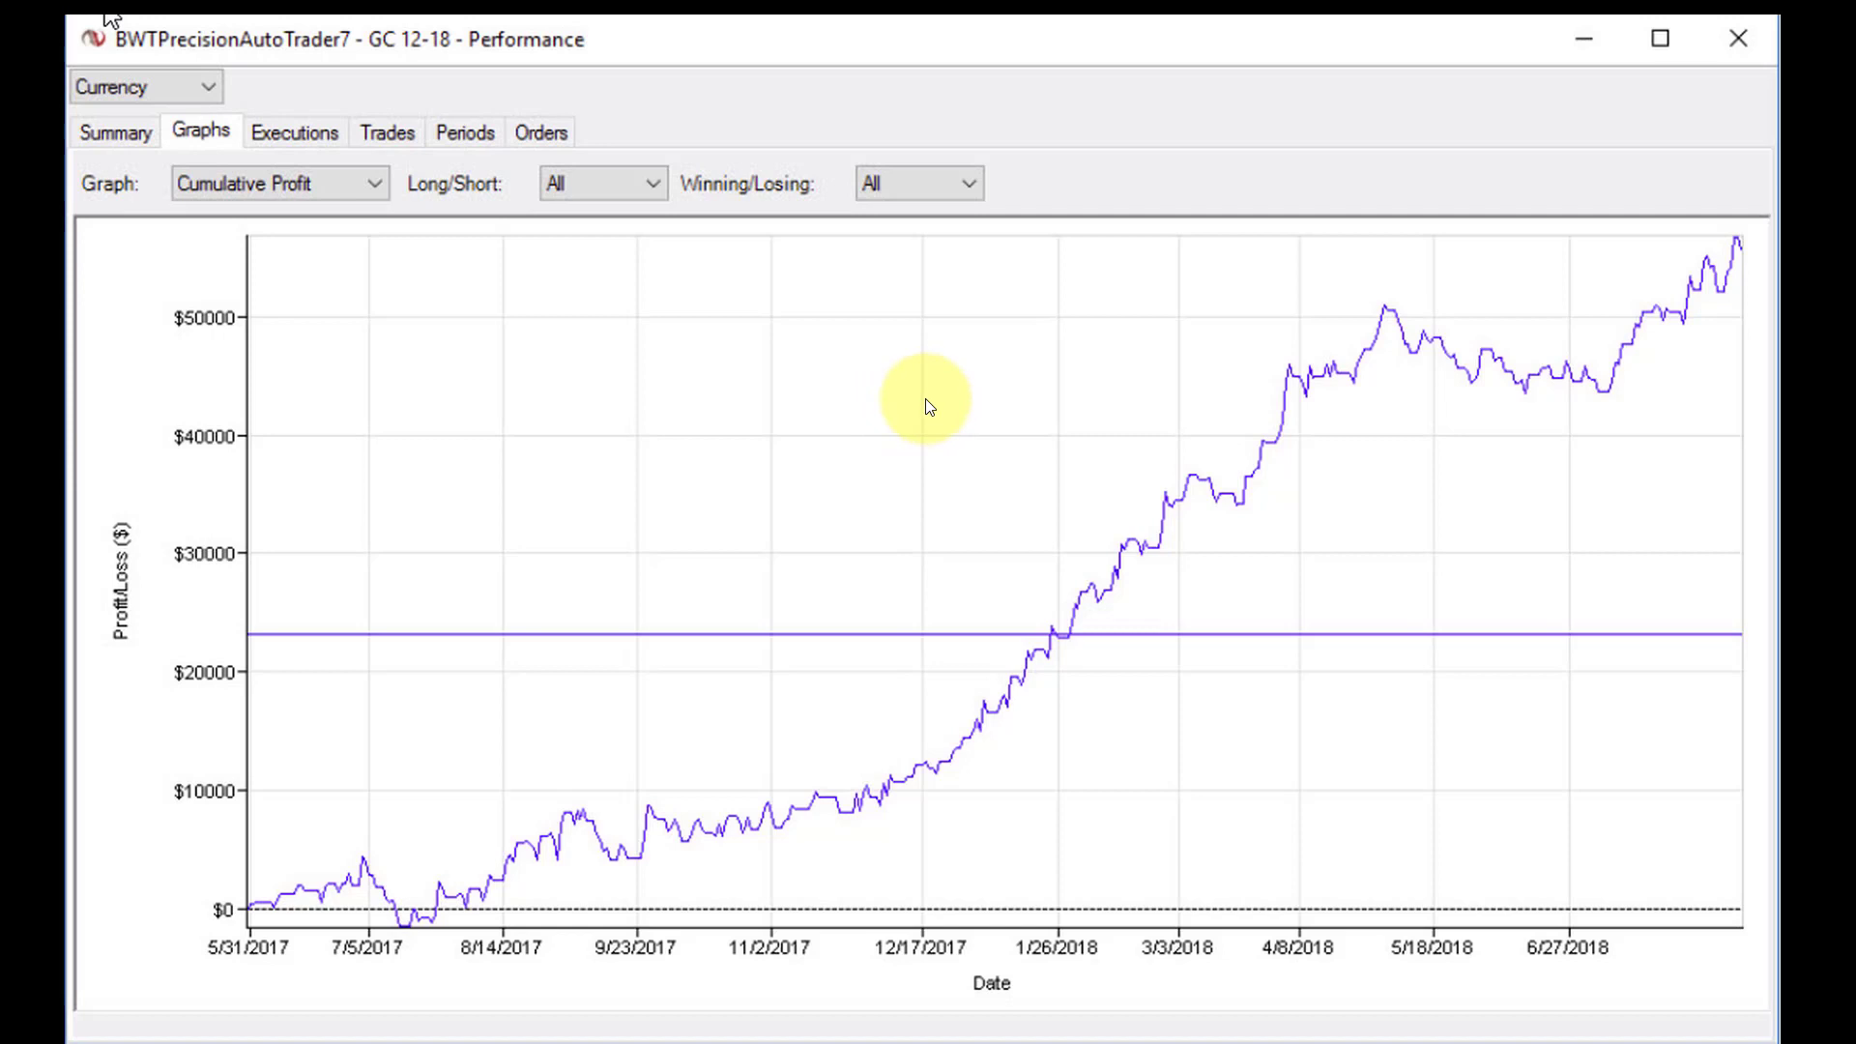
mouse_move(926, 390)
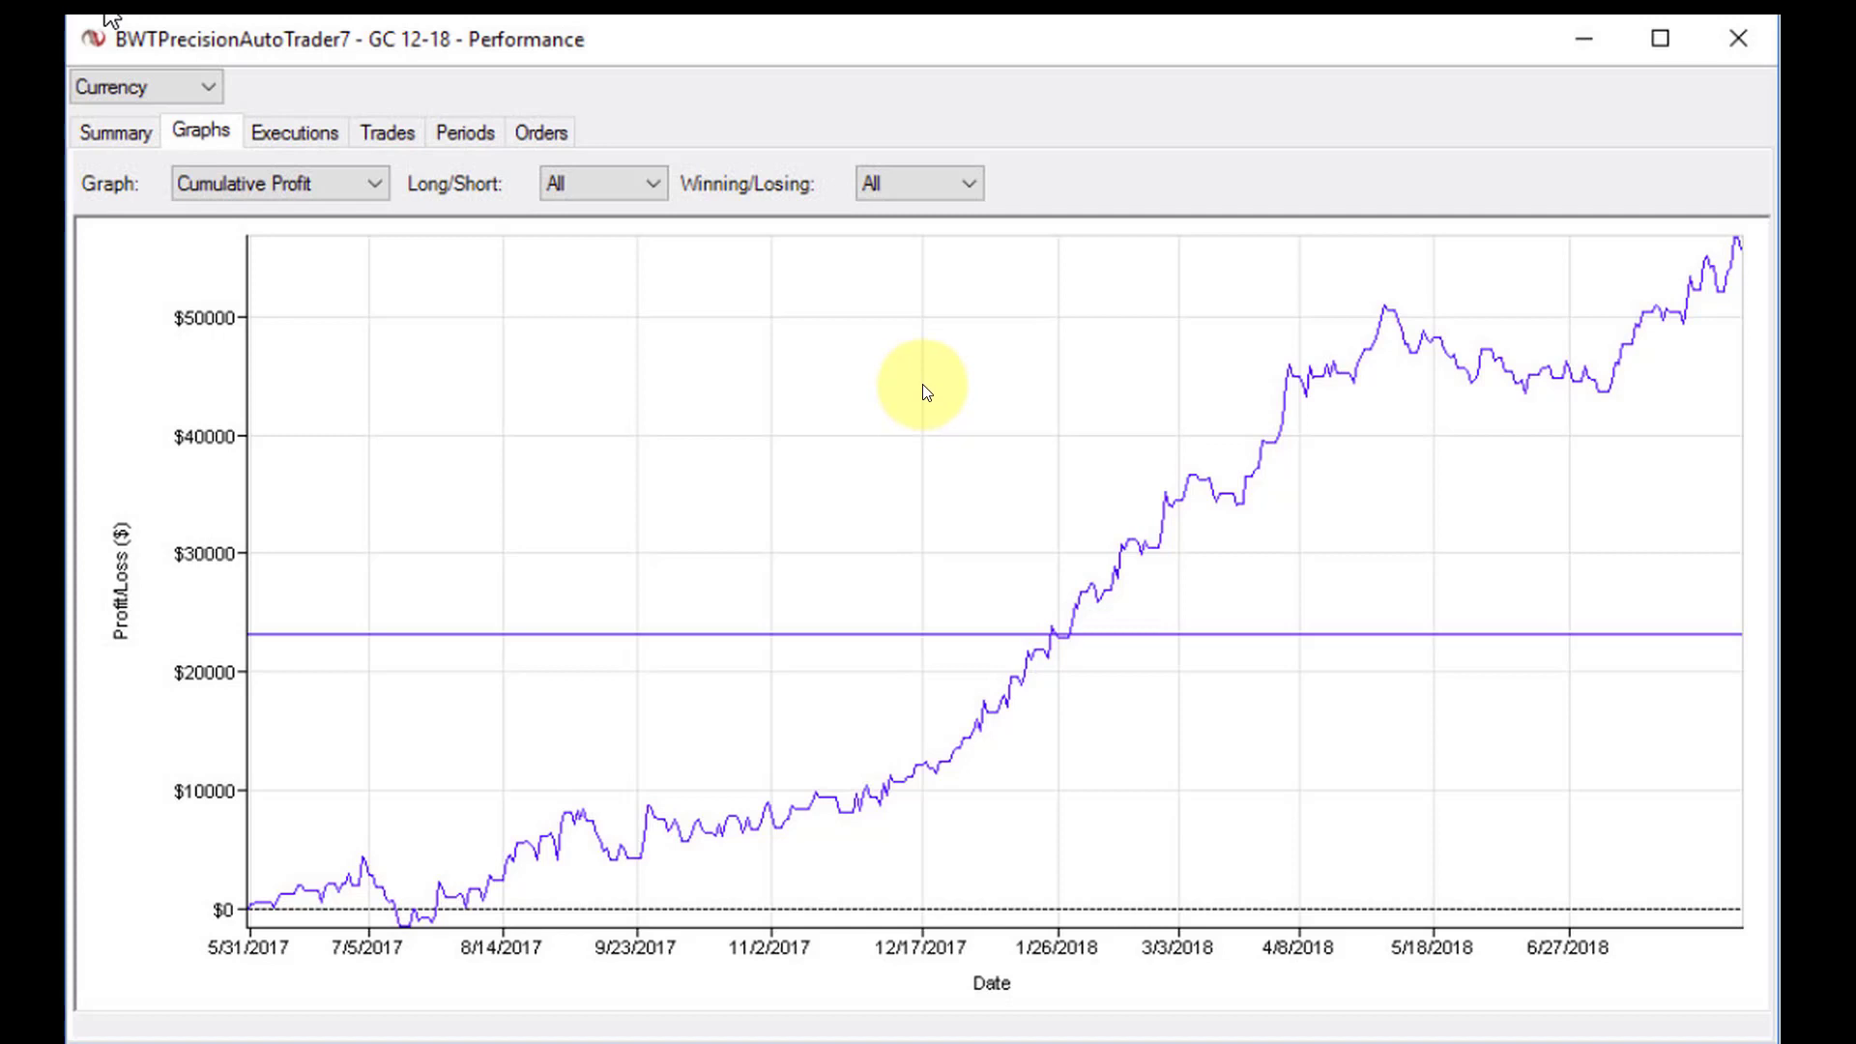
mouse_move(941, 366)
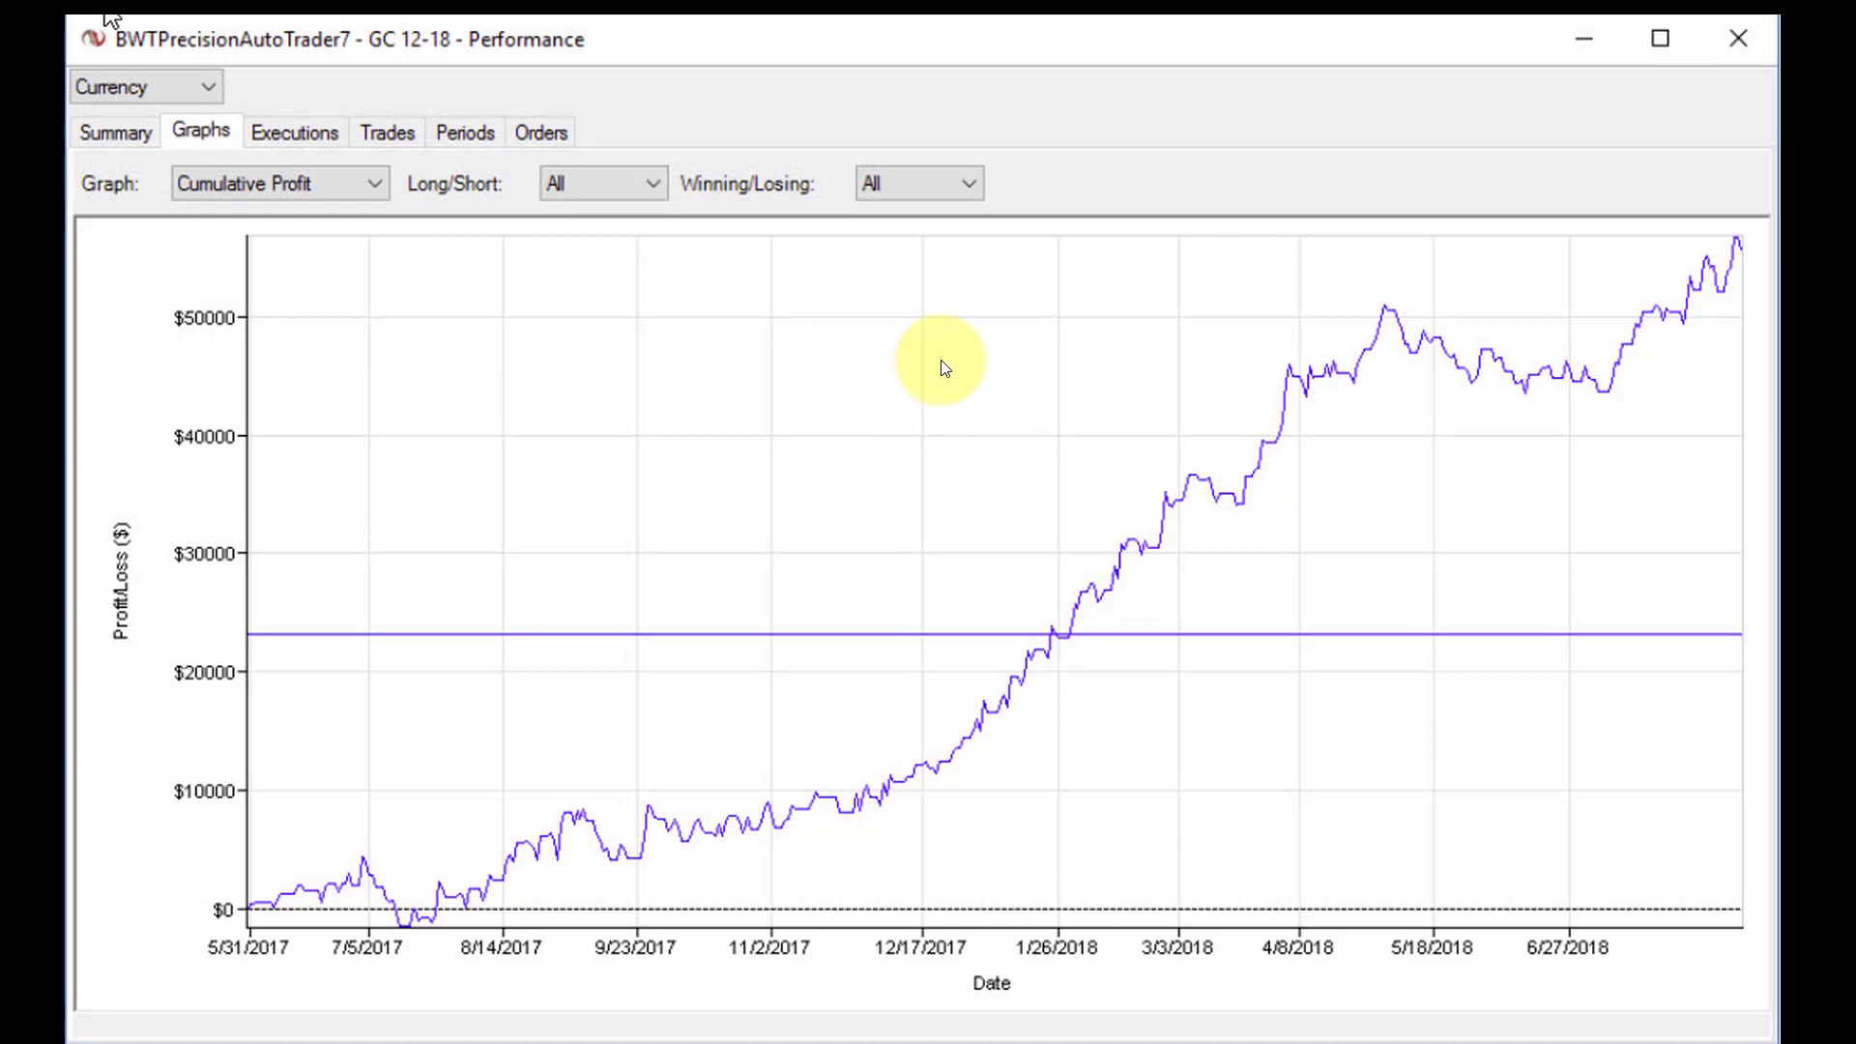
mouse_move(959, 390)
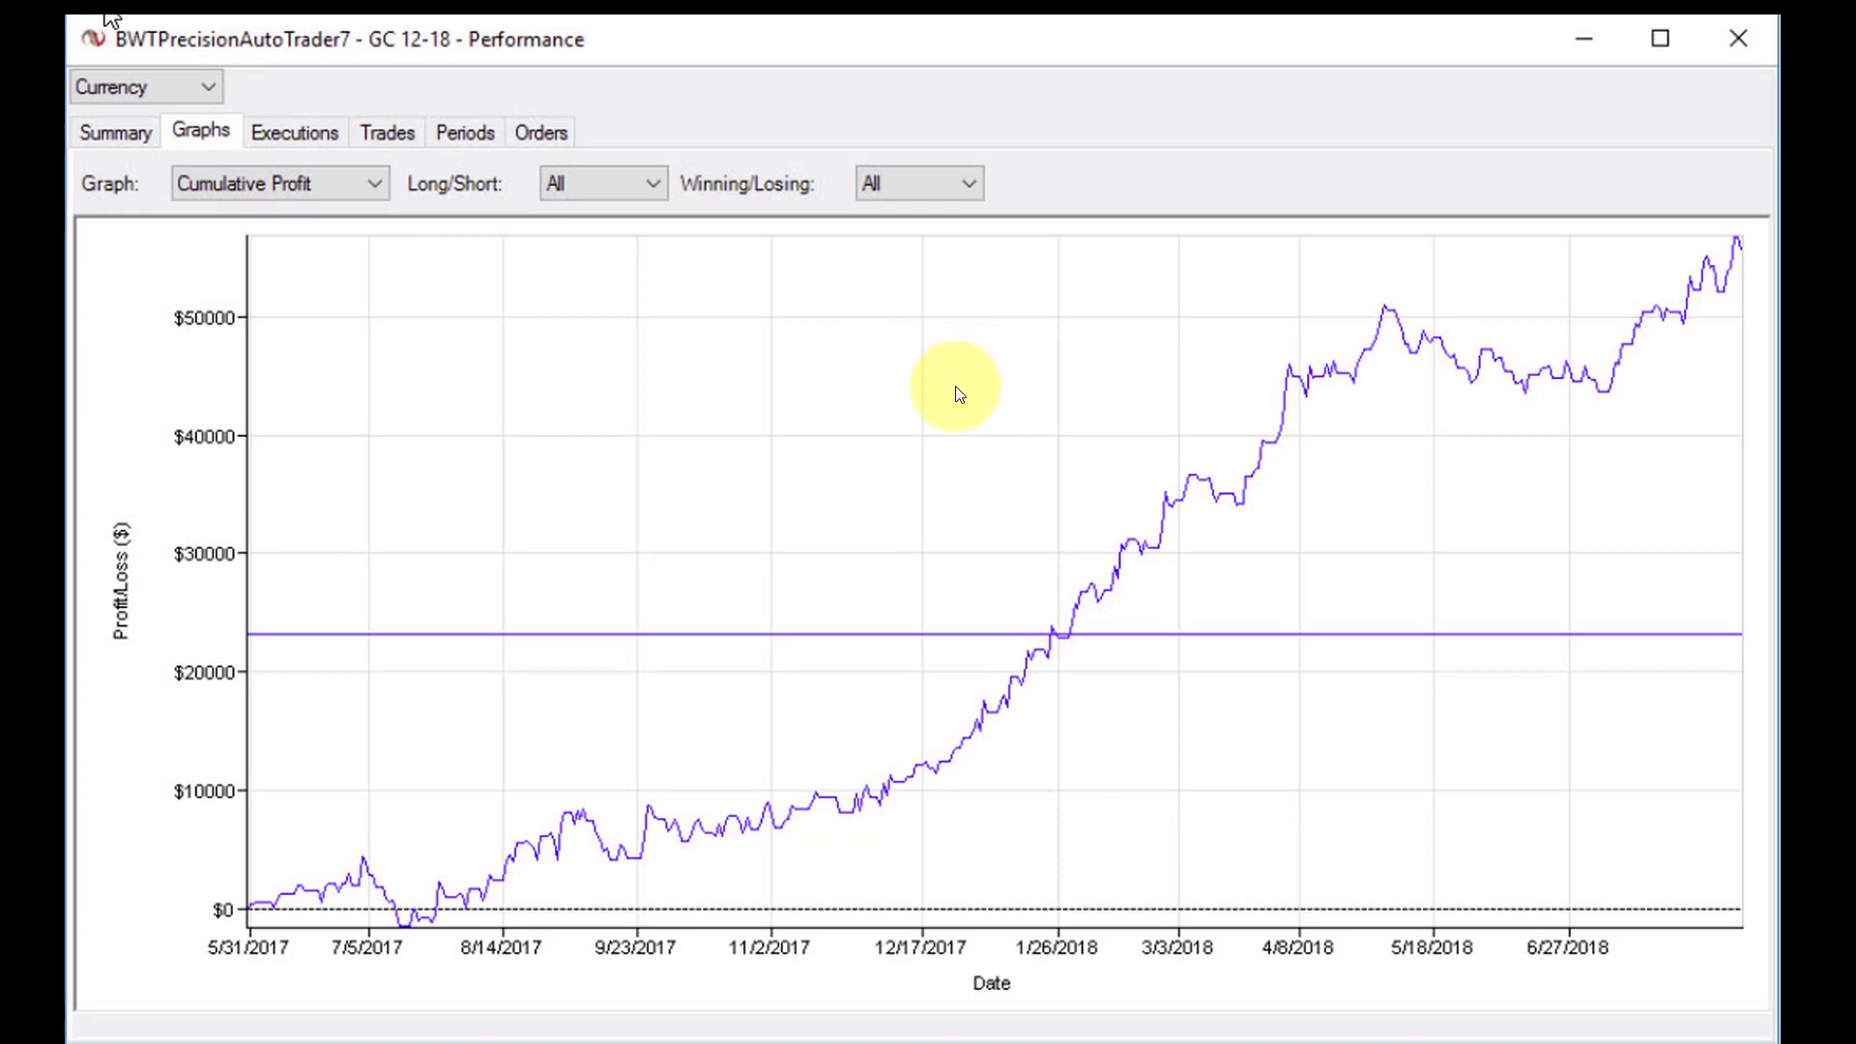
mouse_move(957, 398)
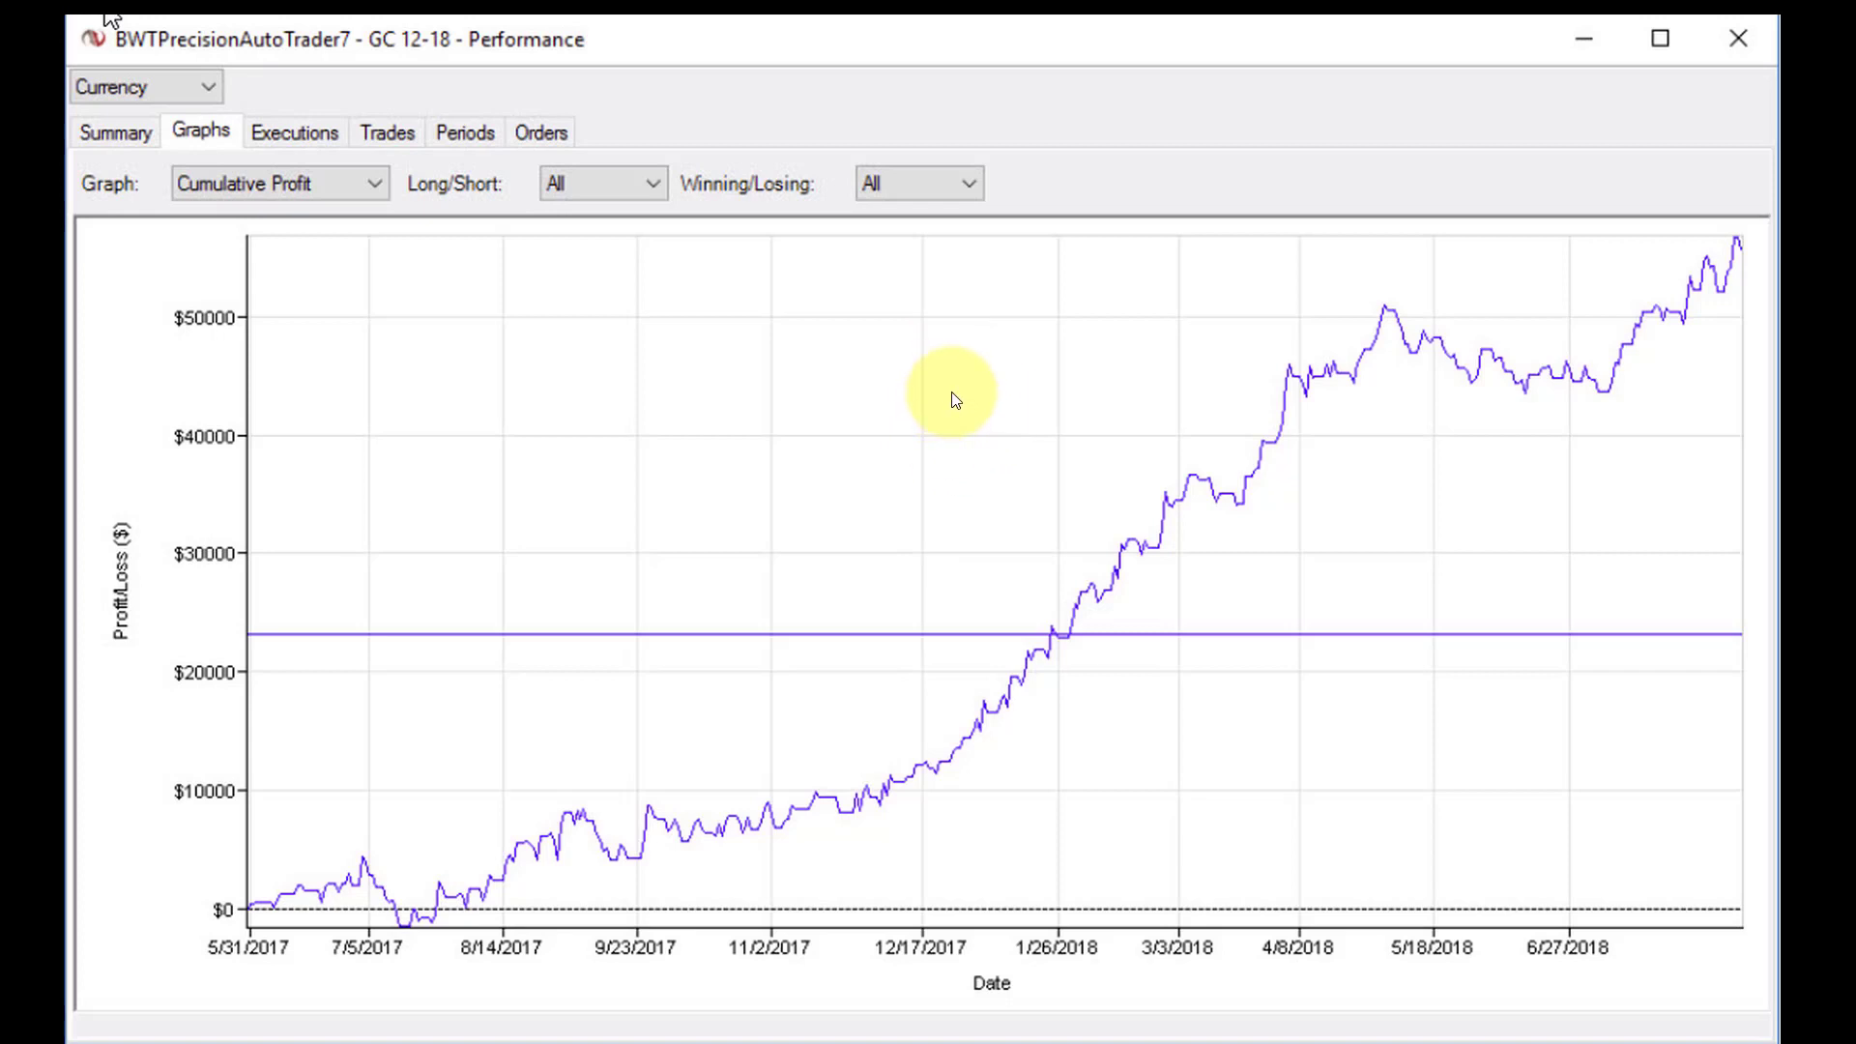
mouse_move(963, 395)
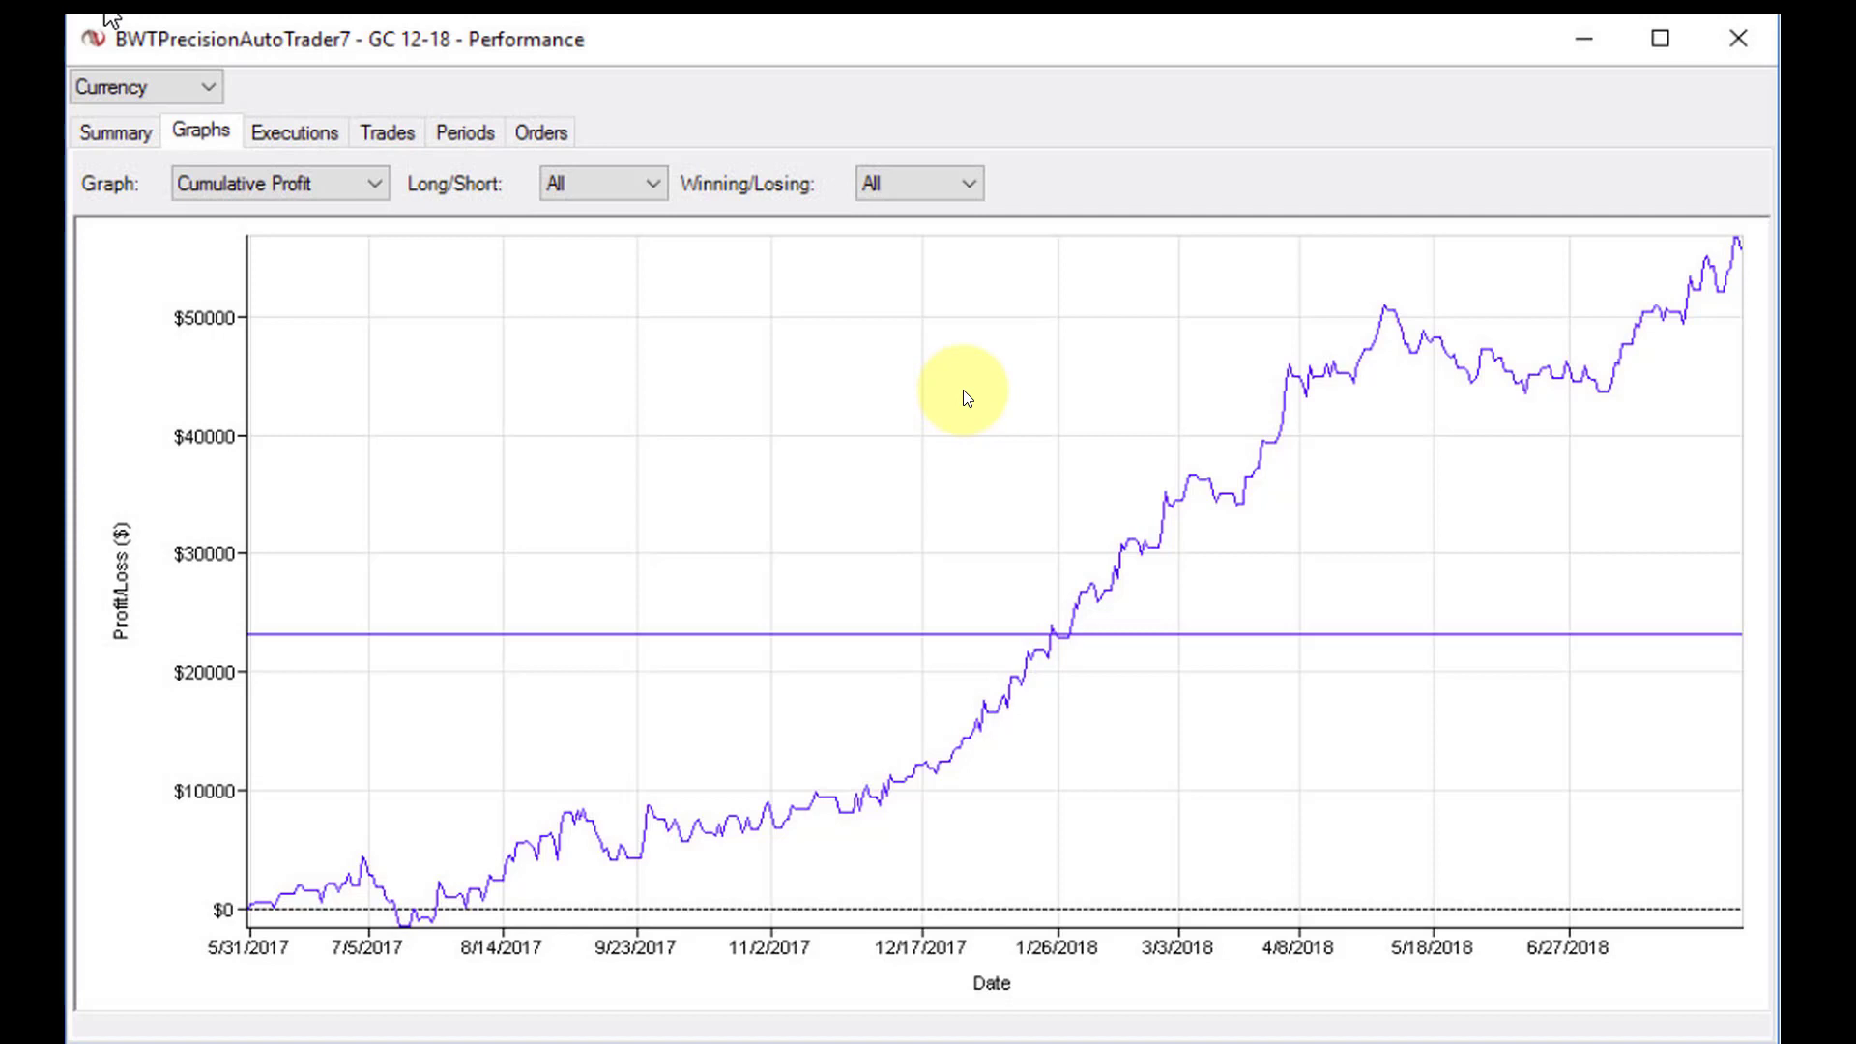
mouse_move(970, 486)
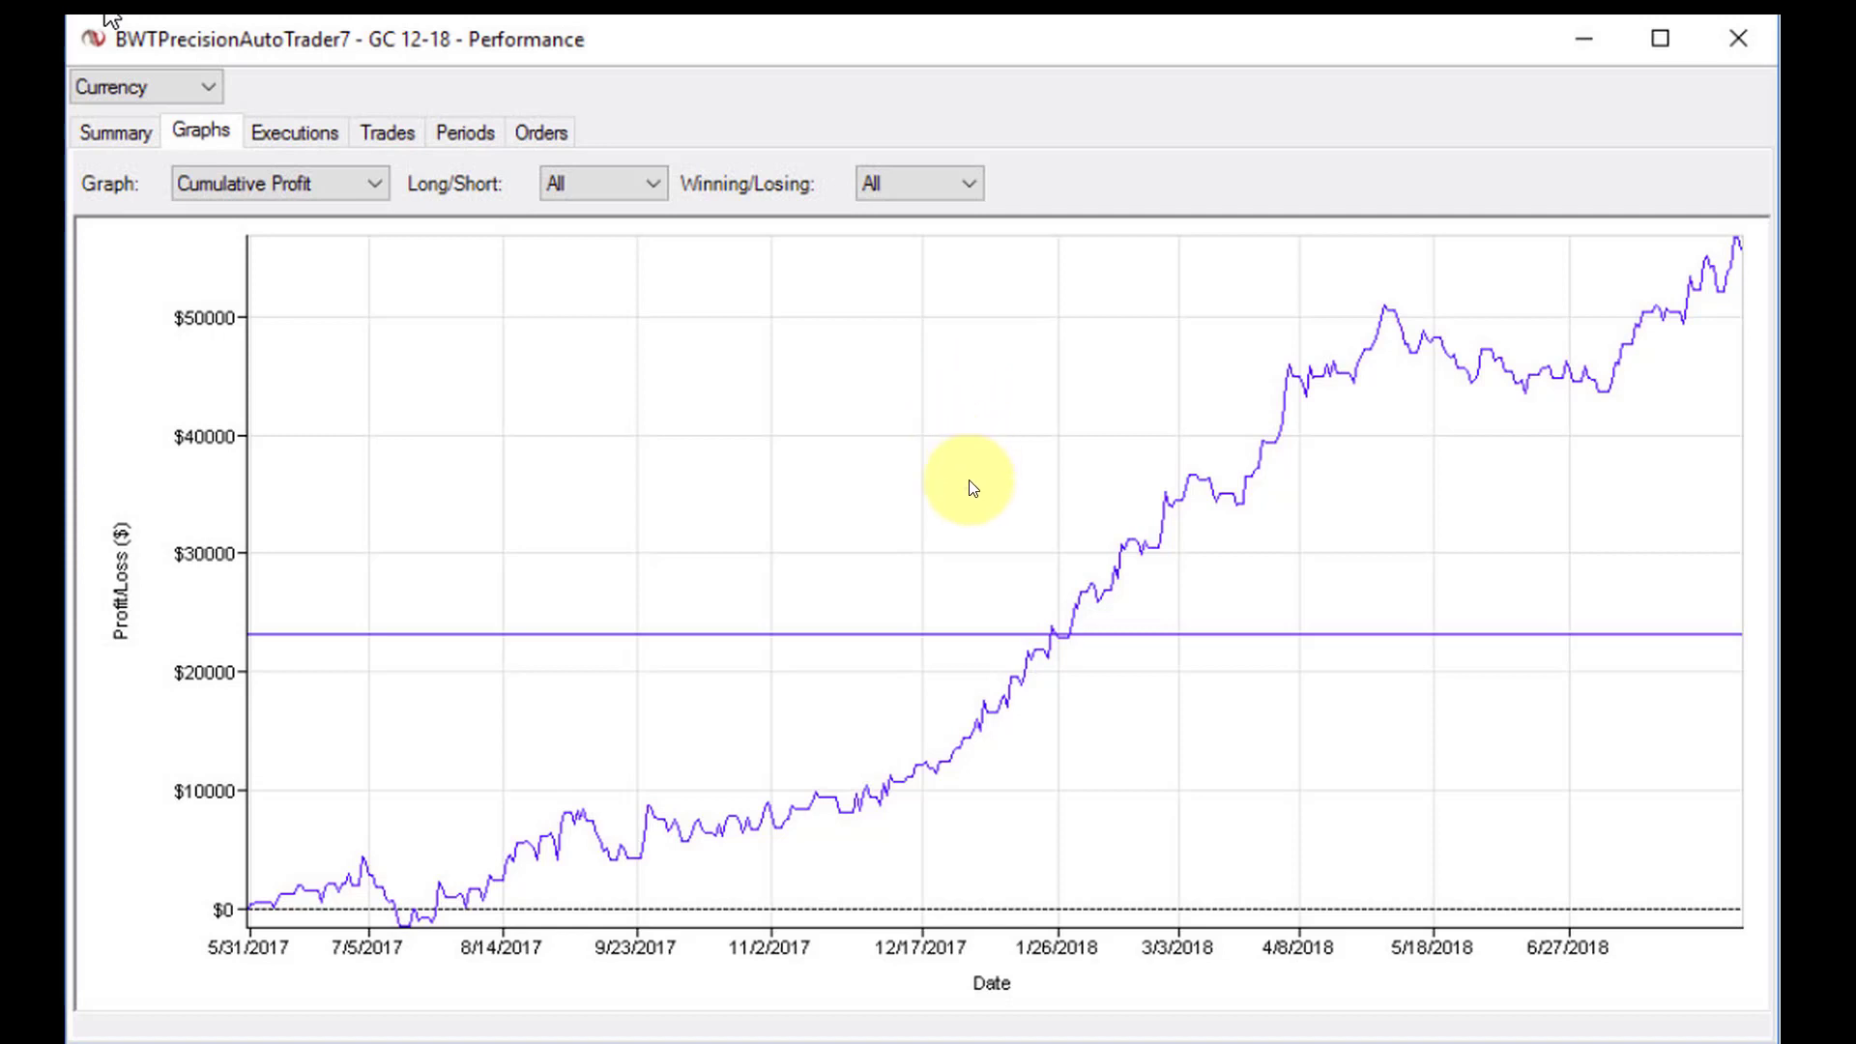
mouse_move(965, 519)
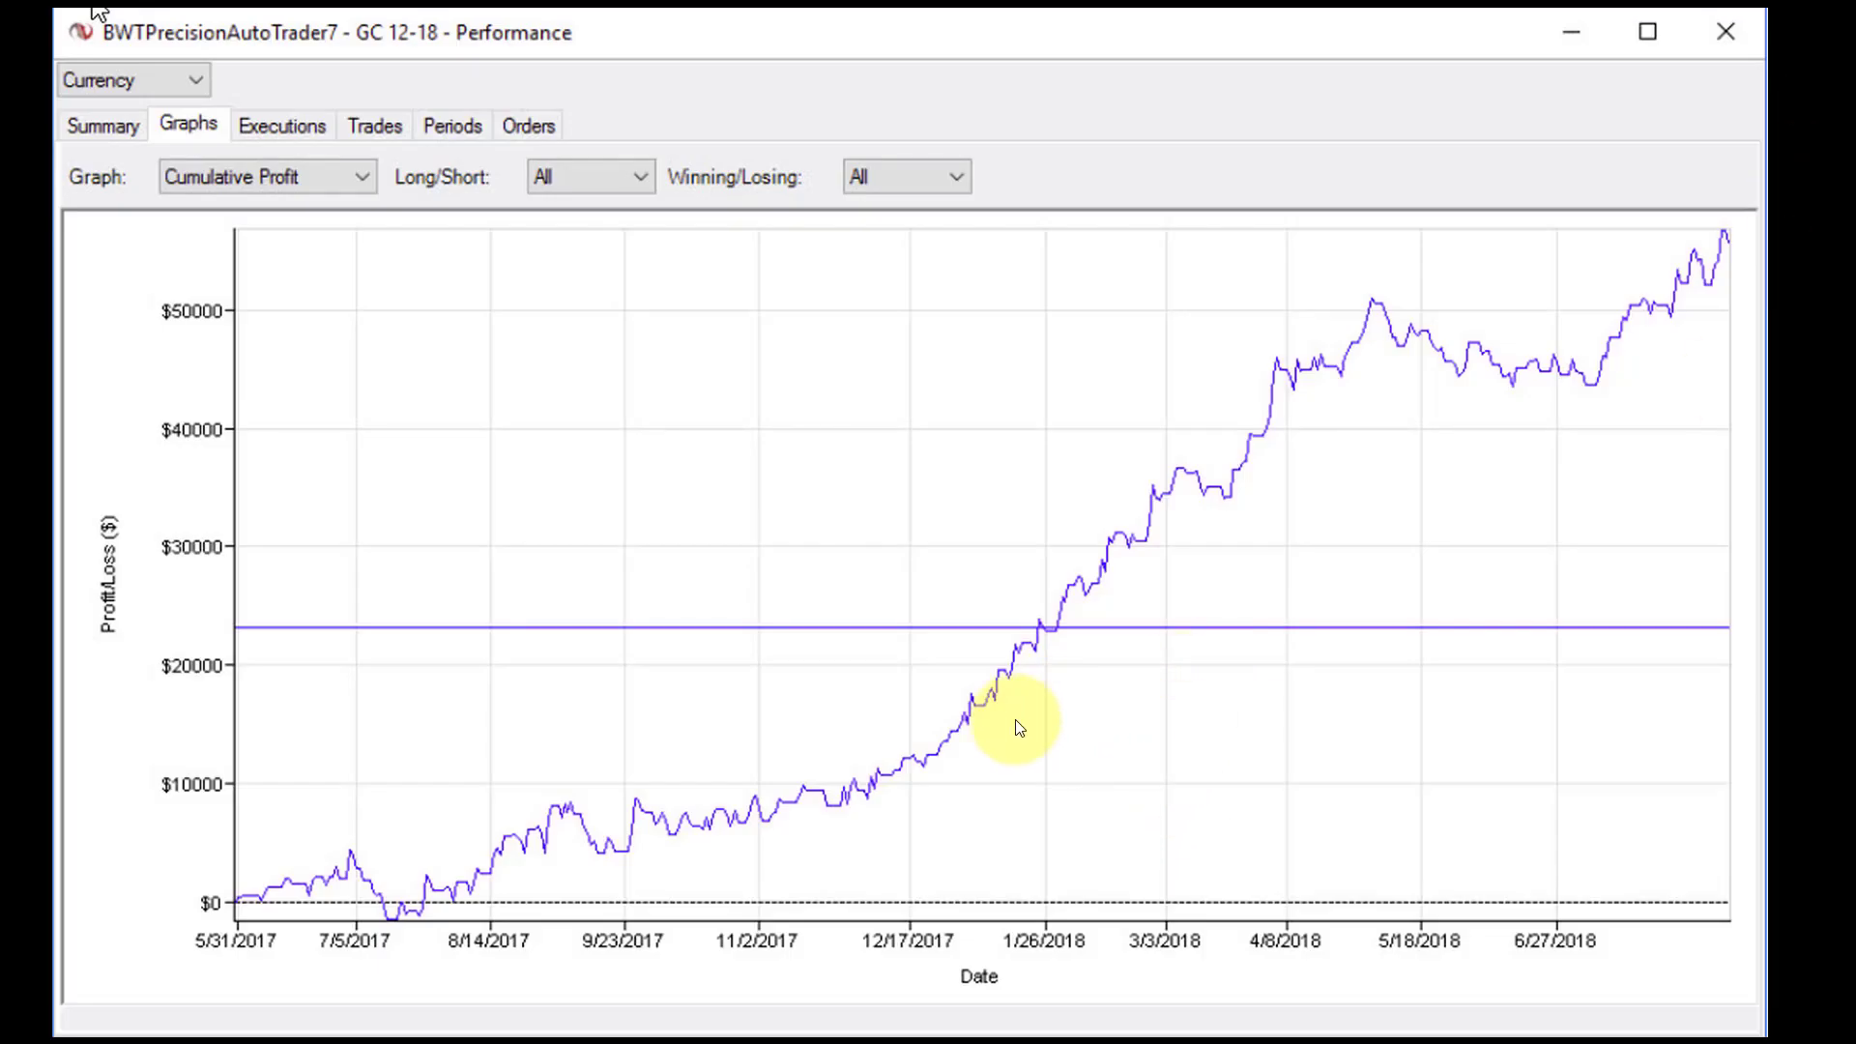
mouse_move(915, 696)
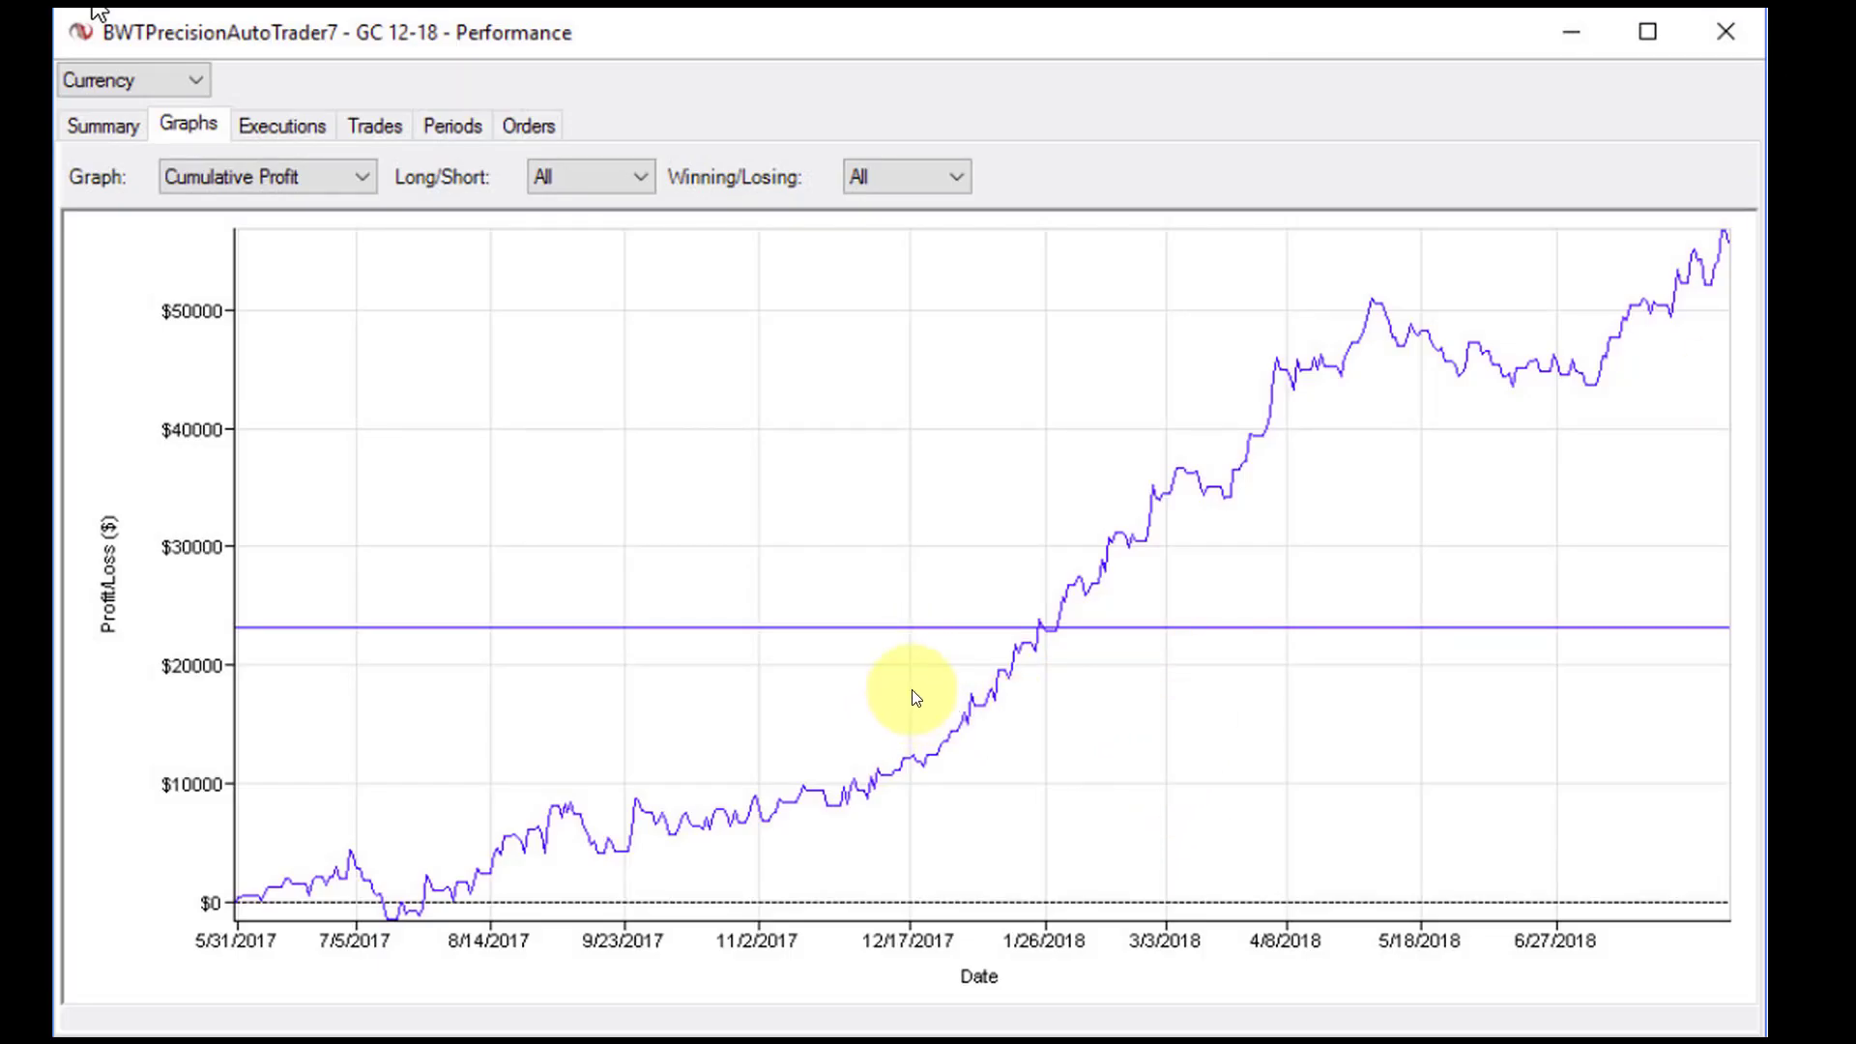
mouse_move(893, 389)
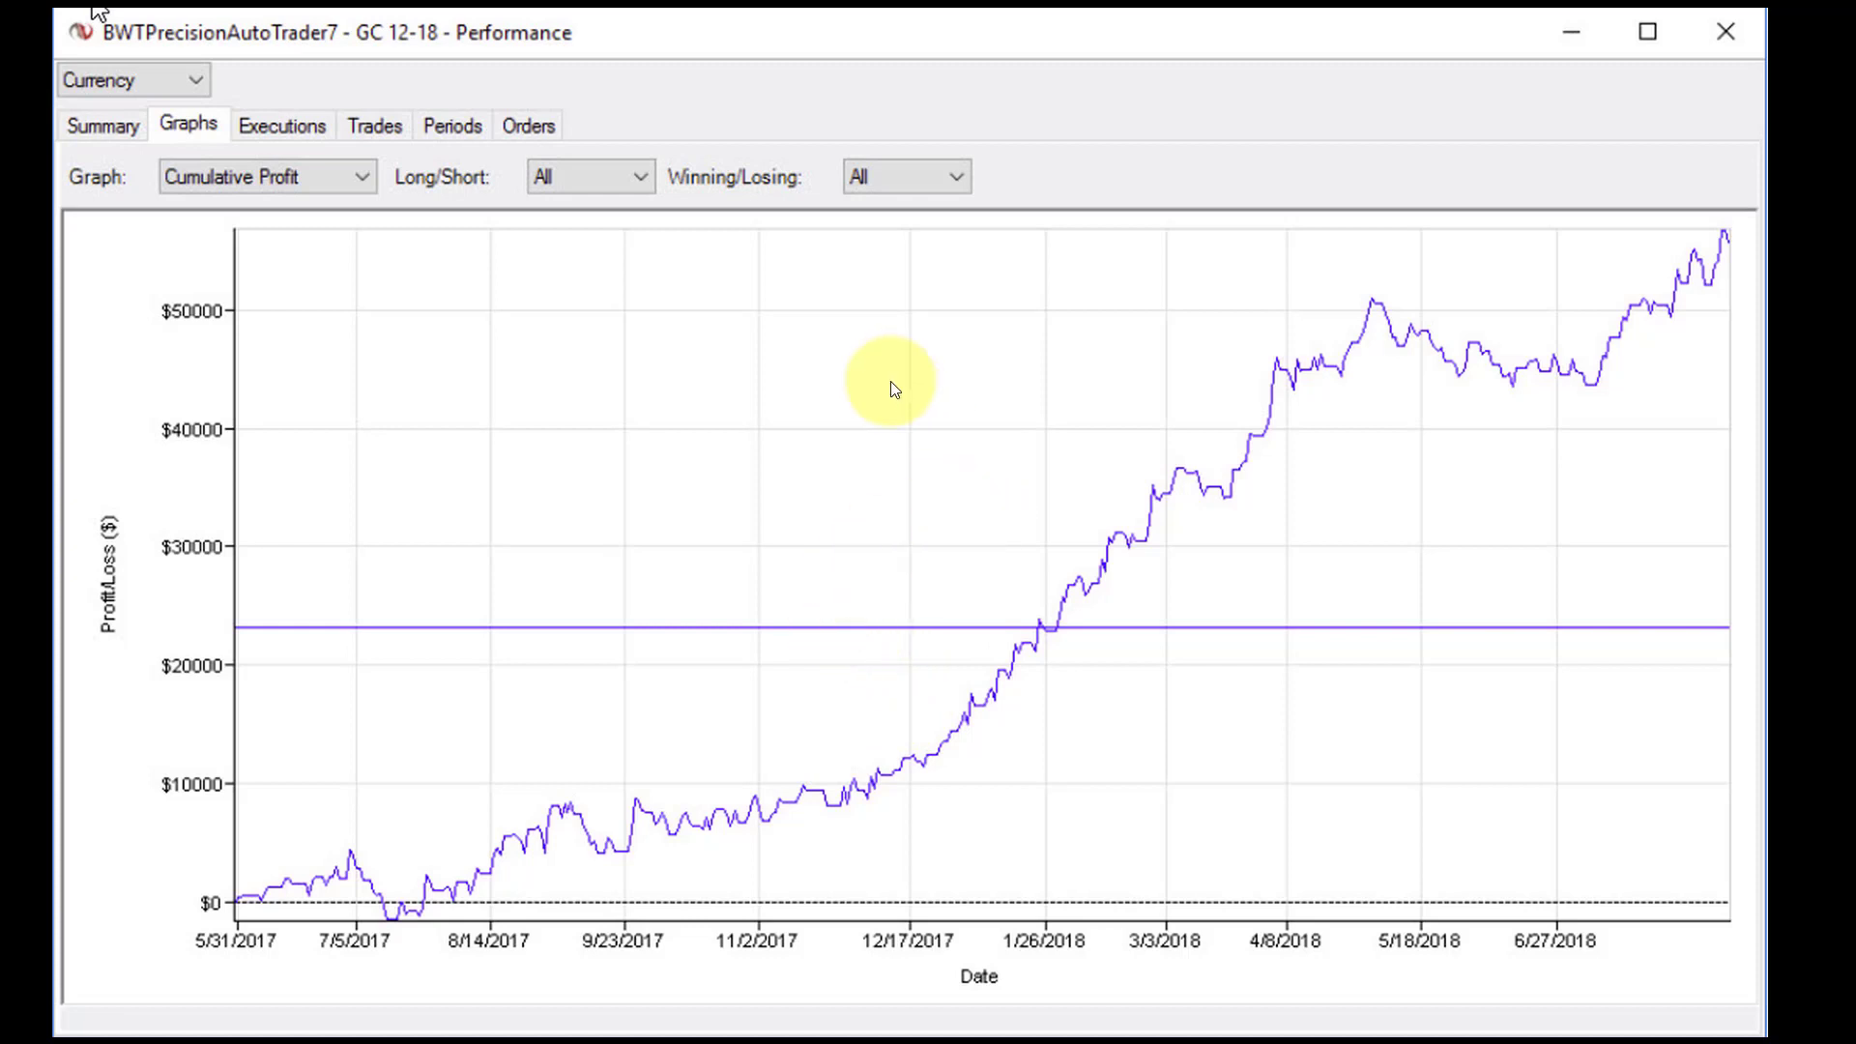
mouse_move(910, 452)
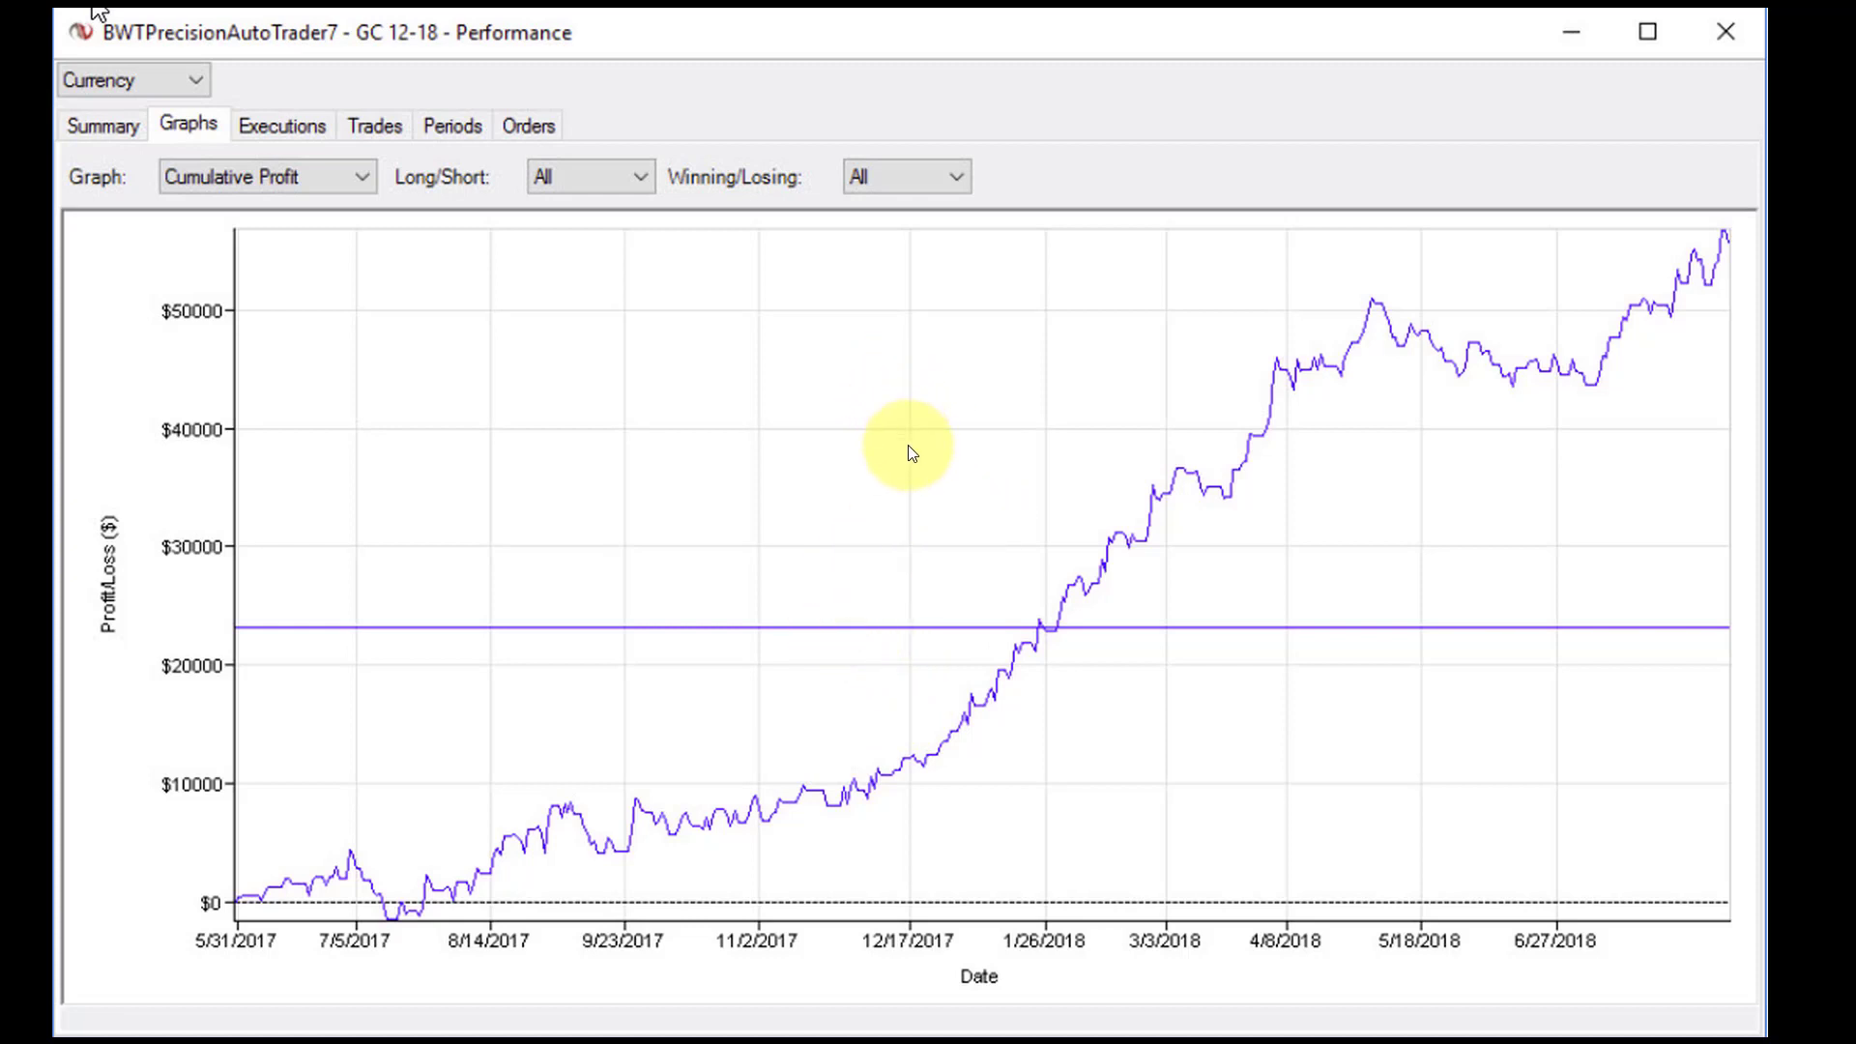
mouse_move(893, 539)
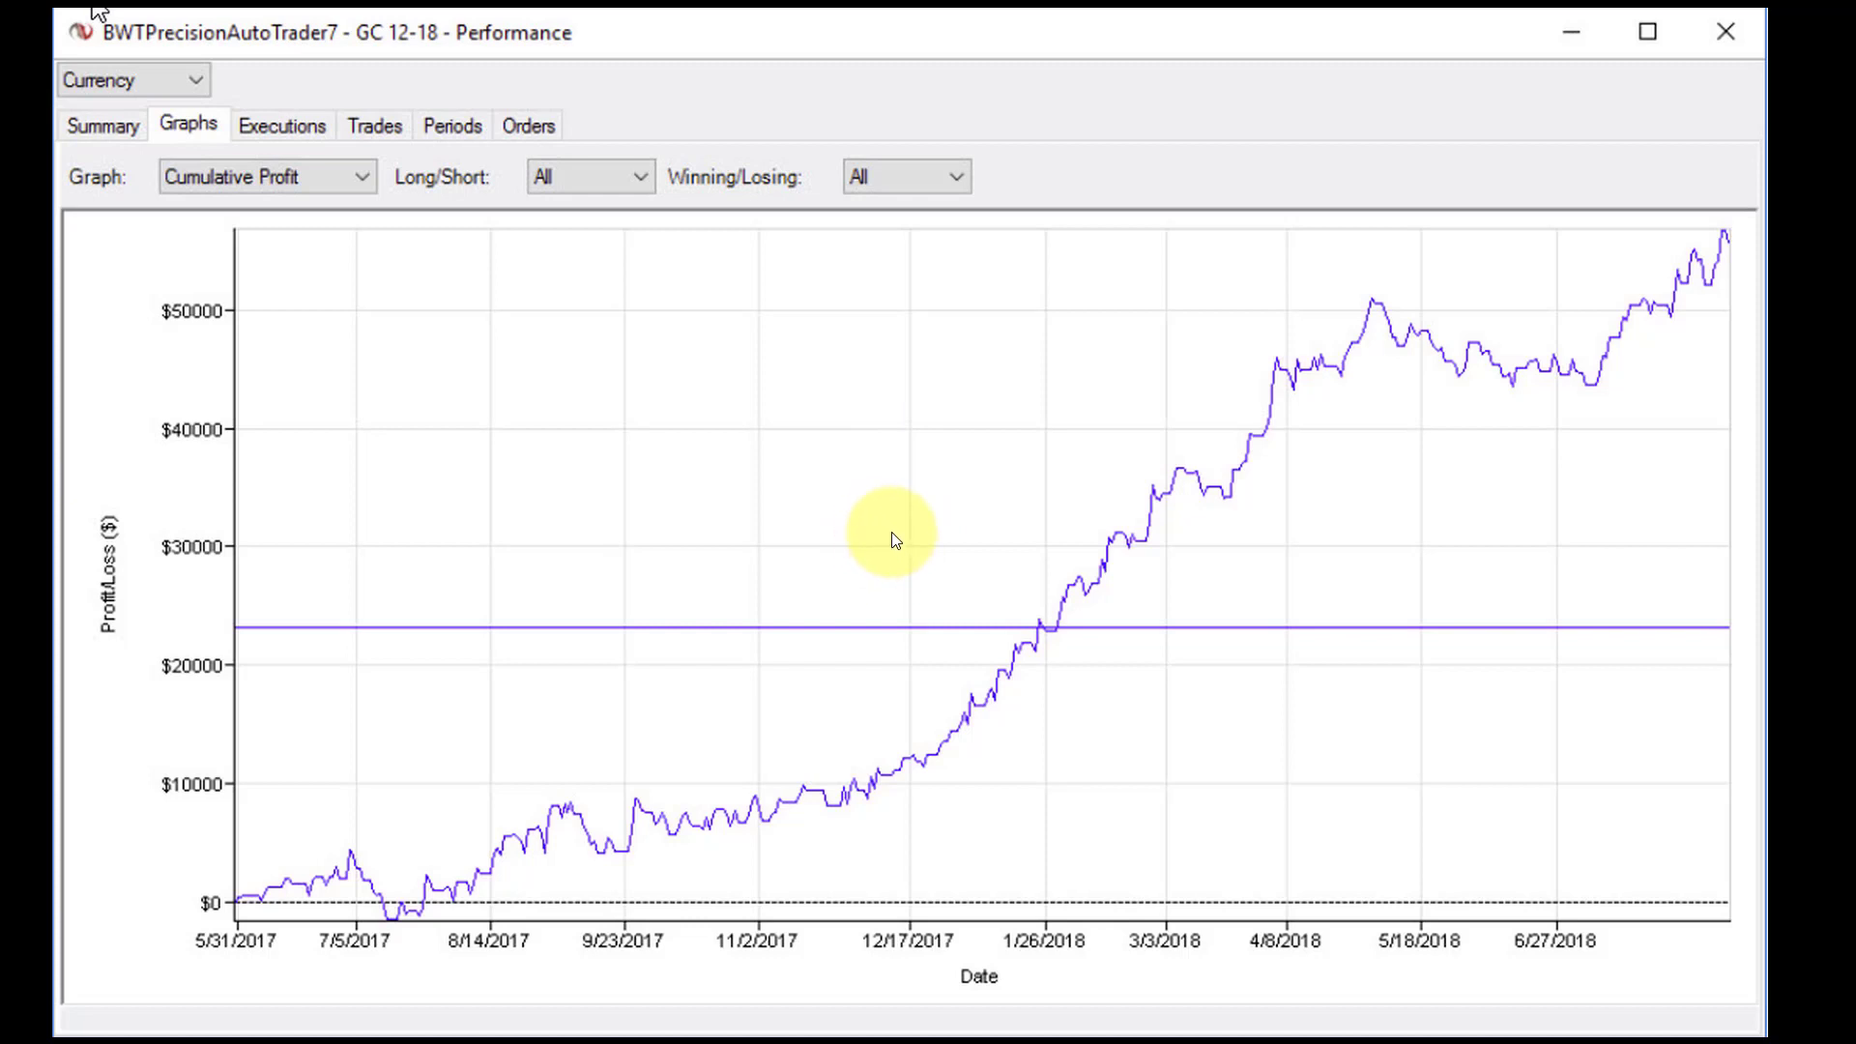
mouse_move(1154, 541)
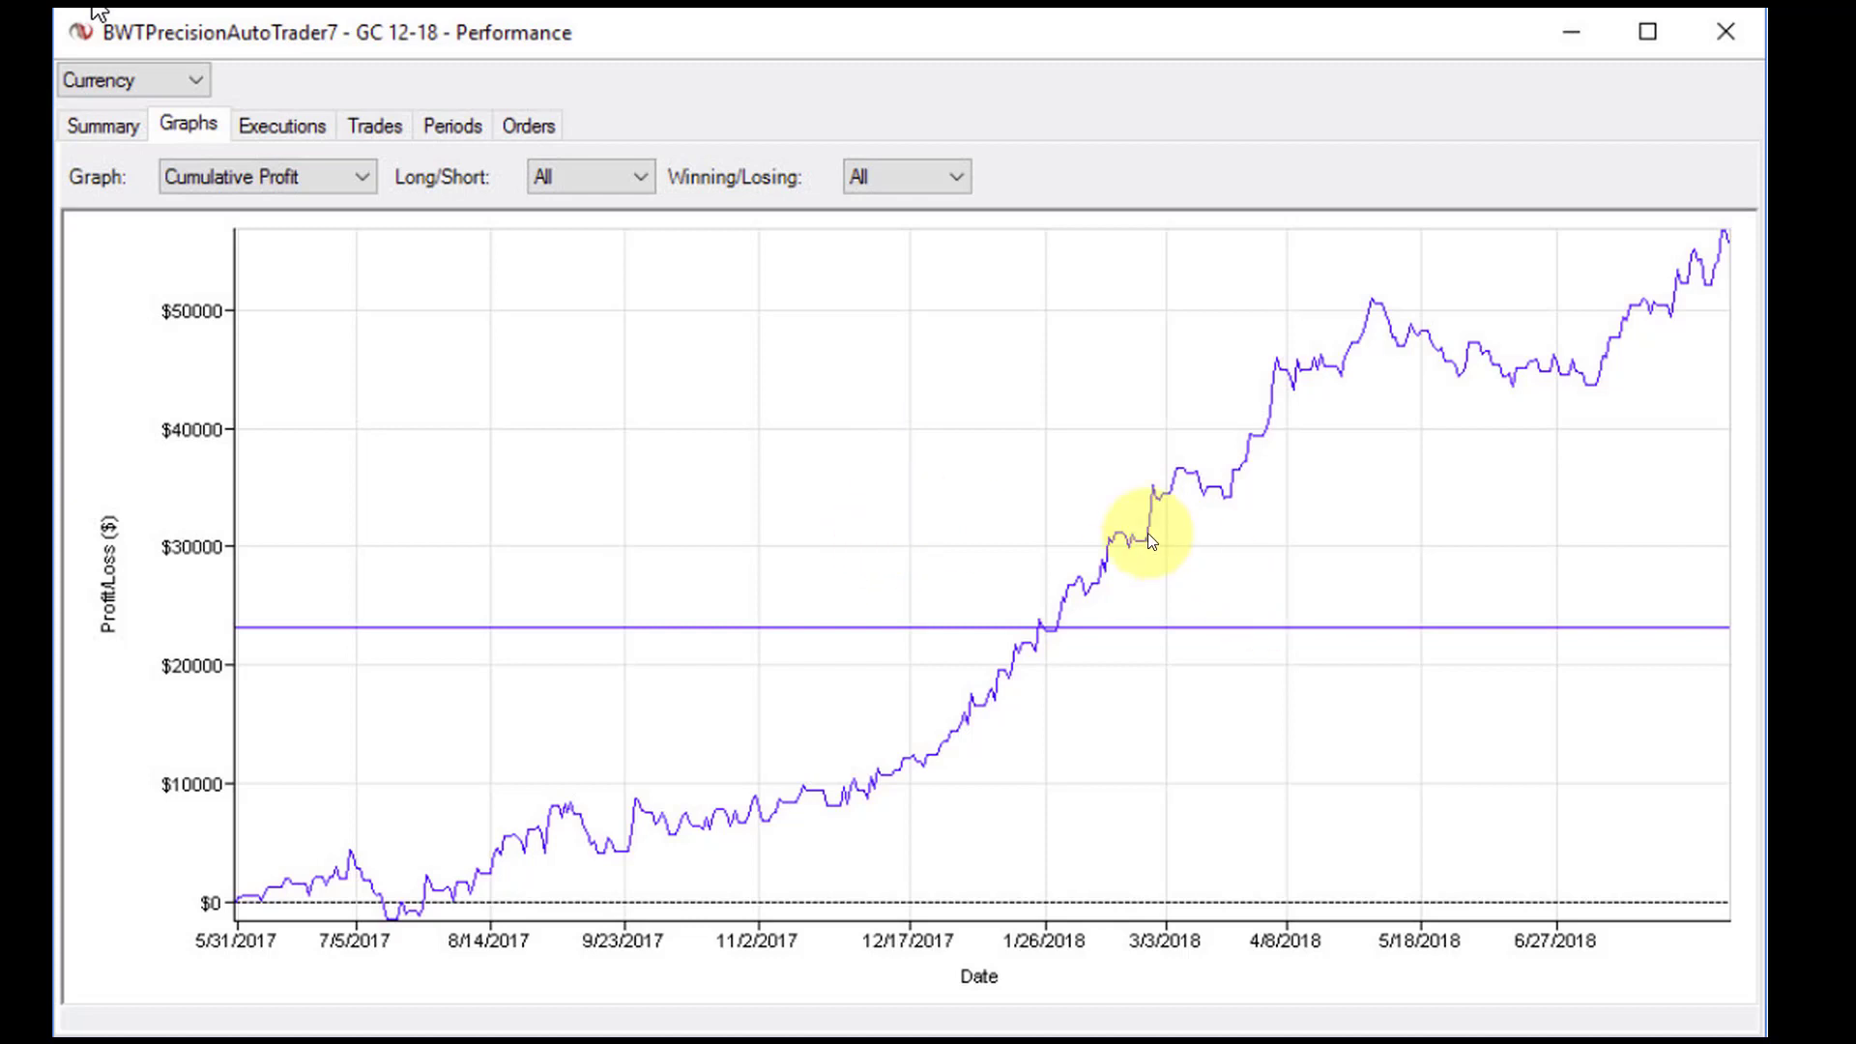
mouse_move(982, 609)
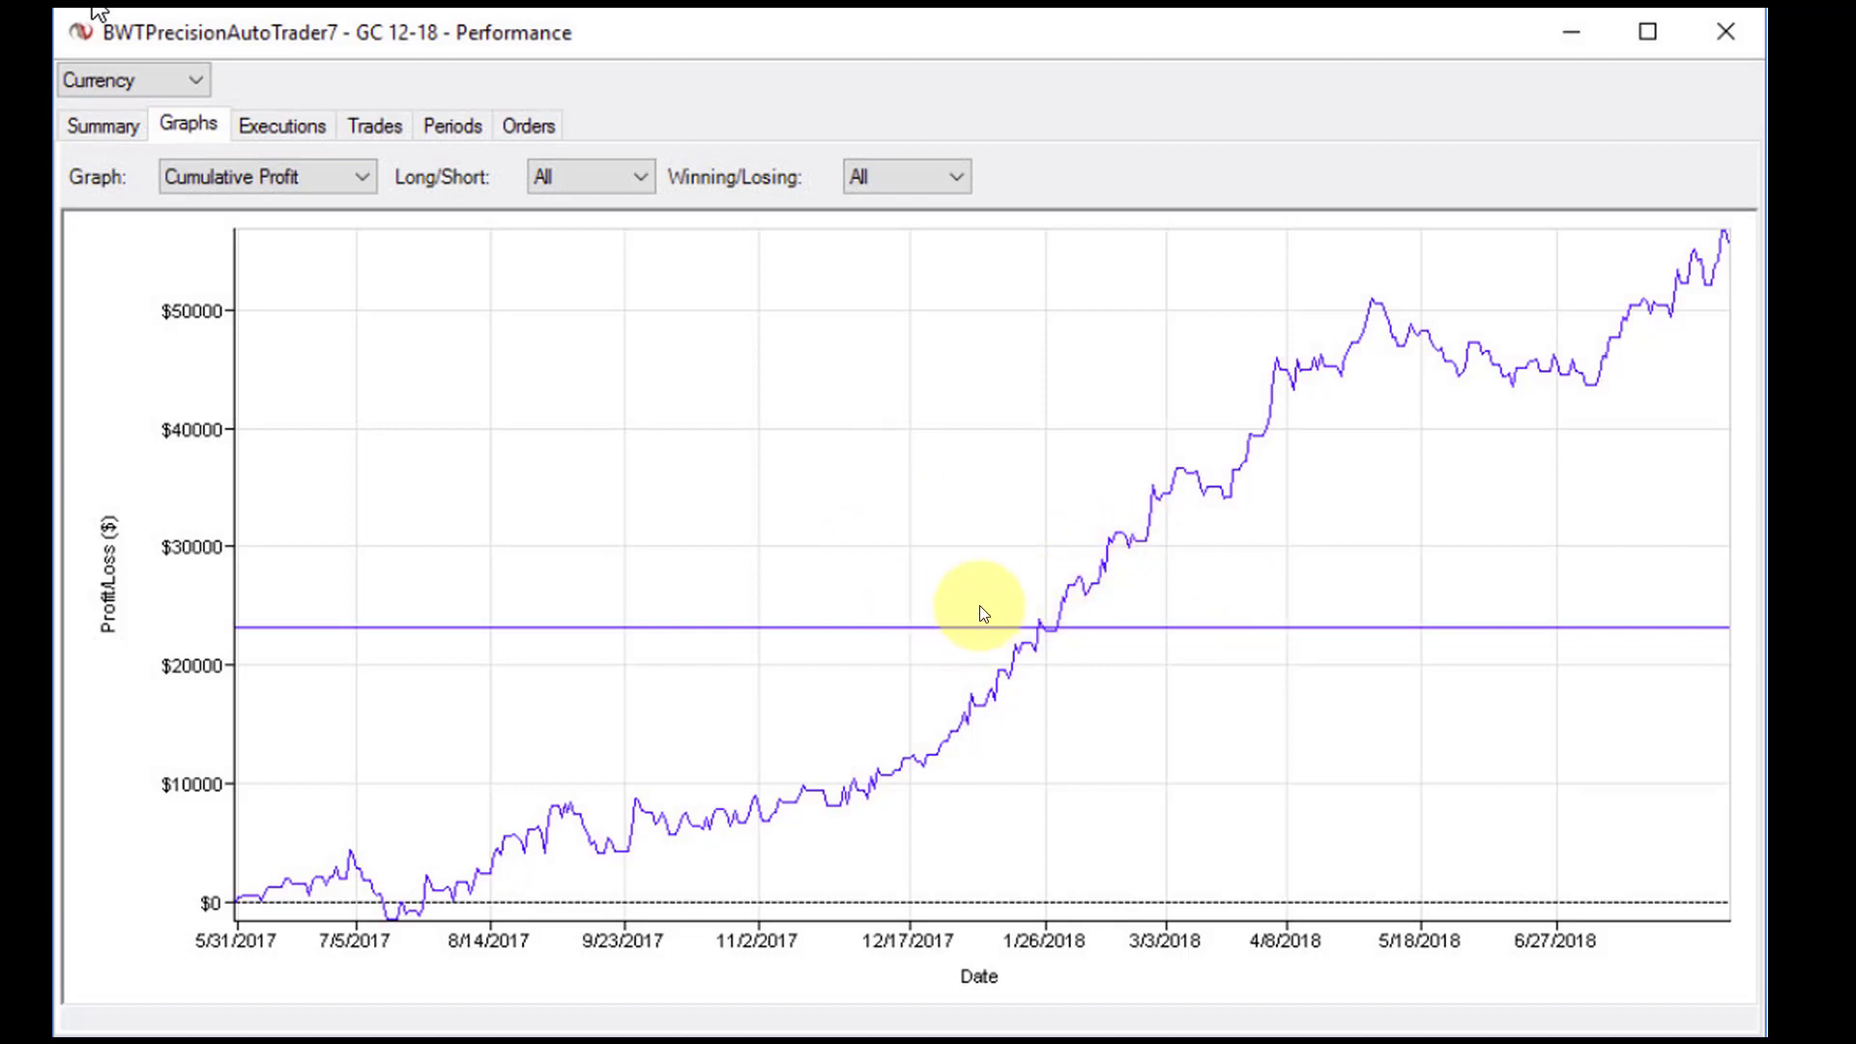
mouse_move(1110, 624)
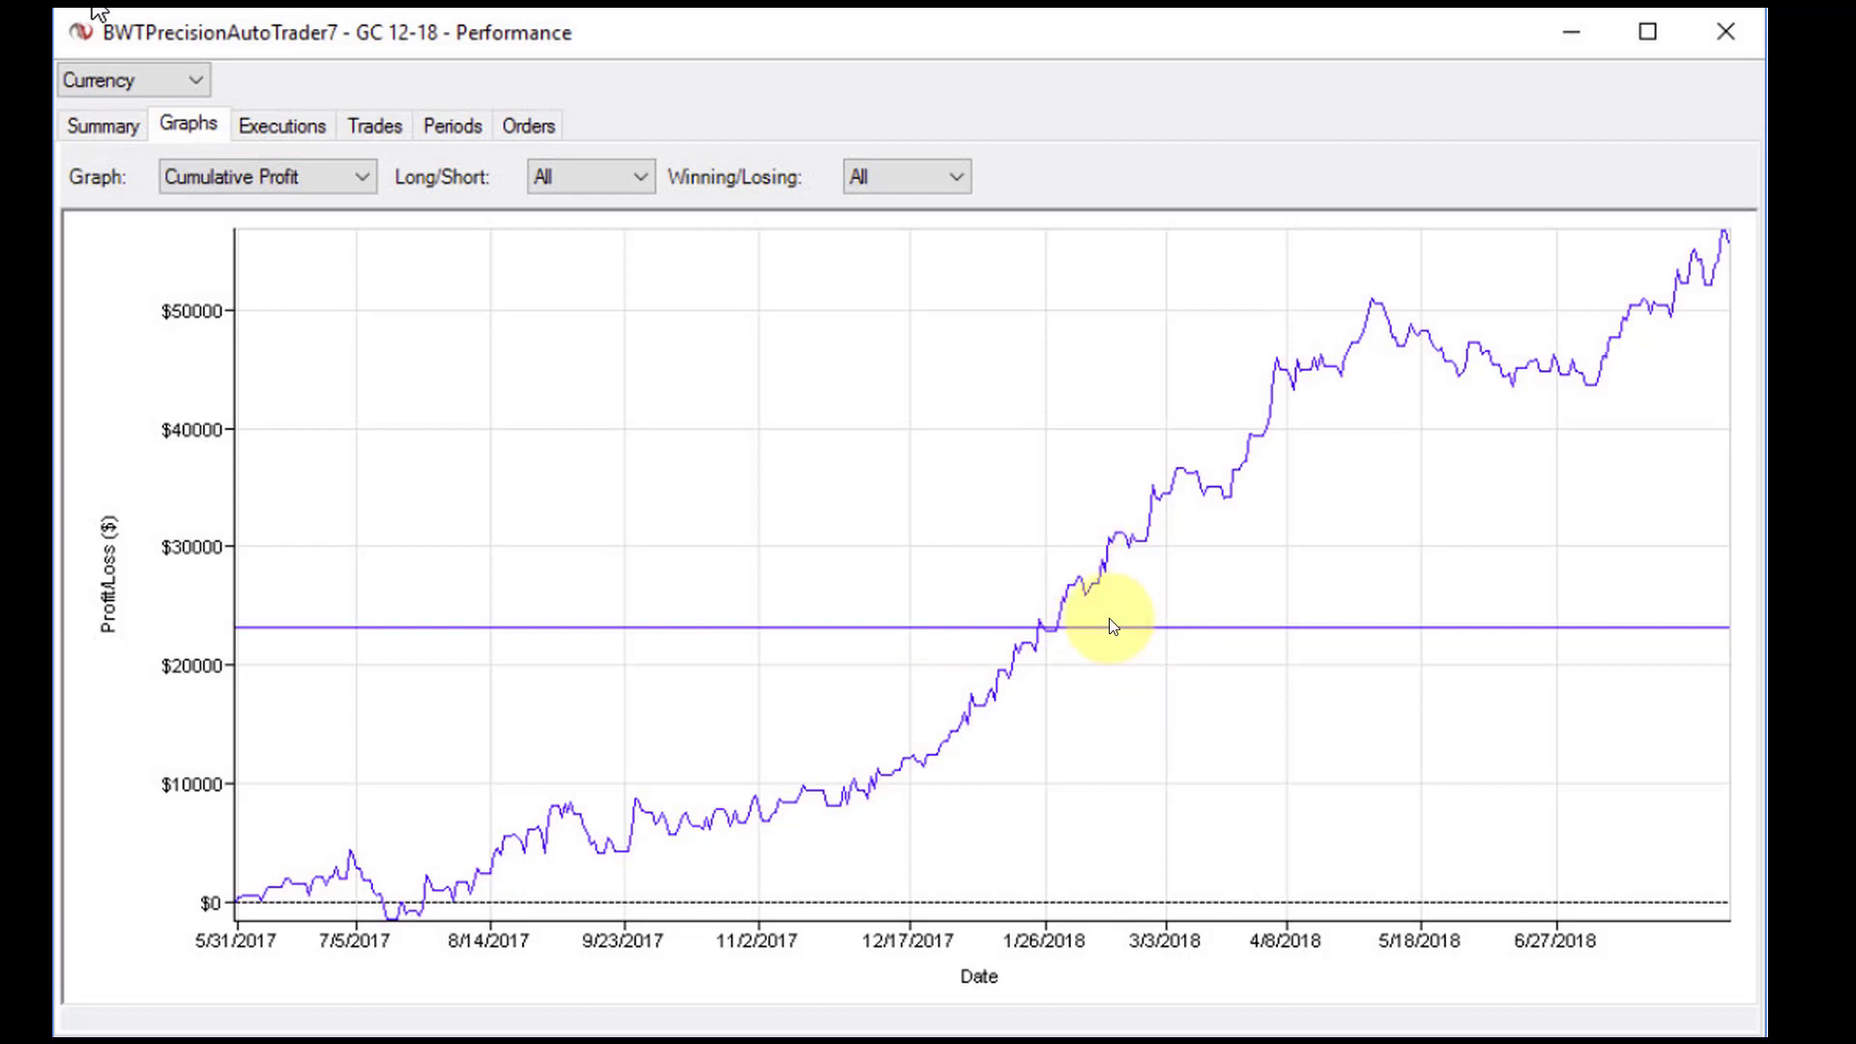
mouse_move(1009, 609)
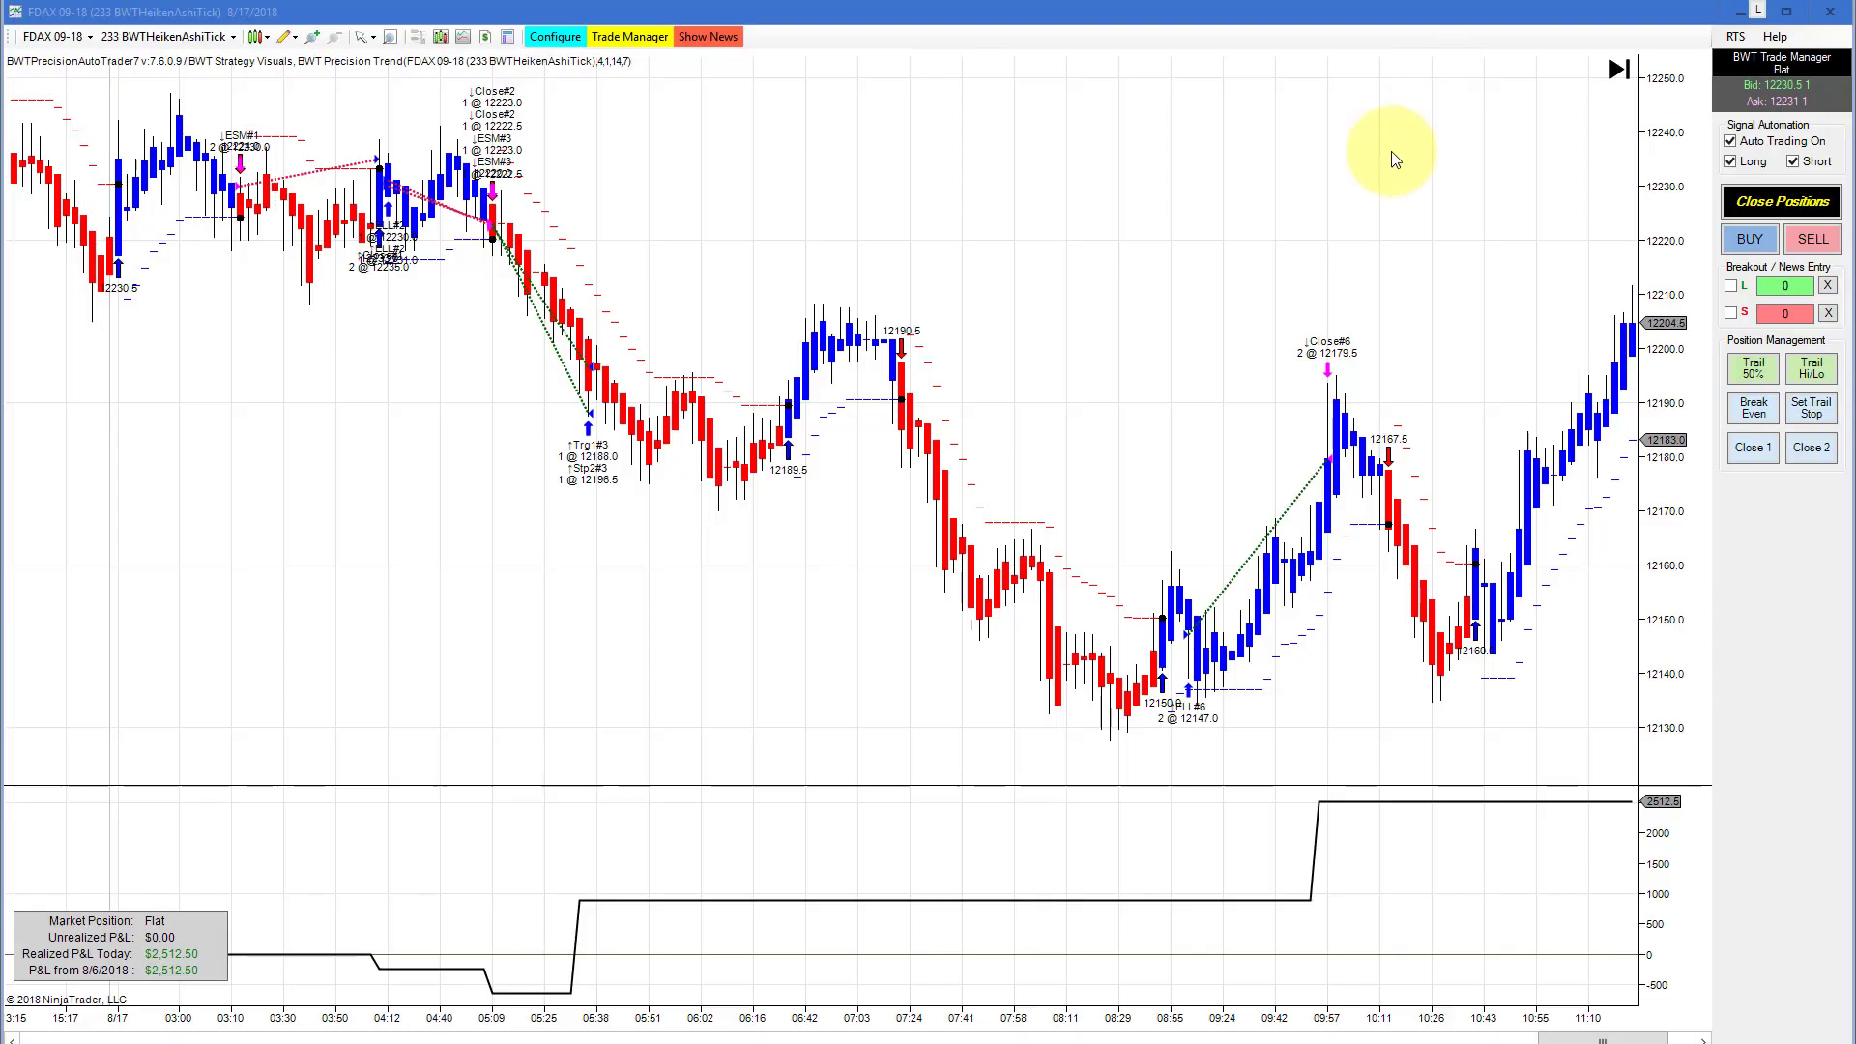
mouse_move(1092, 280)
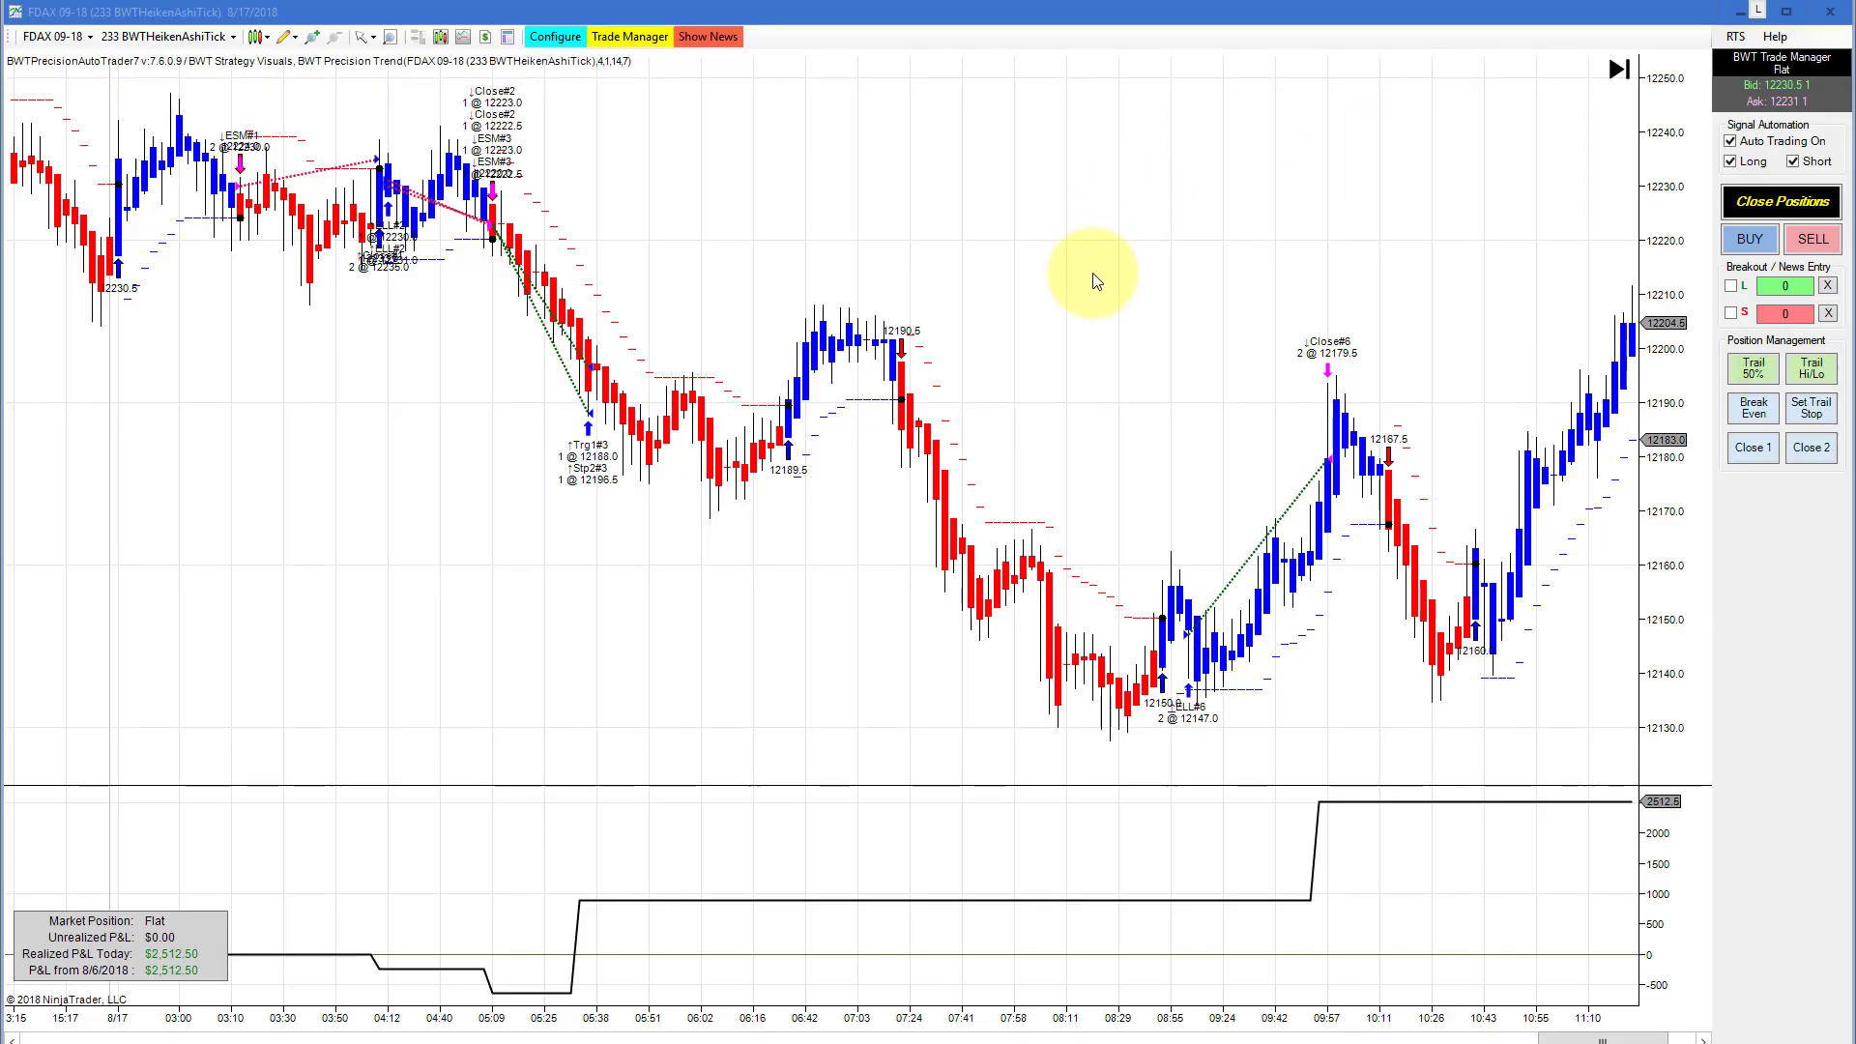
mouse_move(837, 217)
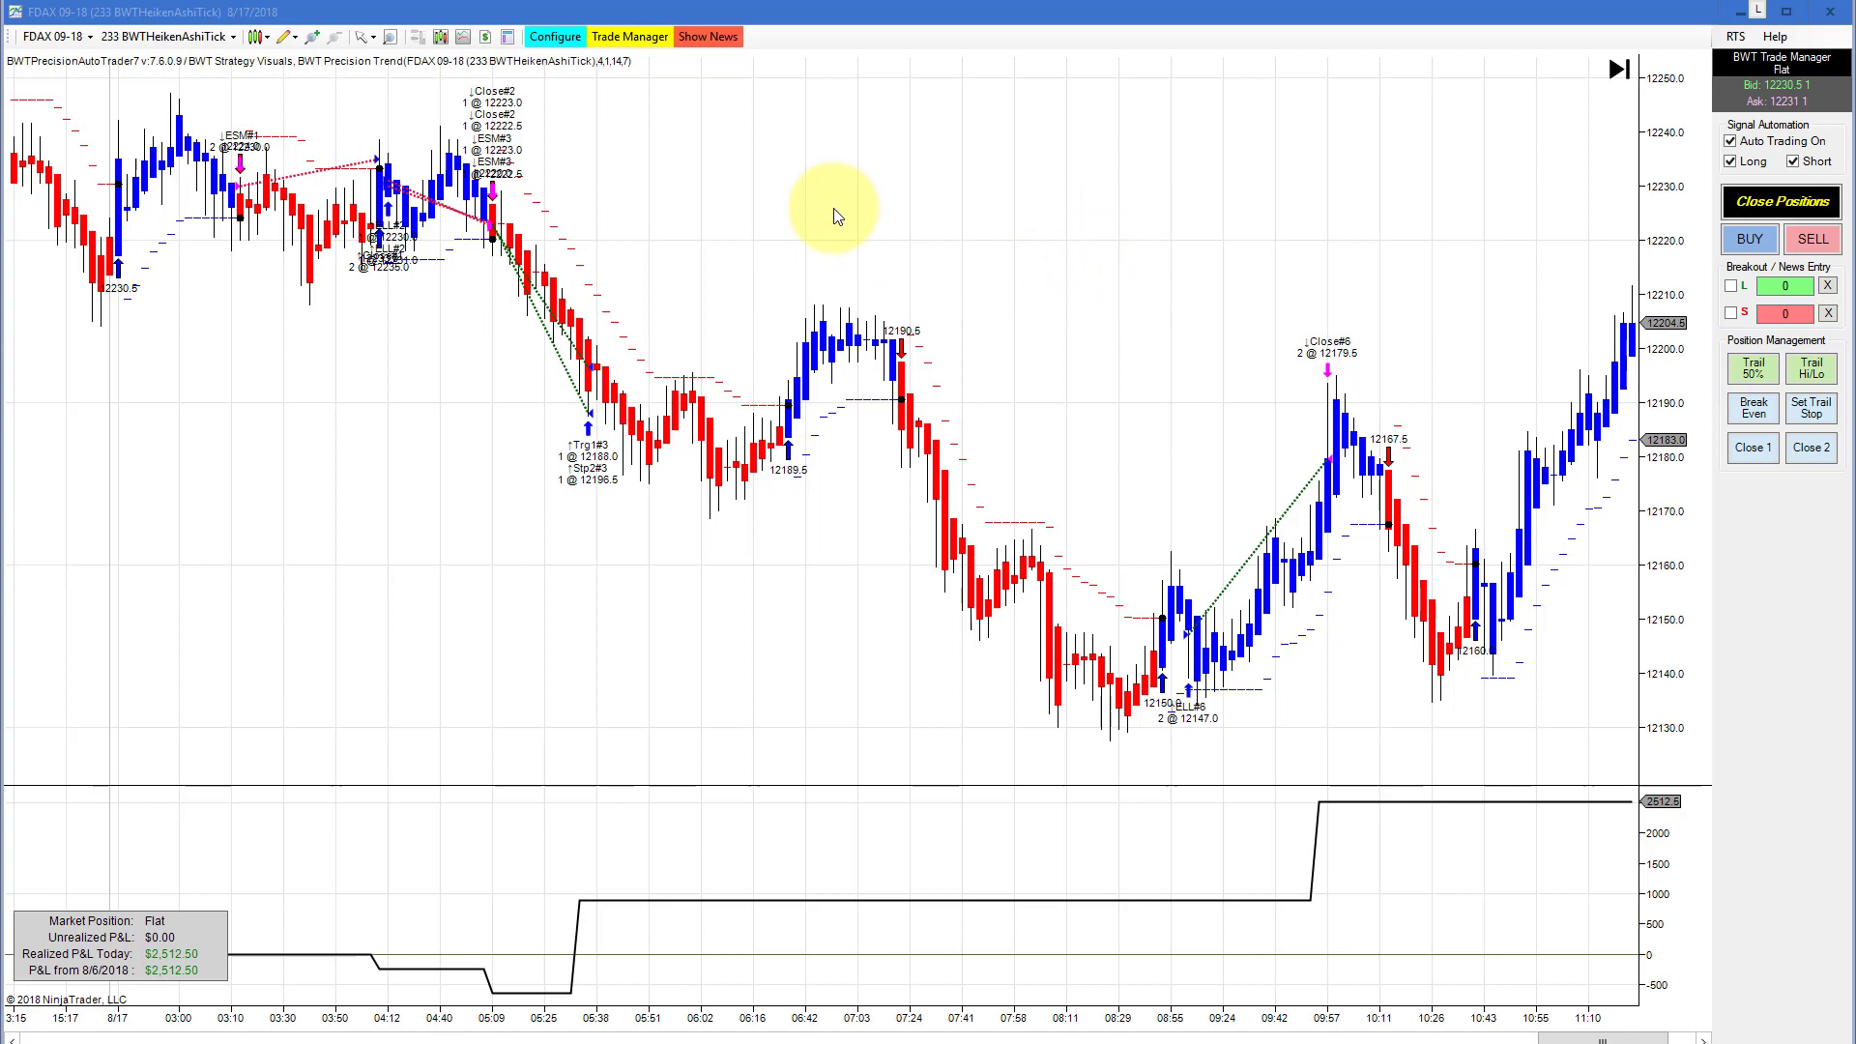
mouse_move(789, 265)
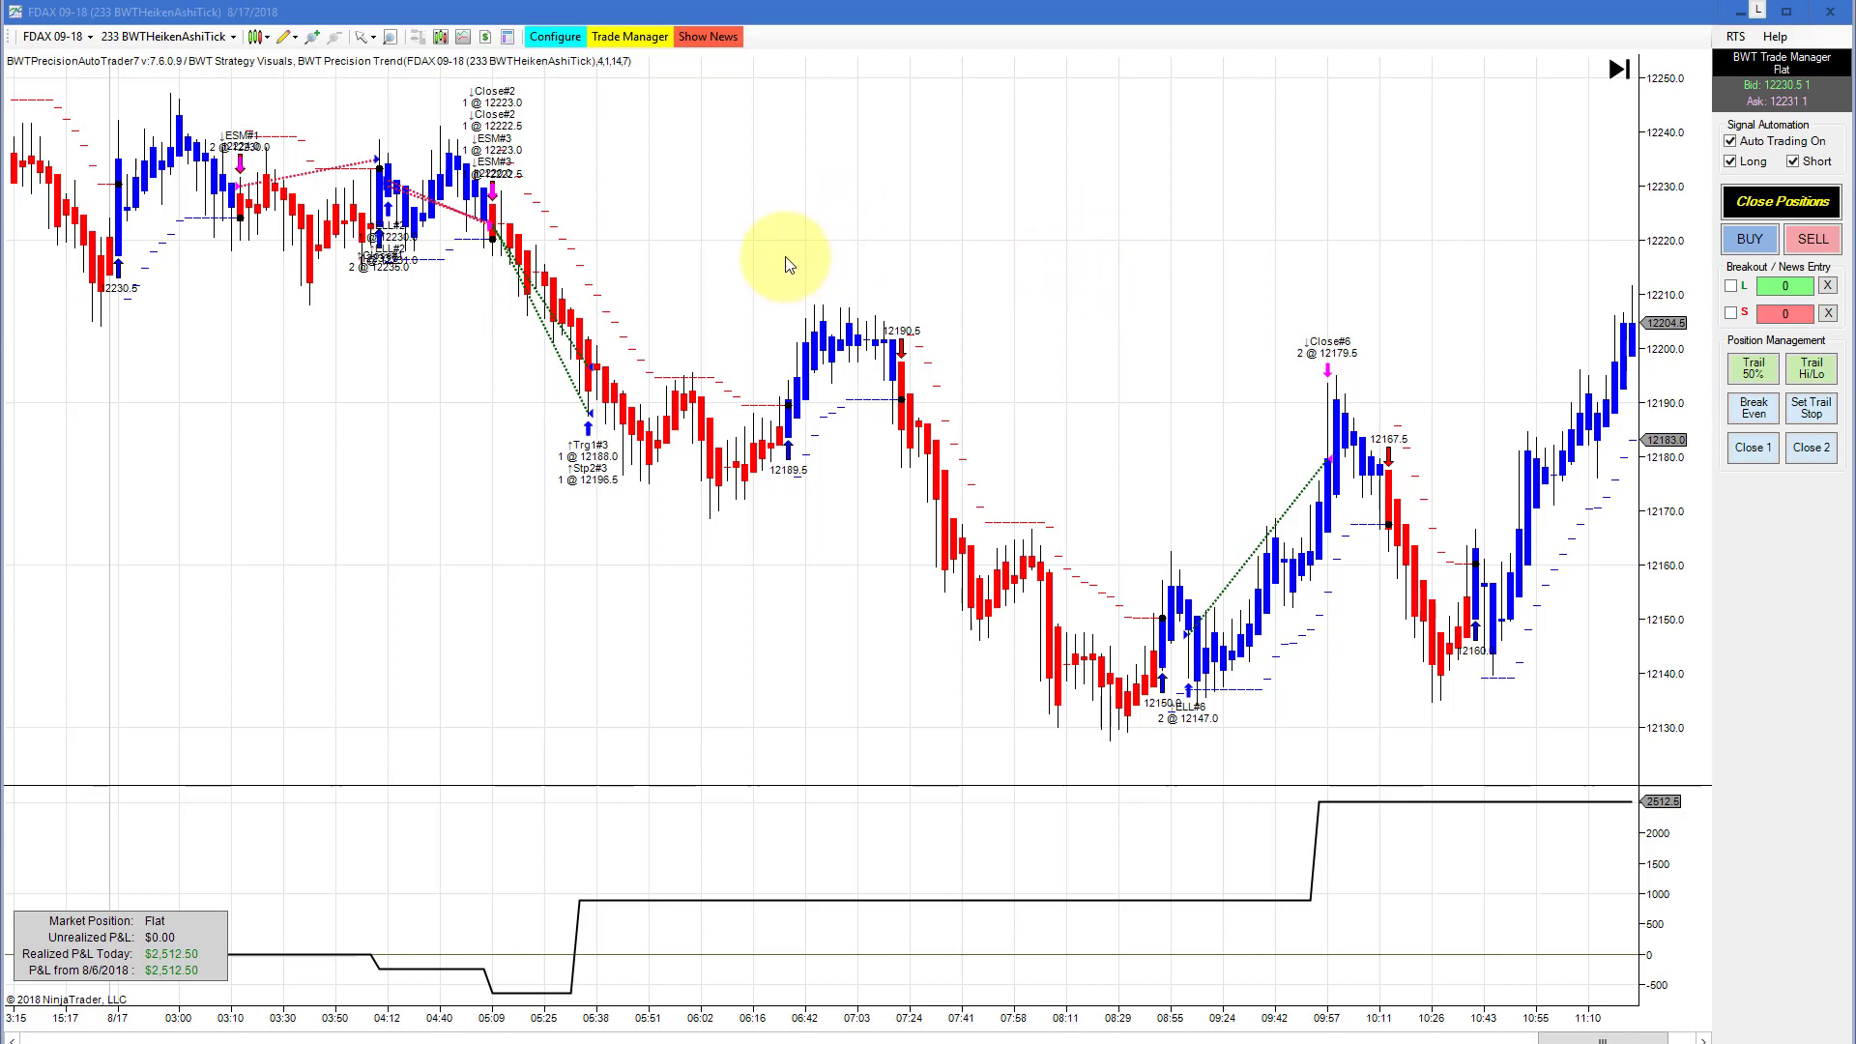
mouse_move(784, 251)
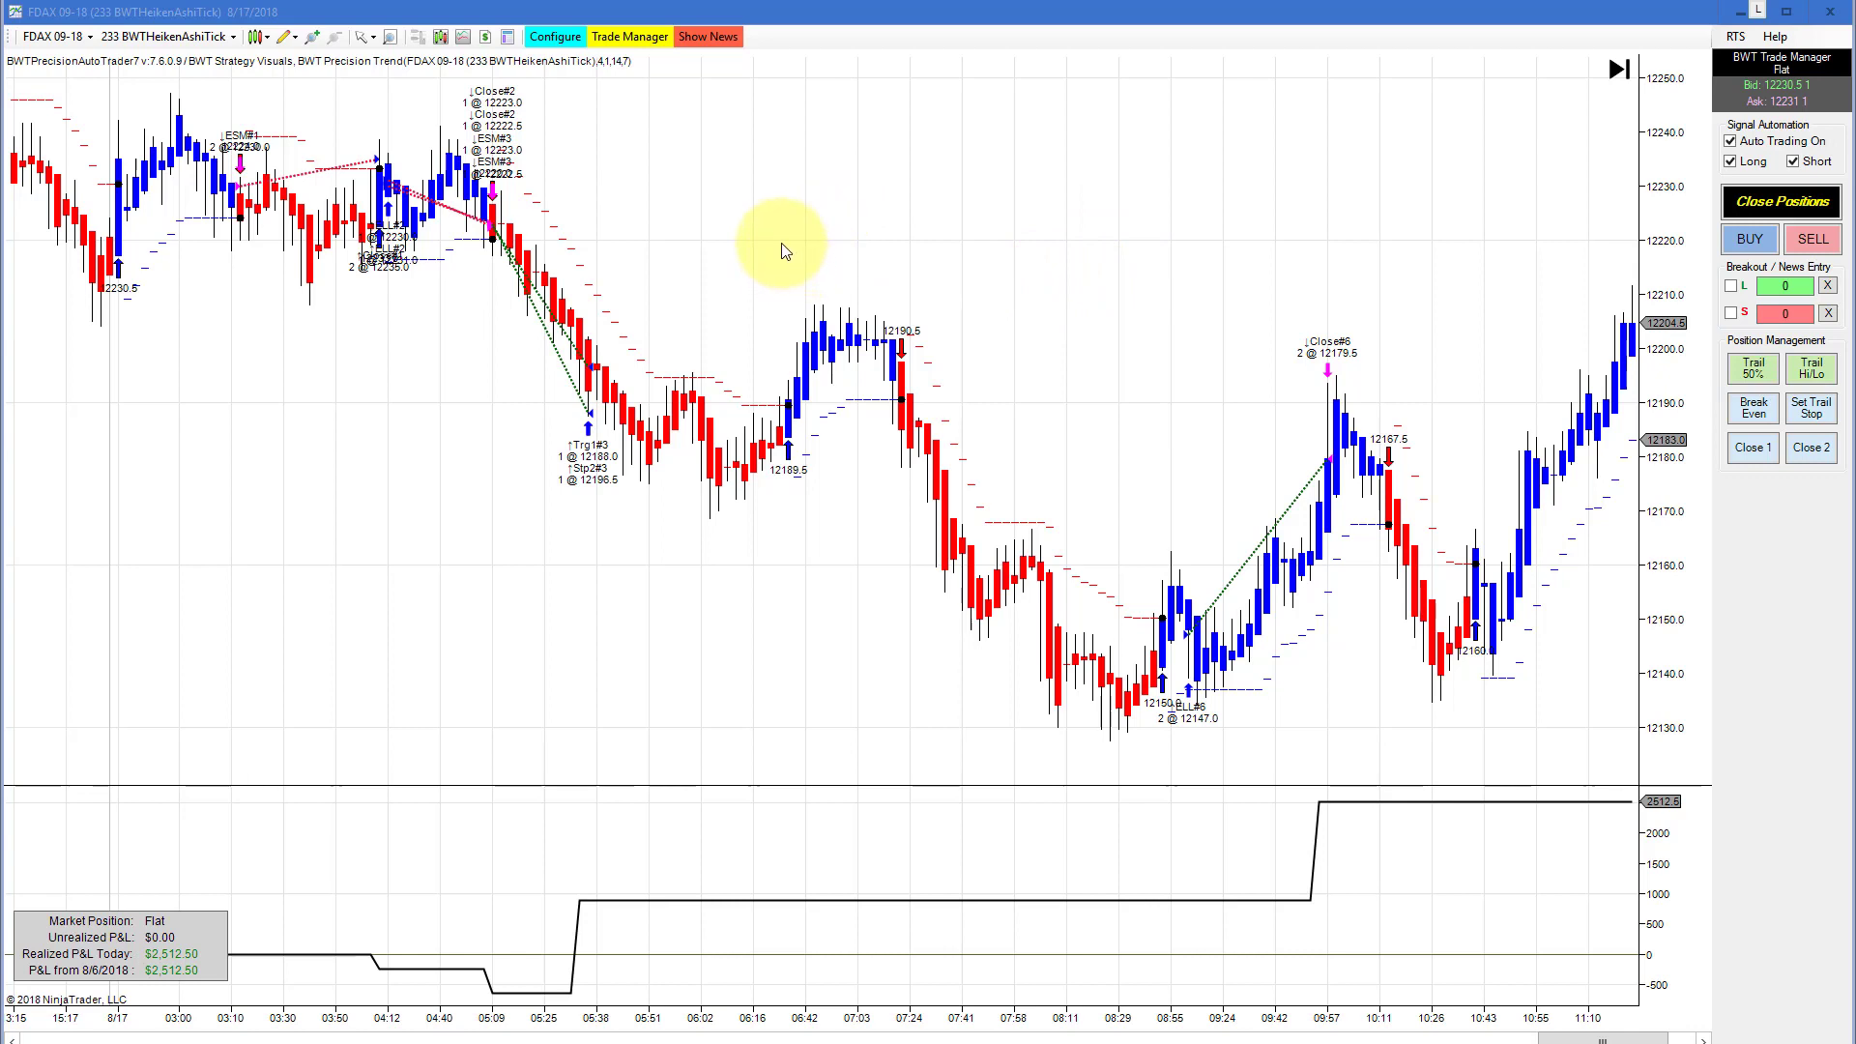
mouse_move(774, 236)
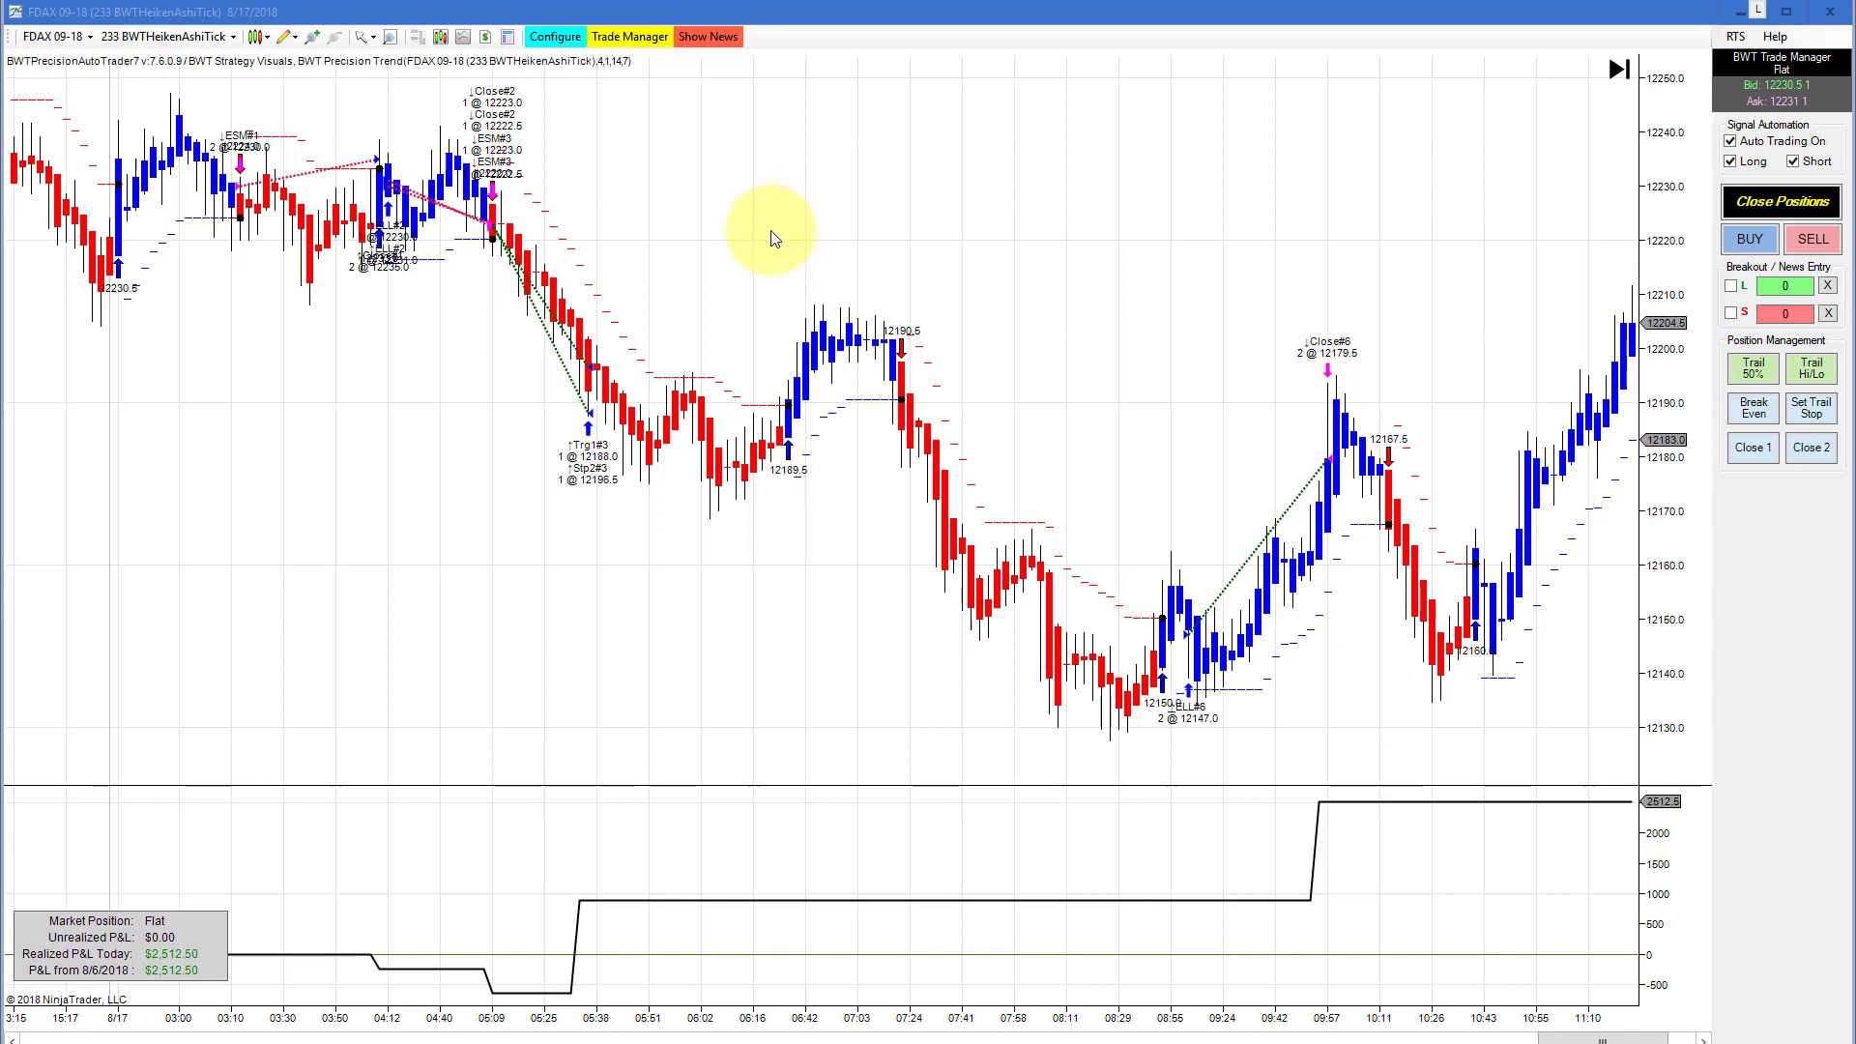
mouse_move(747, 267)
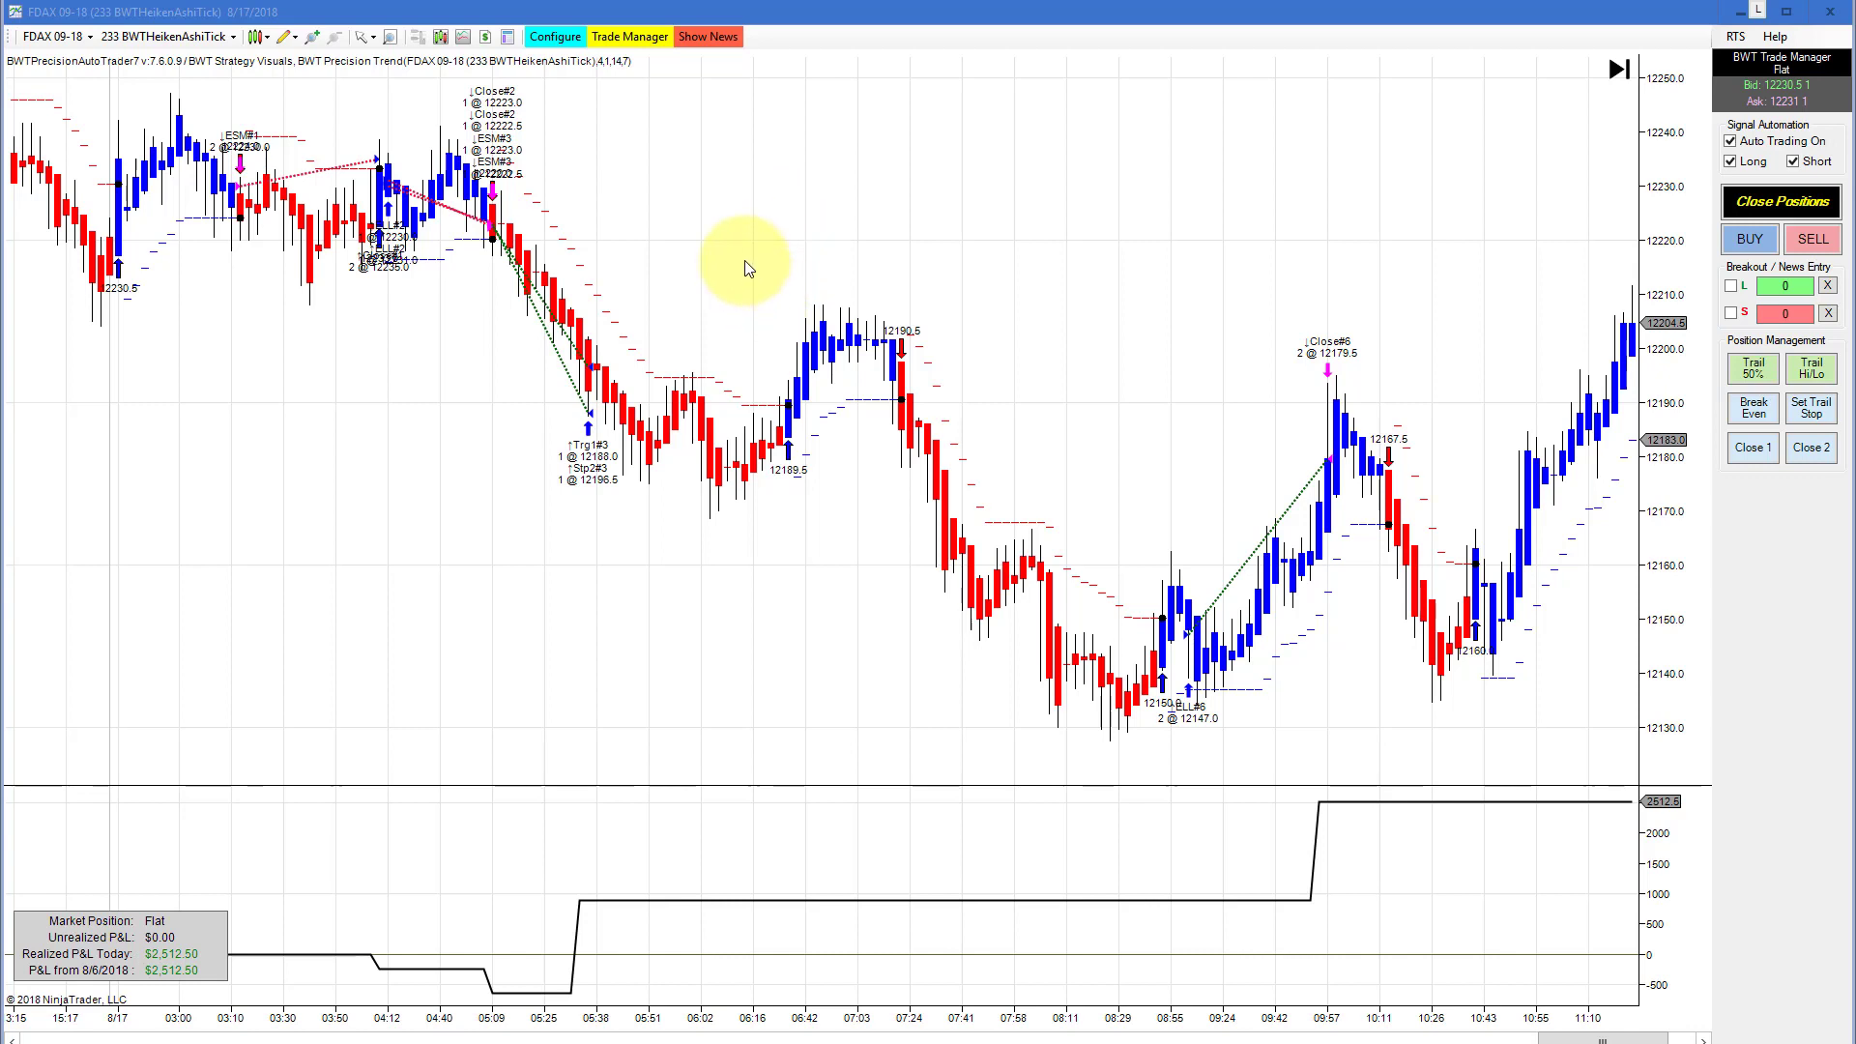
mouse_move(731, 266)
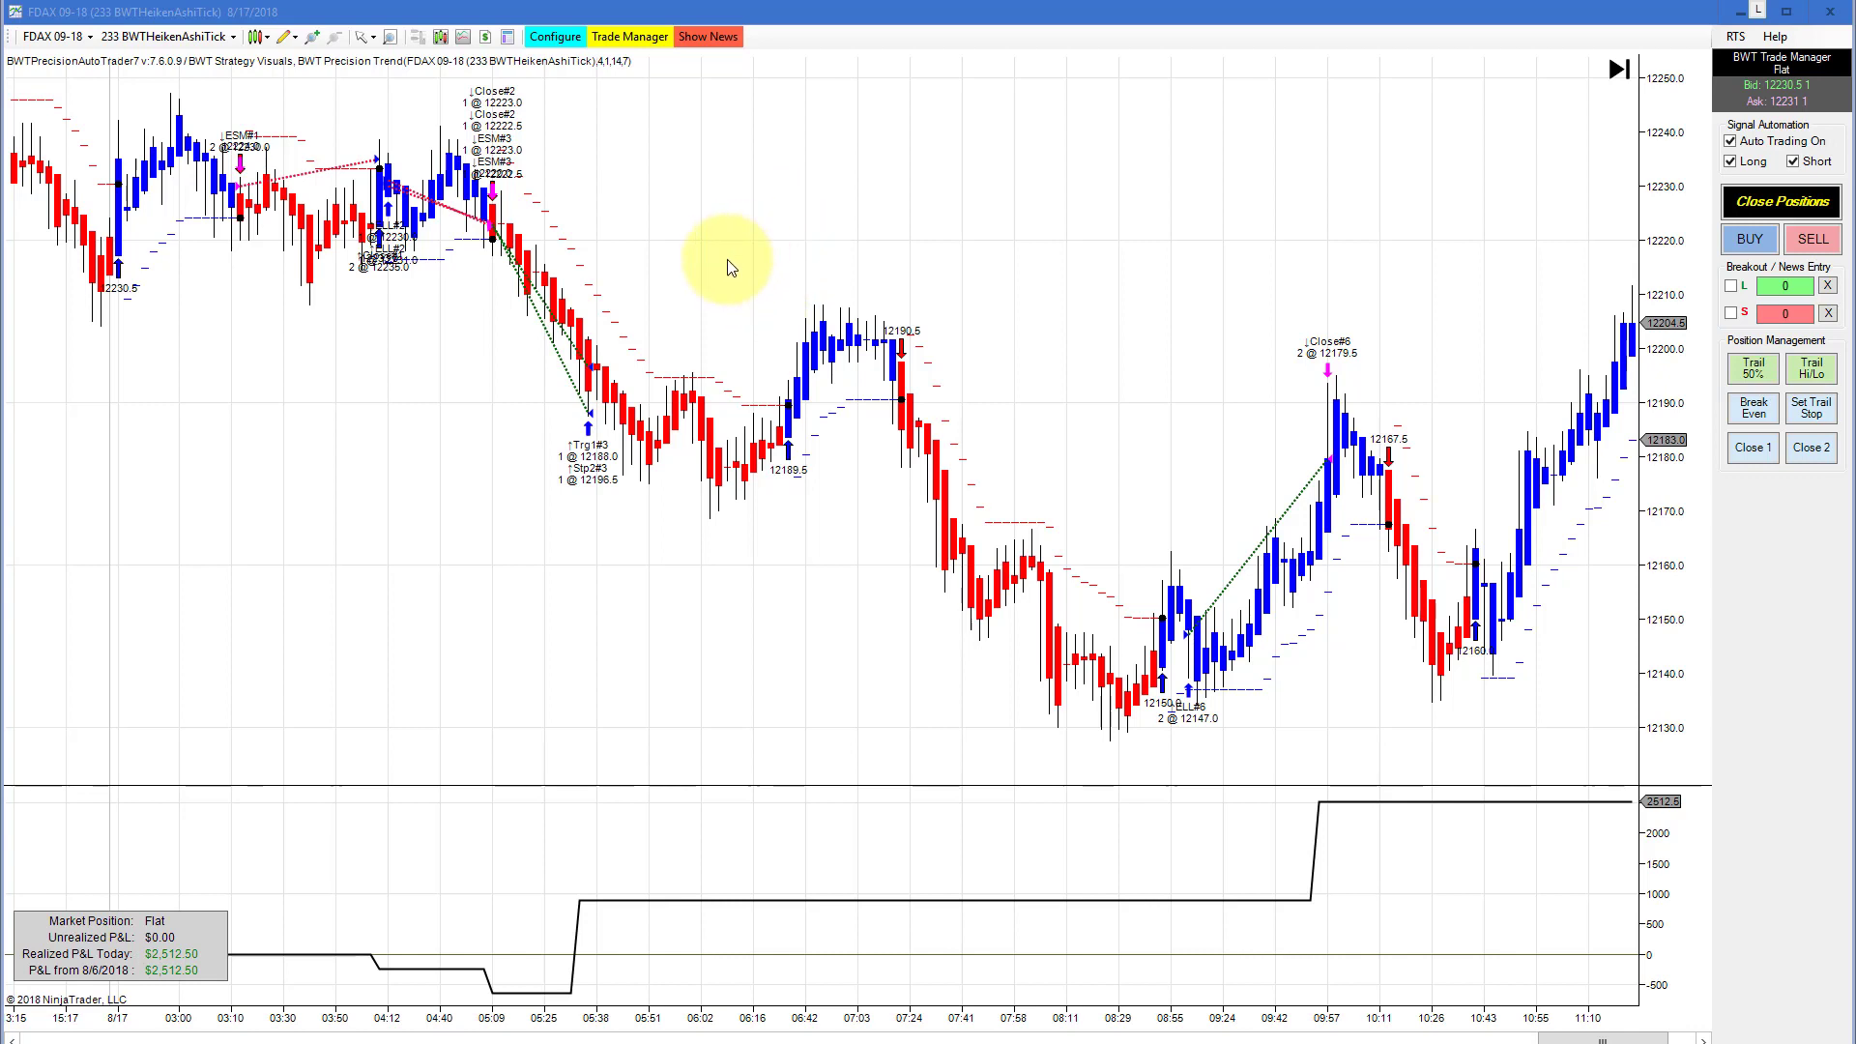
Zoom the FDAX 09-18 chart in on the 06:00–11:36 stretch of trades
scroll(right, 3)
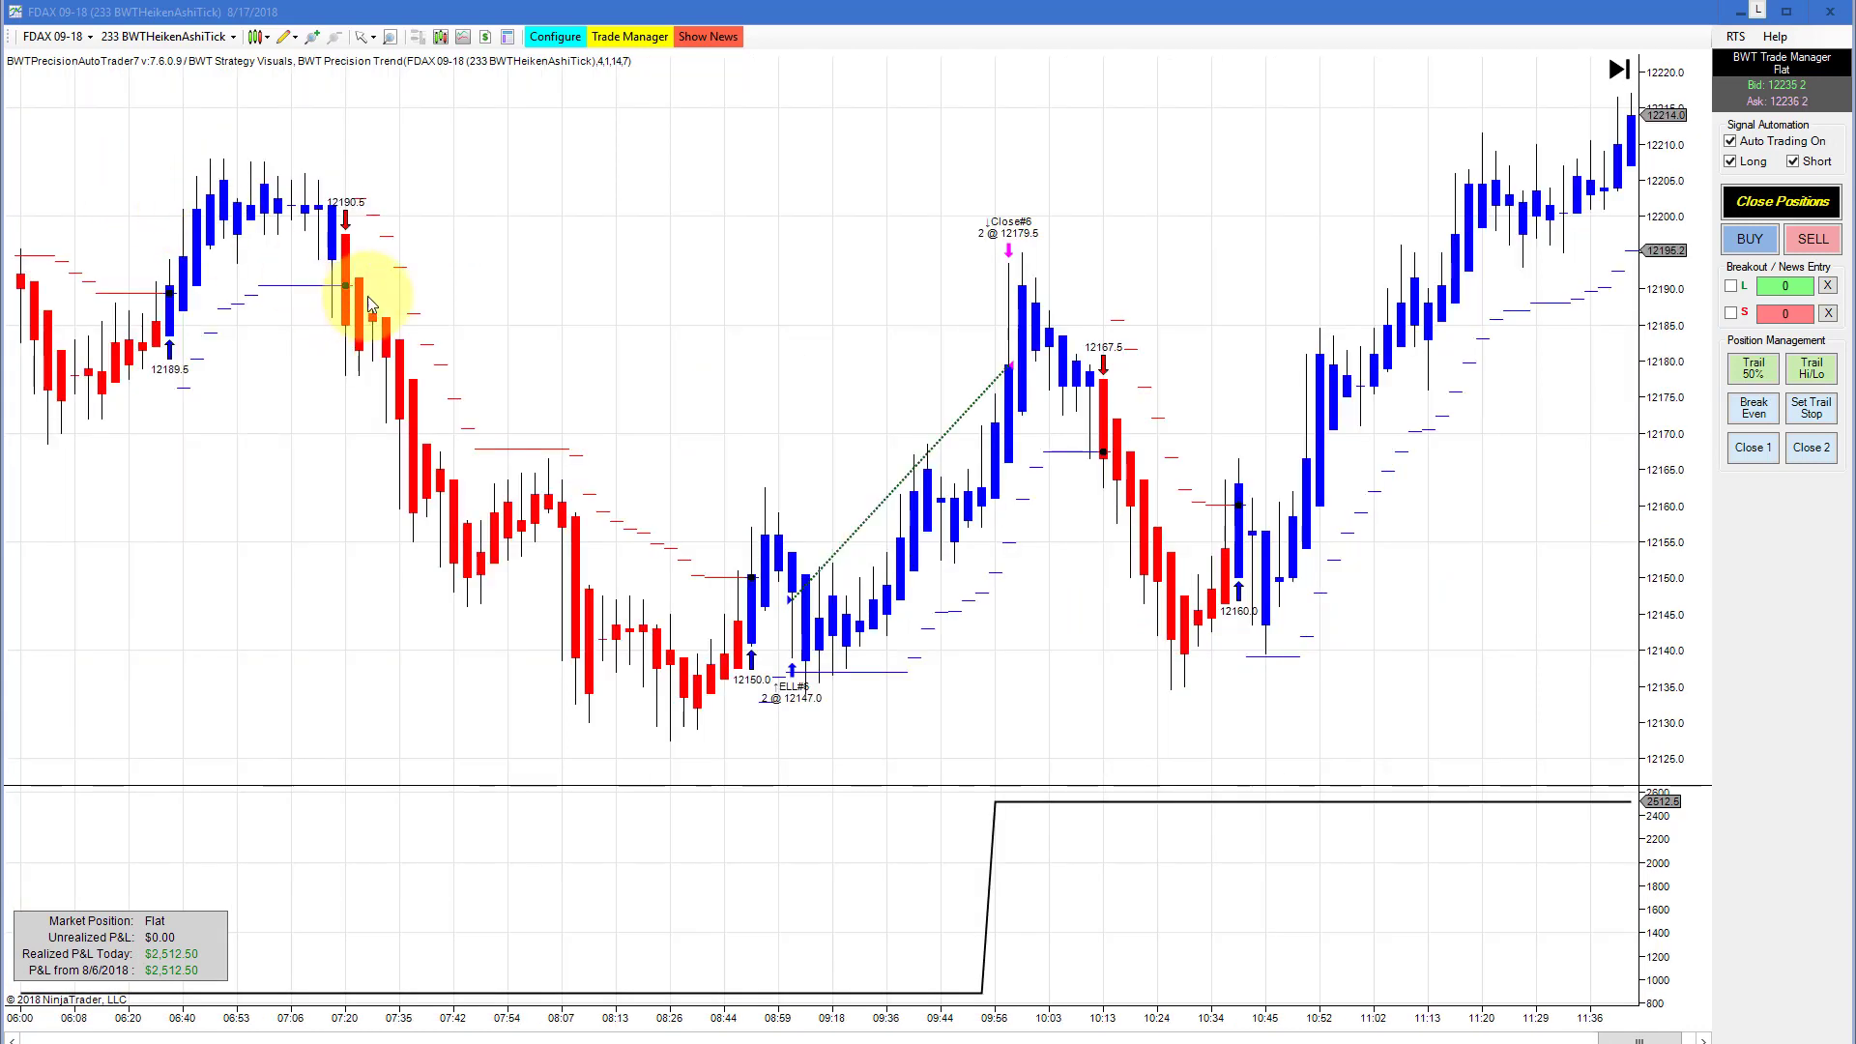
mouse_move(463, 367)
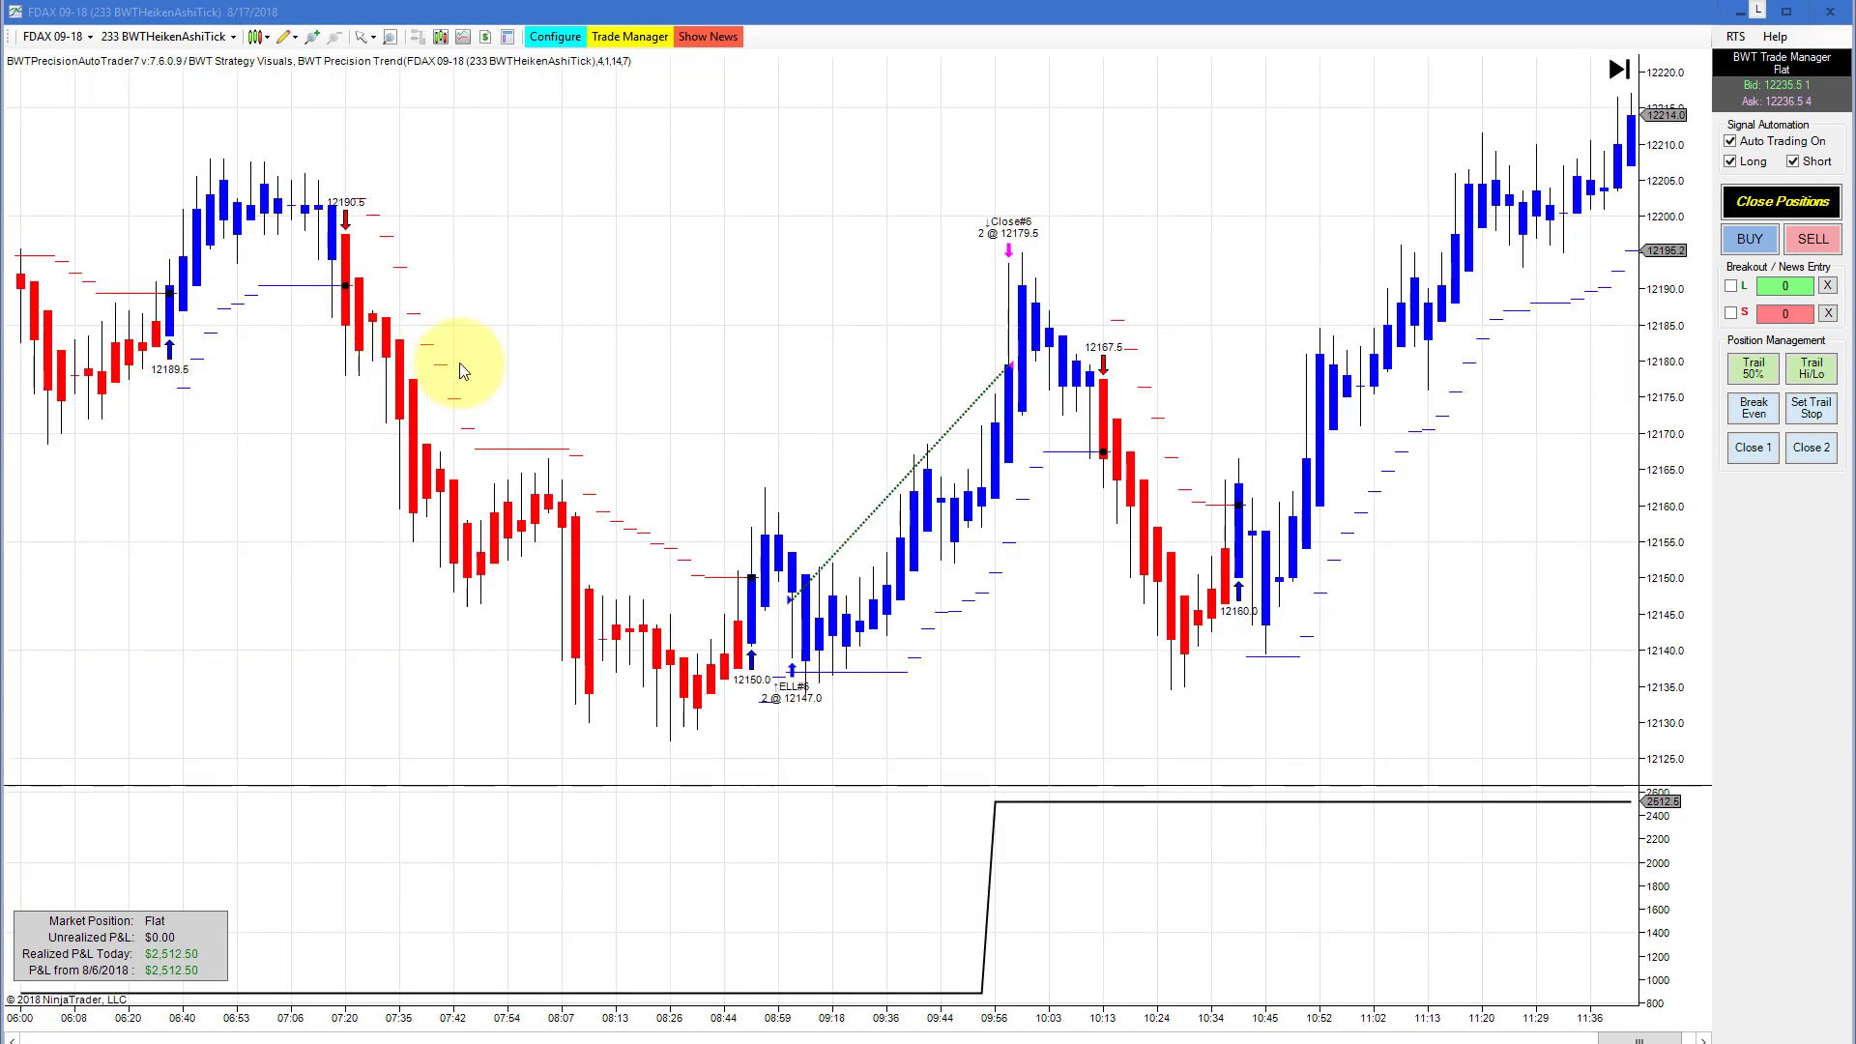
mouse_move(793, 350)
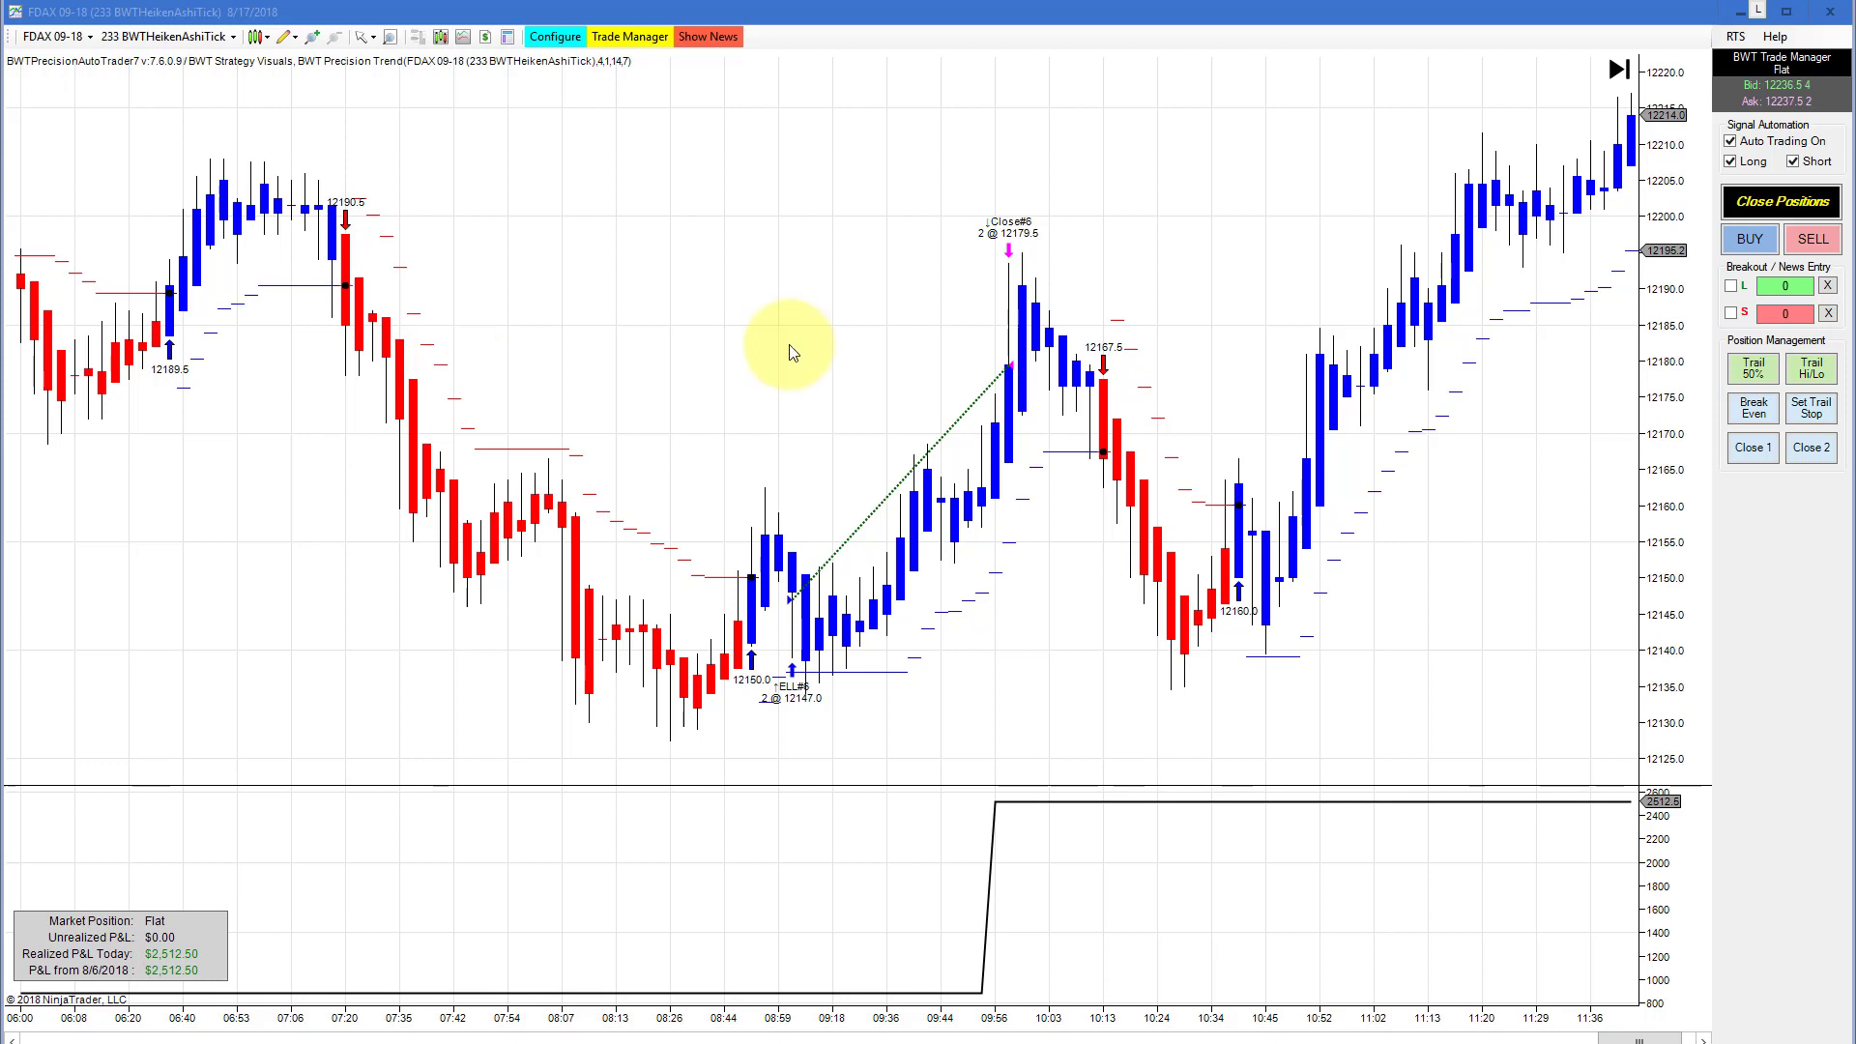
mouse_move(1252, 466)
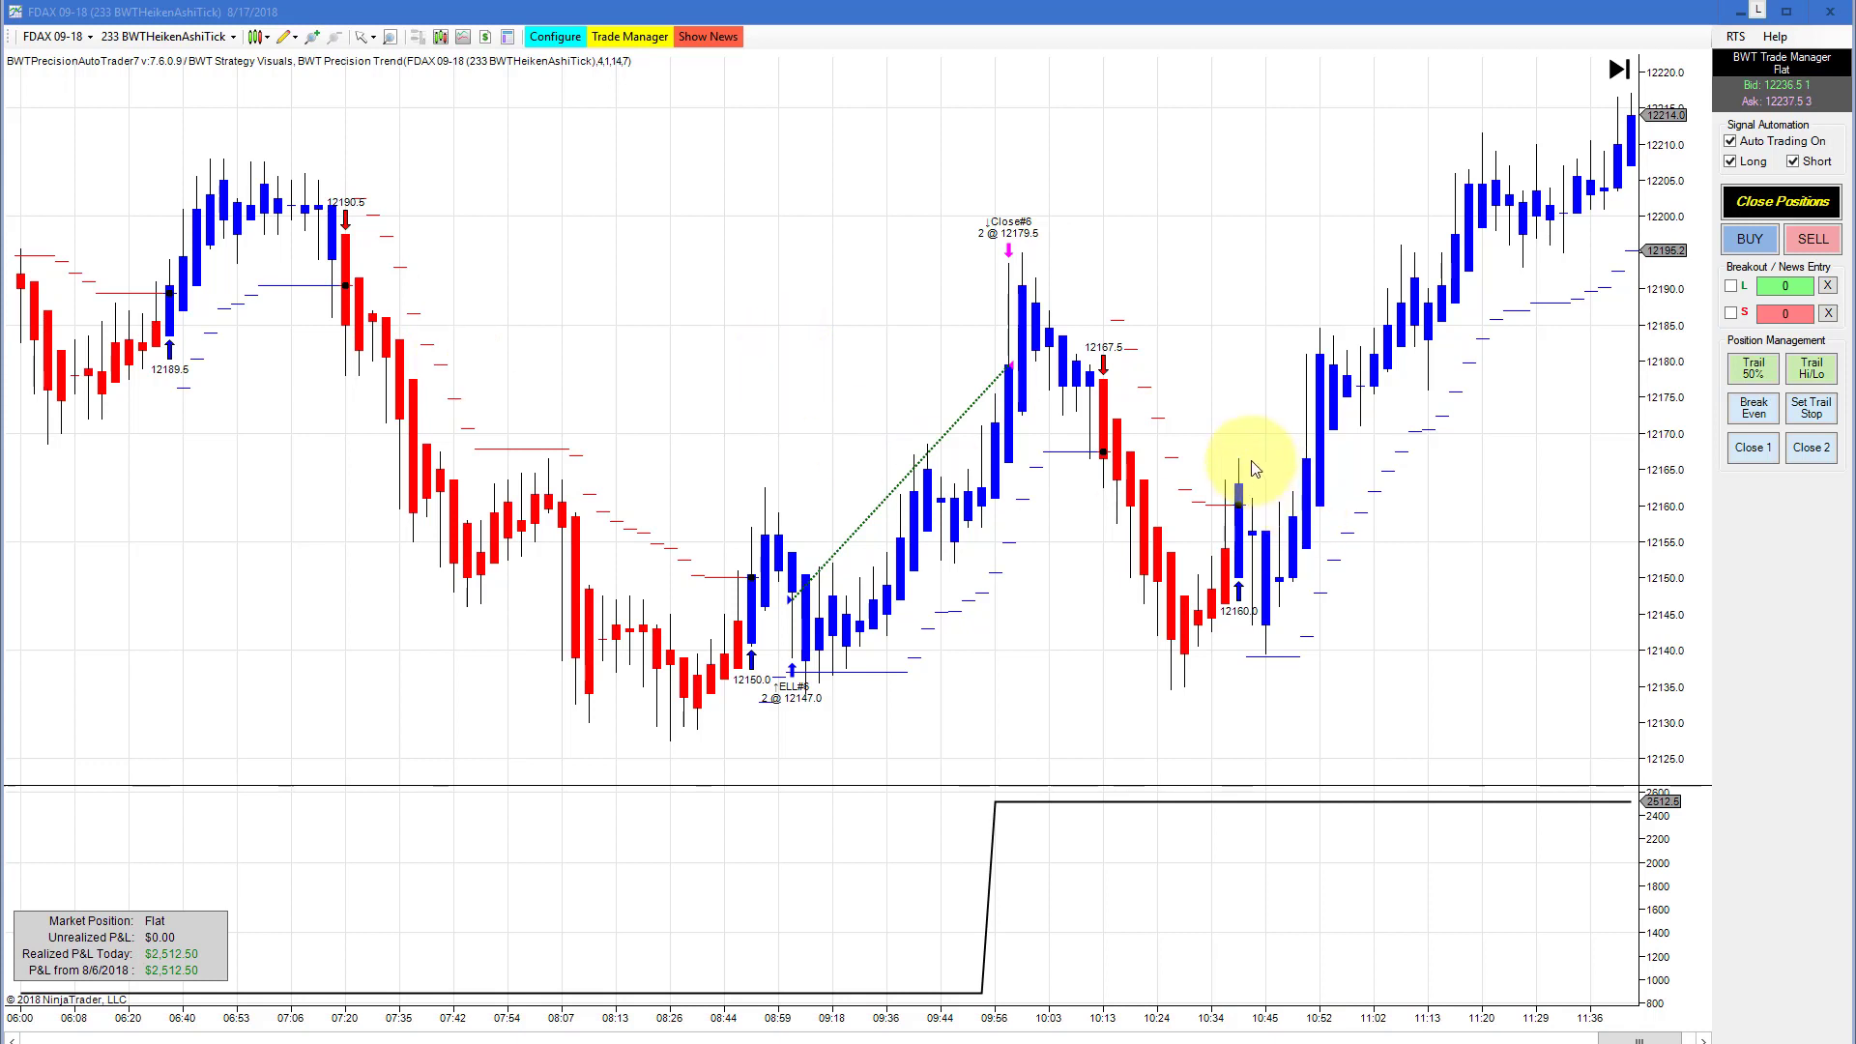
mouse_move(1089, 447)
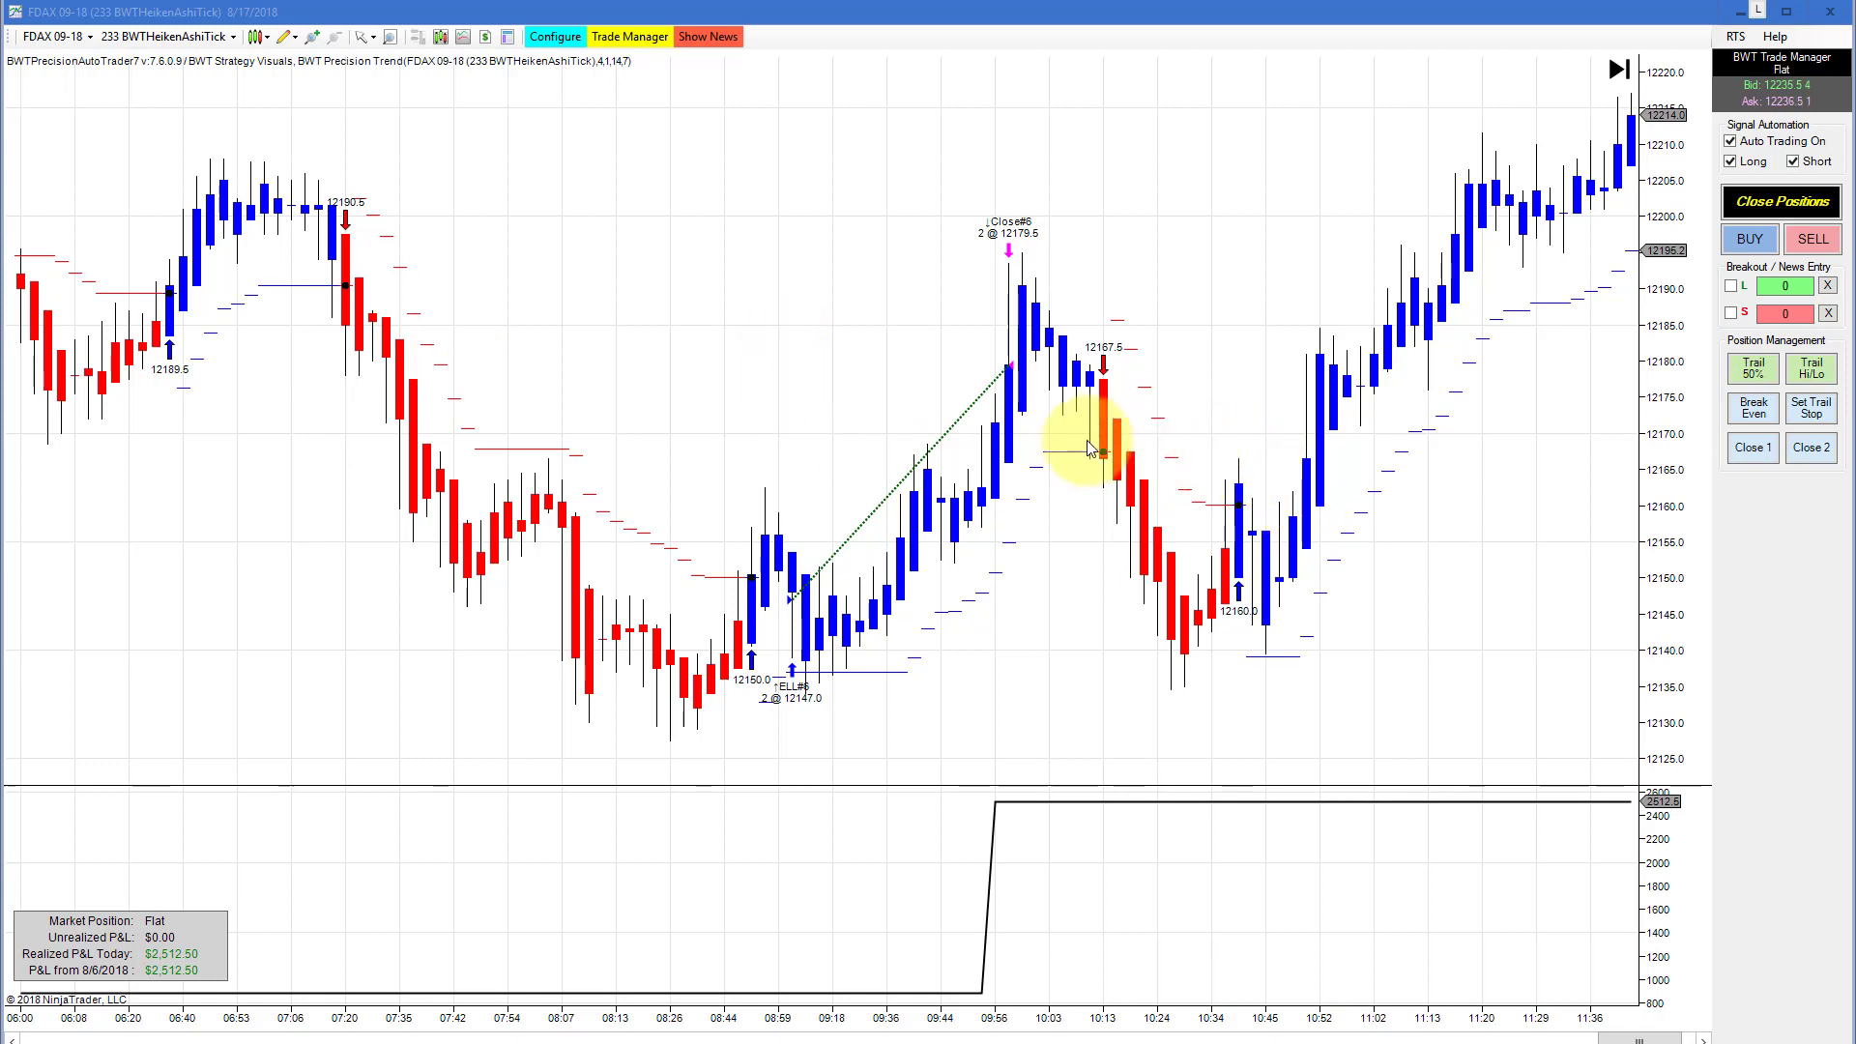
mouse_move(640, 298)
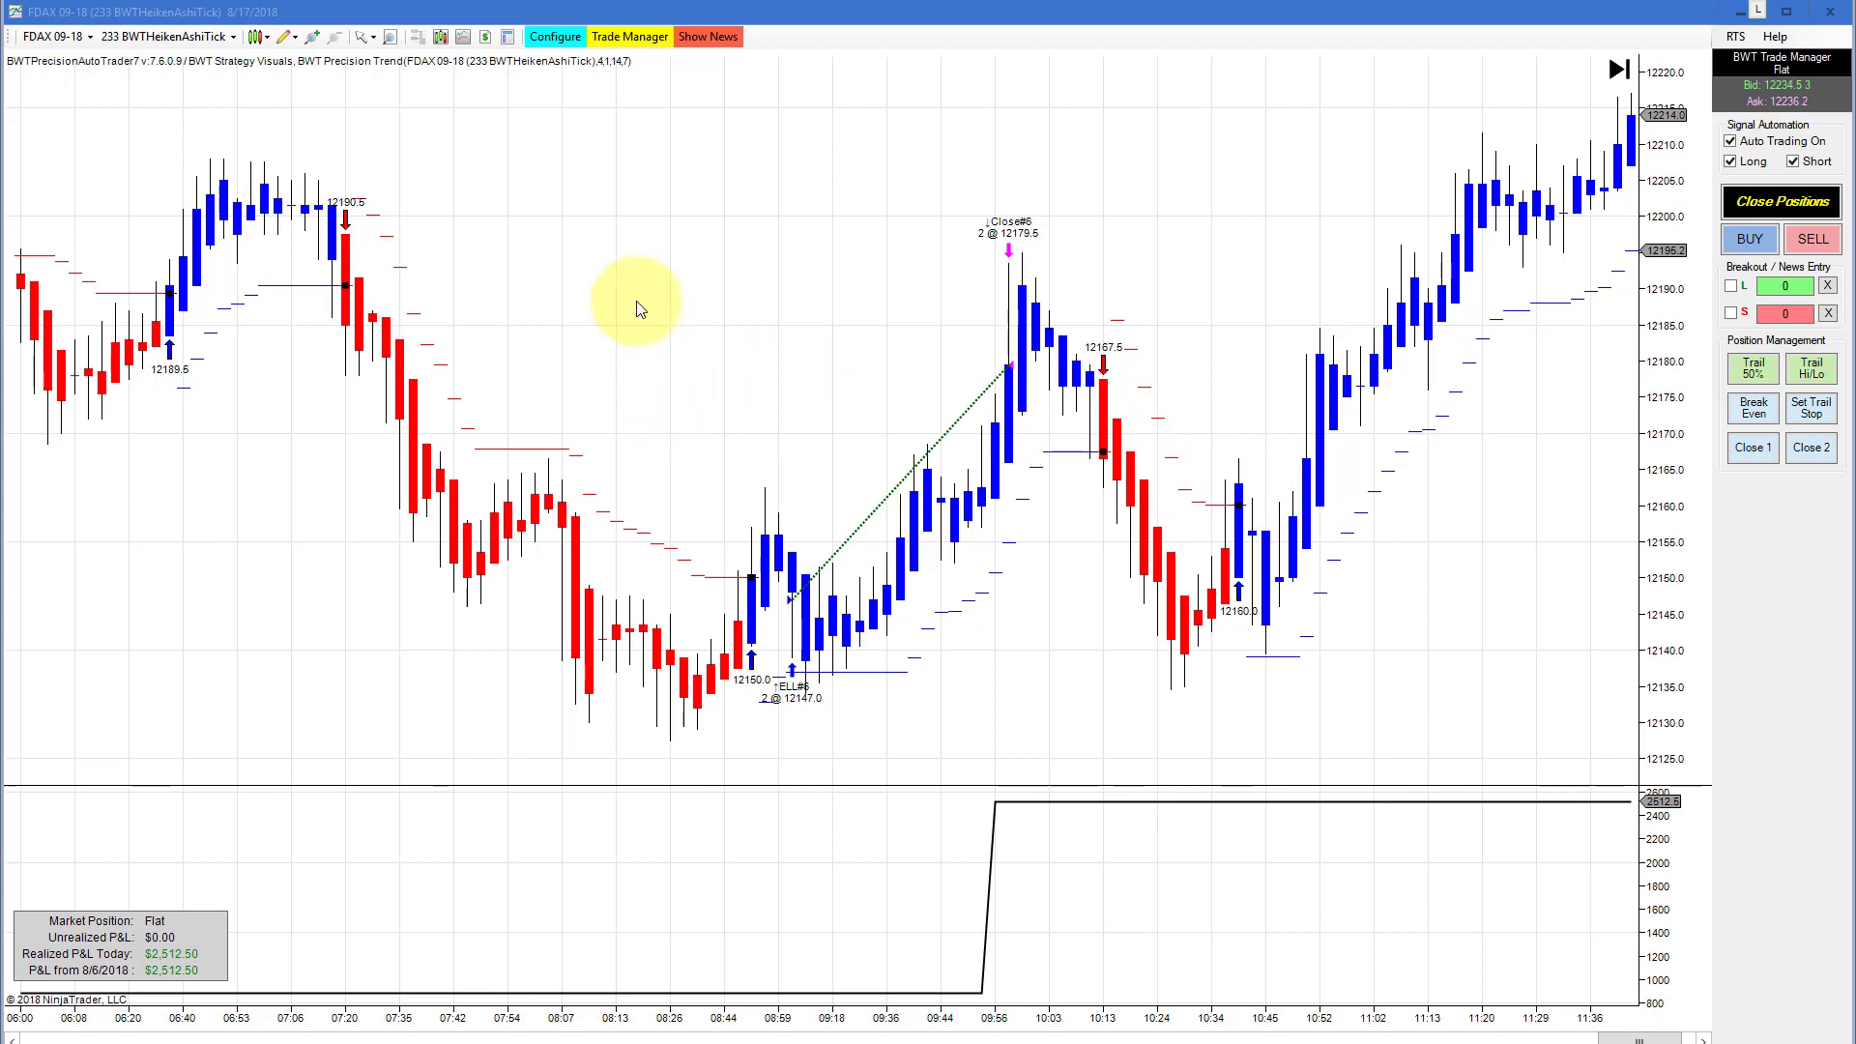
mouse_move(870, 317)
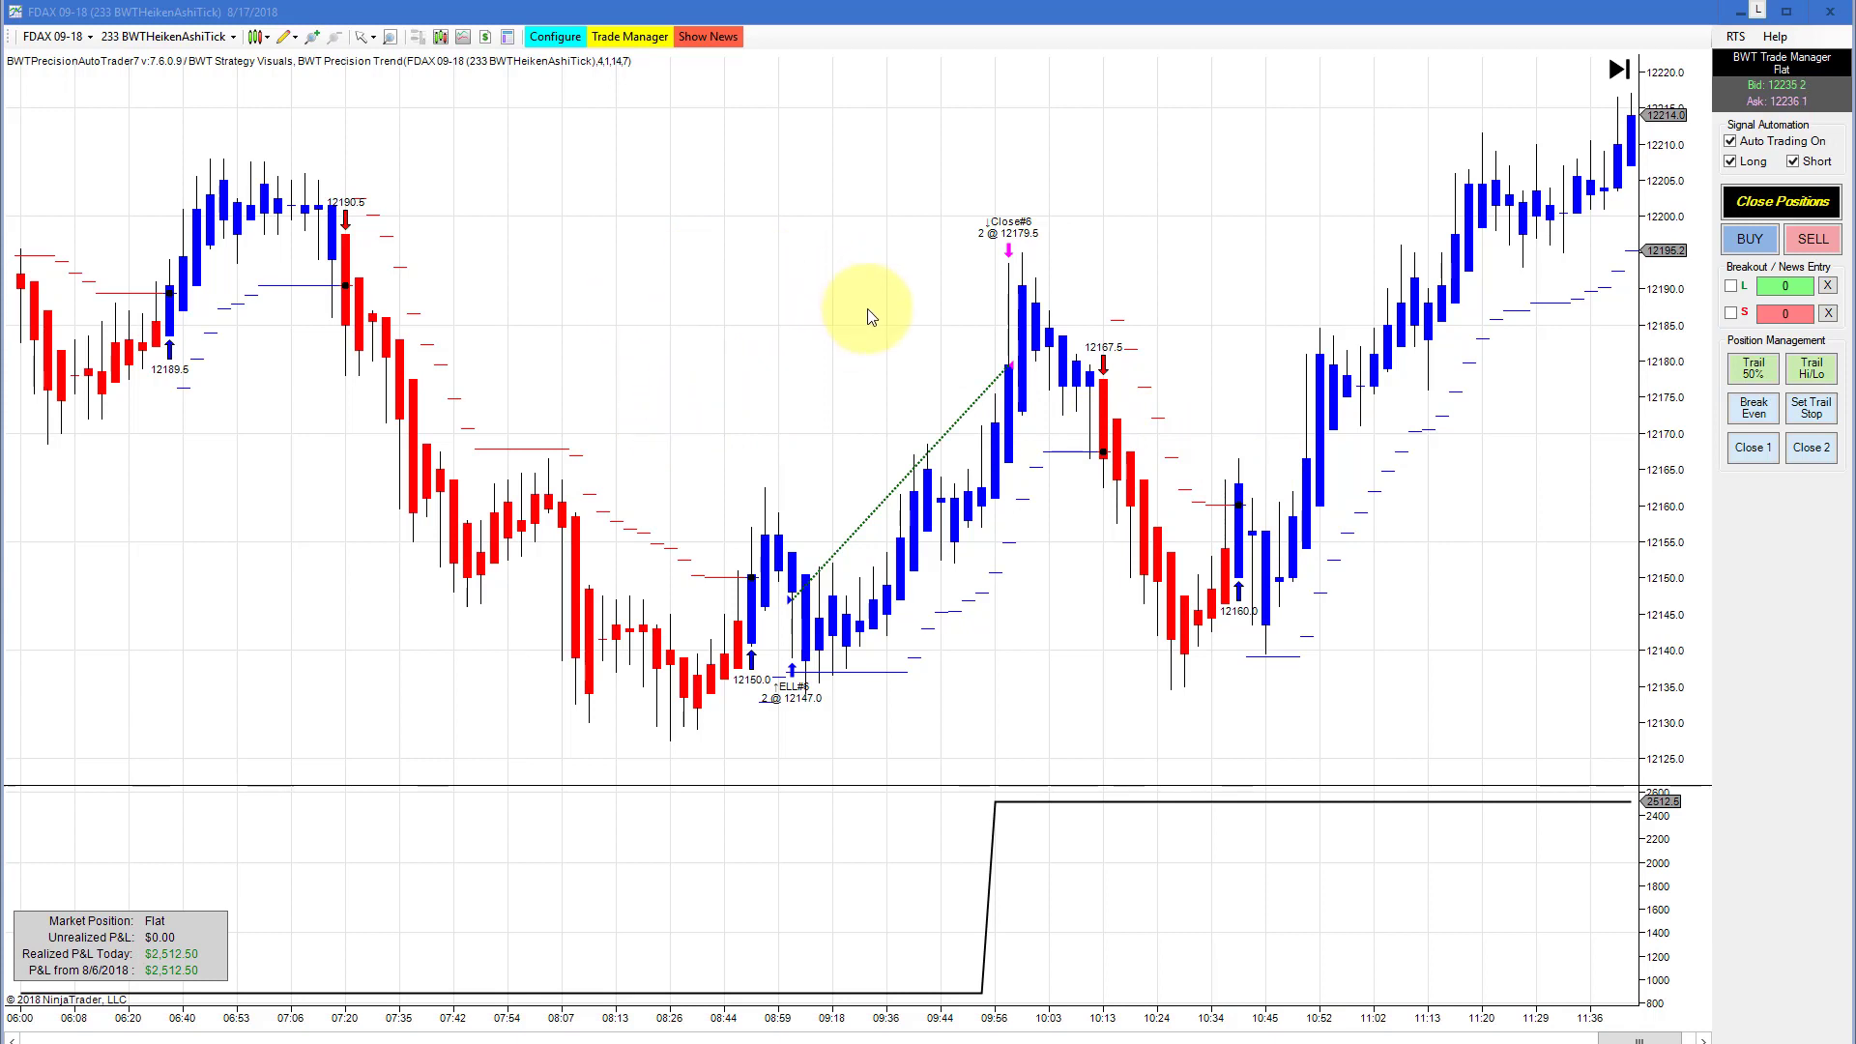
mouse_move(551, 34)
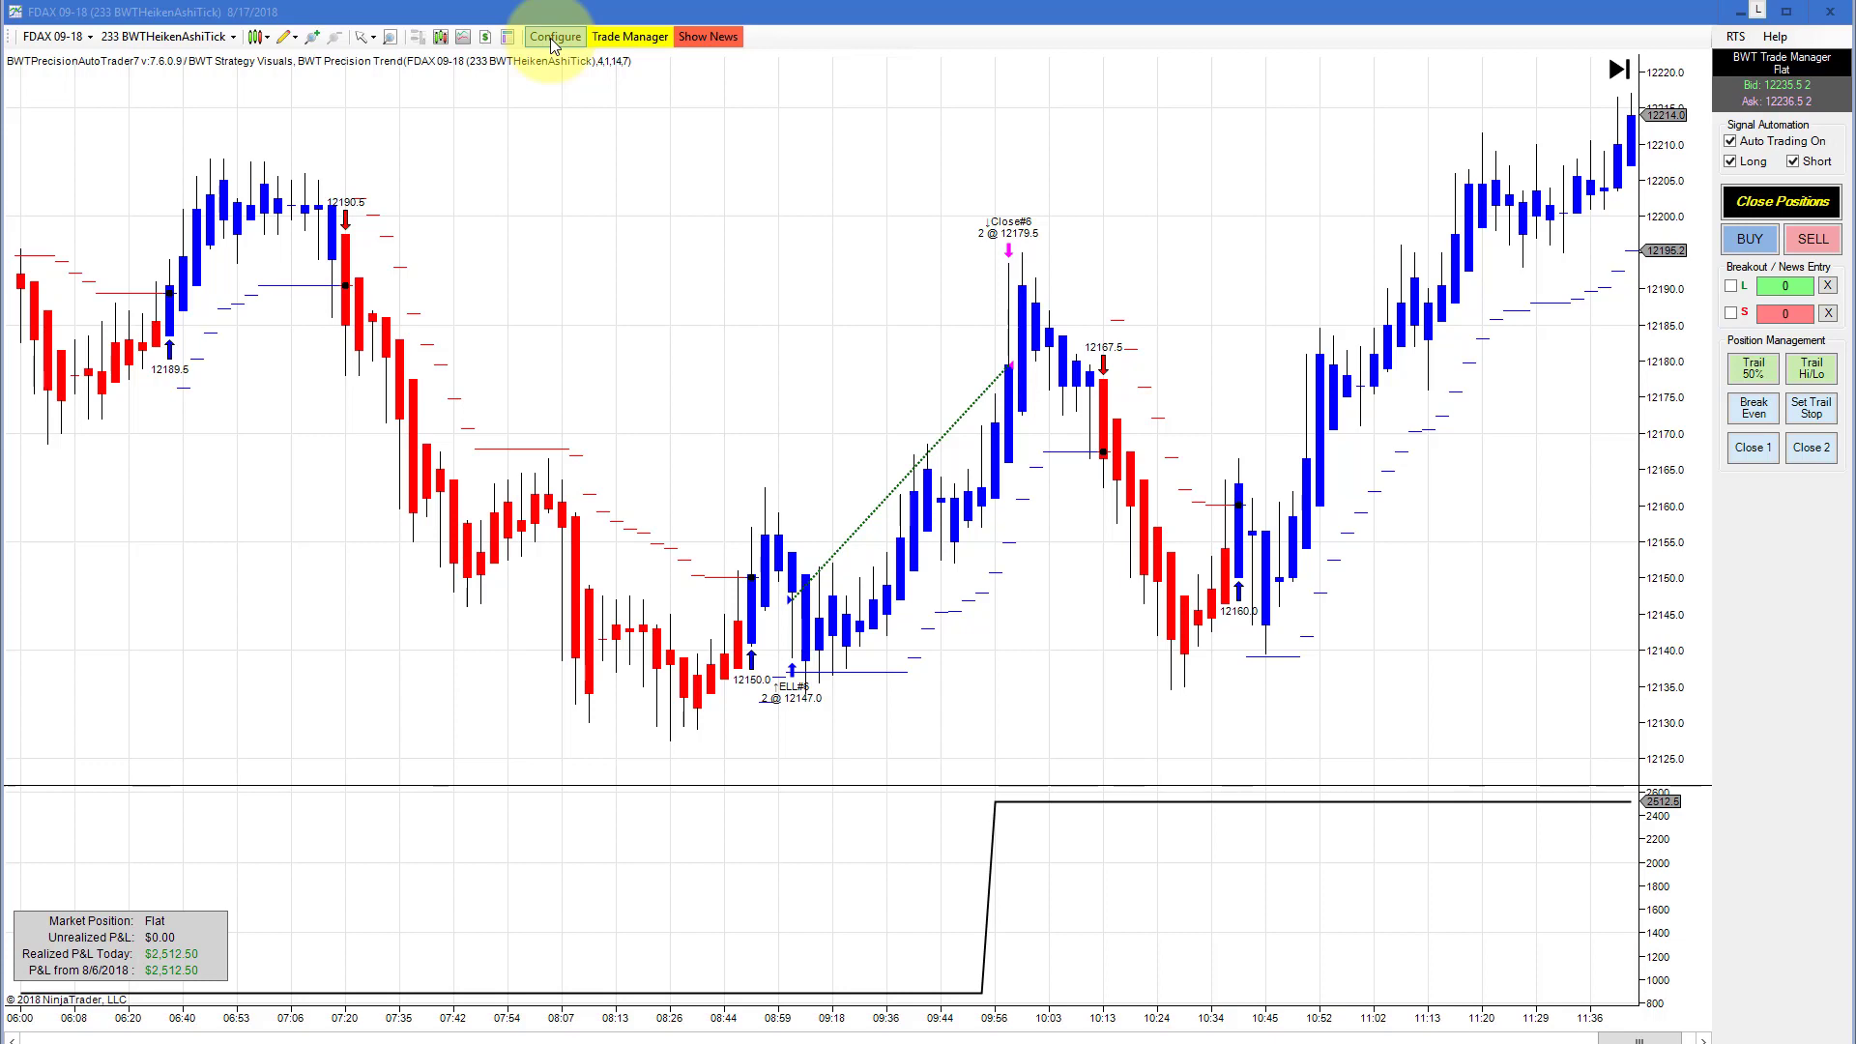
Show the AutoTrader strategy's trade management settings with the $2,550 daily profit target
click(555, 35)
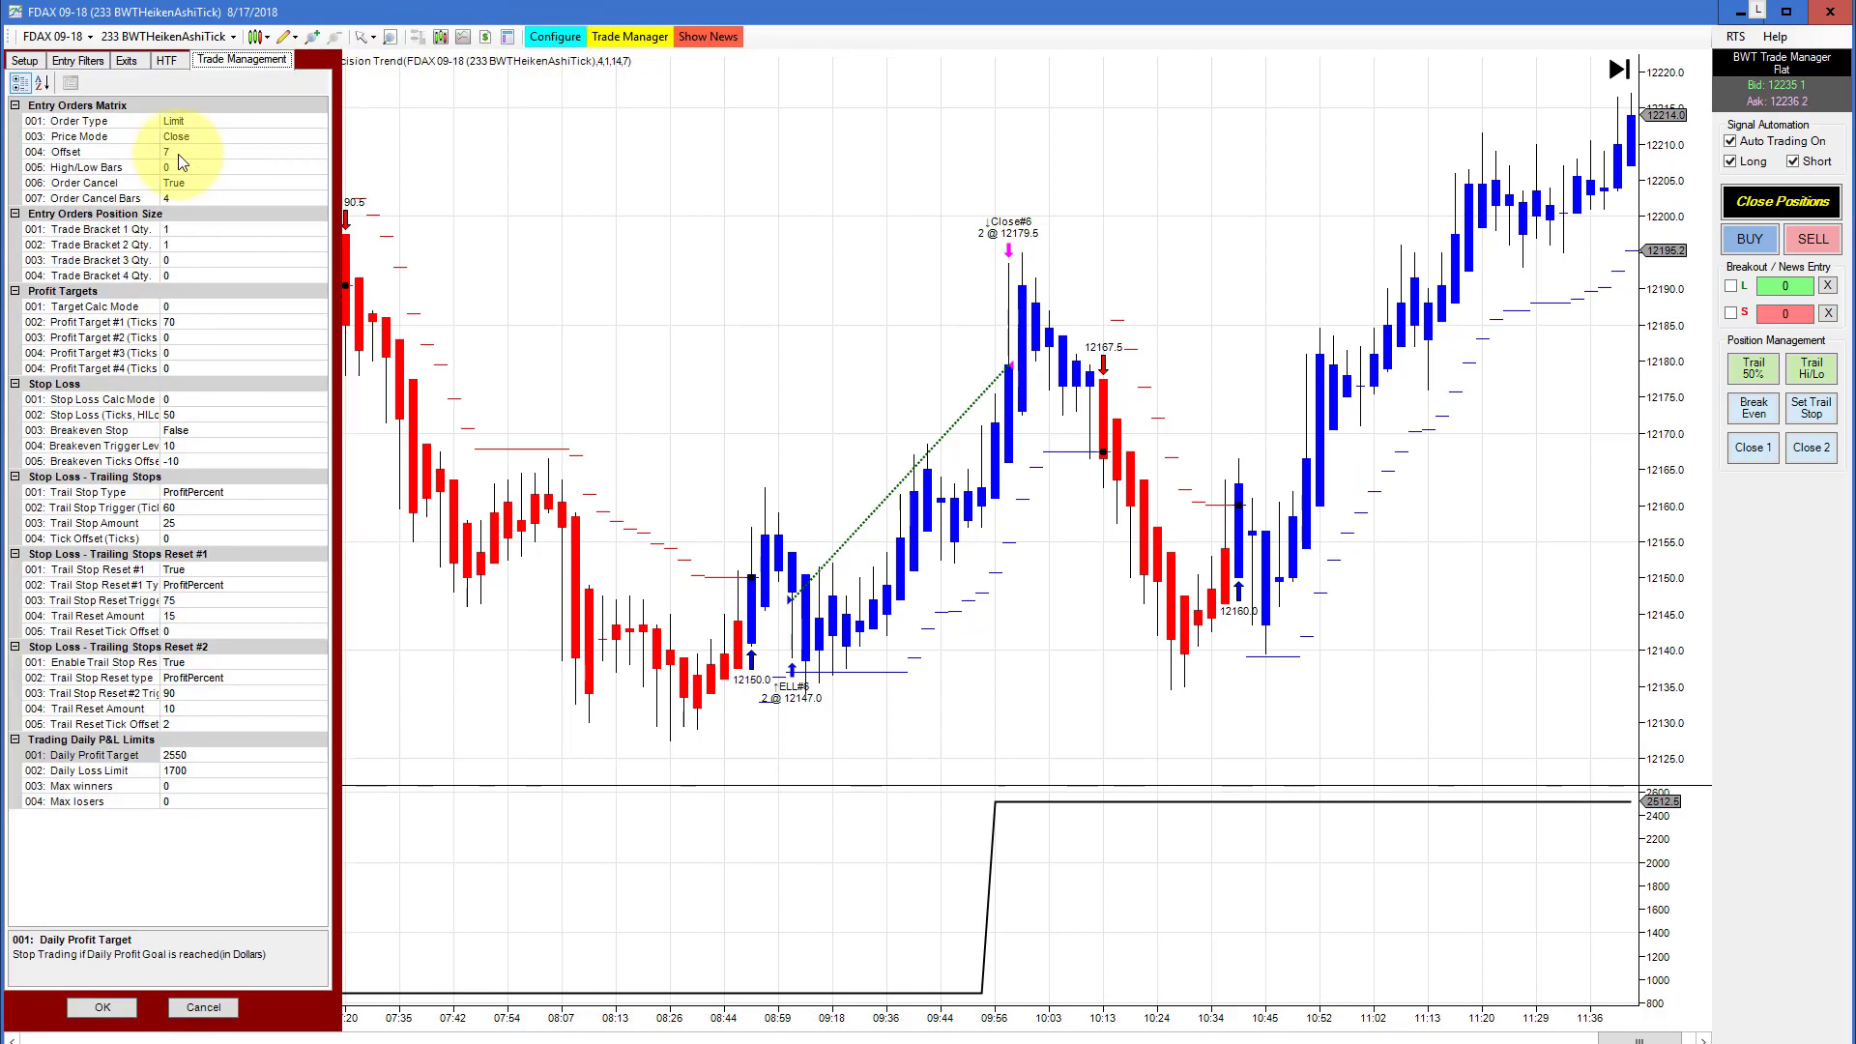
mouse_move(196, 367)
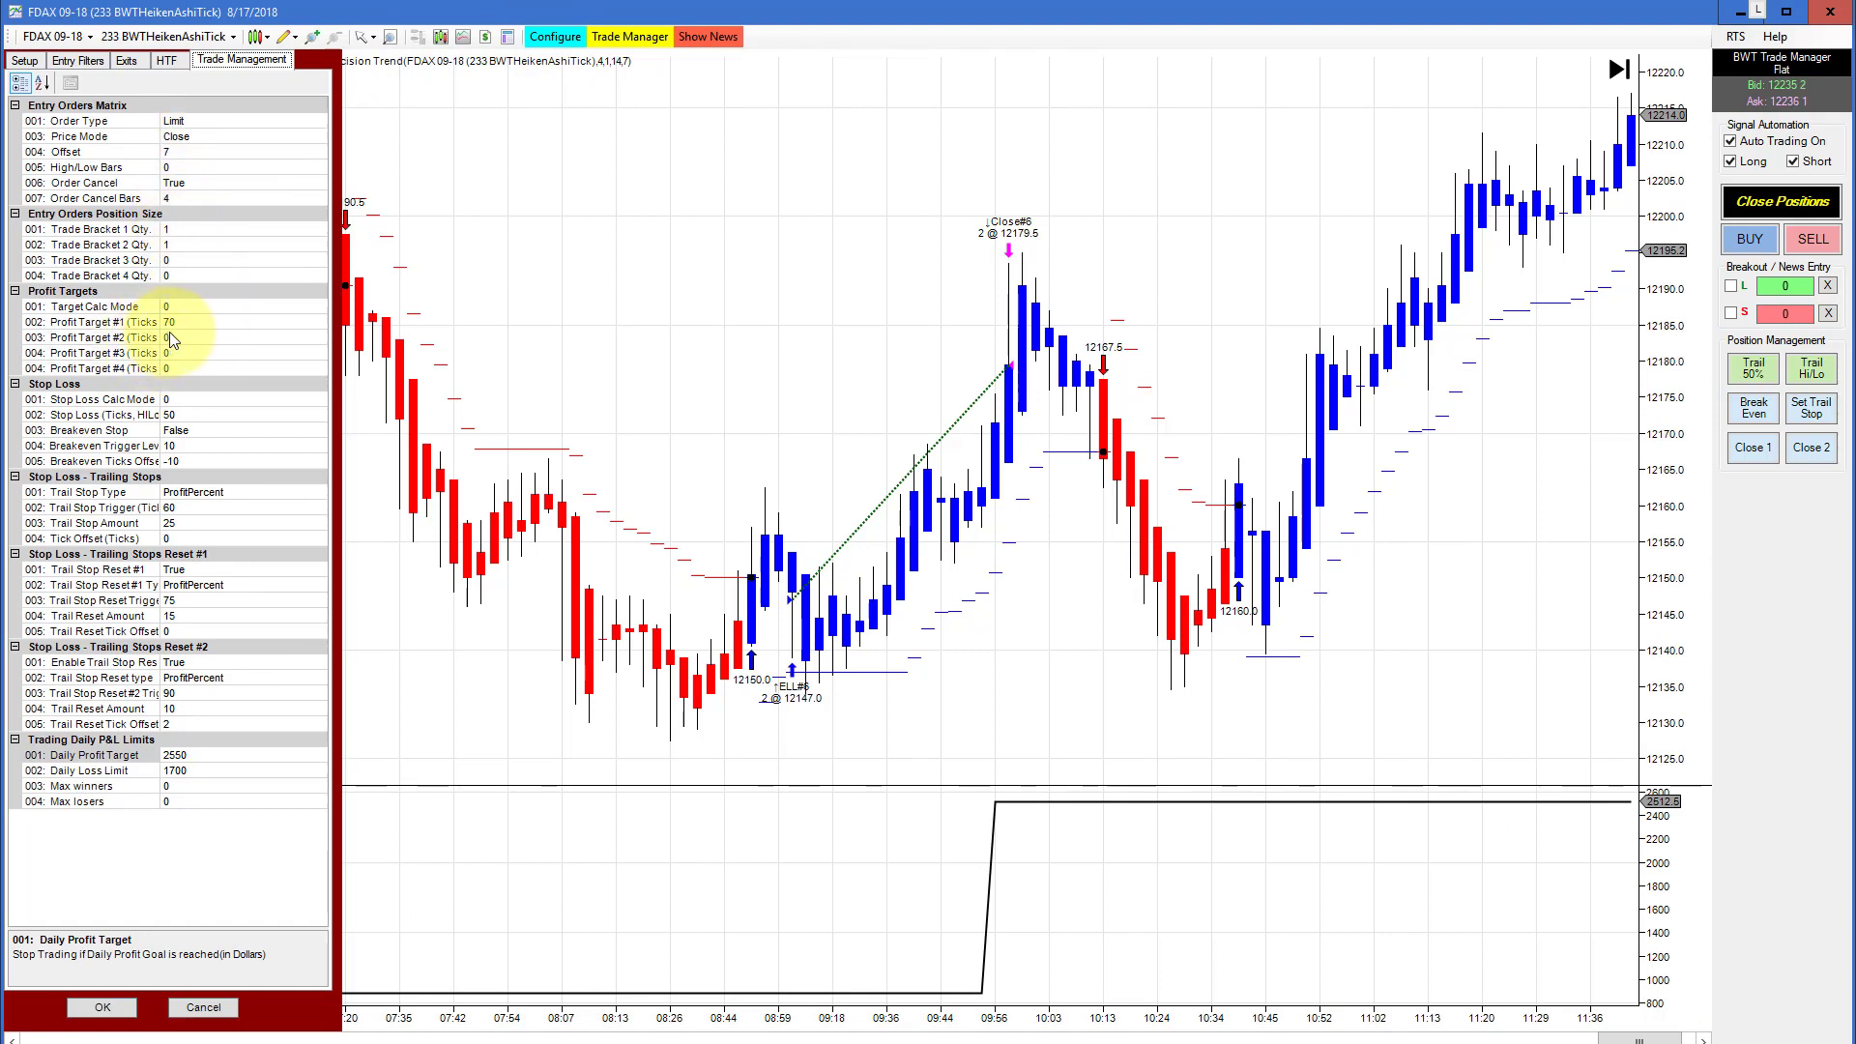
mouse_move(180, 329)
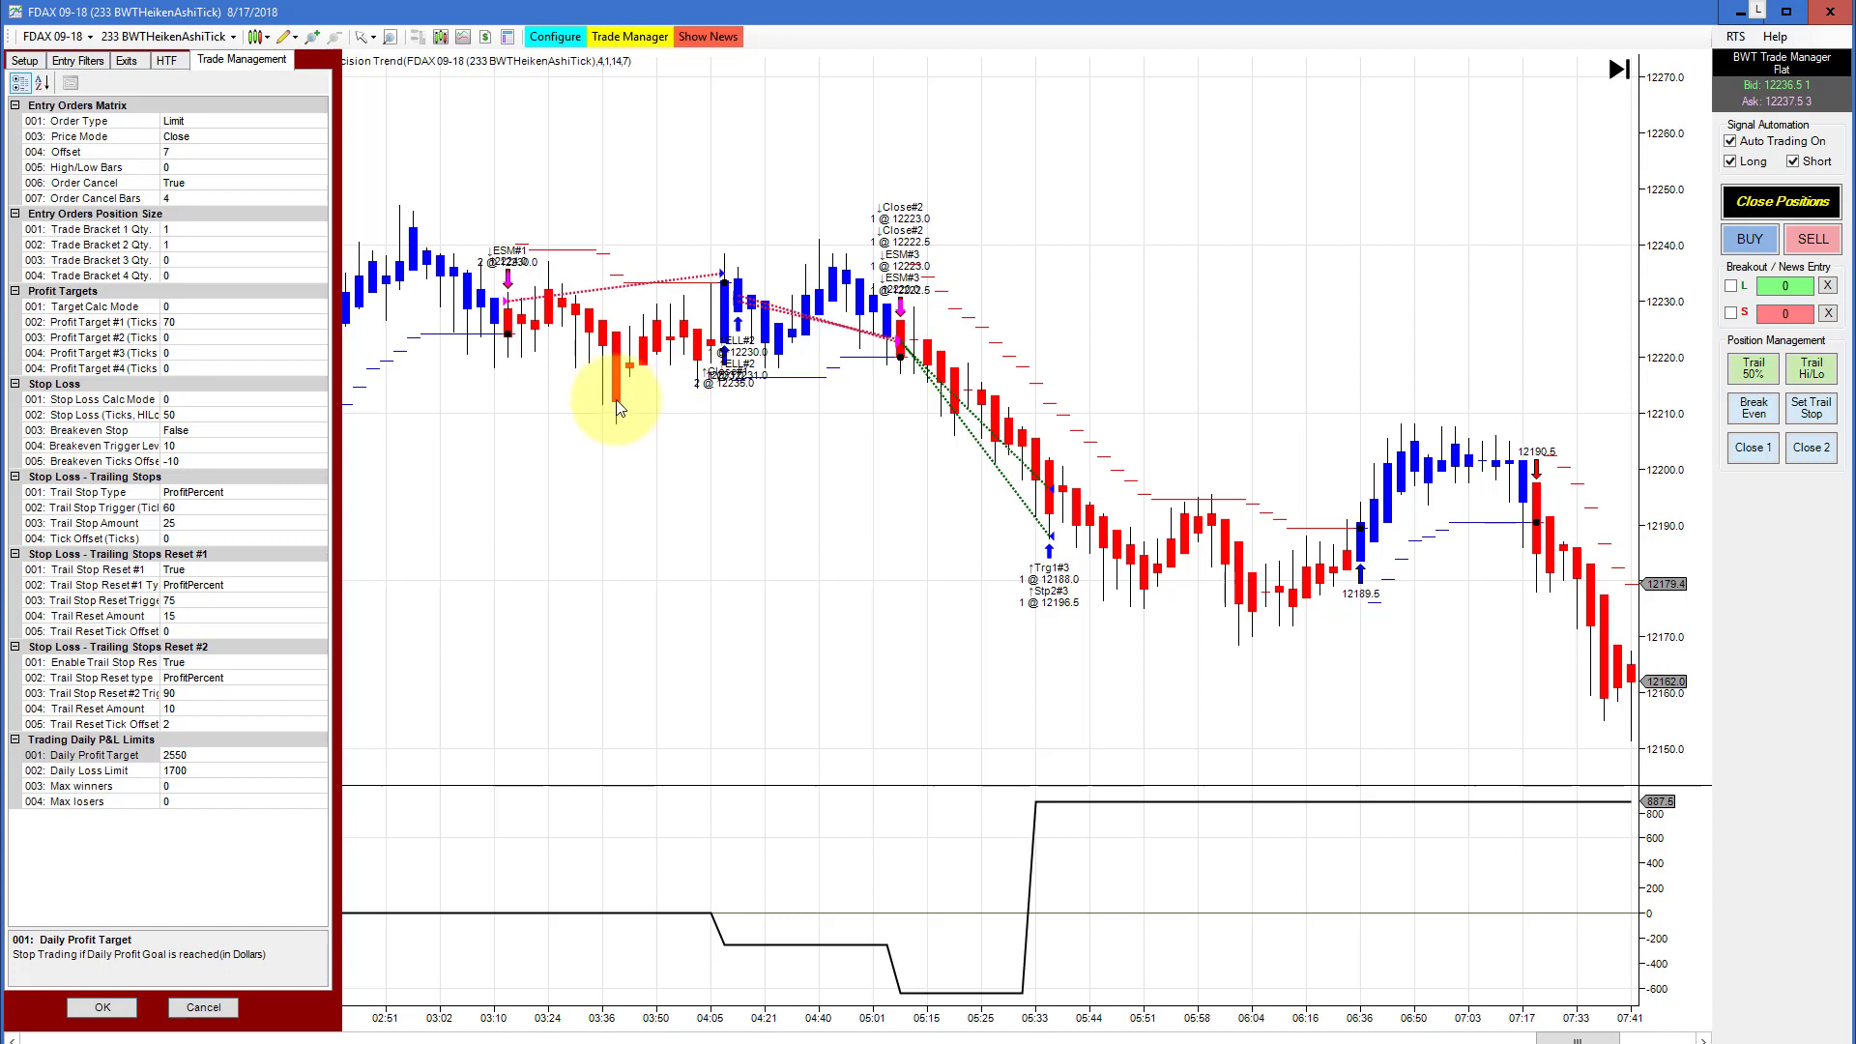
mouse_move(615, 404)
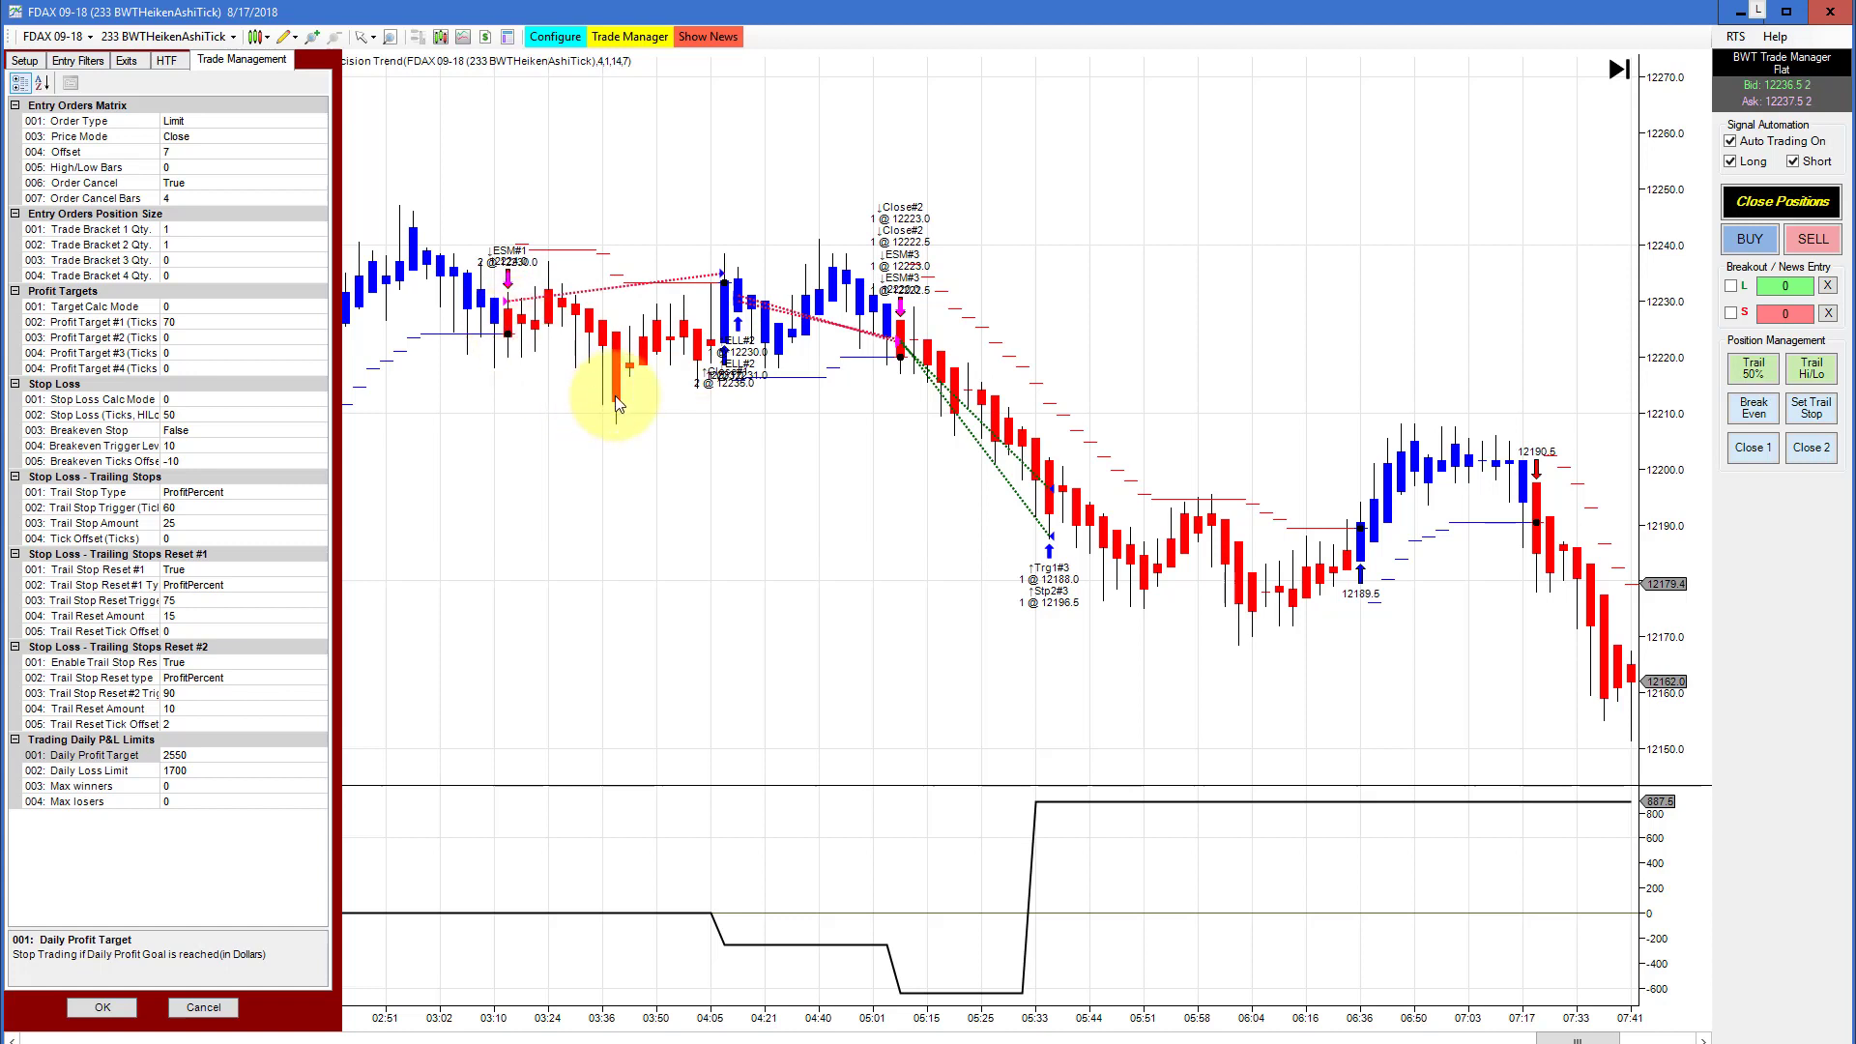
mouse_move(624, 404)
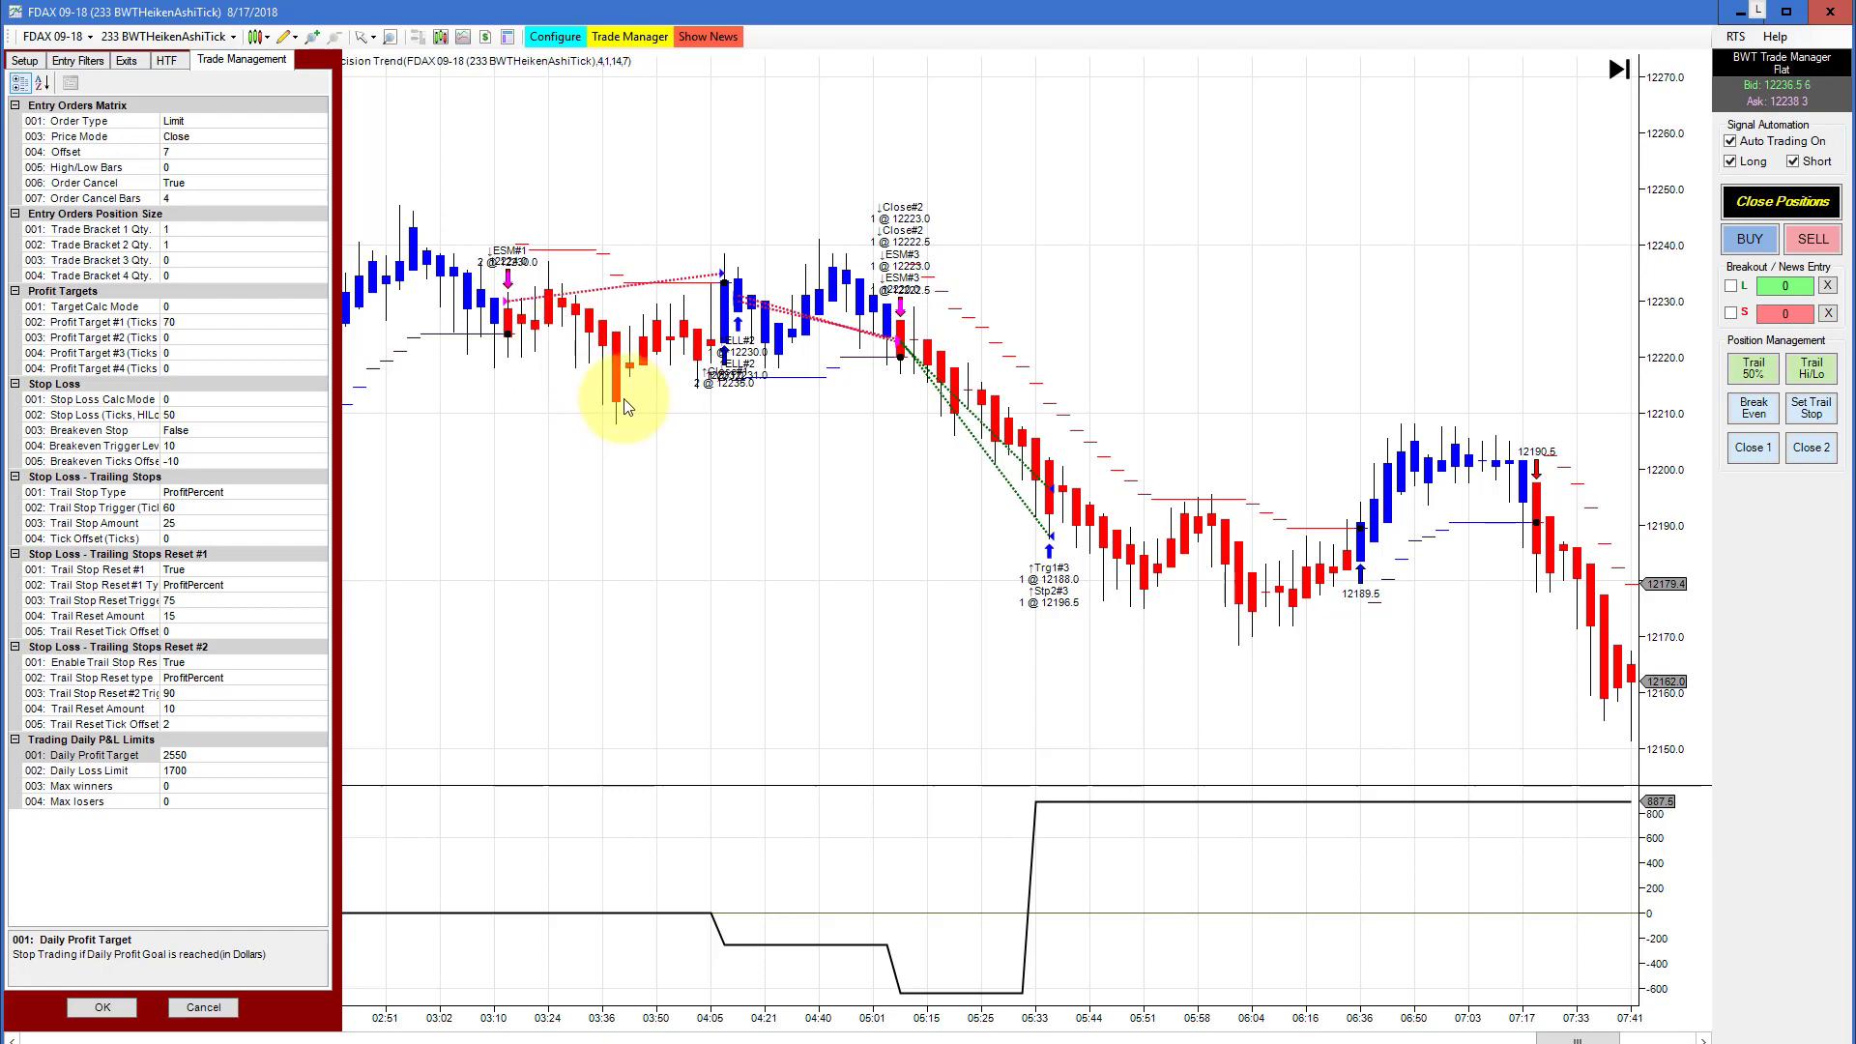
mouse_move(615, 408)
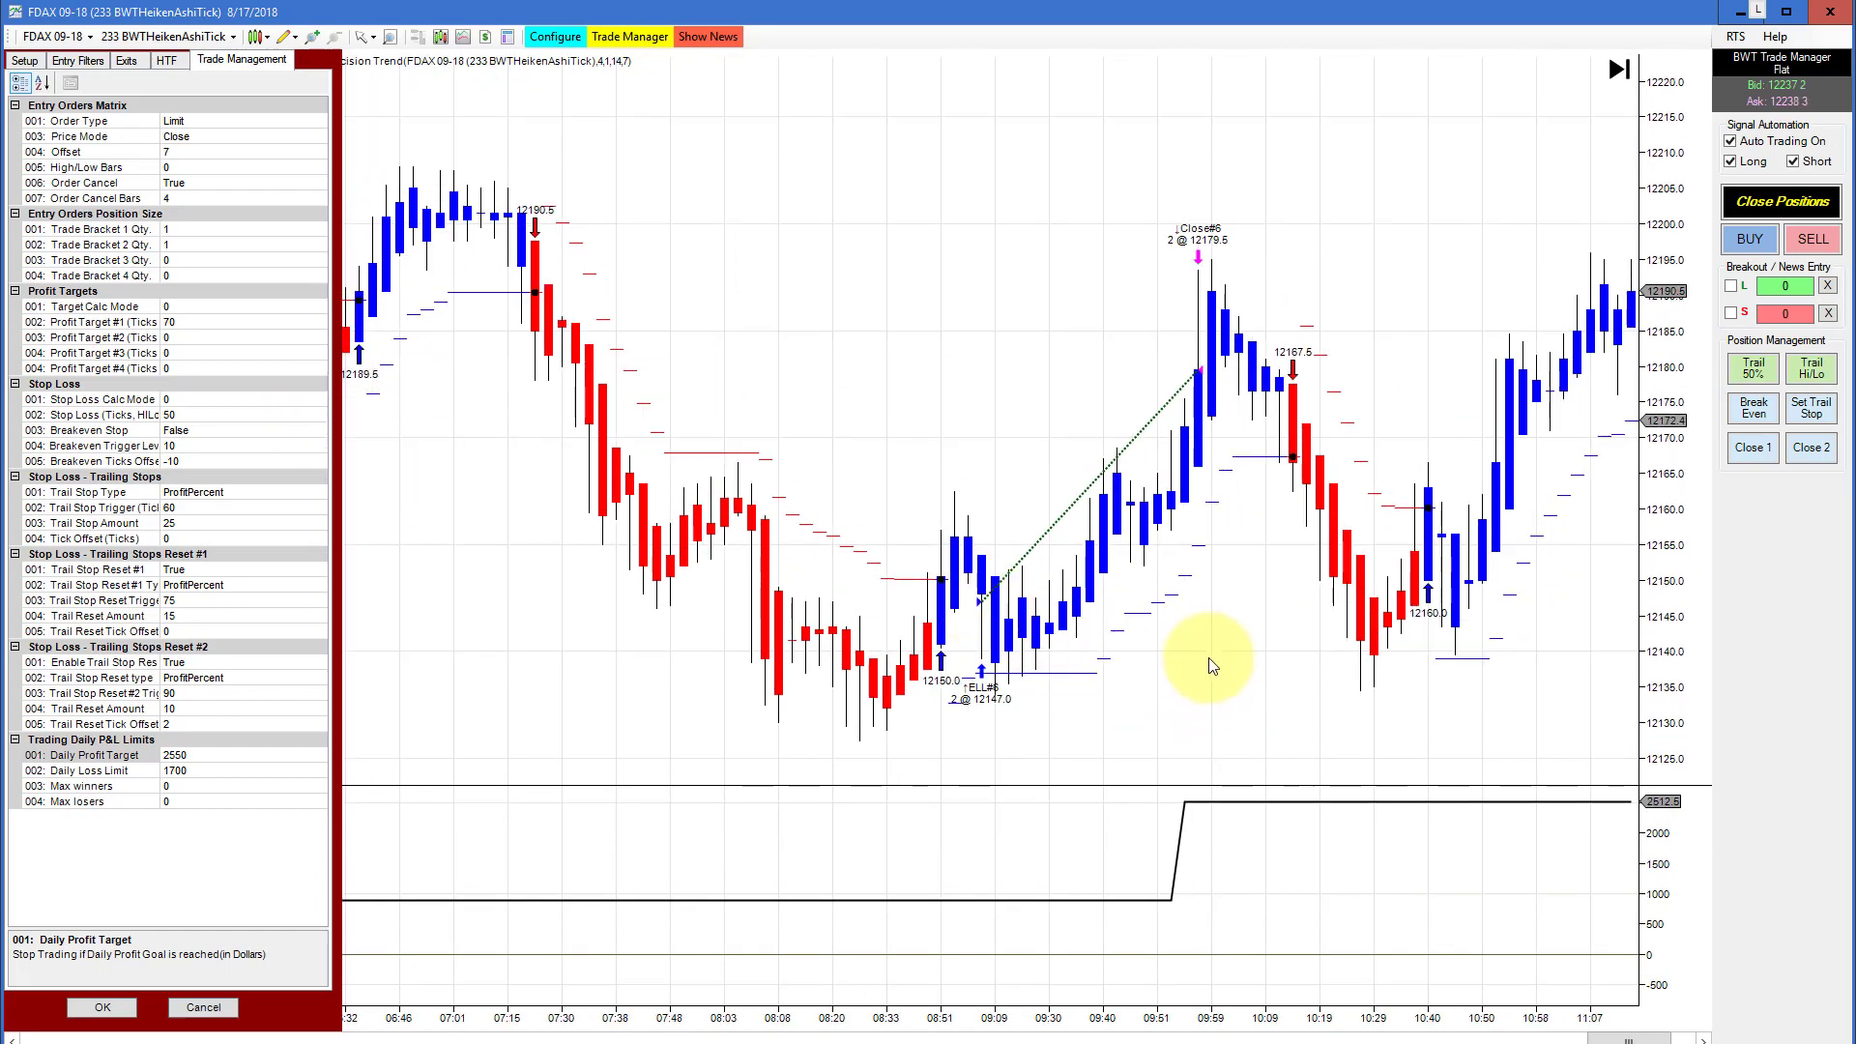
mouse_move(634, 698)
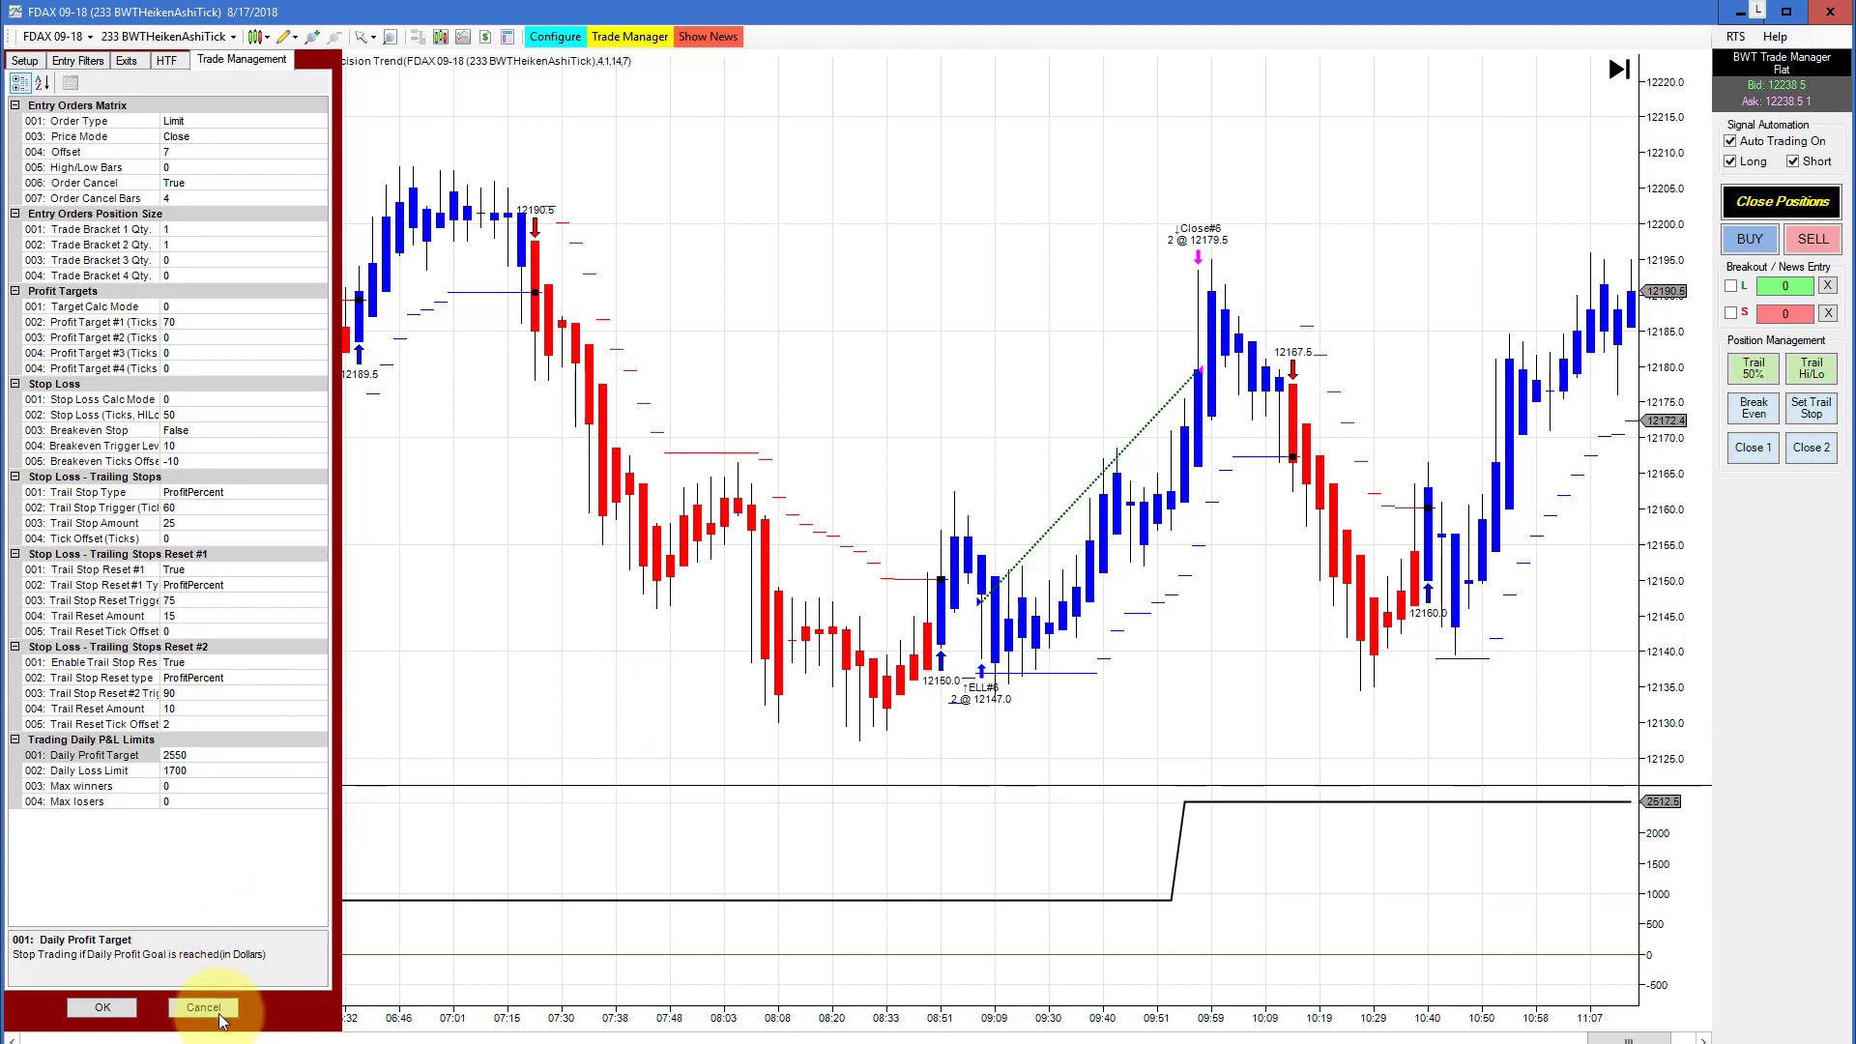
Cancel the strategy settings, returning to the FDAX chart at $2,512.50 realized
click(203, 1007)
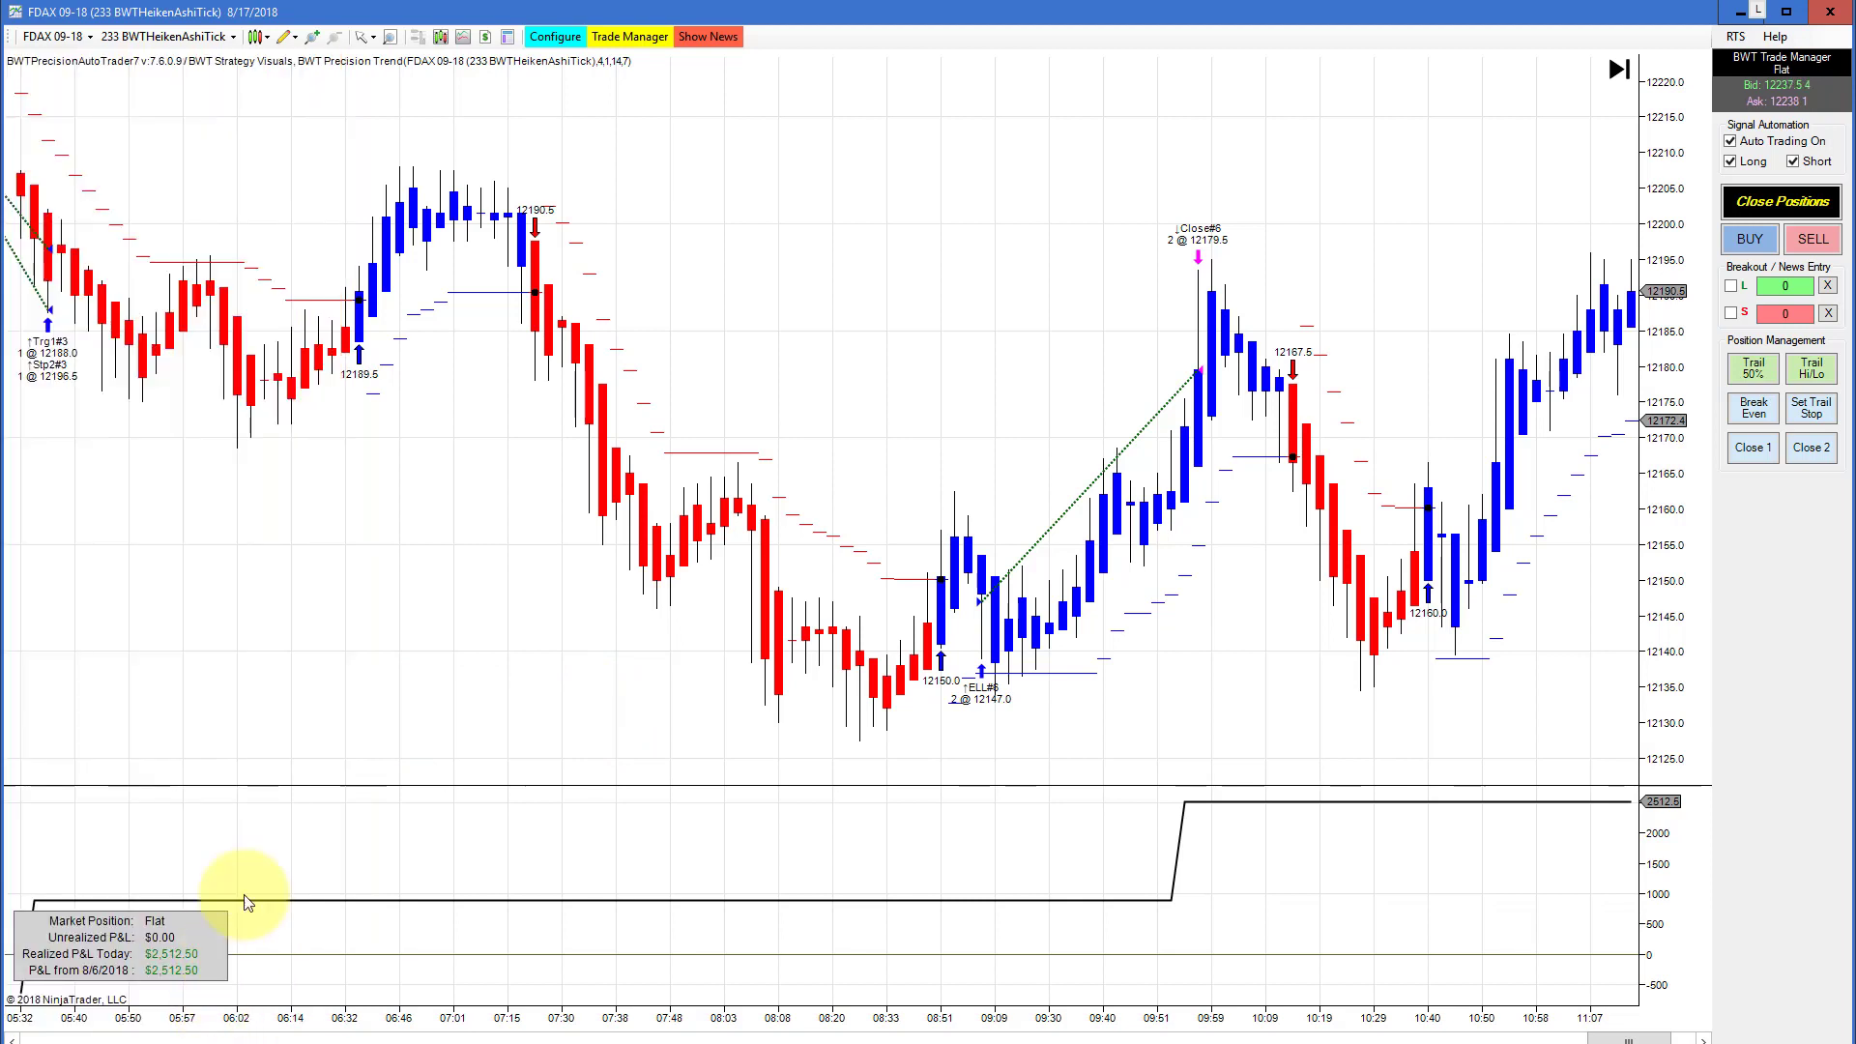
mouse_move(1226, 325)
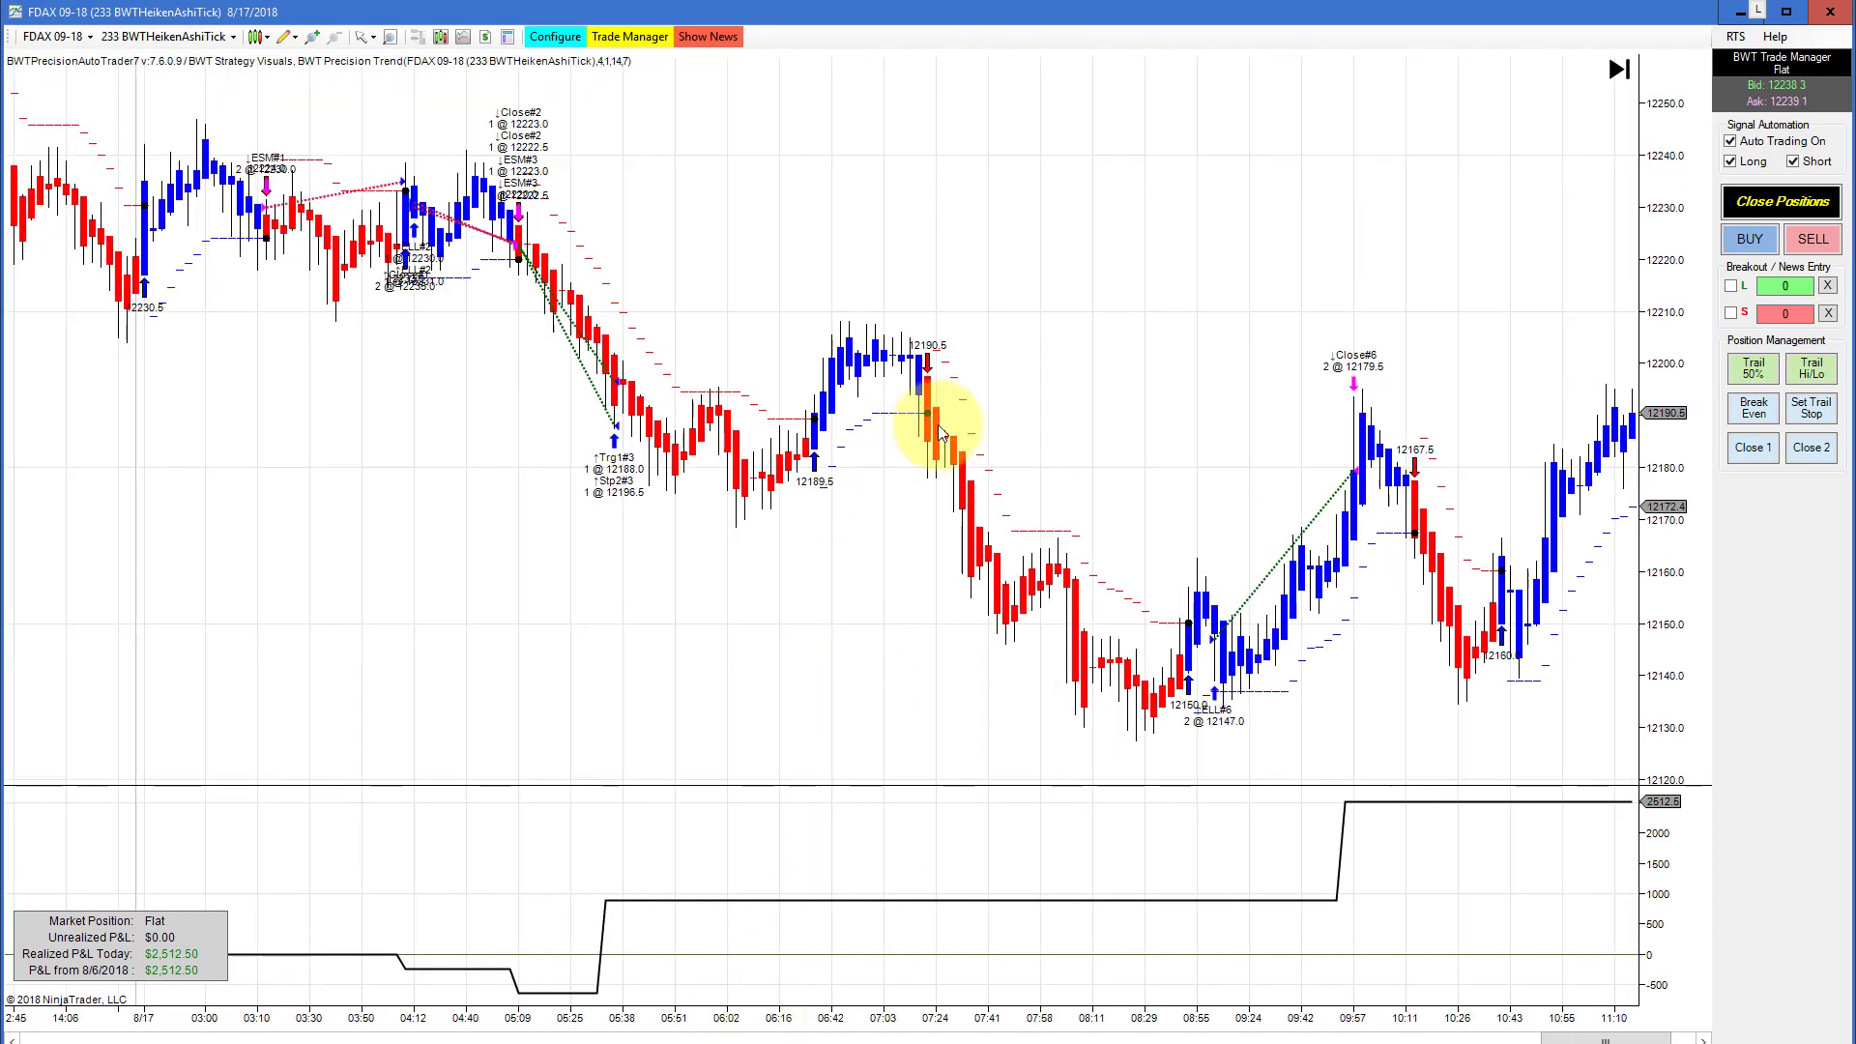
mouse_move(698, 497)
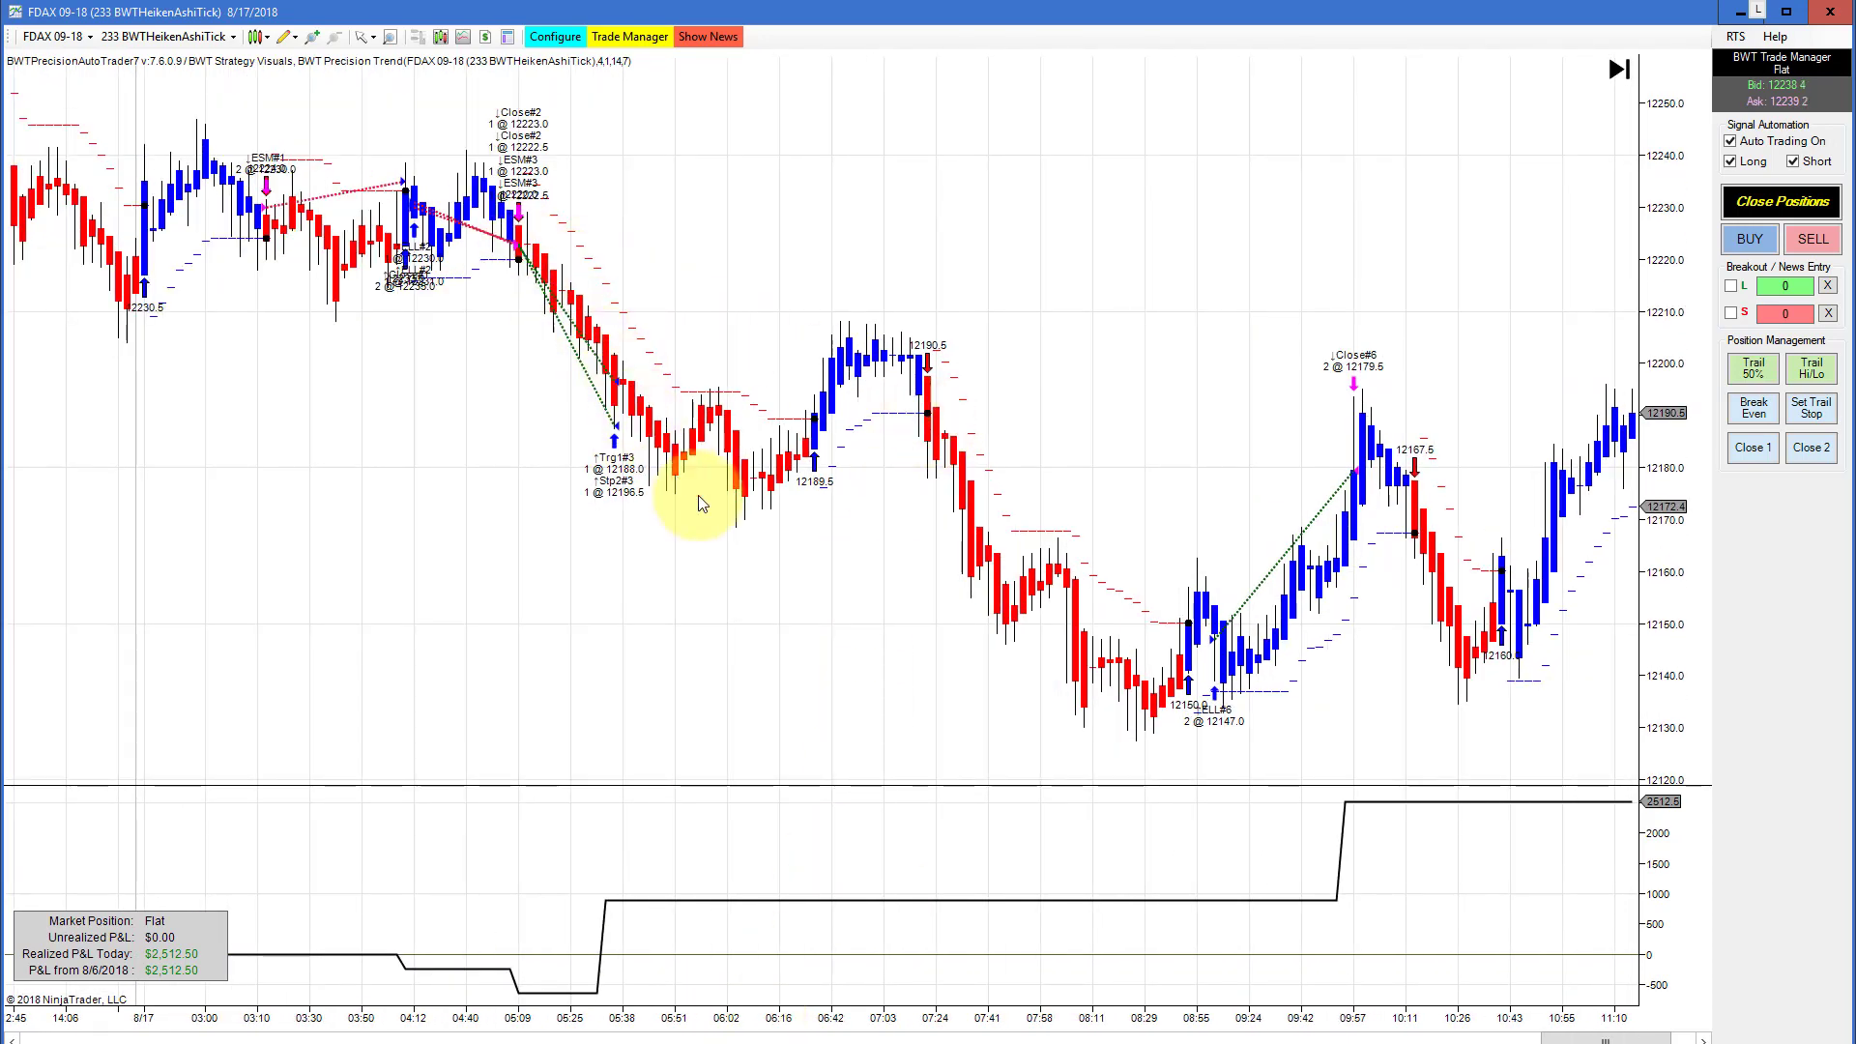
mouse_move(1497, 729)
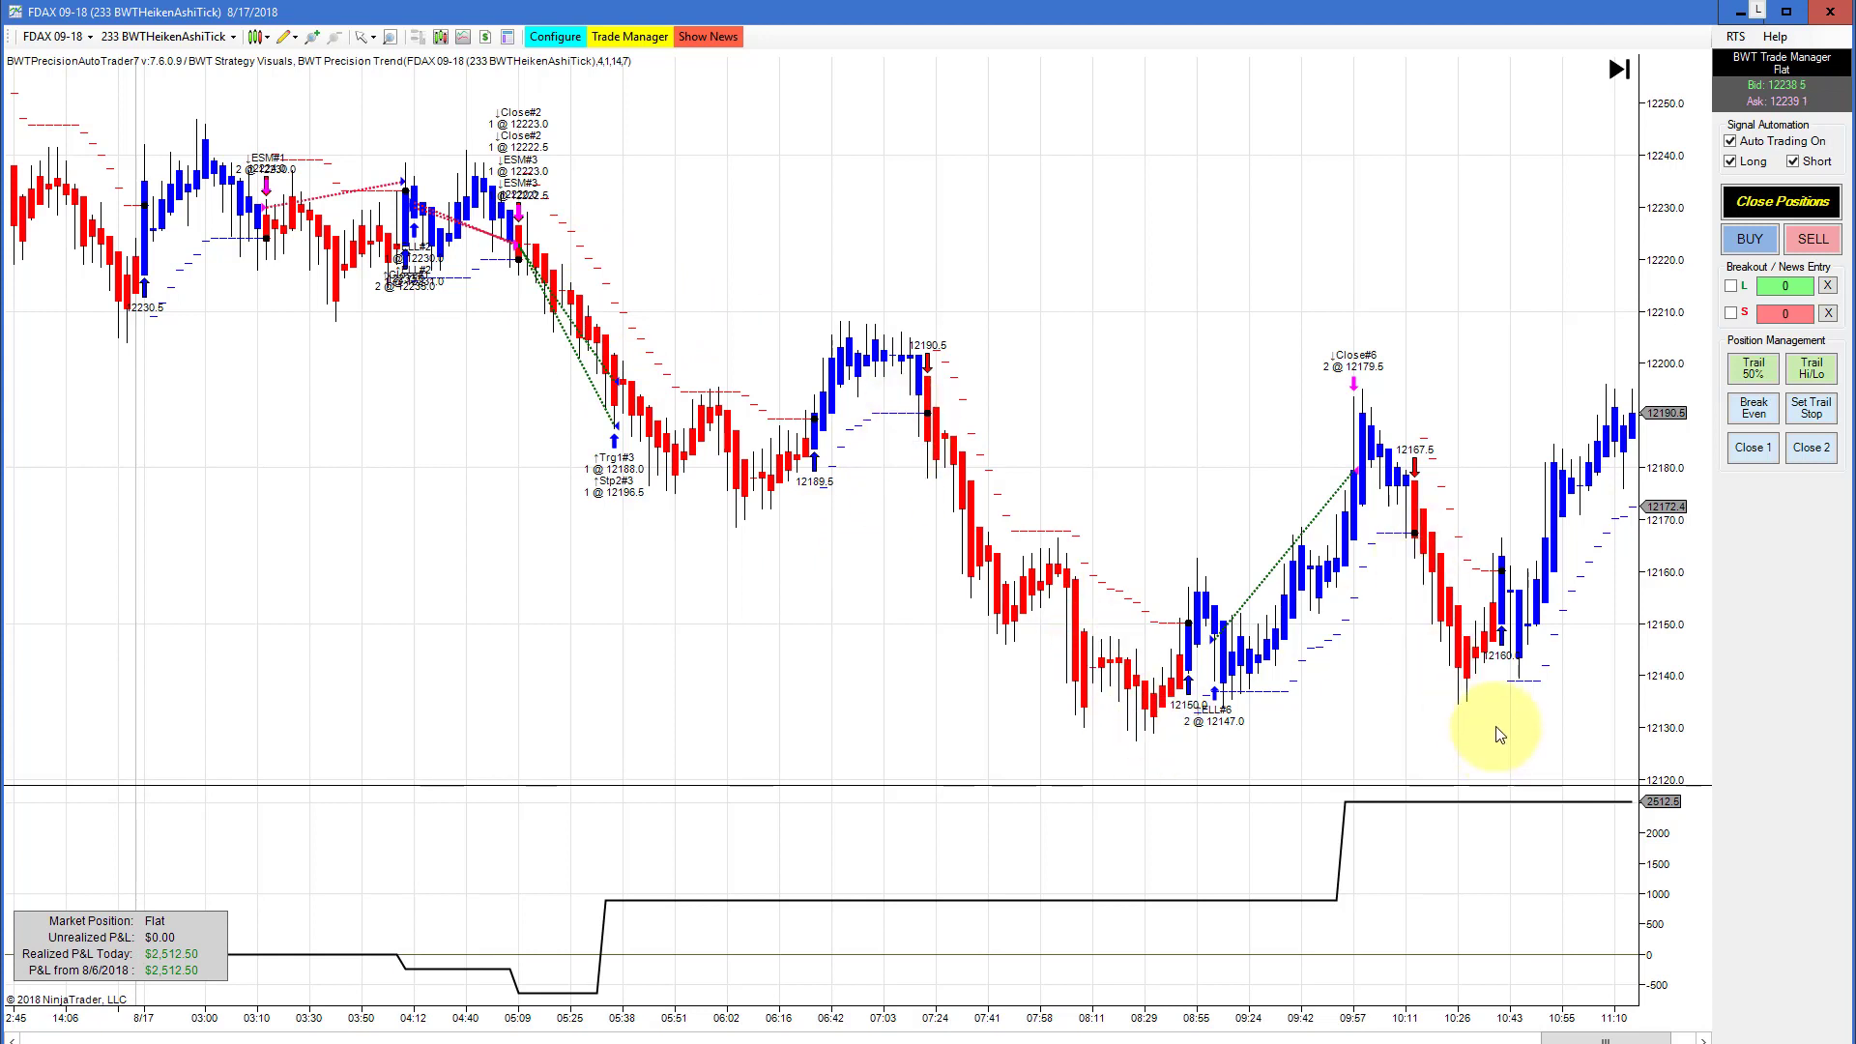
mouse_move(308, 547)
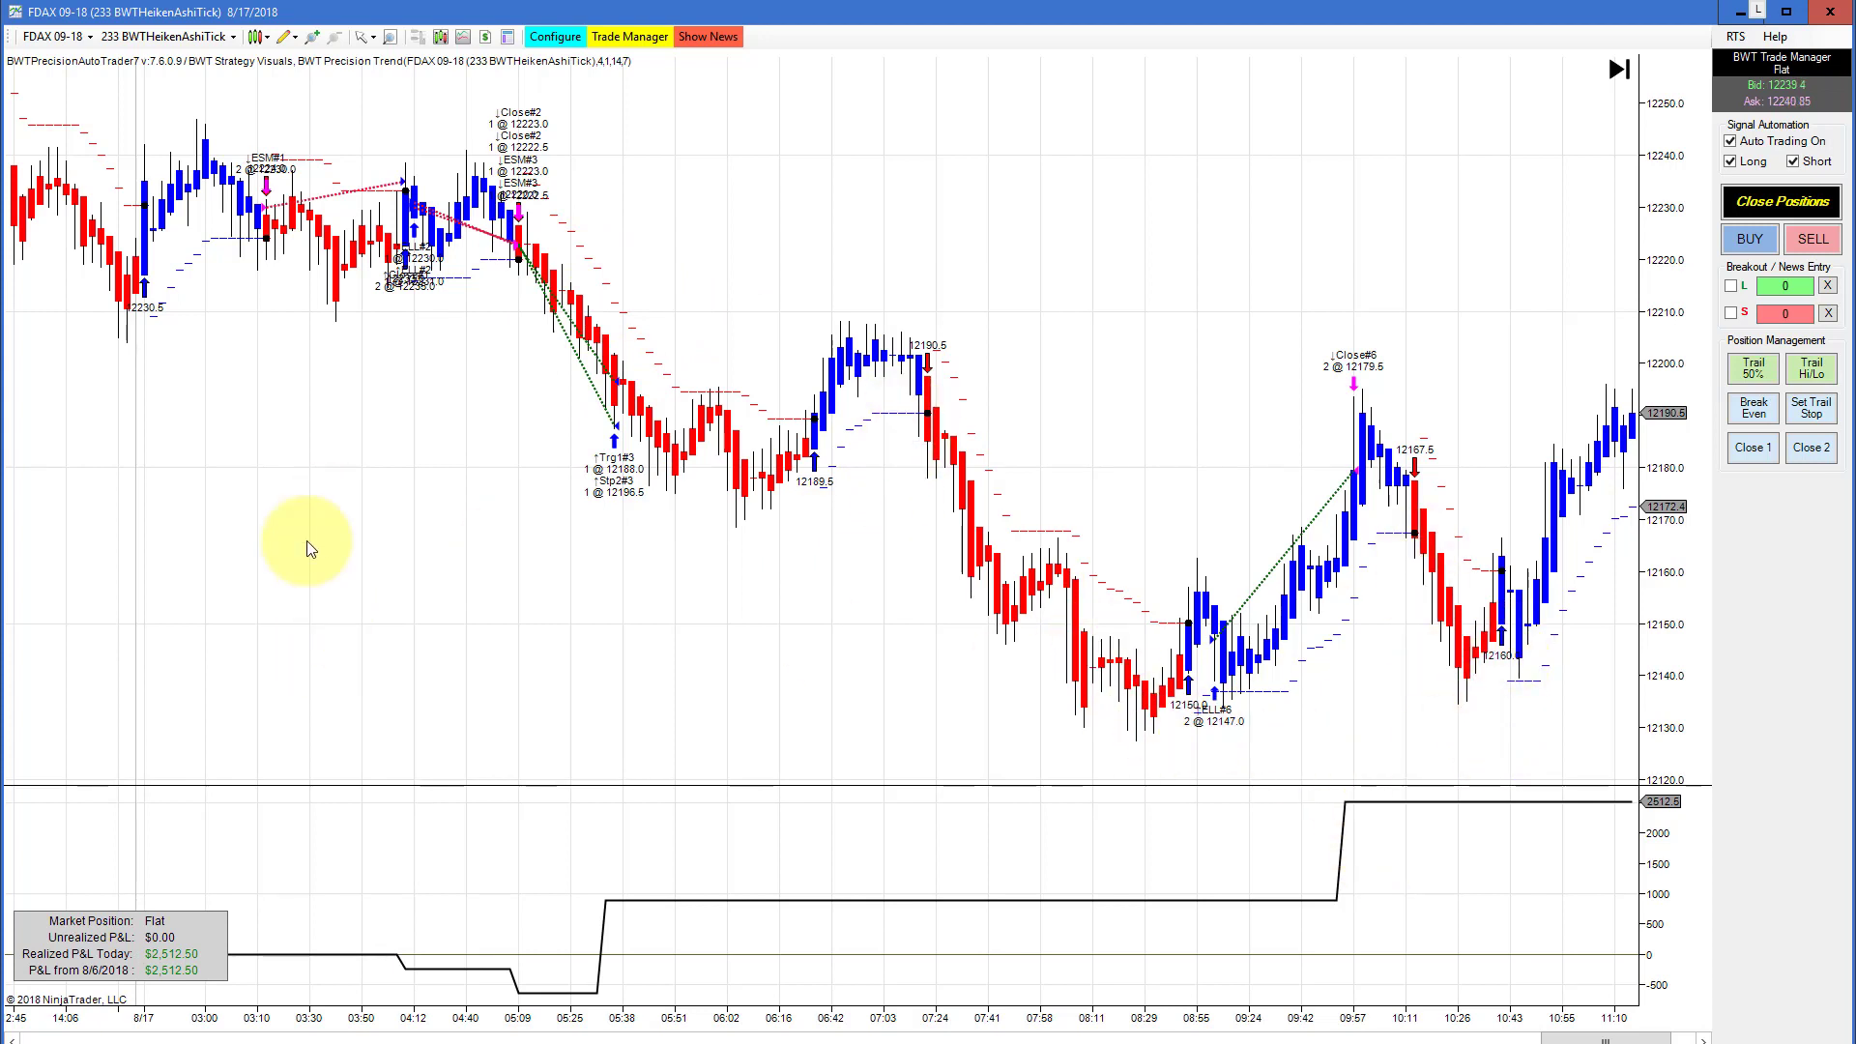
mouse_move(389, 472)
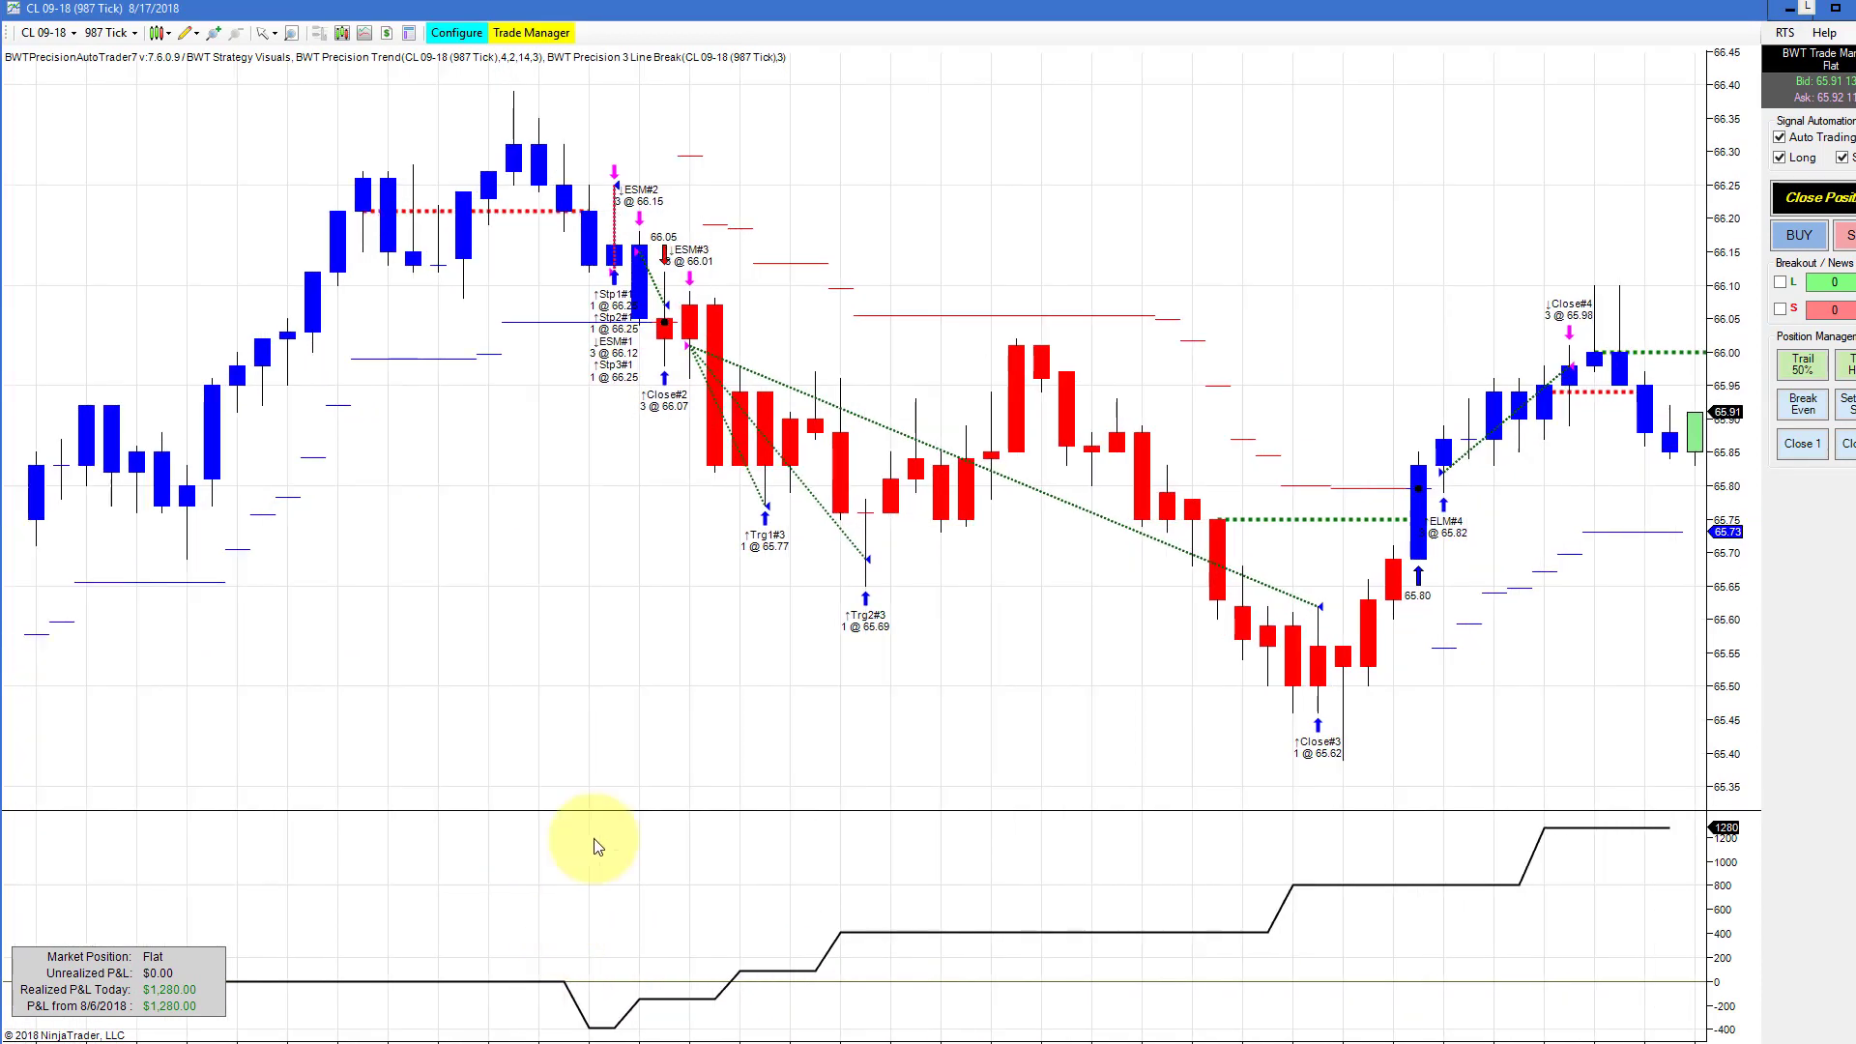
mouse_move(658, 462)
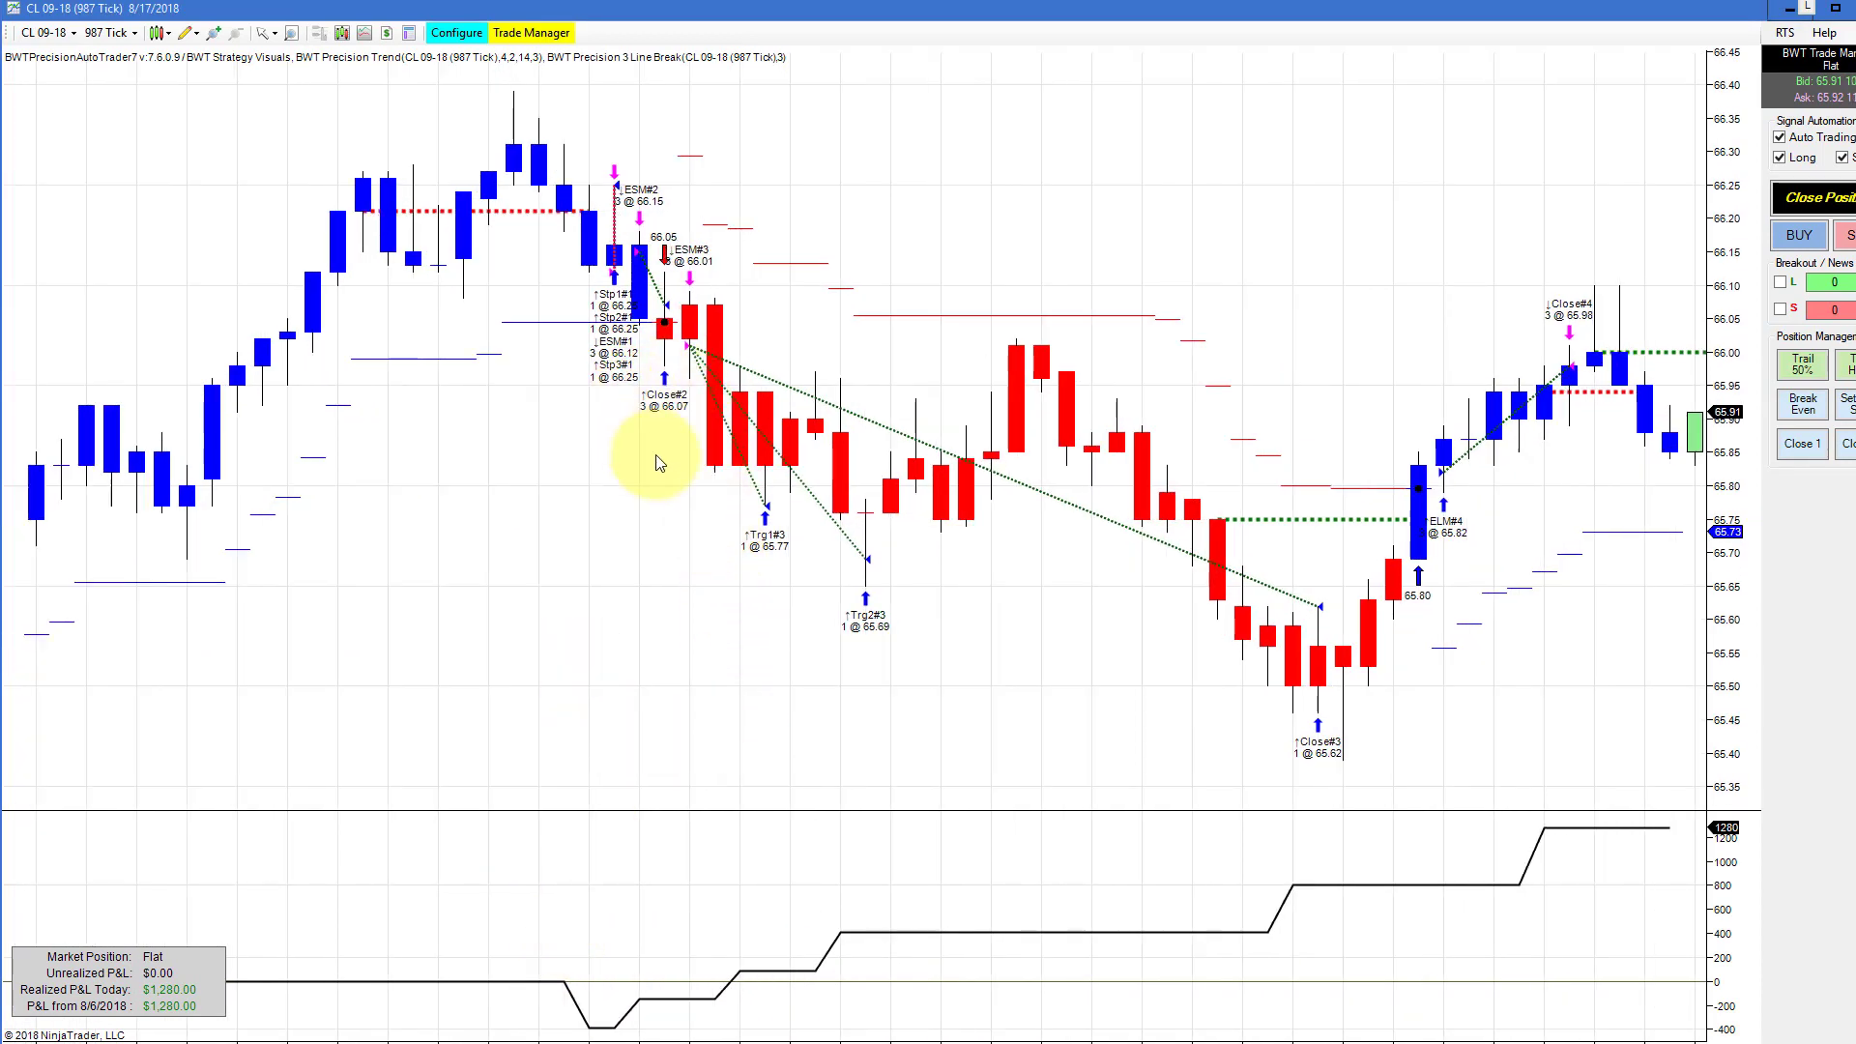
mouse_move(551, 218)
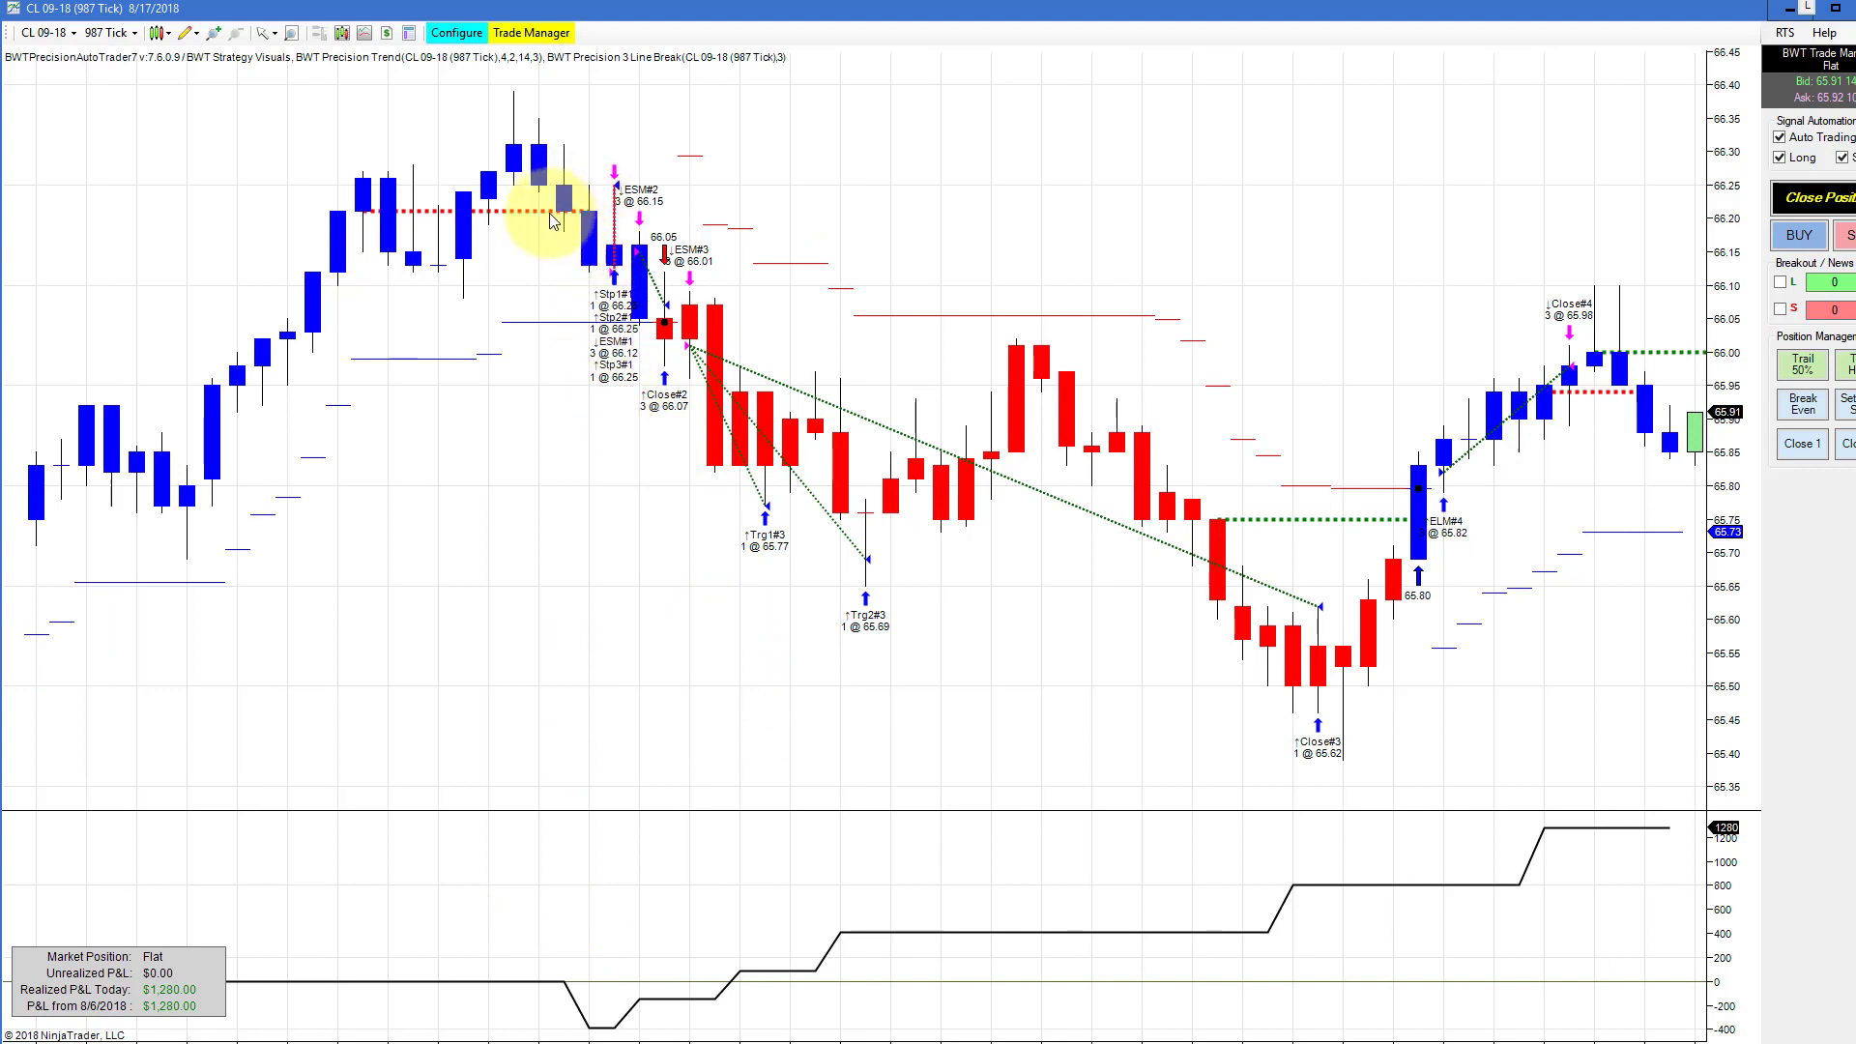
mouse_move(540, 216)
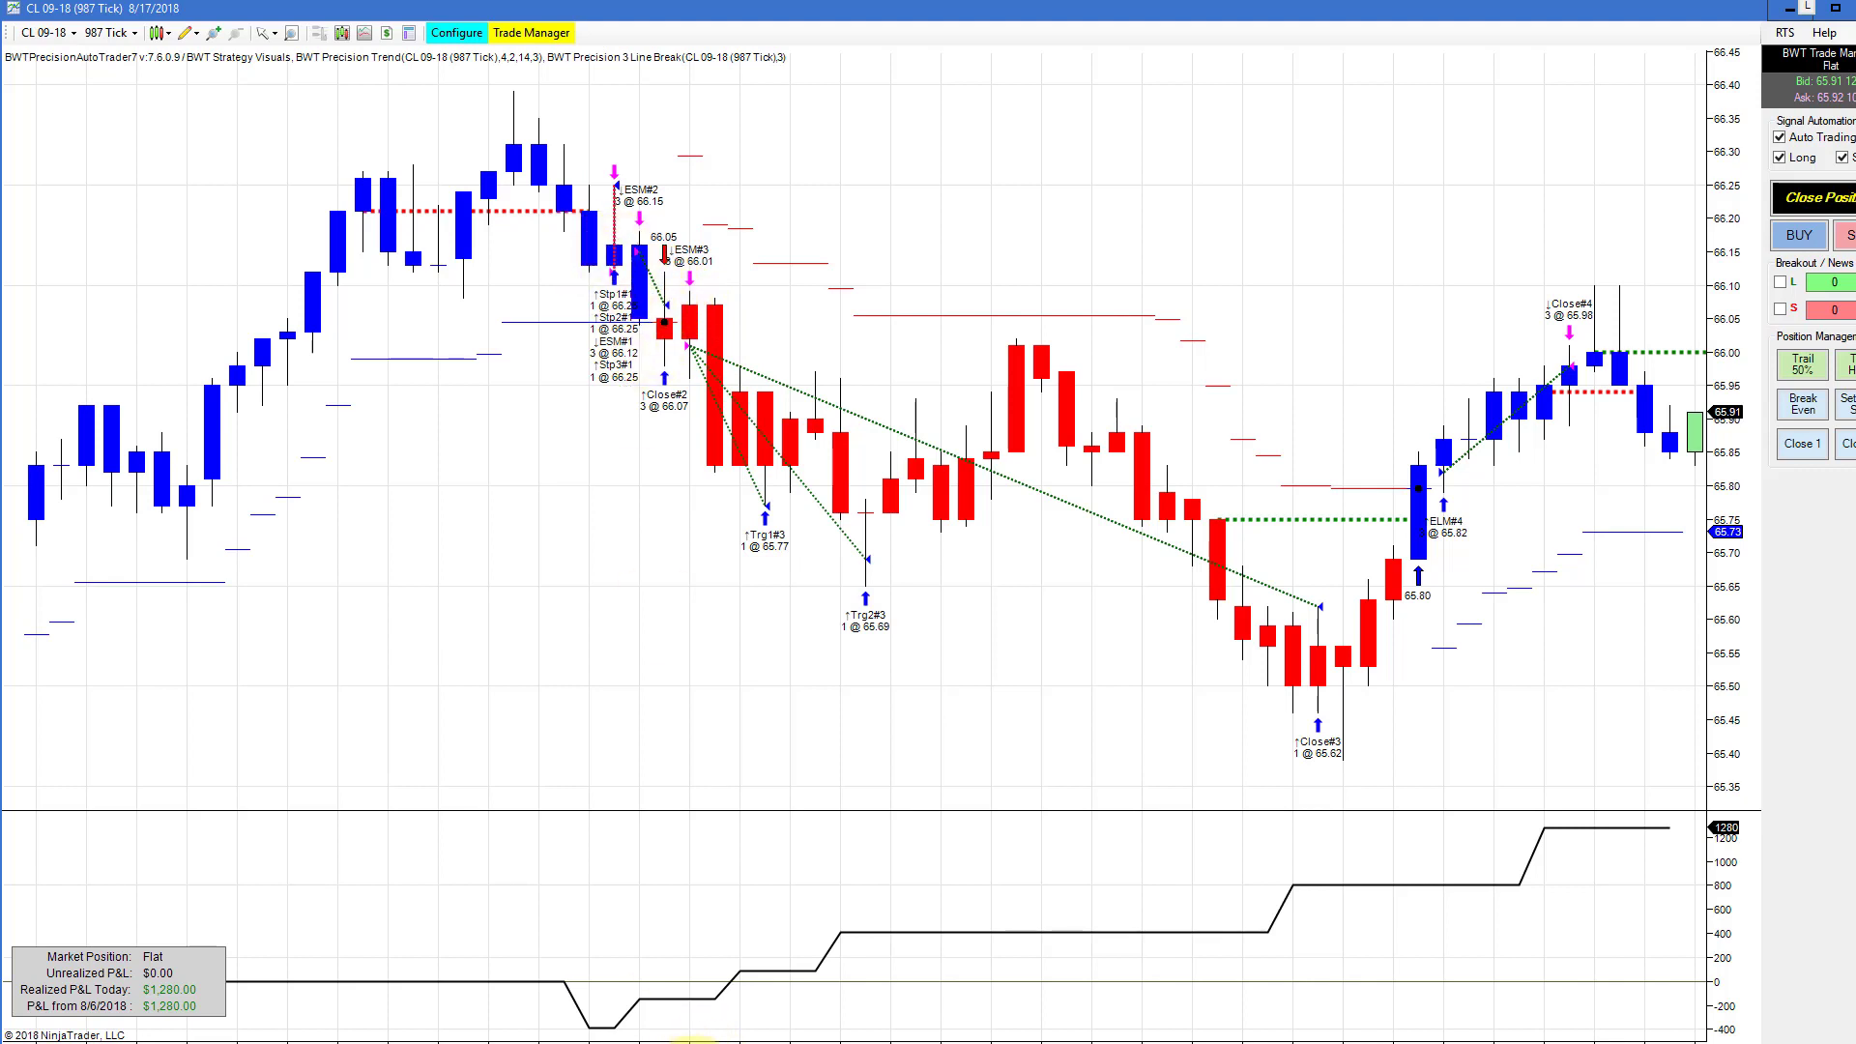
mouse_move(609, 1022)
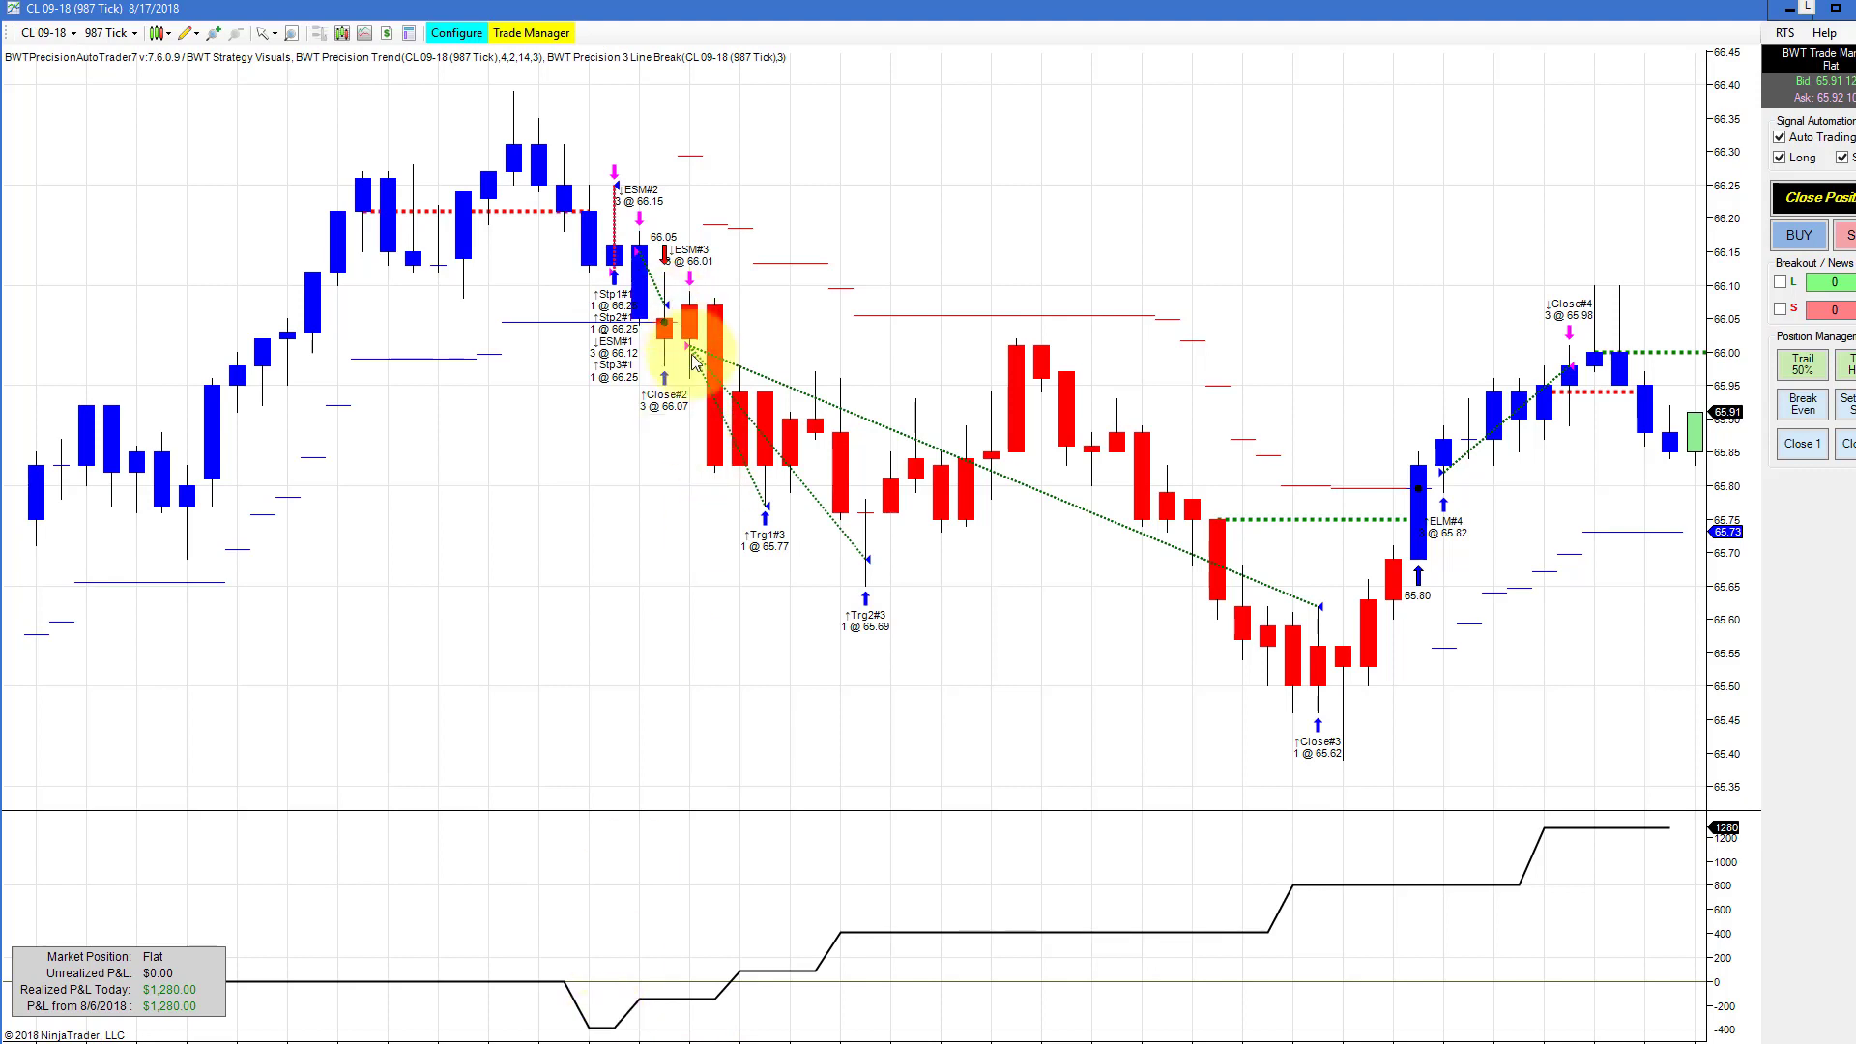
mouse_move(1485, 514)
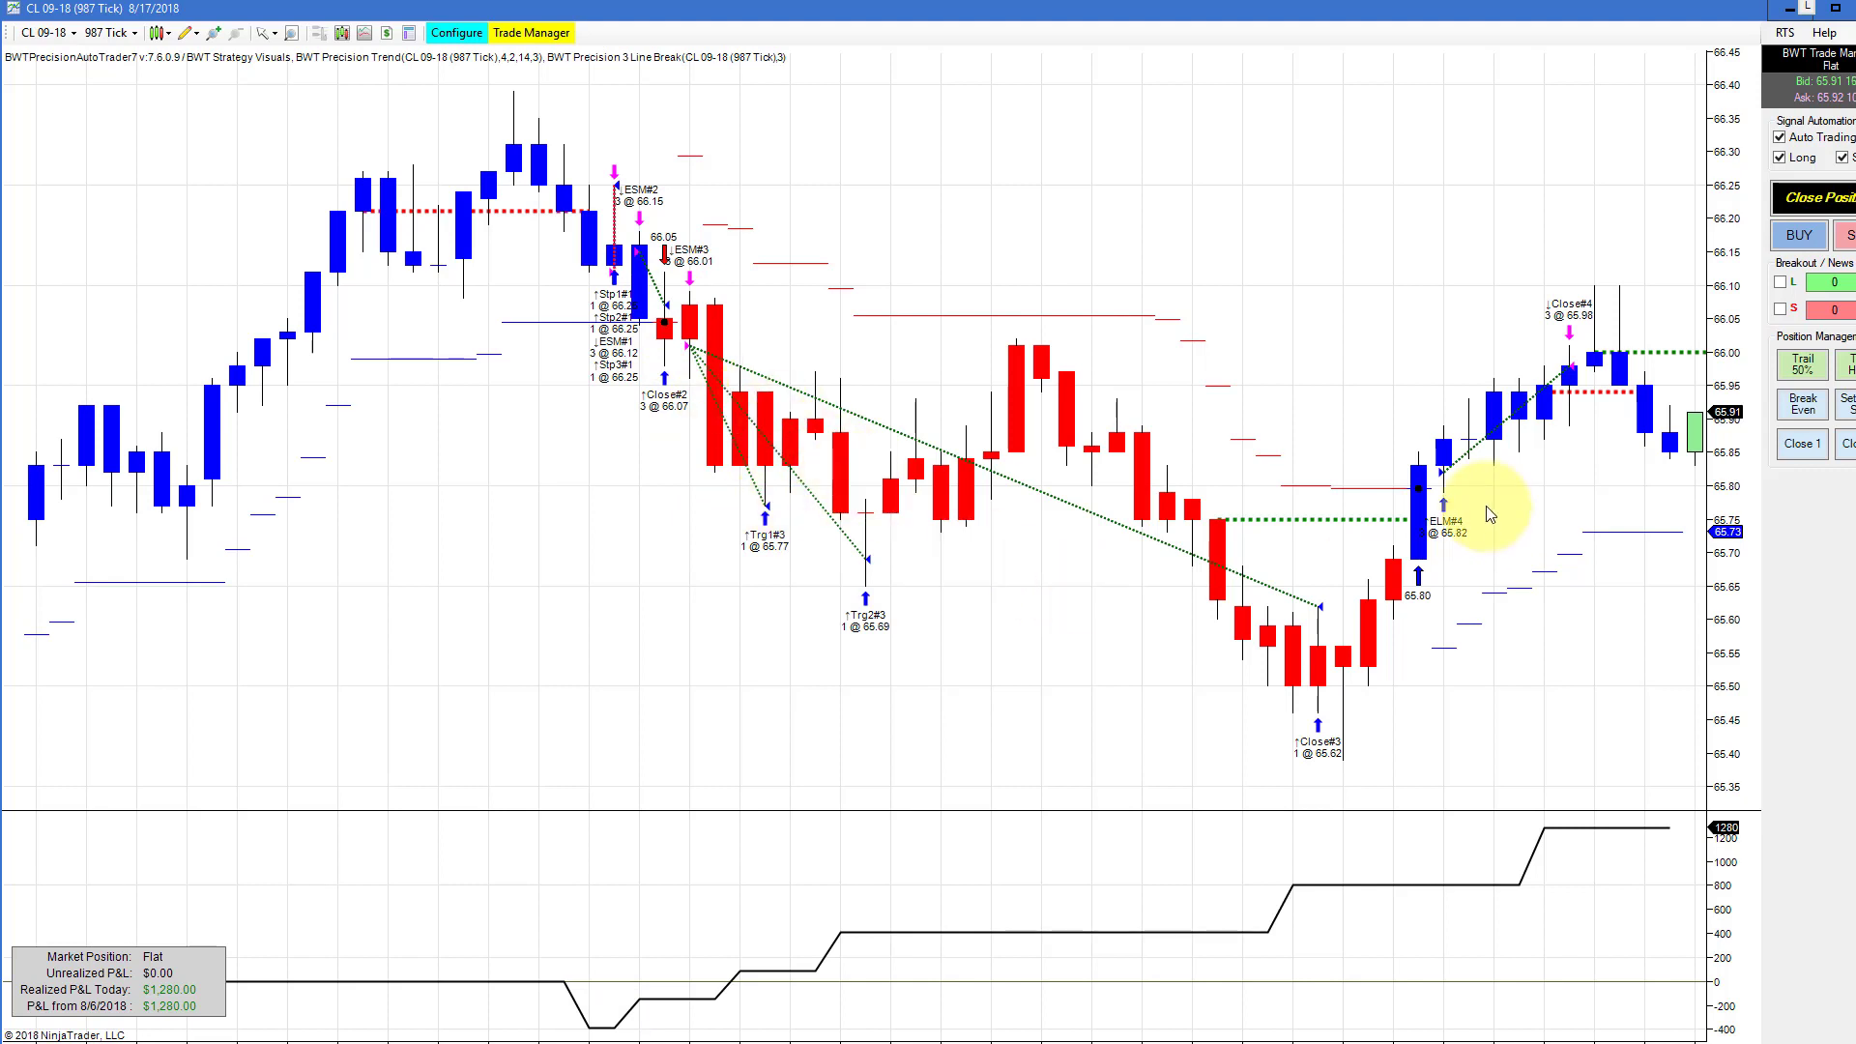
mouse_move(936, 671)
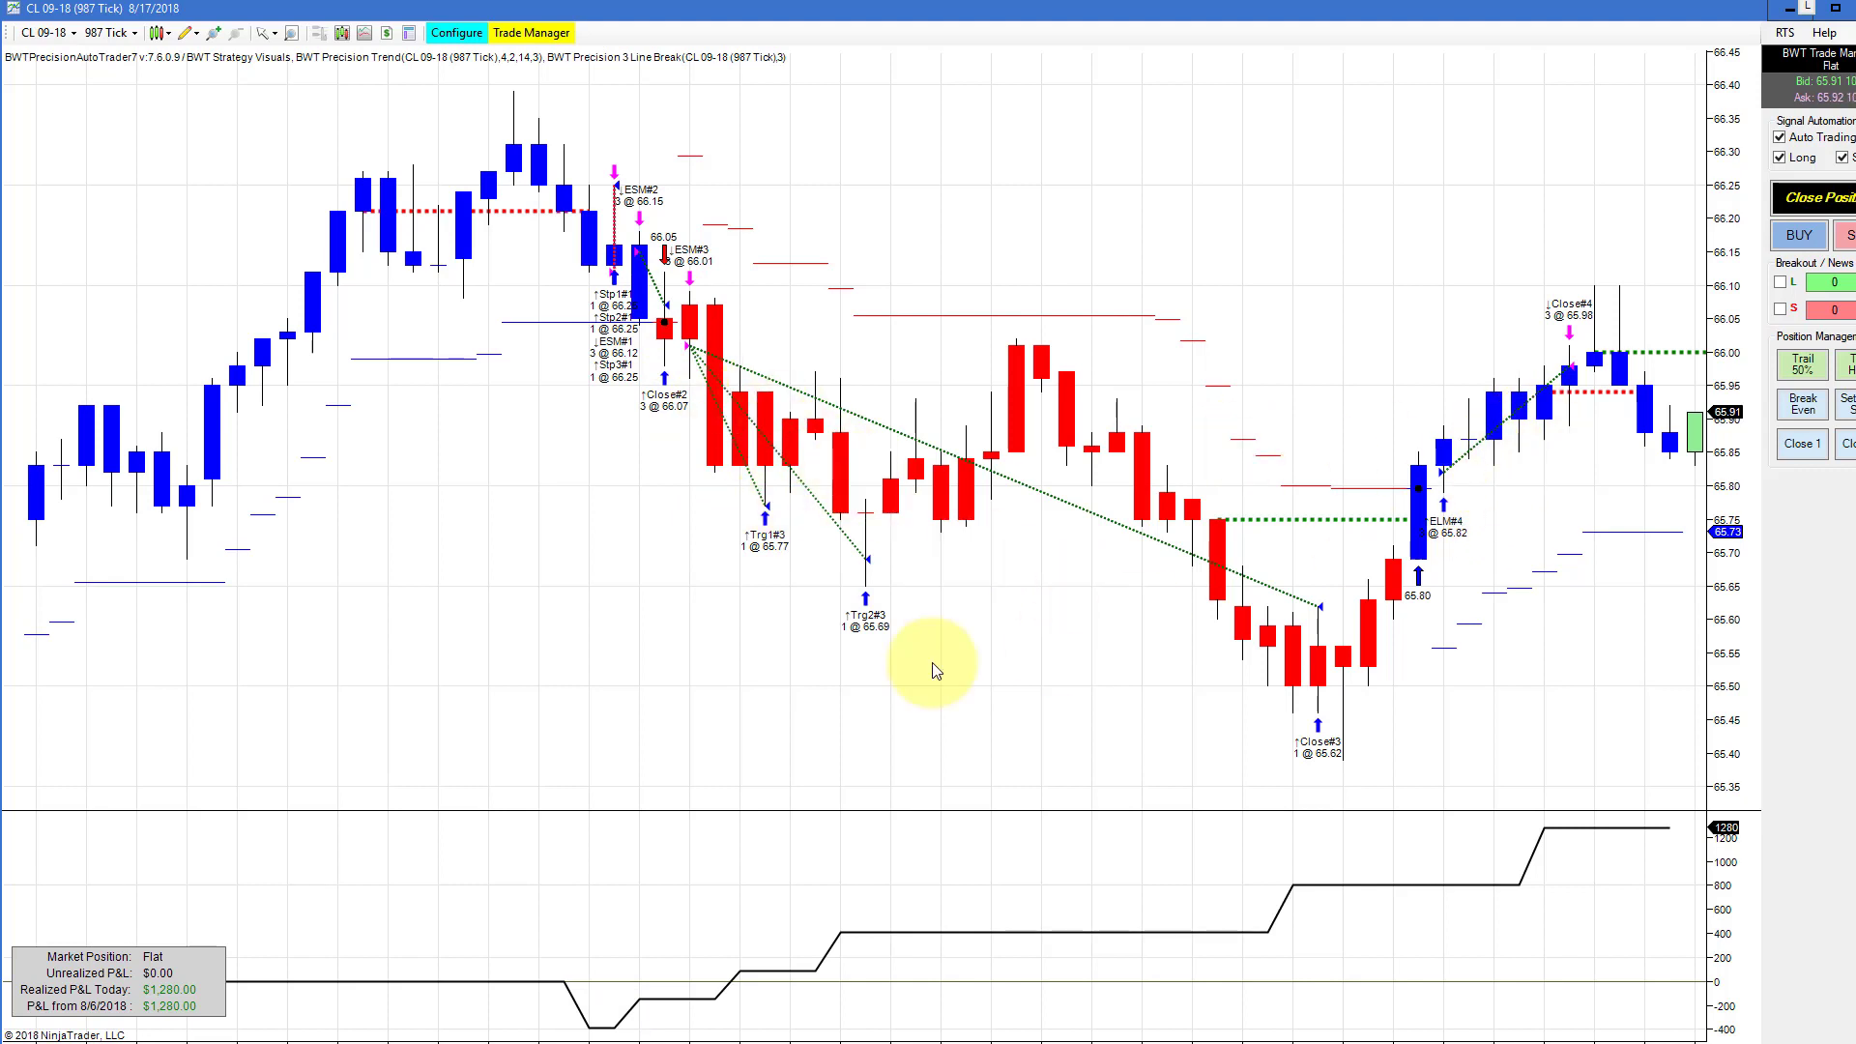
click(325, 33)
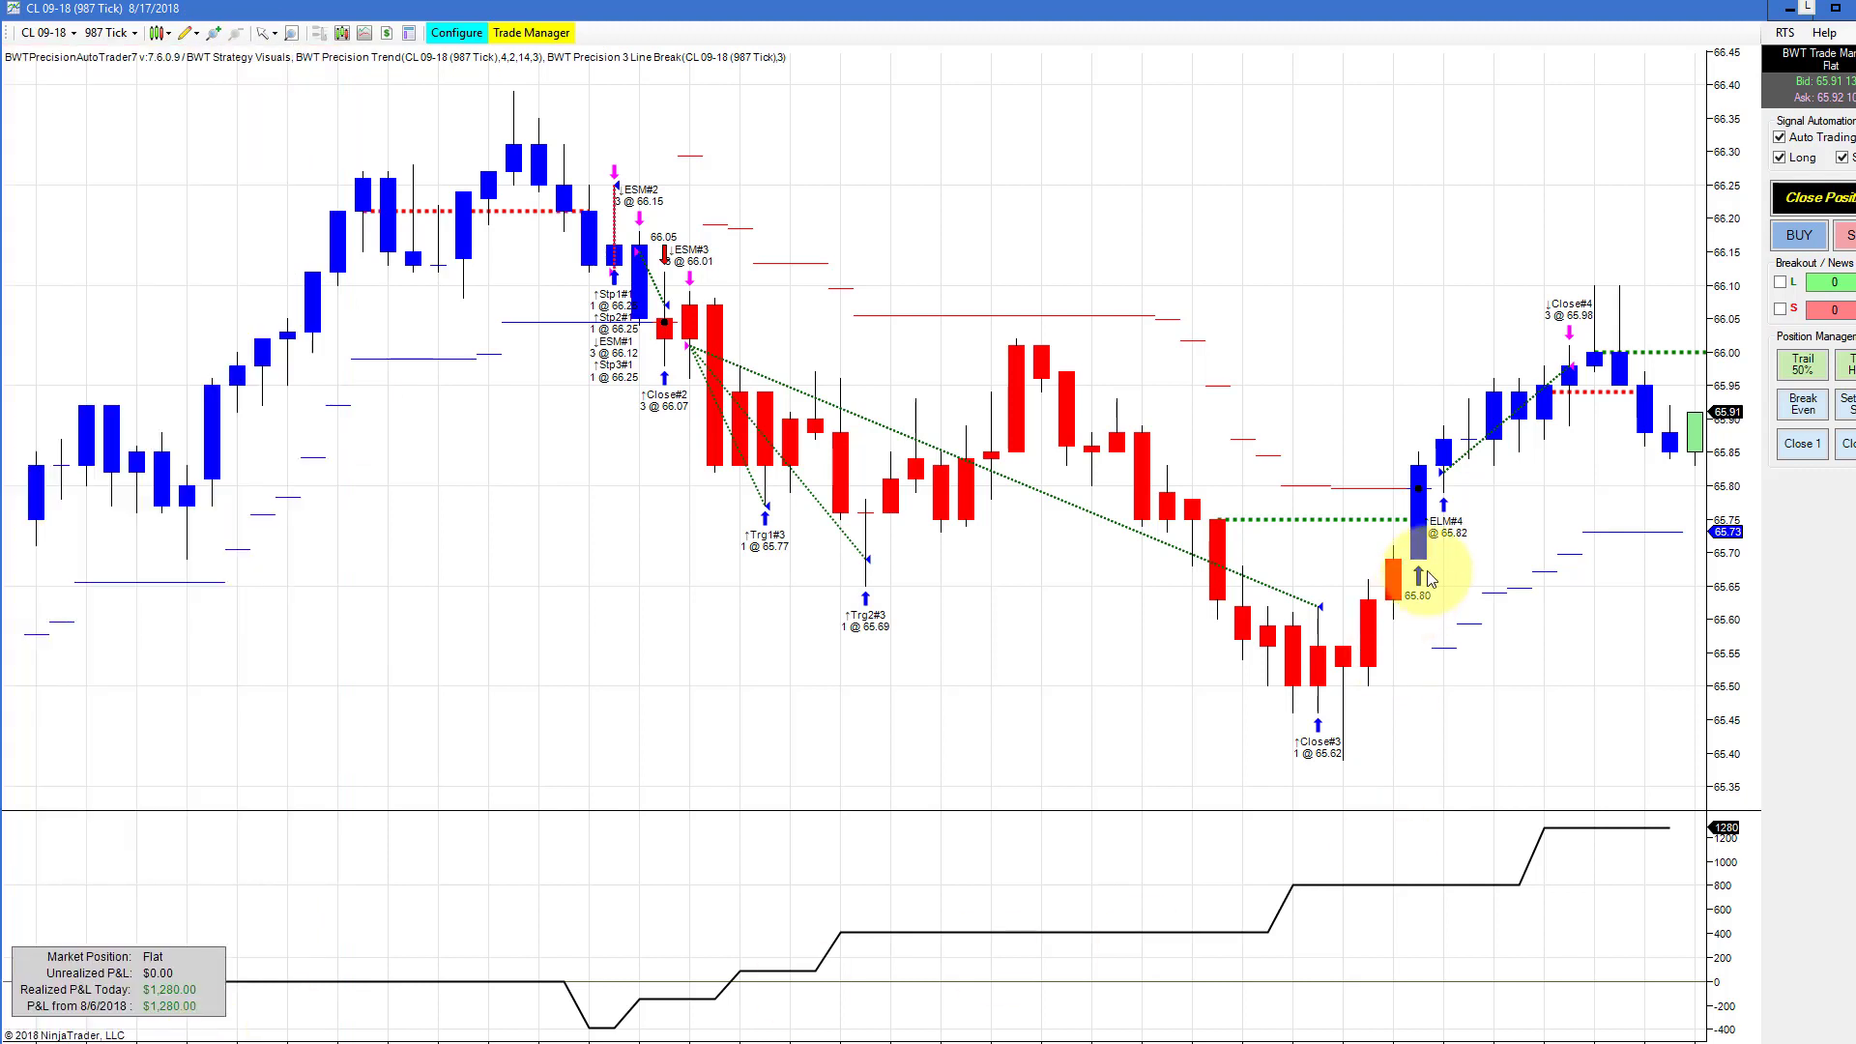
mouse_move(1556, 373)
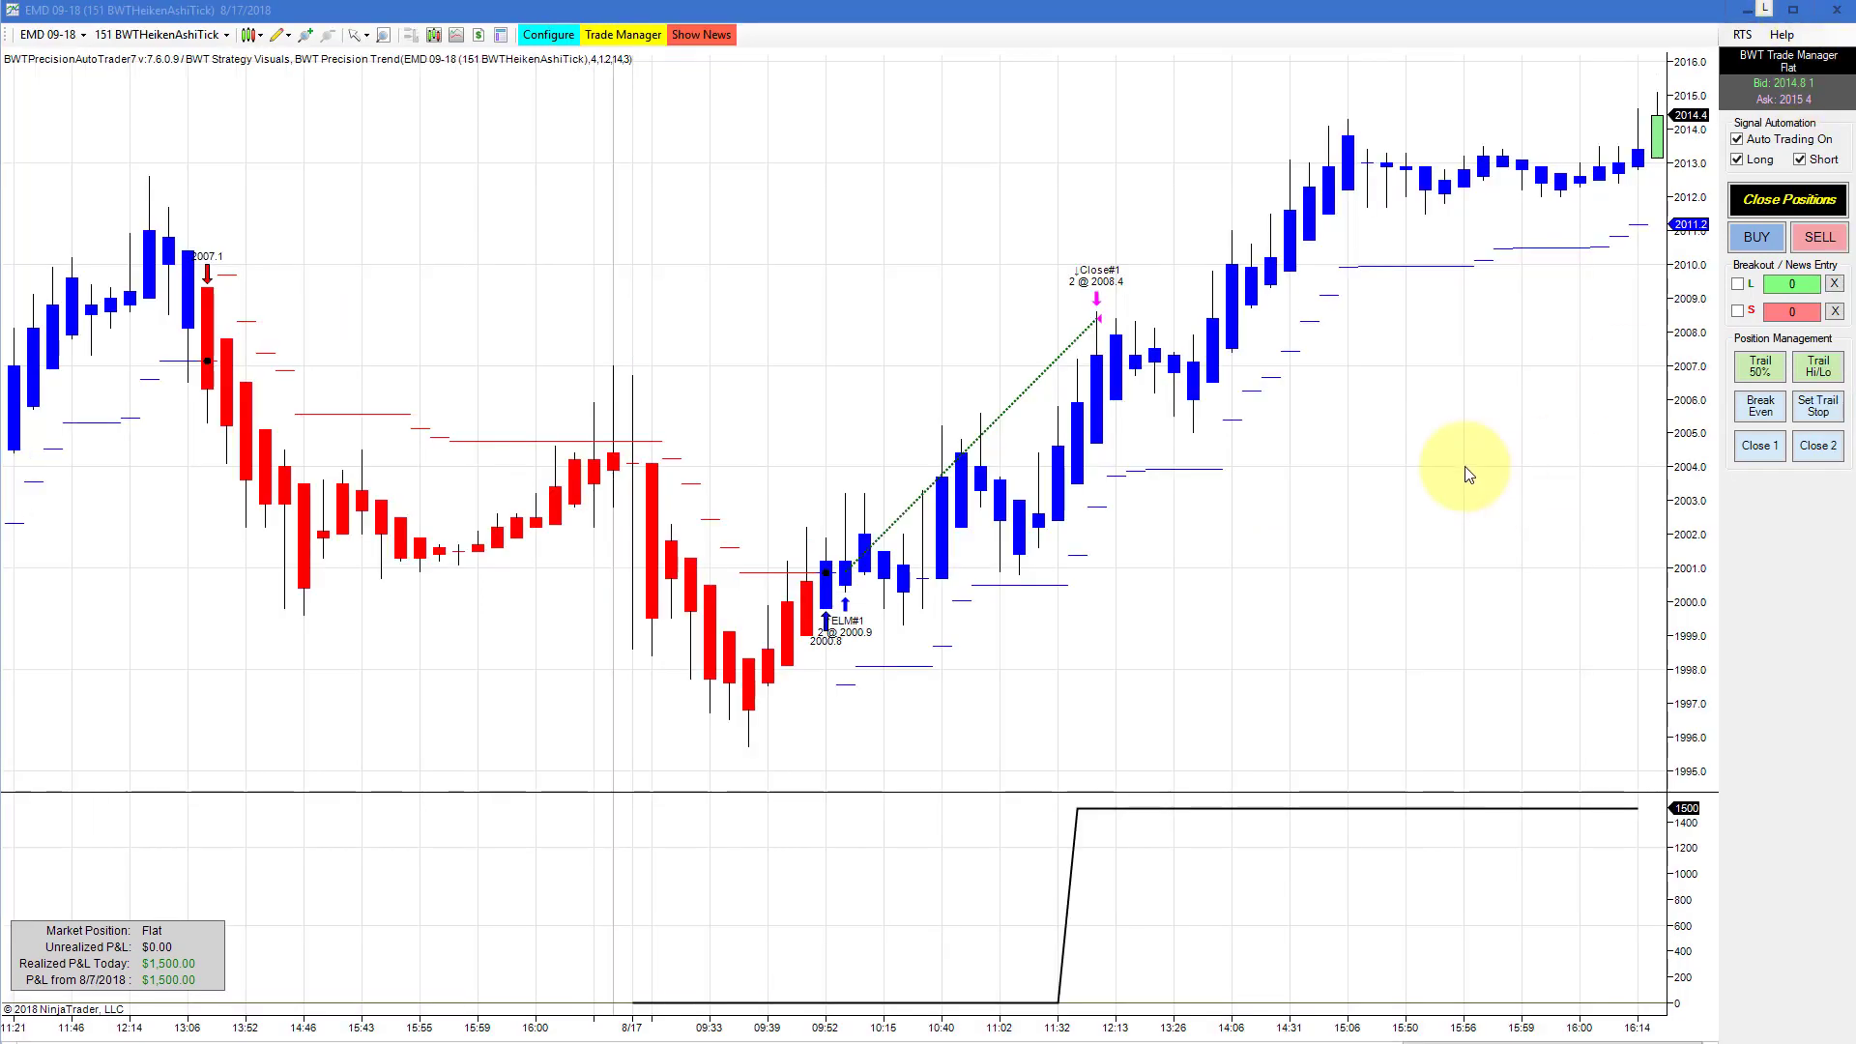
mouse_move(1272, 756)
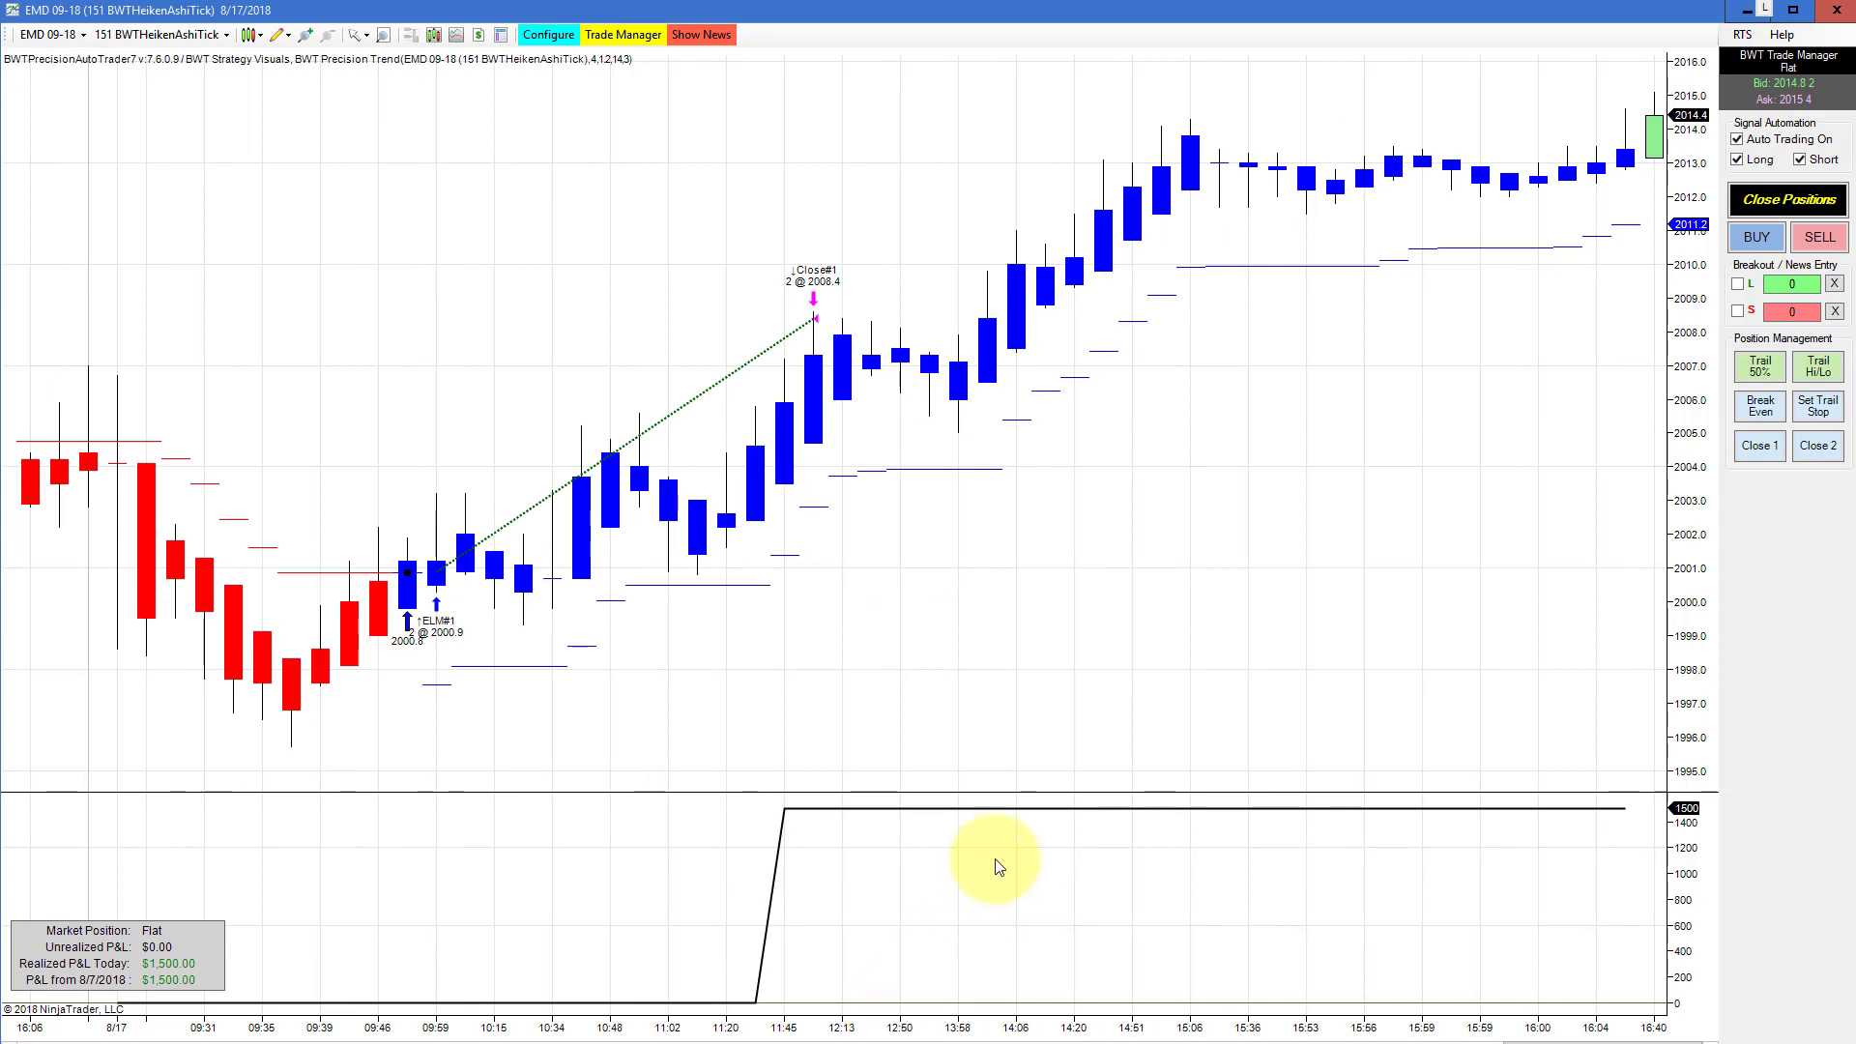
mouse_move(982, 631)
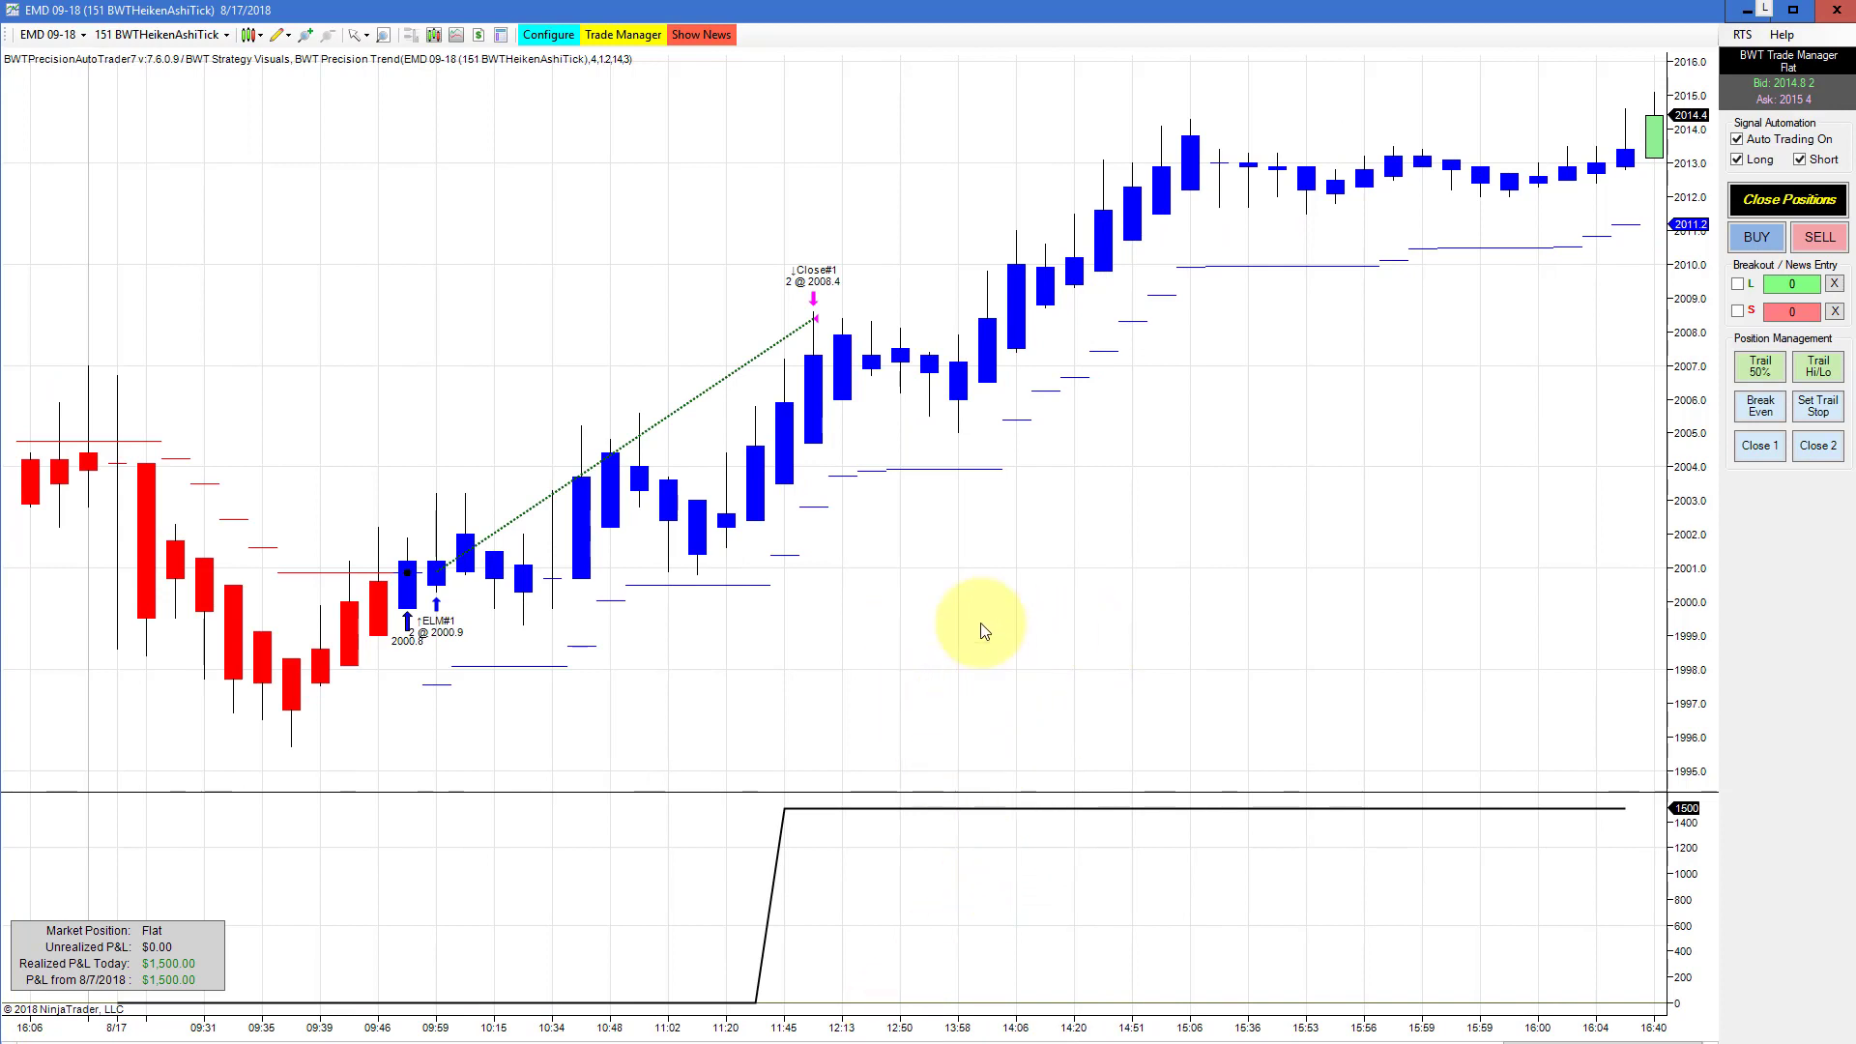
mouse_move(509, 729)
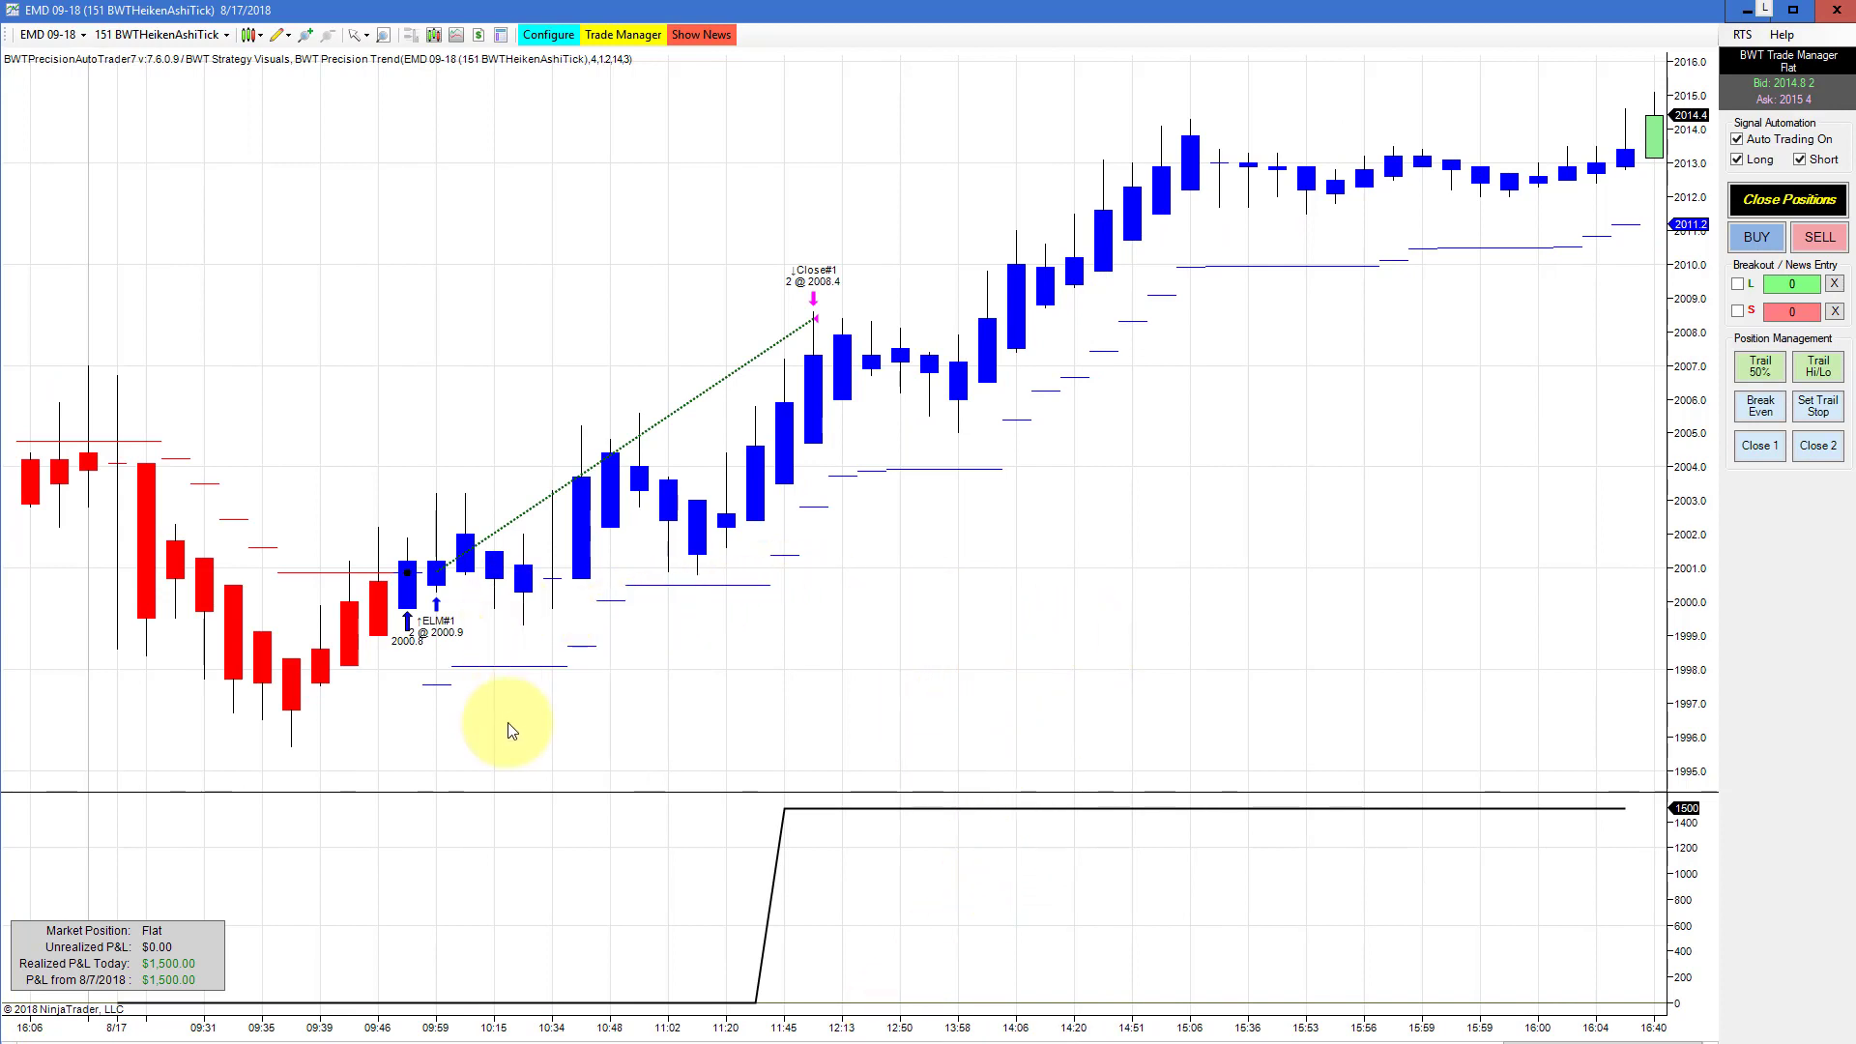
mouse_move(795, 491)
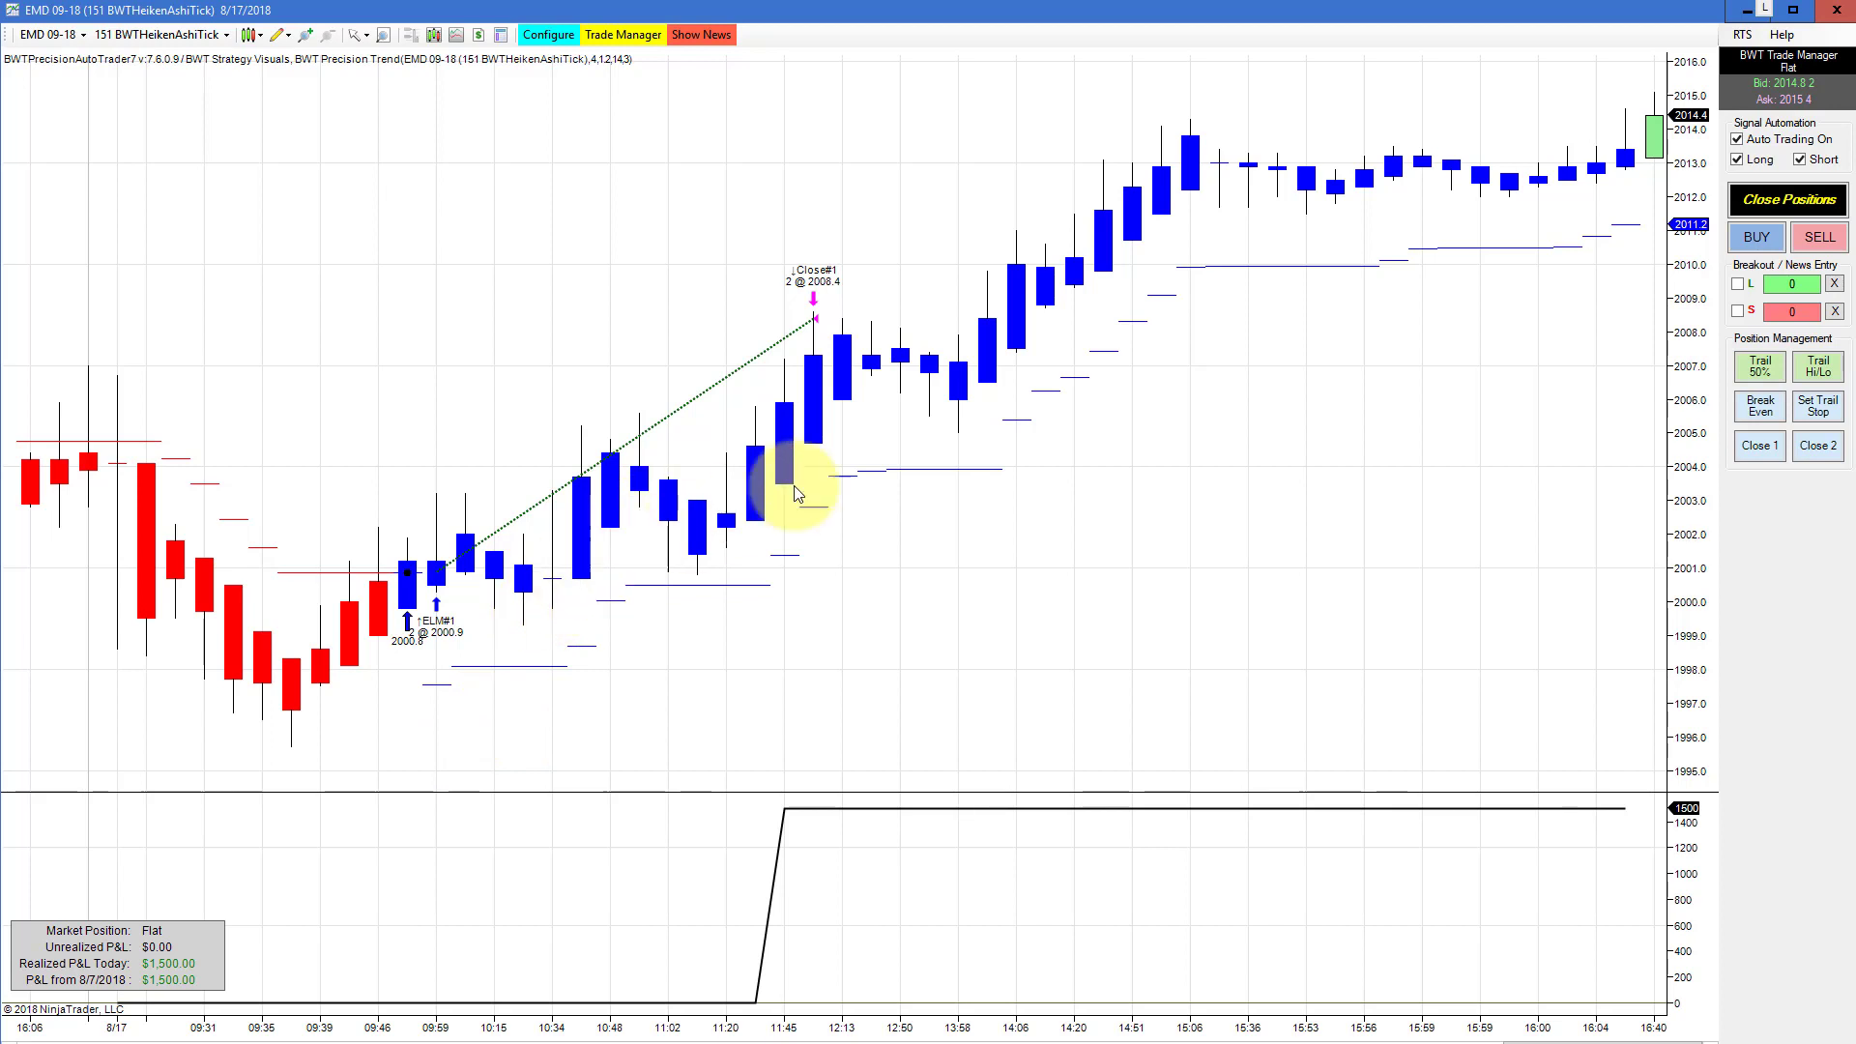
mouse_move(859, 296)
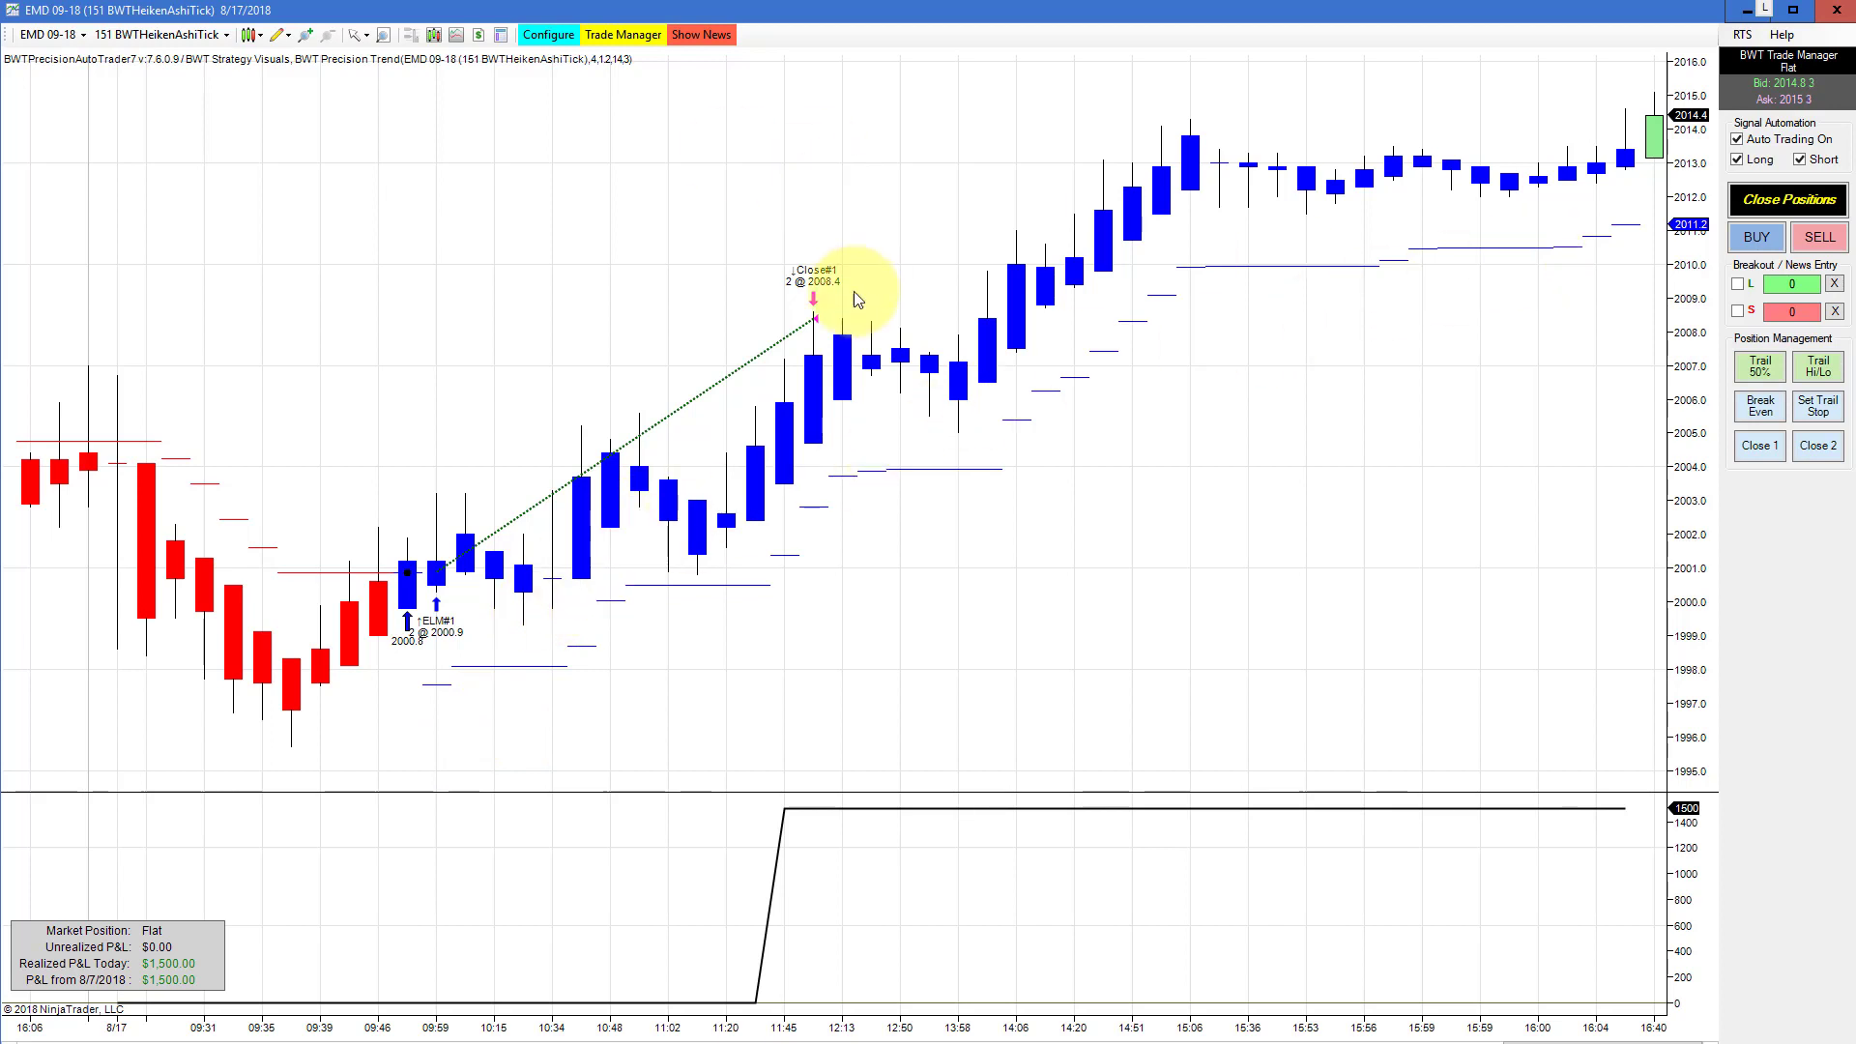
mouse_move(1126, 462)
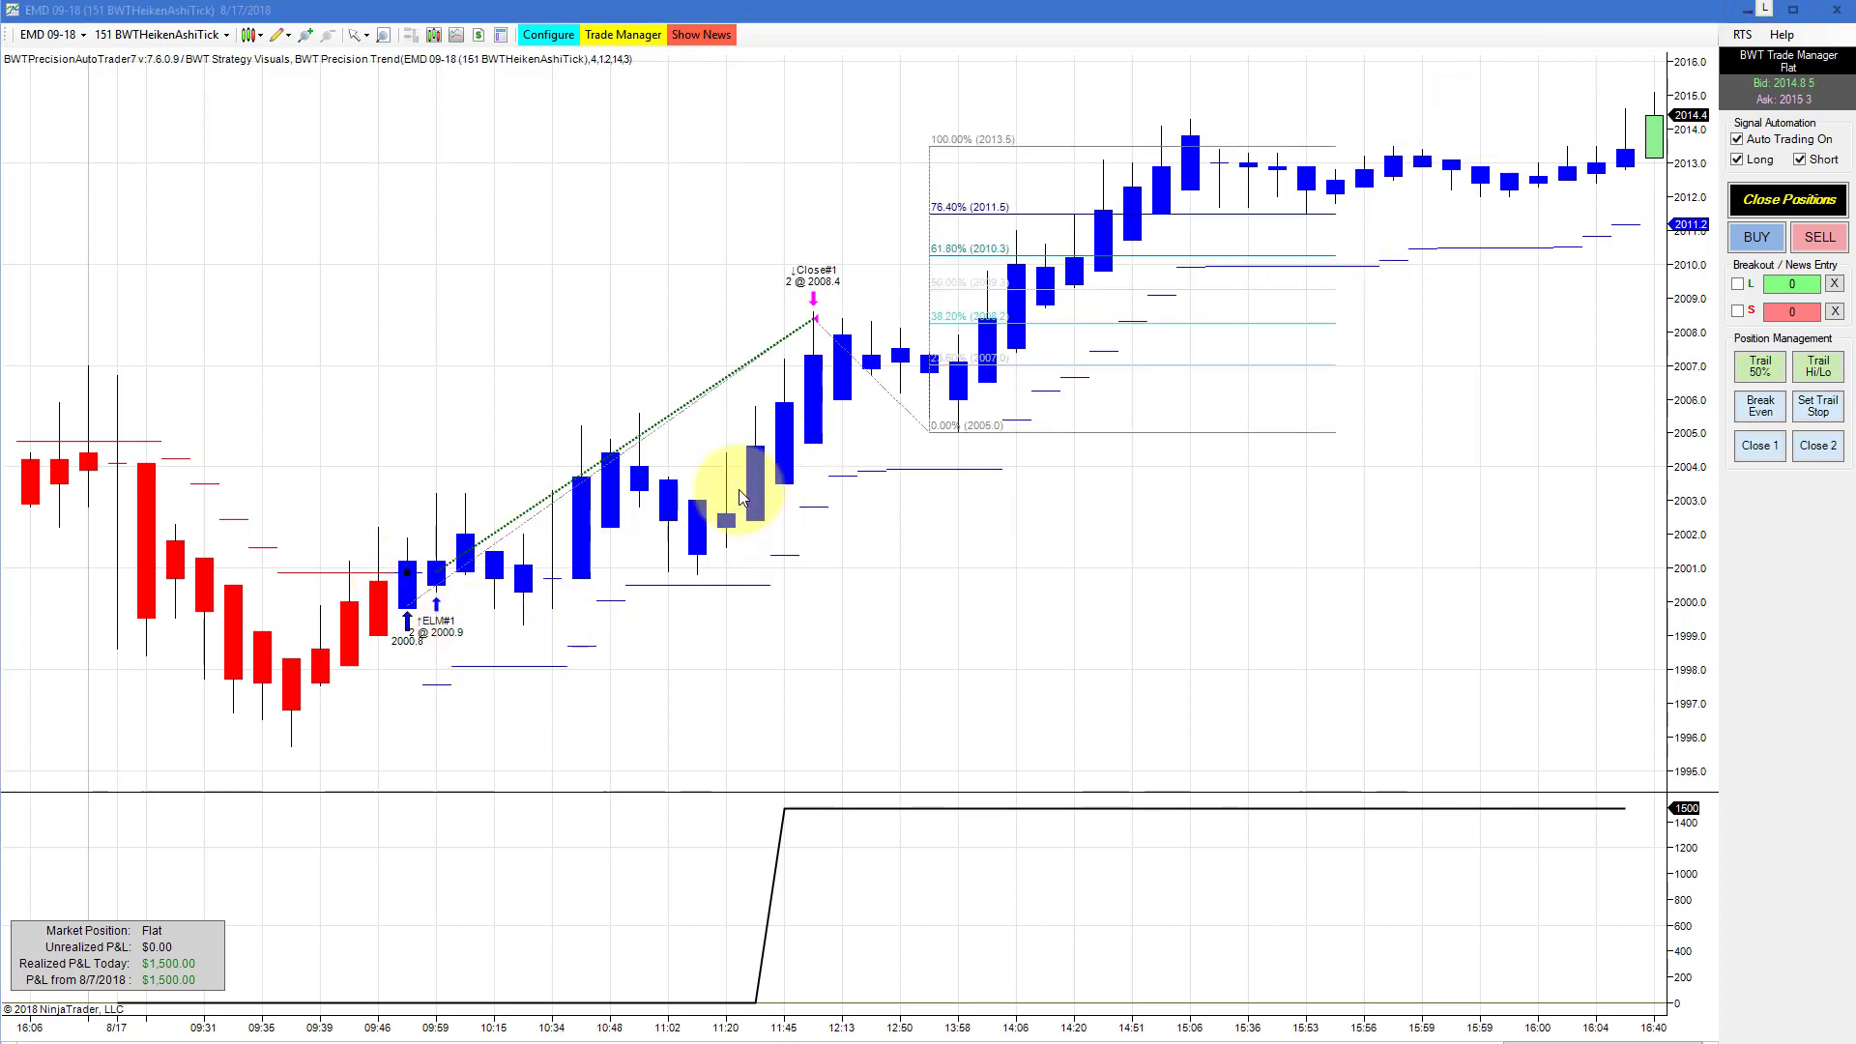
mouse_move(402, 609)
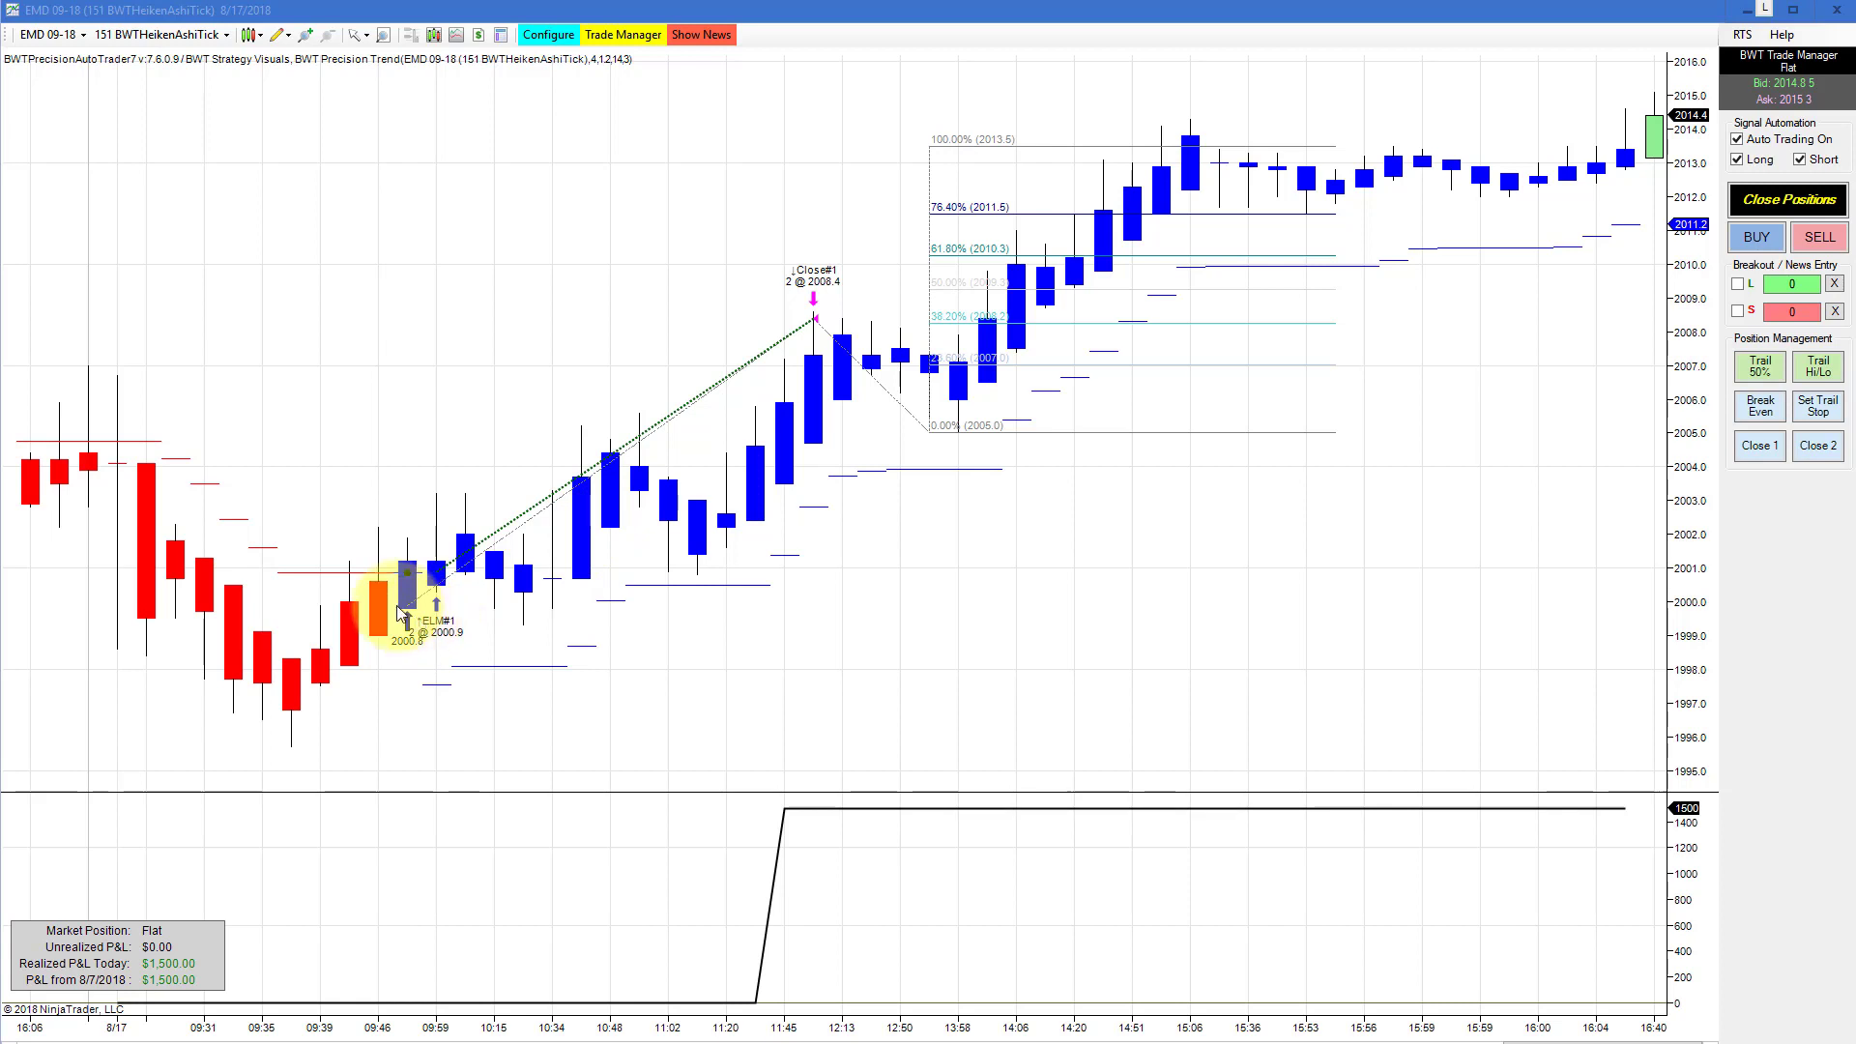
mouse_move(681, 462)
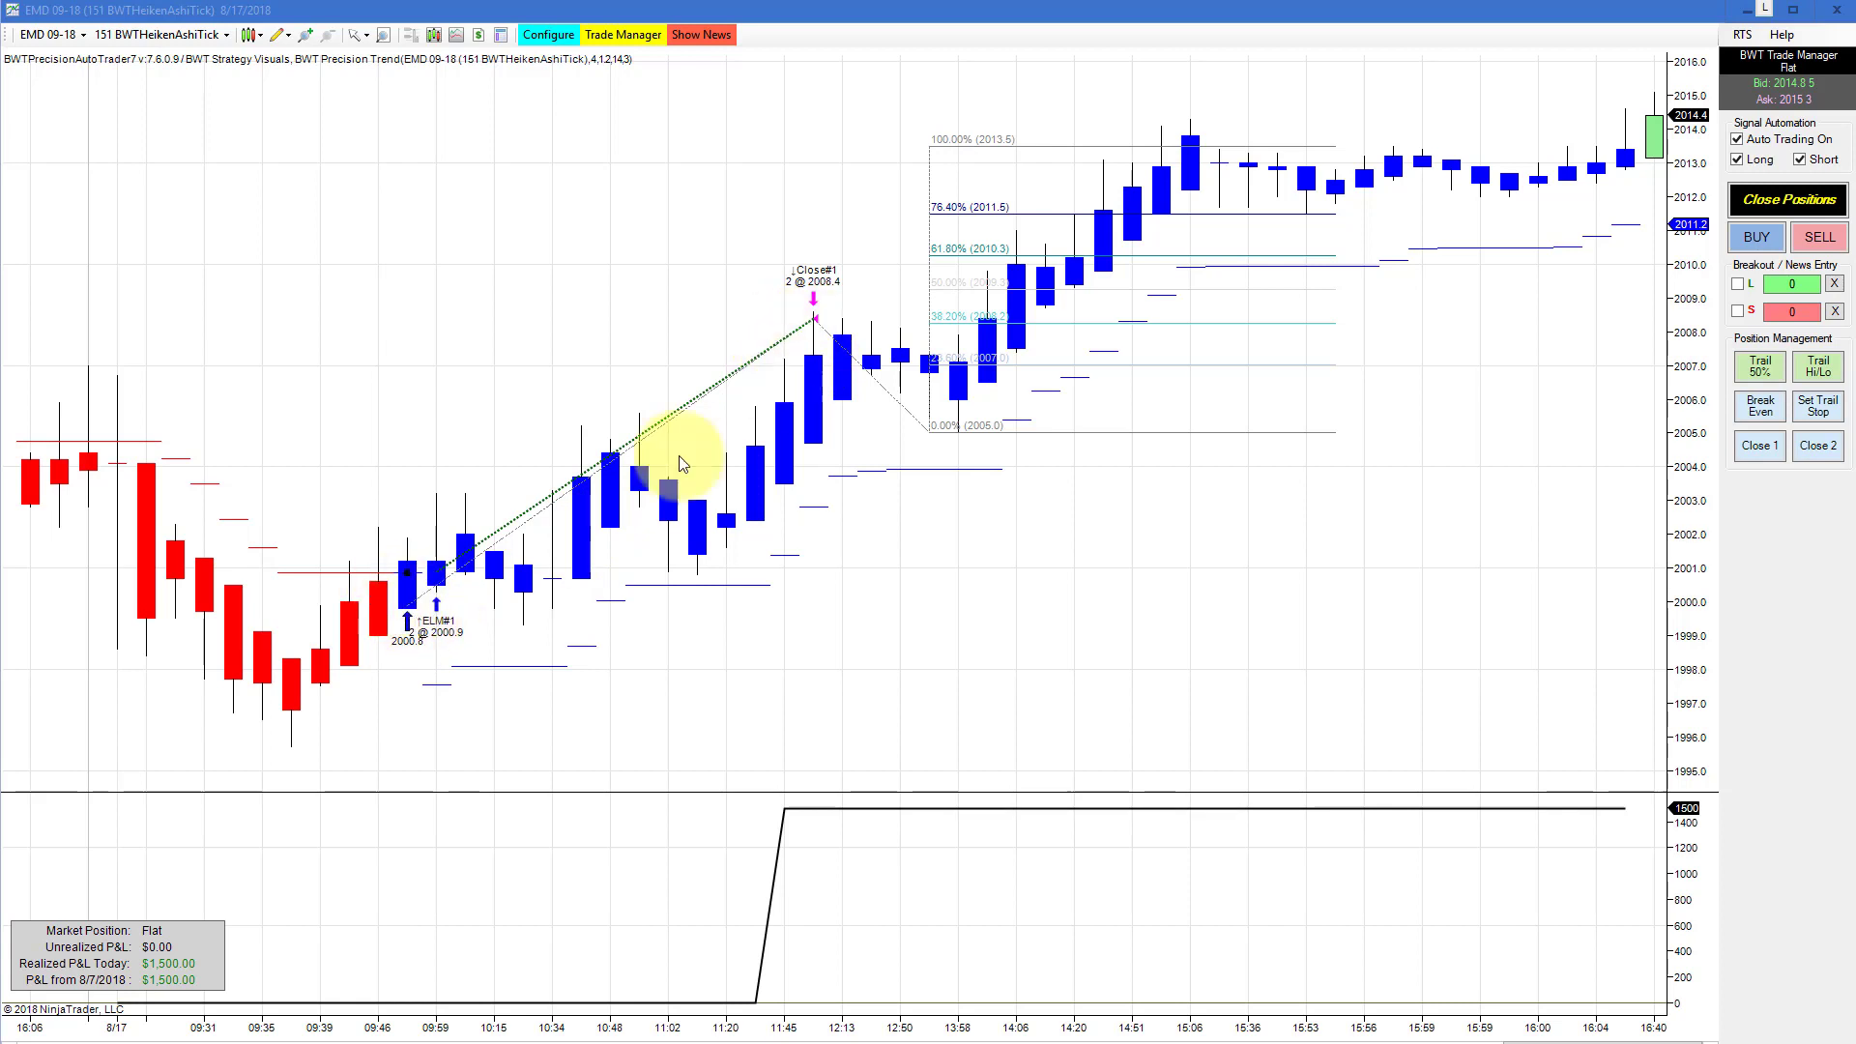
mouse_move(983, 379)
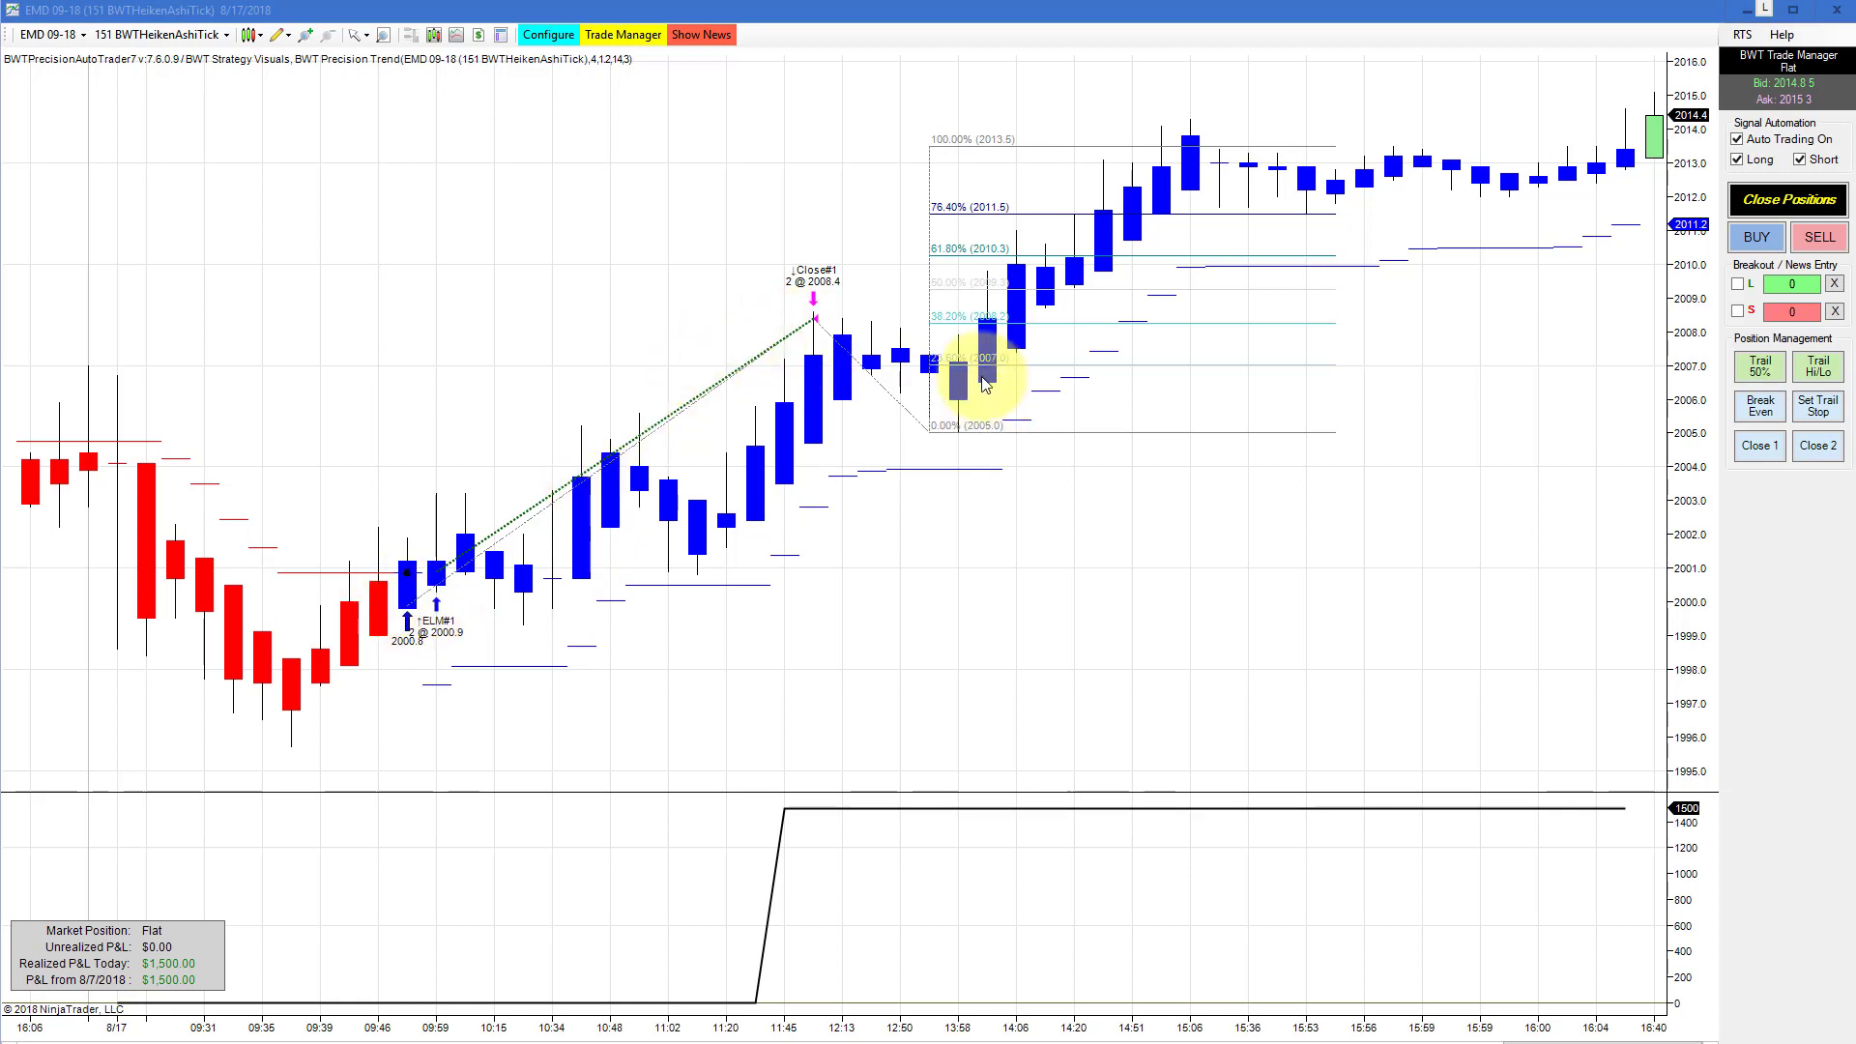
mouse_move(1031, 273)
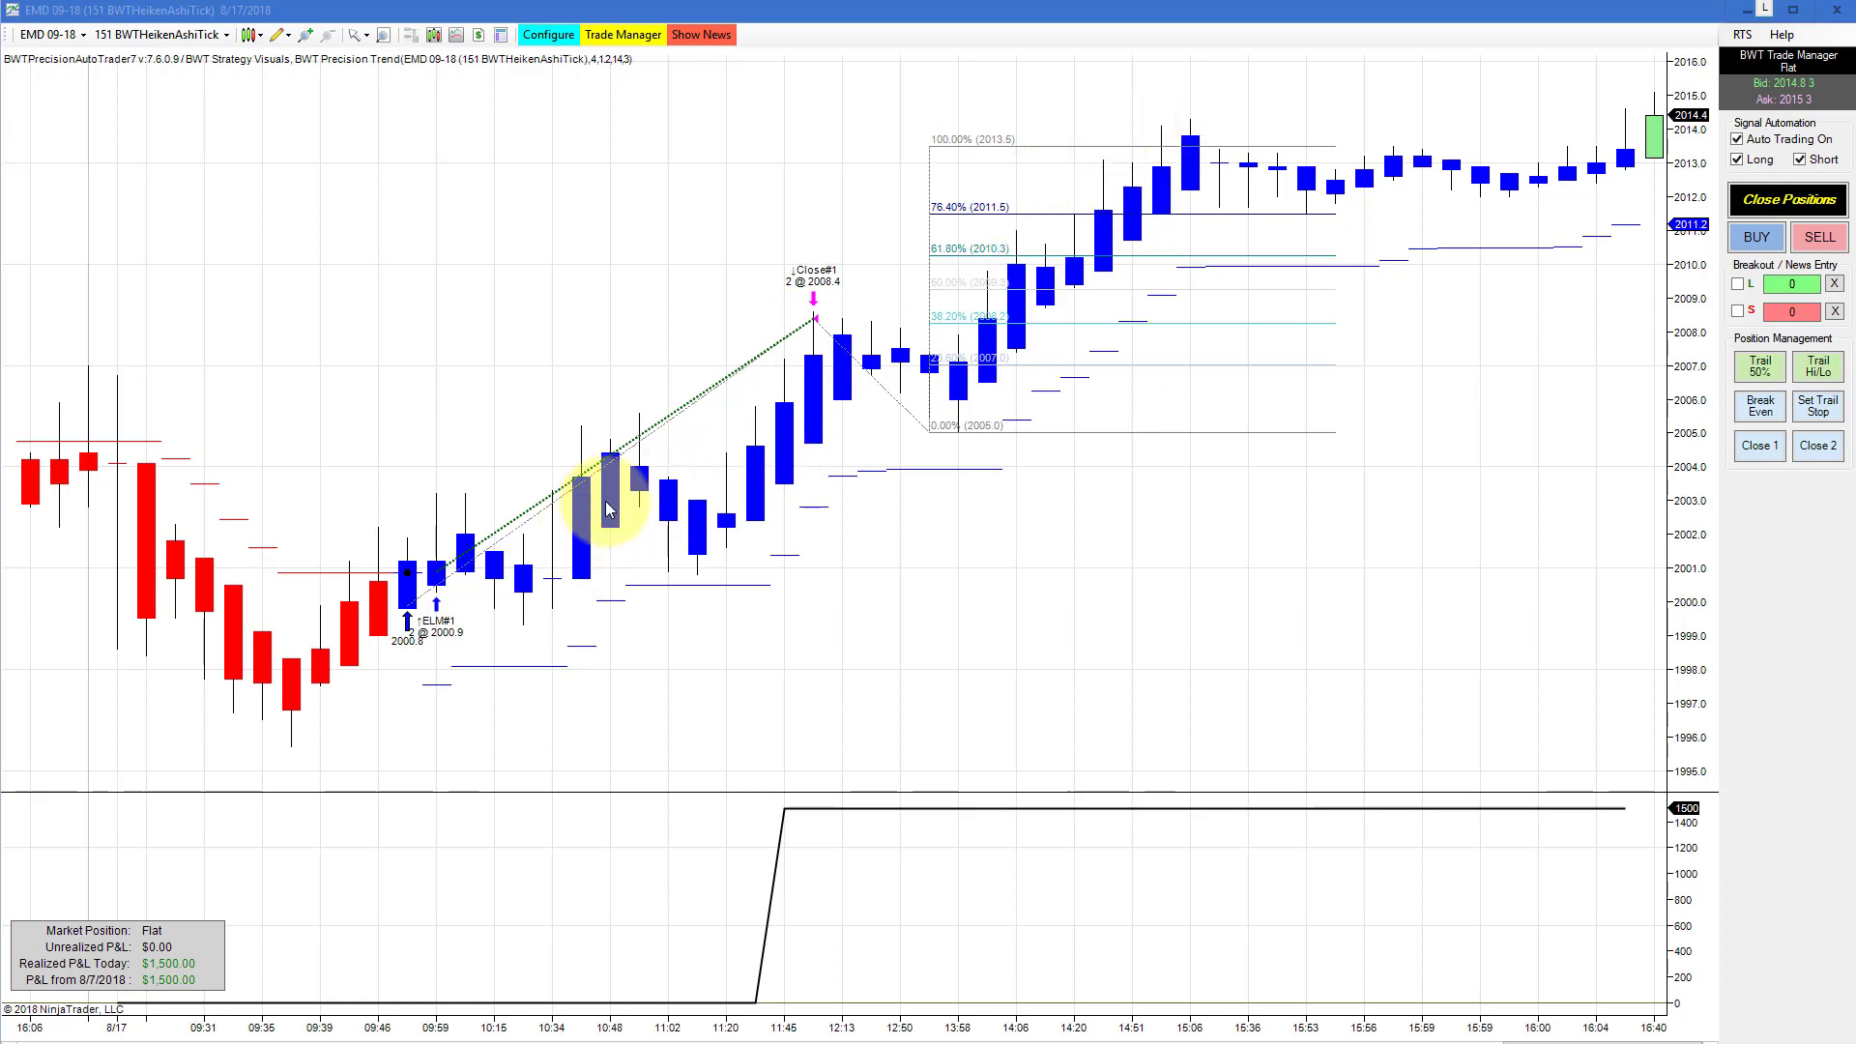
mouse_move(1100, 334)
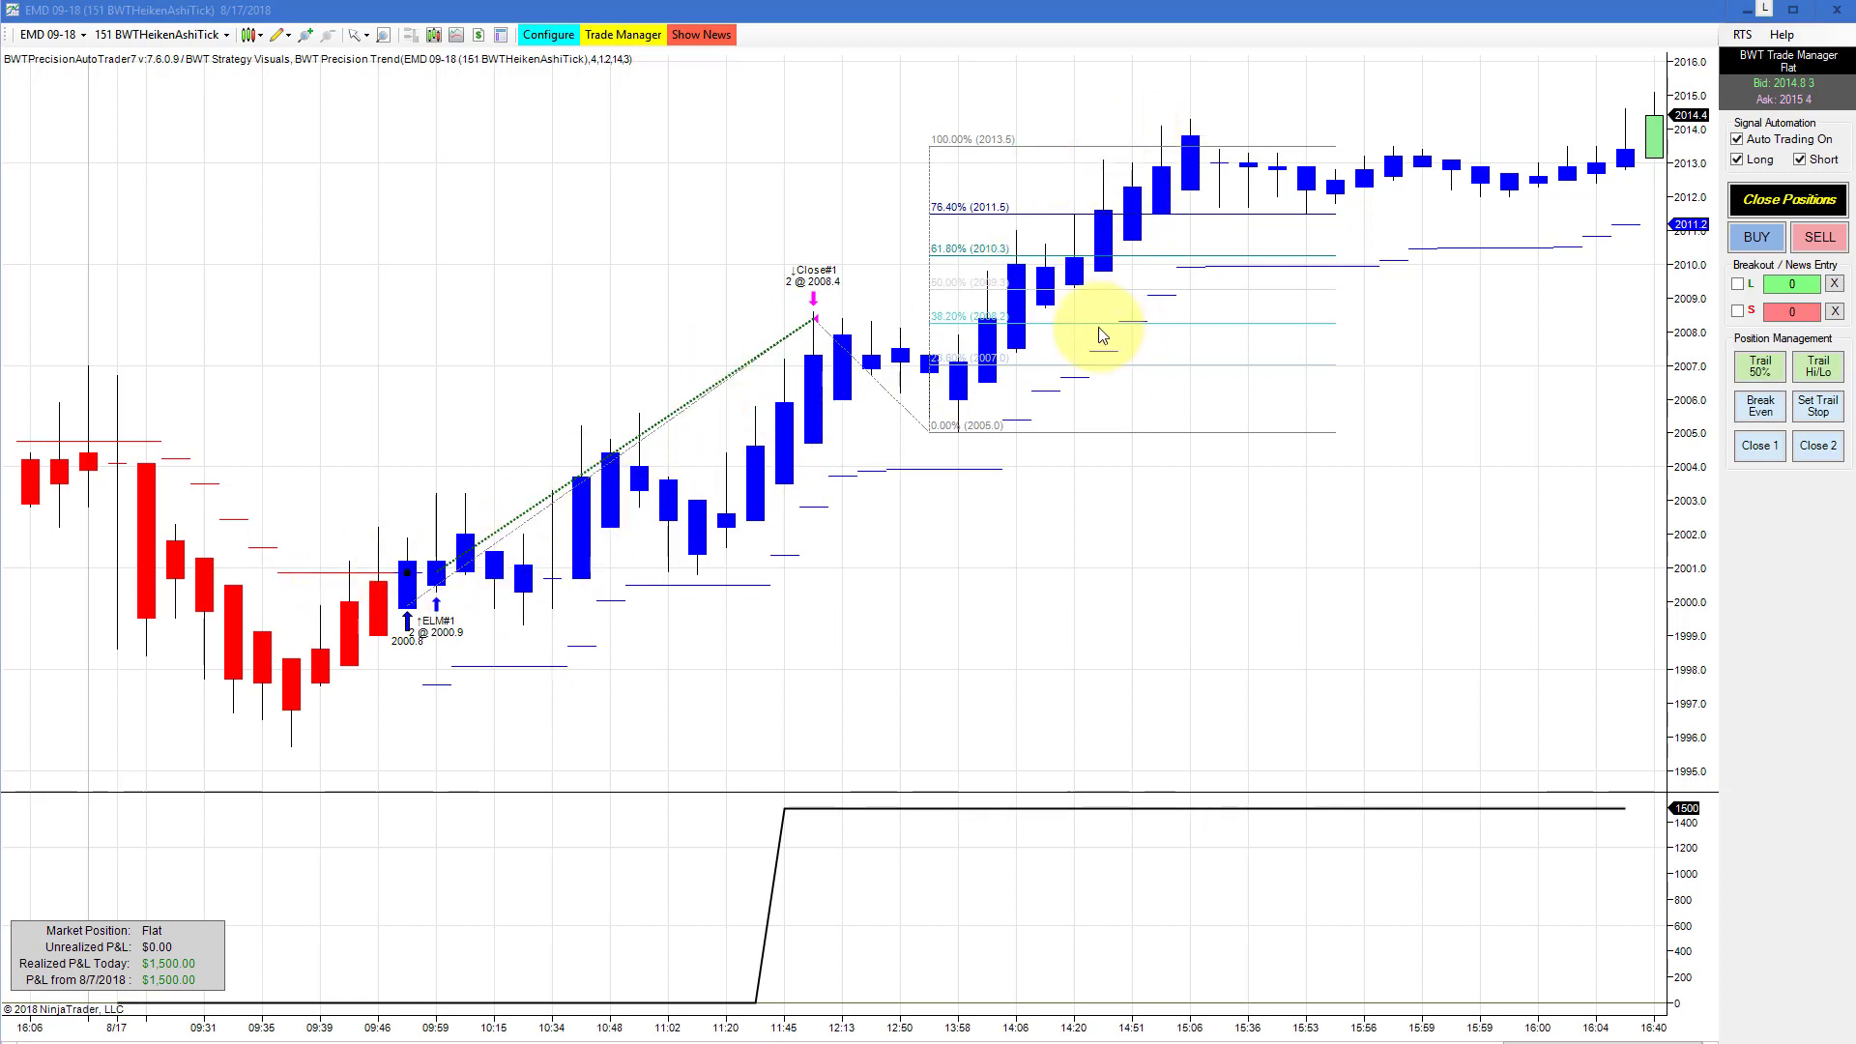
mouse_move(1201, 160)
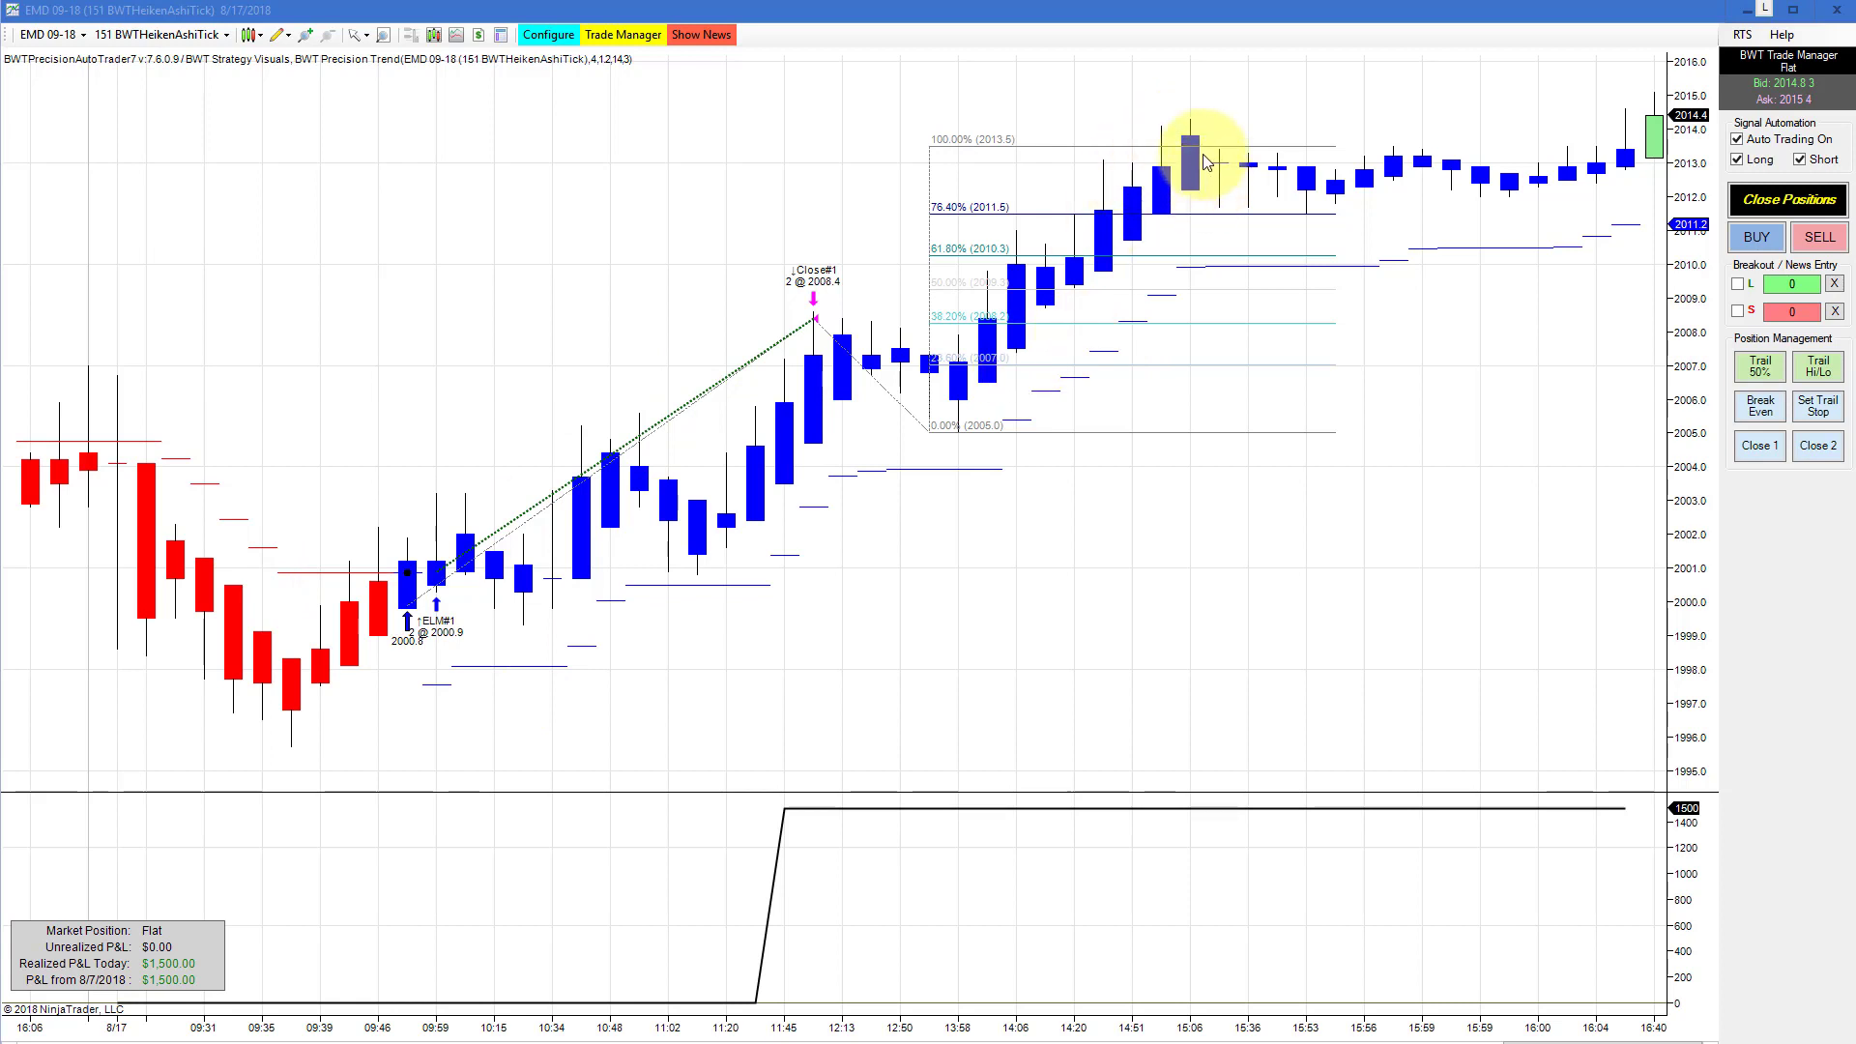
mouse_move(1036, 362)
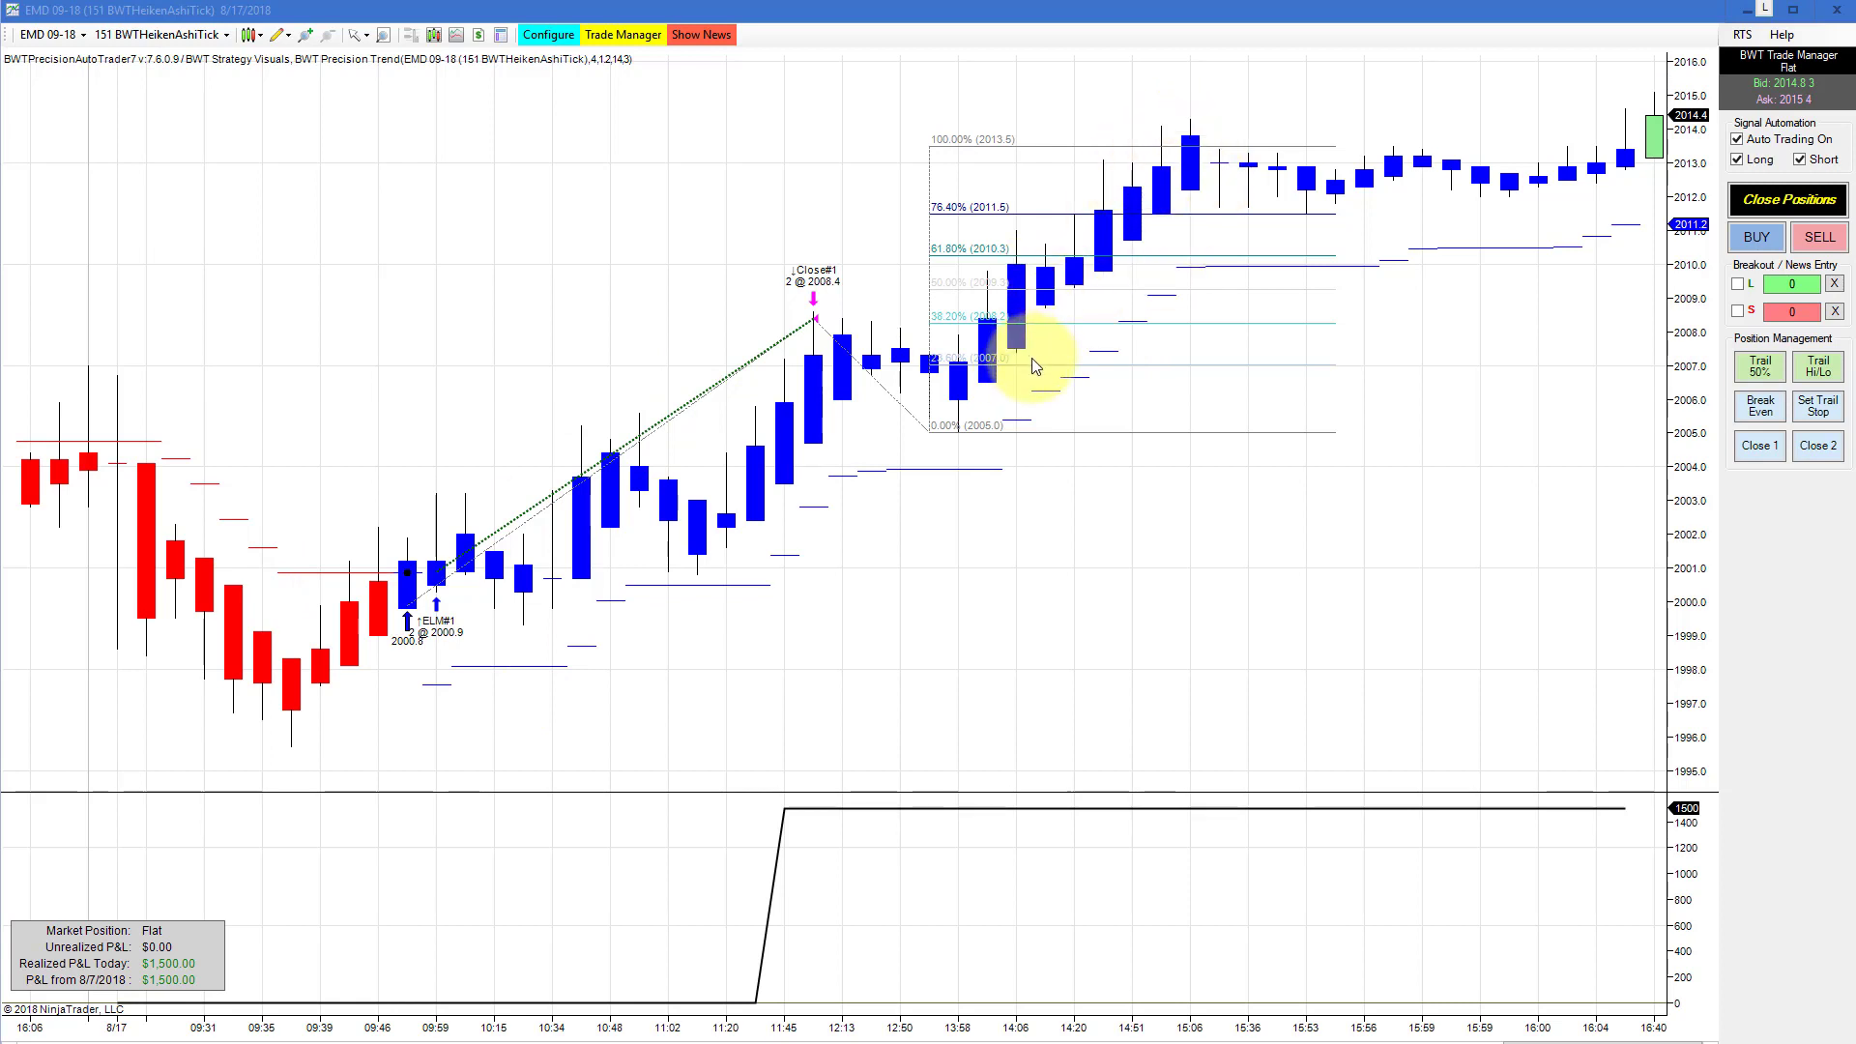
mouse_move(1030, 319)
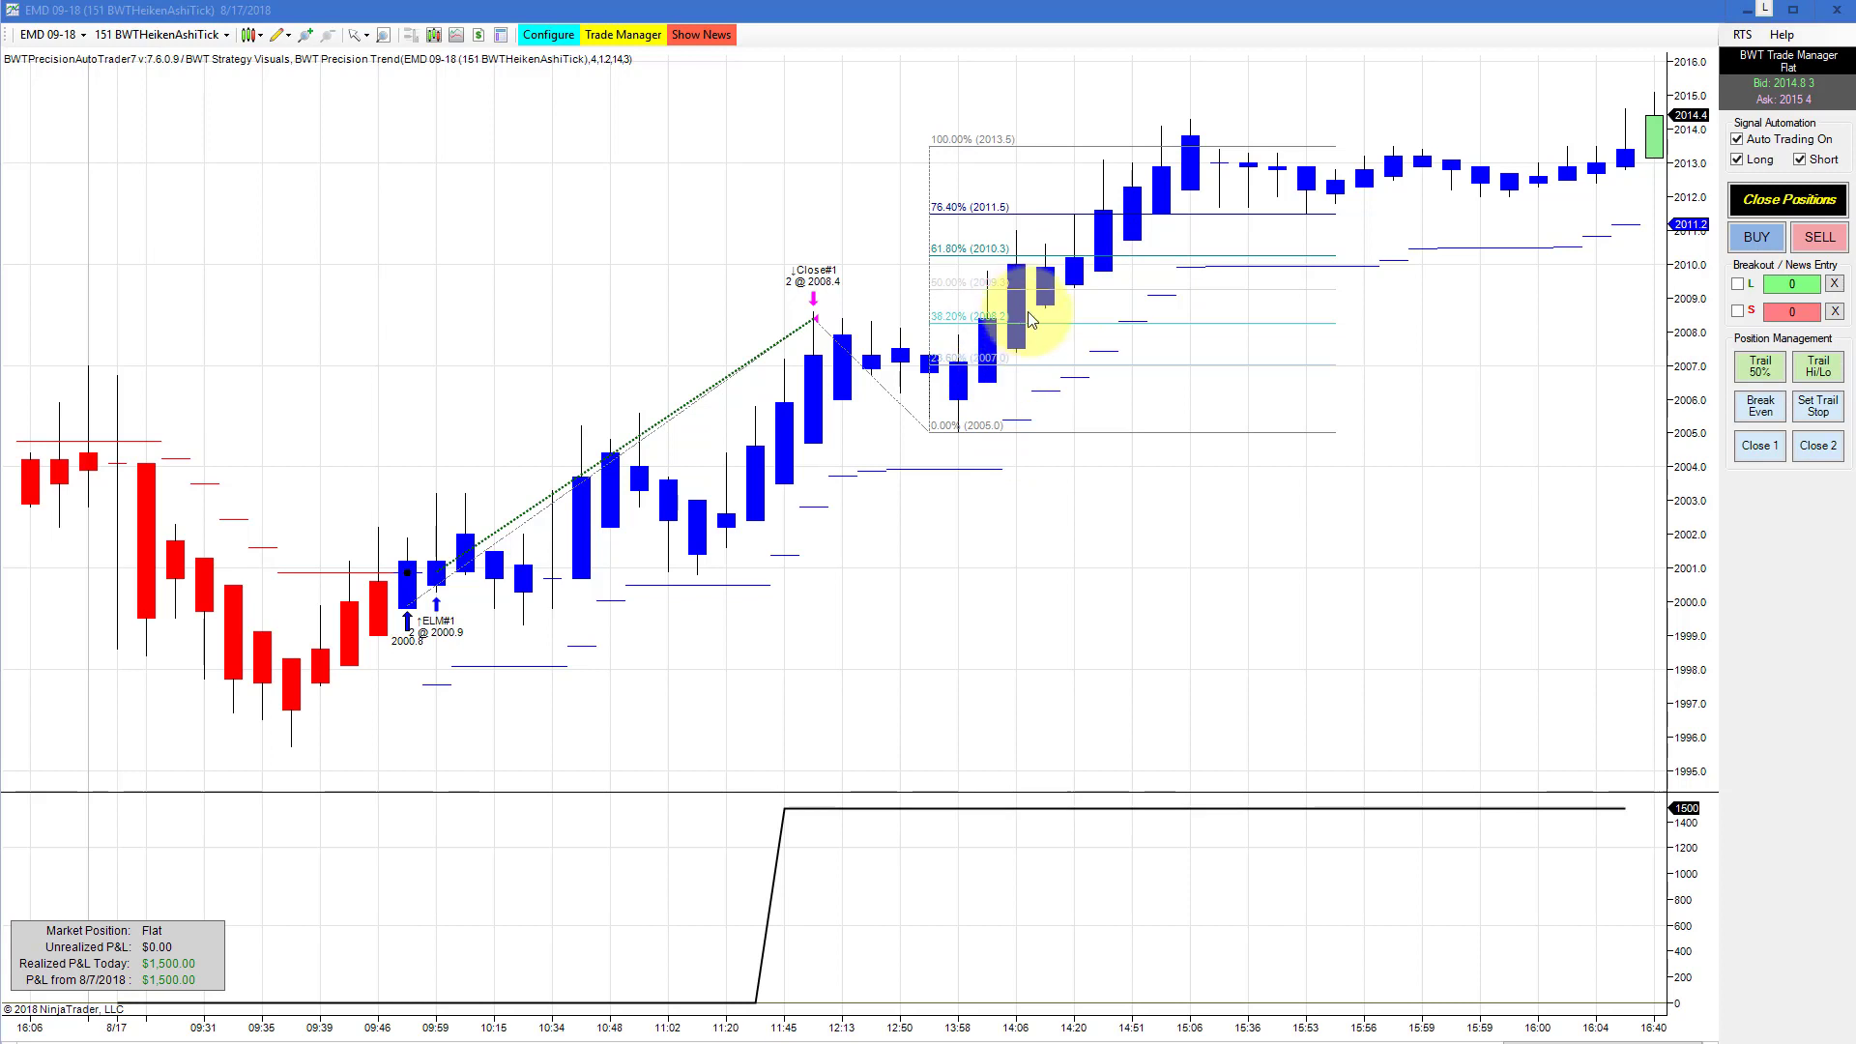
mouse_move(1160, 255)
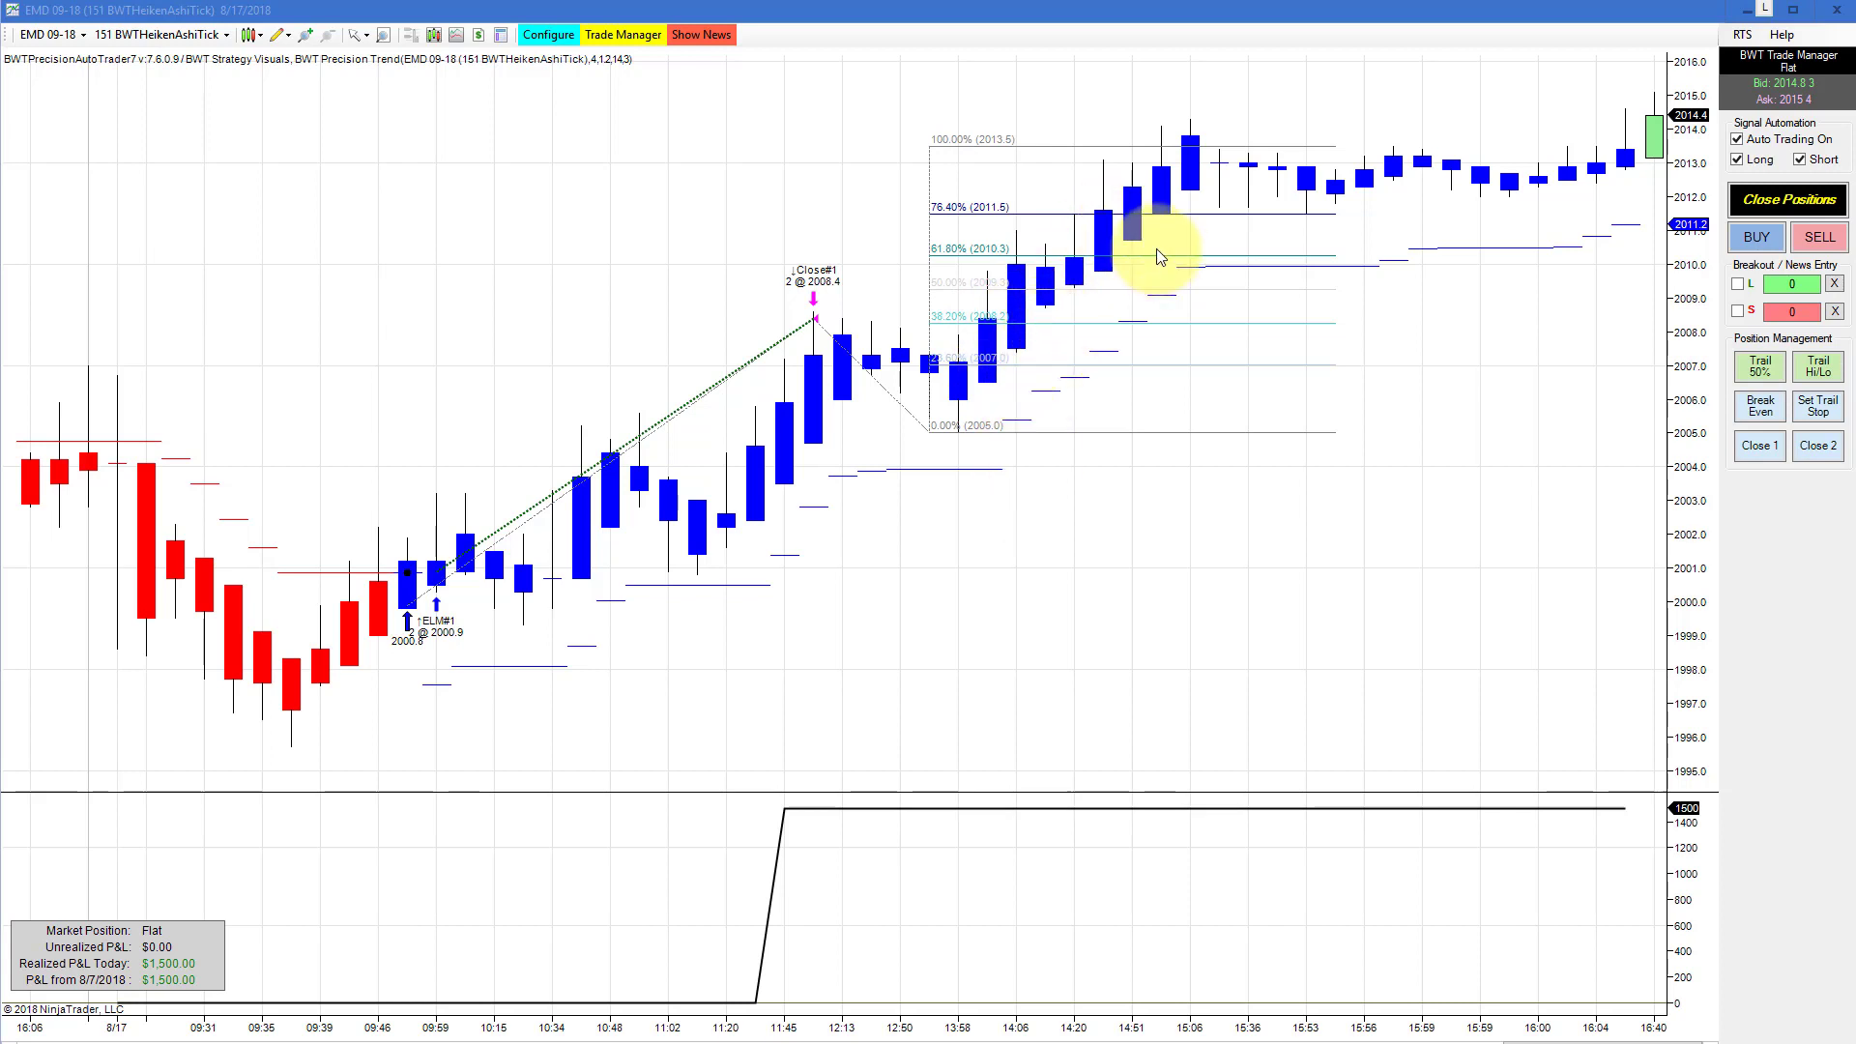
mouse_move(1135, 239)
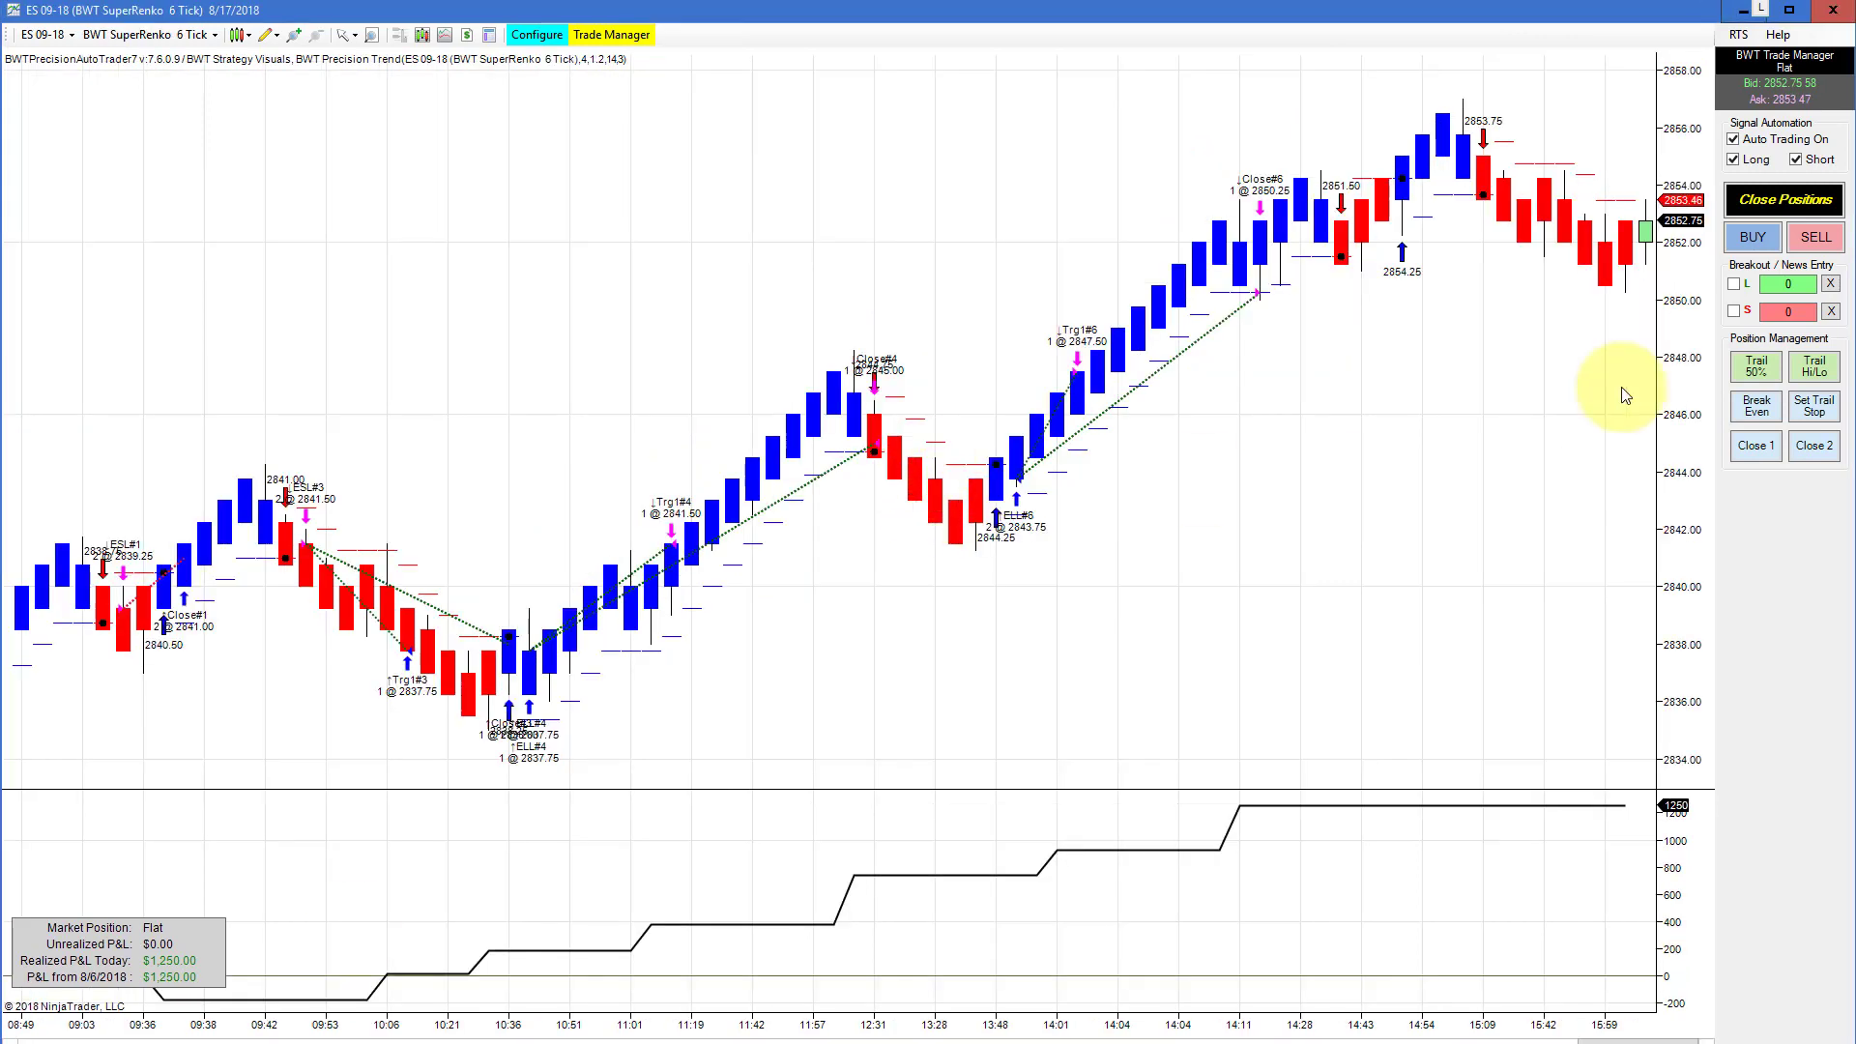
mouse_move(1315, 189)
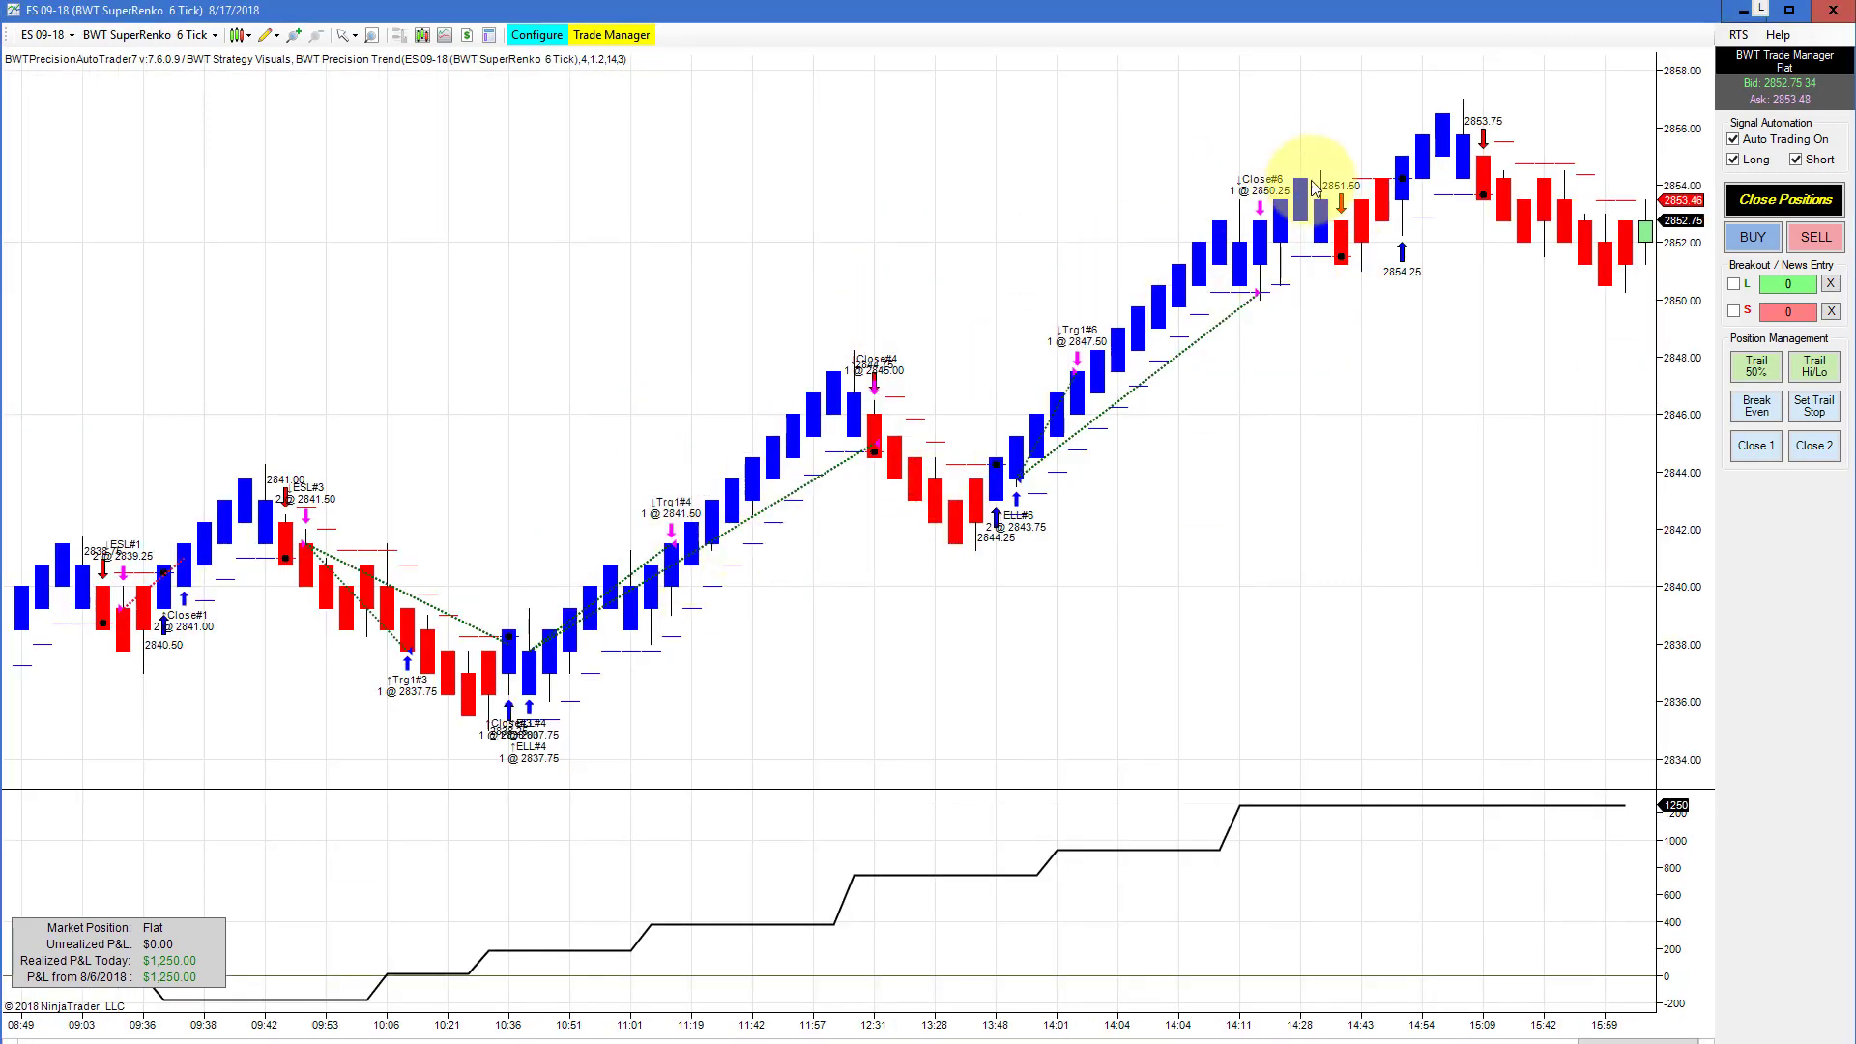
mouse_move(536, 33)
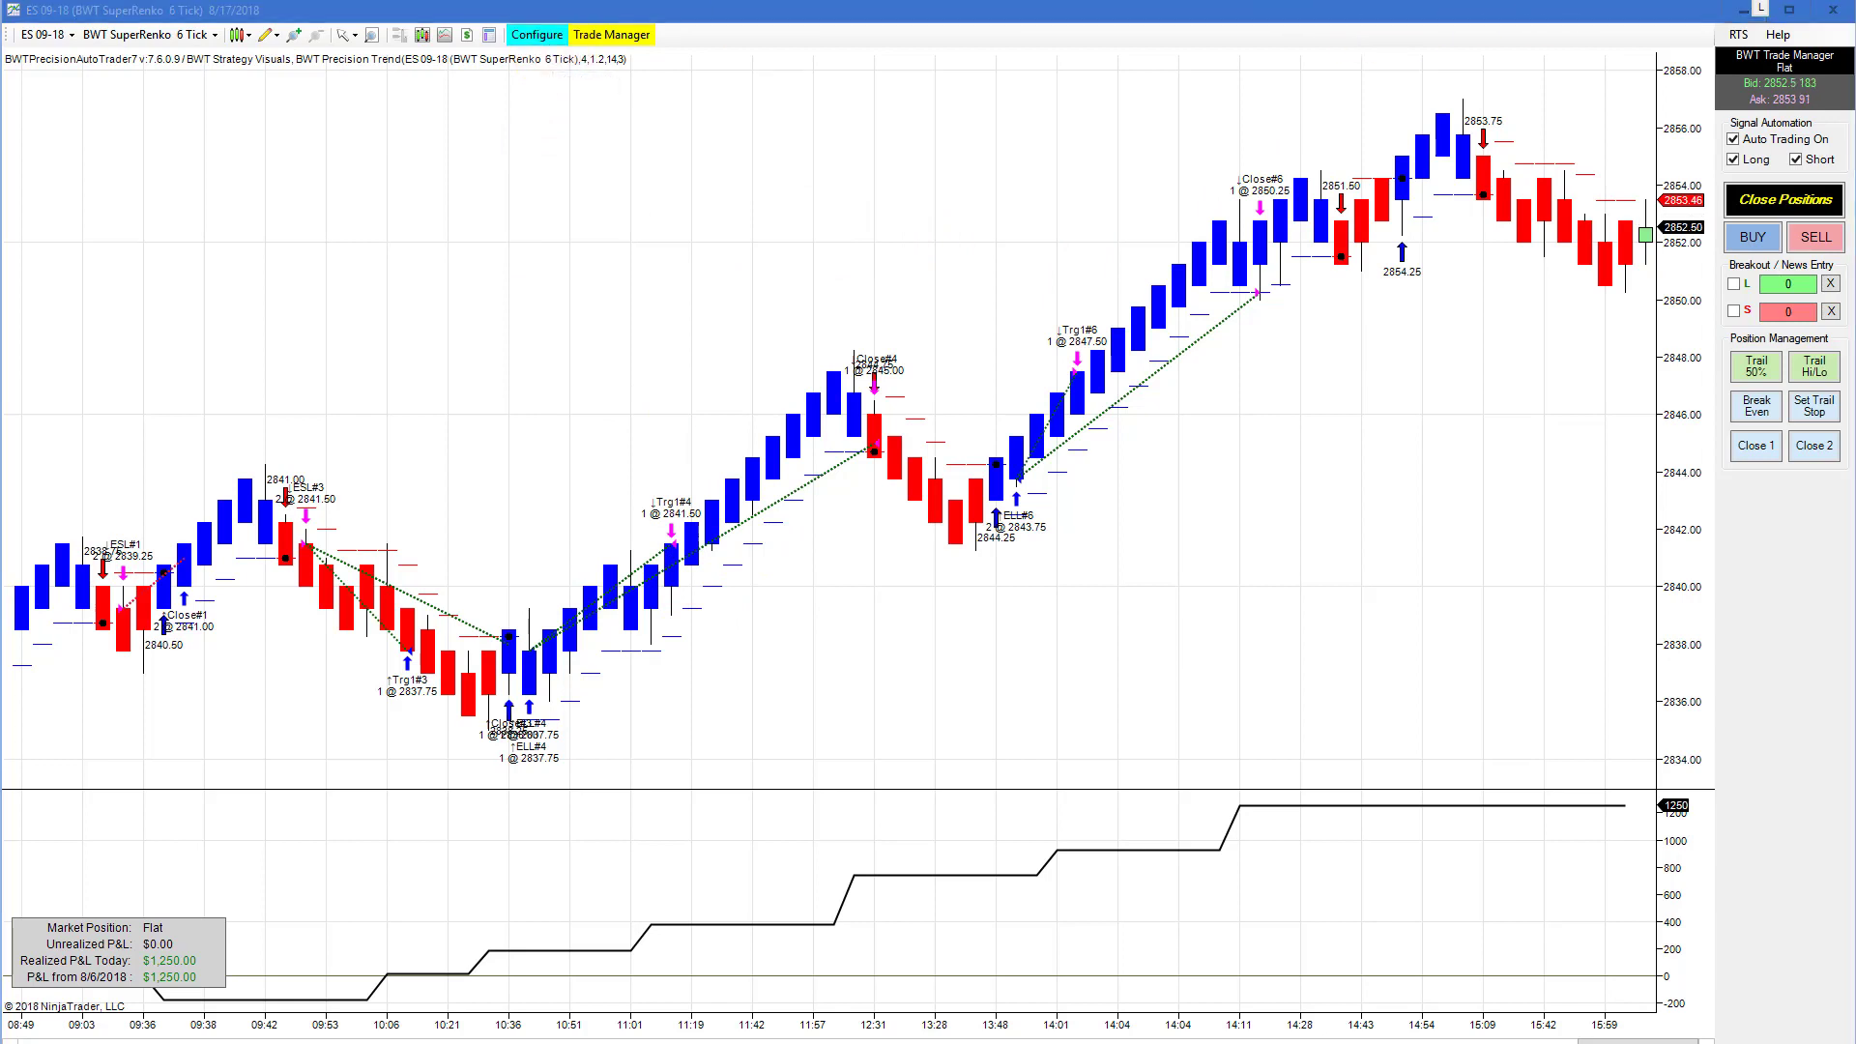
mouse_move(1132, 693)
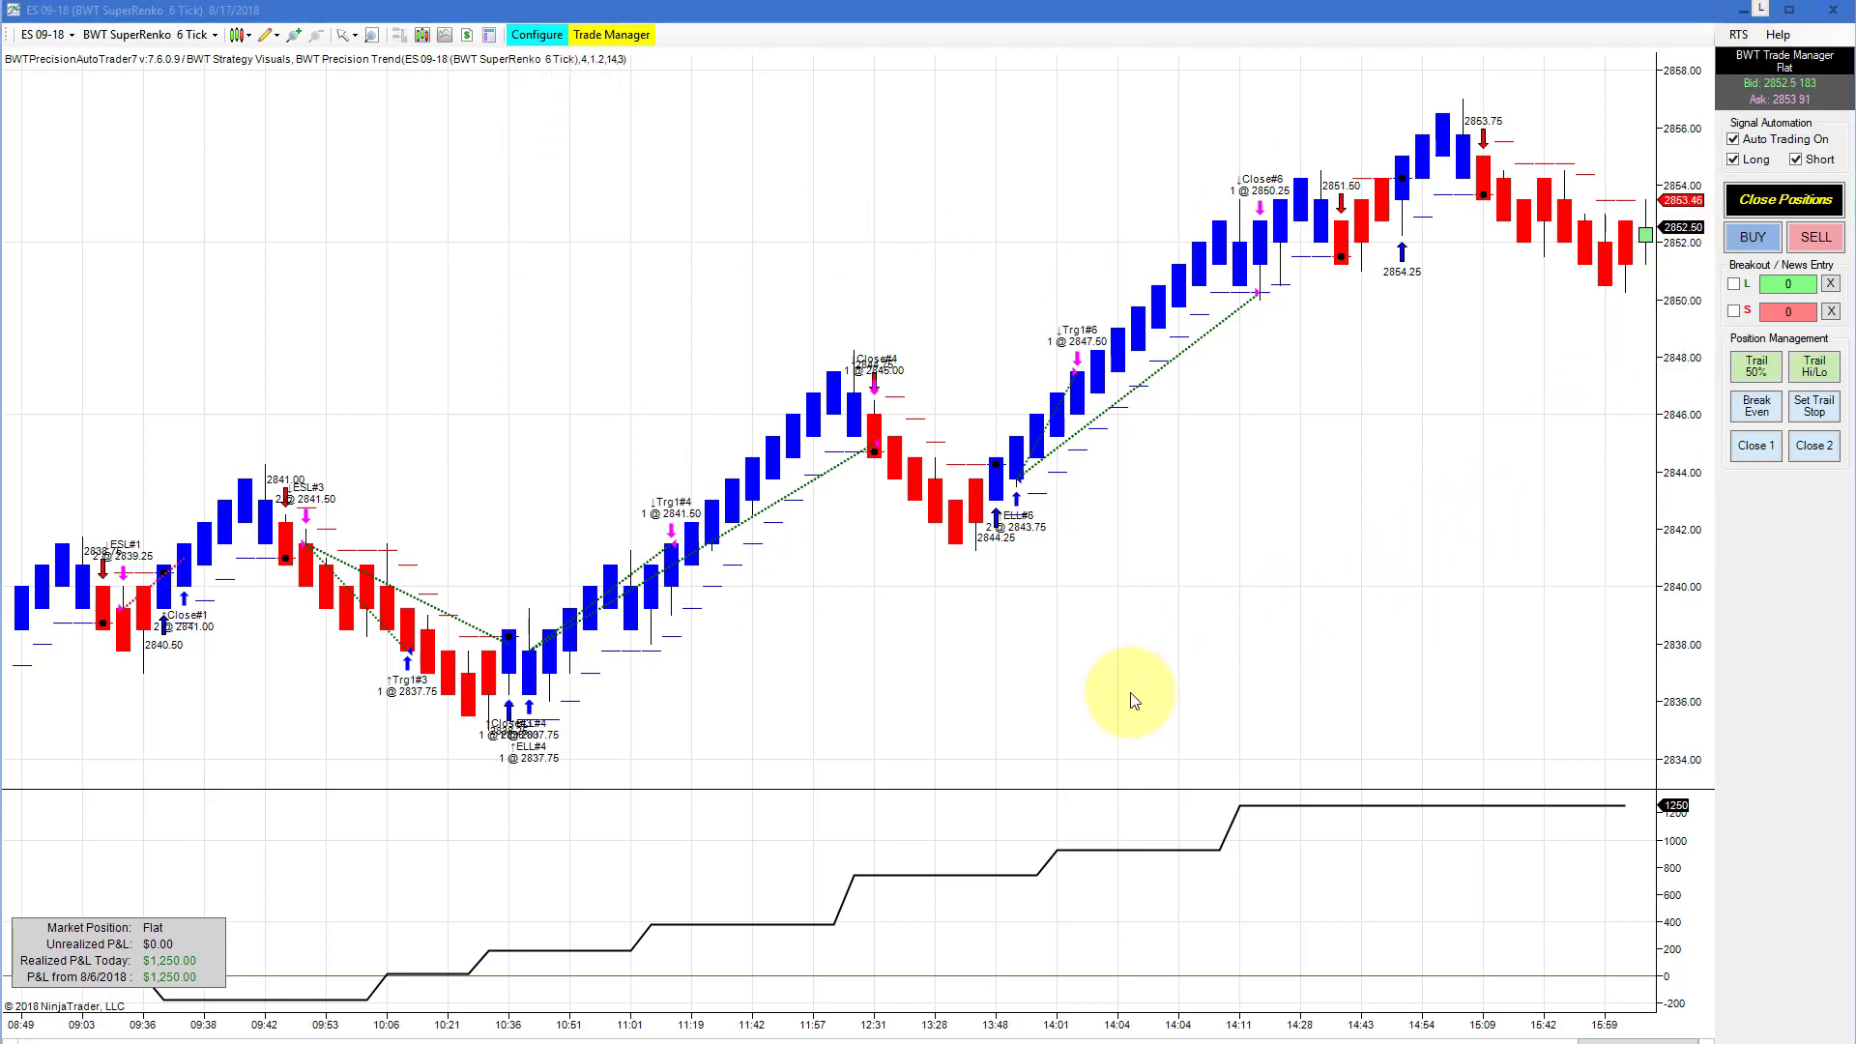
mouse_move(1019, 521)
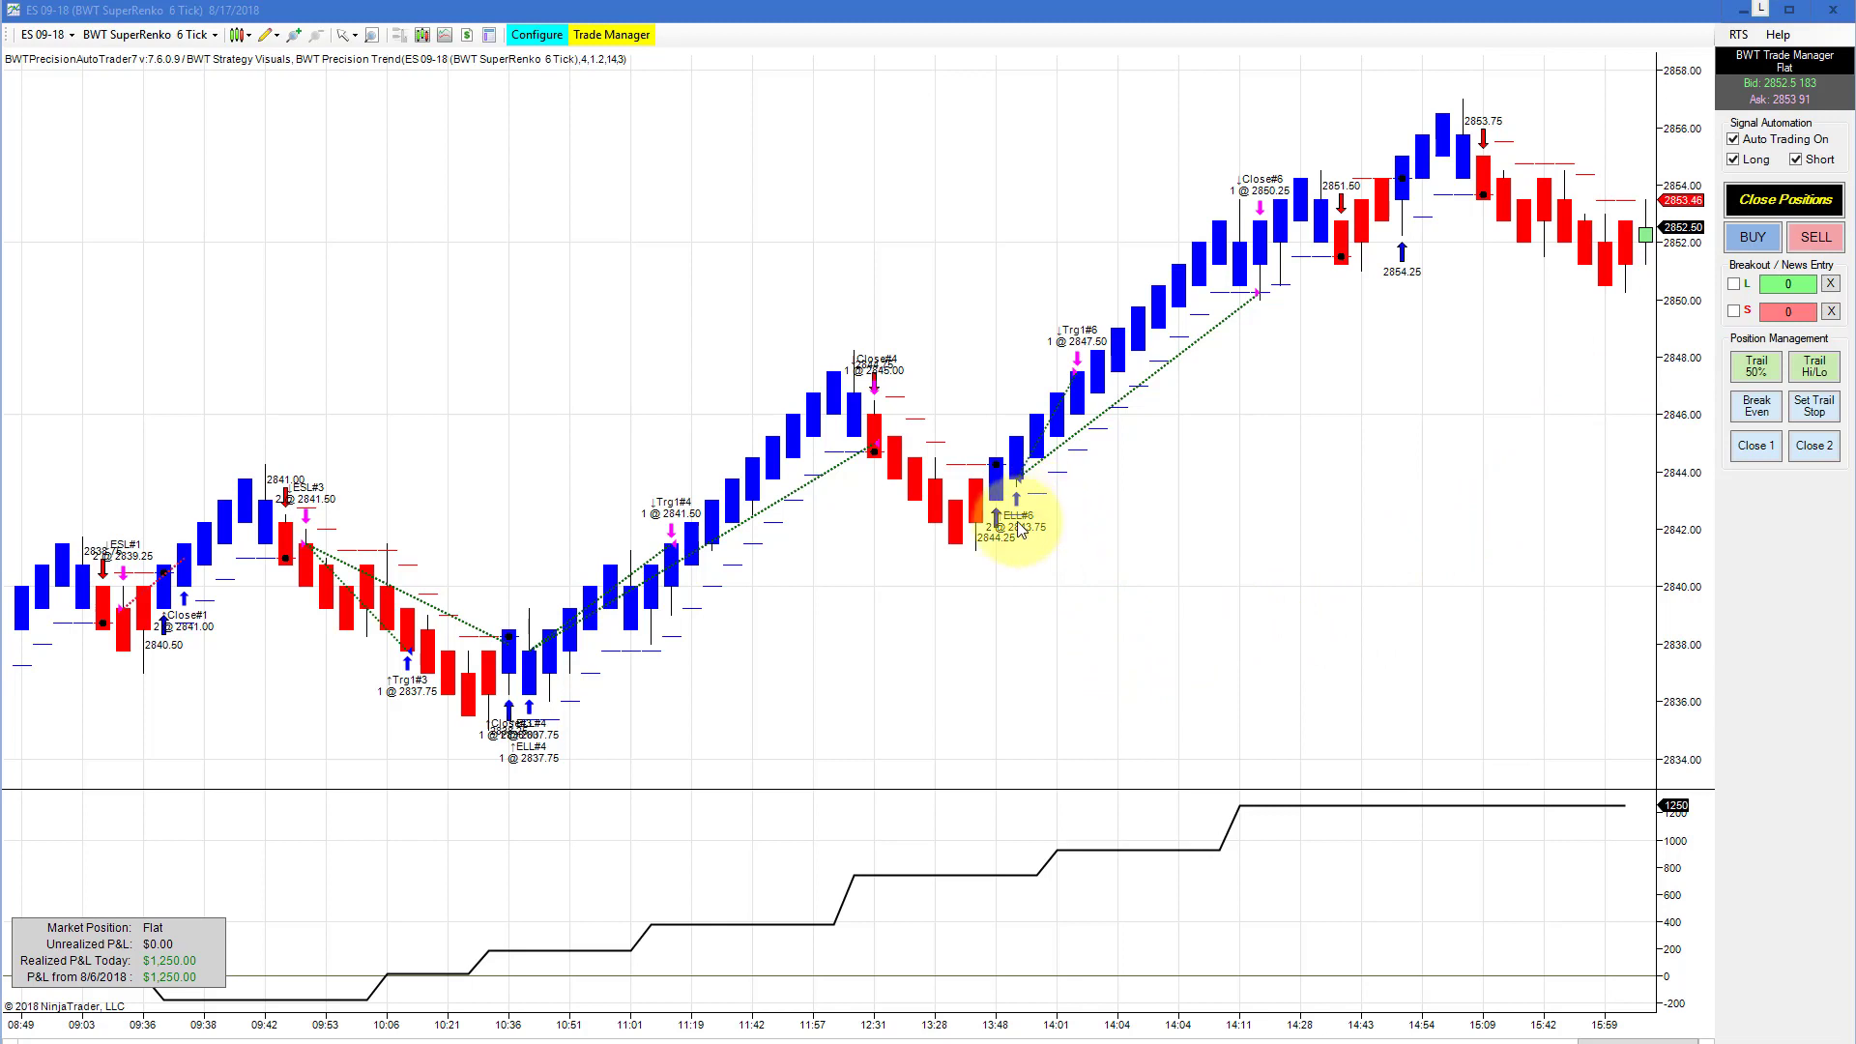
mouse_move(930, 609)
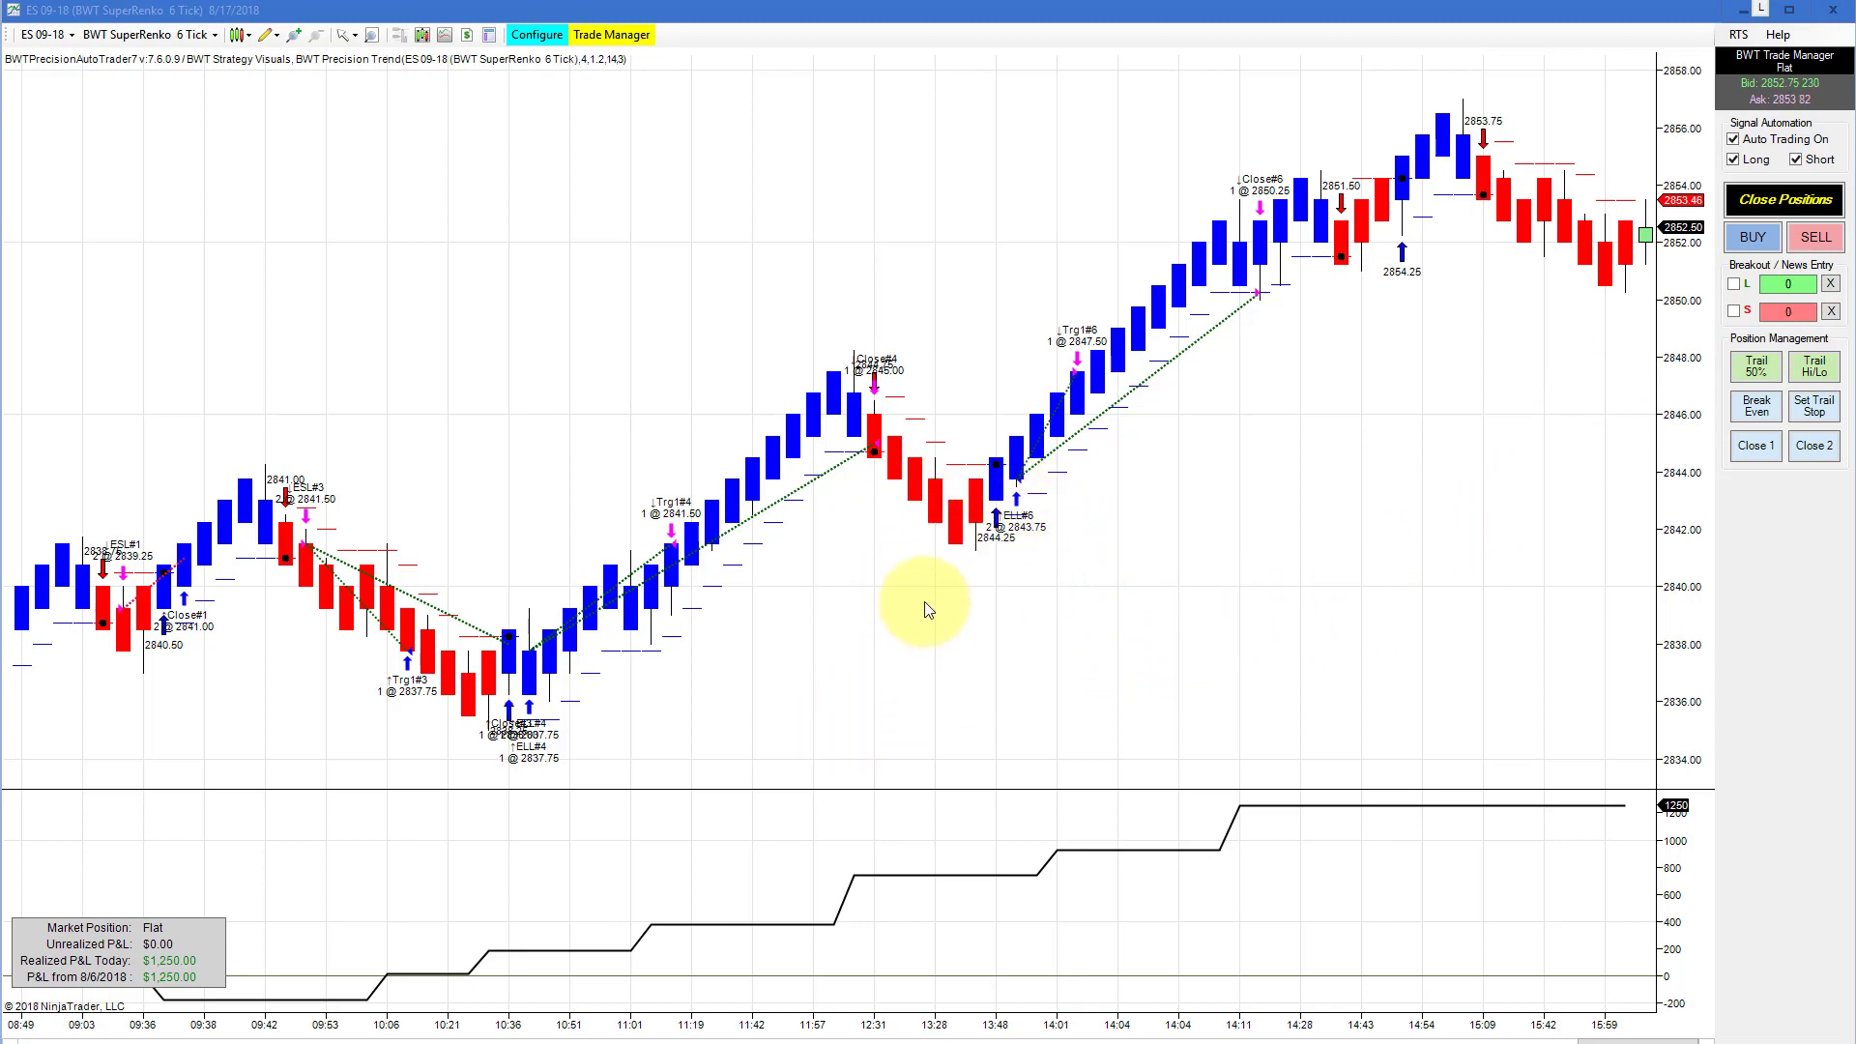
mouse_move(887, 491)
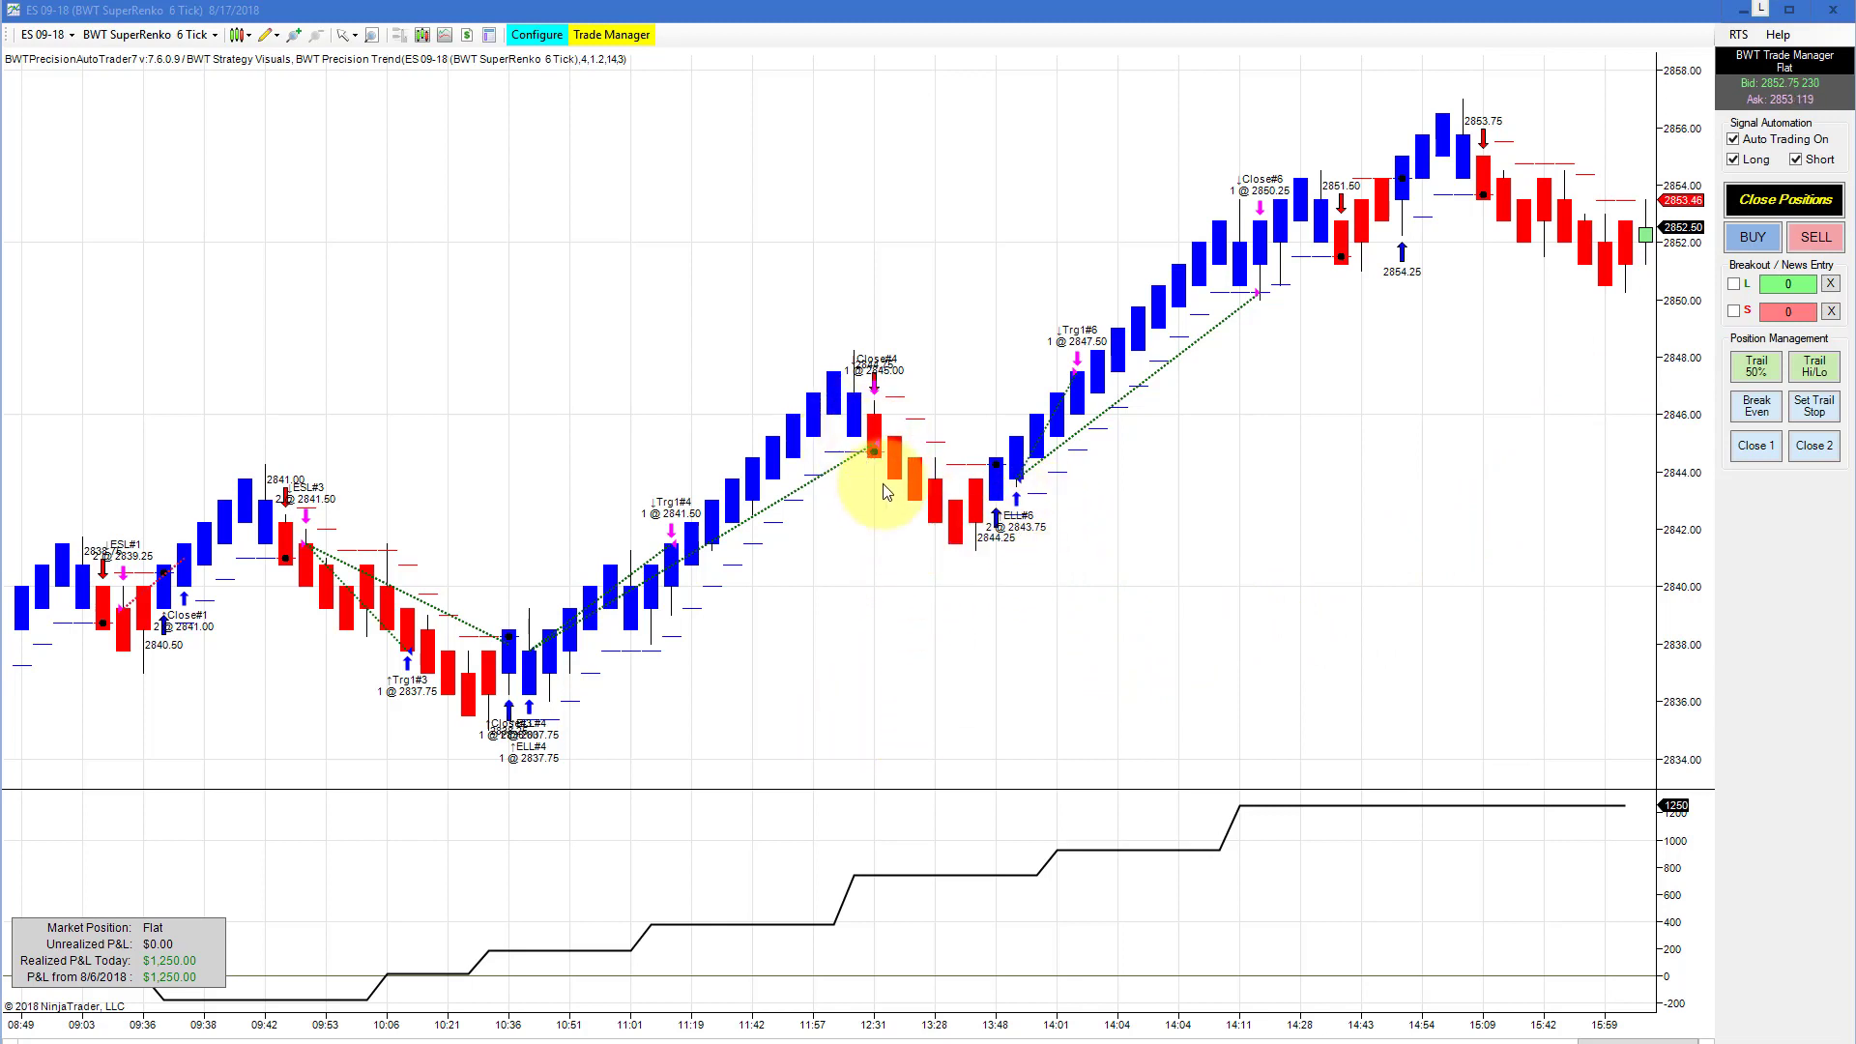
mouse_move(829, 520)
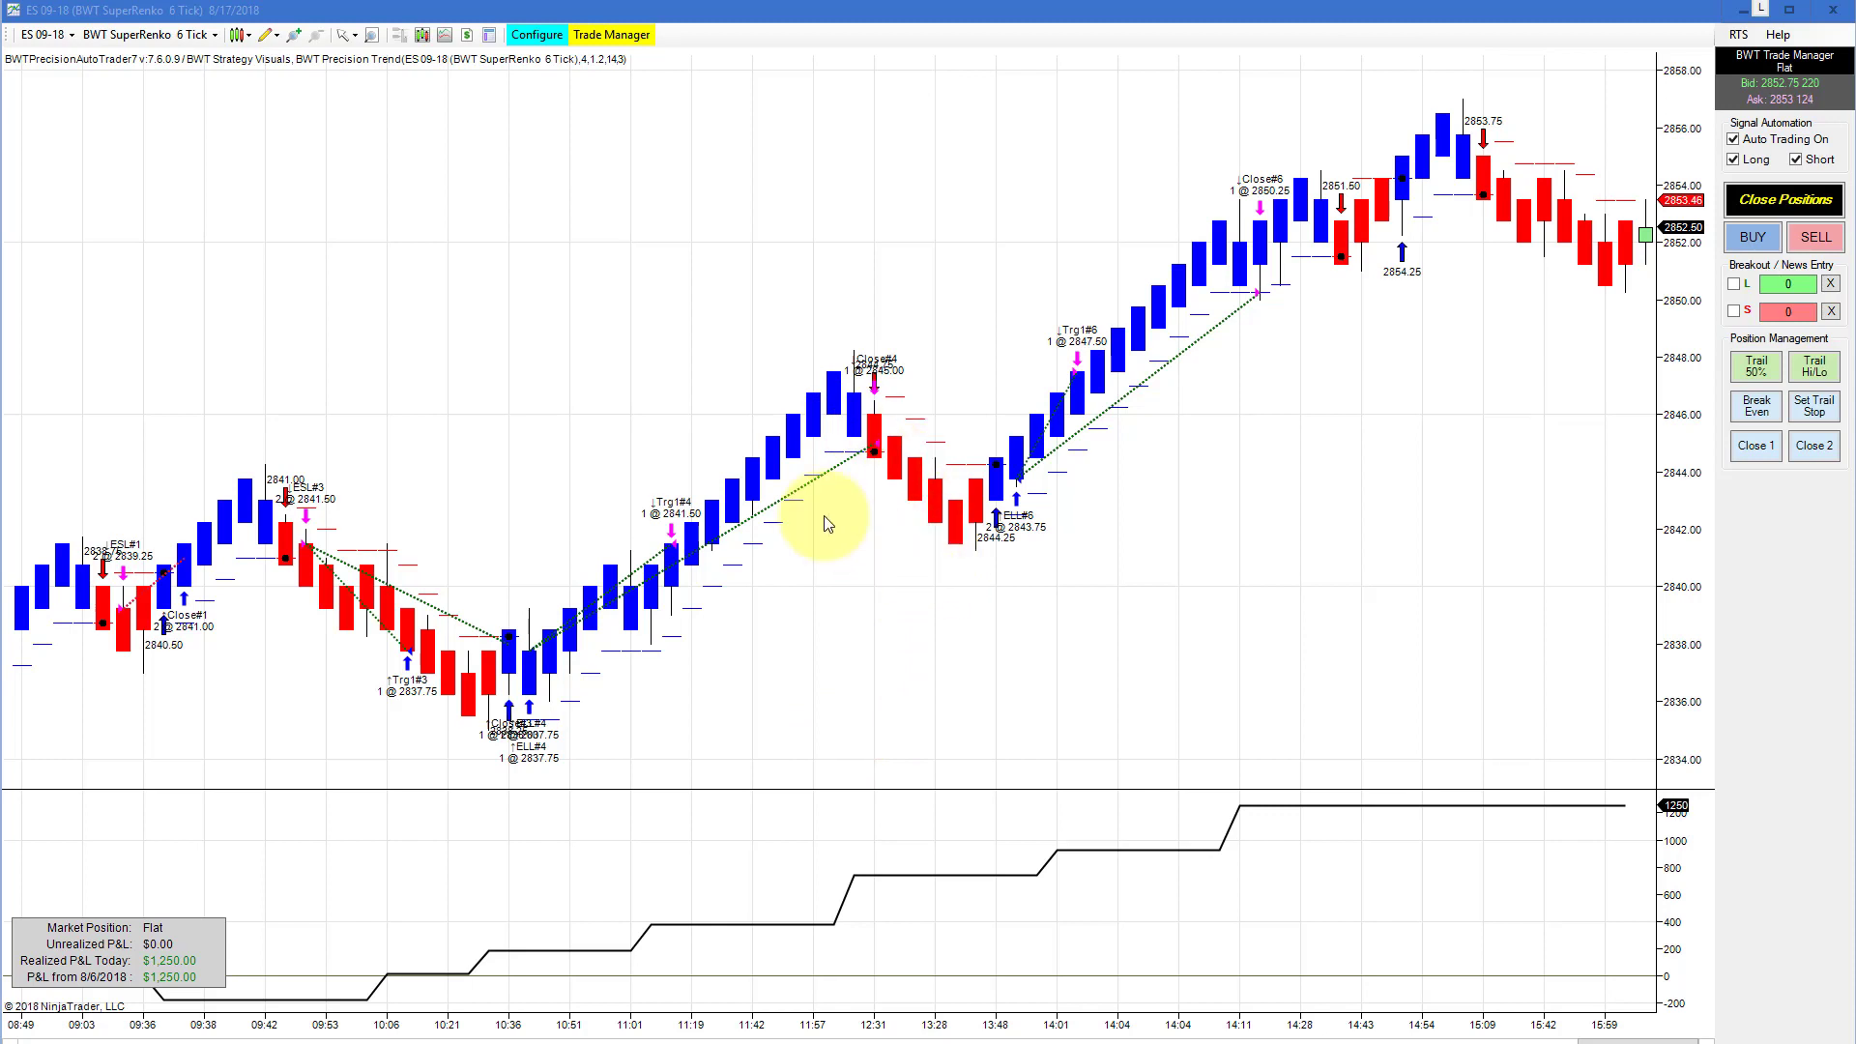
mouse_move(690, 602)
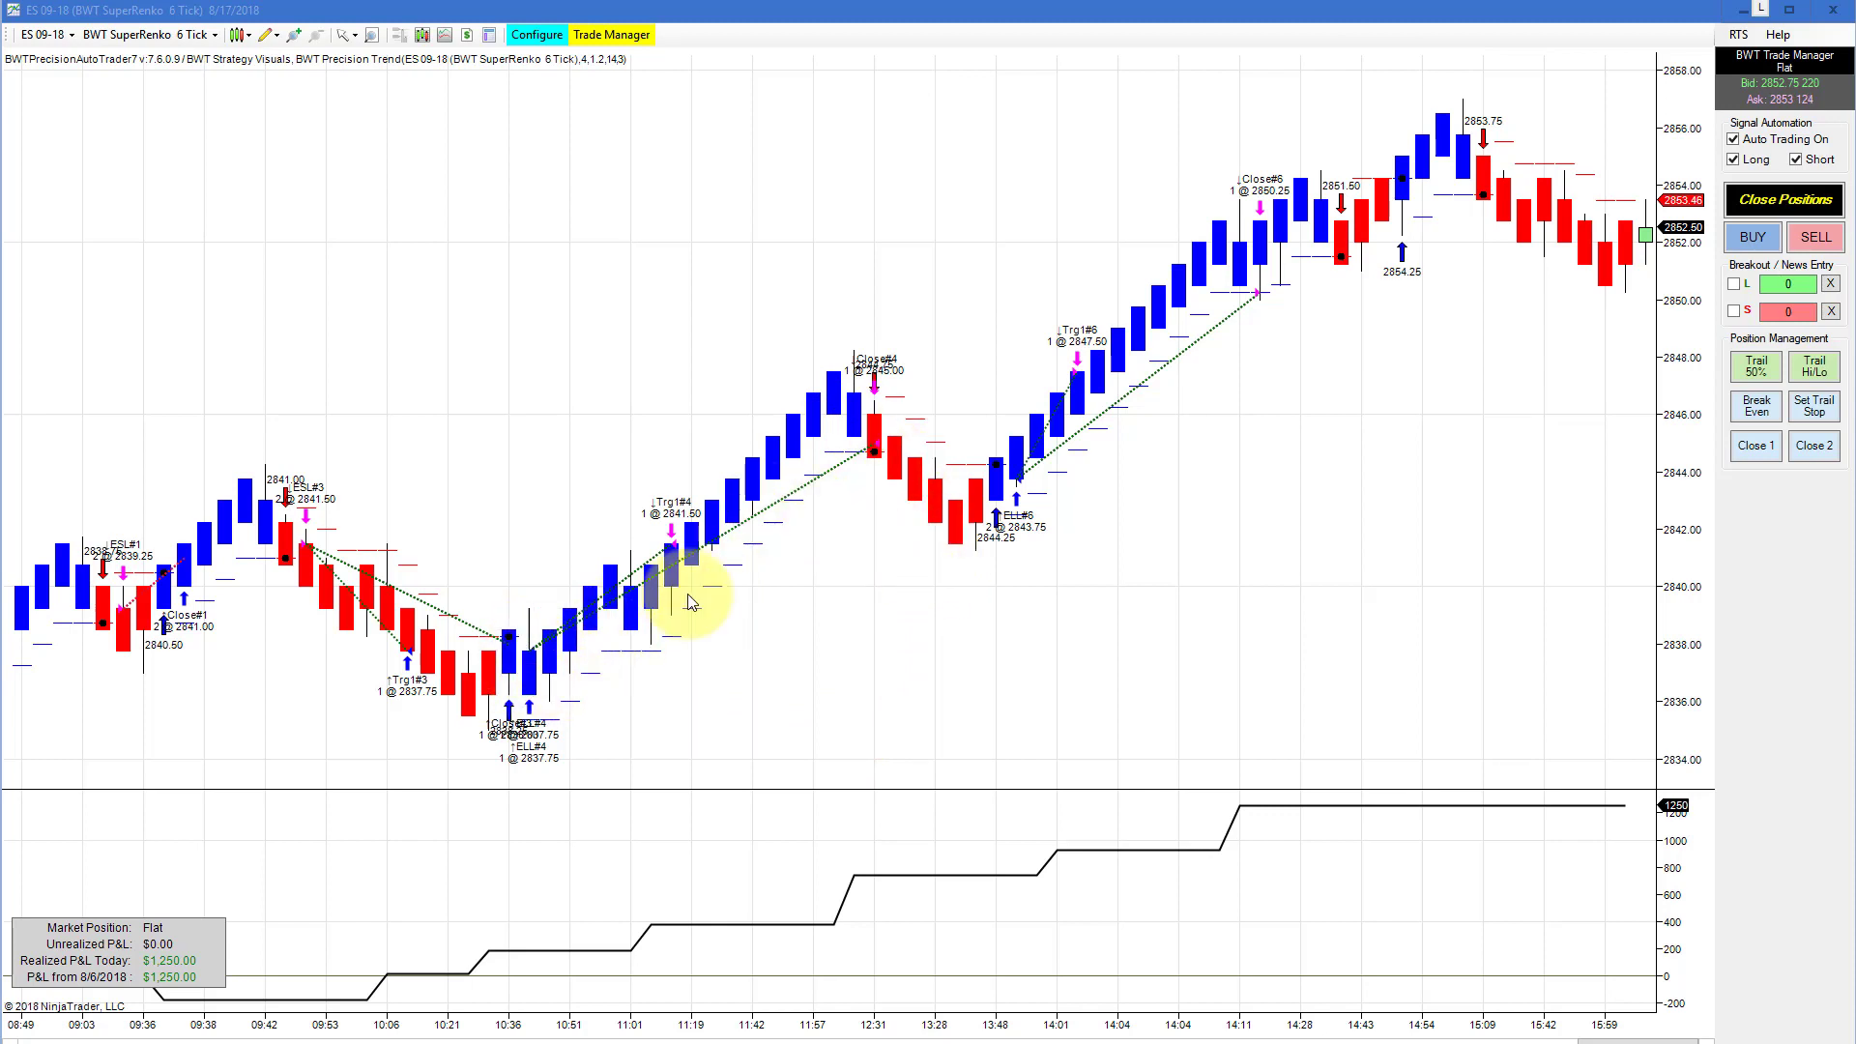
mouse_move(1031, 462)
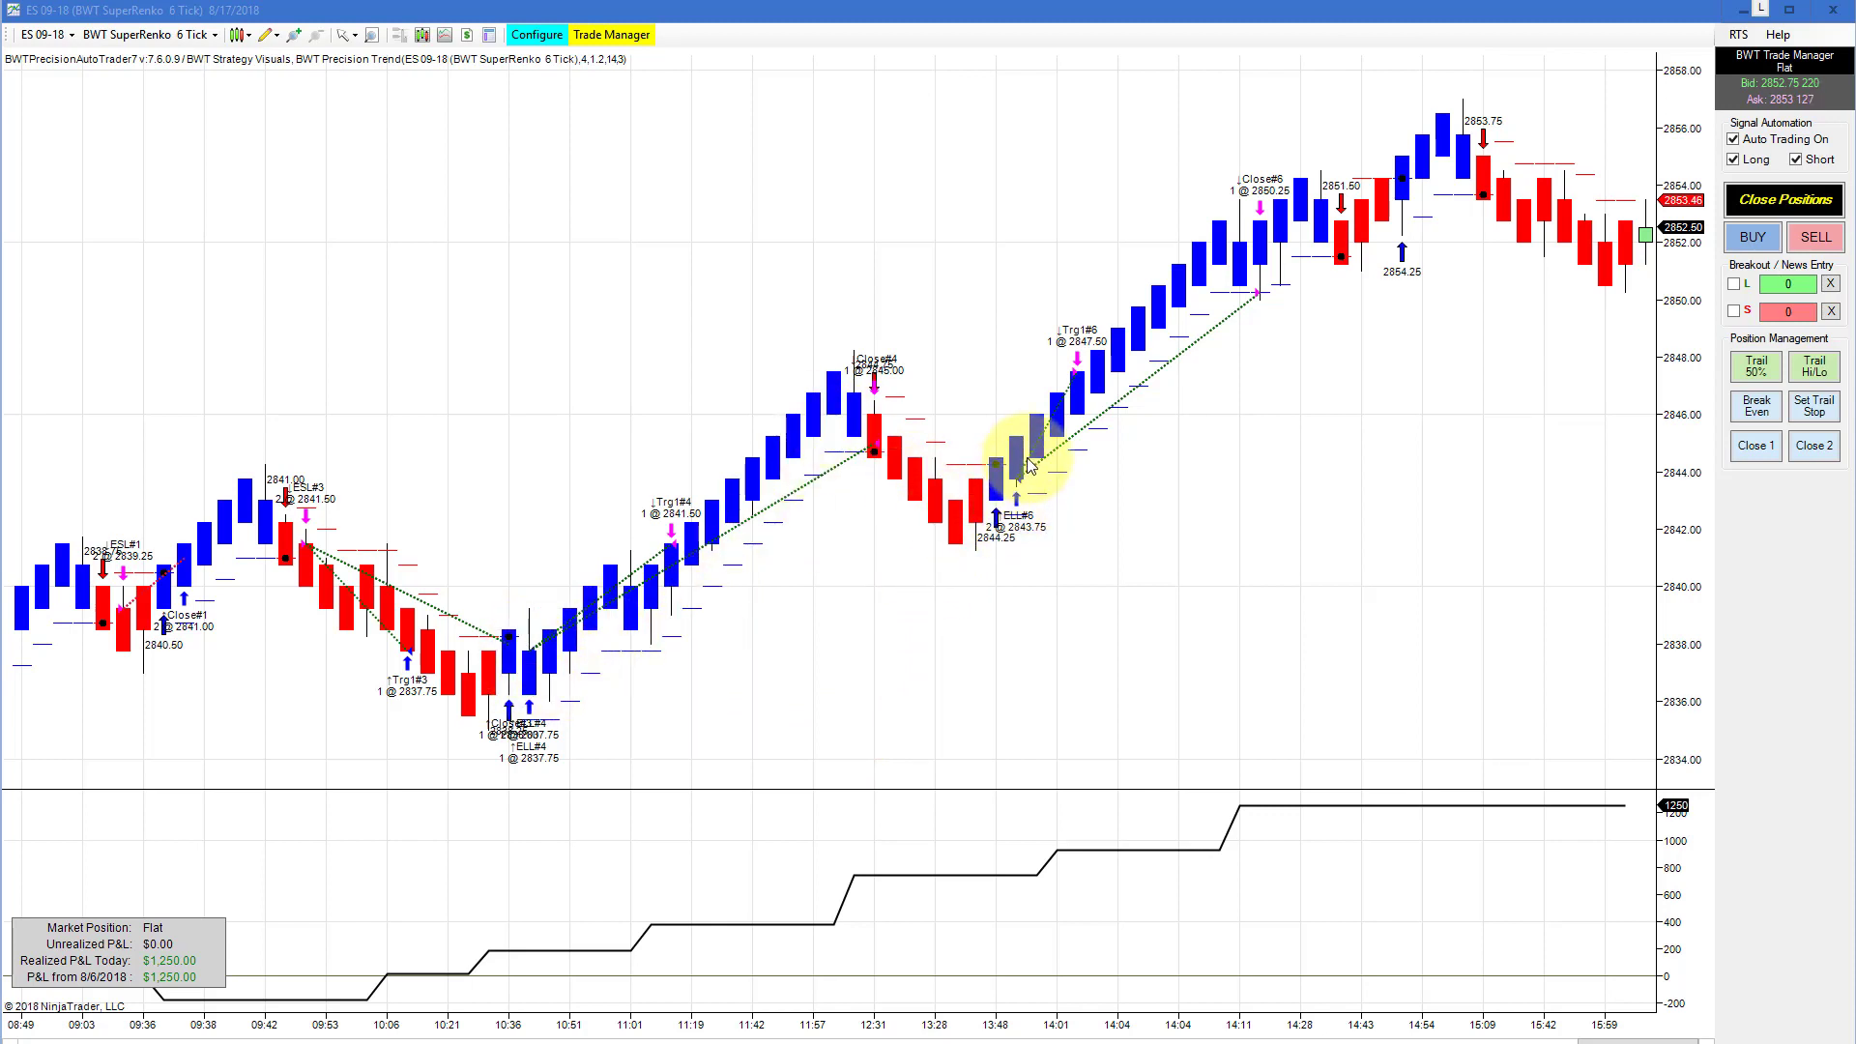
mouse_move(870, 444)
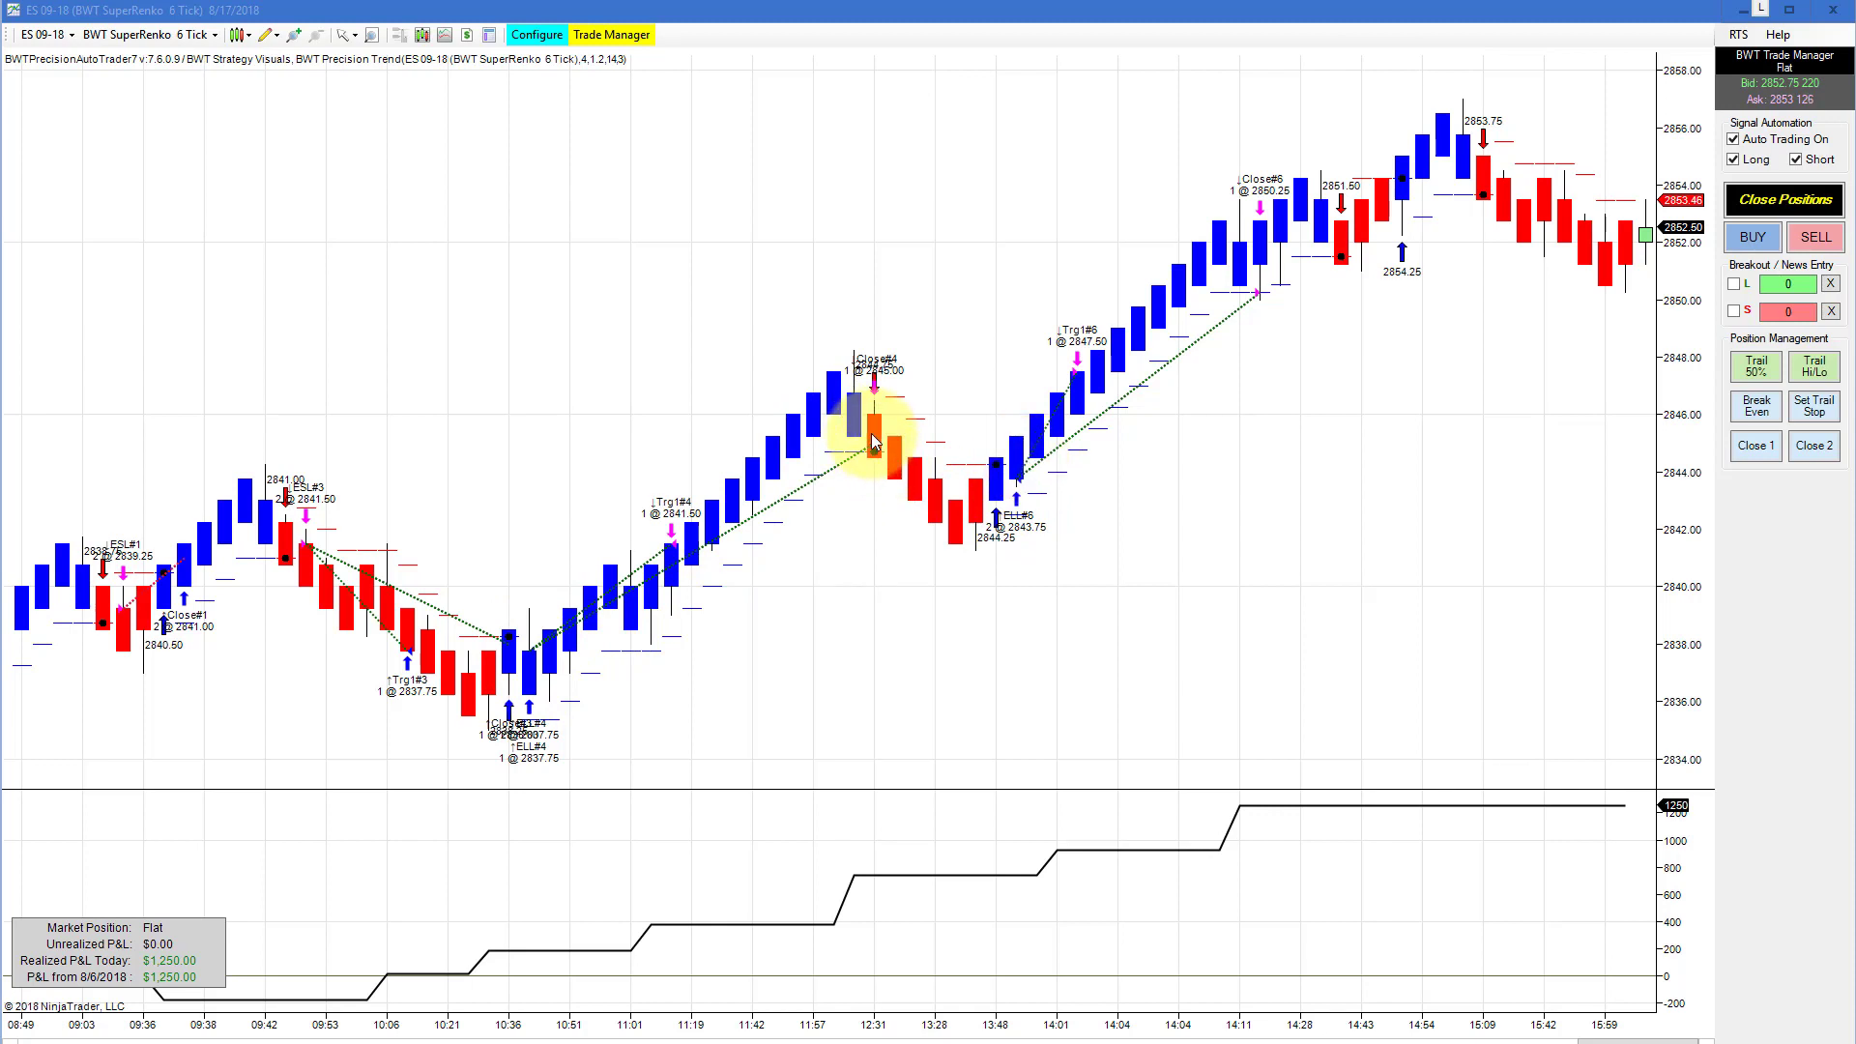
mouse_move(876, 468)
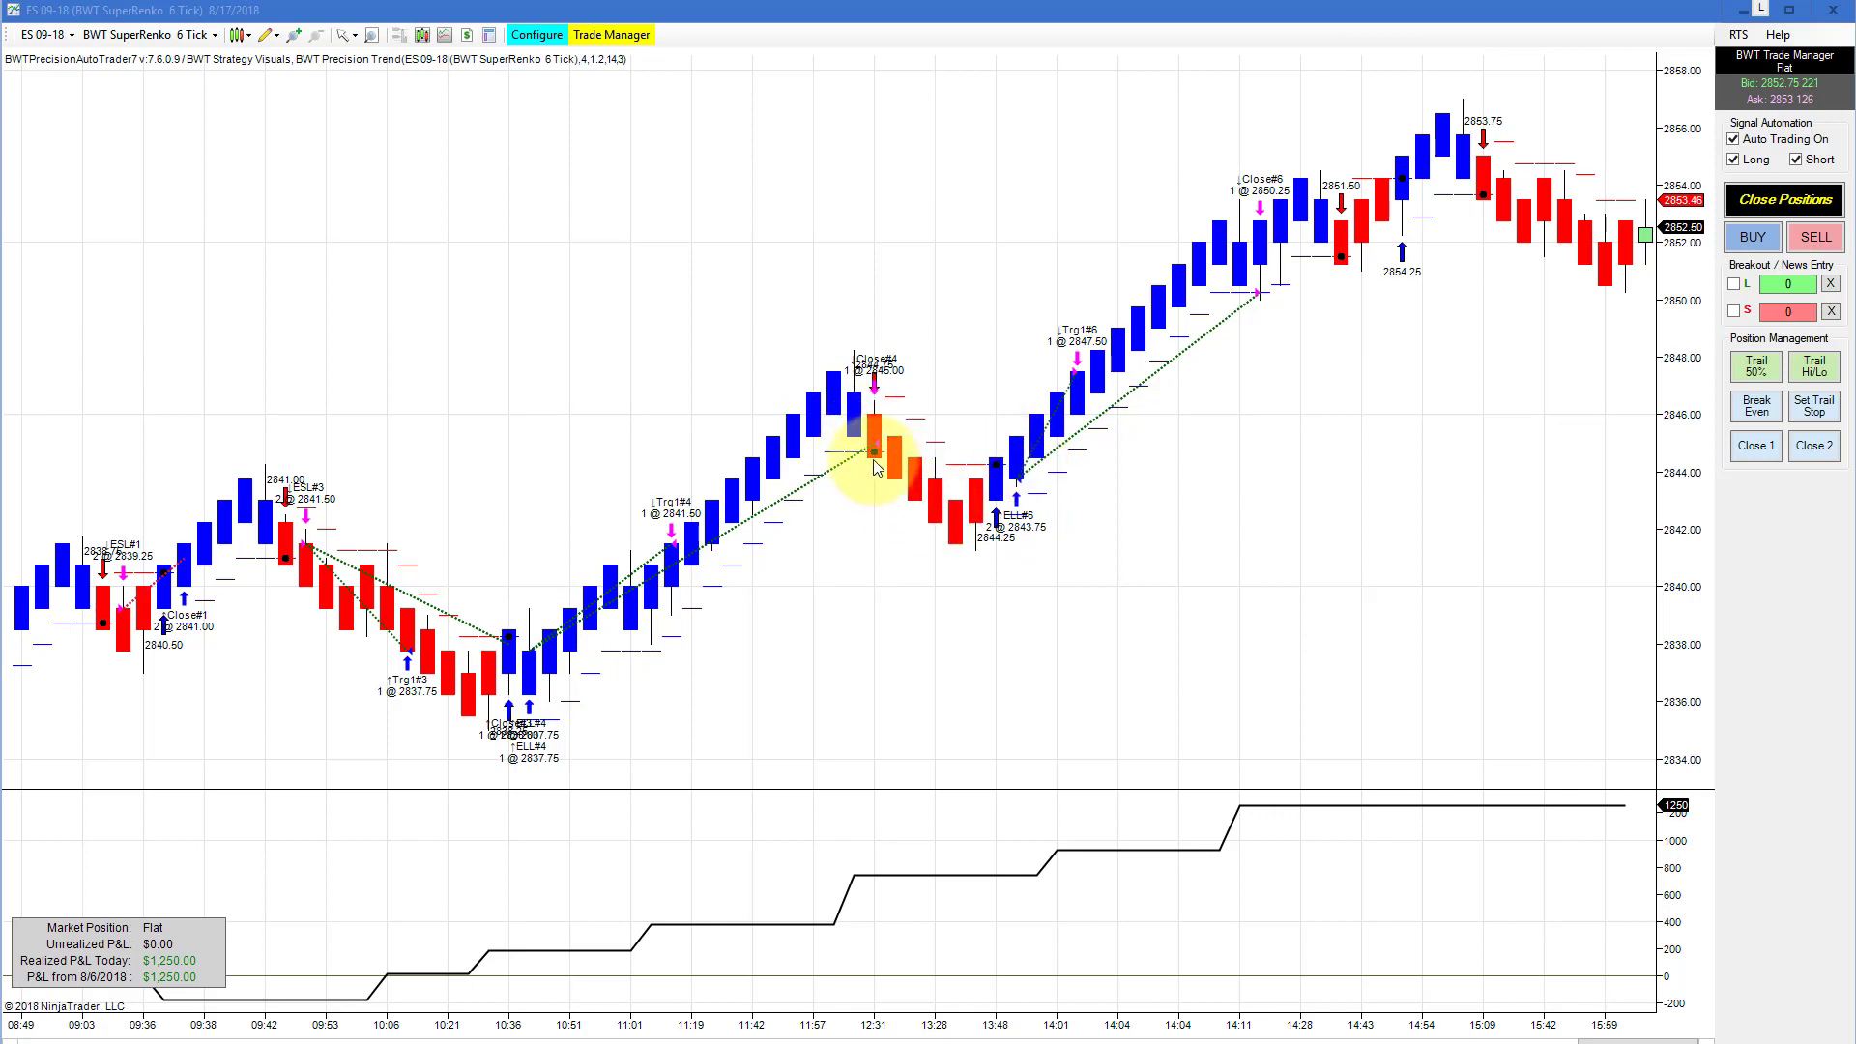
mouse_move(887, 480)
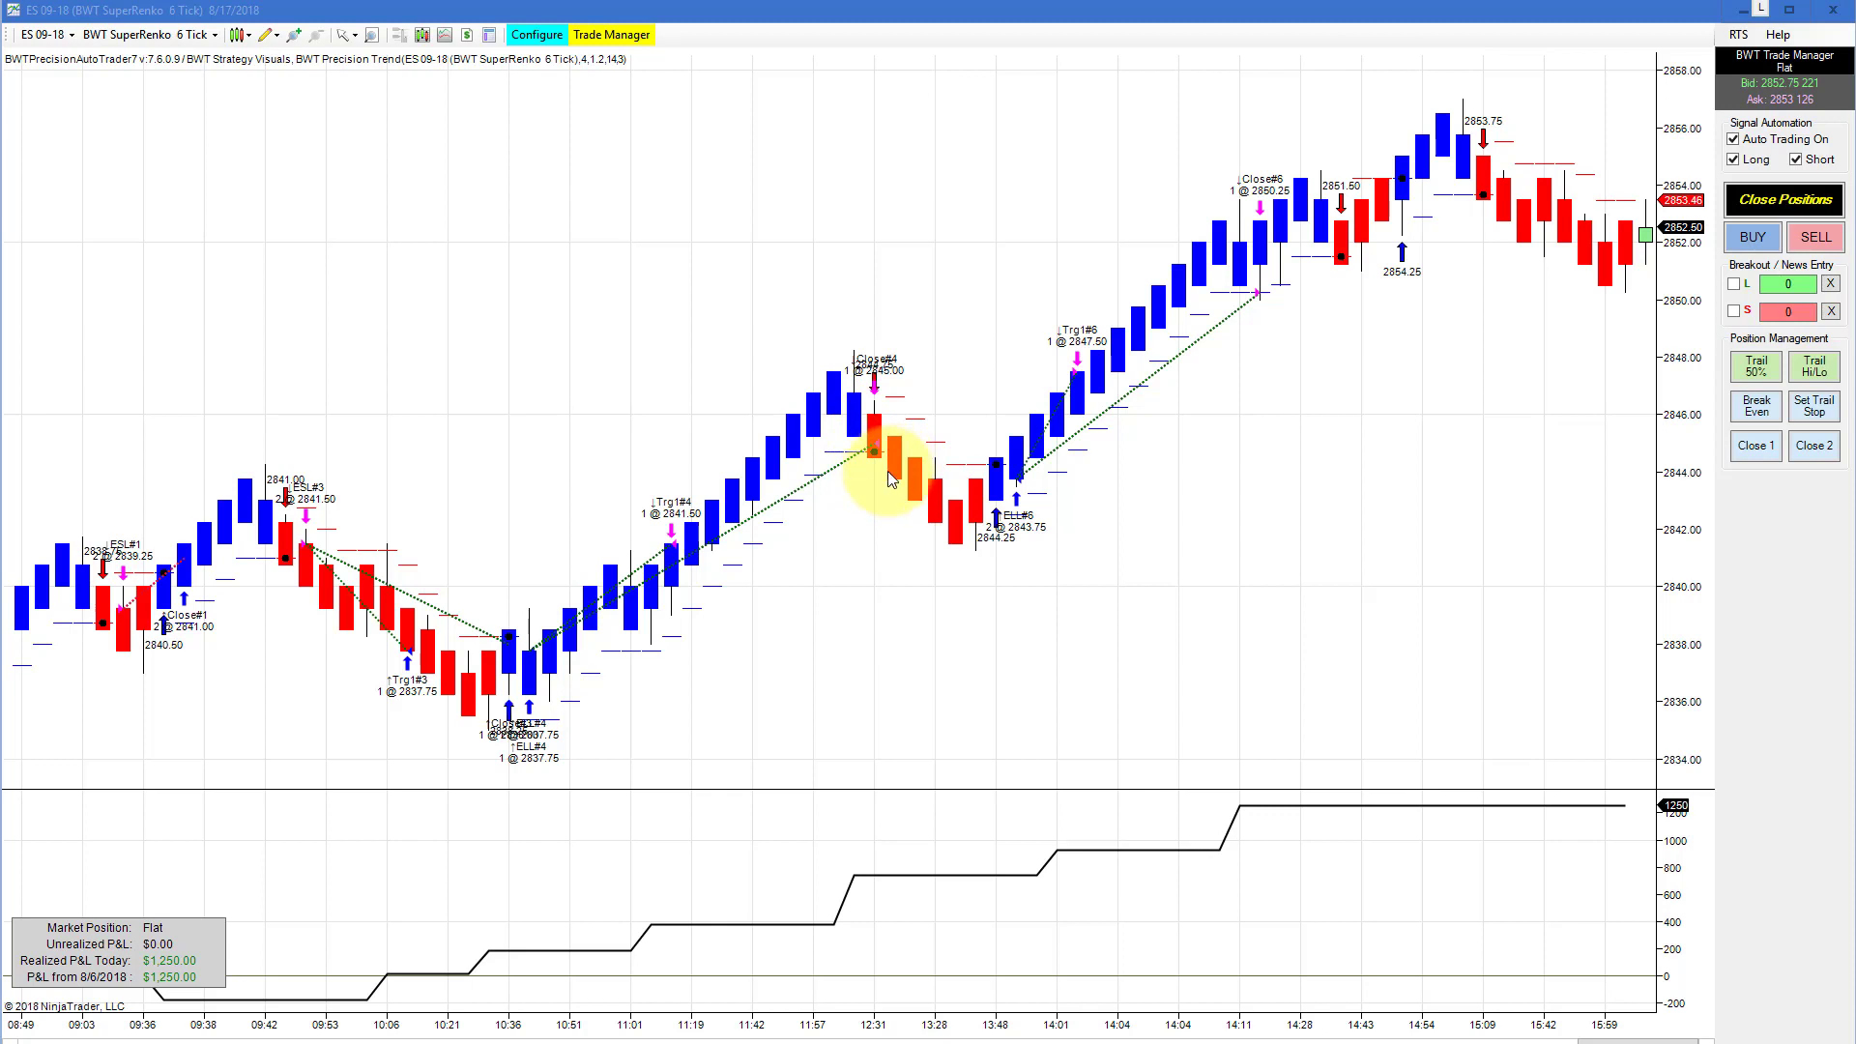
mouse_move(889, 461)
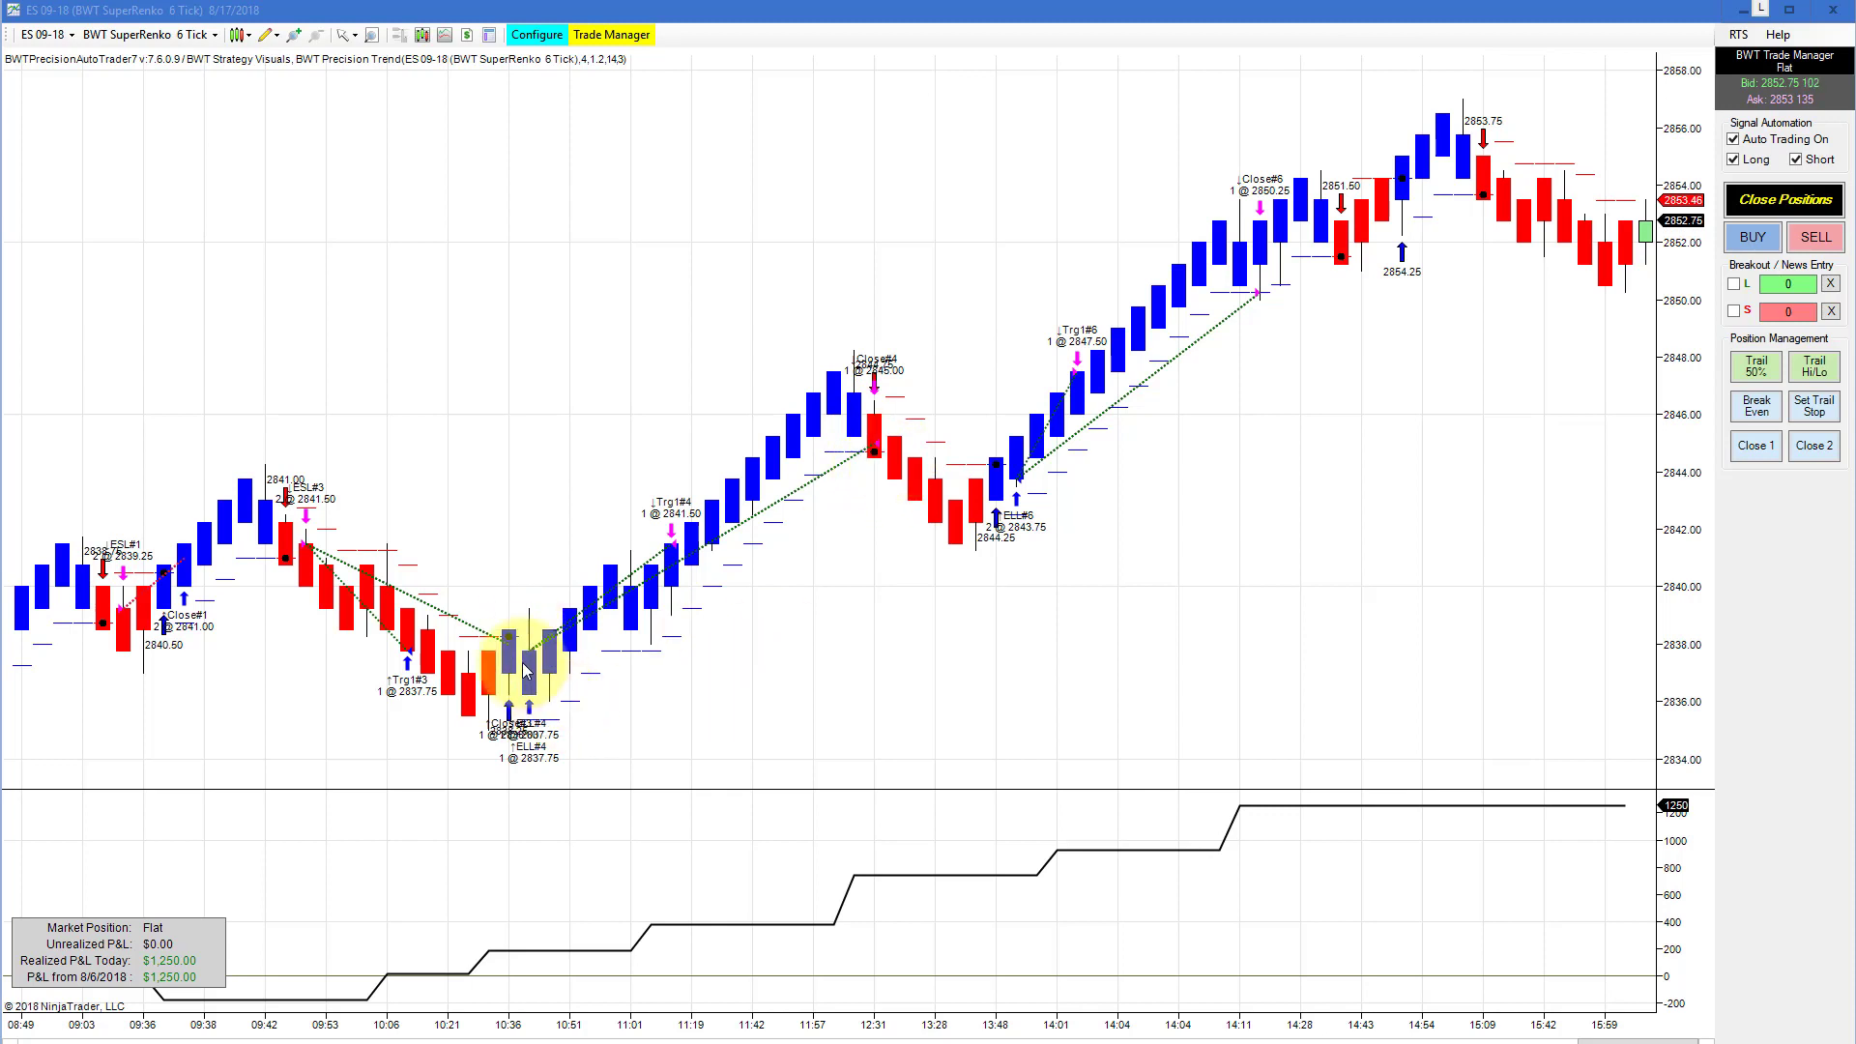
mouse_move(965, 551)
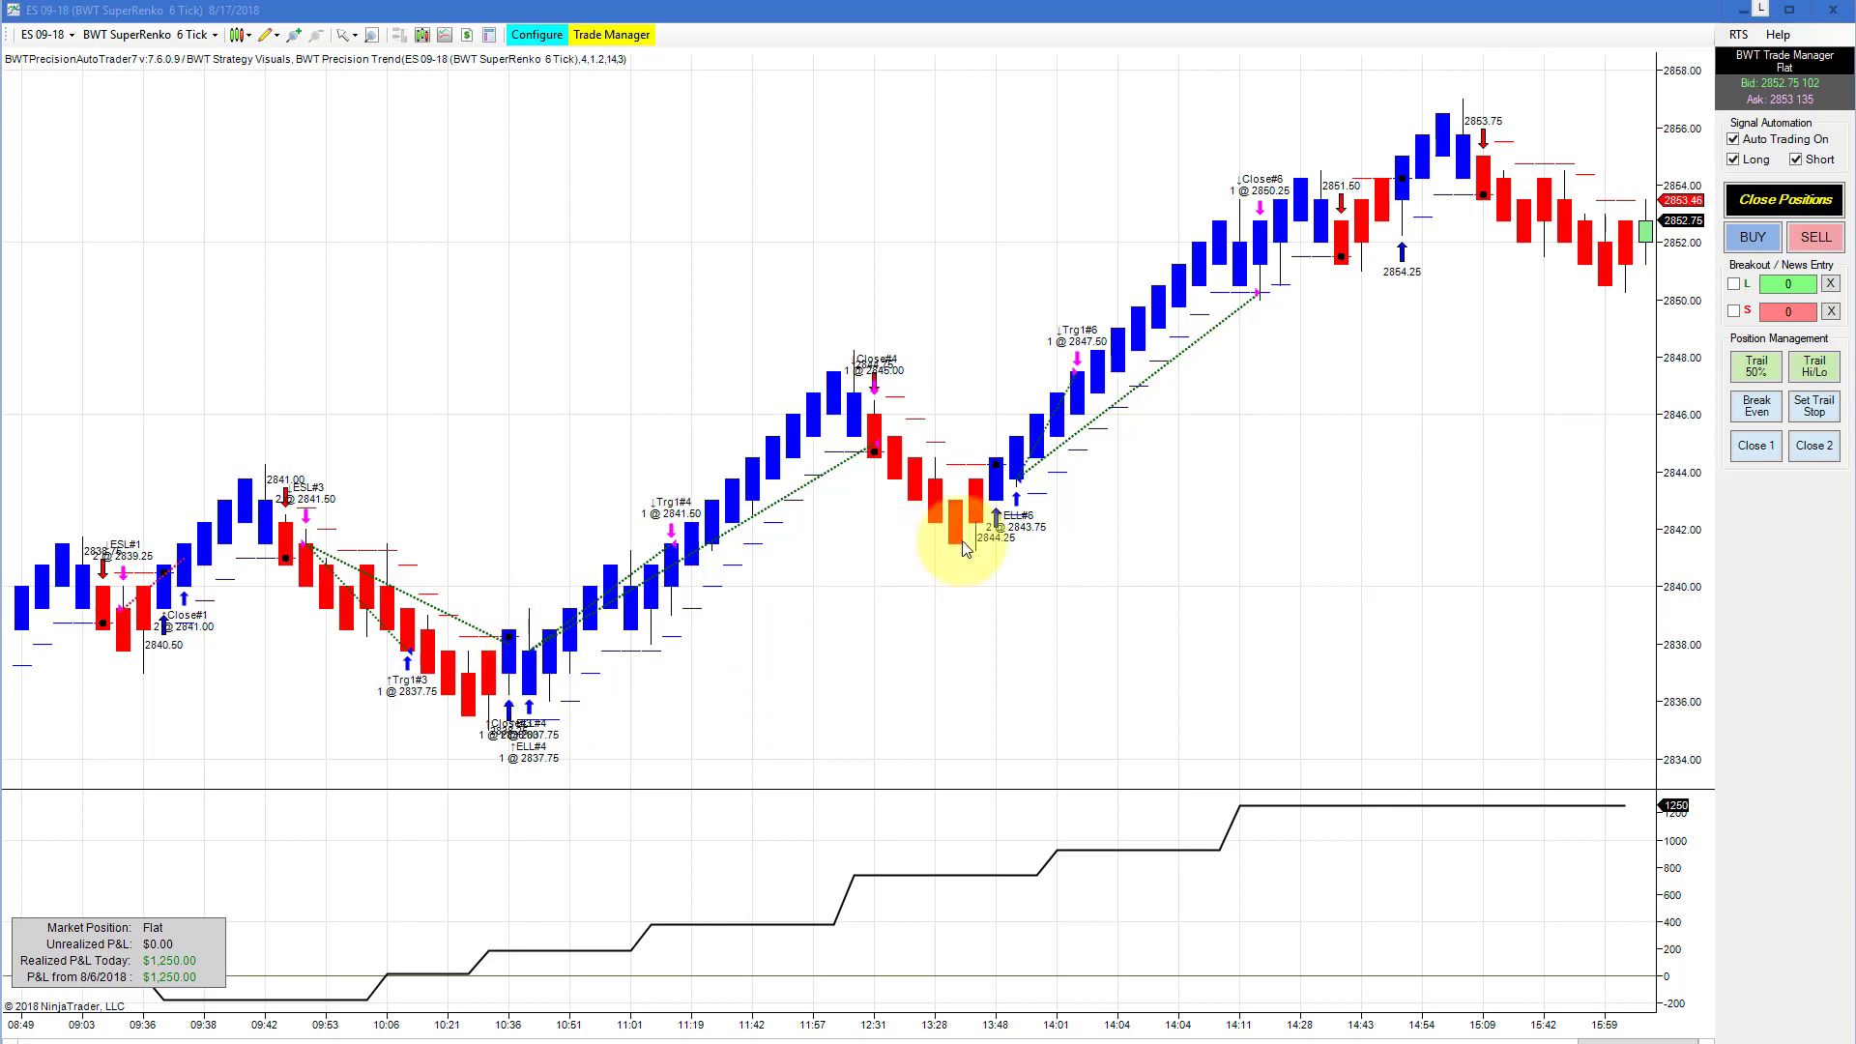
mouse_move(870, 524)
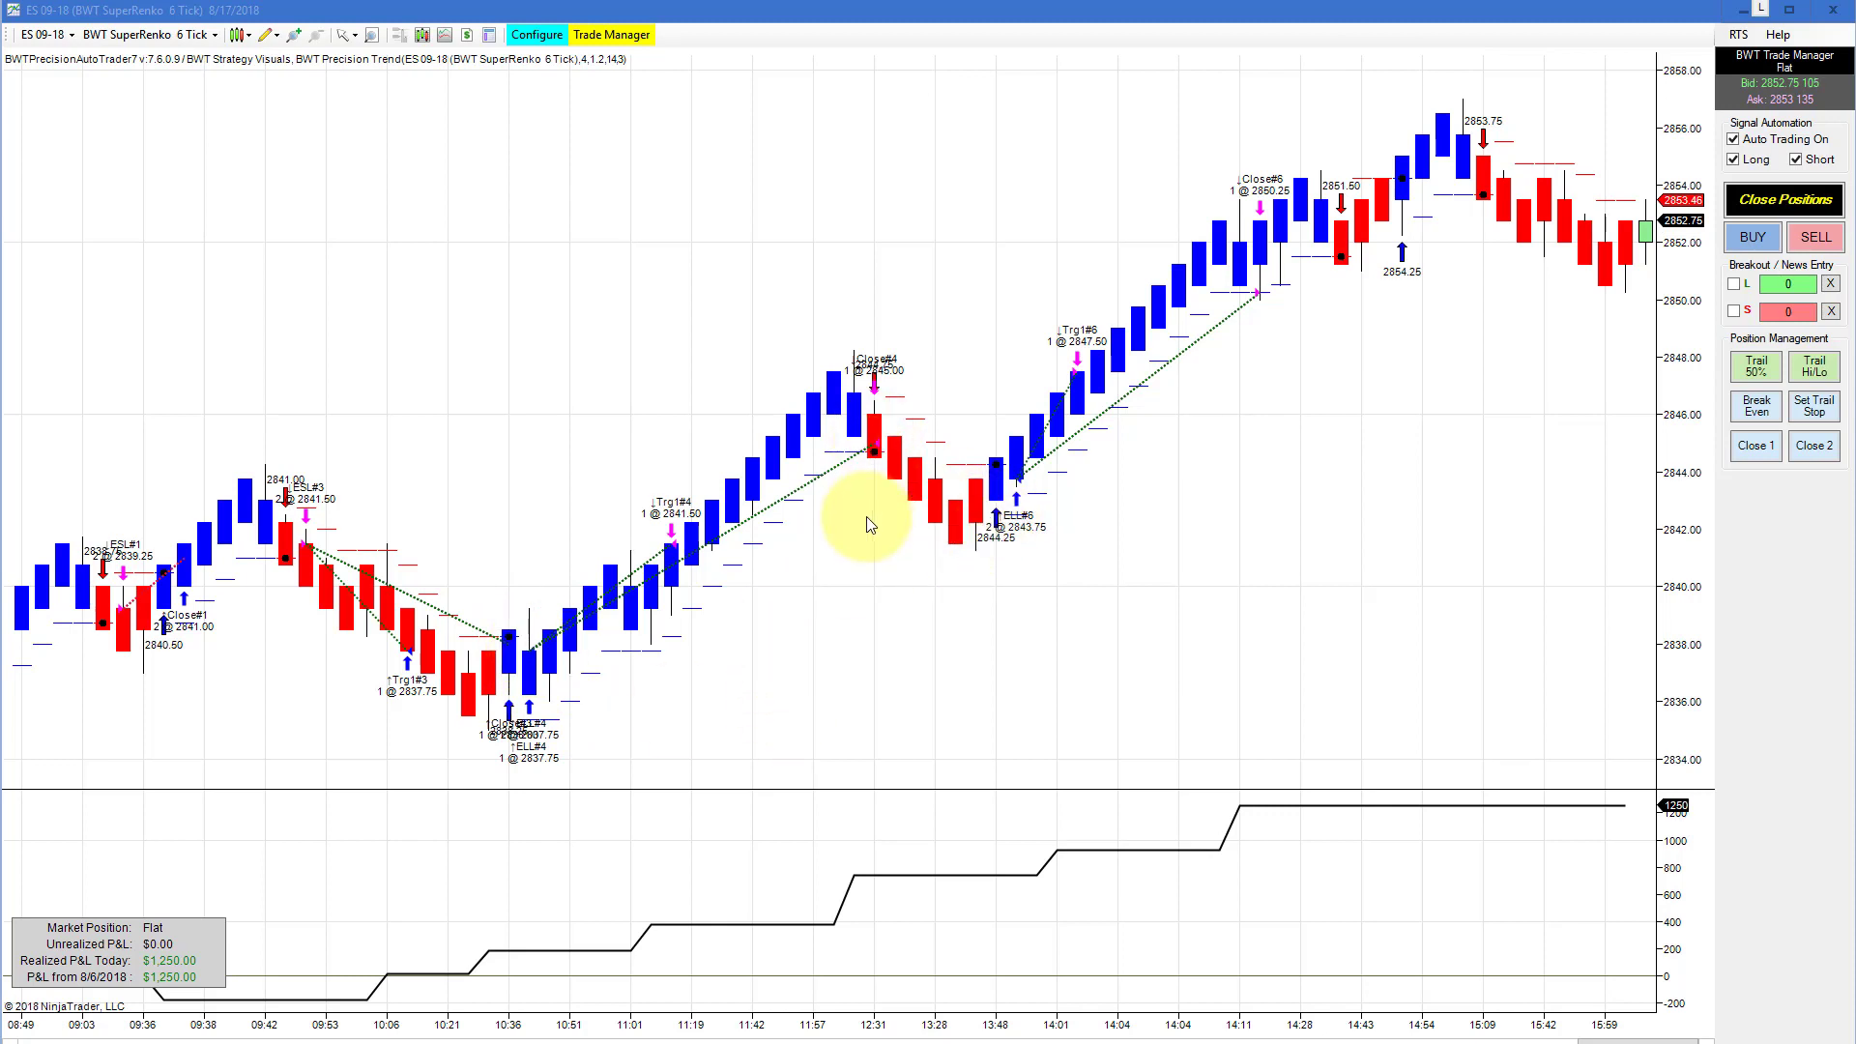
mouse_move(287, 704)
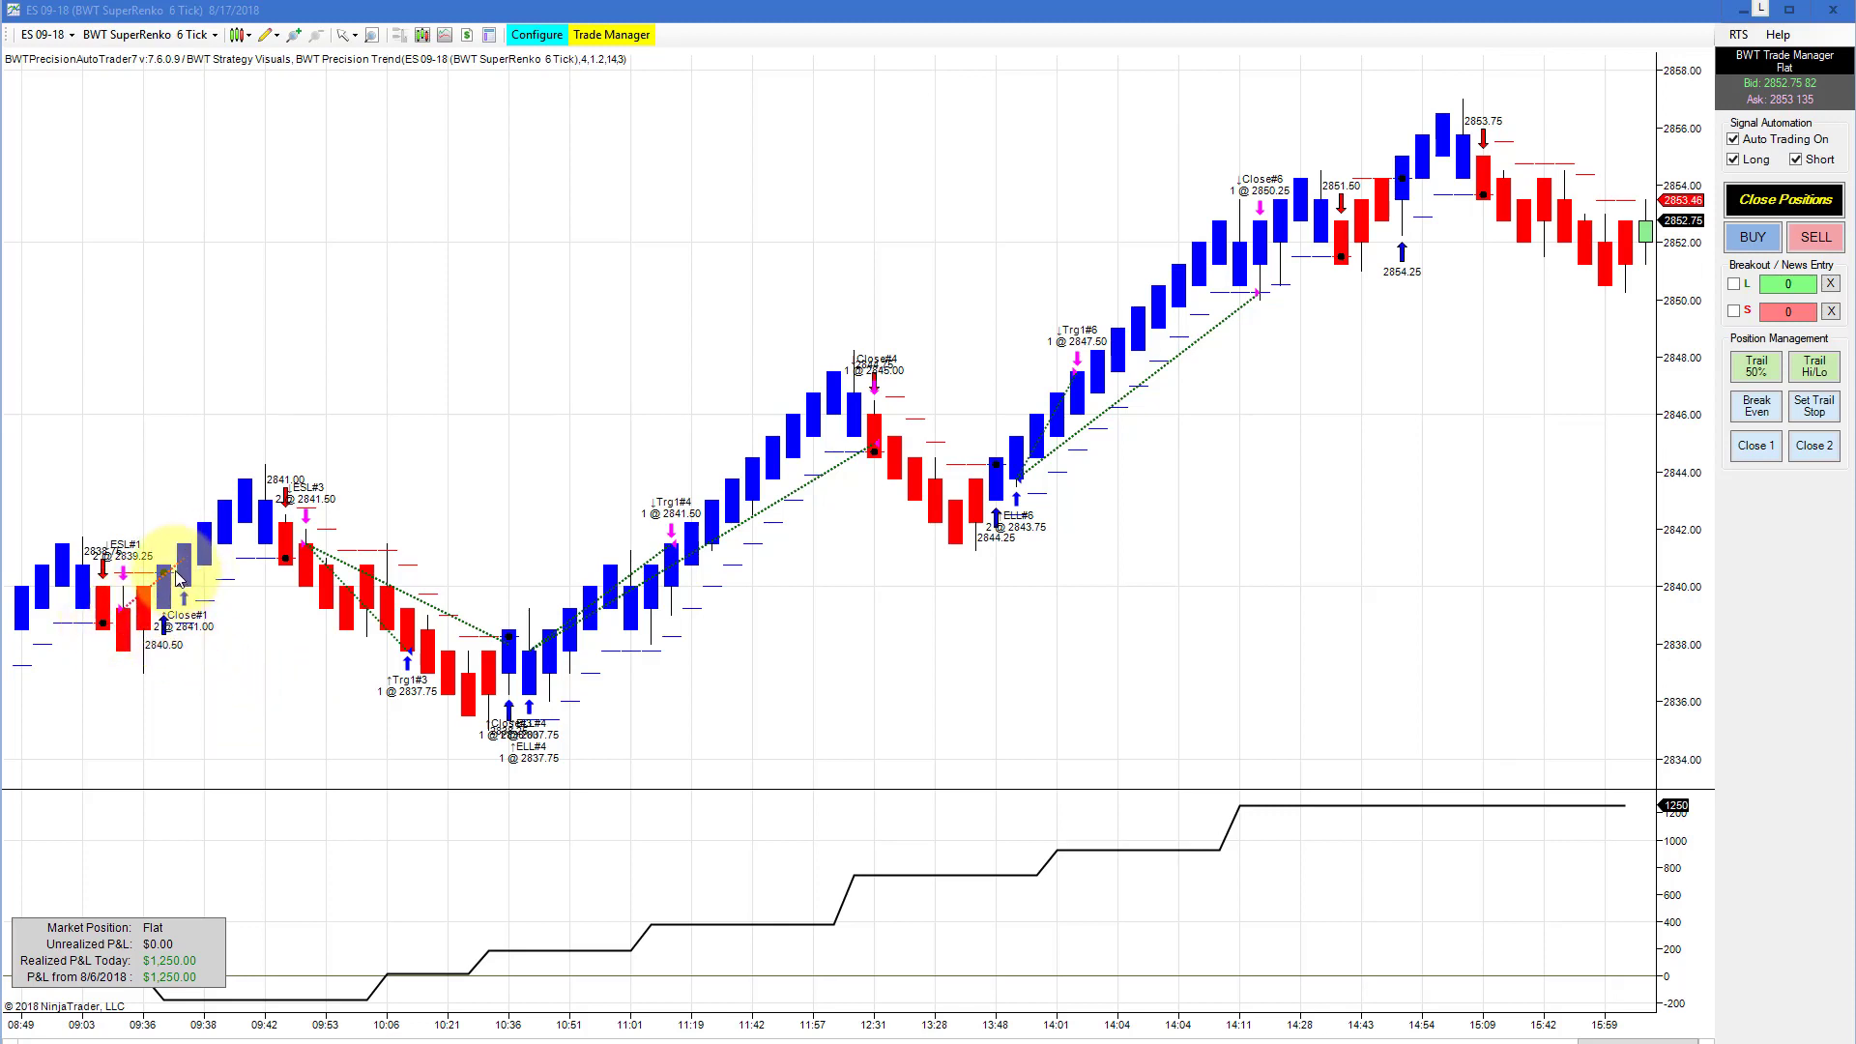
mouse_move(294, 567)
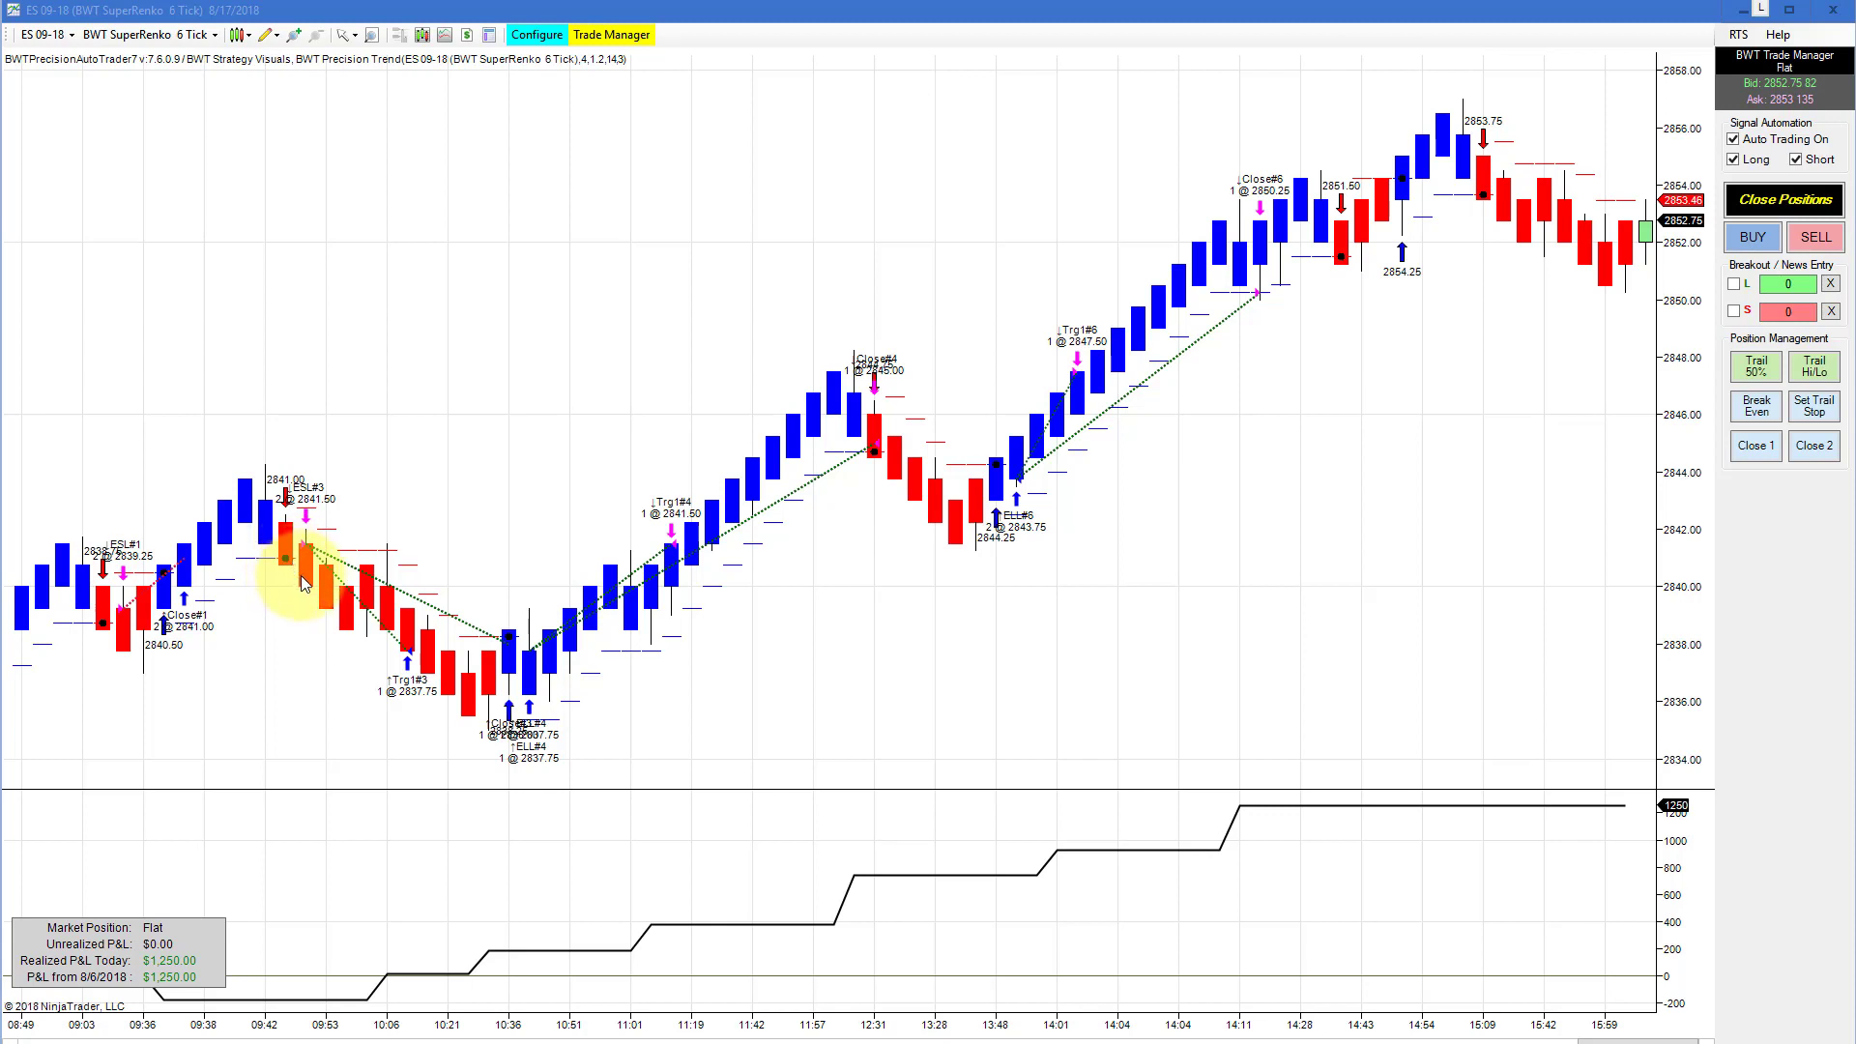
mouse_move(201, 598)
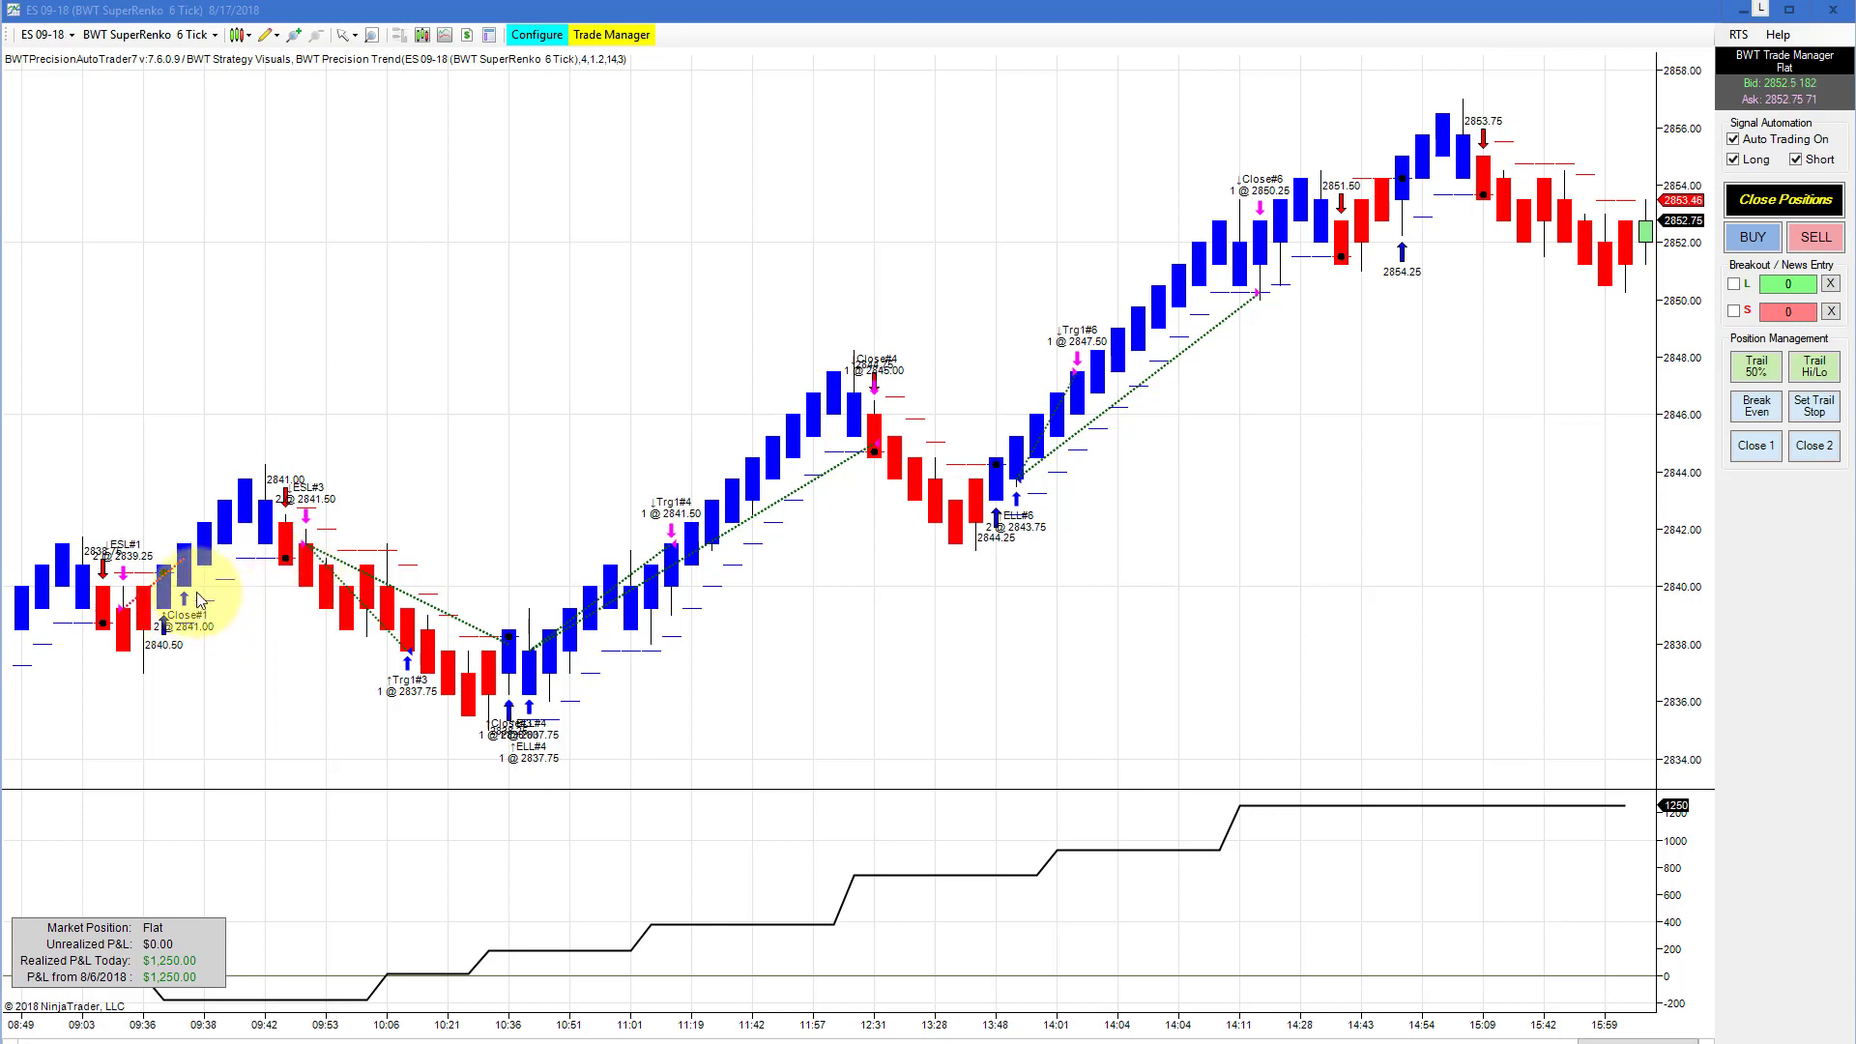
mouse_move(514, 479)
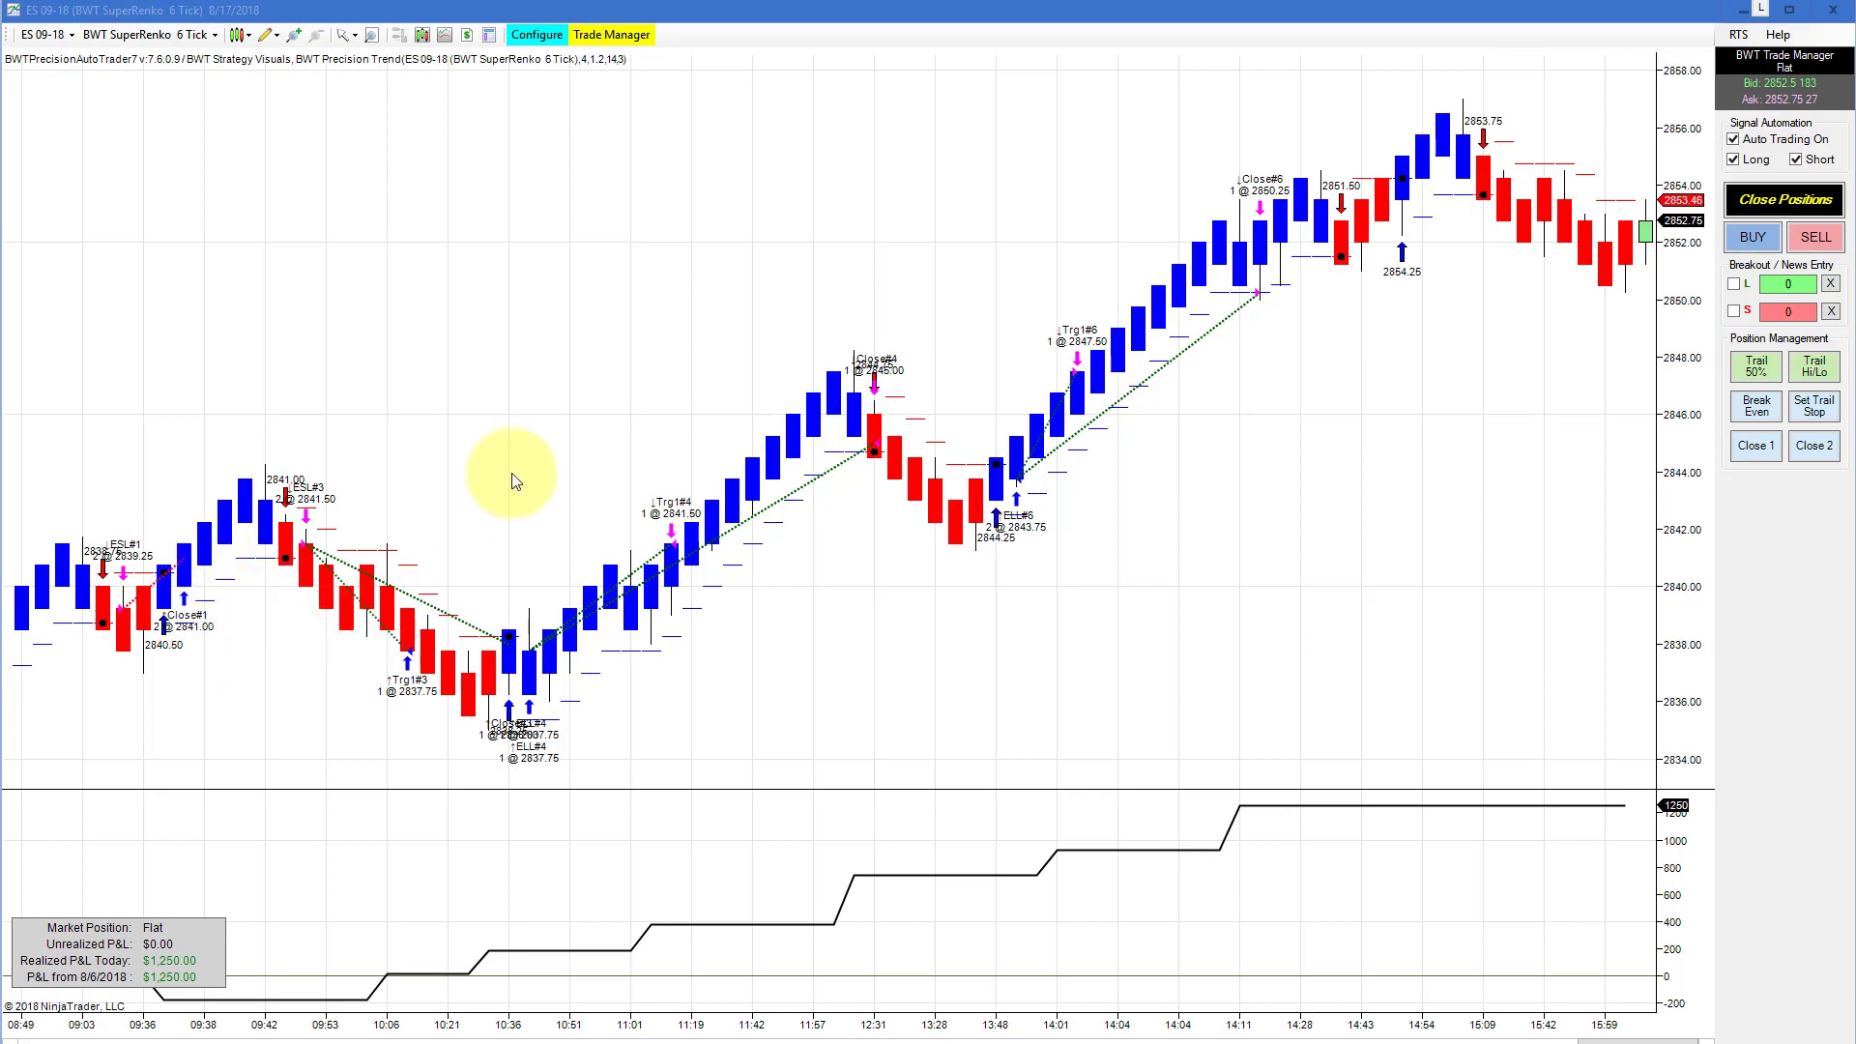
mouse_move(519, 394)
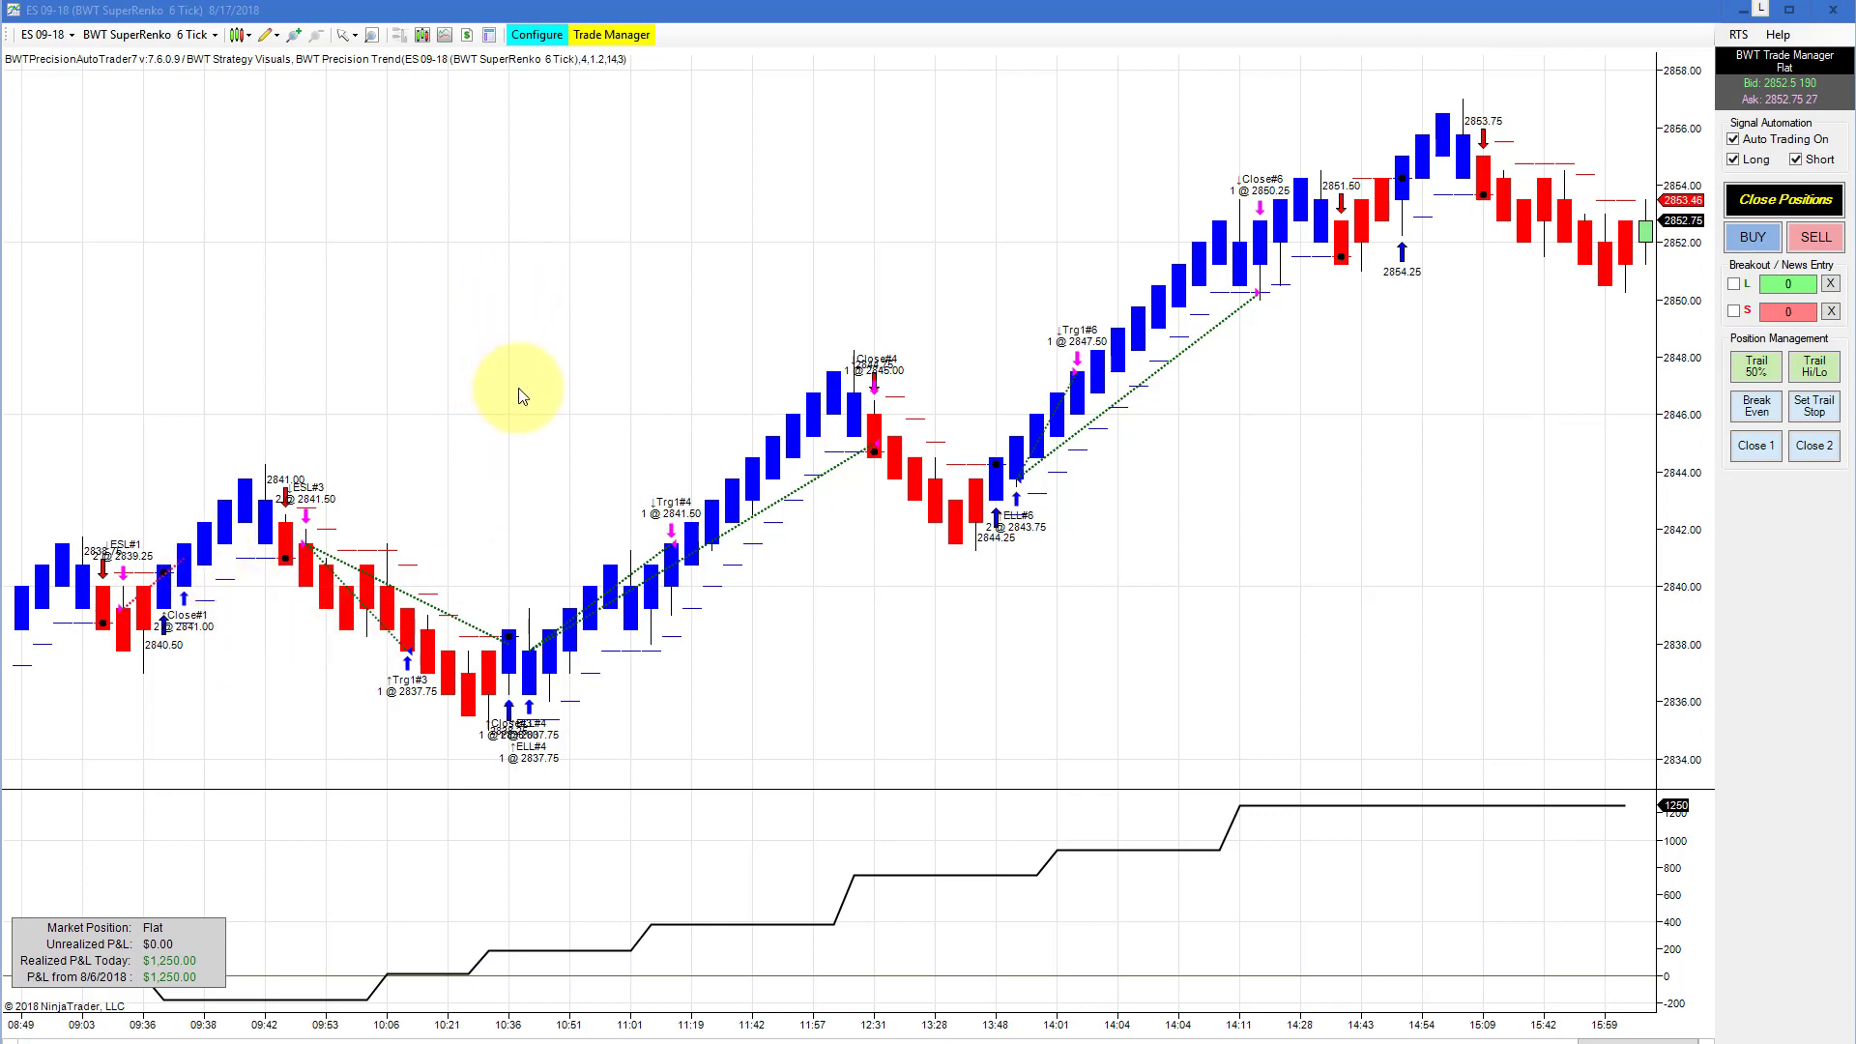
mouse_move(1042, 683)
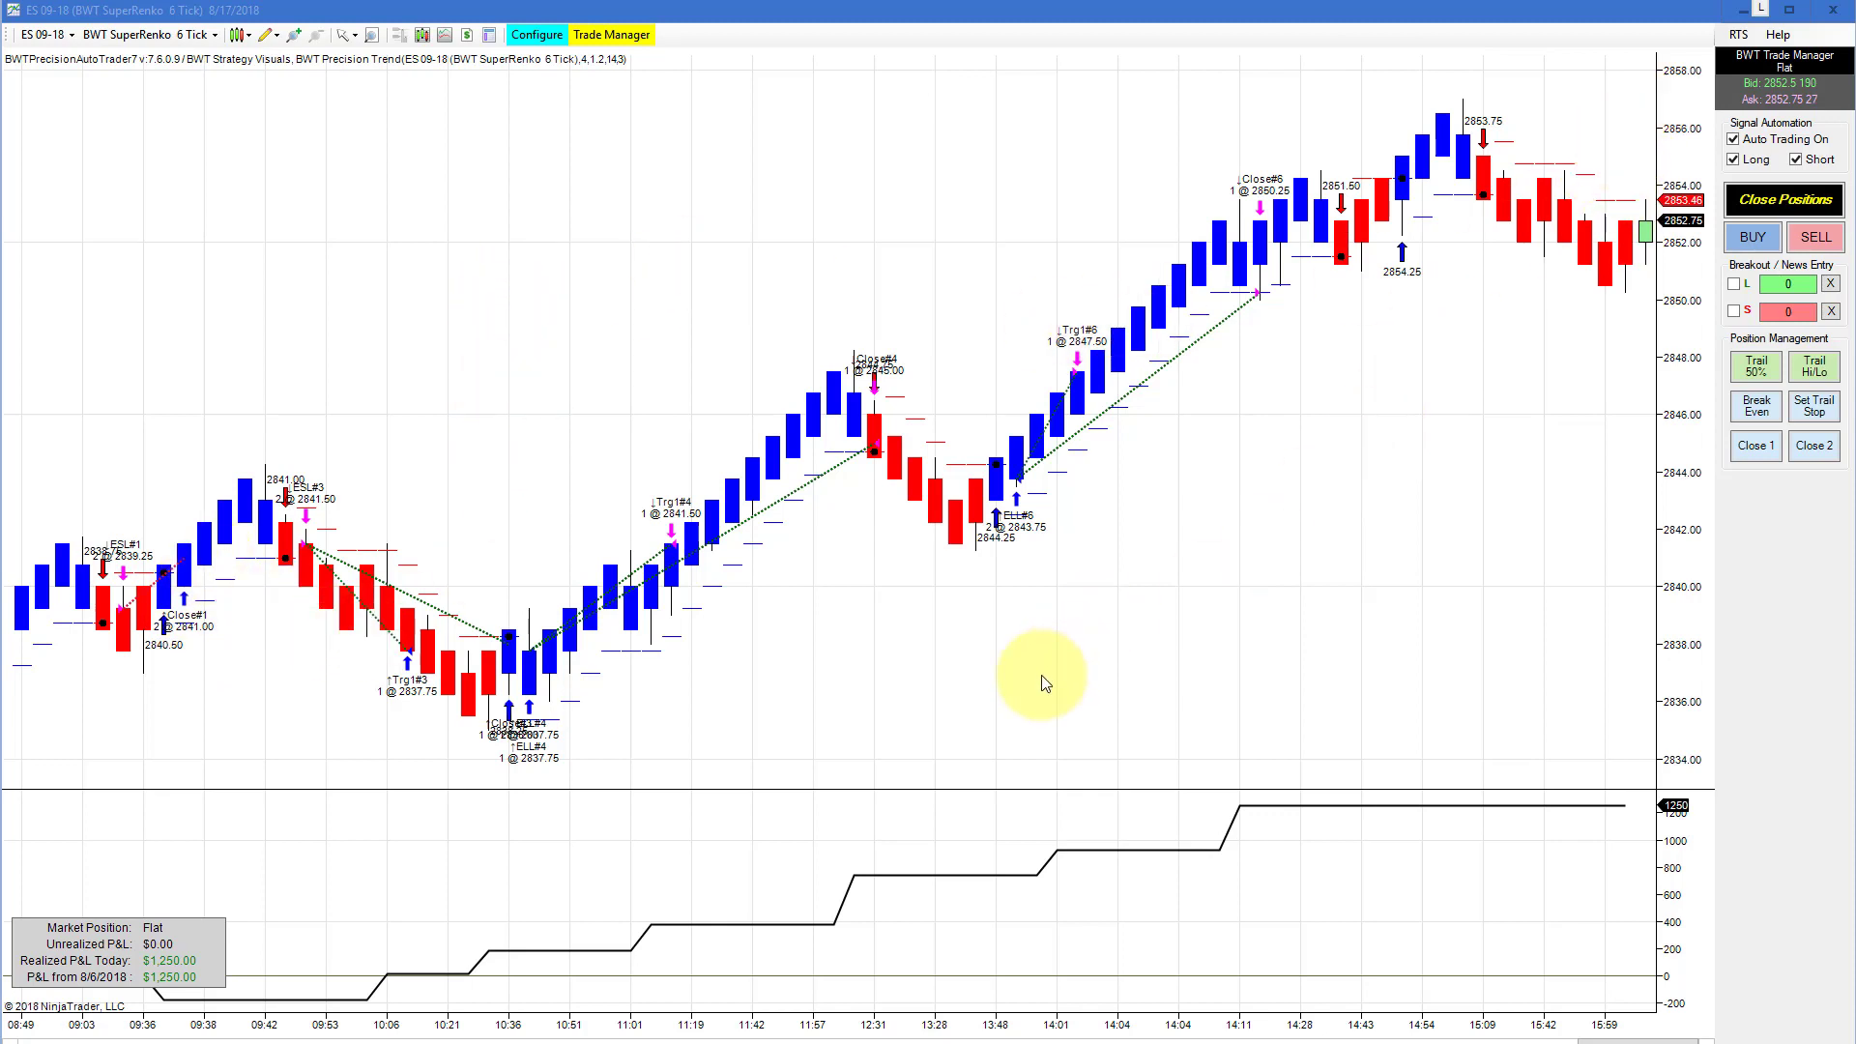
mouse_move(1597, 44)
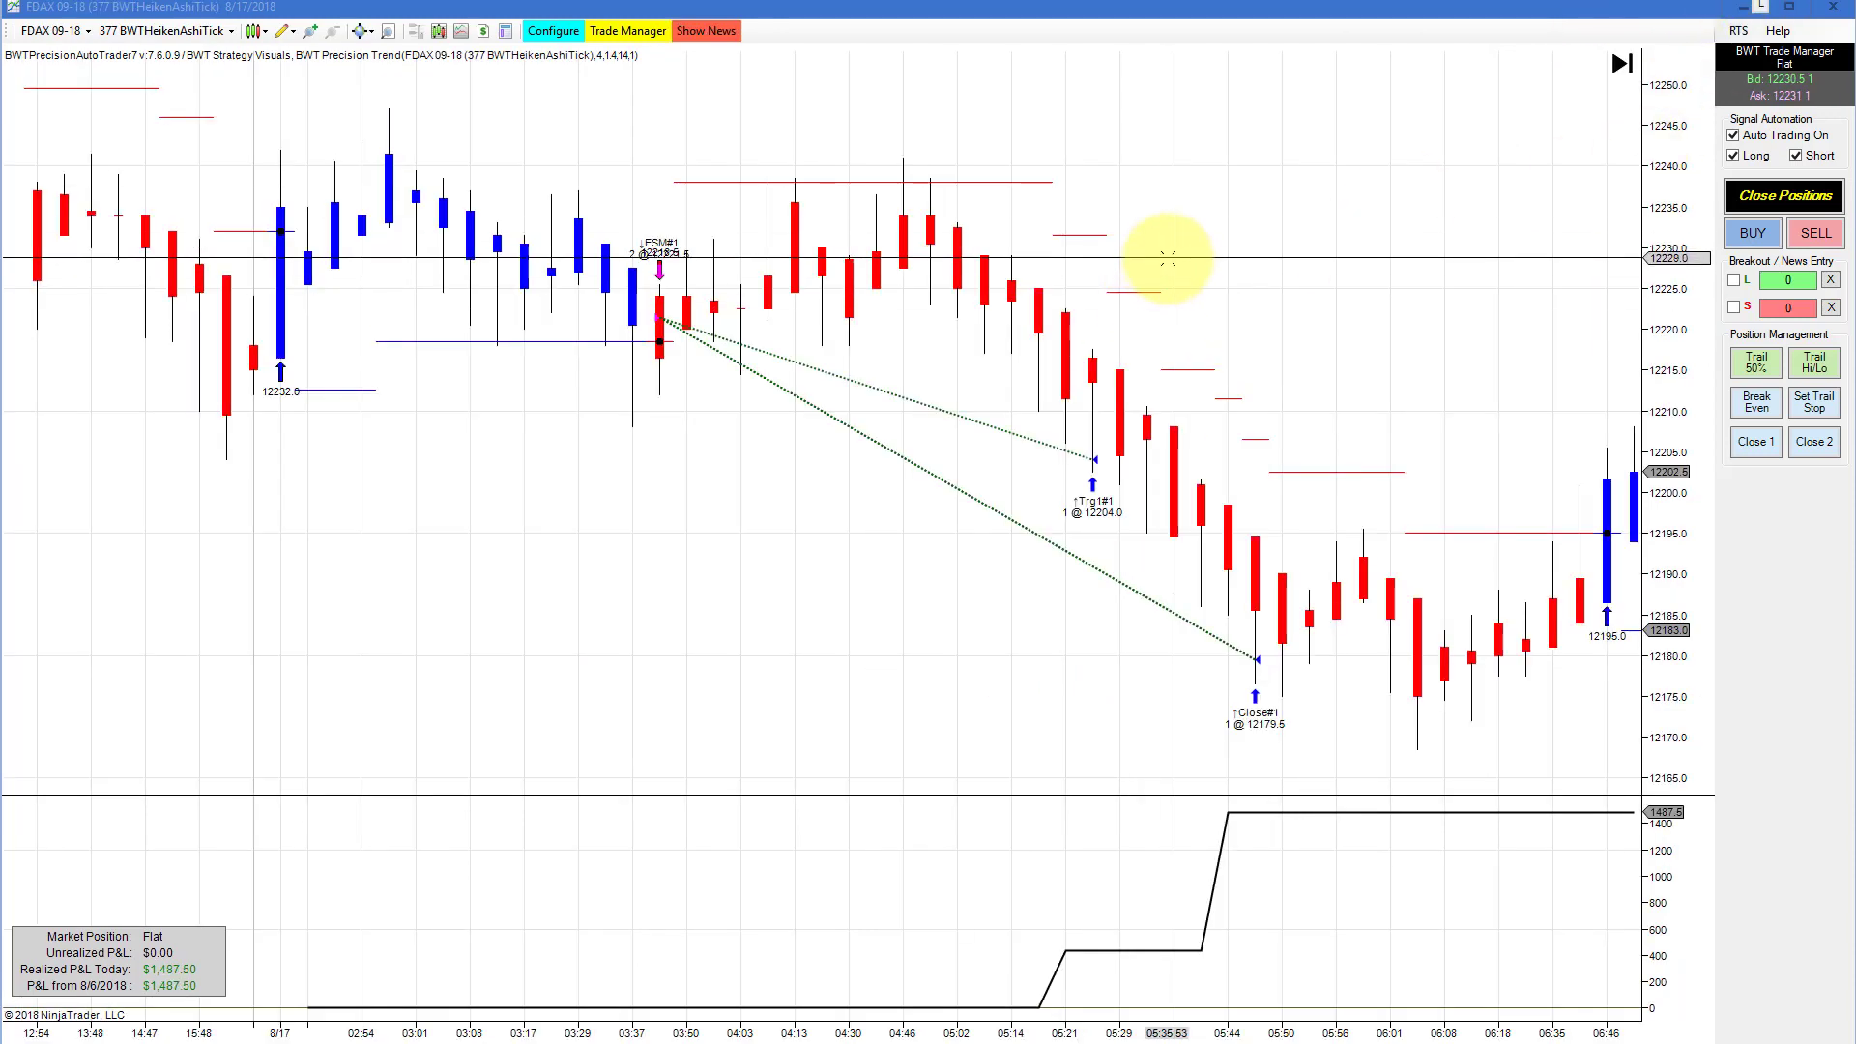
mouse_move(959, 841)
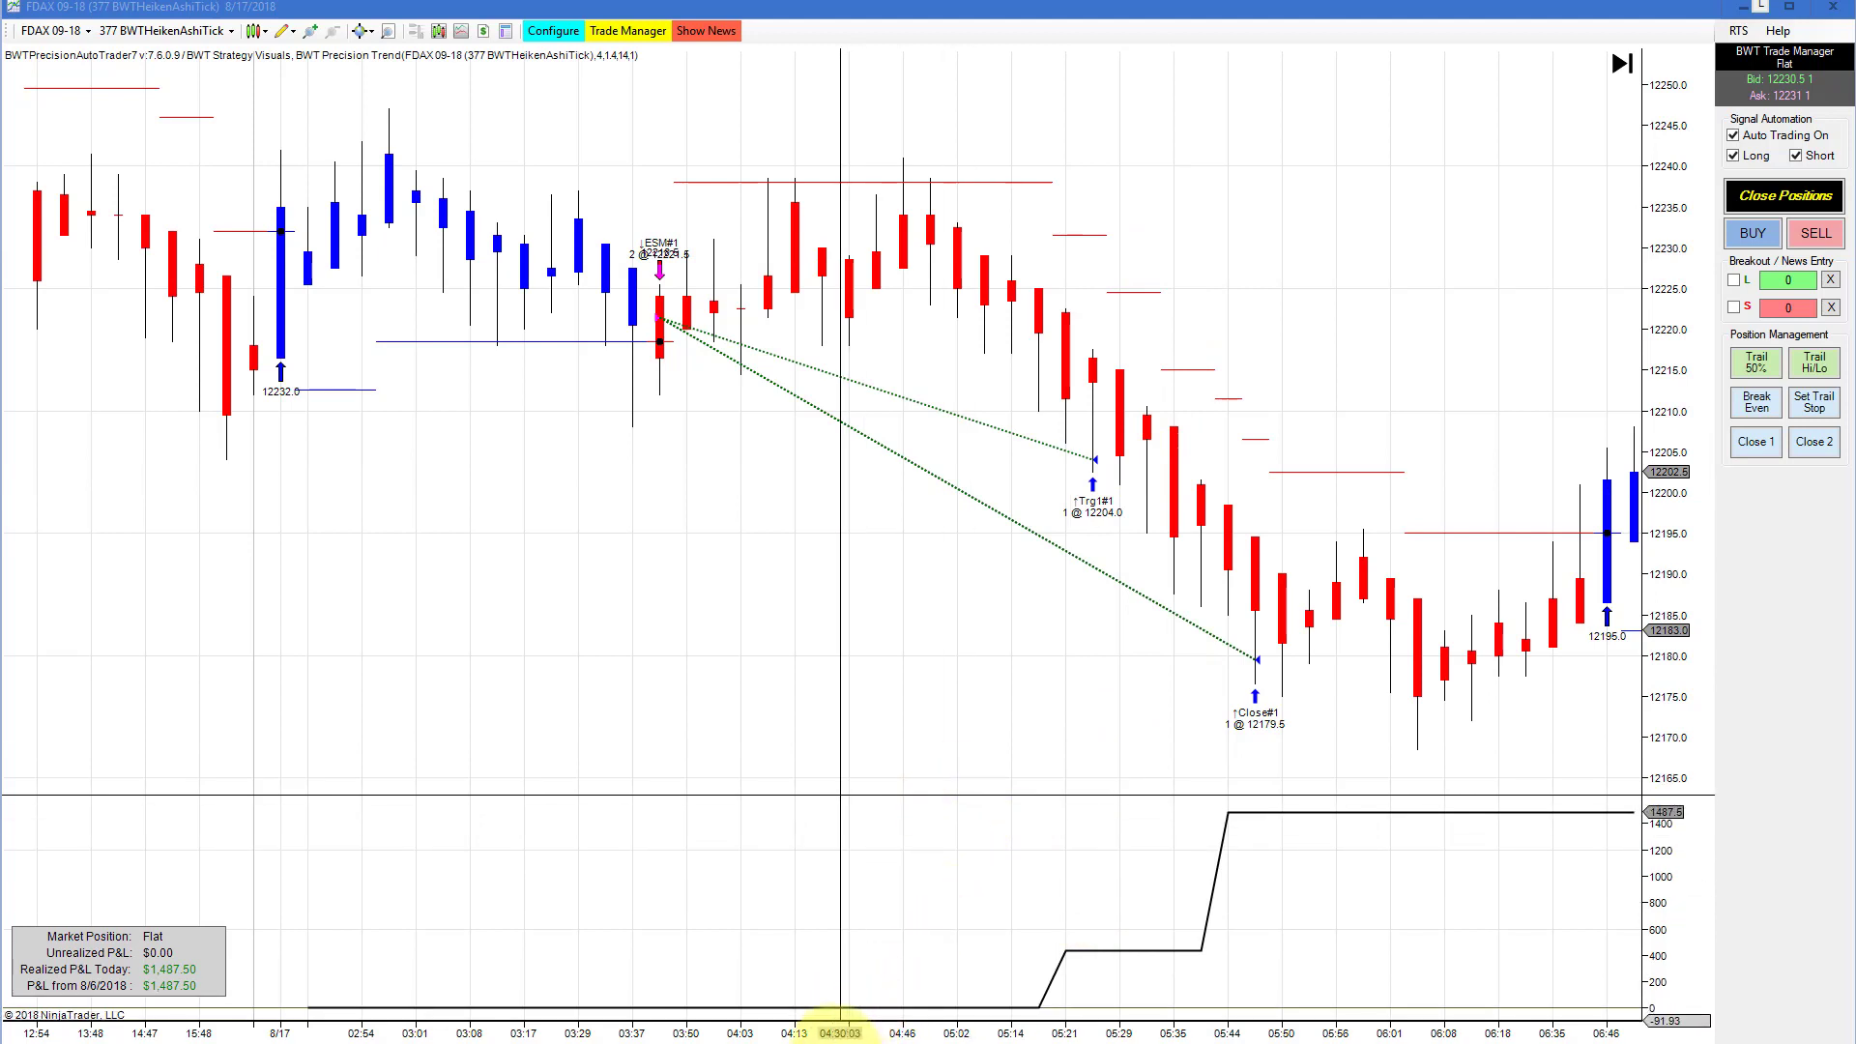
mouse_move(921, 690)
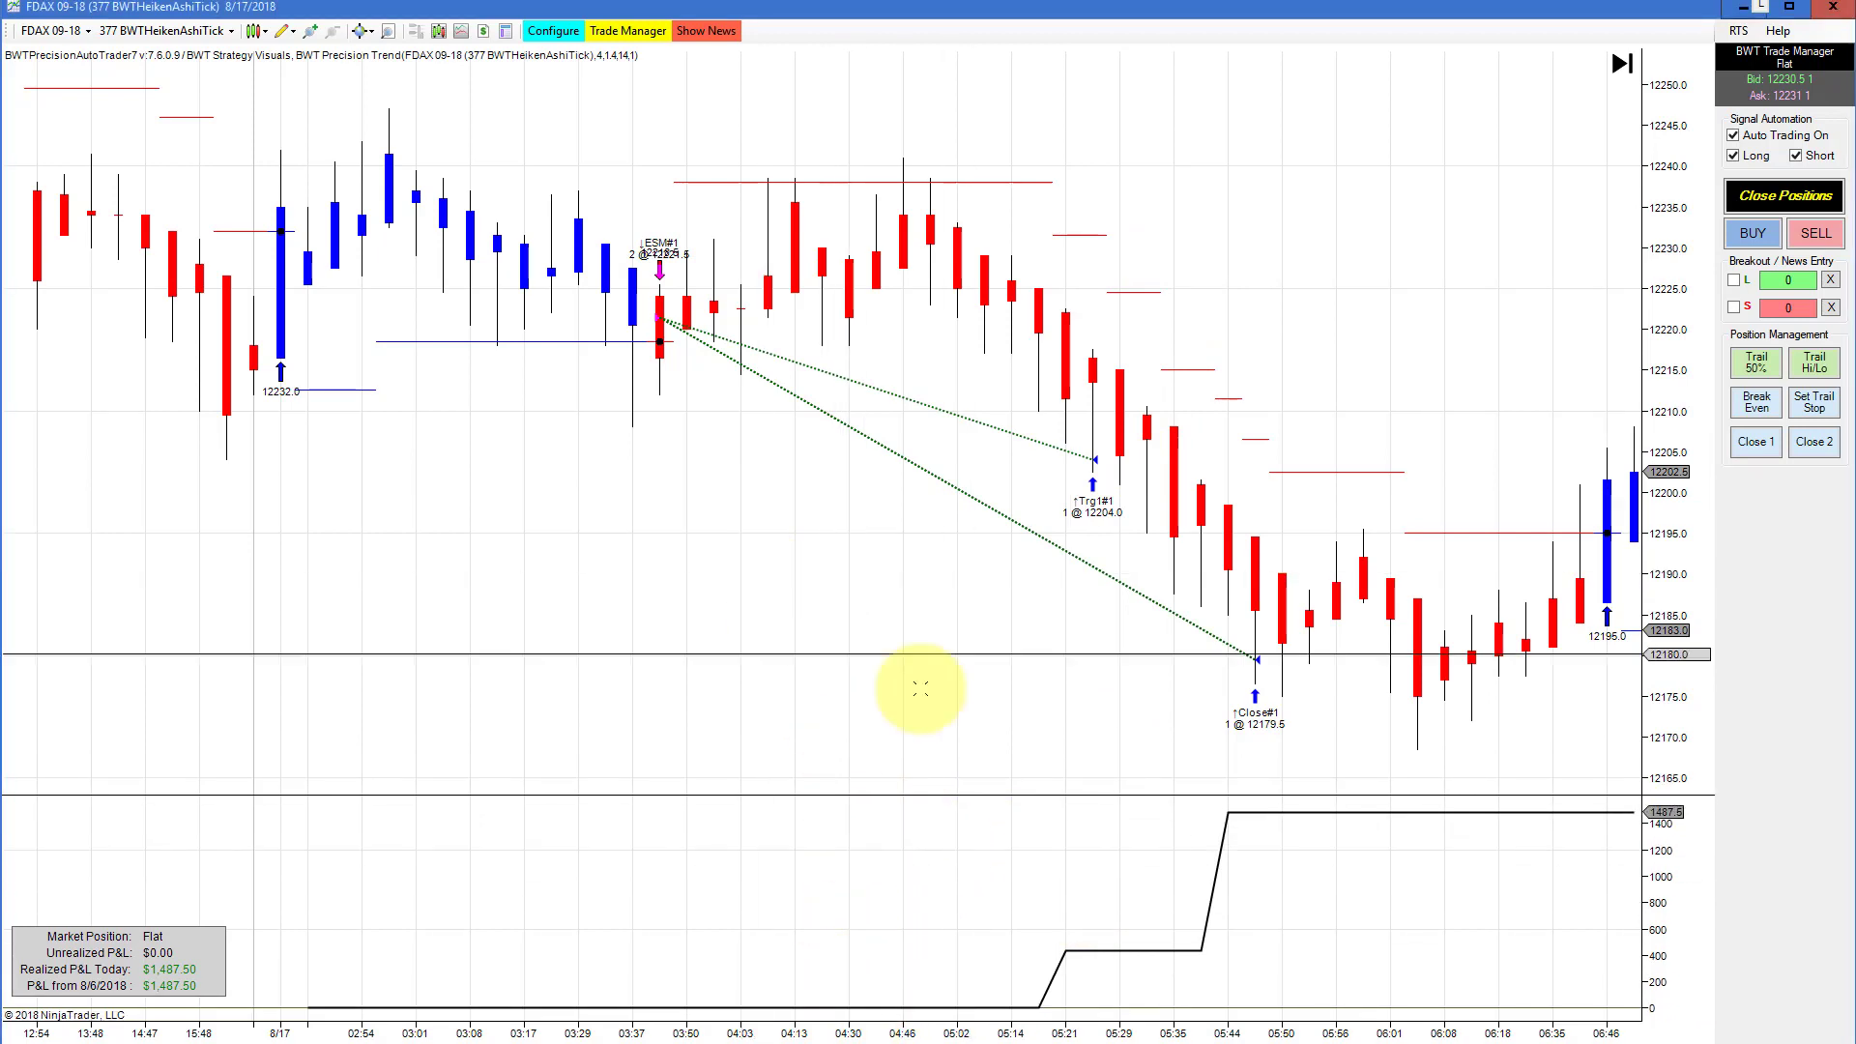
mouse_move(1131, 289)
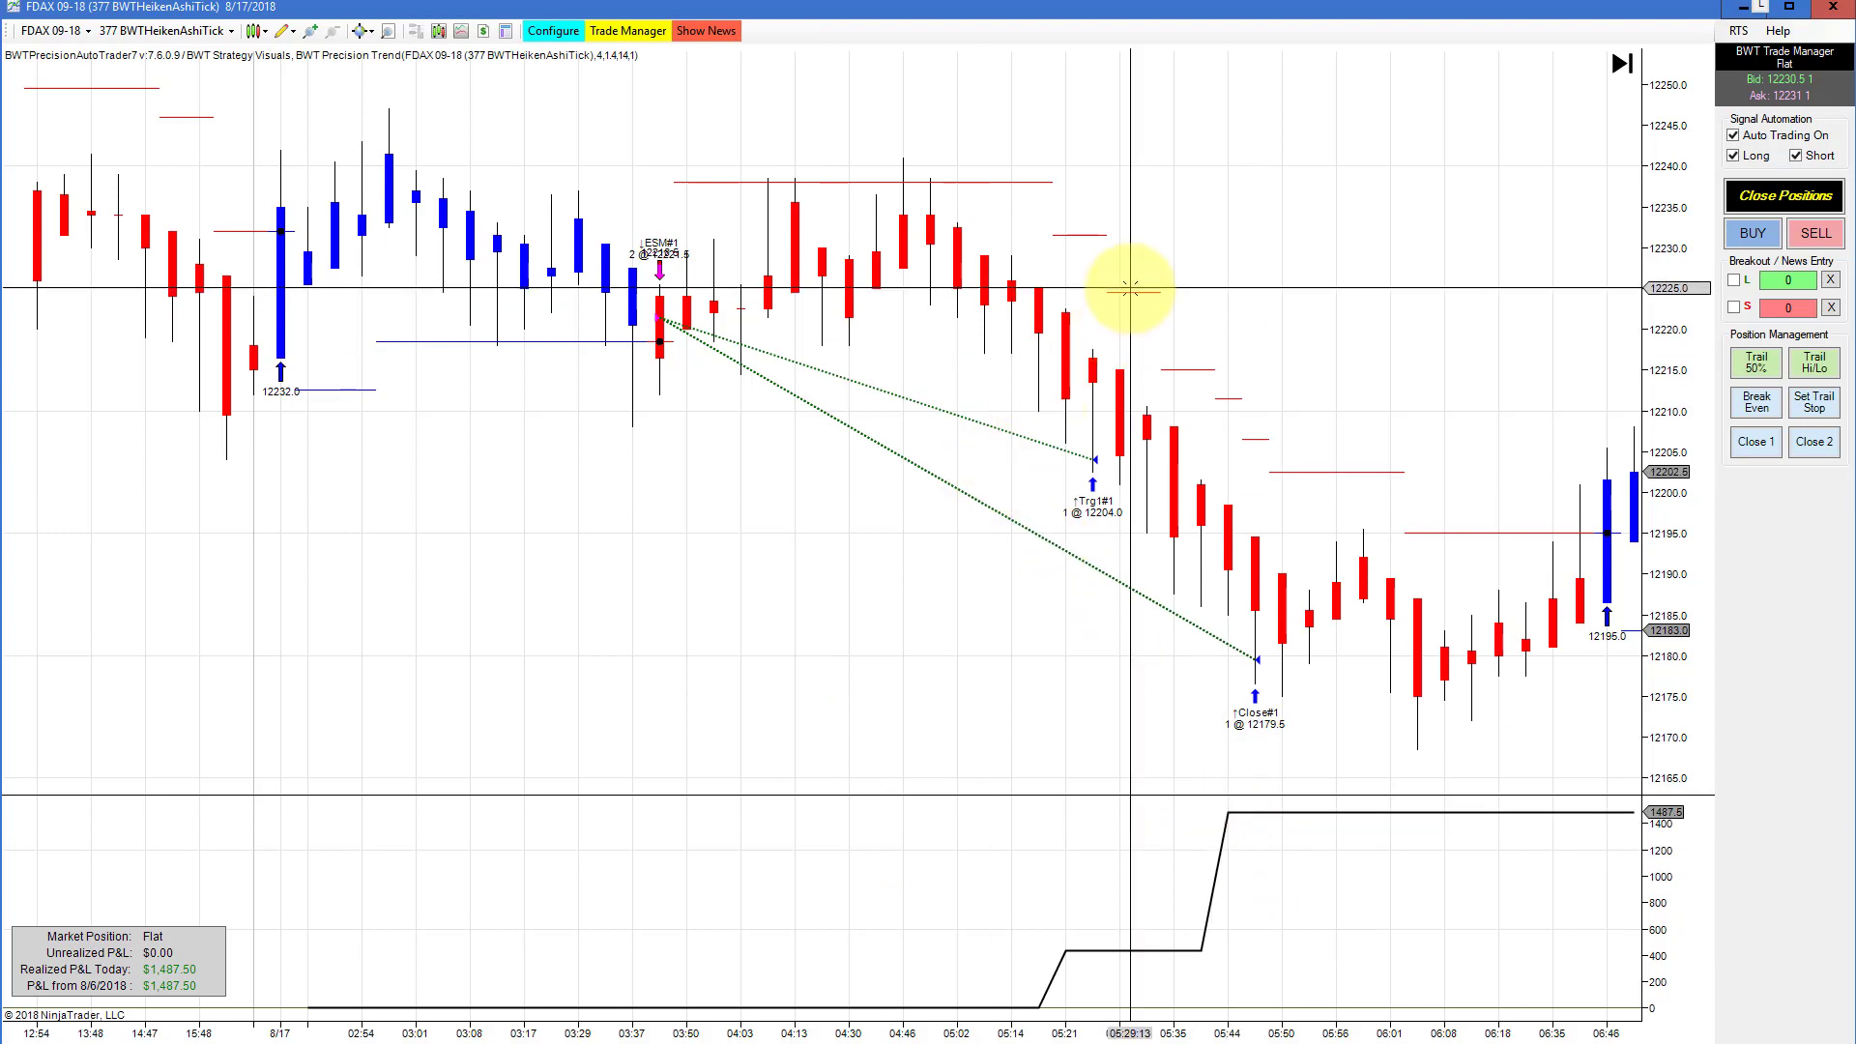
mouse_move(1179, 314)
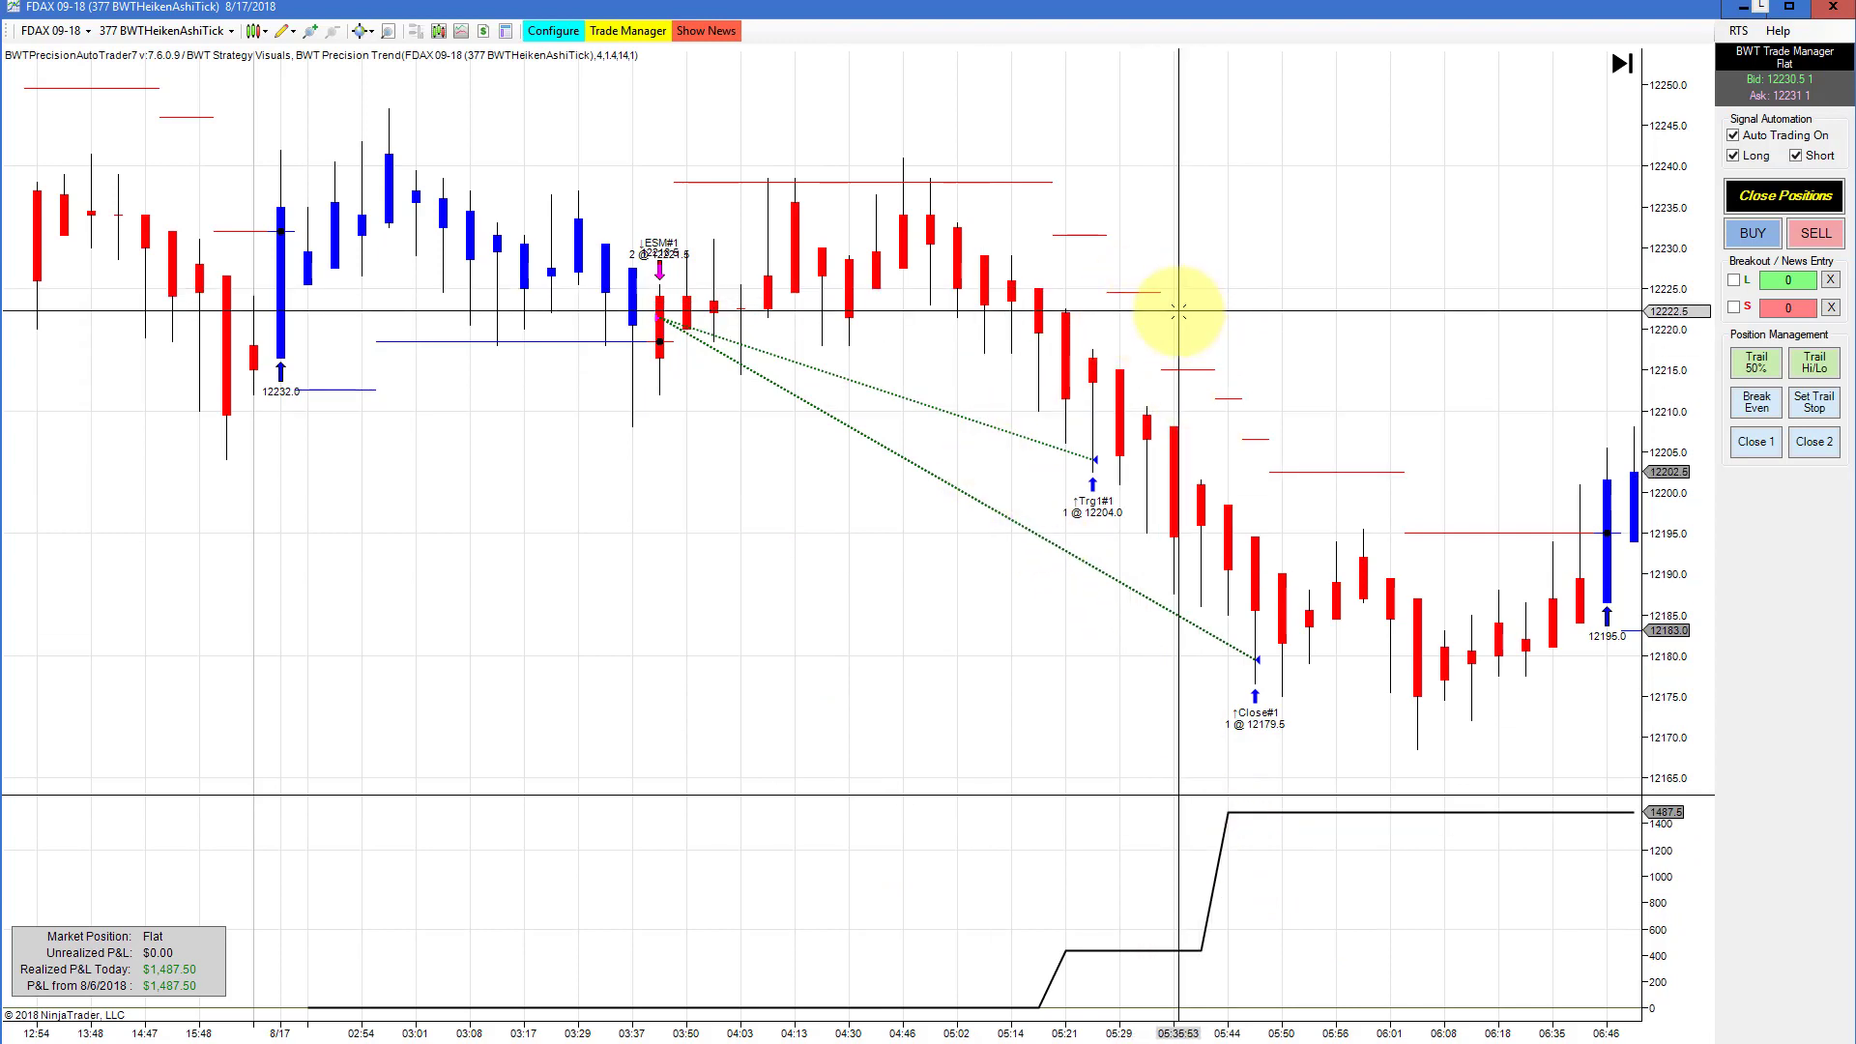
mouse_move(982, 302)
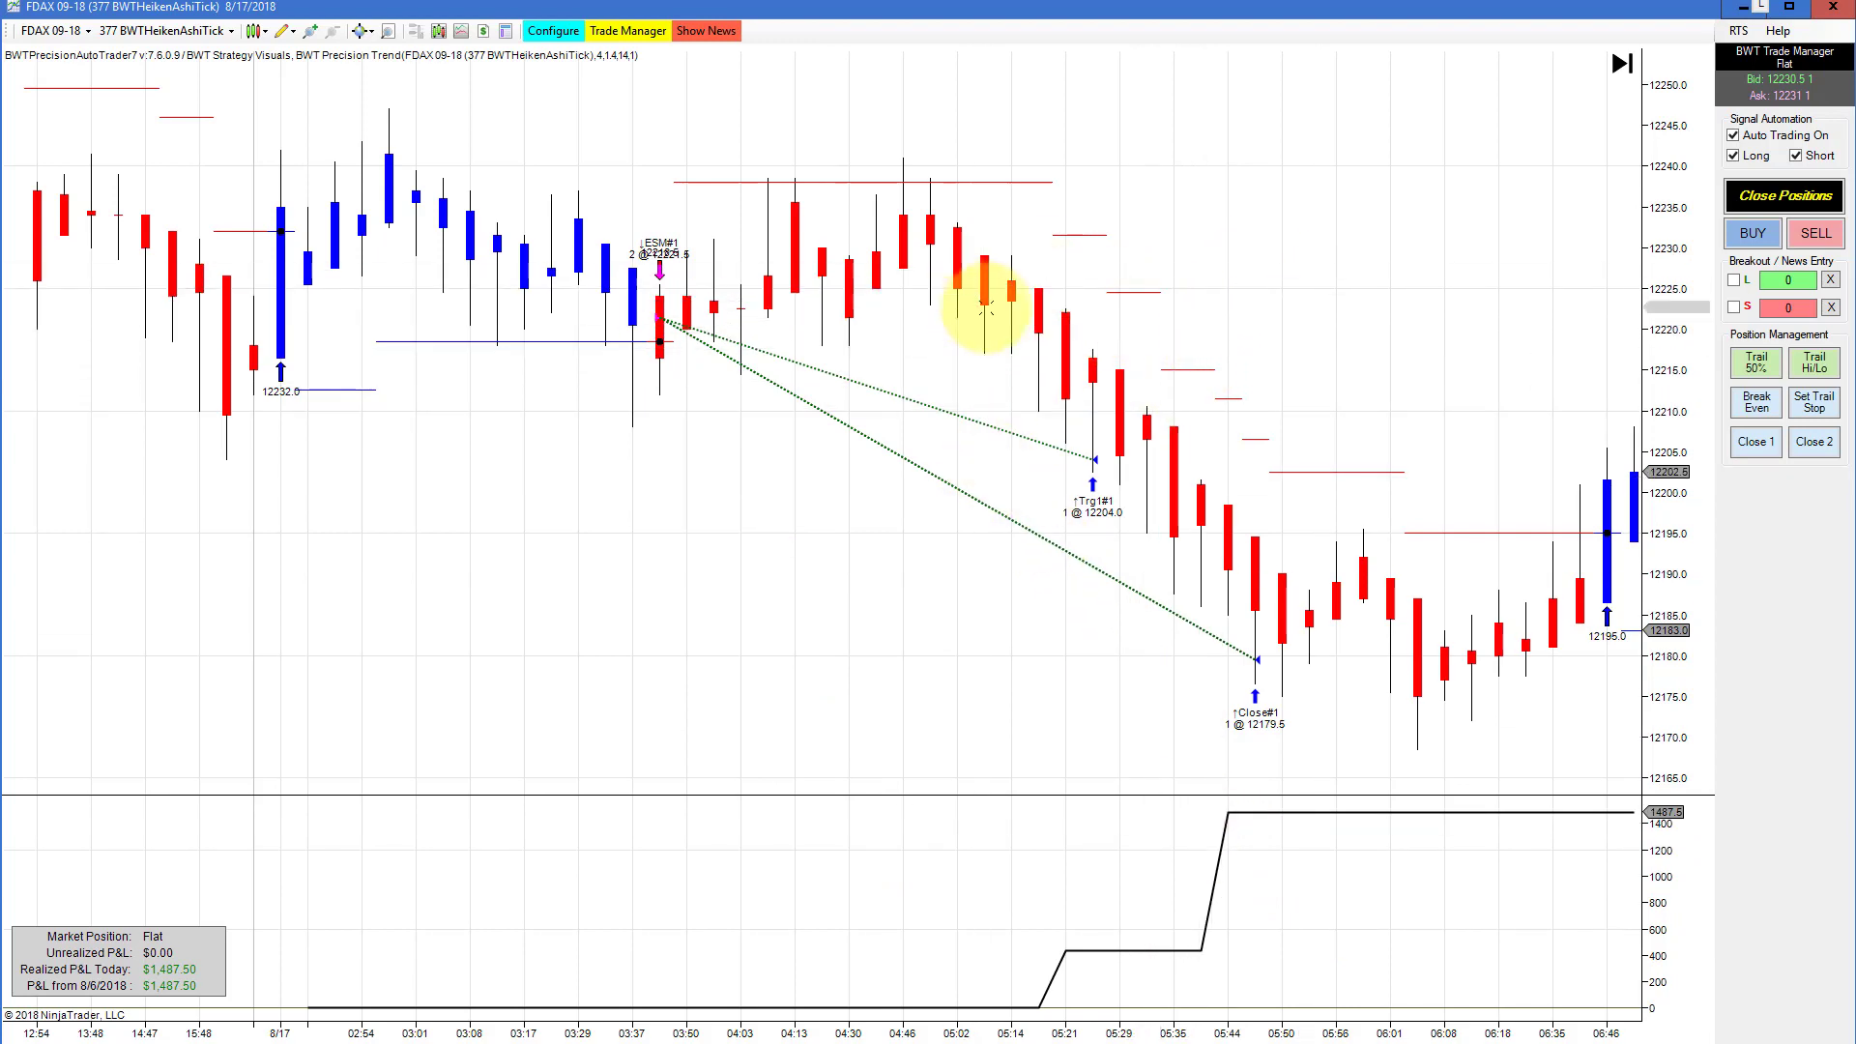
mouse_move(809, 273)
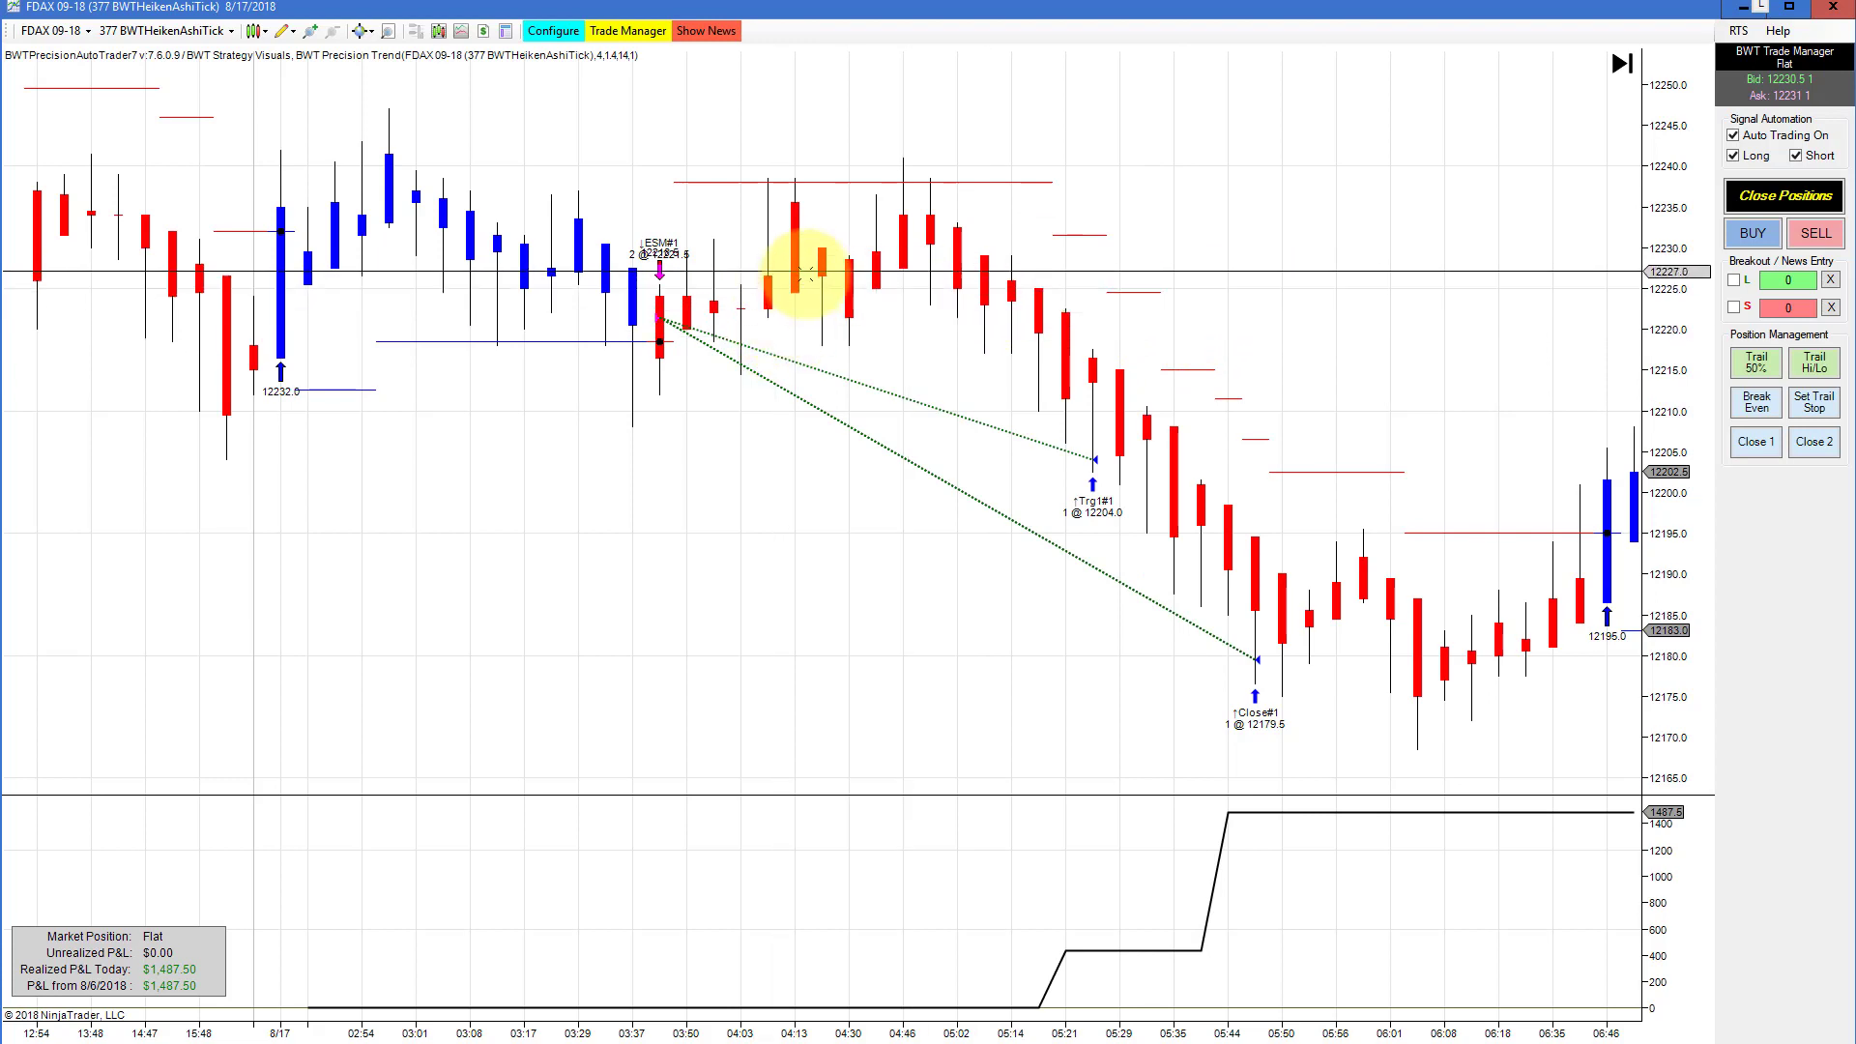
mouse_move(704, 703)
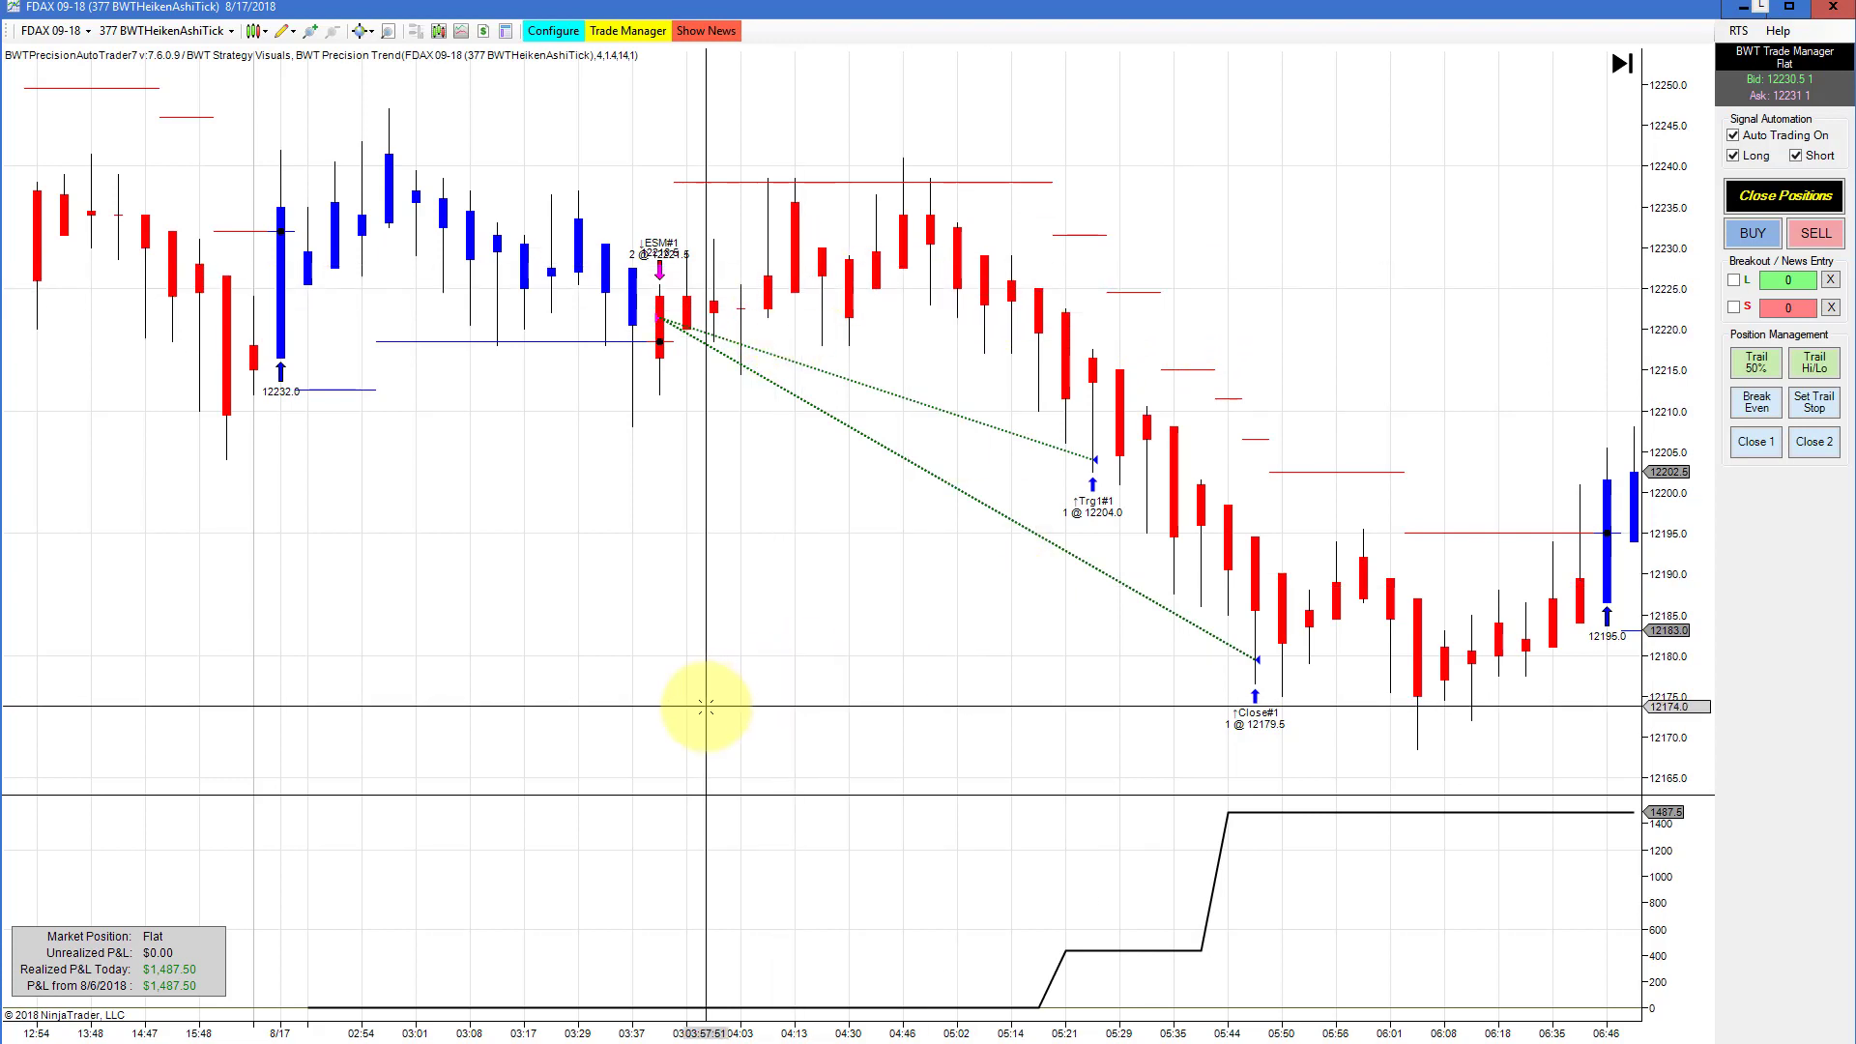
mouse_move(756, 525)
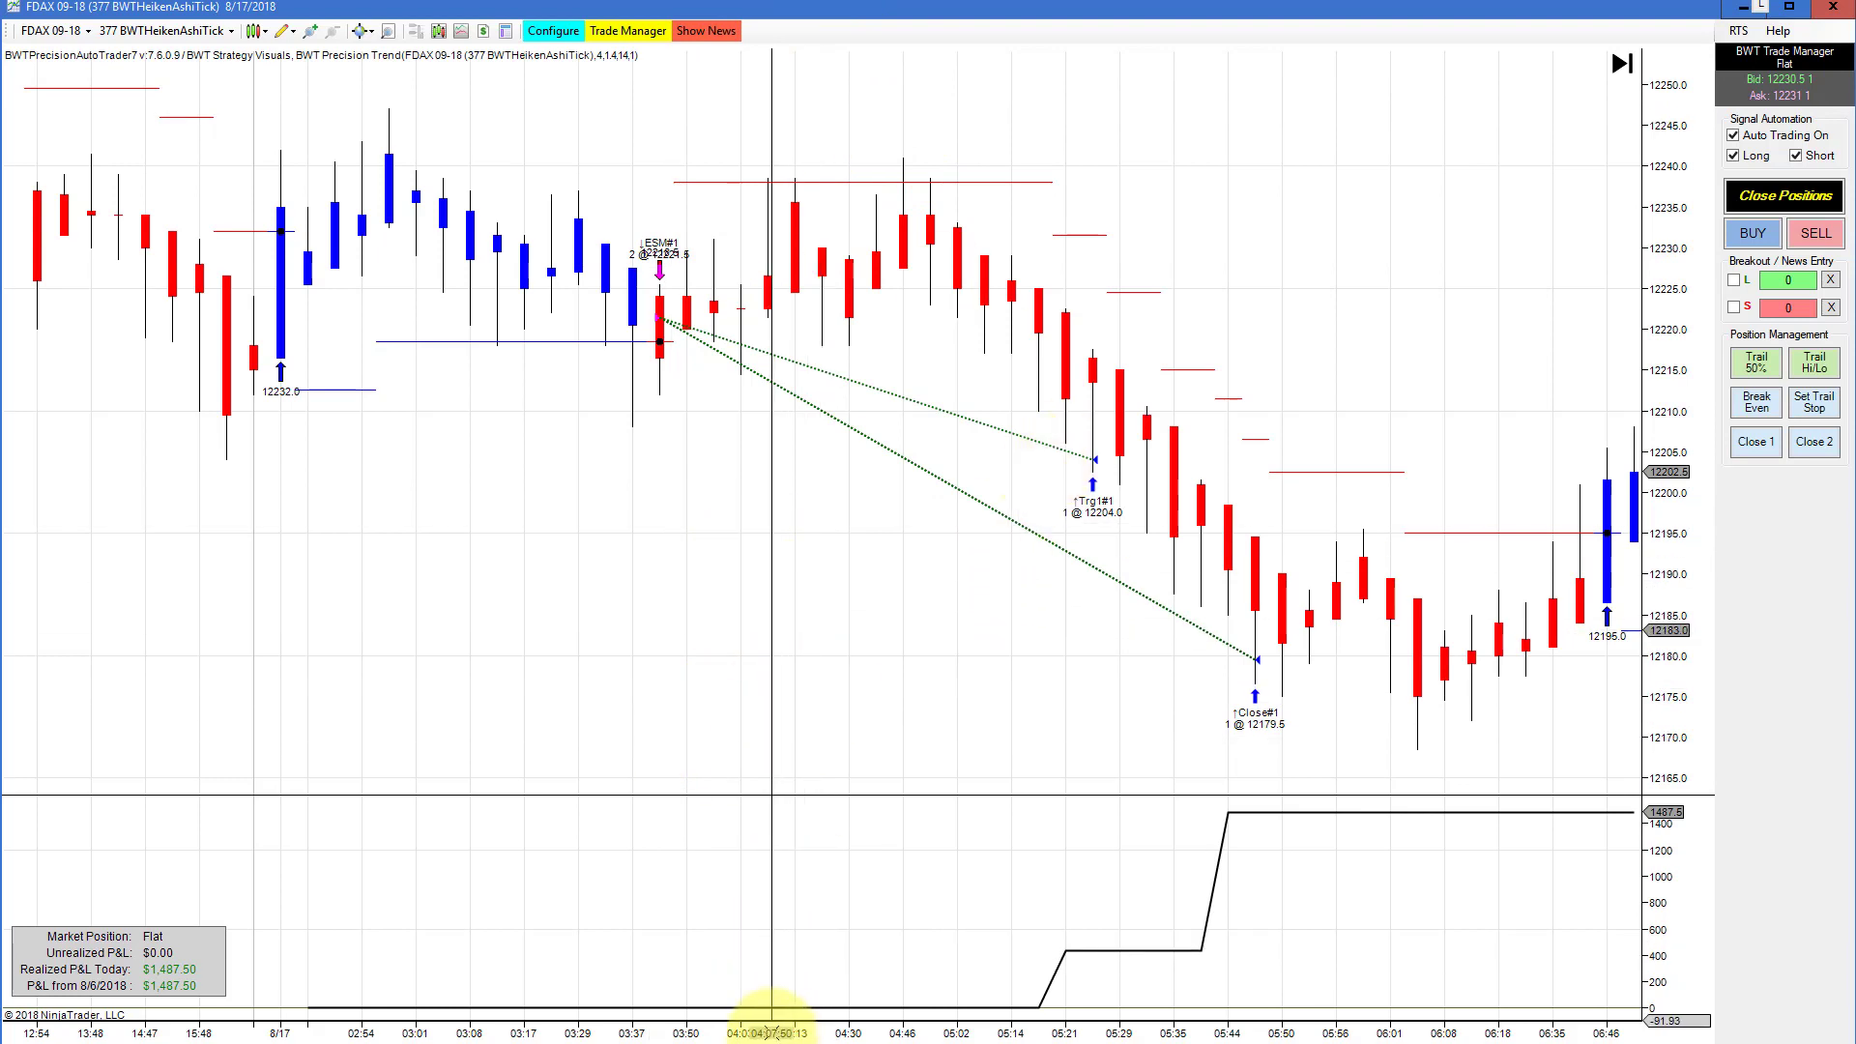
scroll(left, 3)
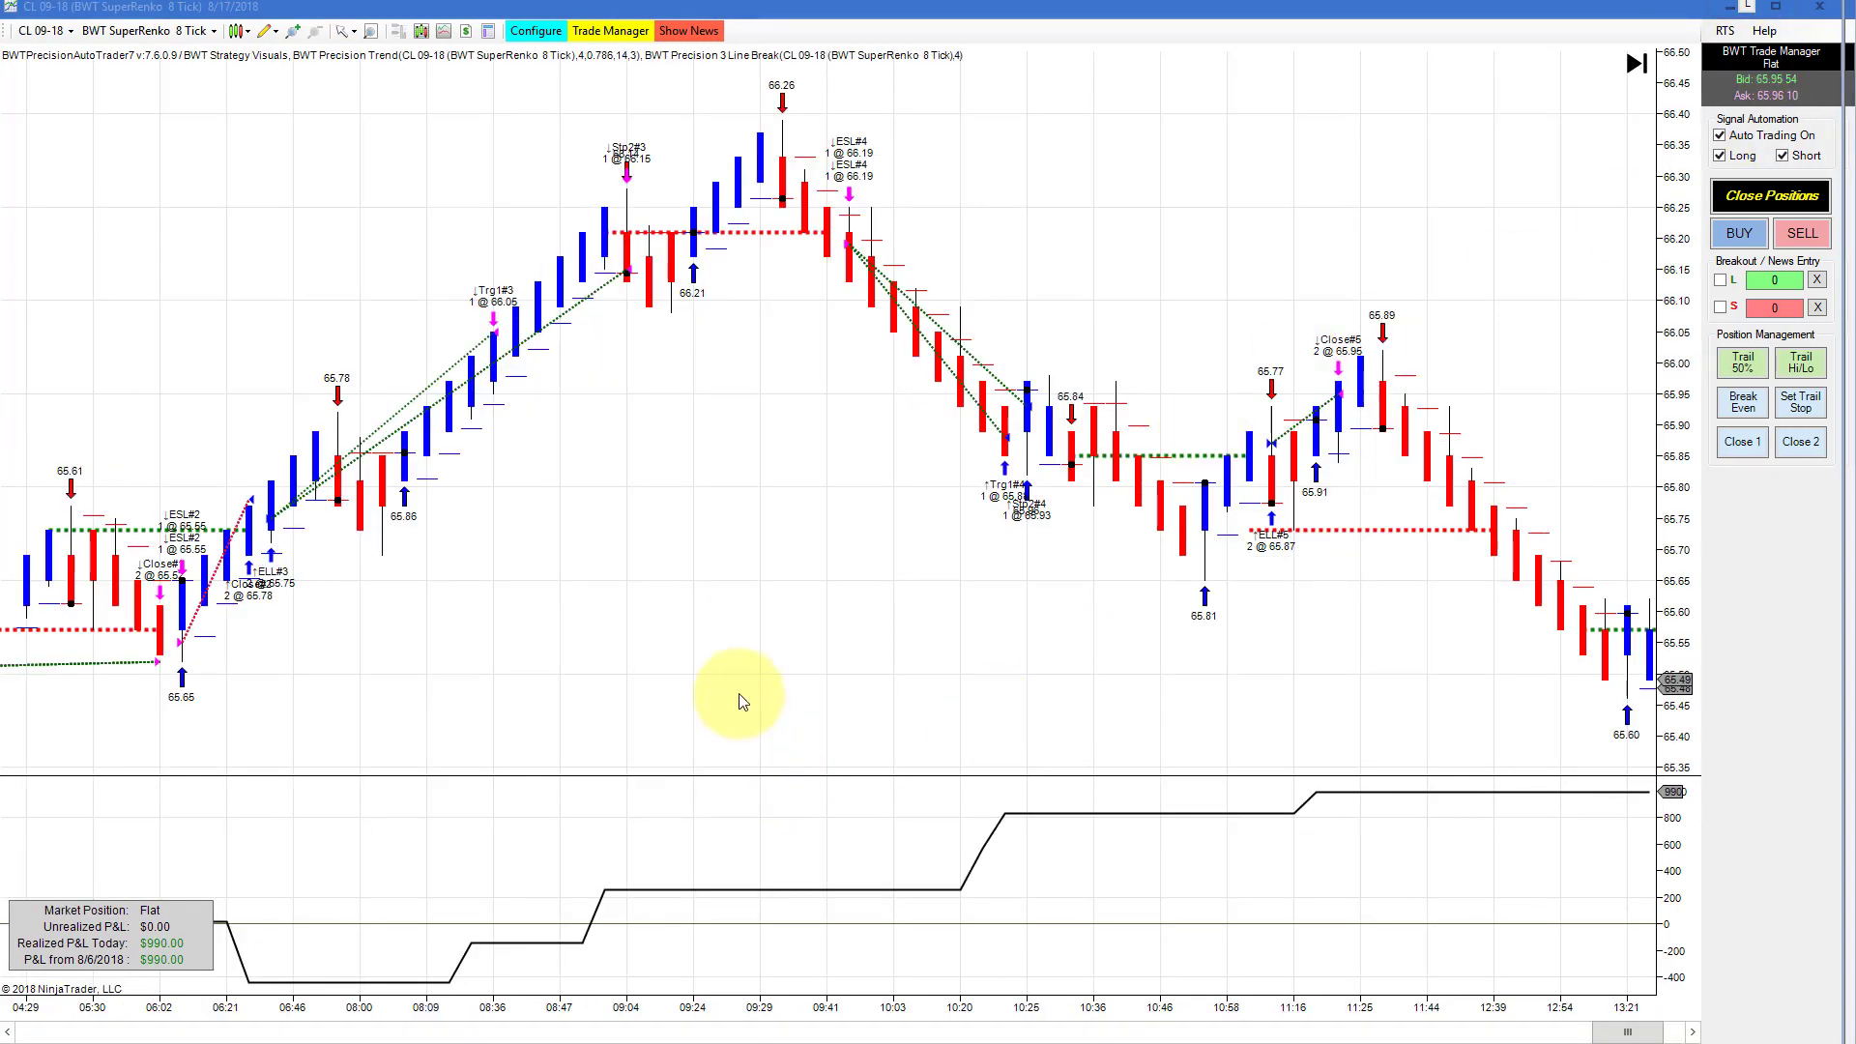
mouse_move(652, 652)
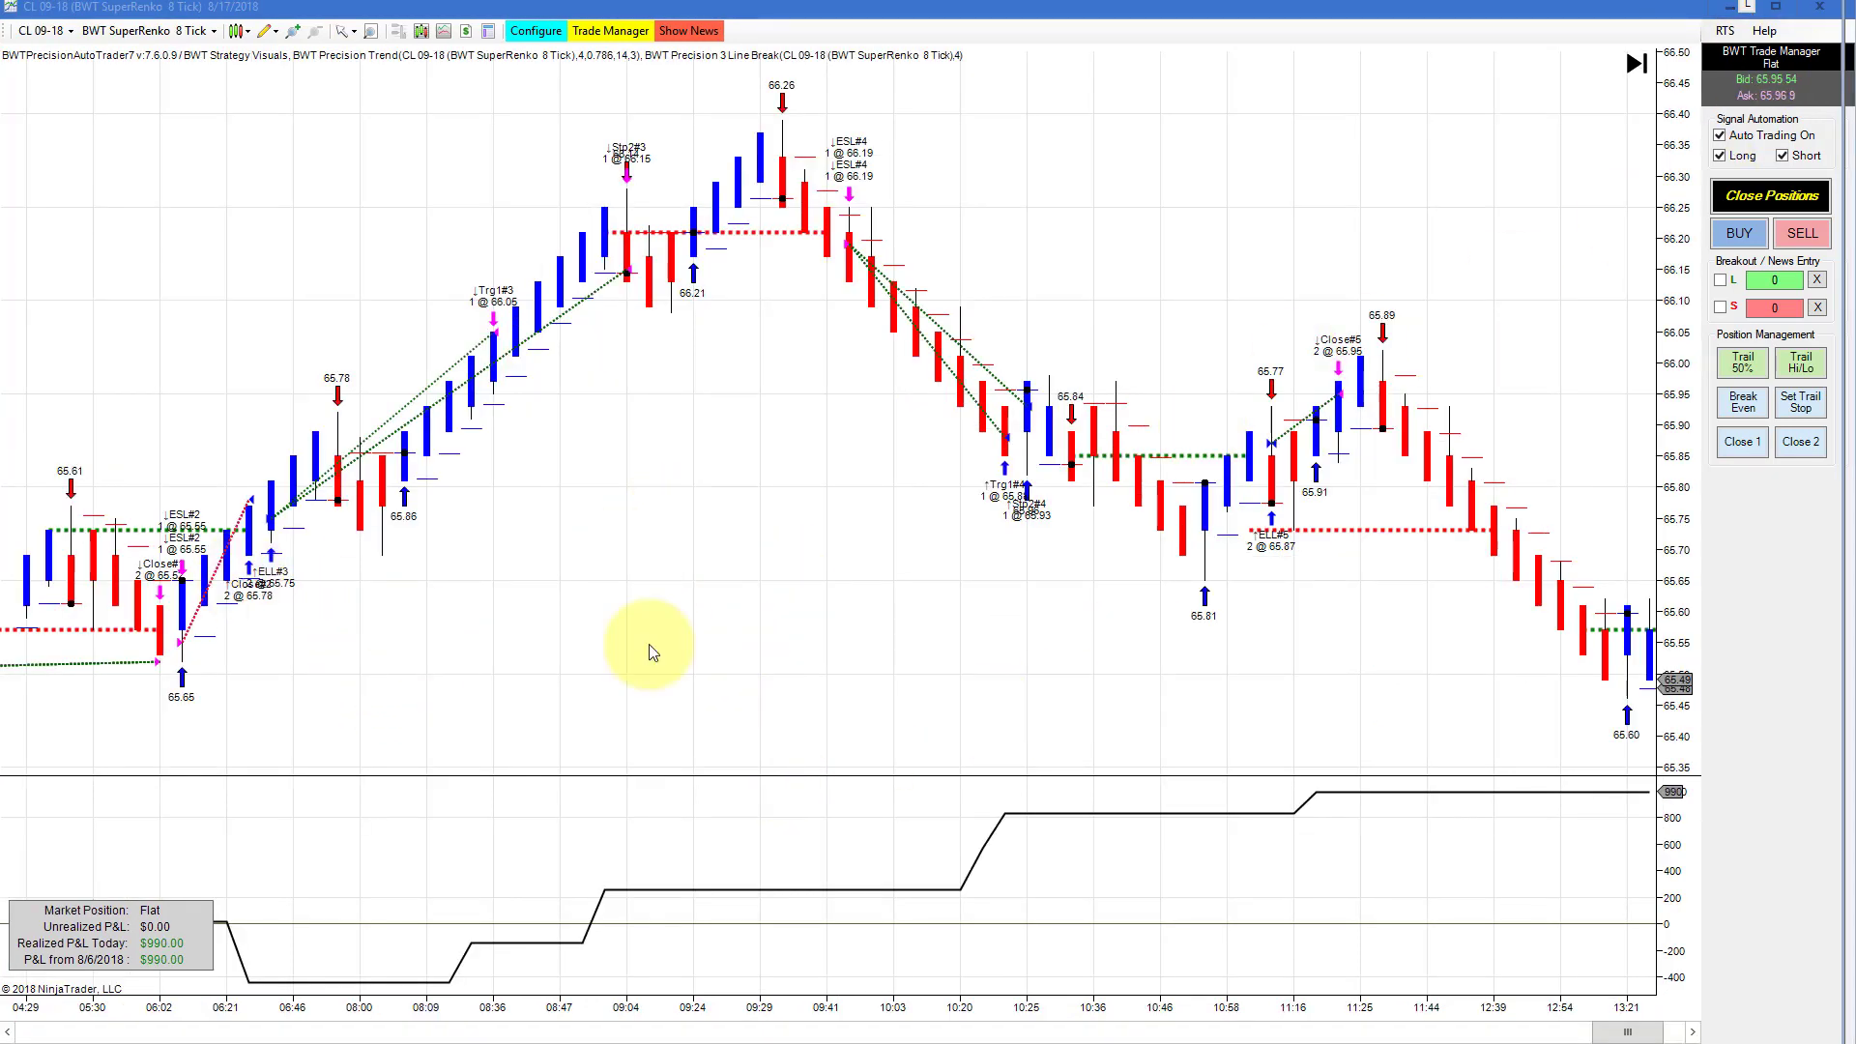
mouse_move(613, 1015)
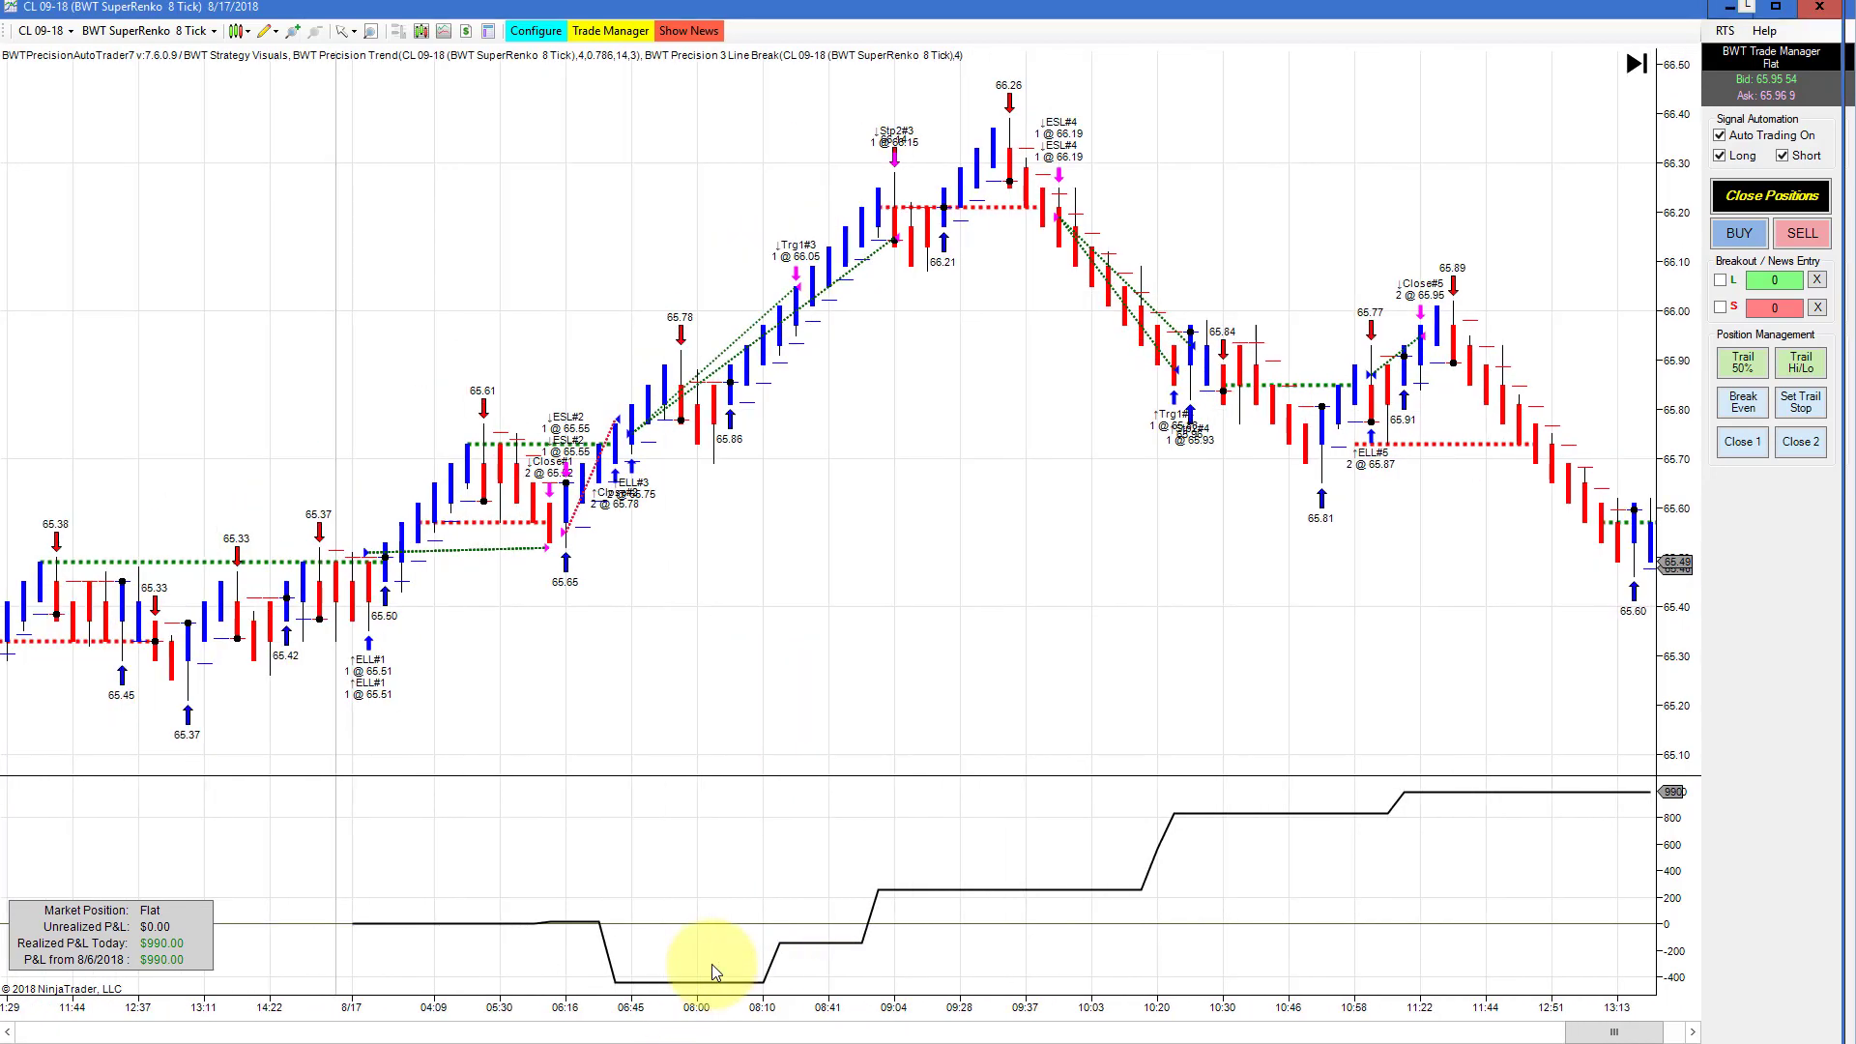
mouse_move(721, 986)
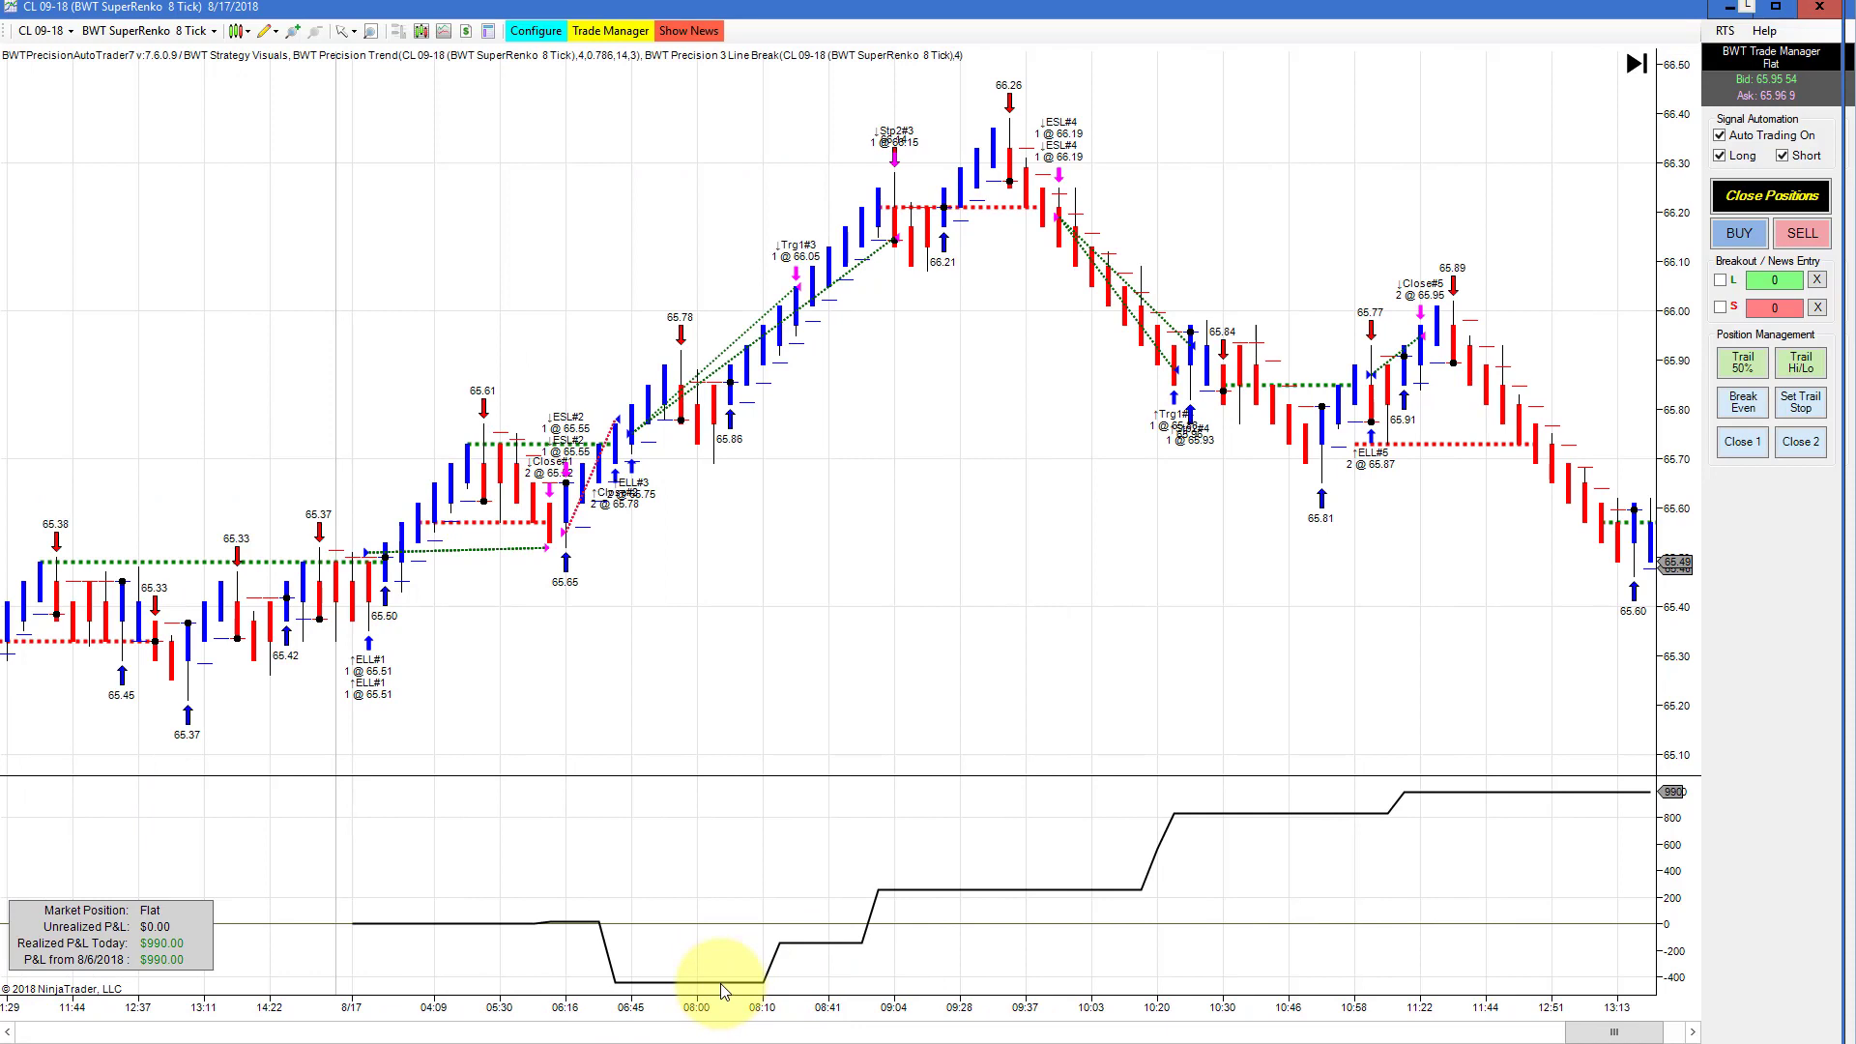
mouse_move(782, 861)
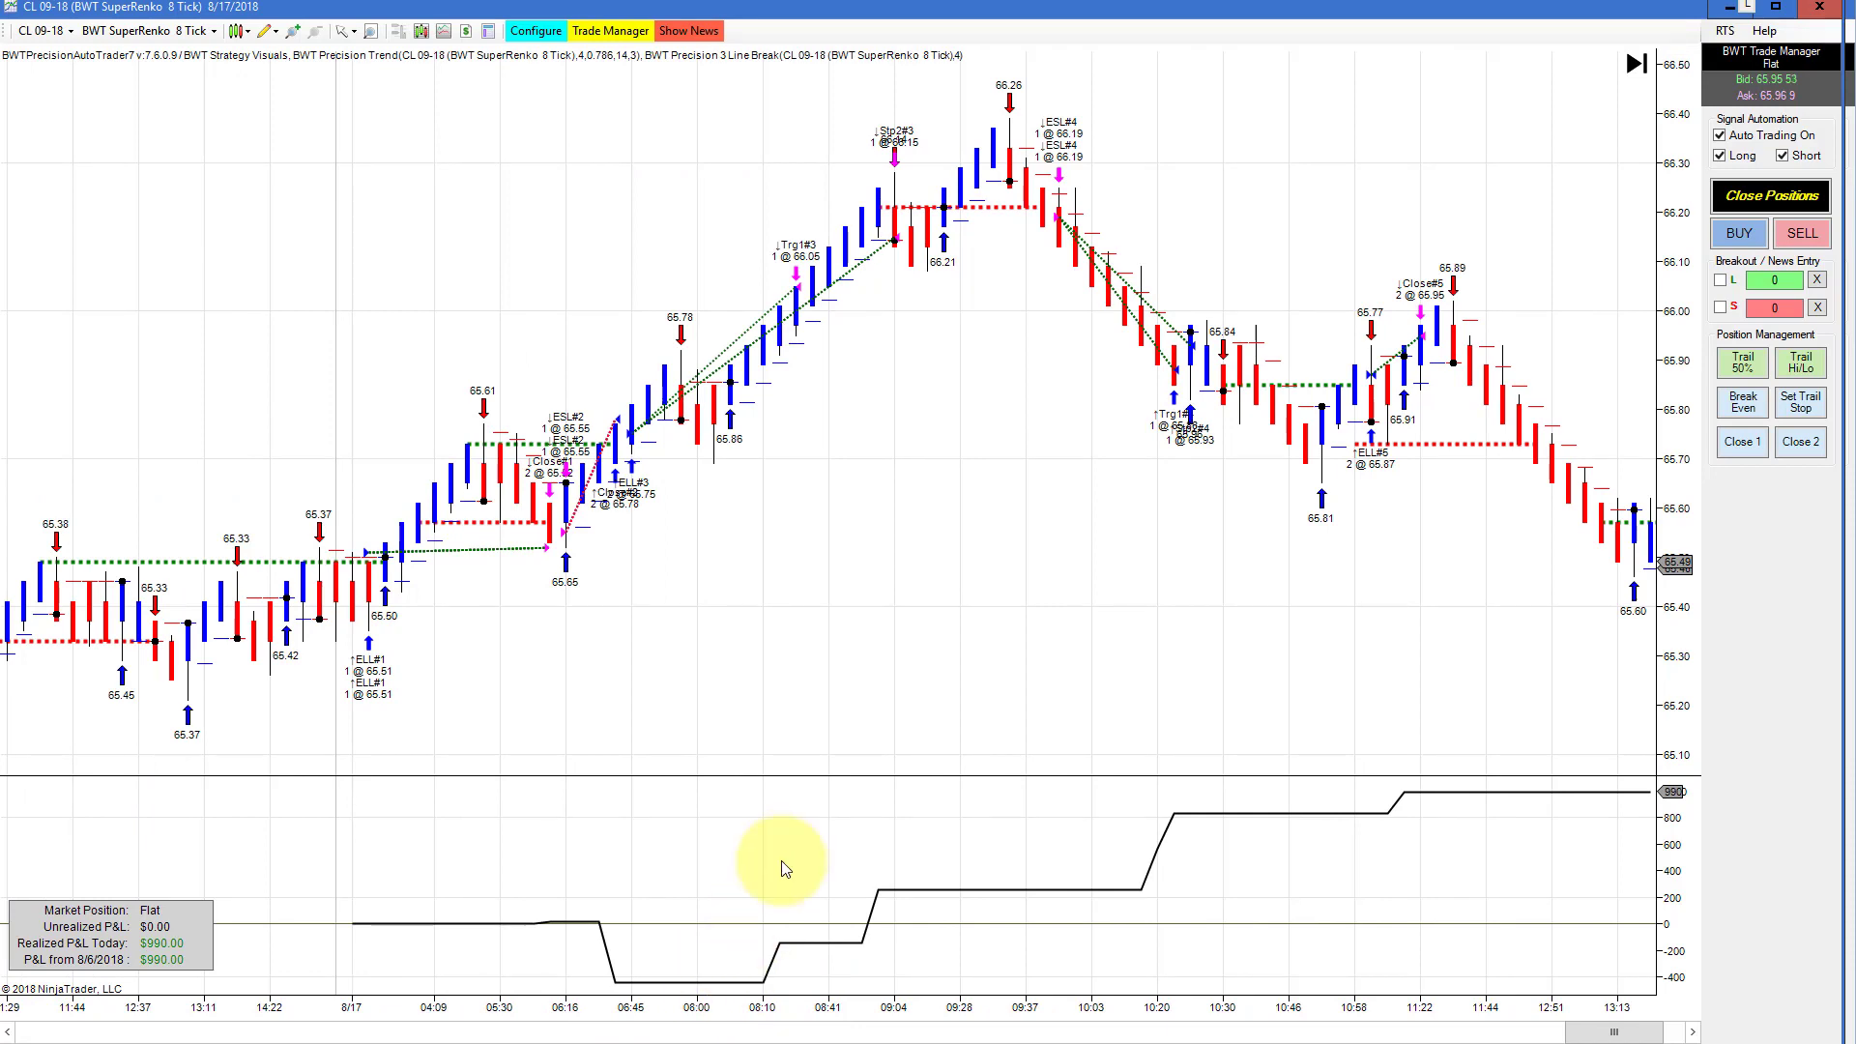
mouse_move(1021, 932)
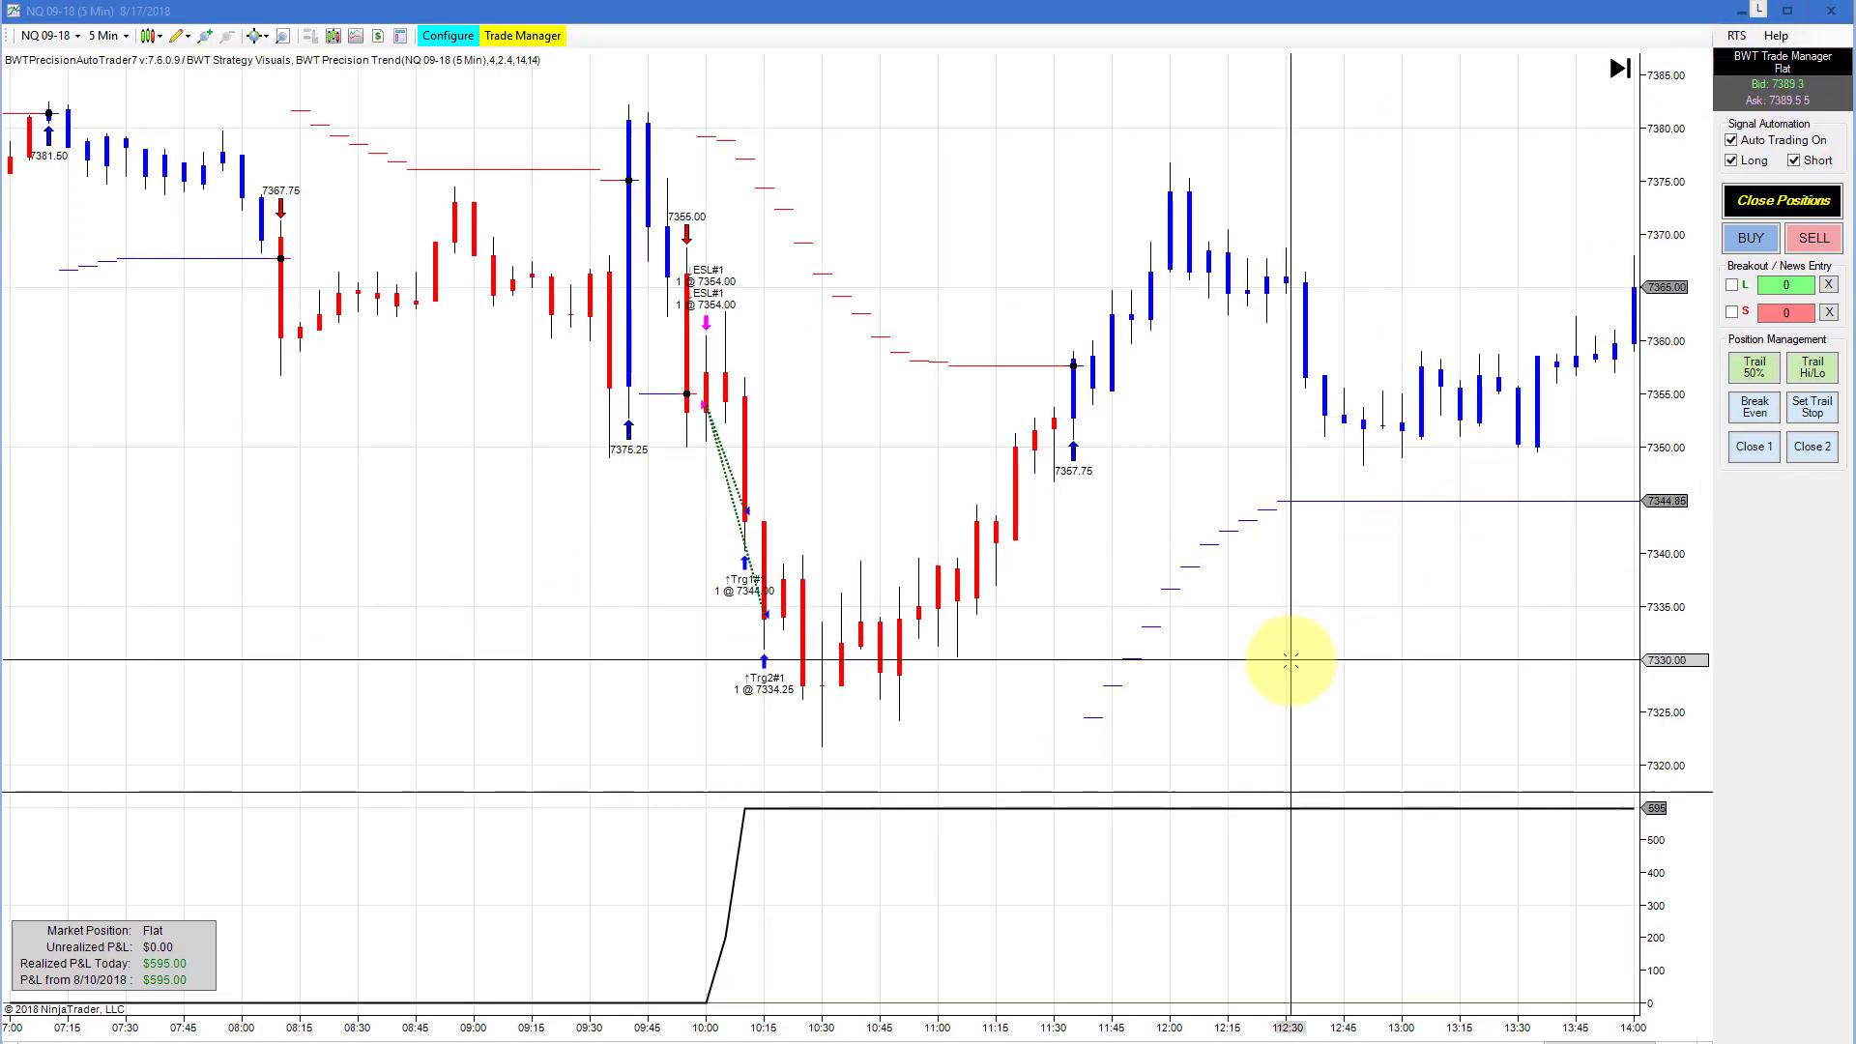
mouse_move(764, 580)
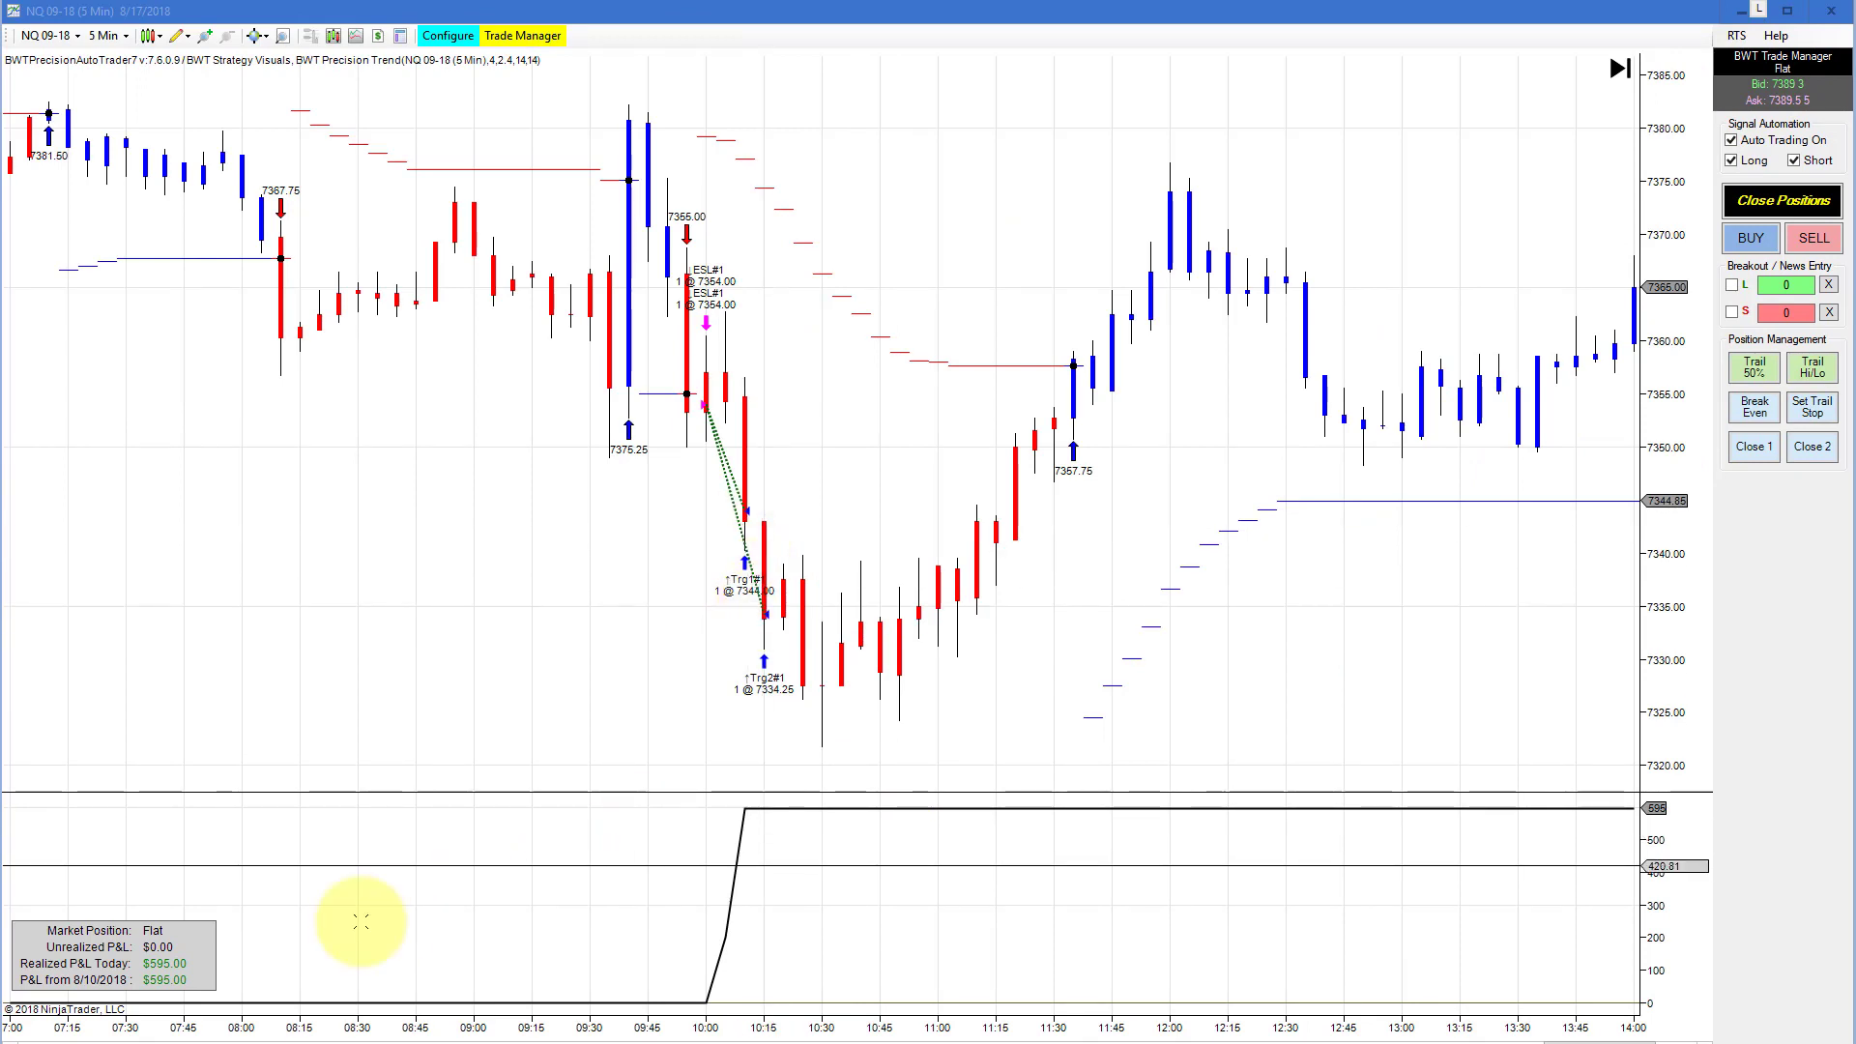
mouse_move(1605, 218)
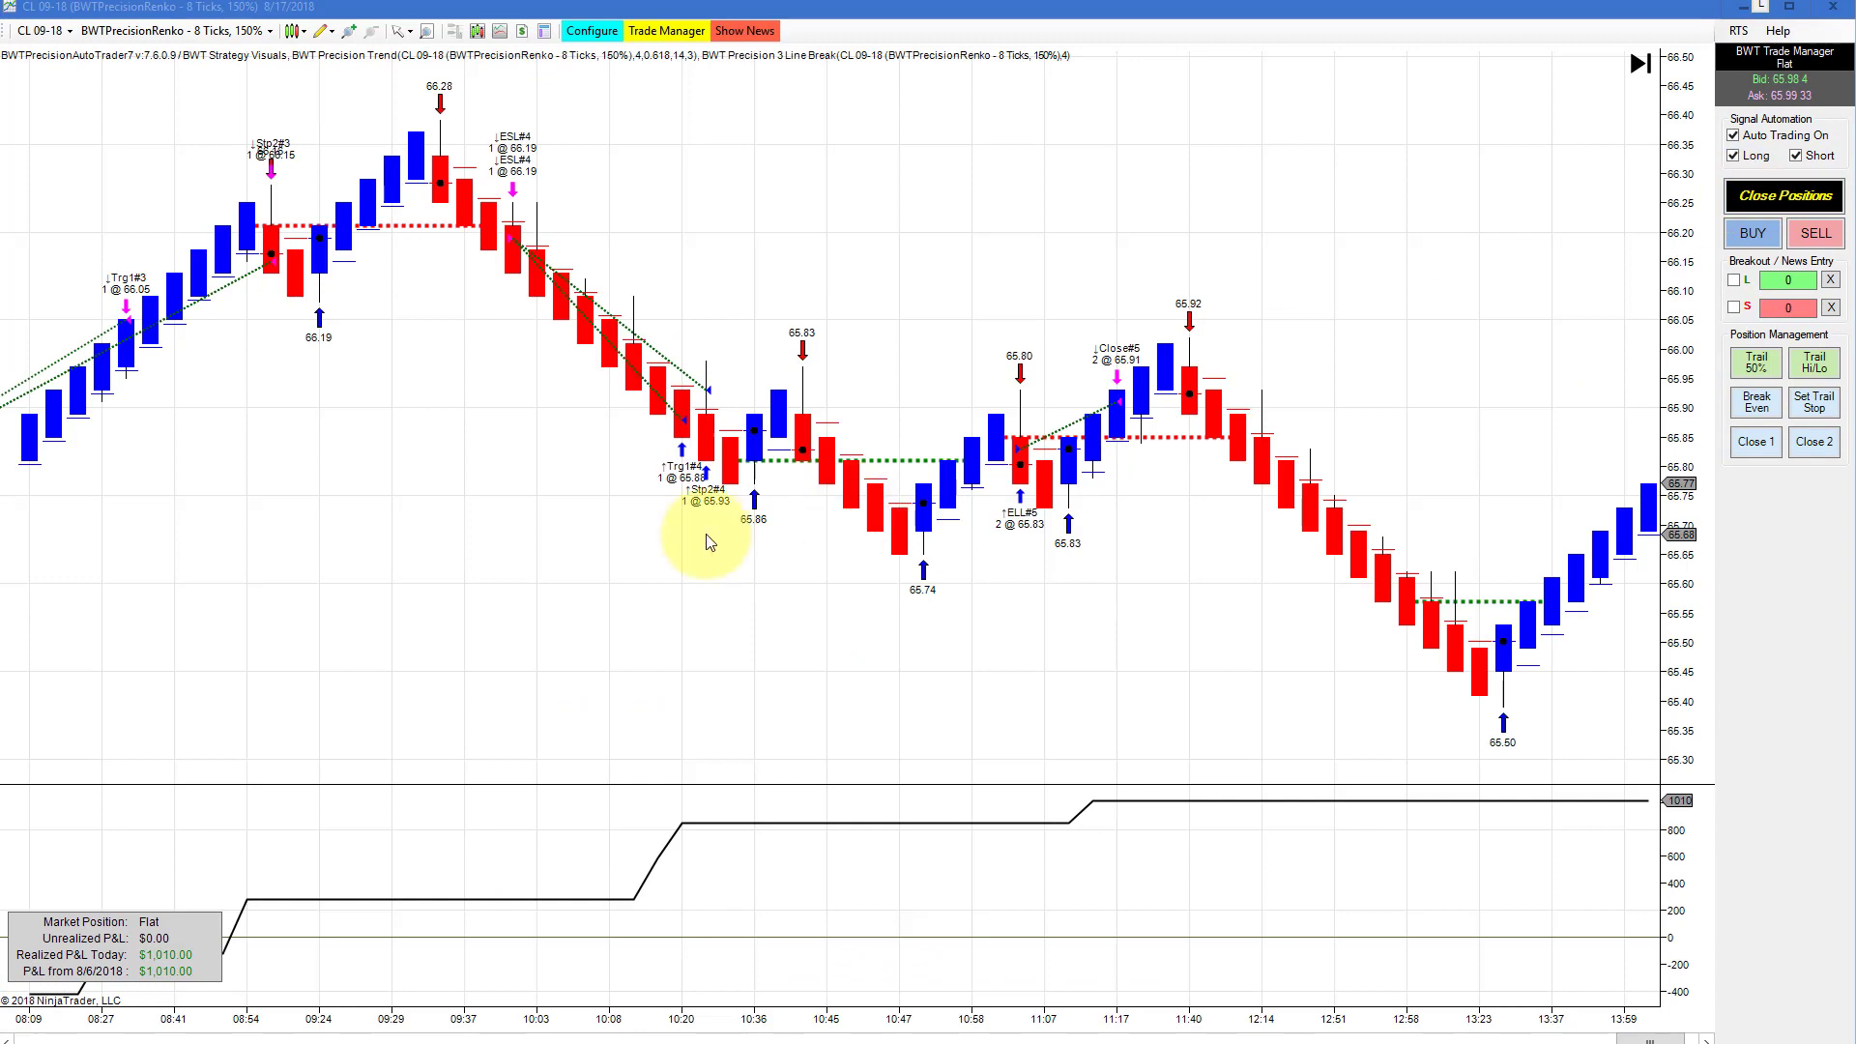
mouse_move(462, 613)
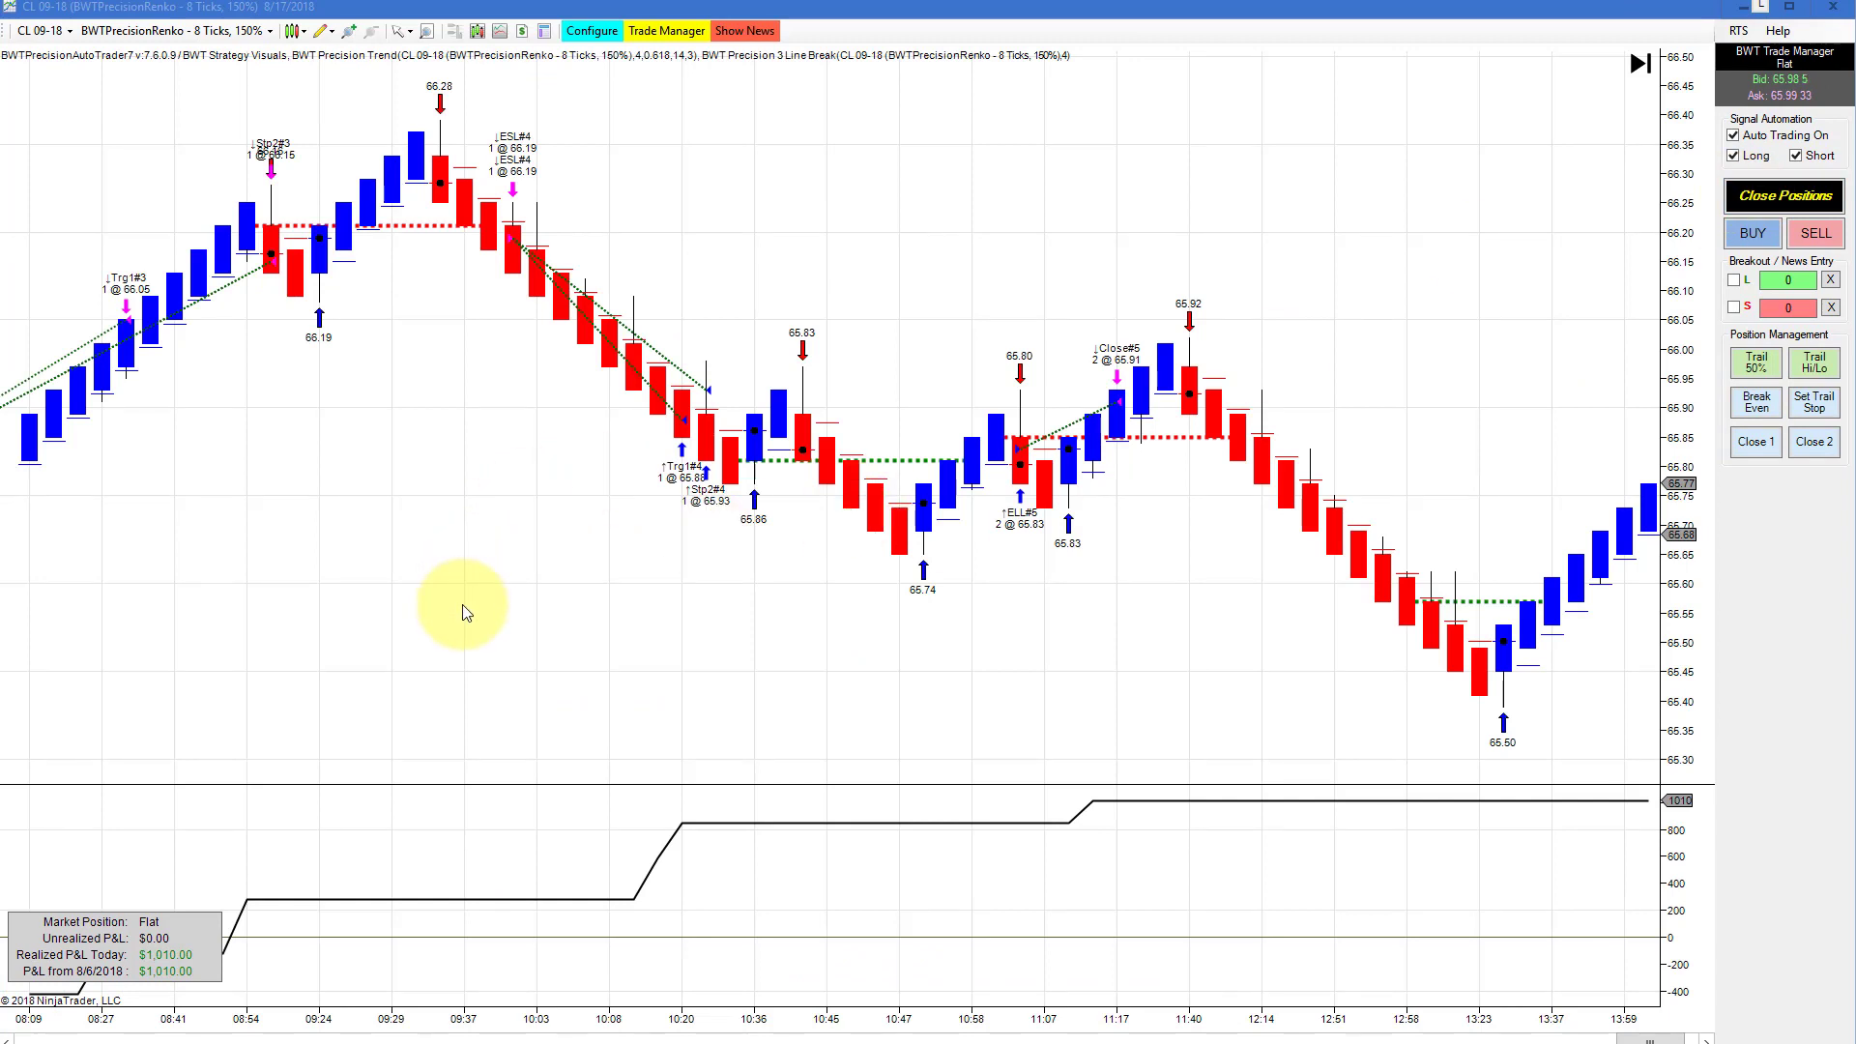
mouse_move(692, 1027)
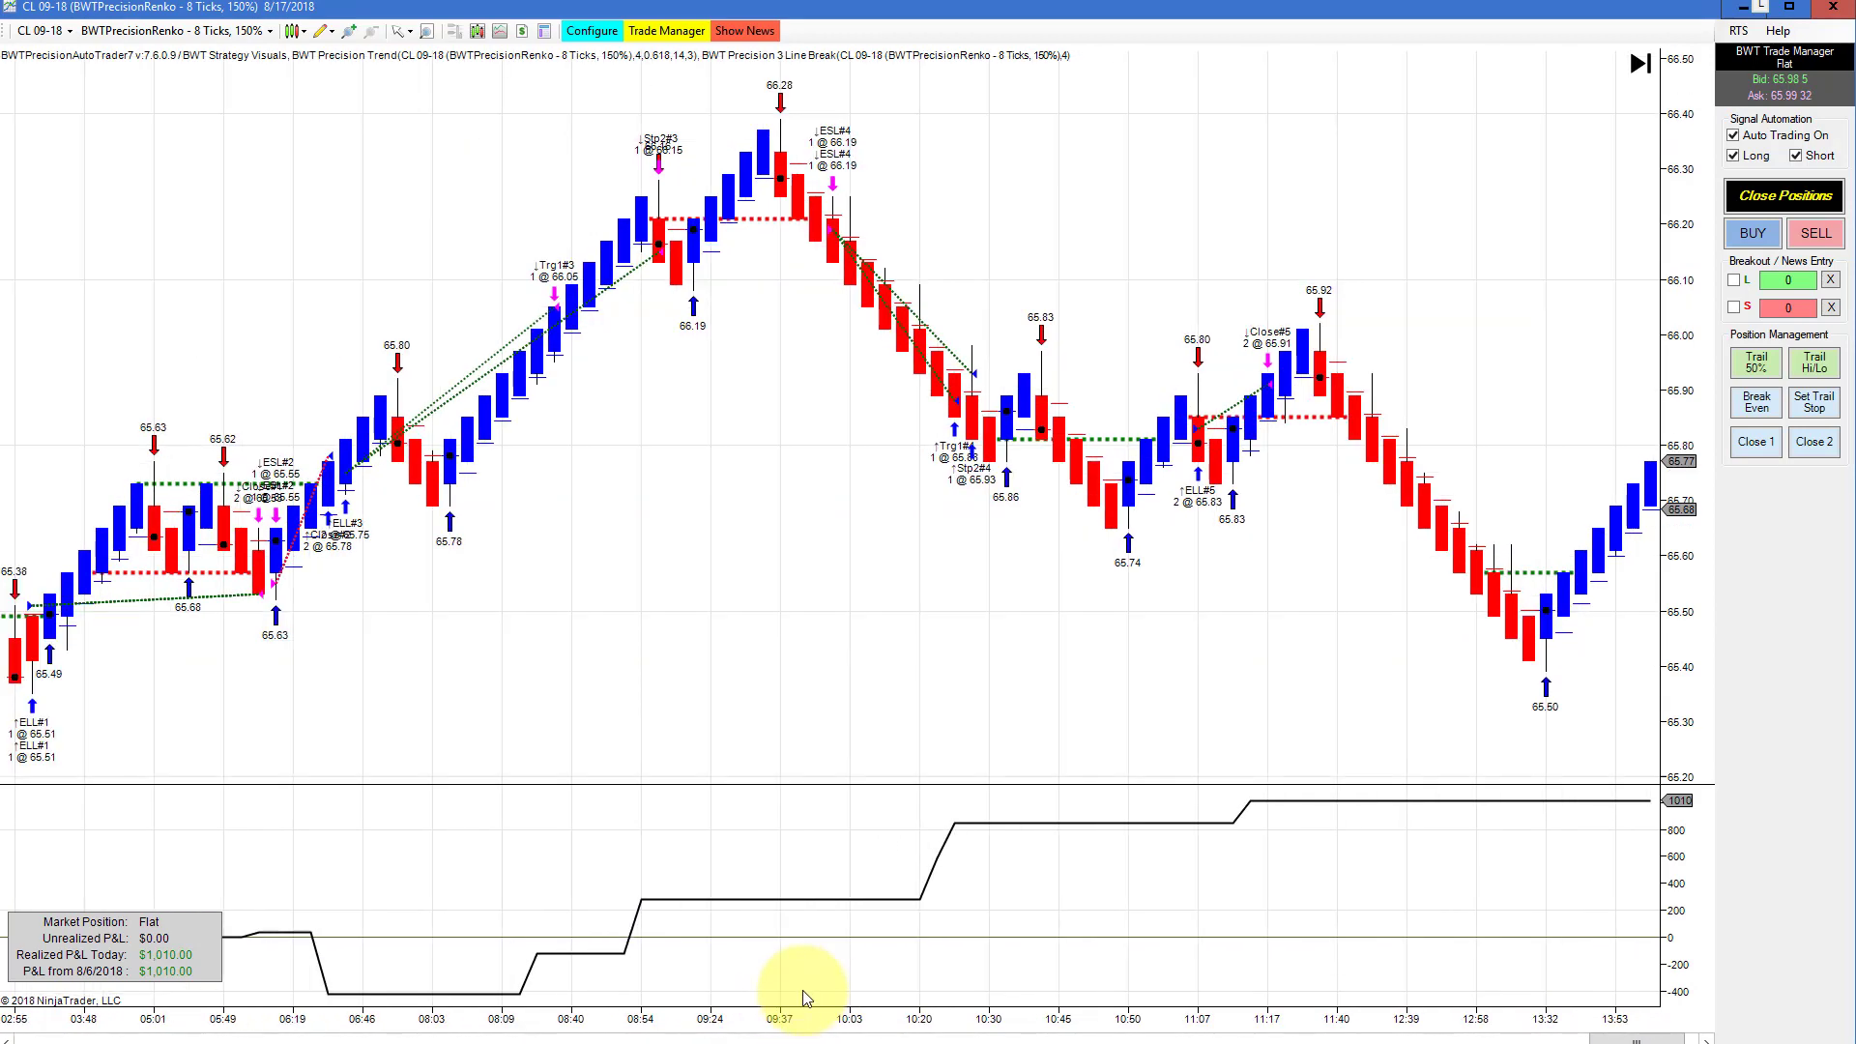
Scroll the CL 8-tick Renko chart back to earlier bars, then move to the next chart
scroll(left, 3)
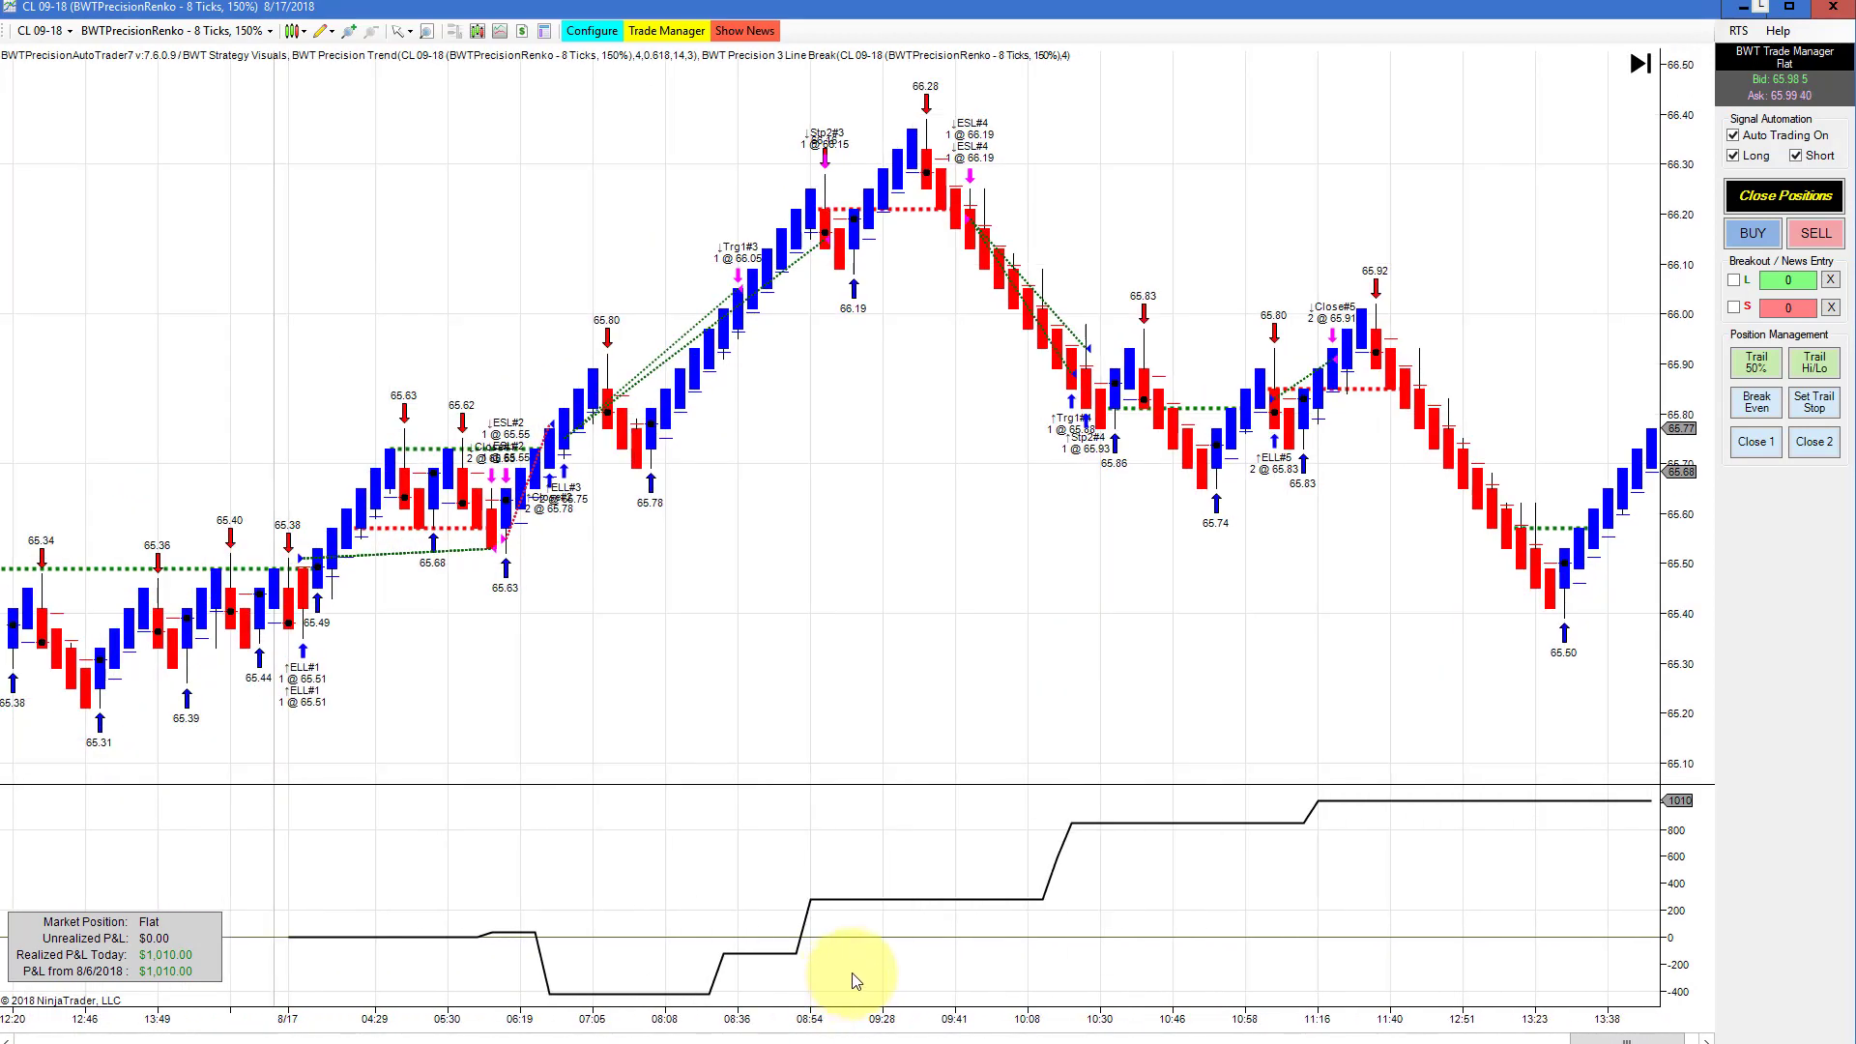
mouse_move(792, 686)
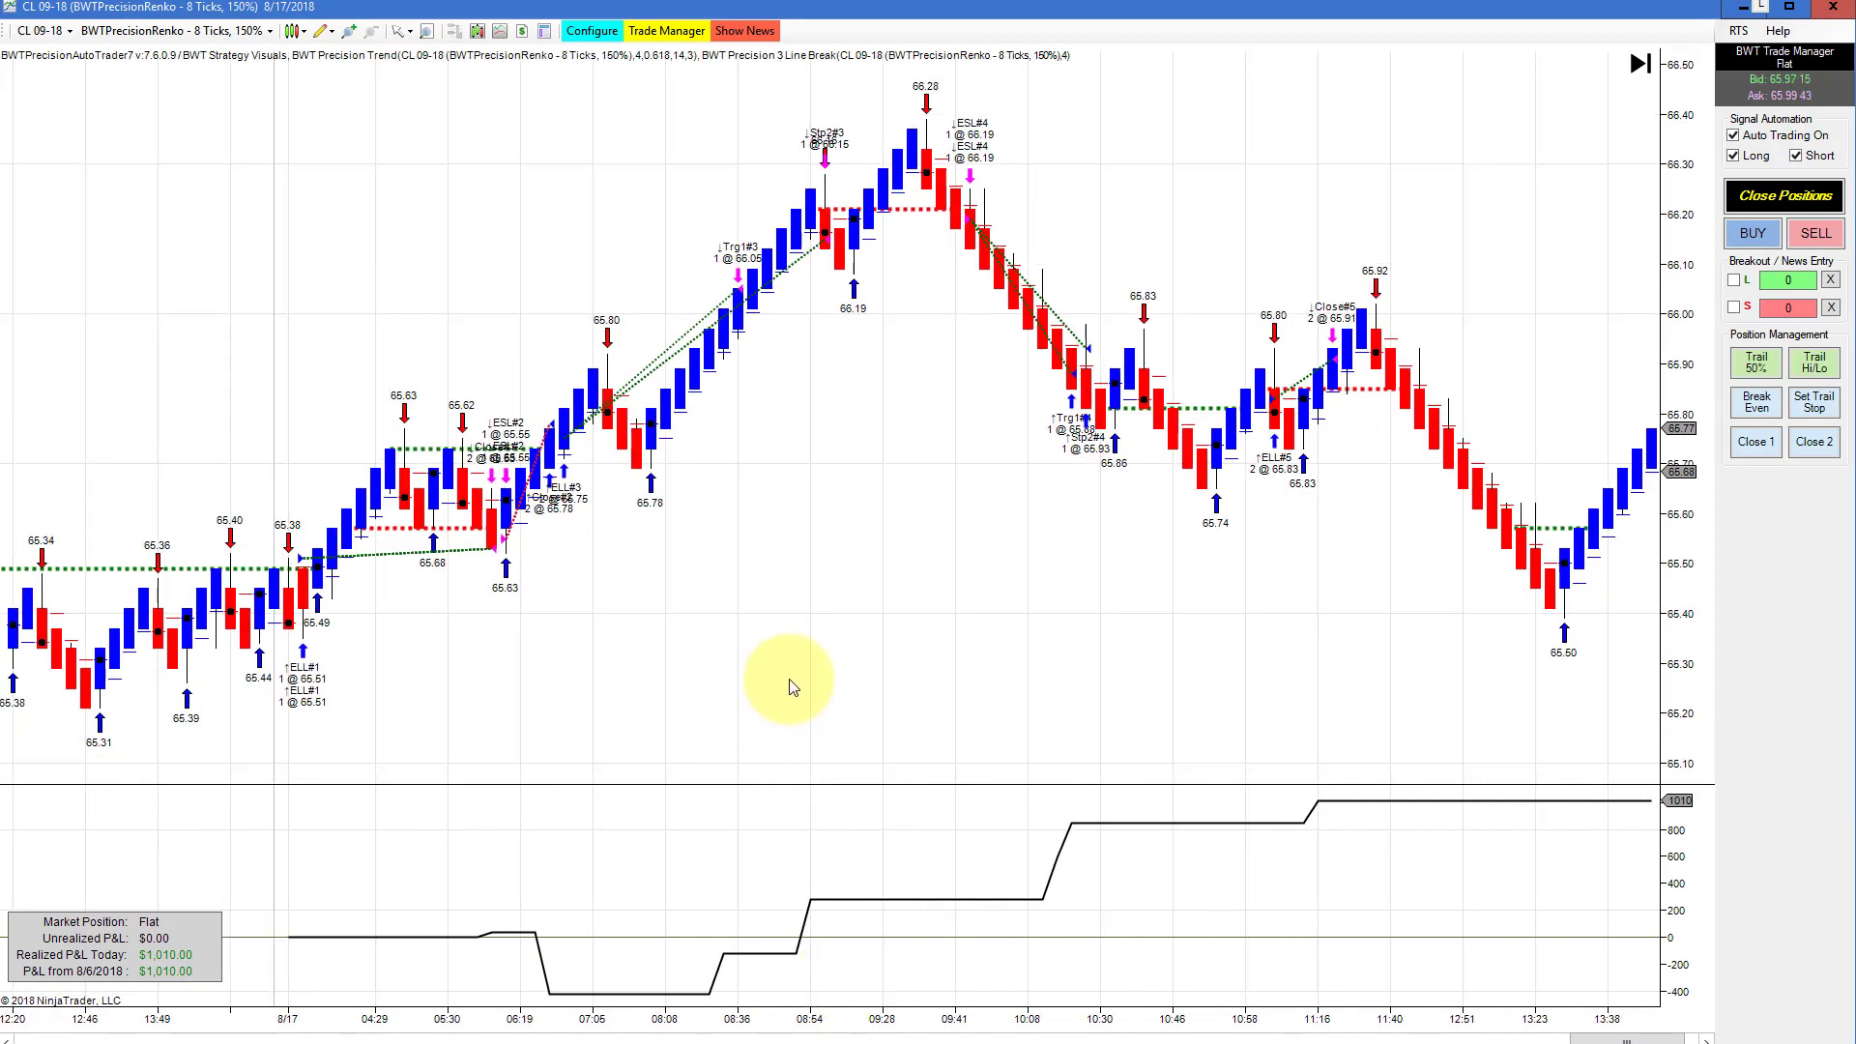
mouse_move(803, 447)
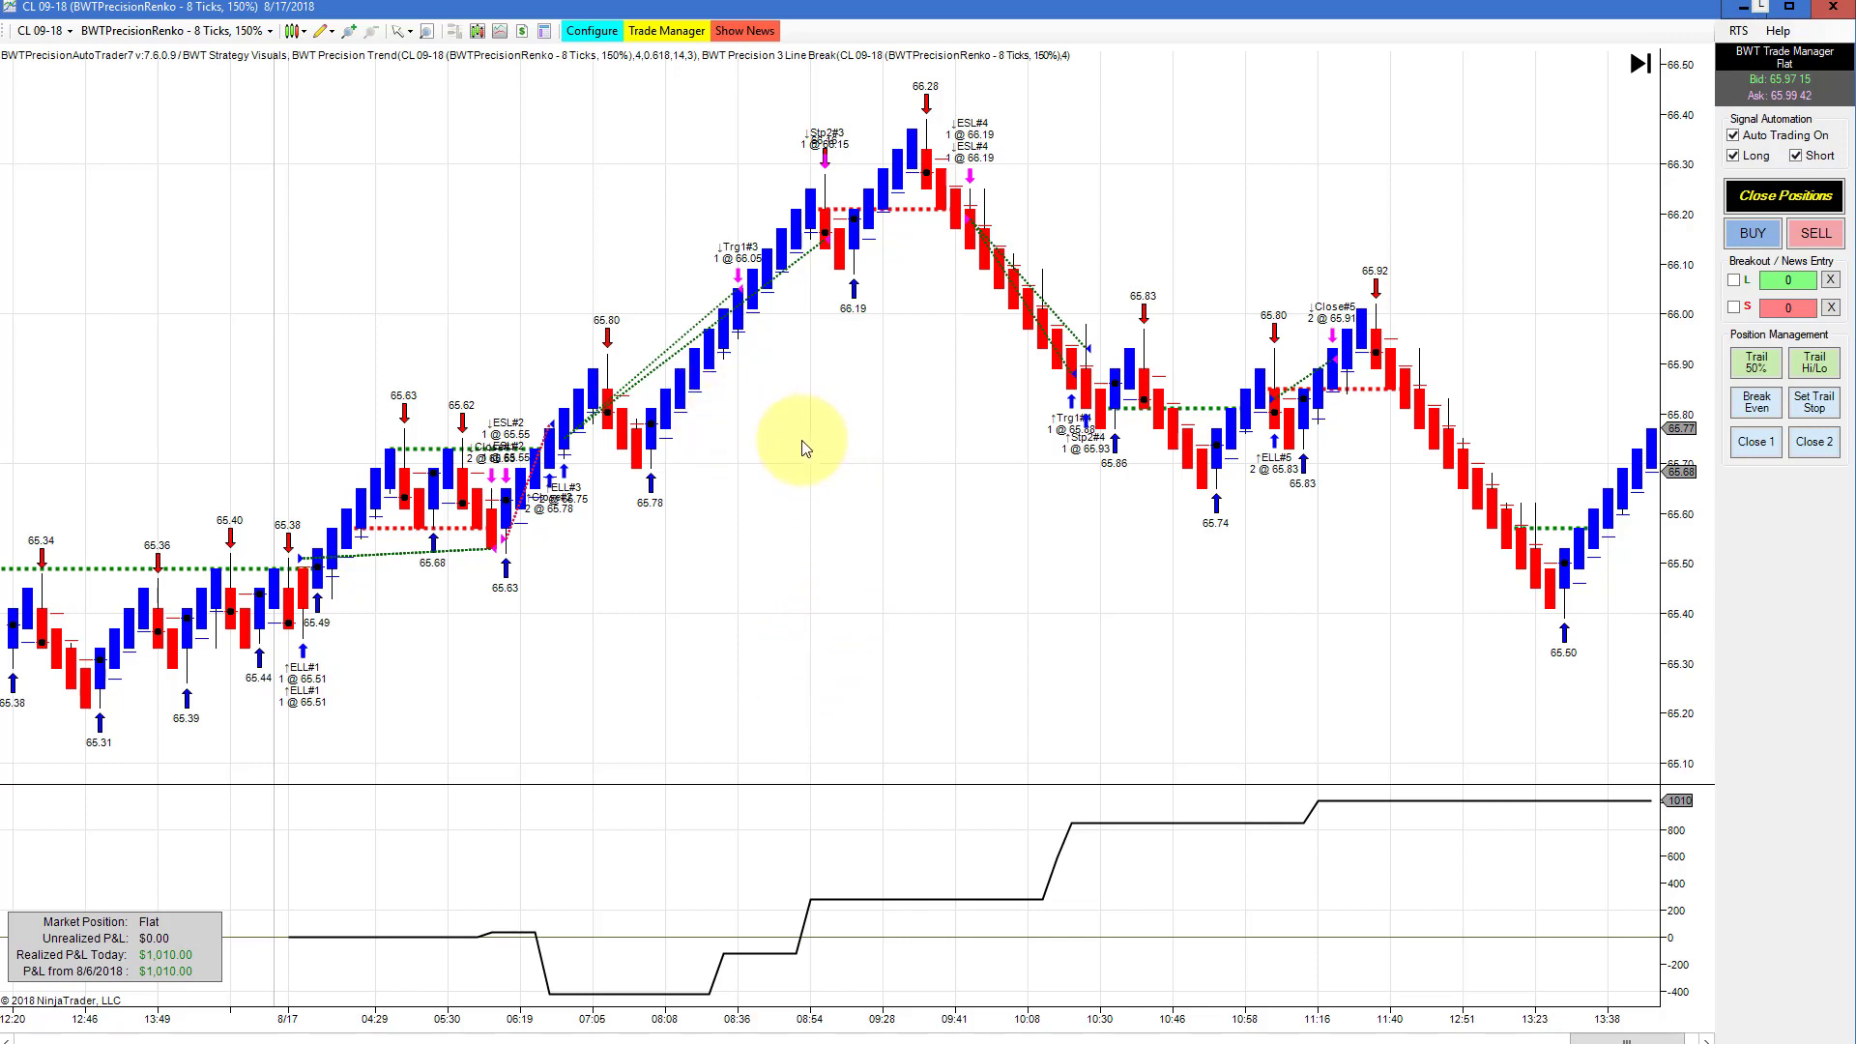
mouse_move(1135, 378)
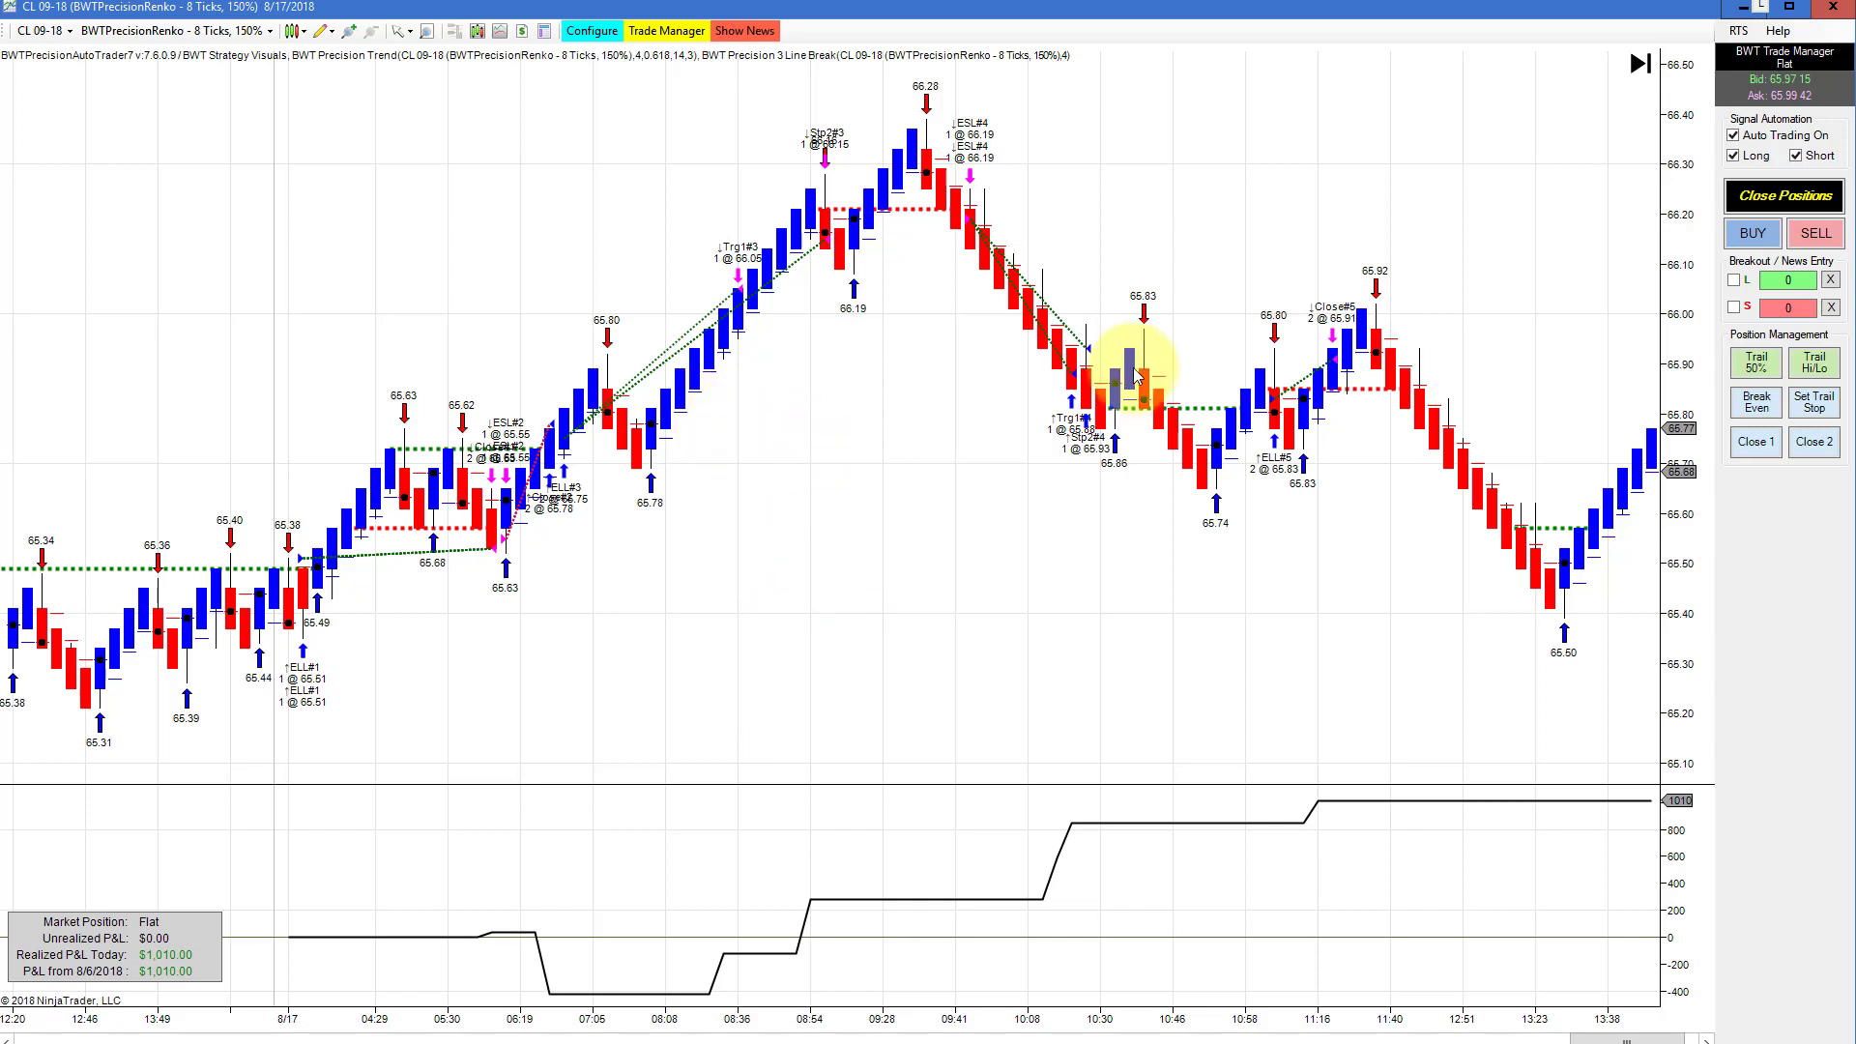
mouse_move(645, 70)
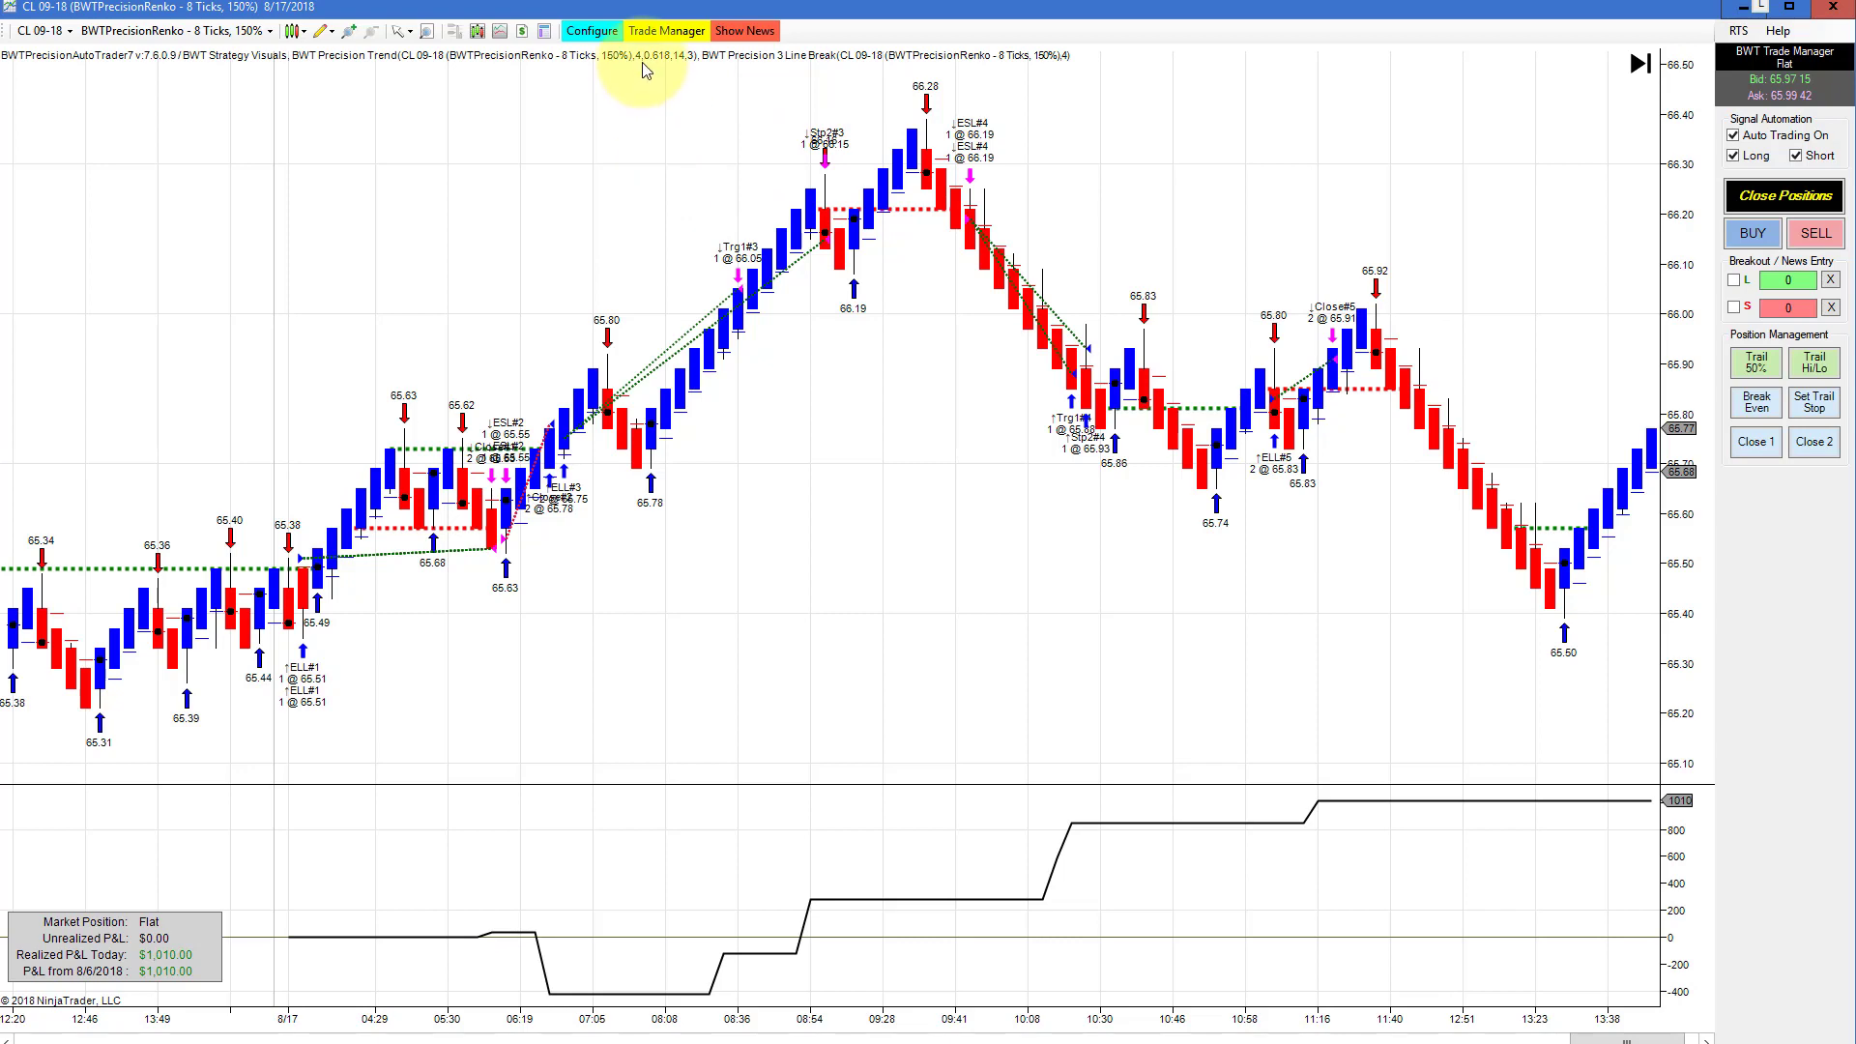
click(592, 29)
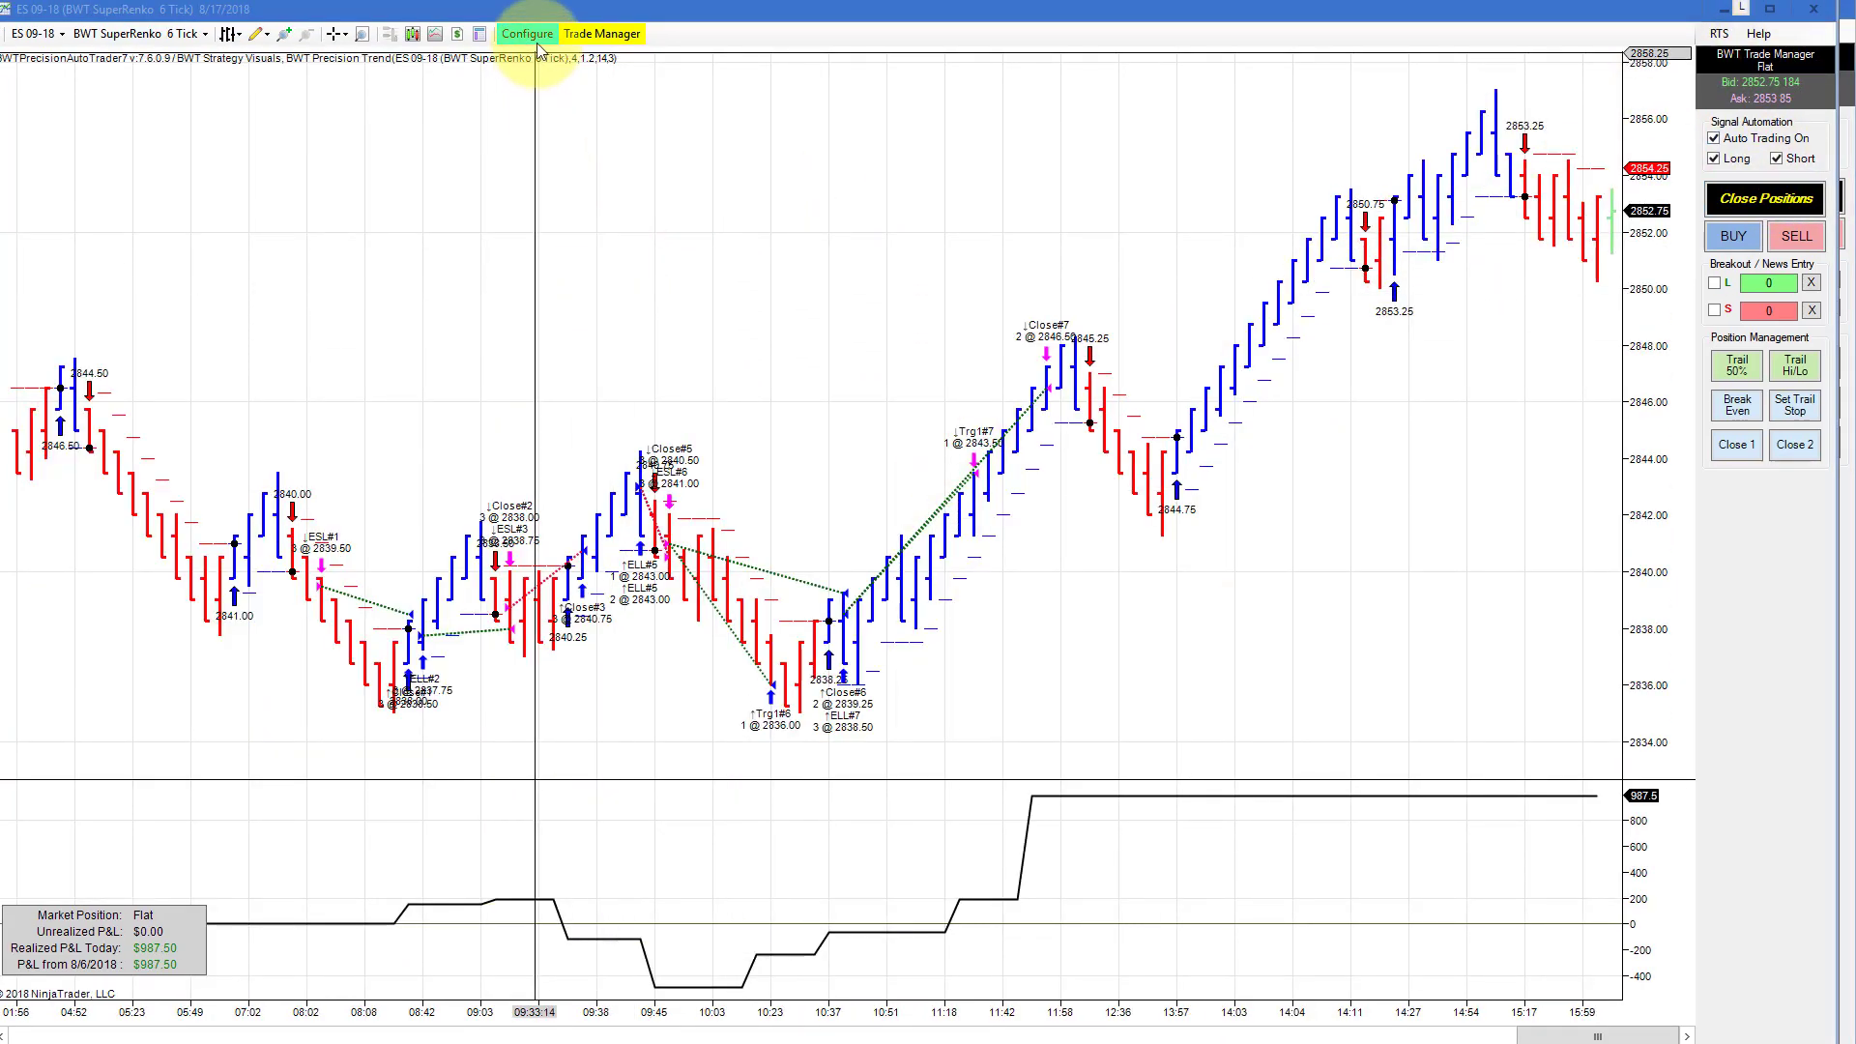
Switch to the ES 09-18 SuperRenko 6-tick chart and choose a bar style from the list
click(526, 33)
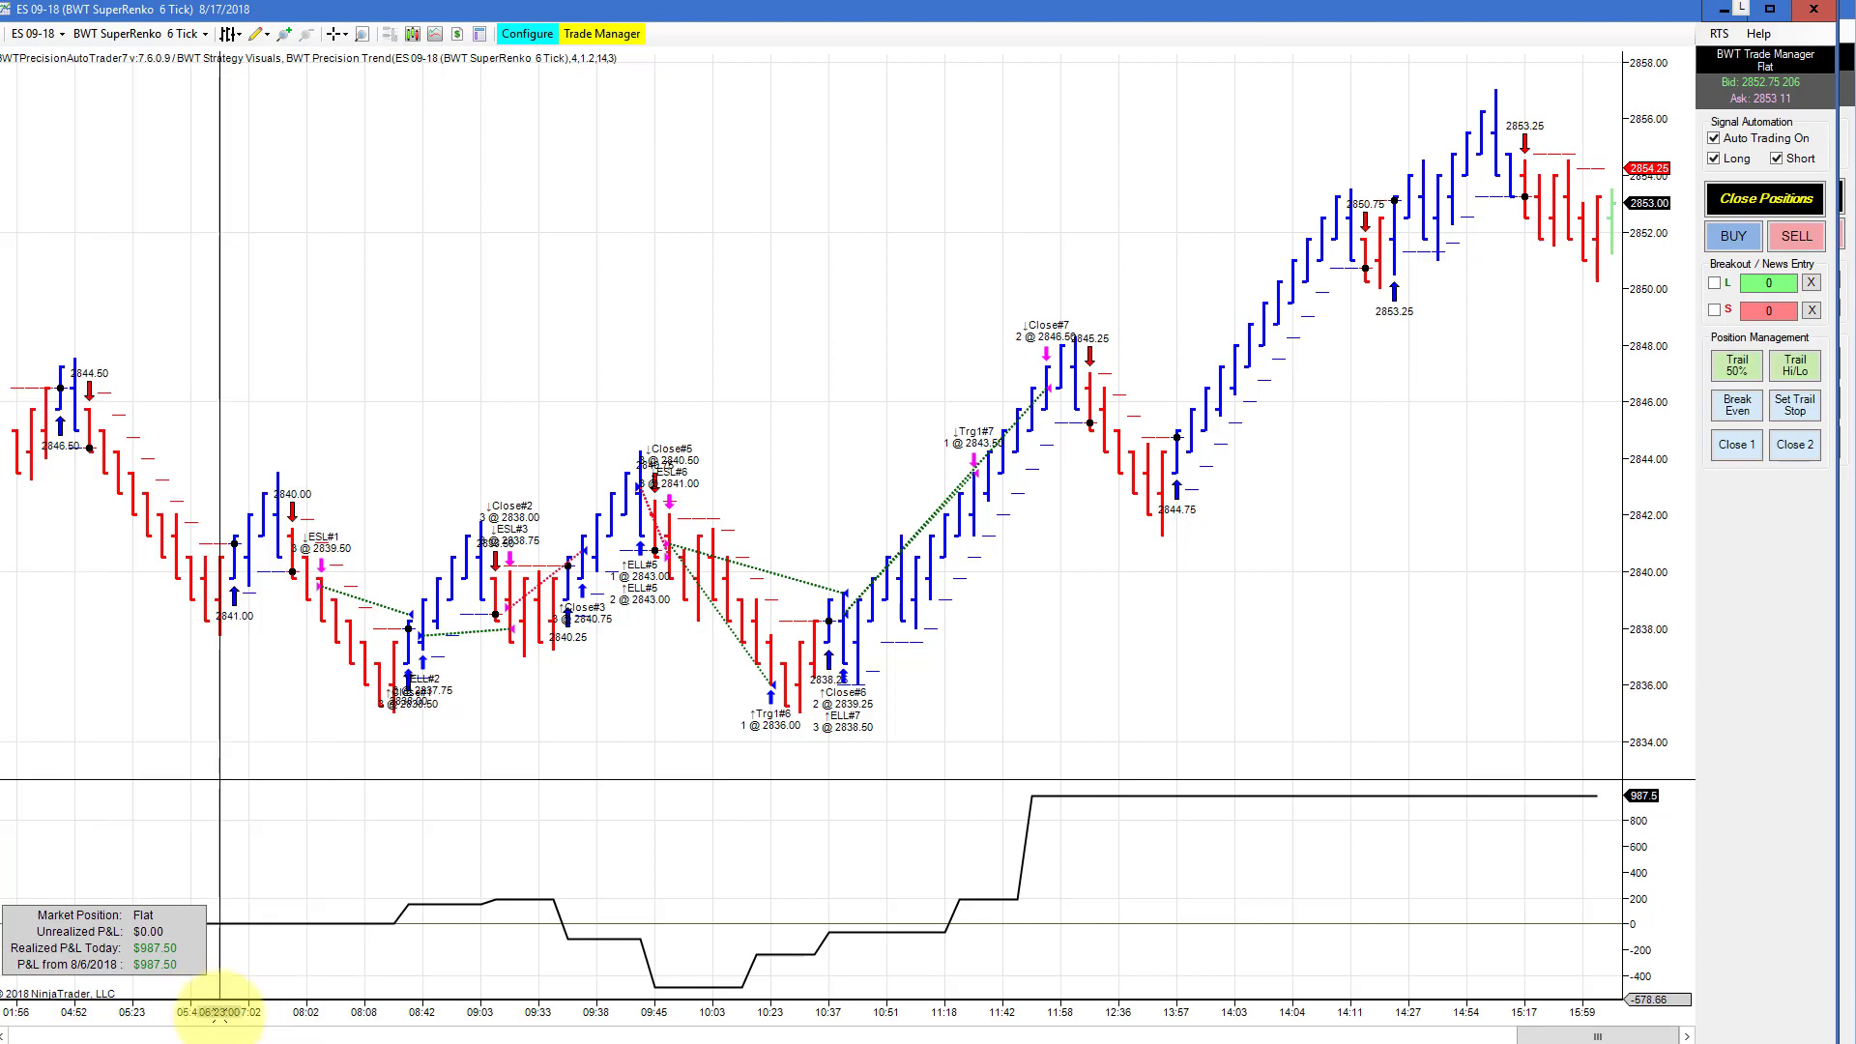
mouse_move(598, 778)
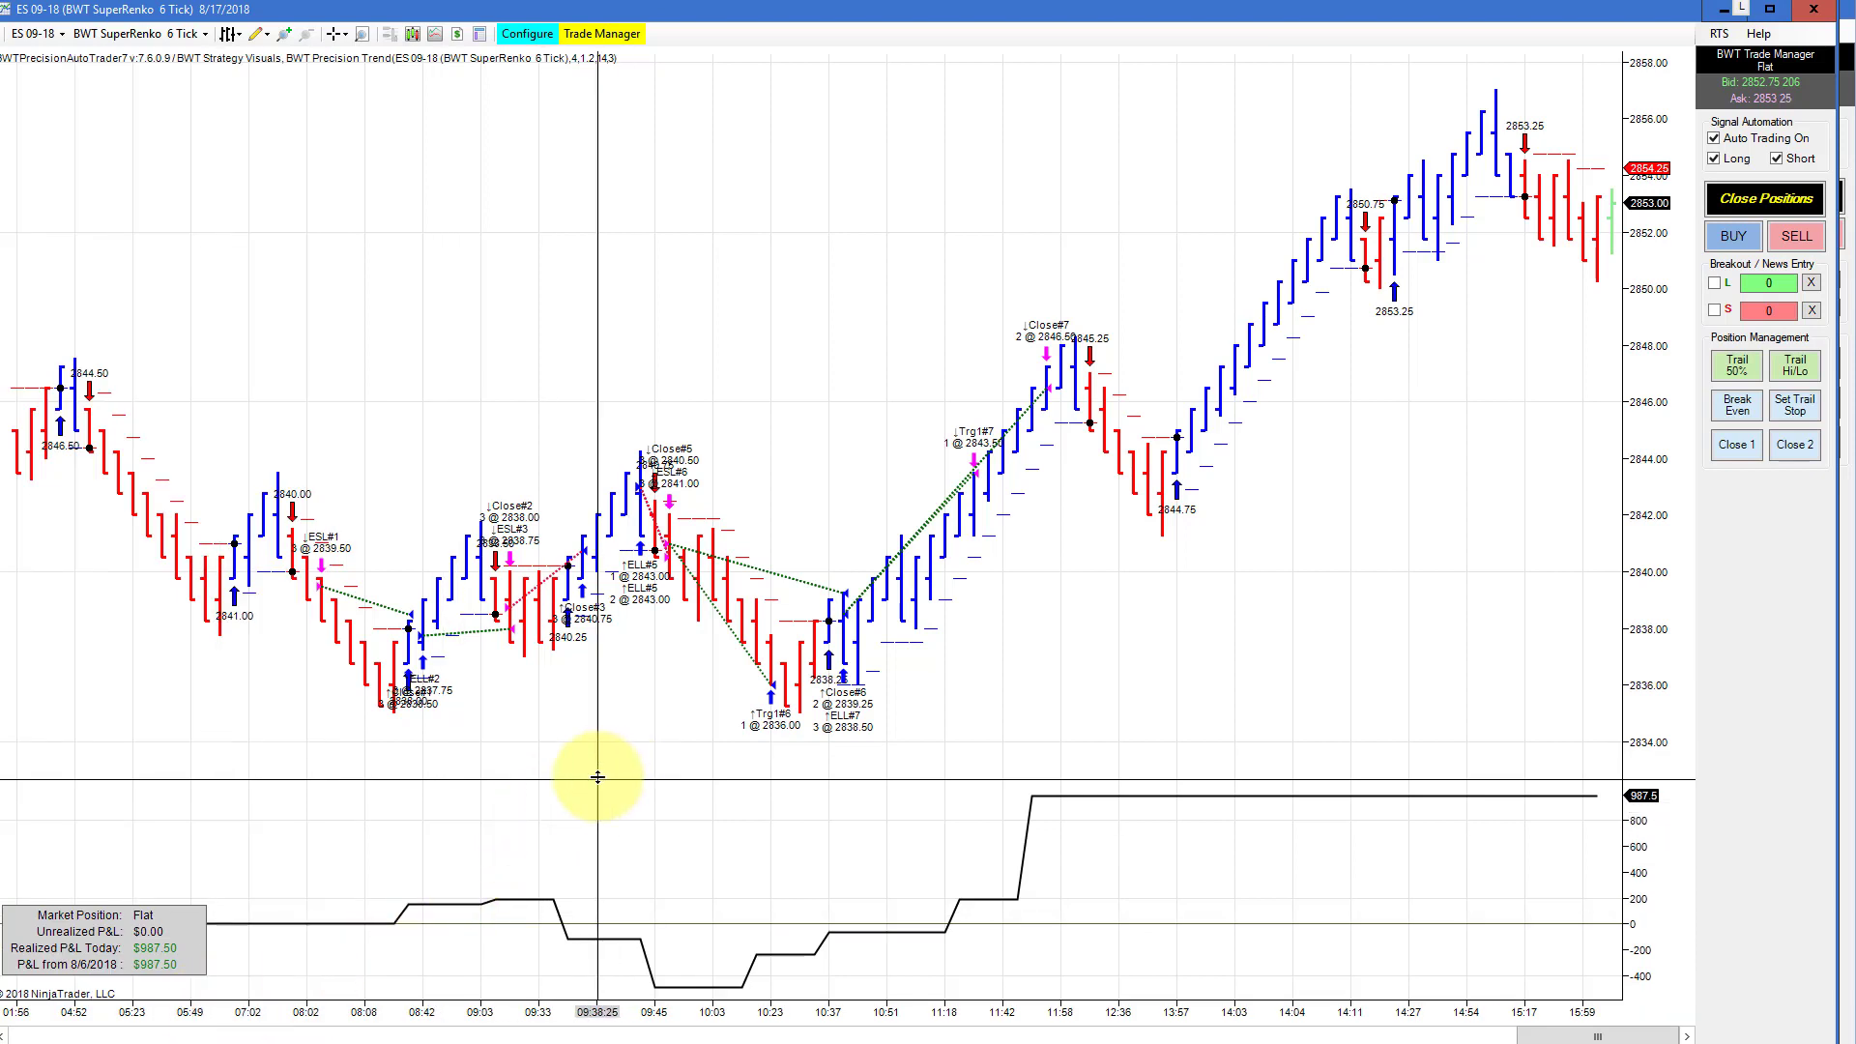
mouse_move(580, 155)
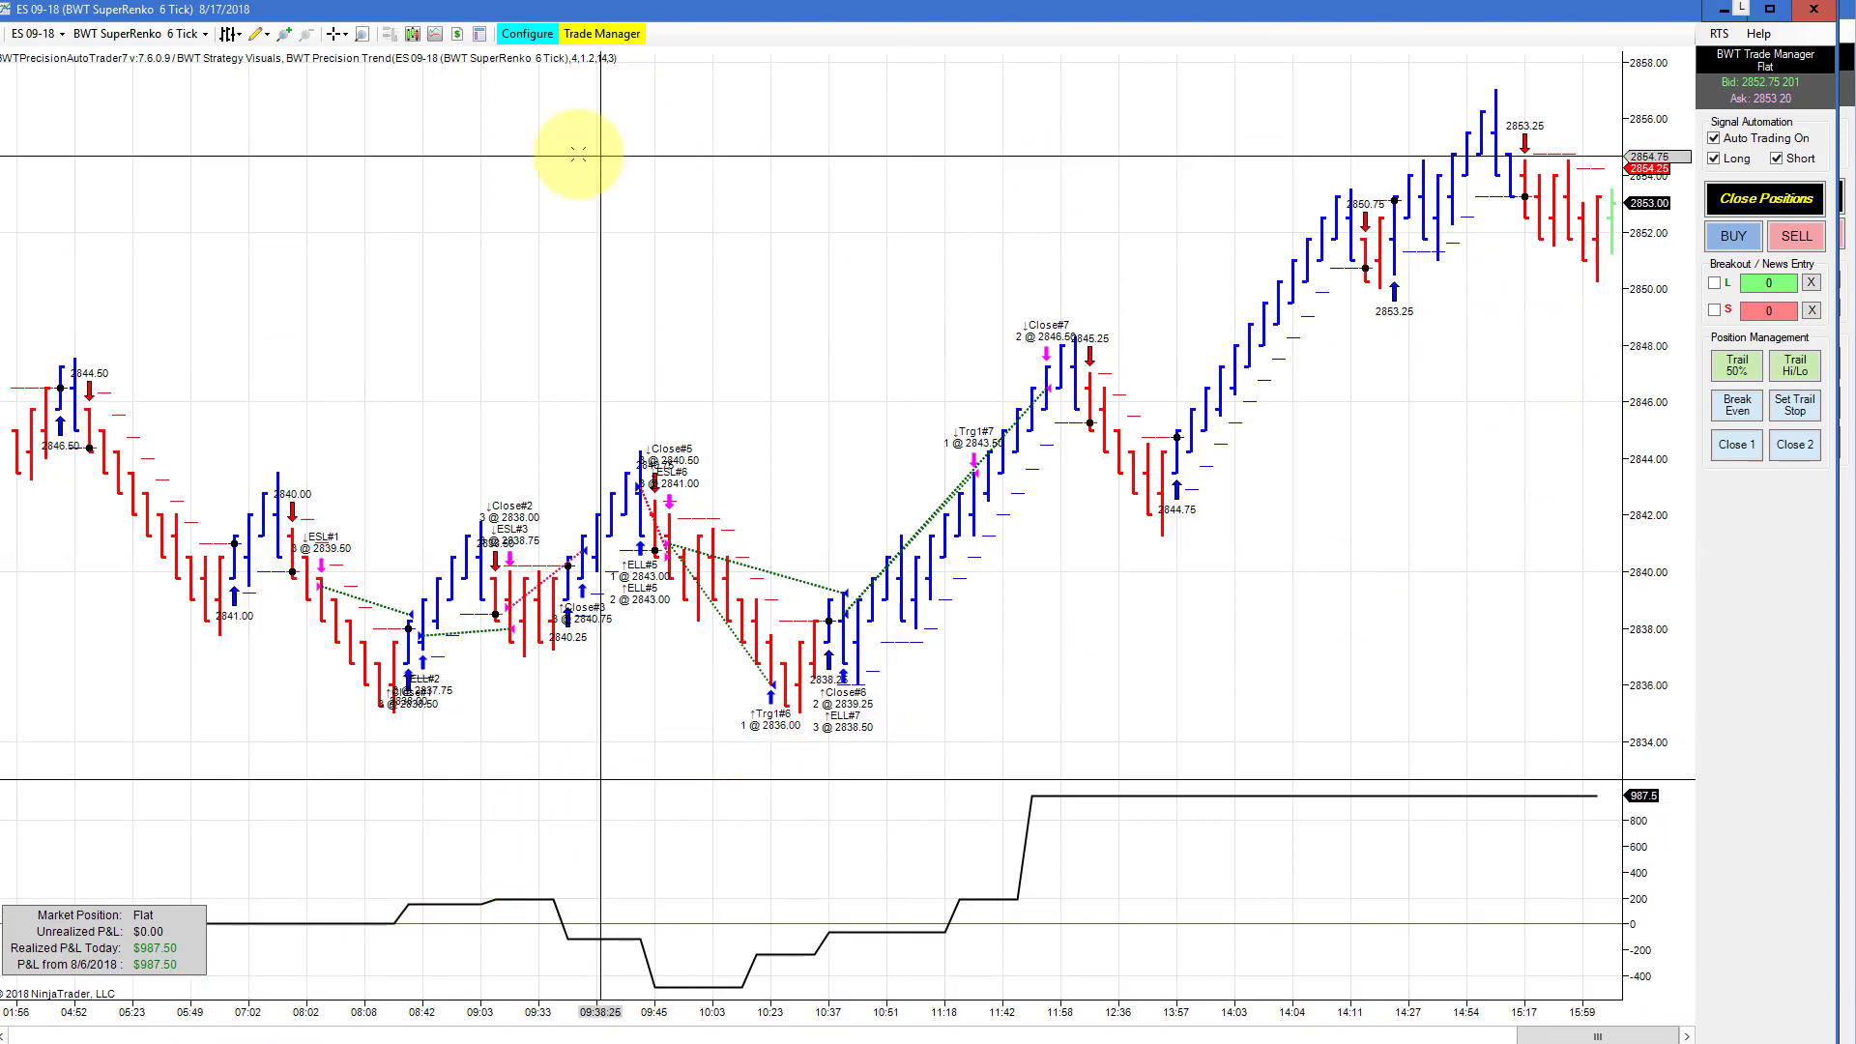
click(228, 33)
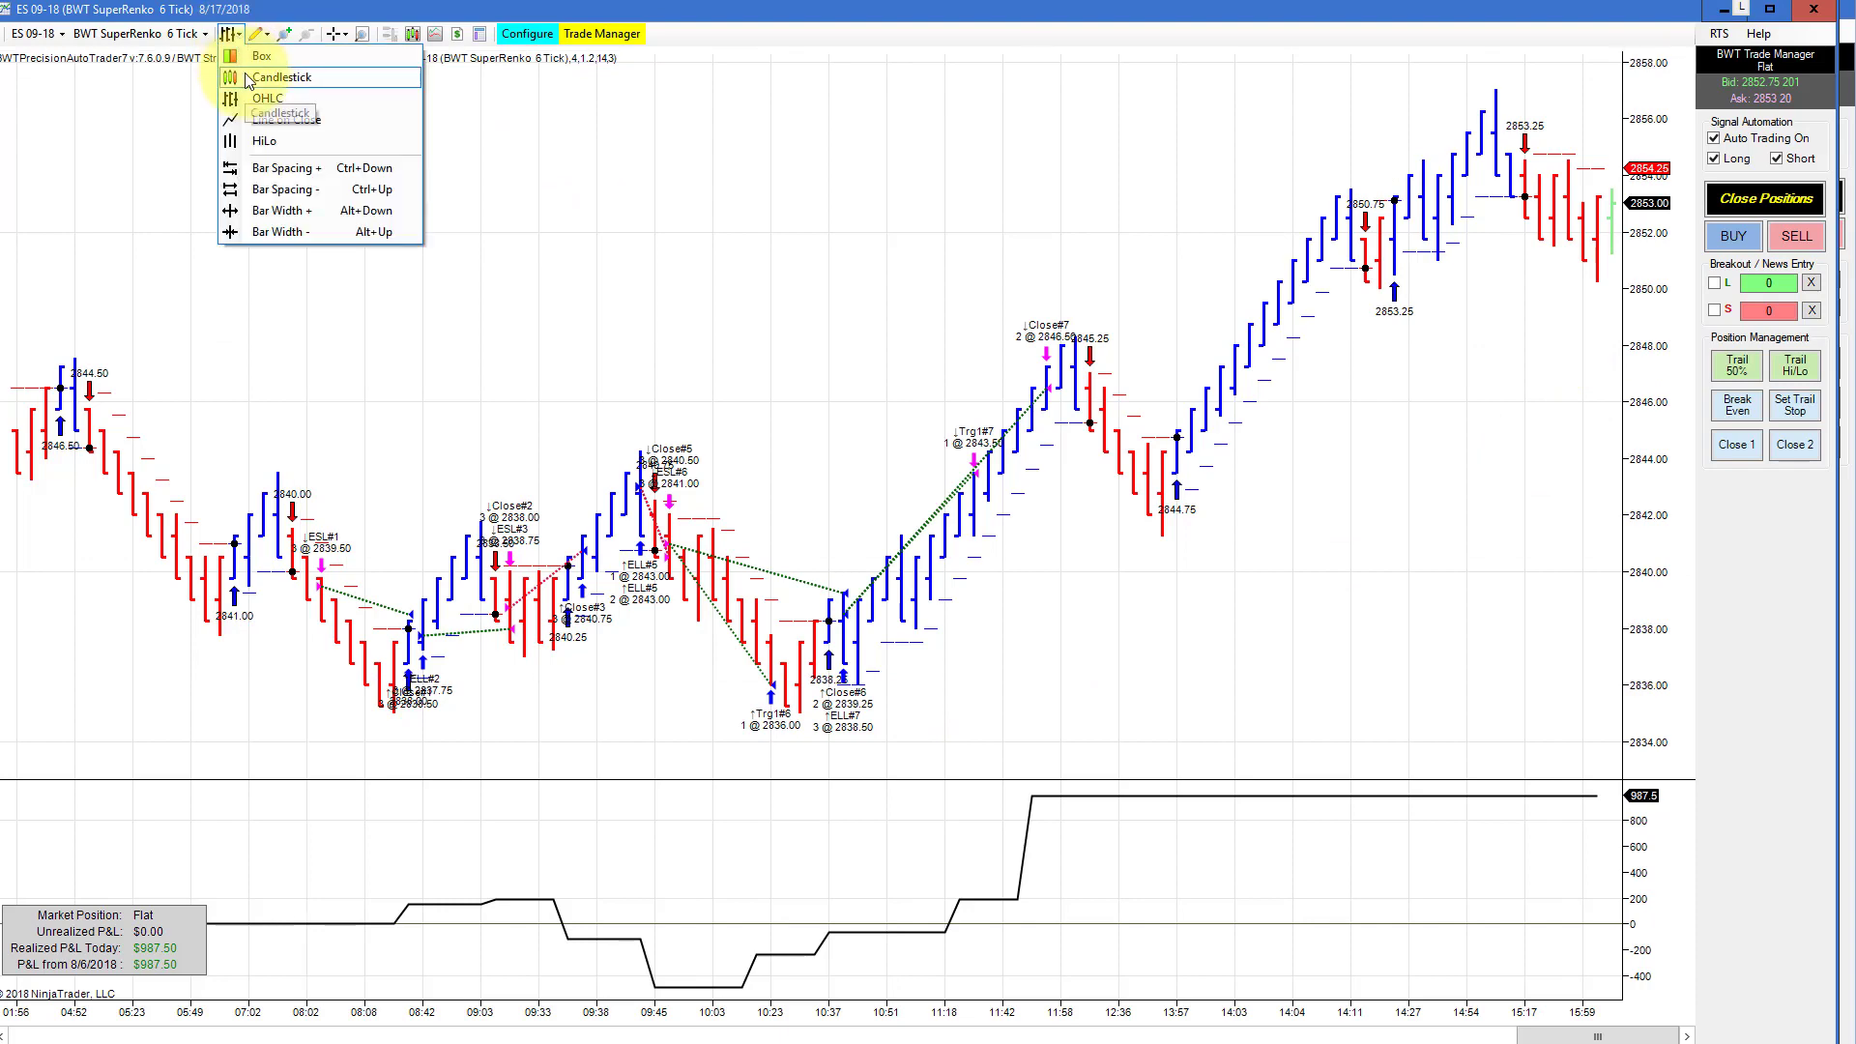
click(280, 77)
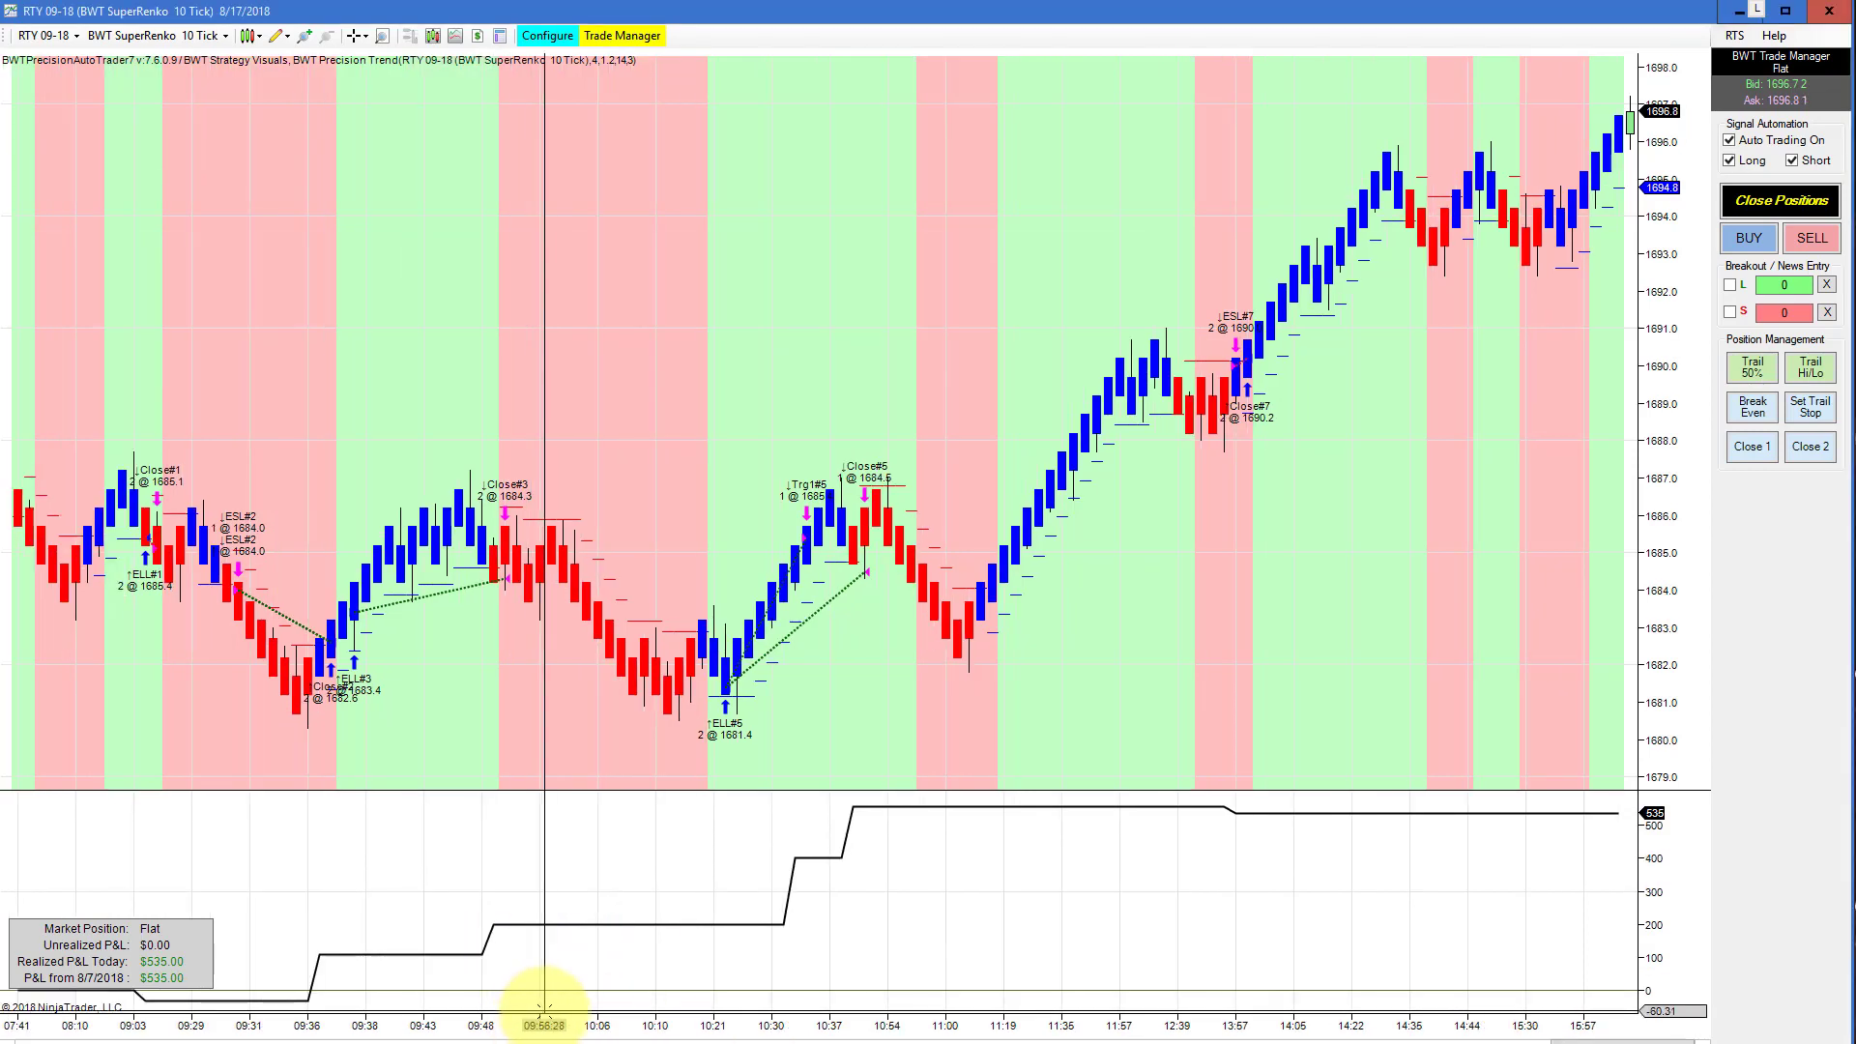
mouse_move(395, 593)
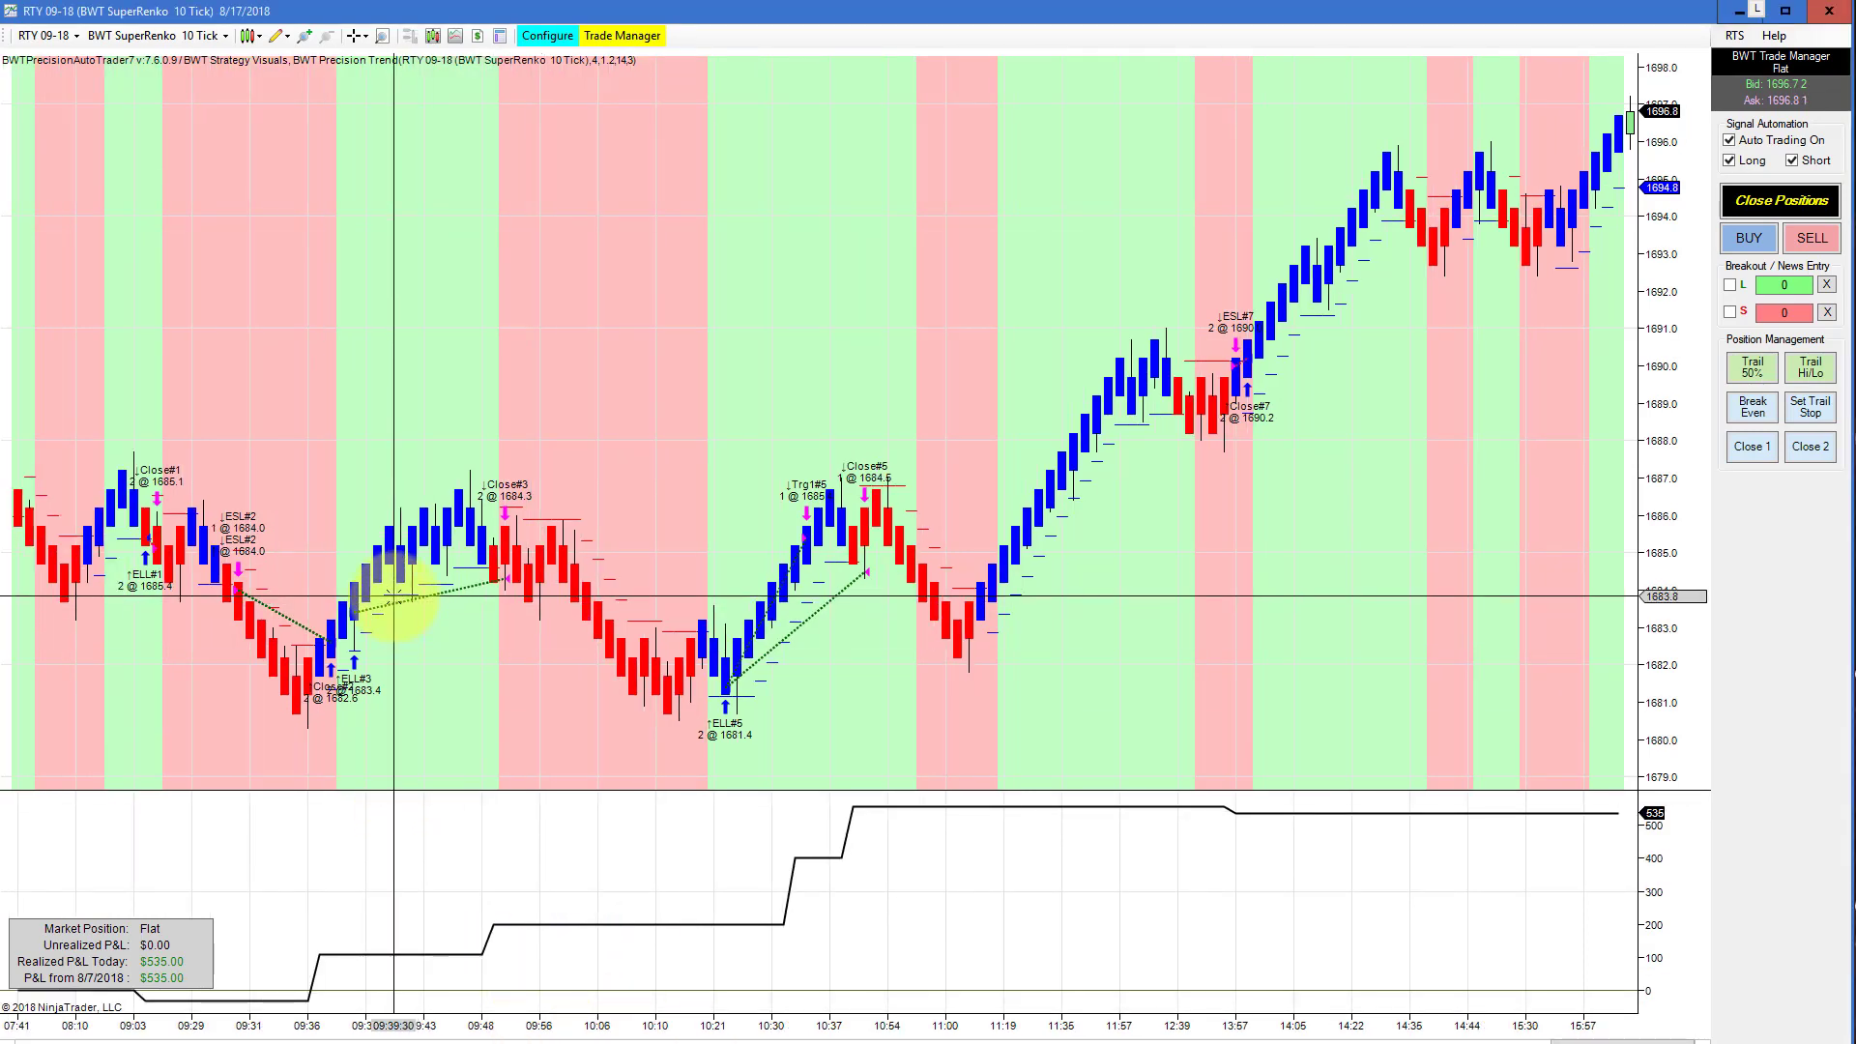
mouse_move(514, 334)
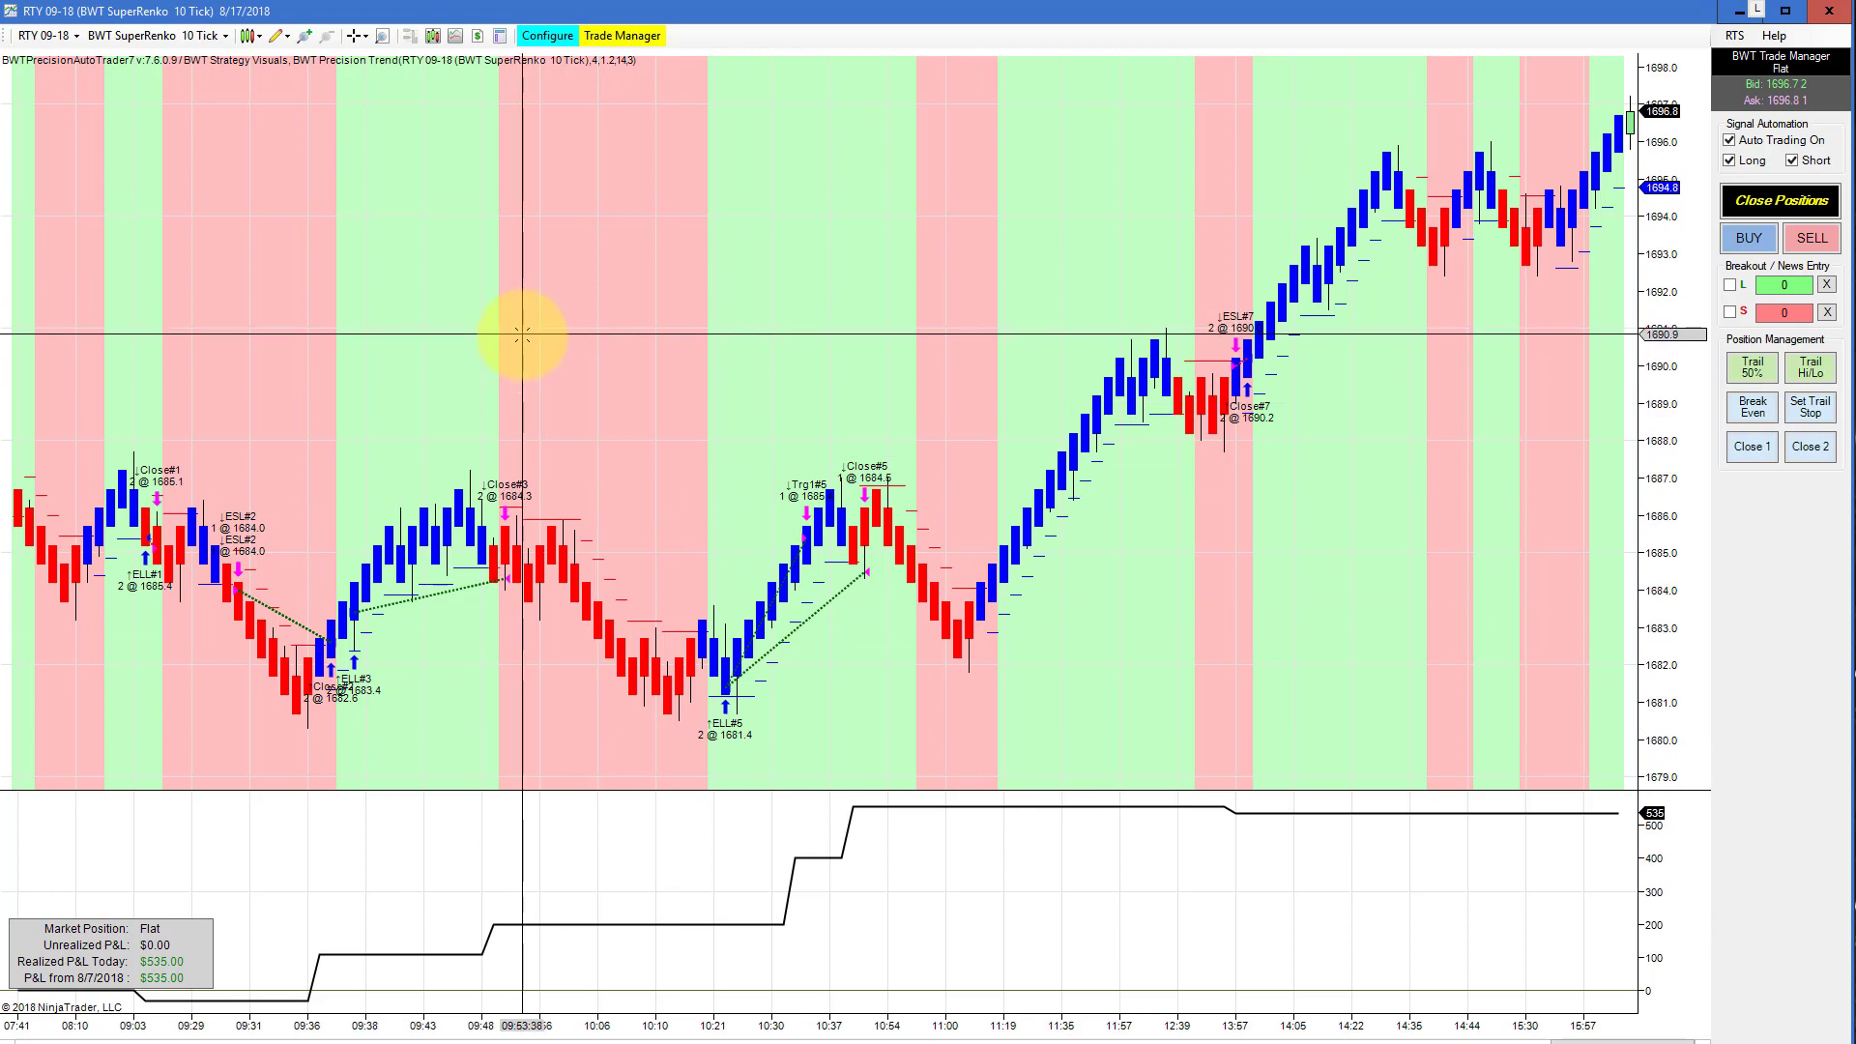
mouse_move(377, 121)
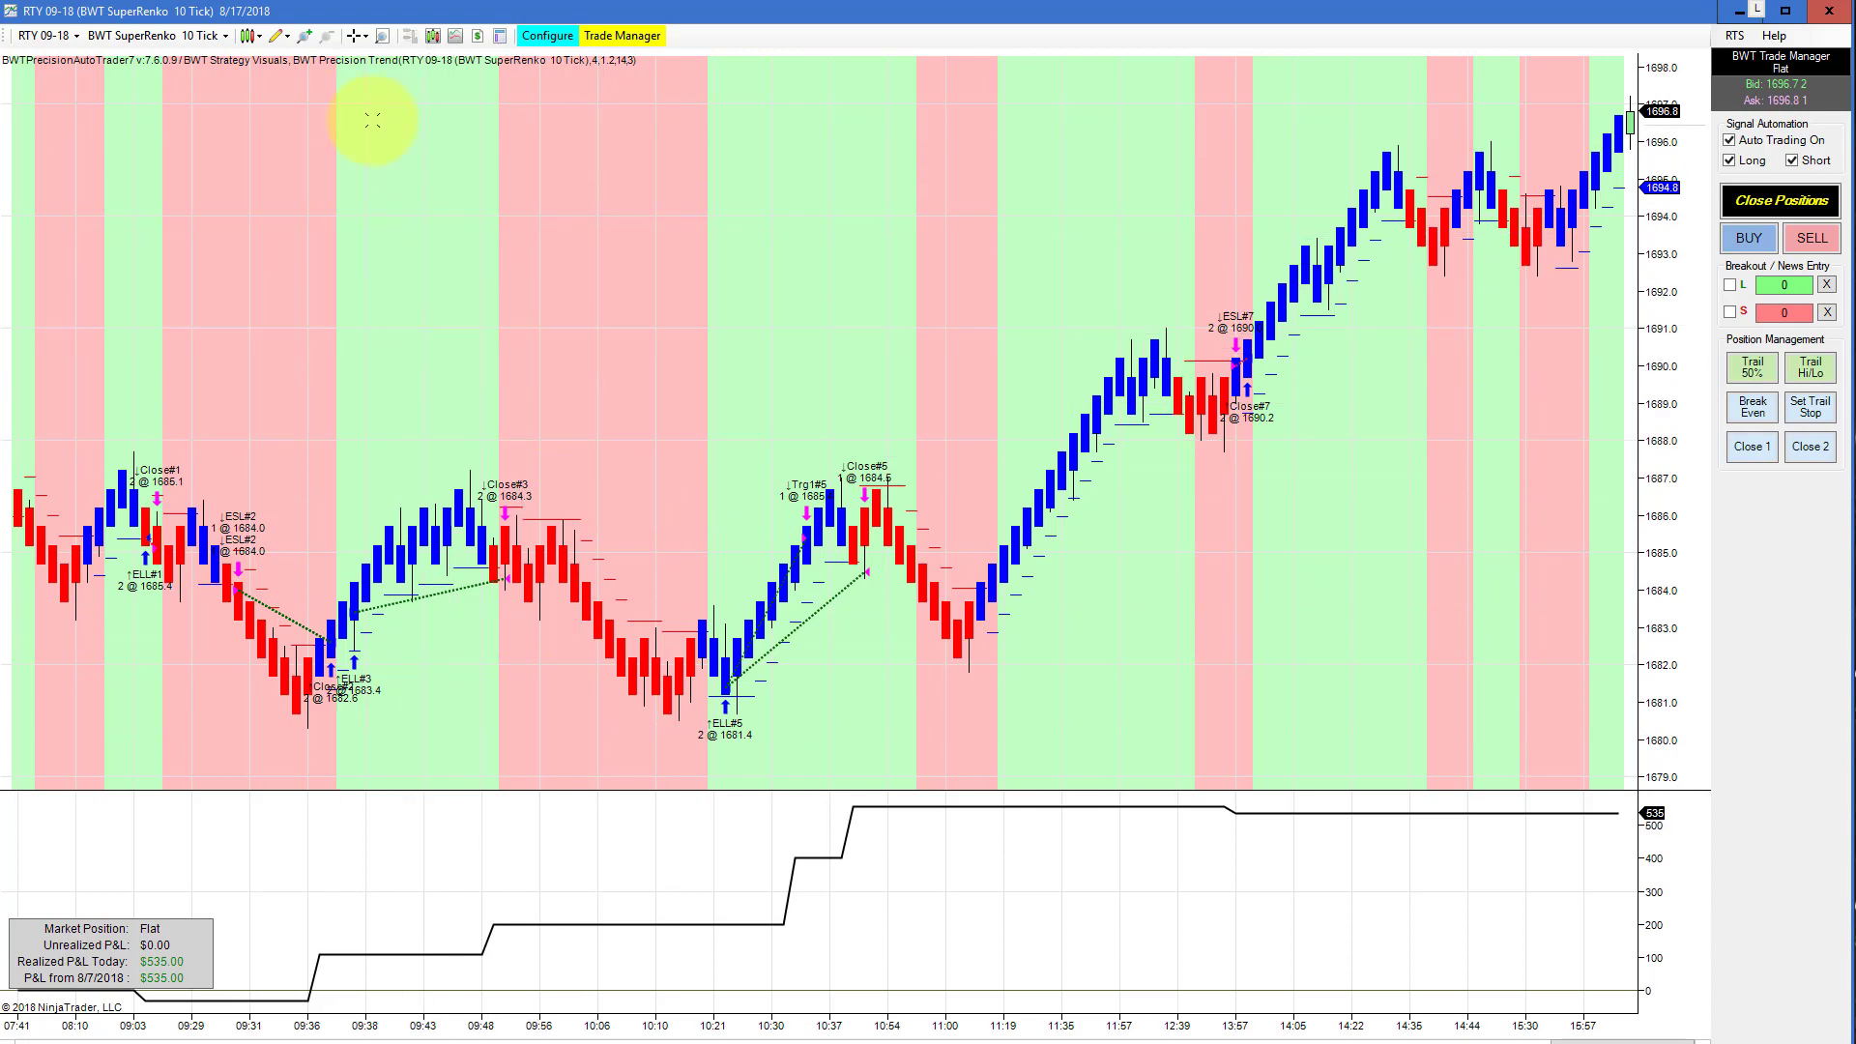
Review the AutoTrader's HTF filter and Setup settings on the RTY chart, then cancel unchanged
click(545, 34)
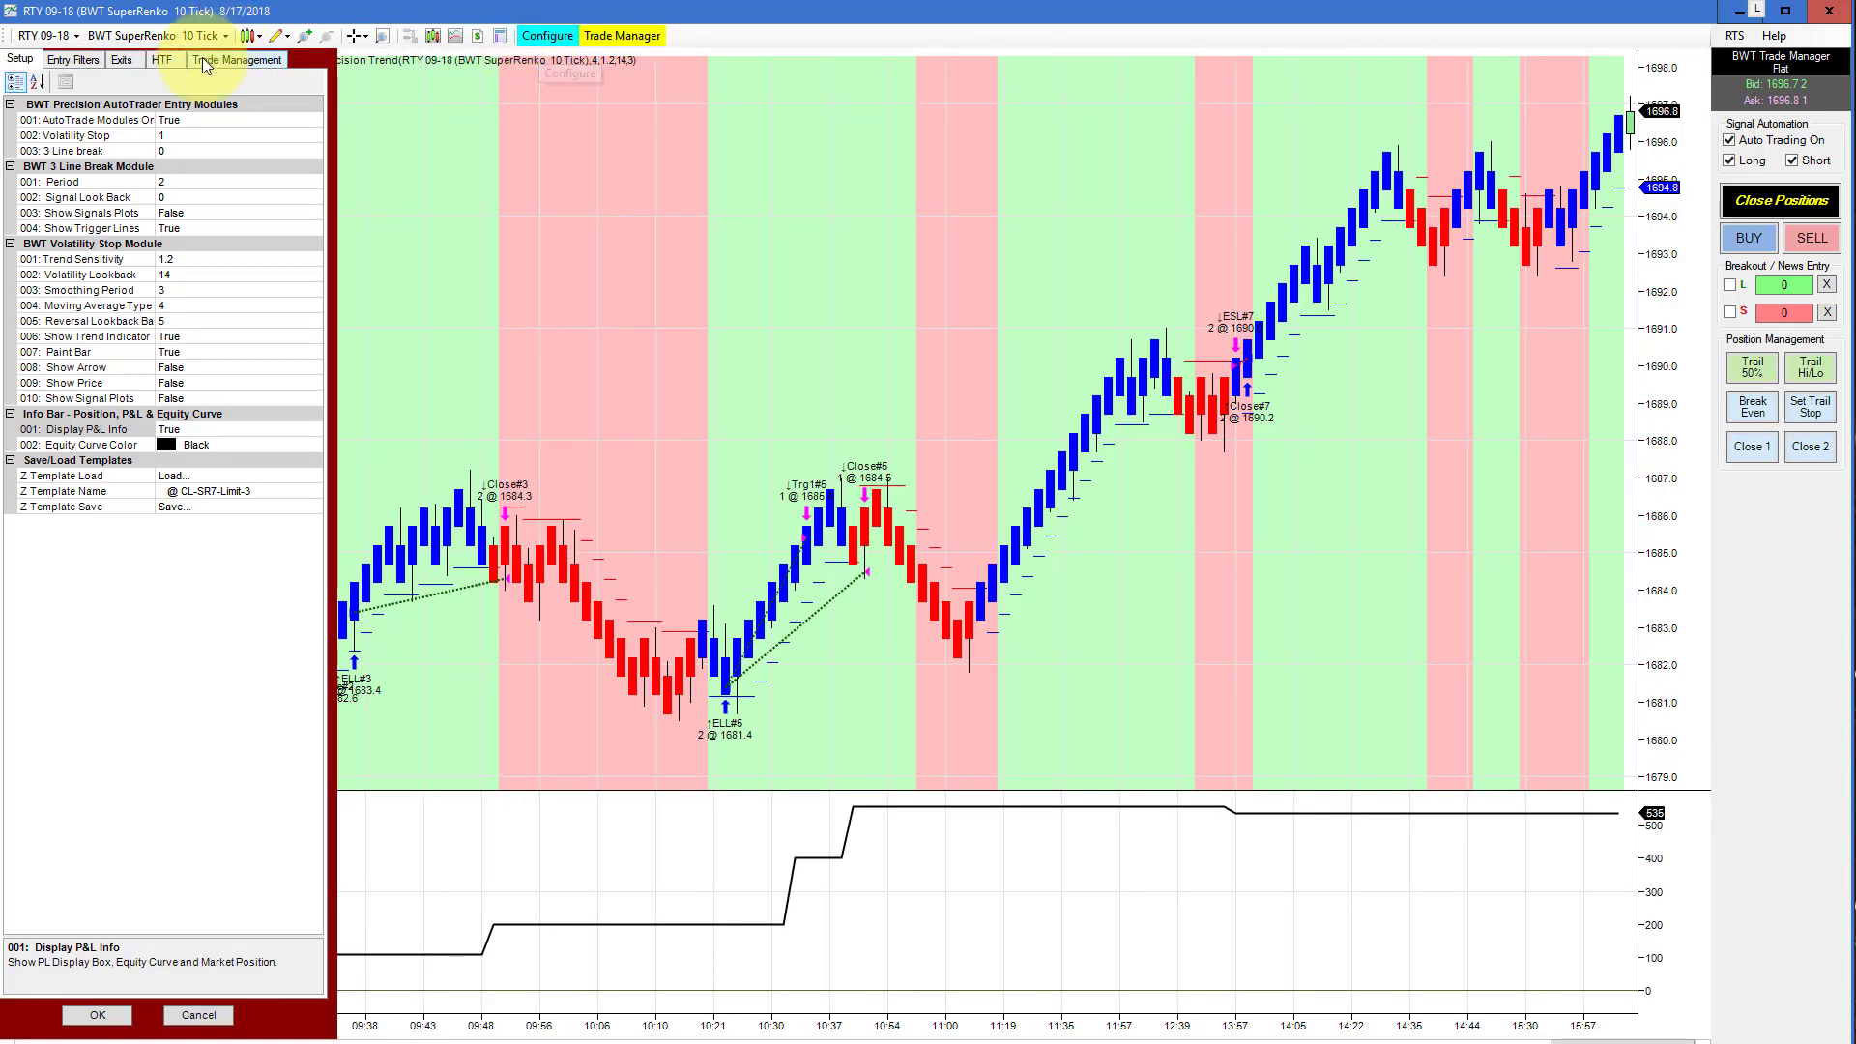
click(162, 60)
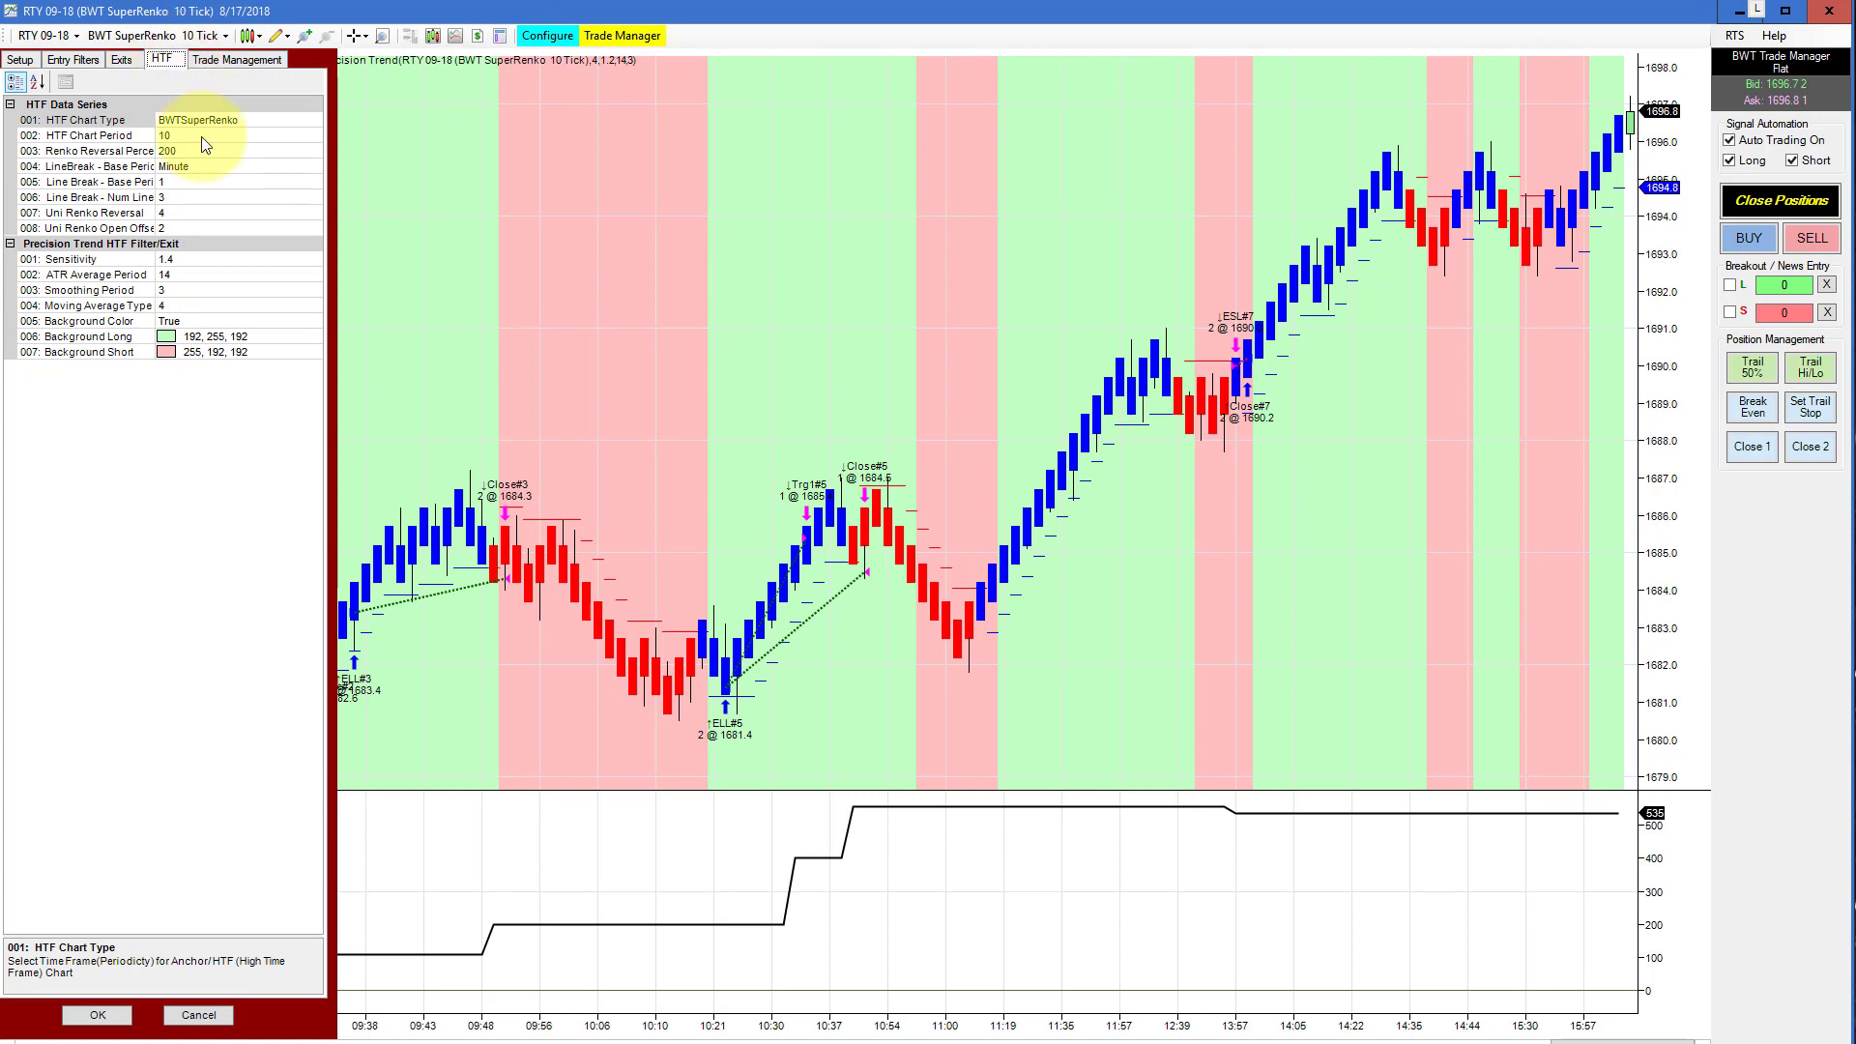
click(20, 60)
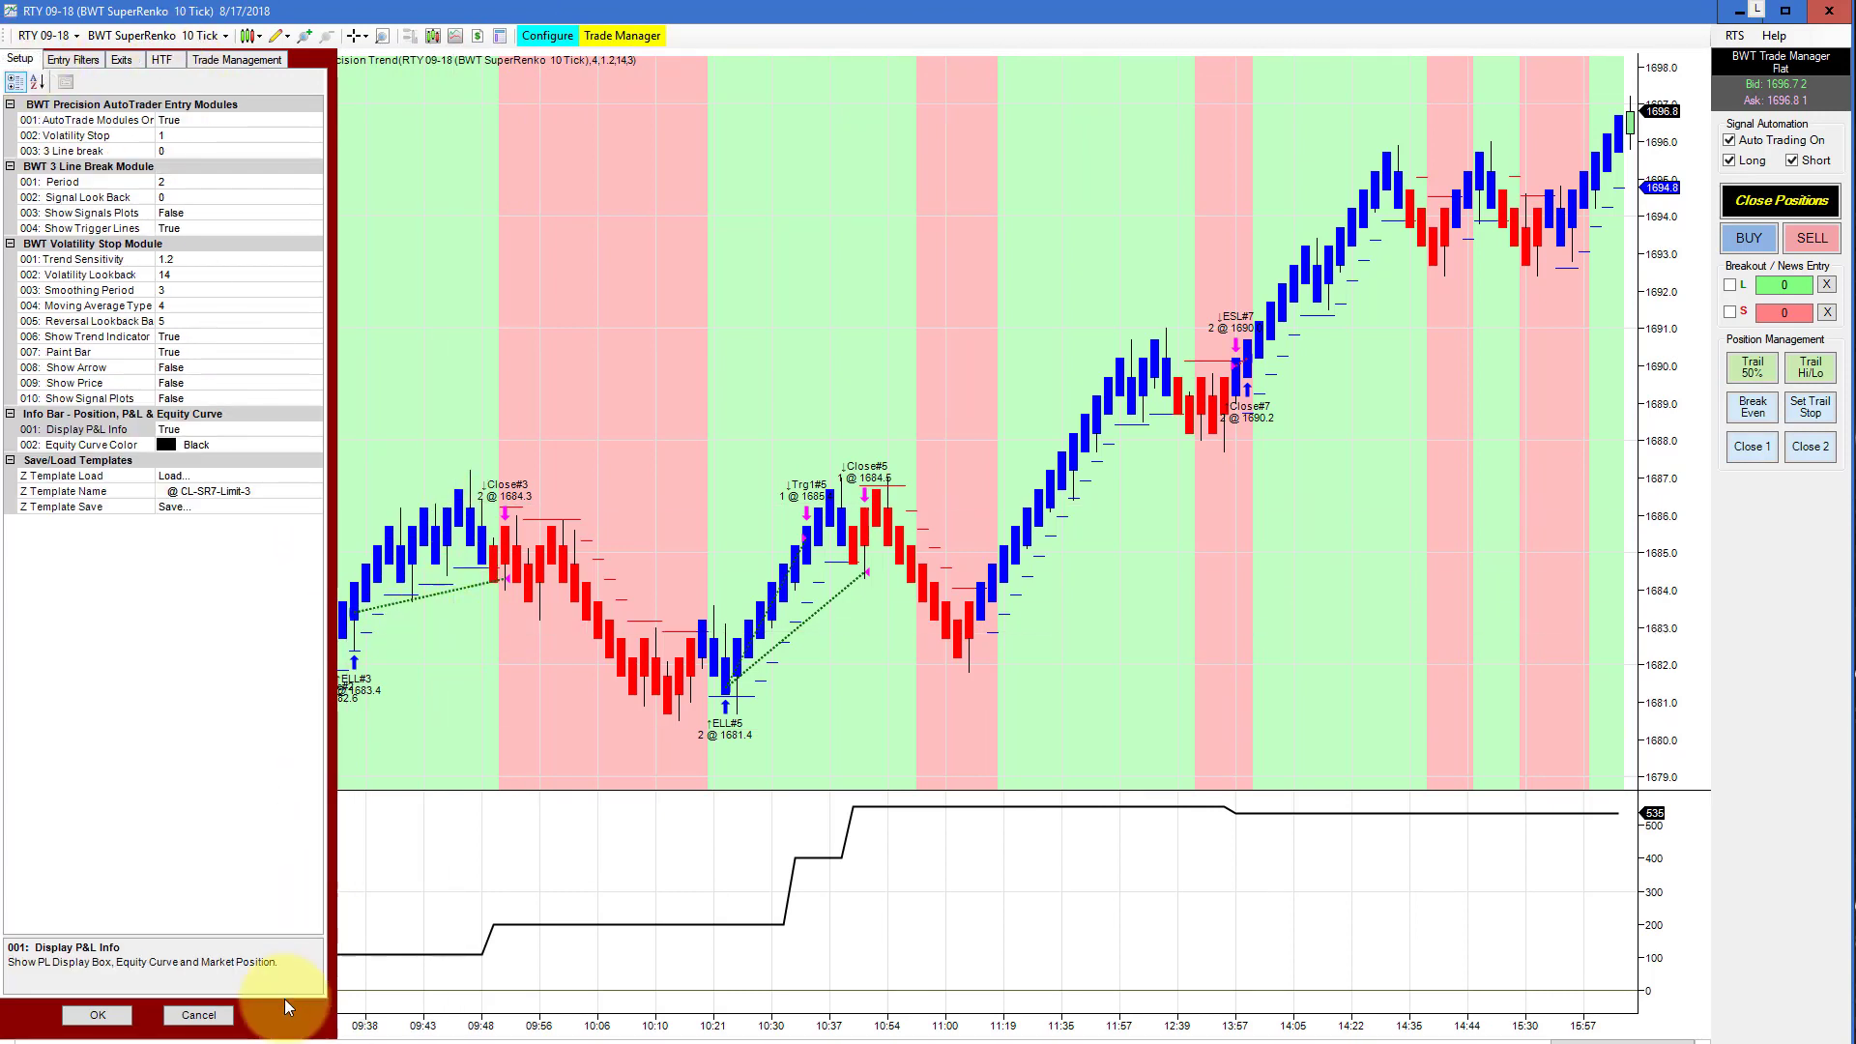
mouse_move(197, 1015)
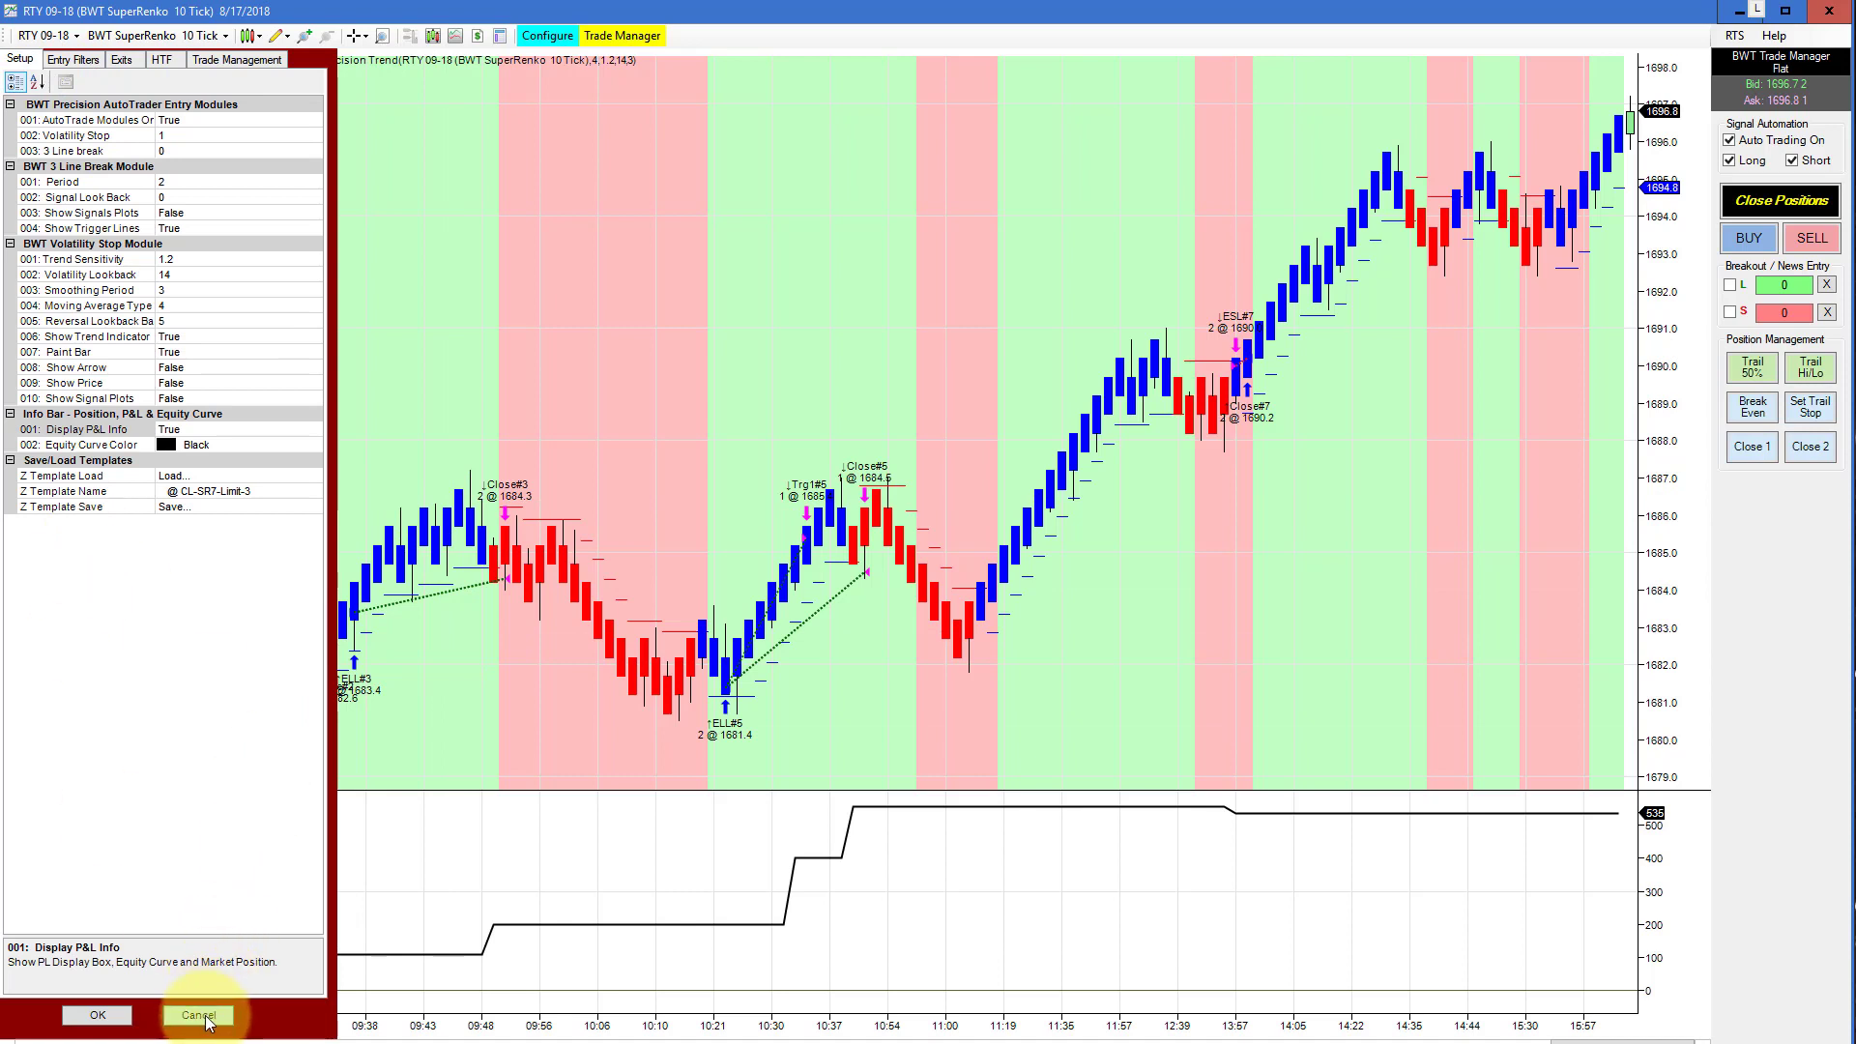
click(236, 60)
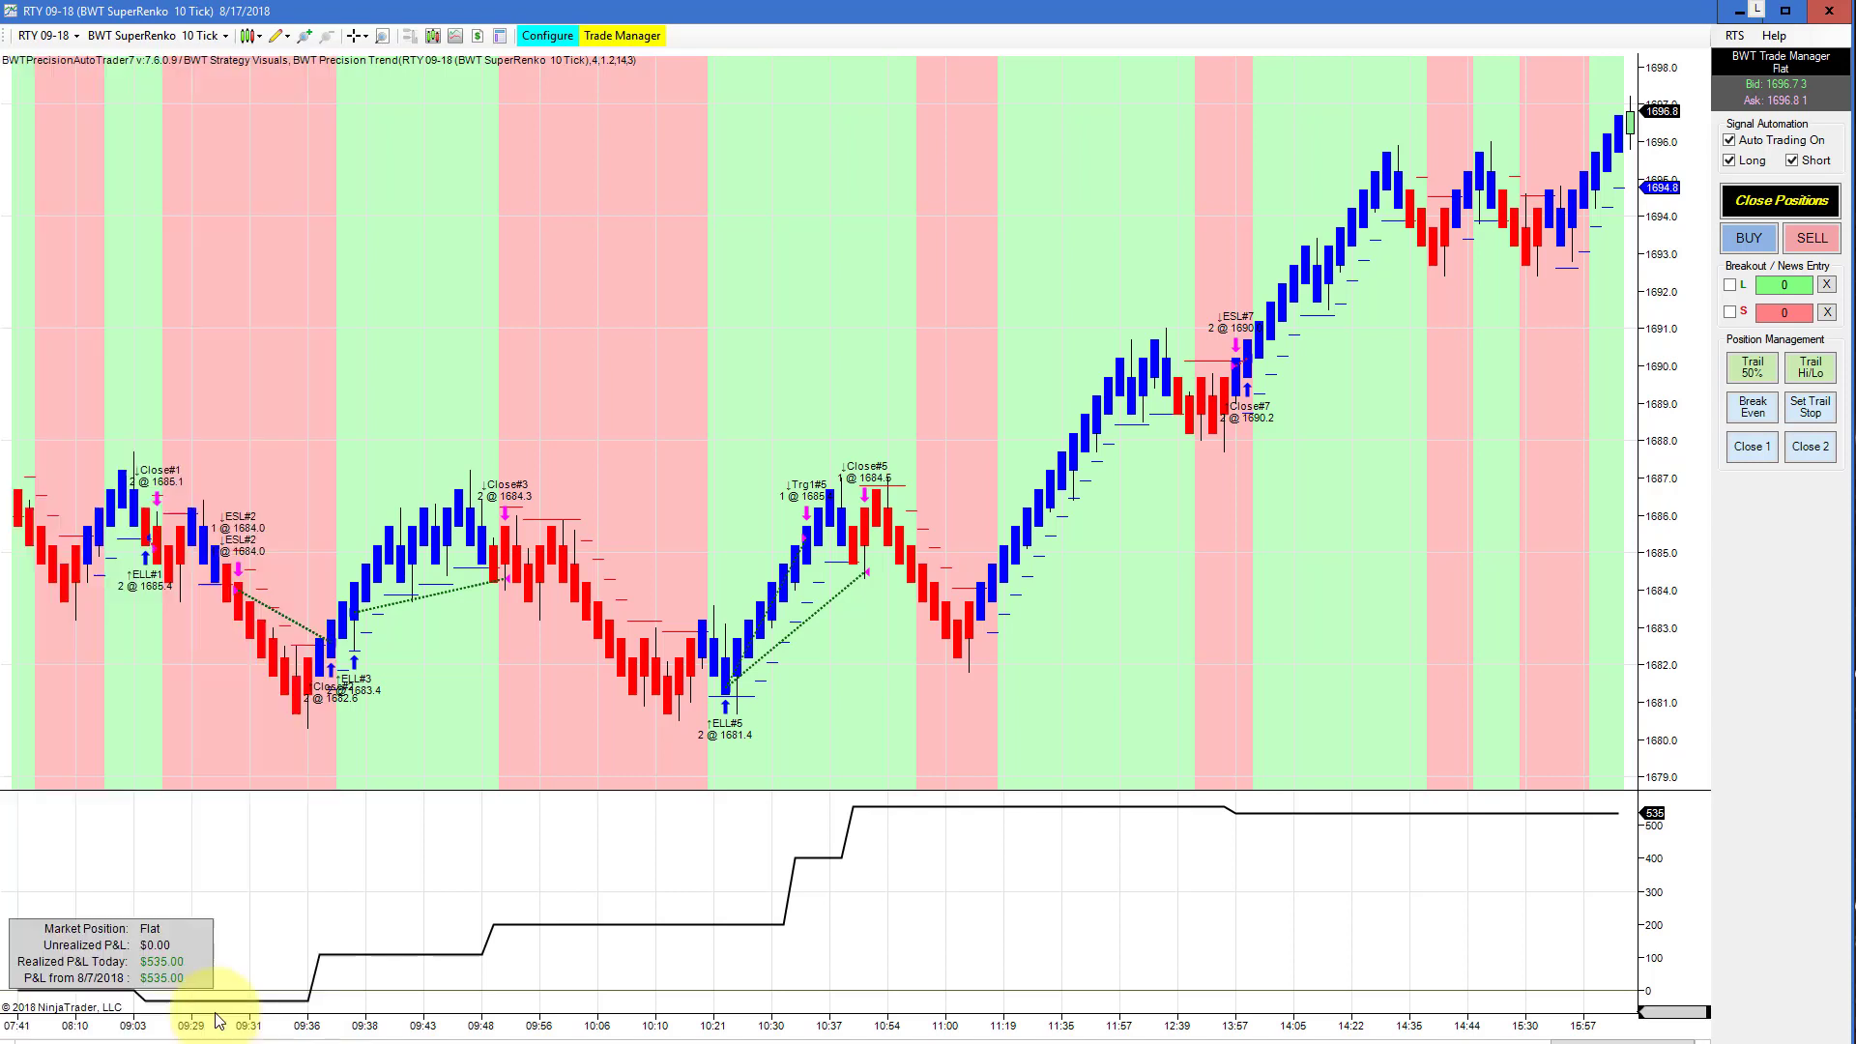
mouse_move(451, 911)
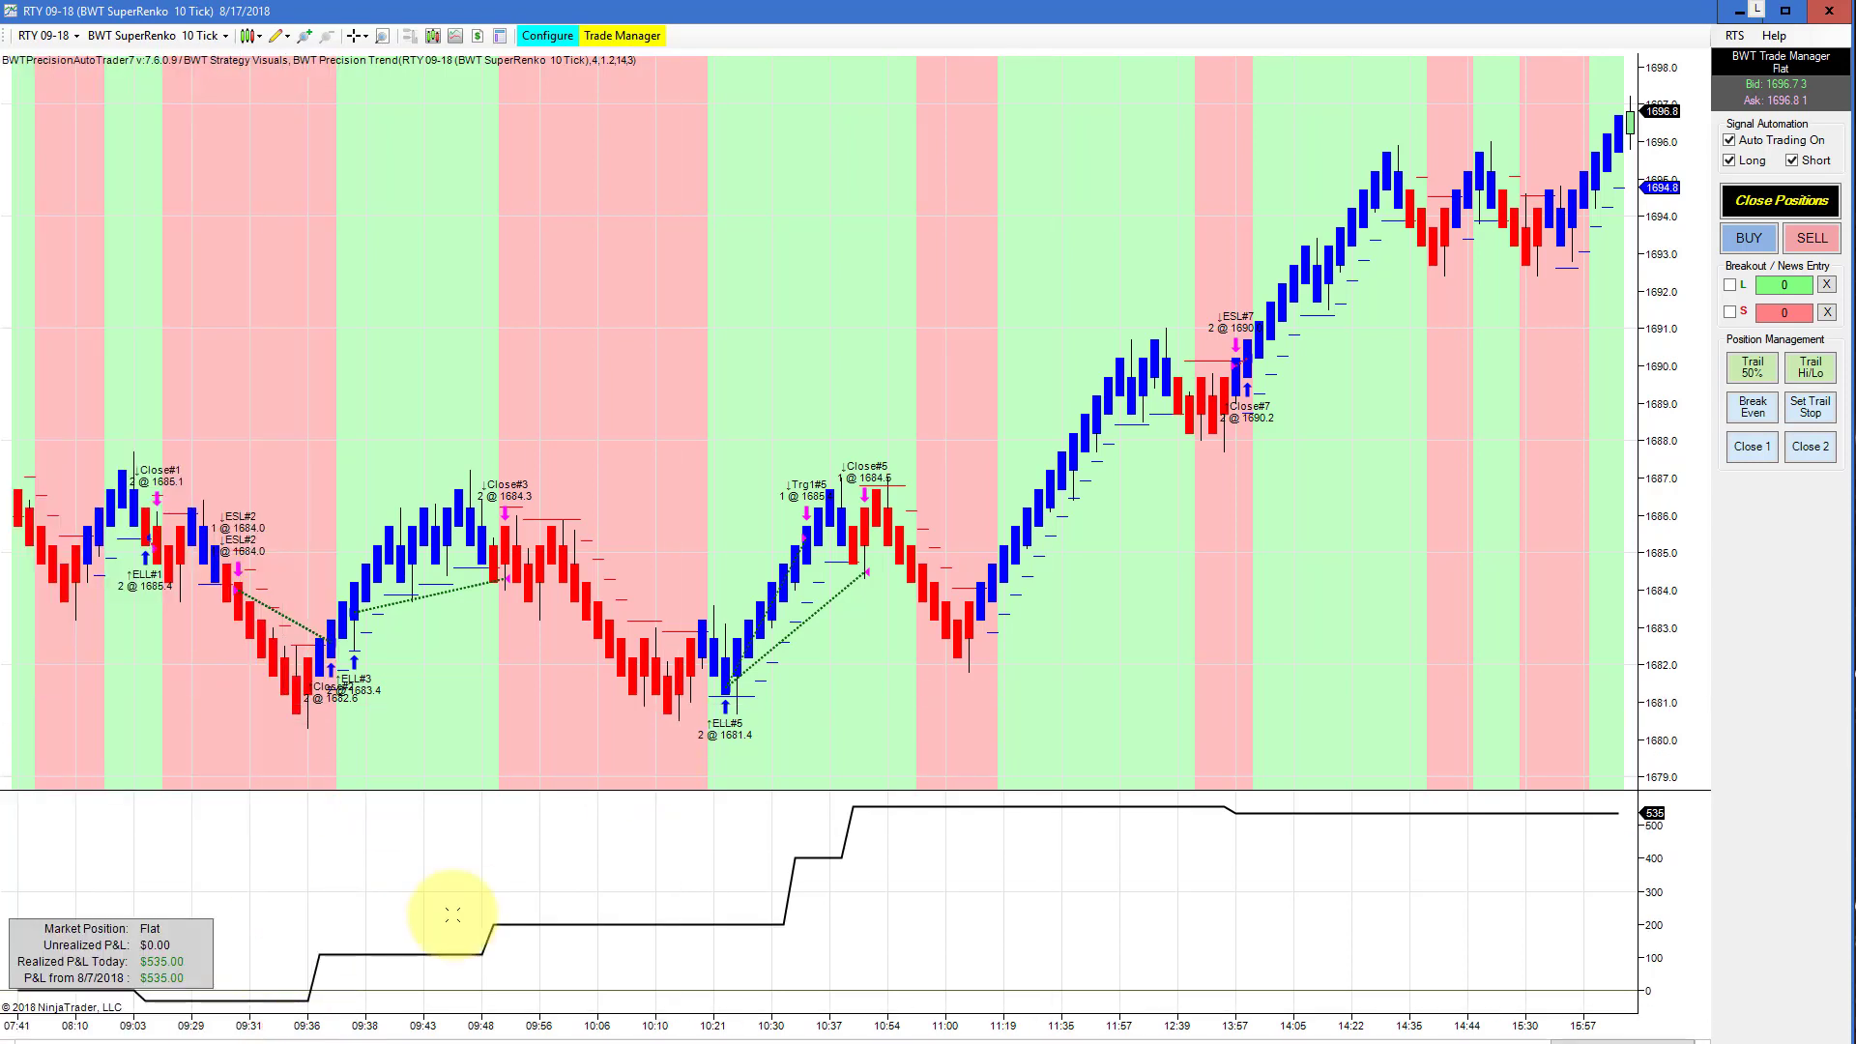
mouse_move(1458, 82)
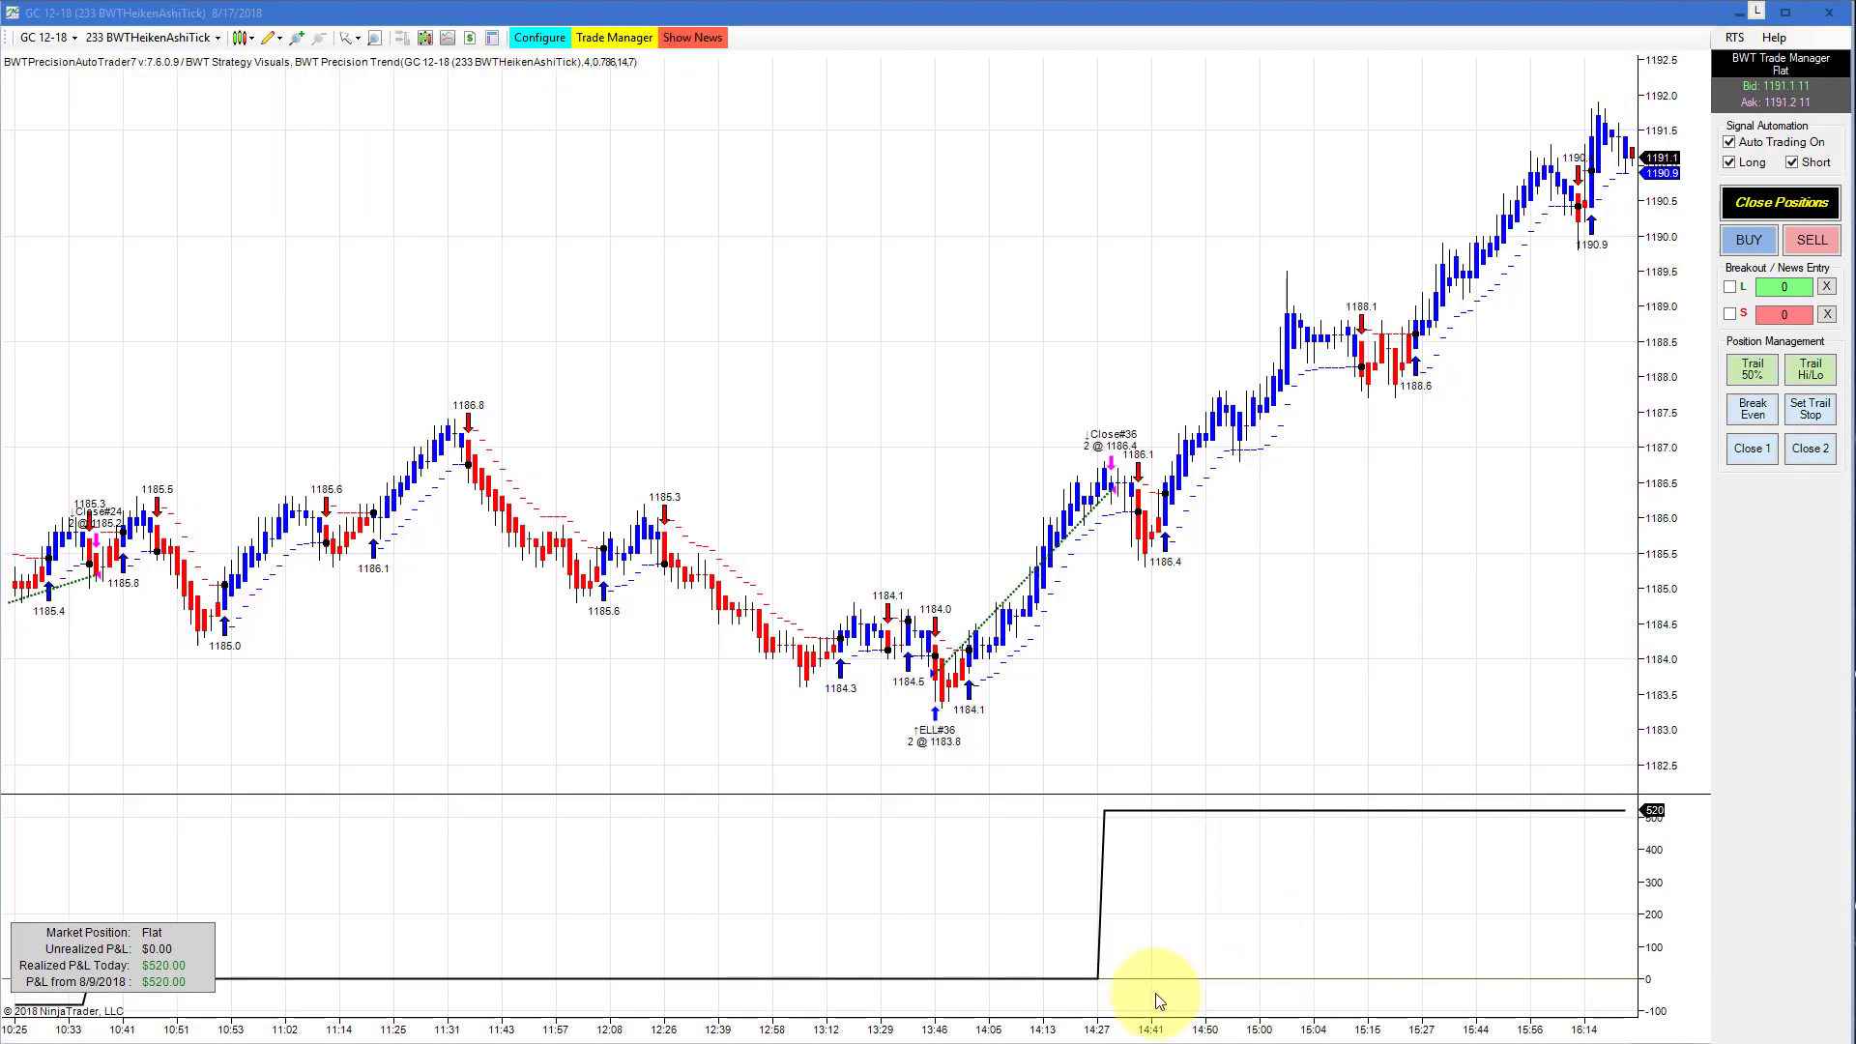
mouse_move(1226, 731)
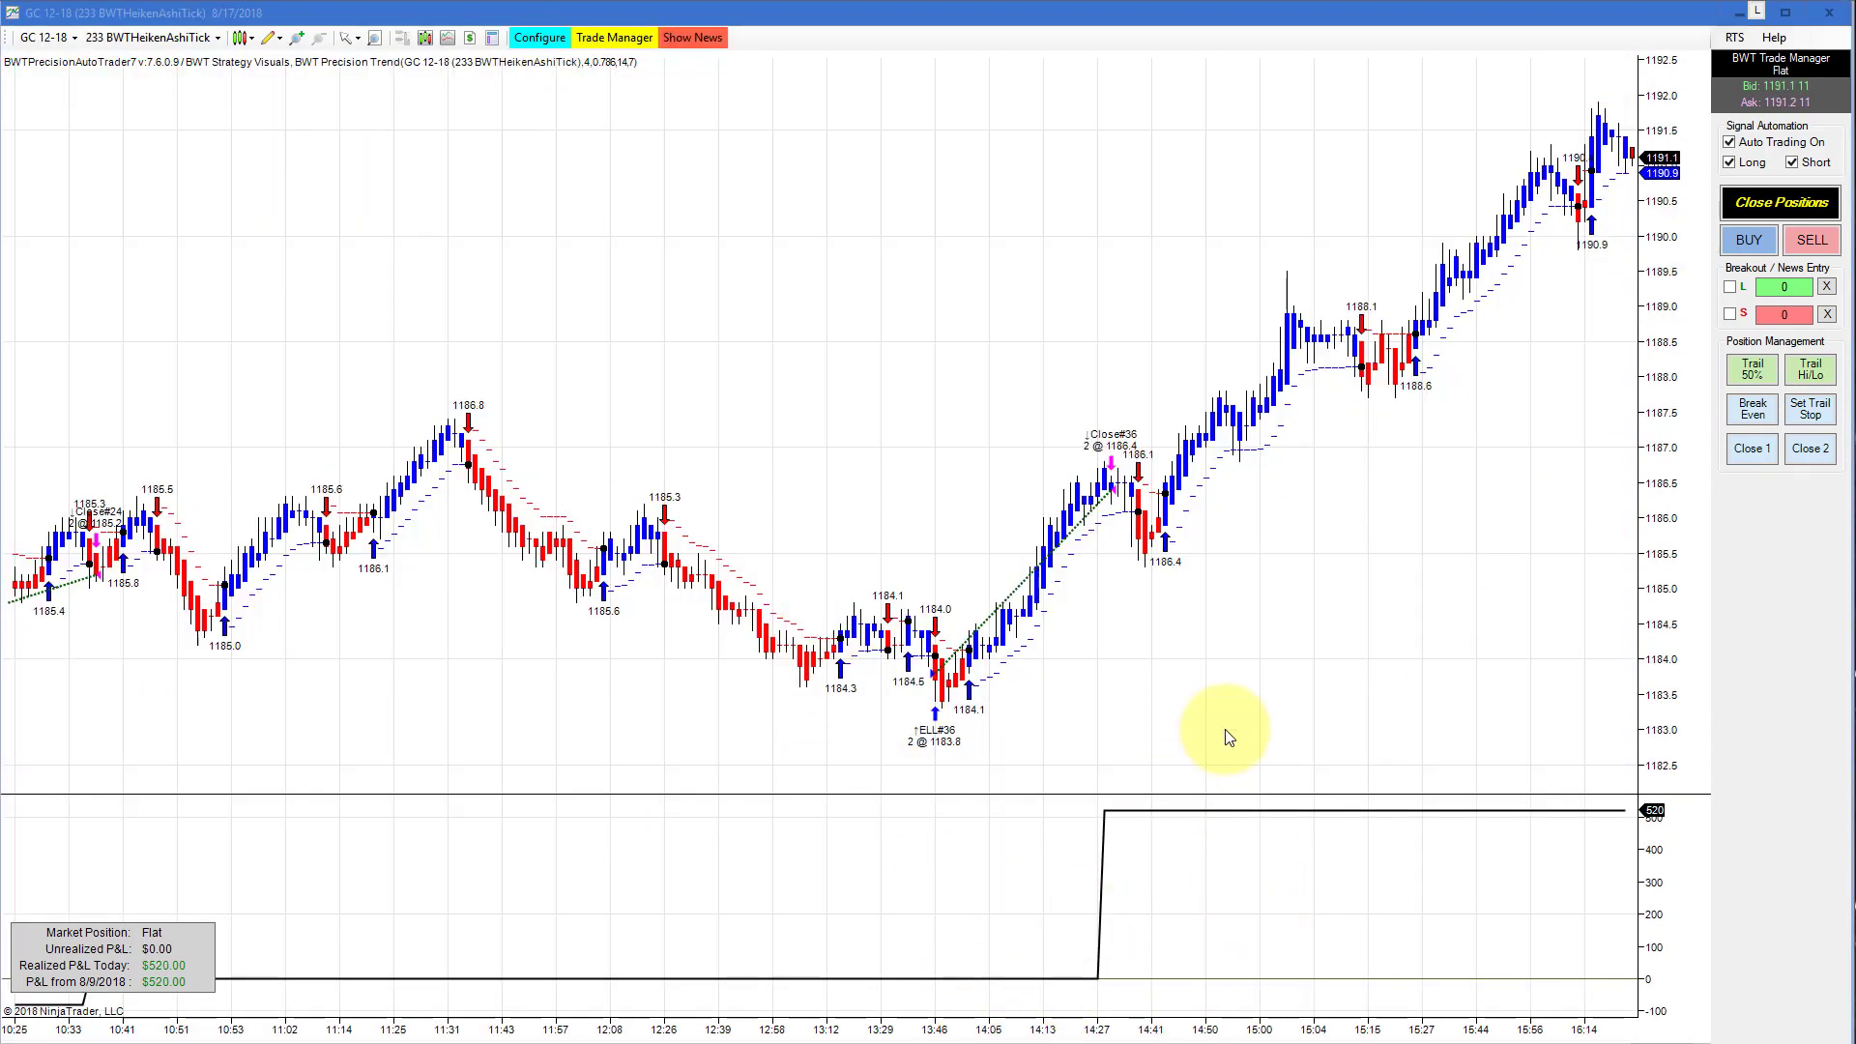
mouse_move(1148, 785)
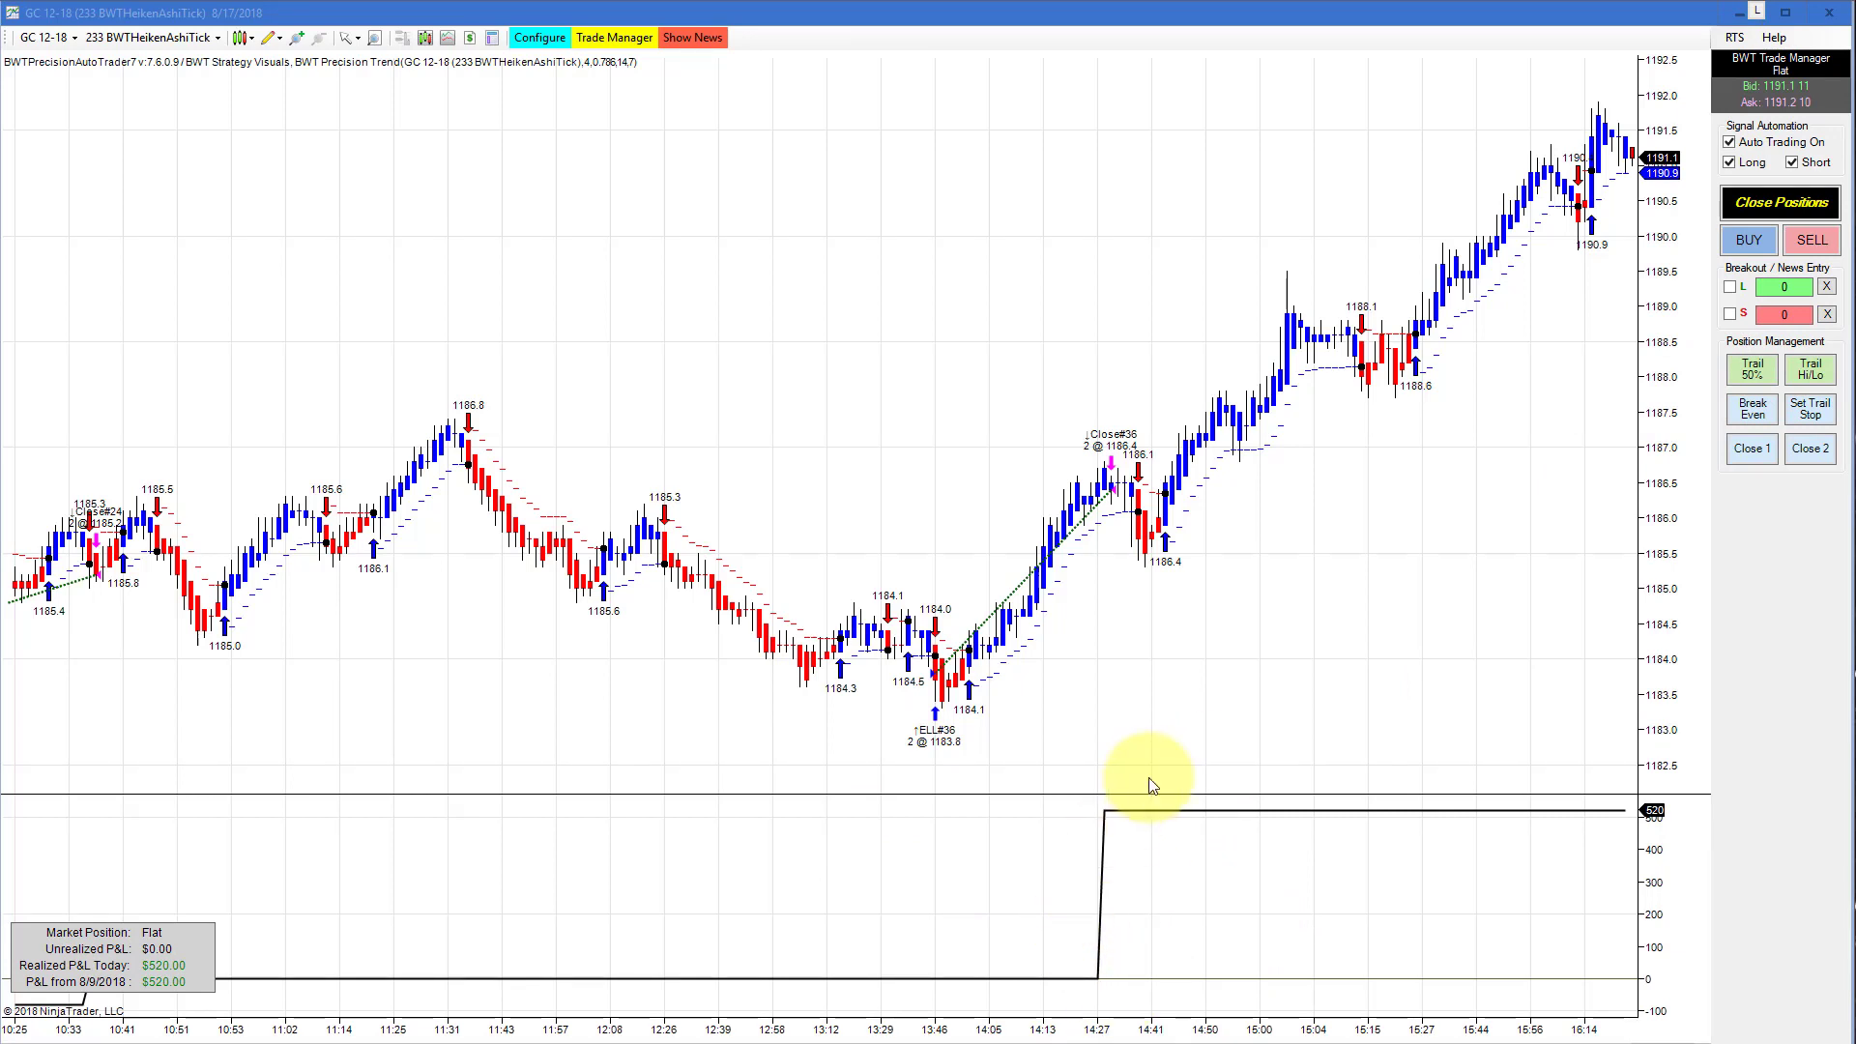
mouse_move(1411, 394)
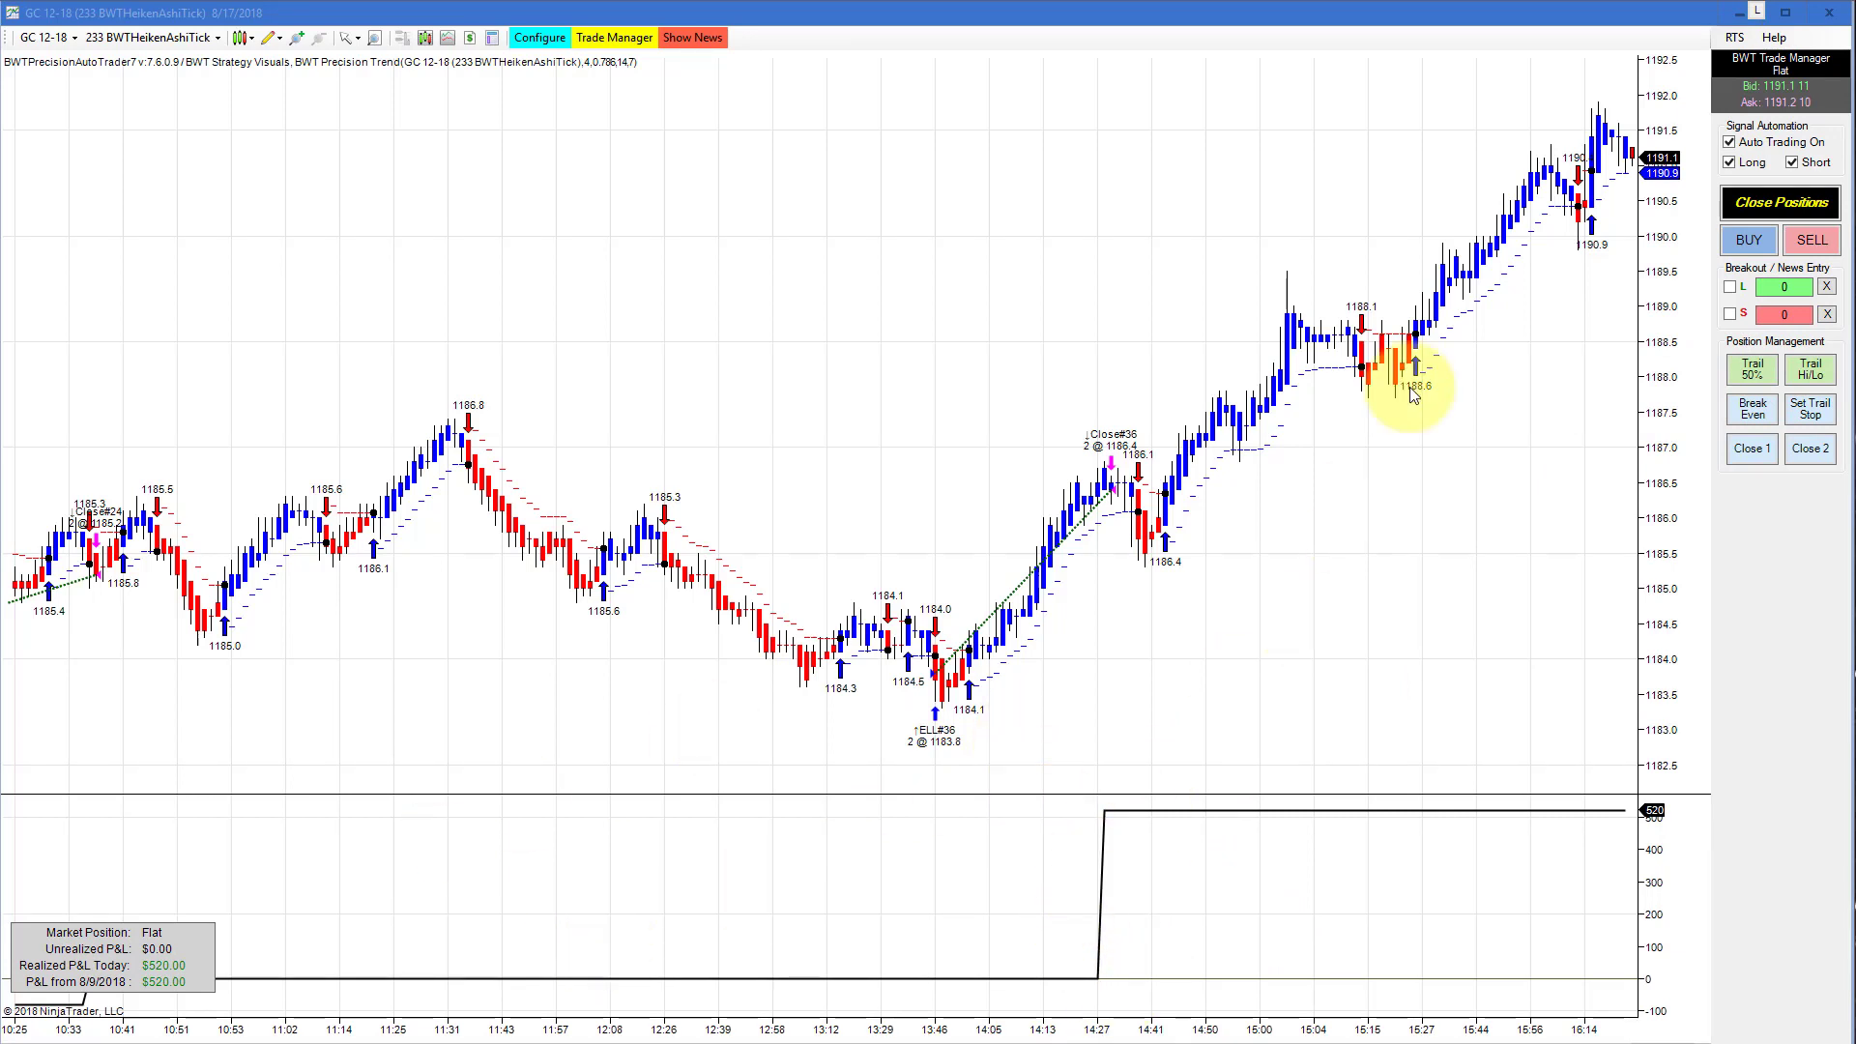
mouse_move(572, 1036)
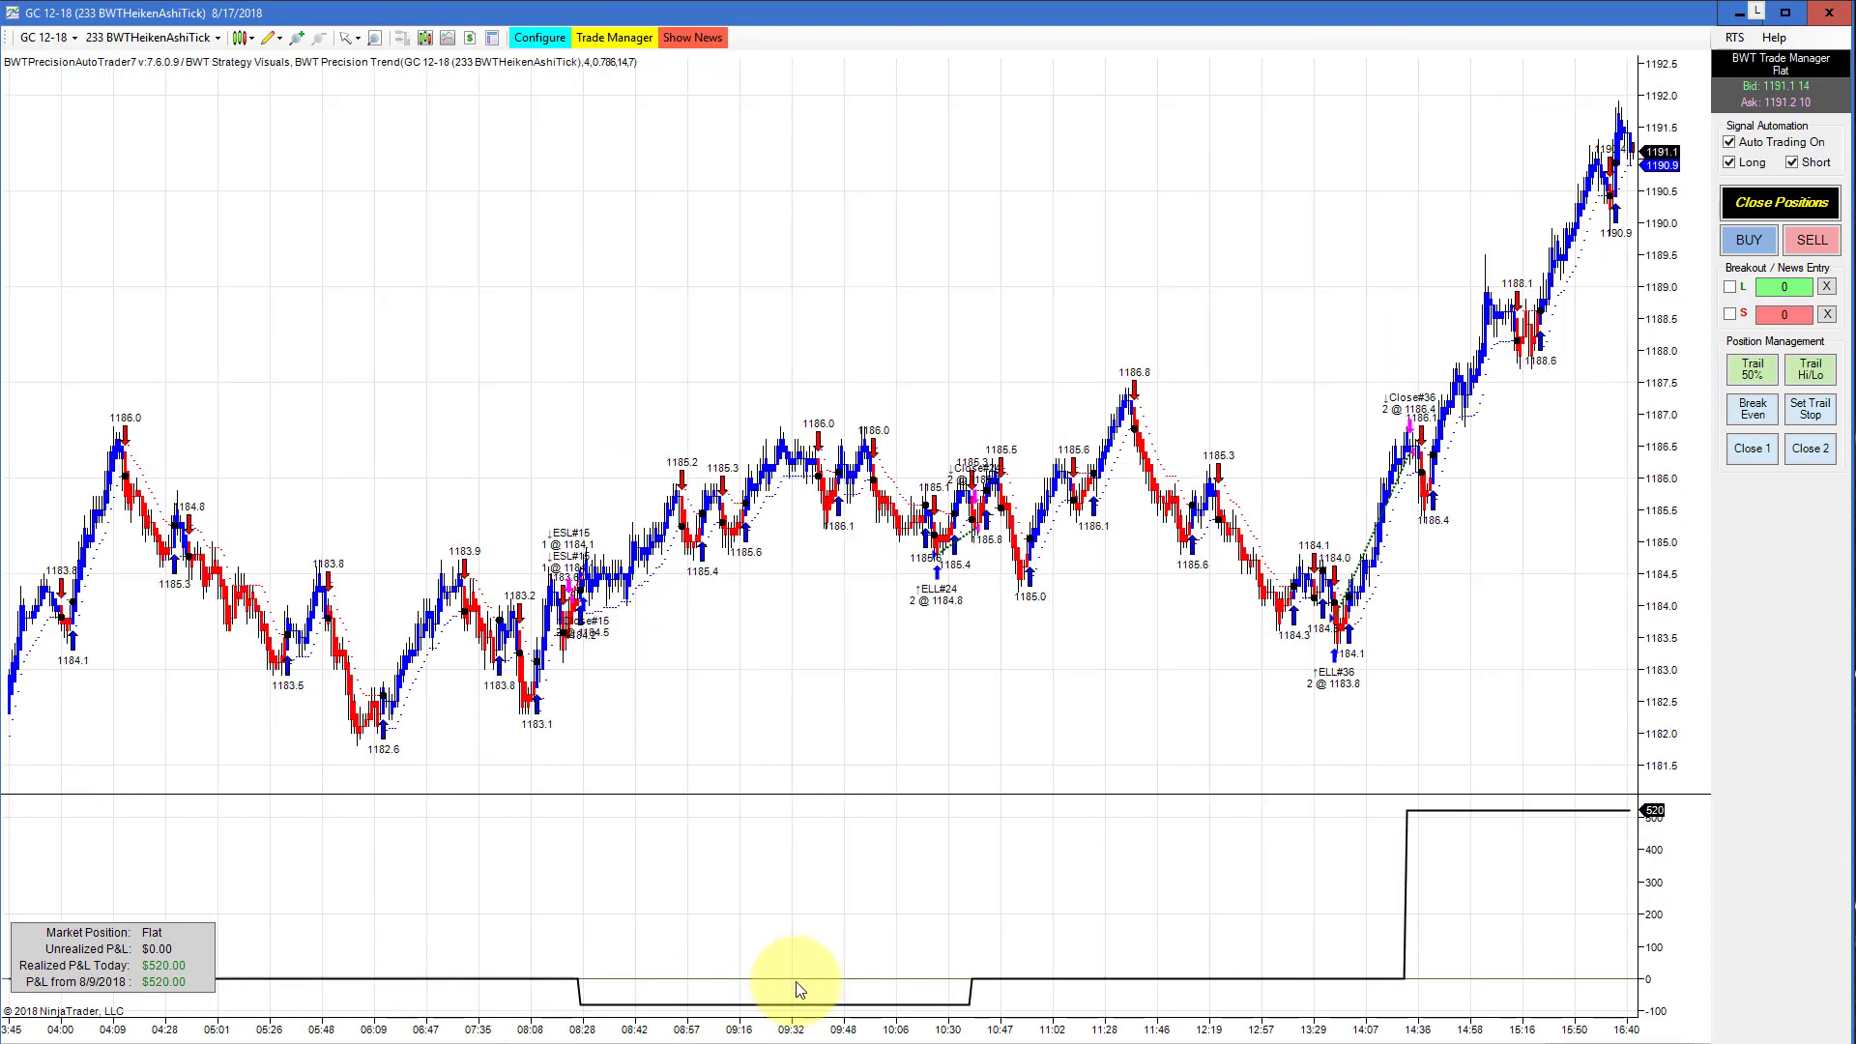
mouse_move(958, 1025)
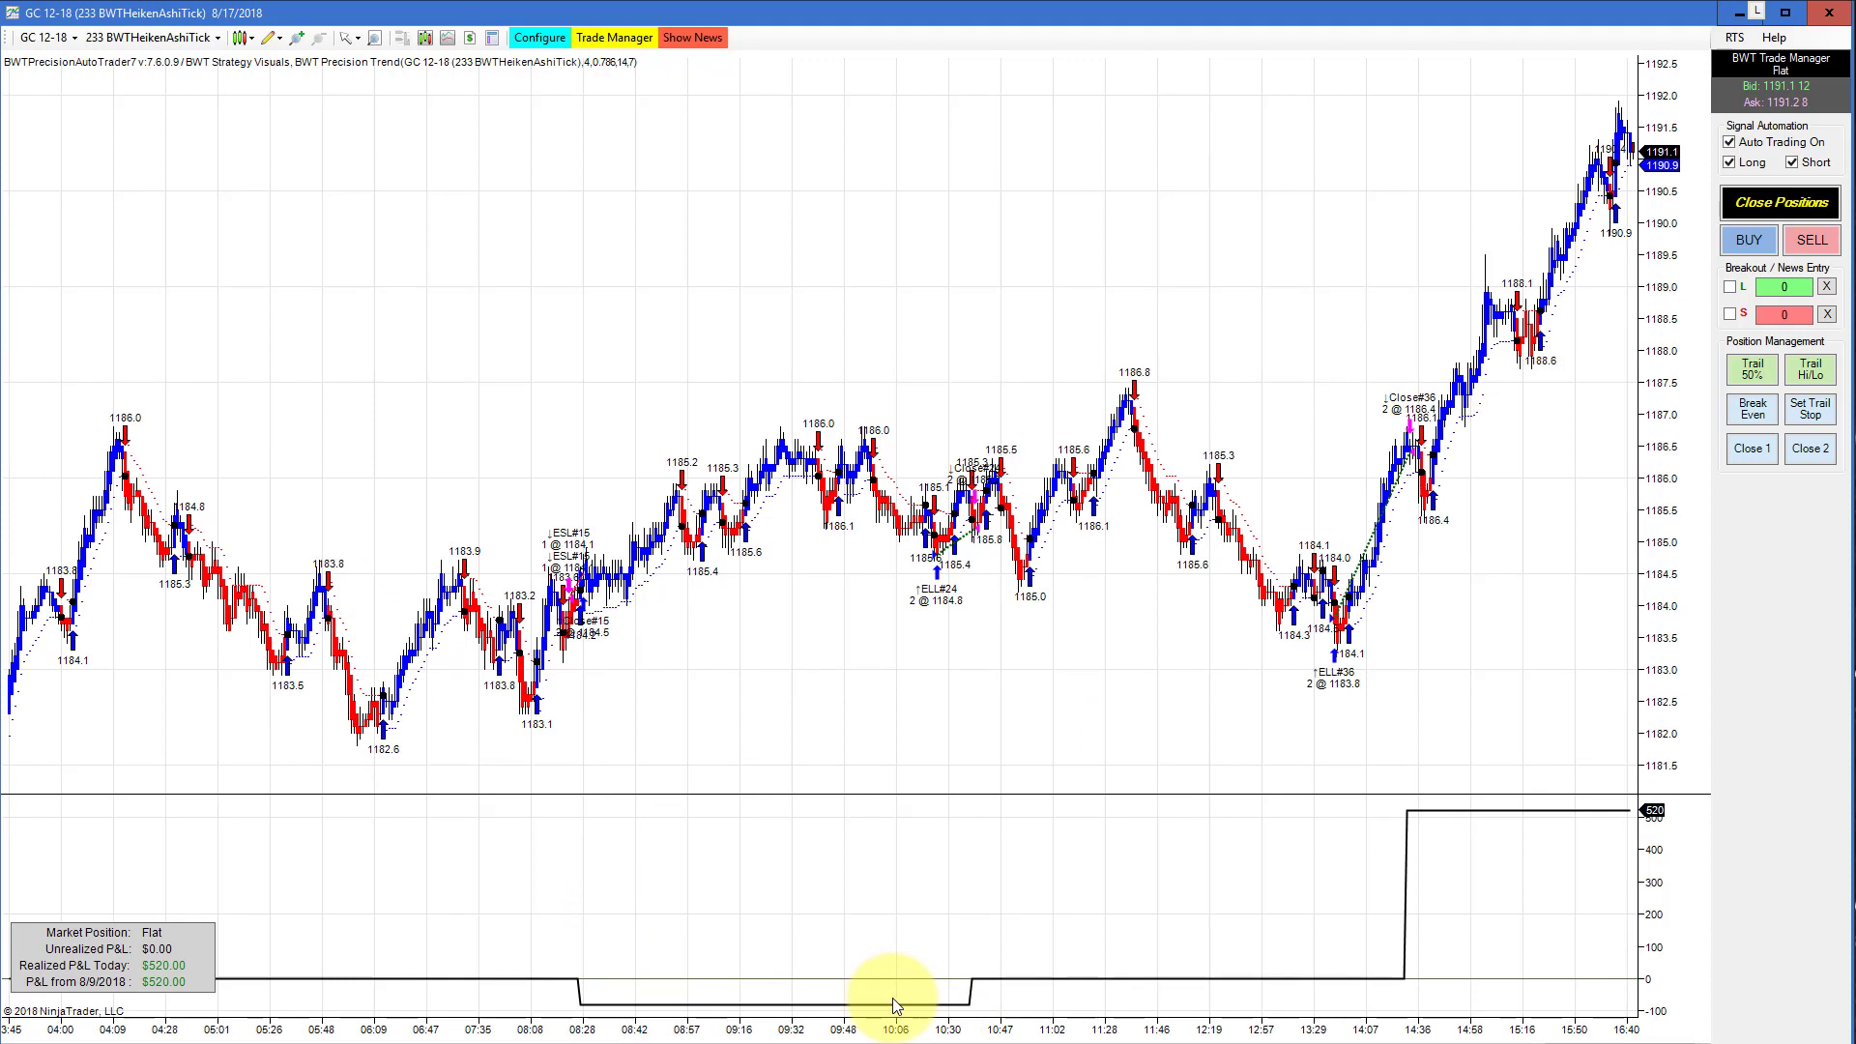
mouse_move(1077, 1042)
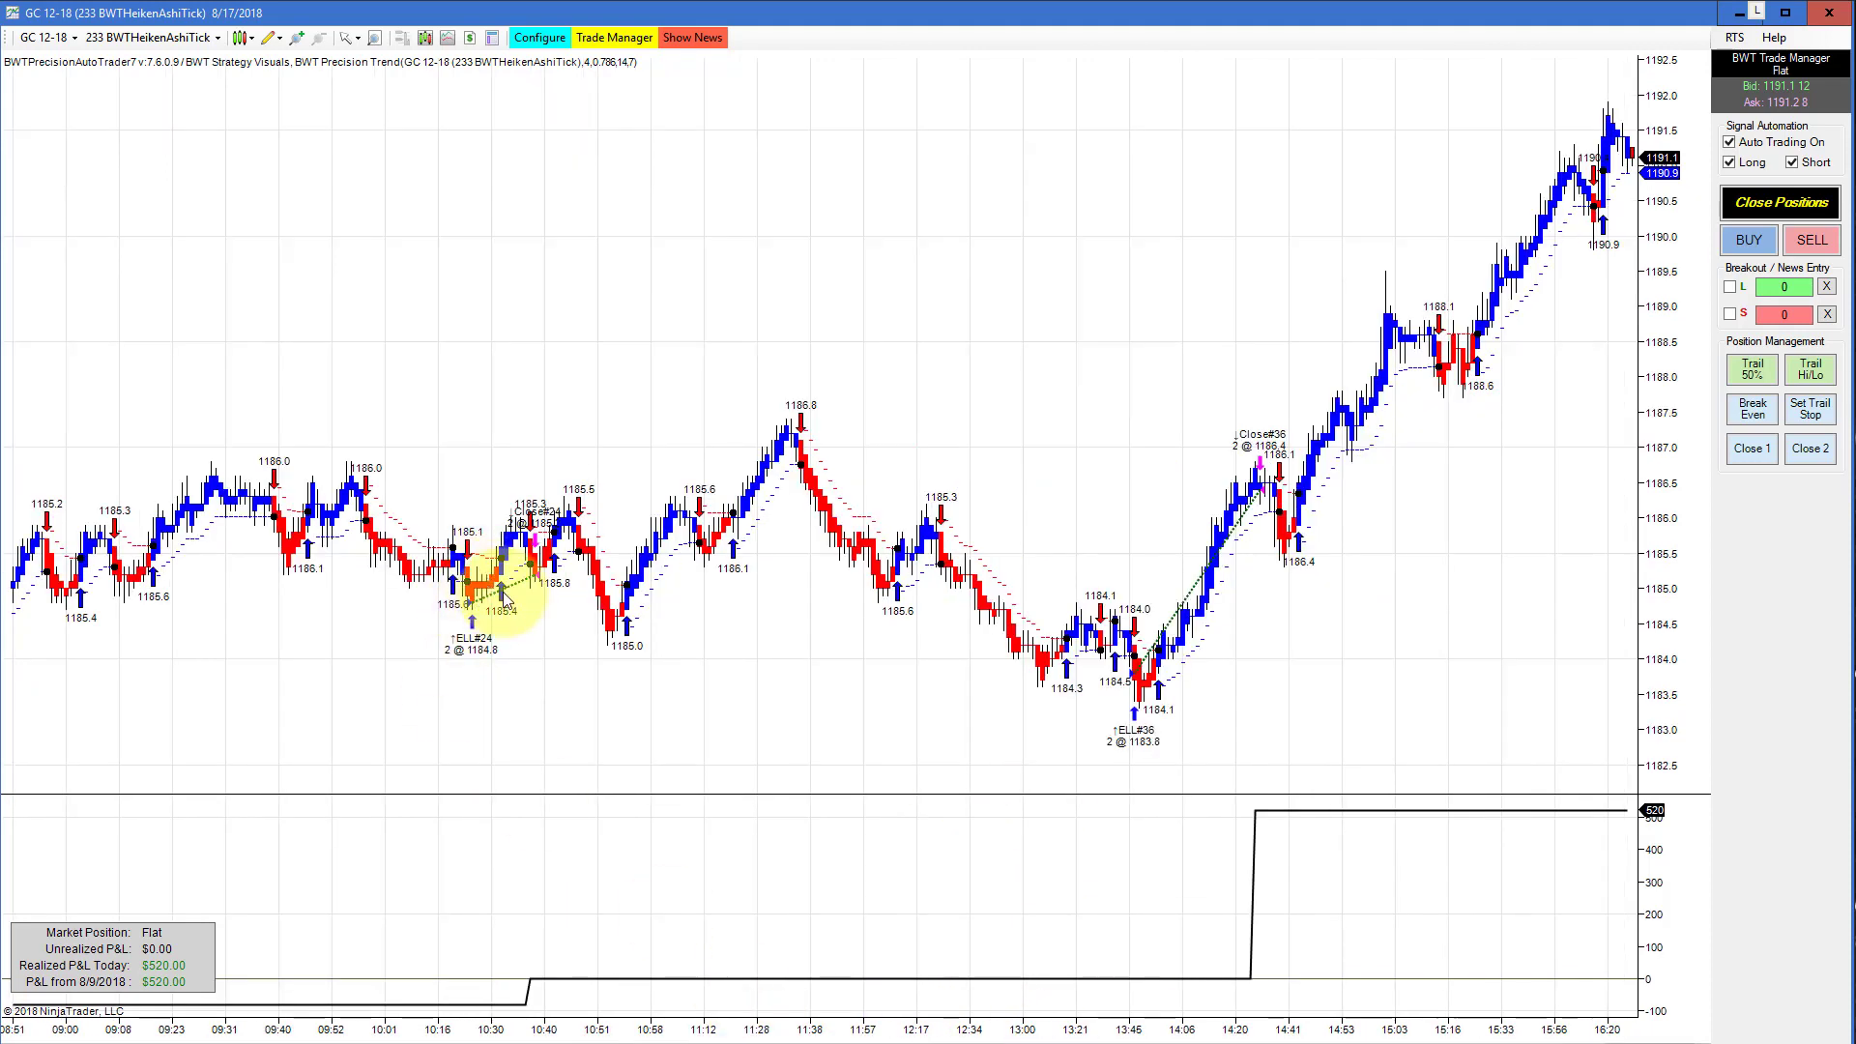
mouse_move(557, 960)
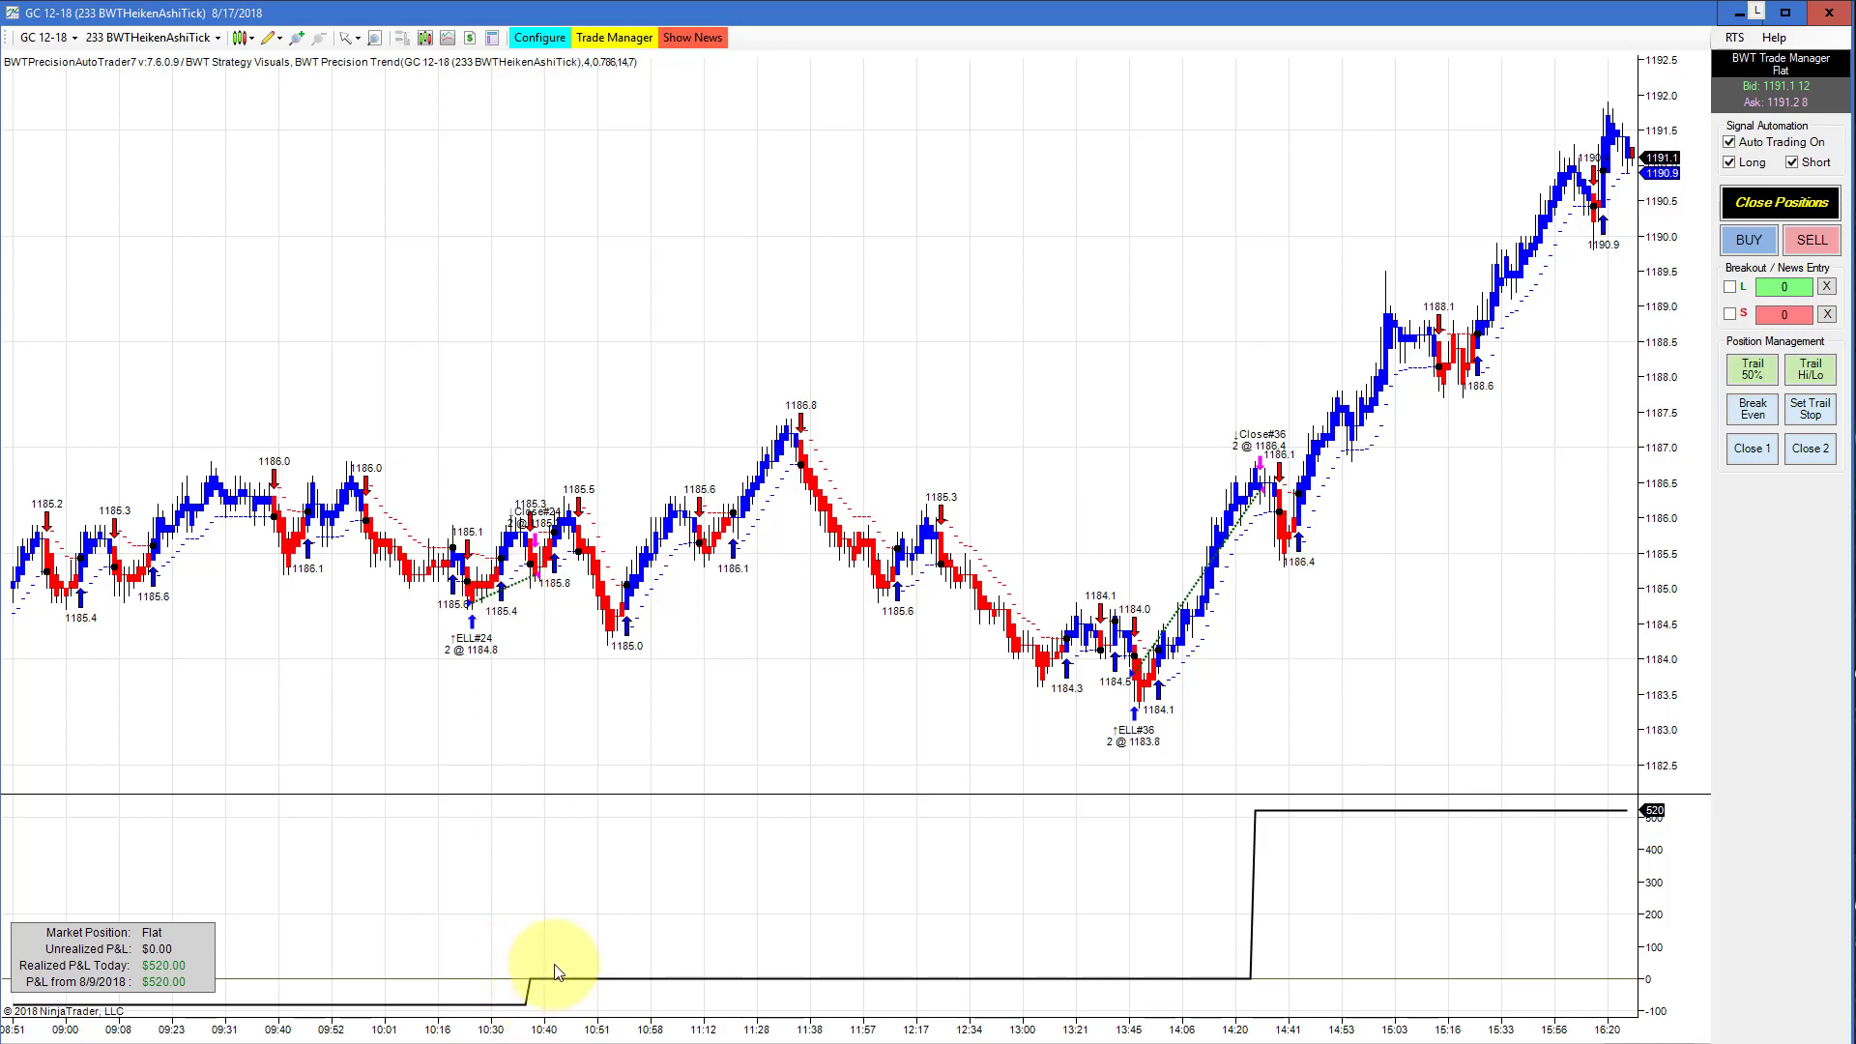
mouse_move(1231, 546)
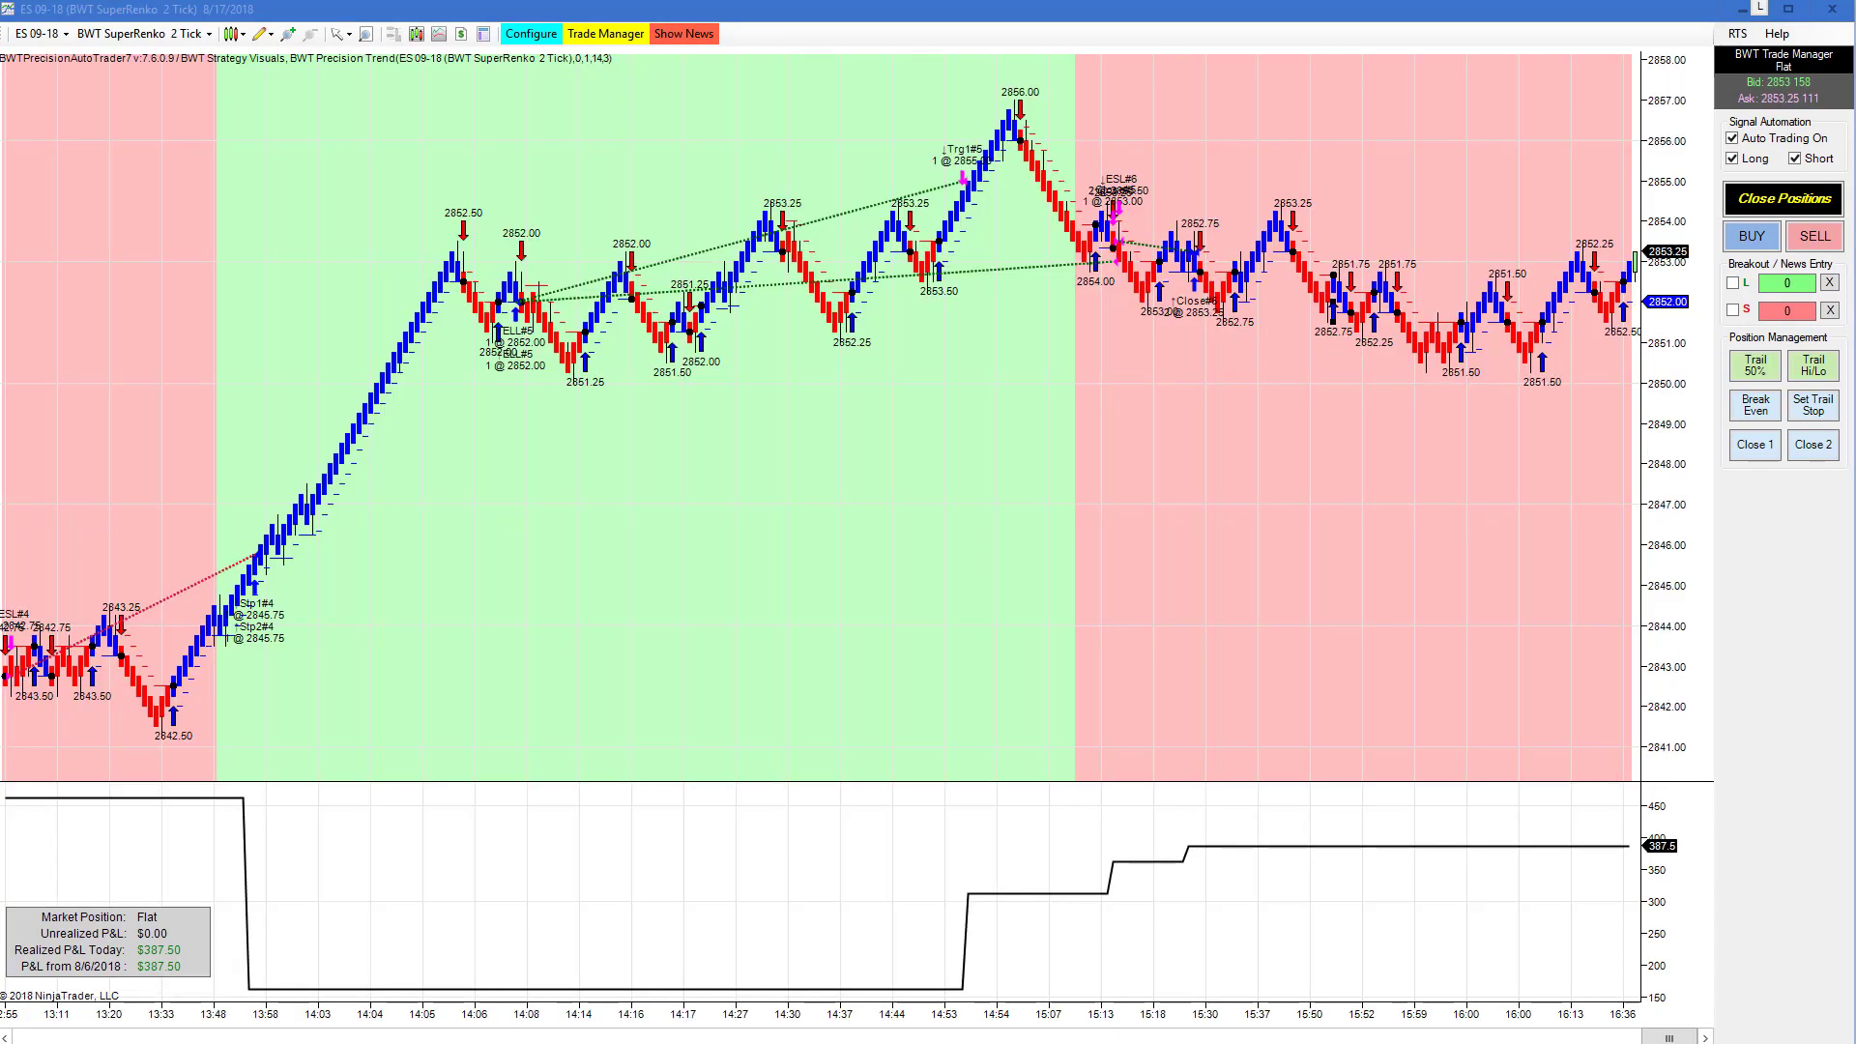
mouse_move(503, 197)
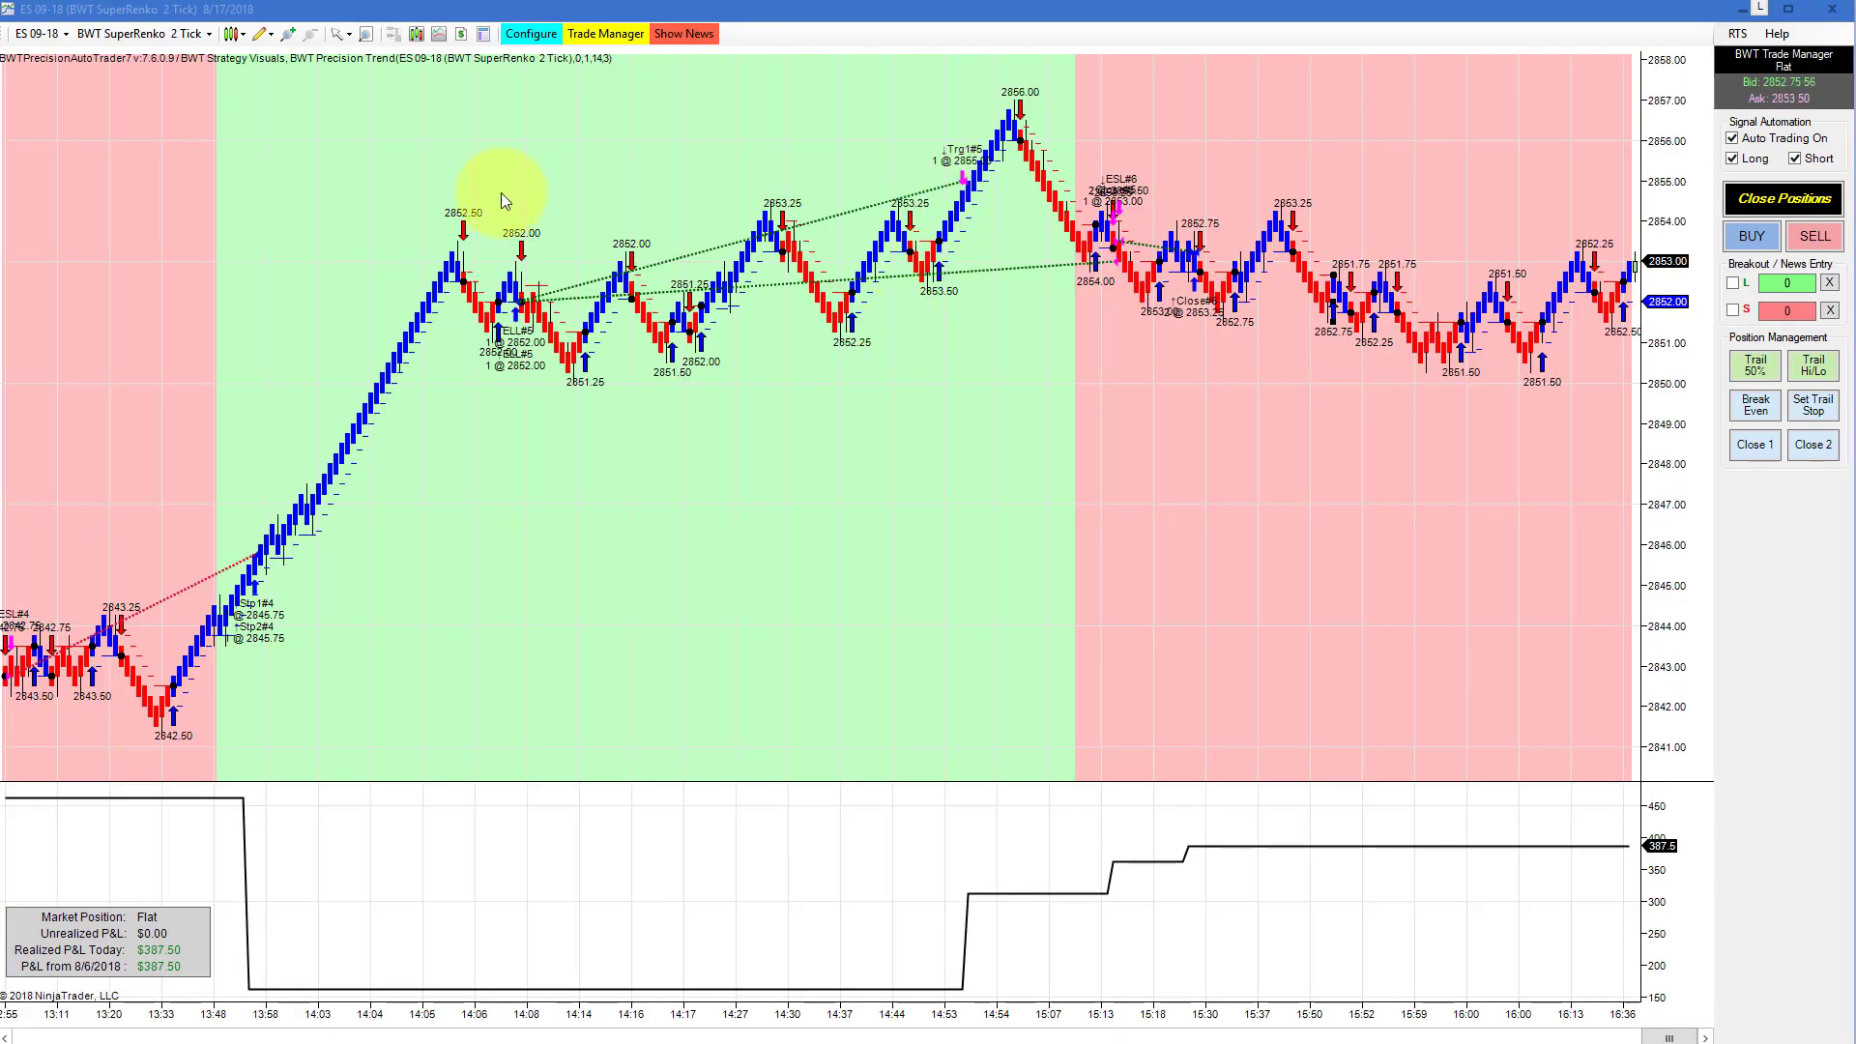
mouse_move(822, 446)
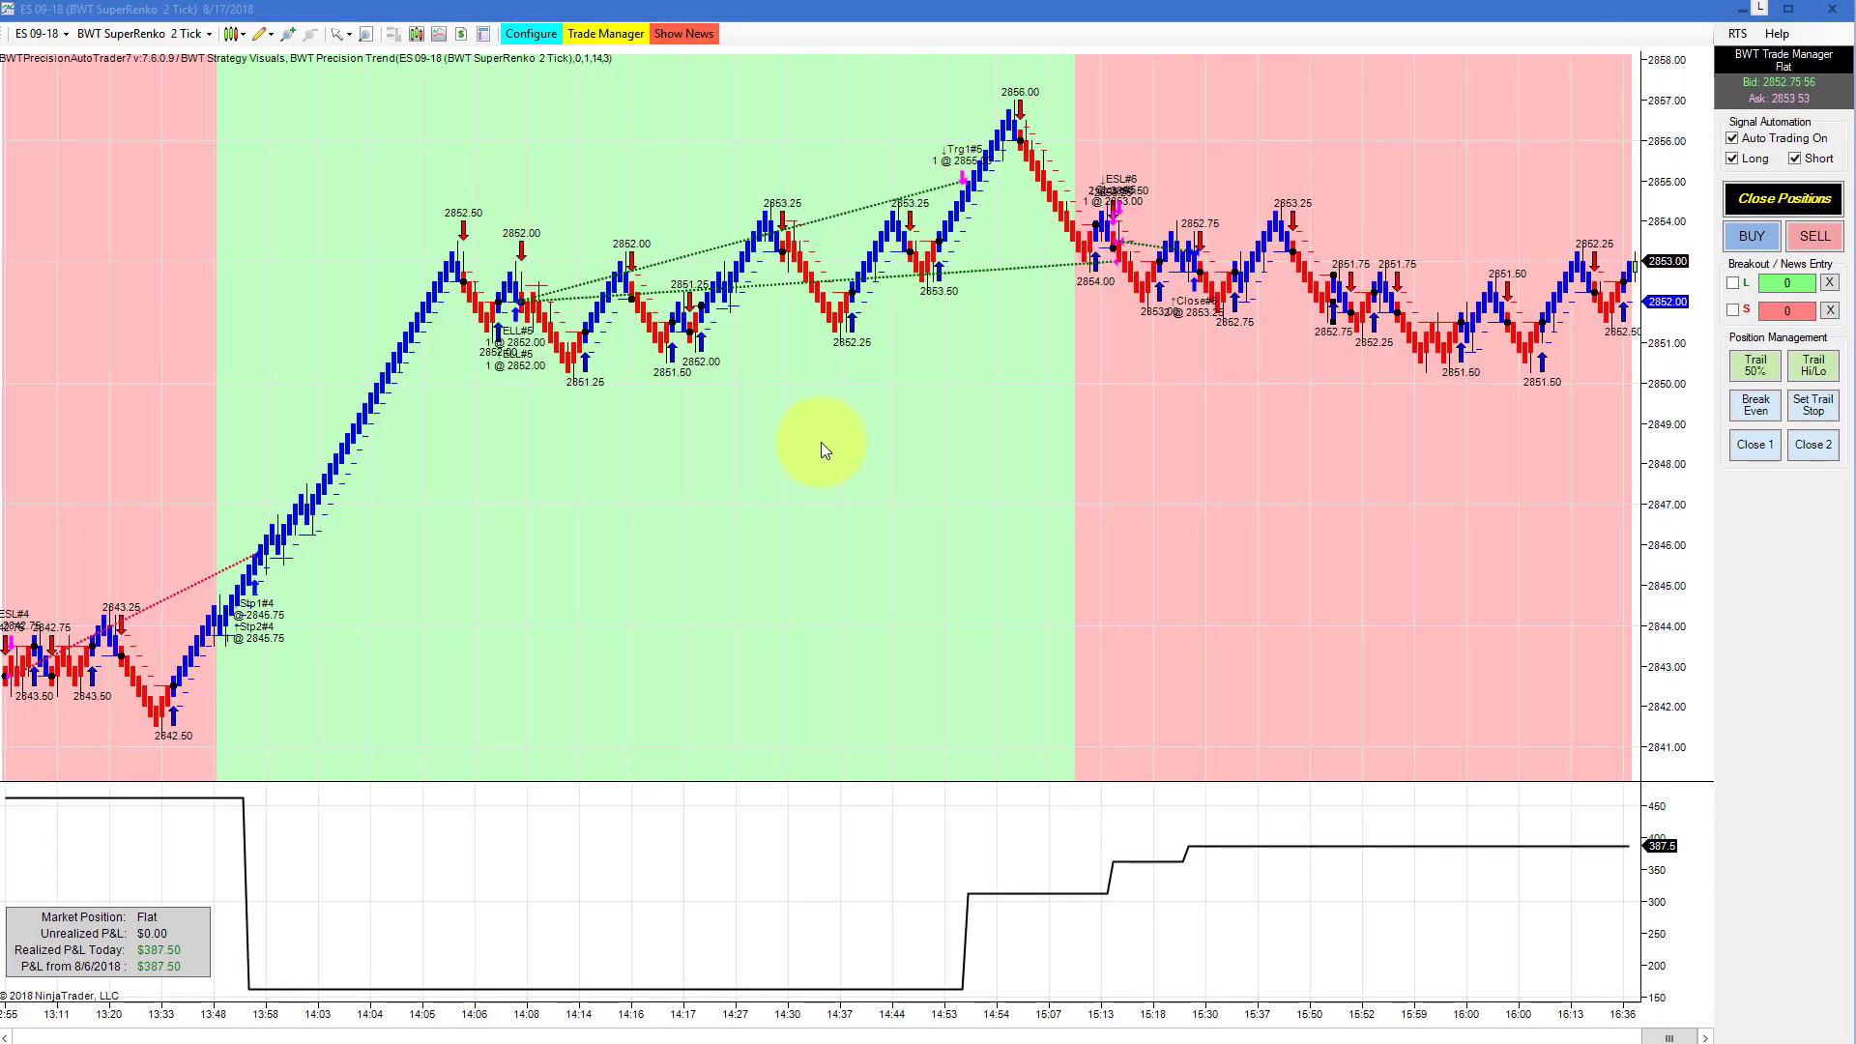
mouse_move(715, 495)
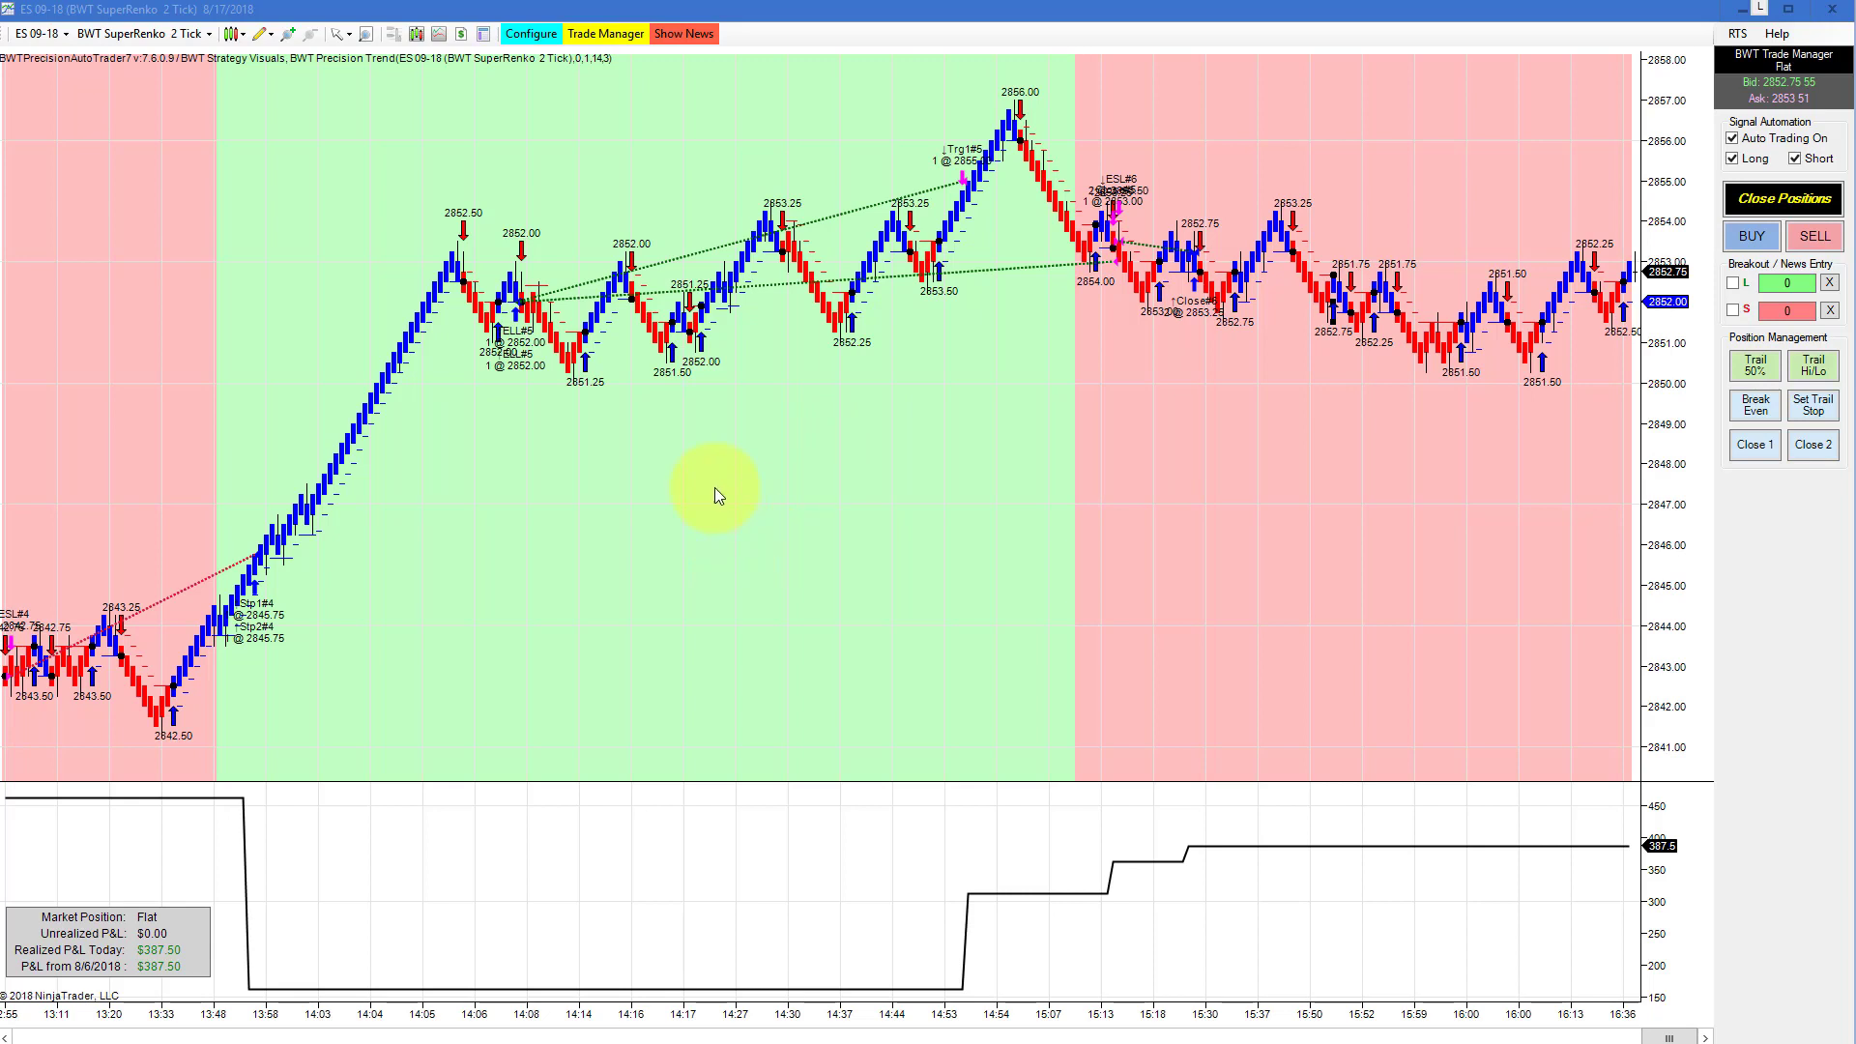
mouse_move(580, 793)
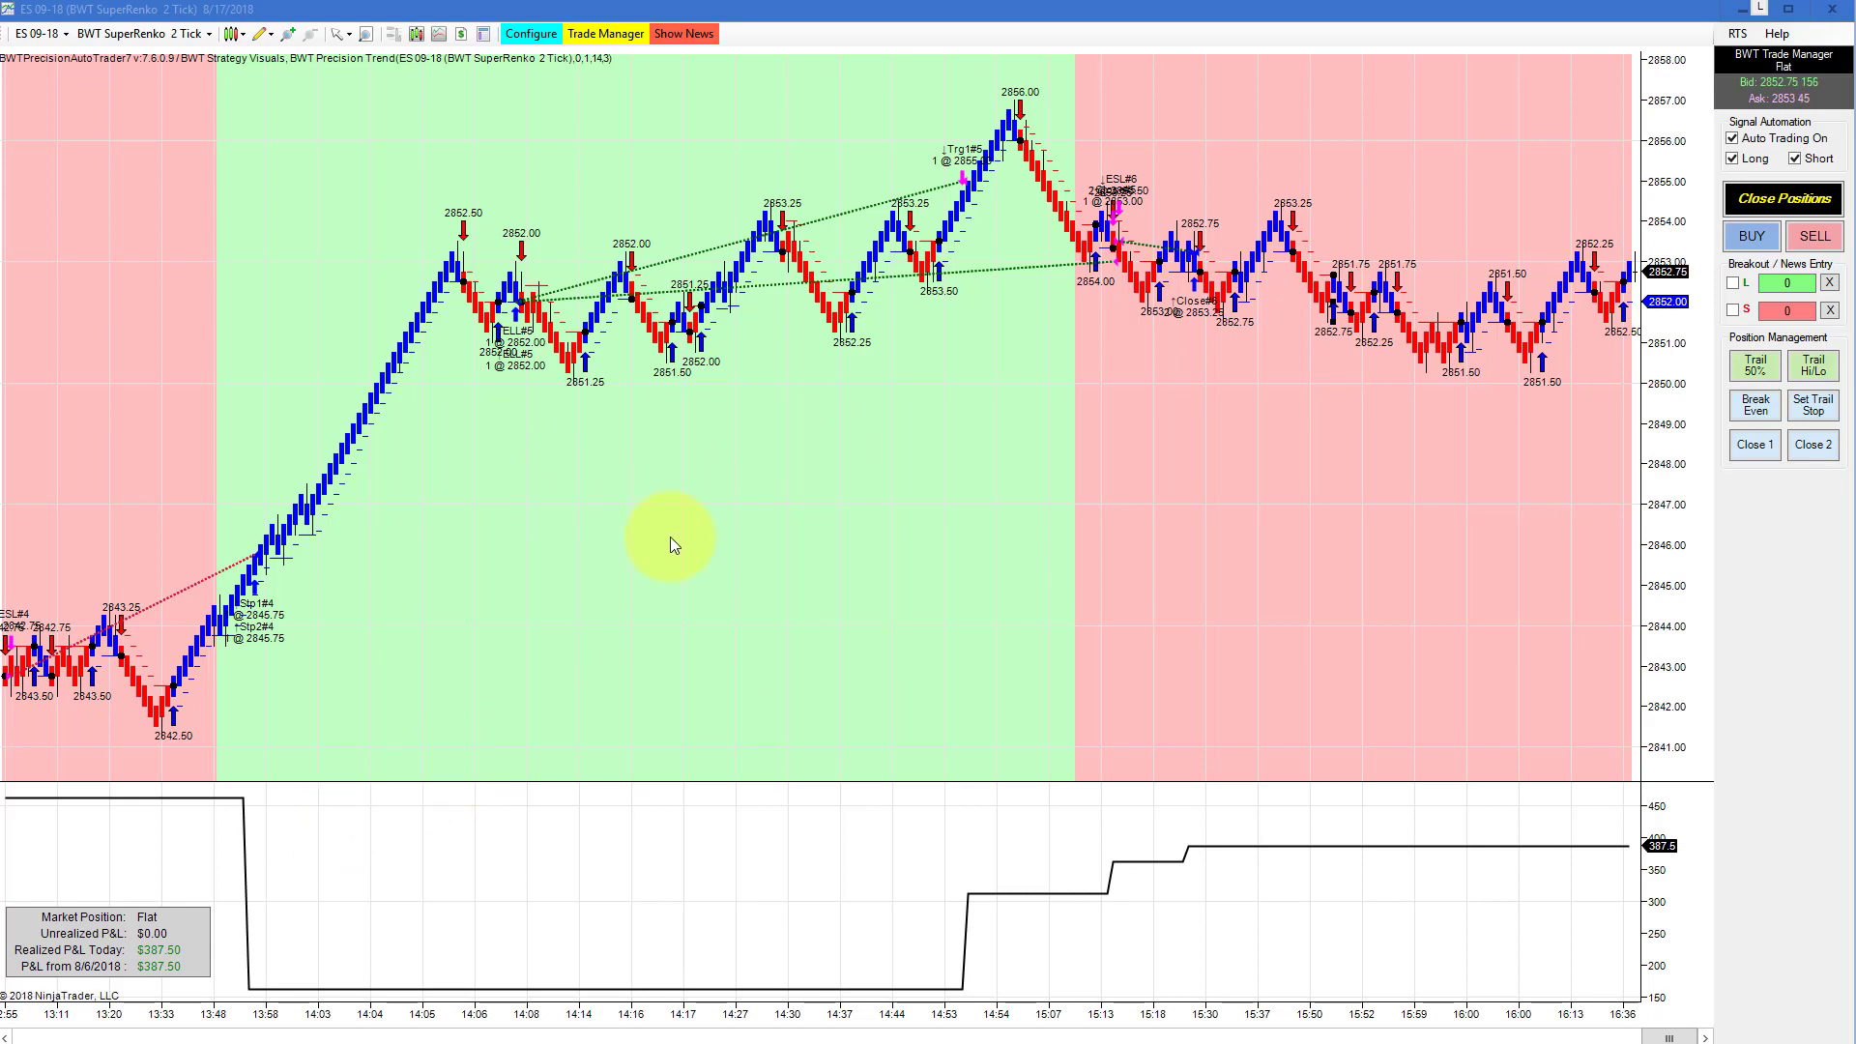
mouse_move(1584, 44)
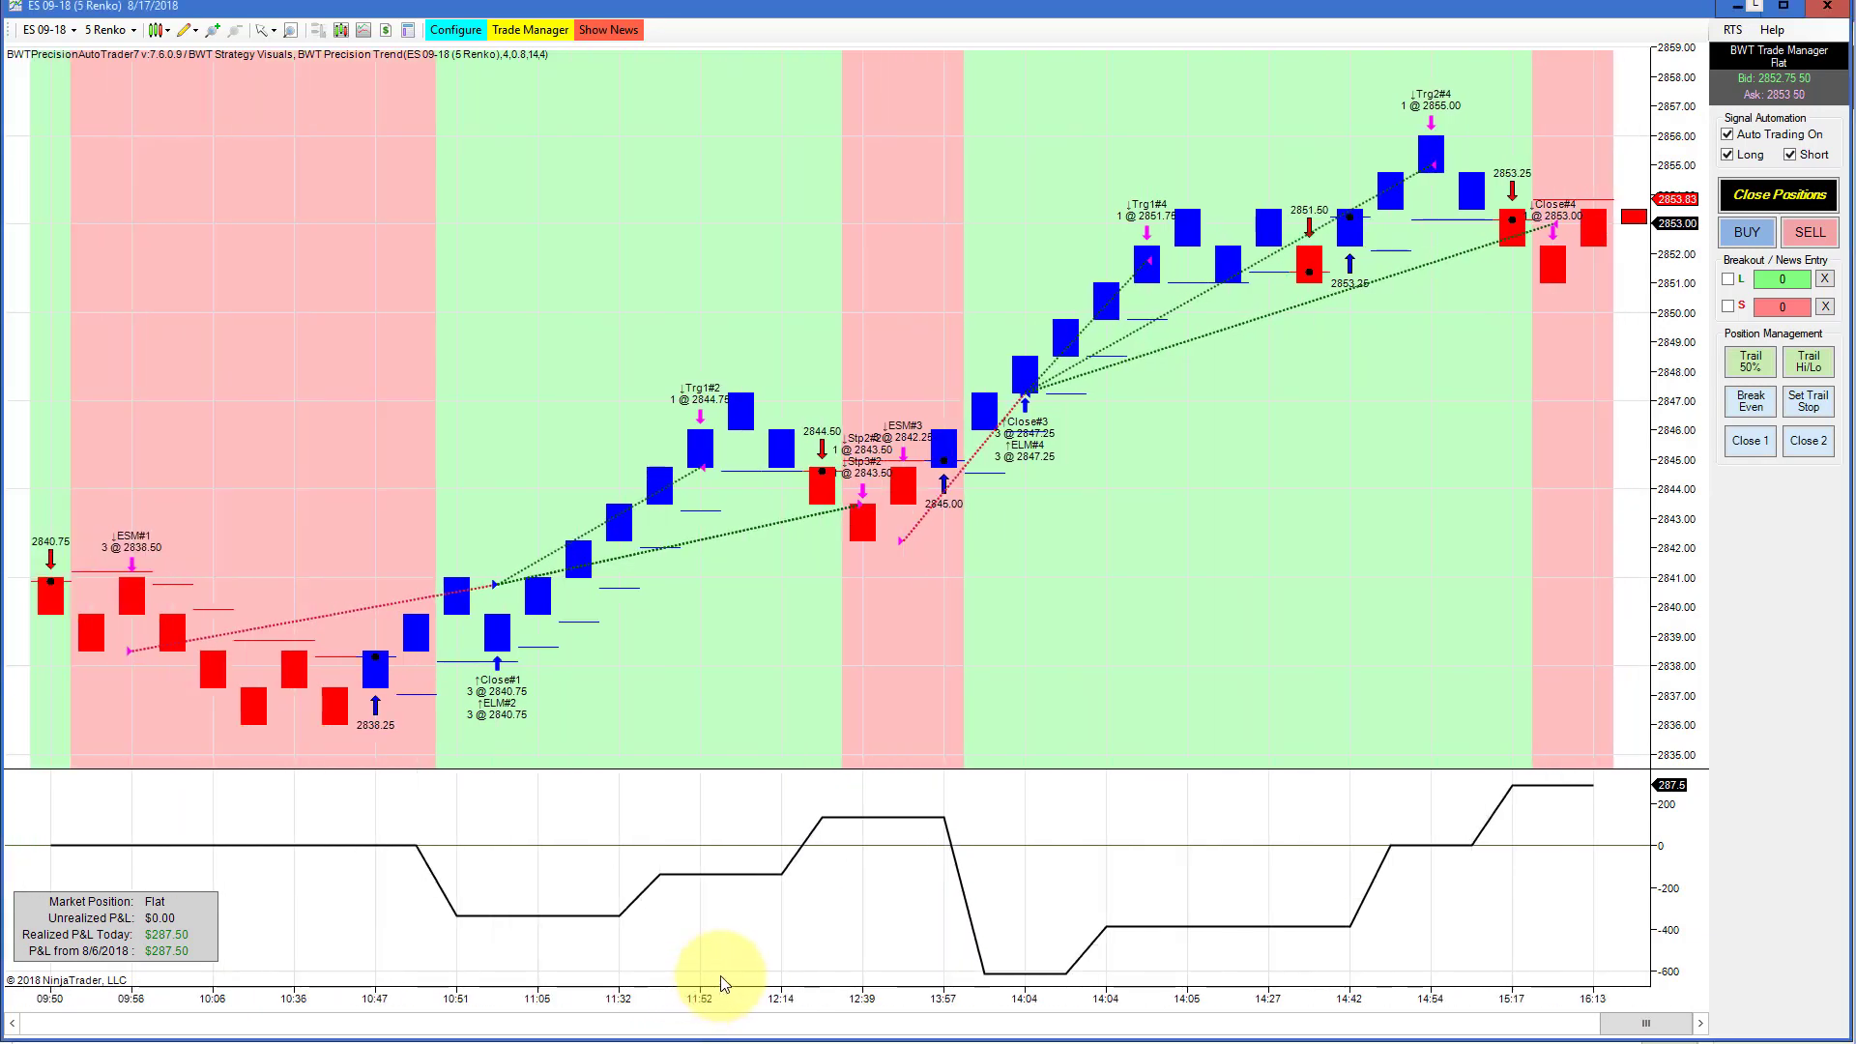
mouse_move(911, 735)
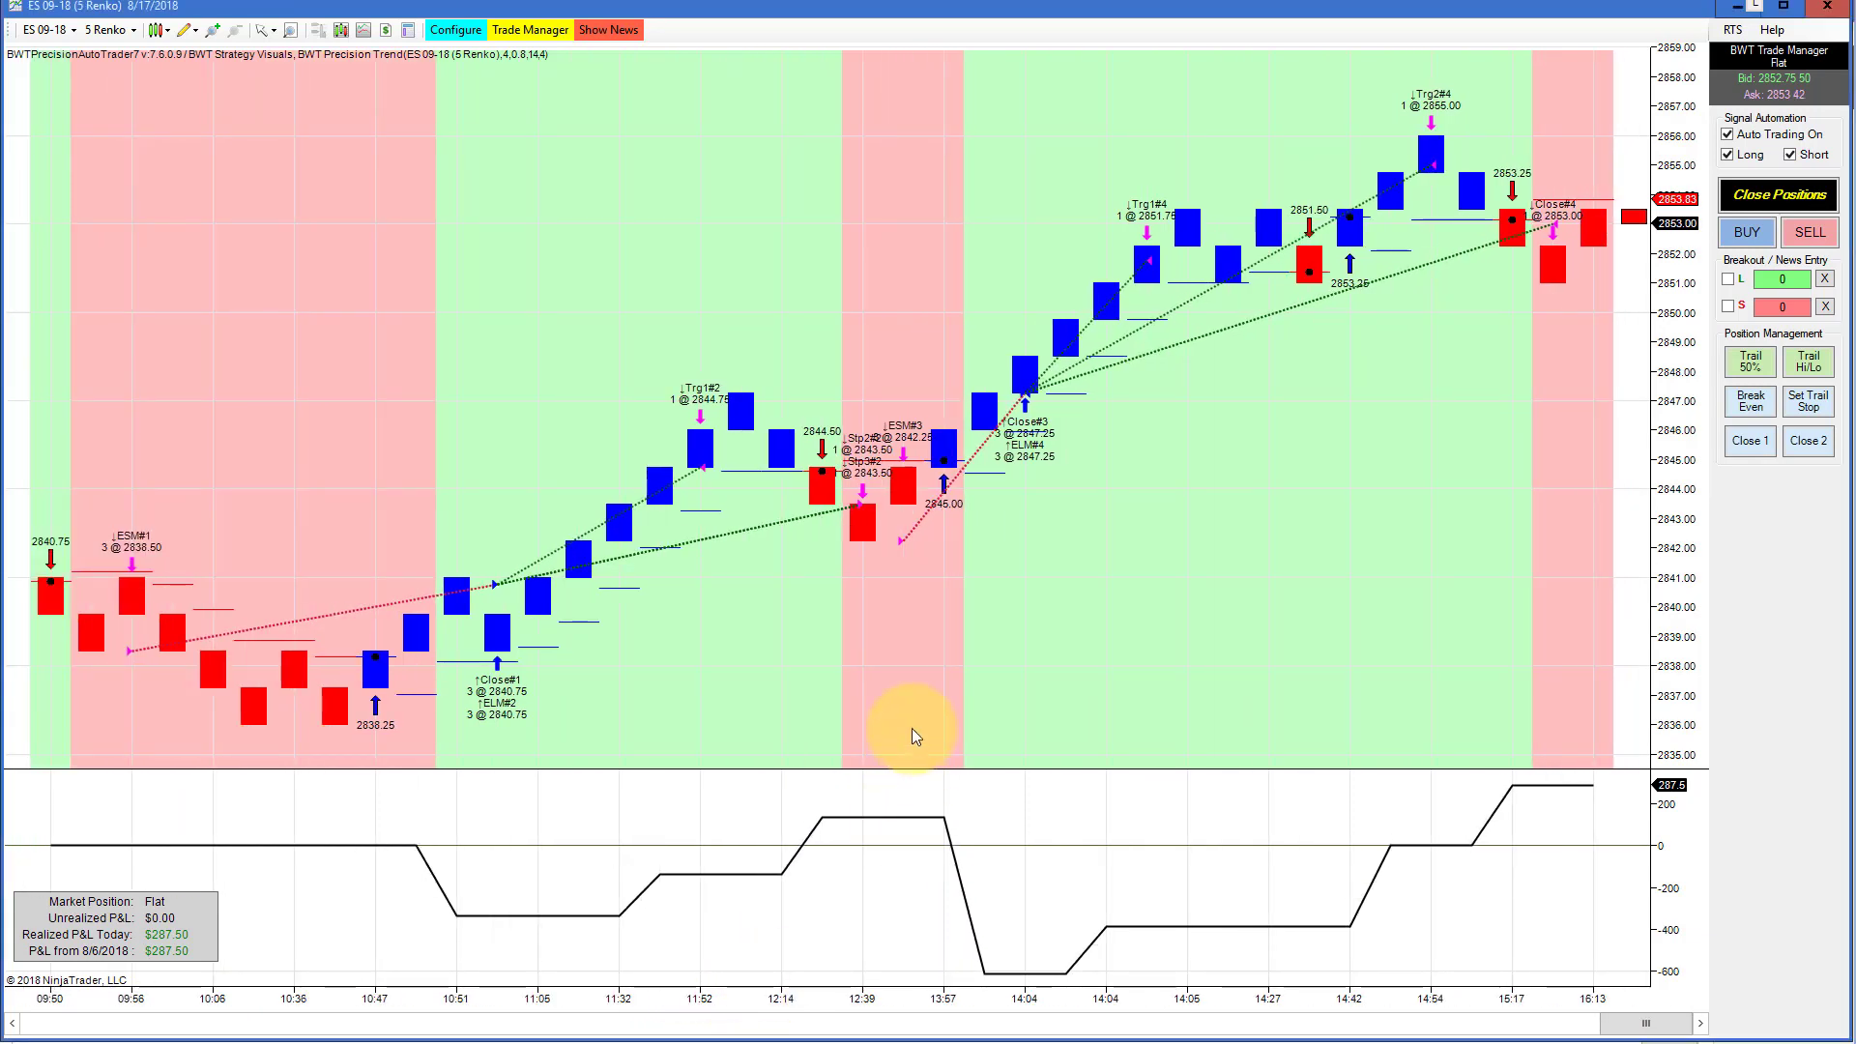
mouse_move(893, 511)
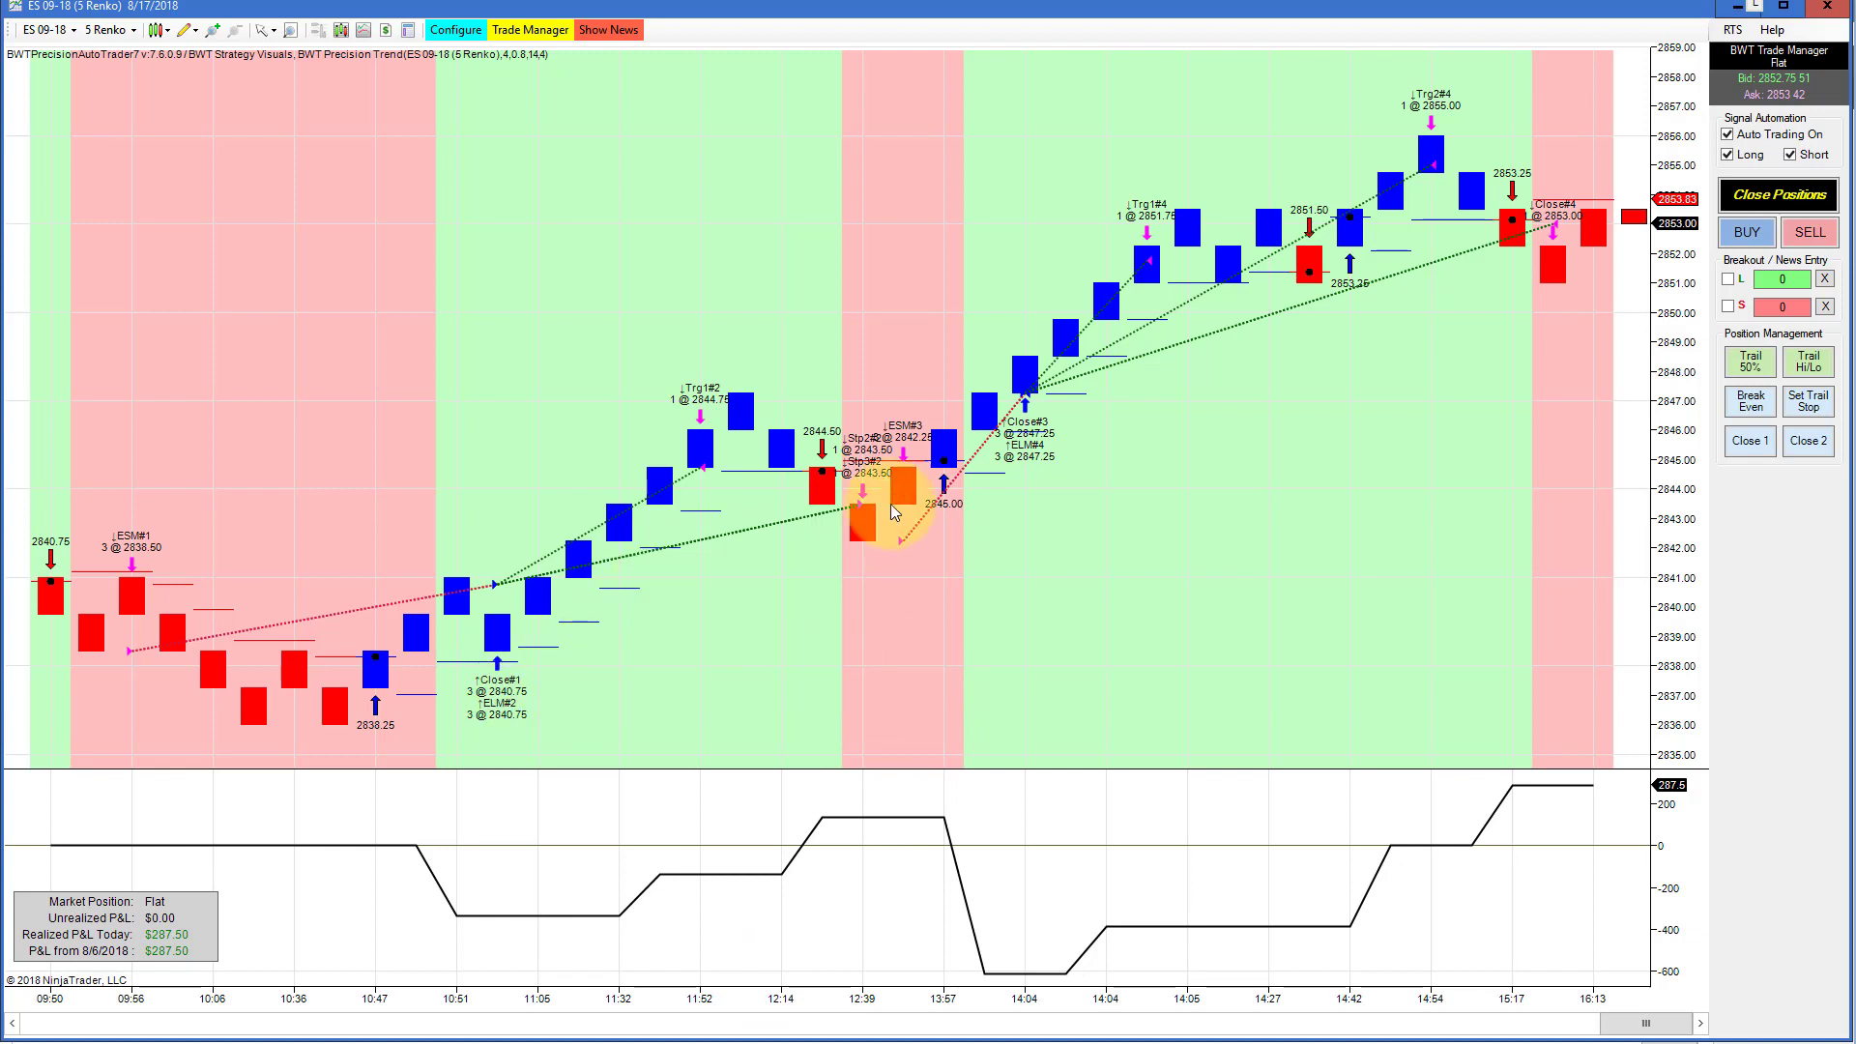
mouse_move(373, 885)
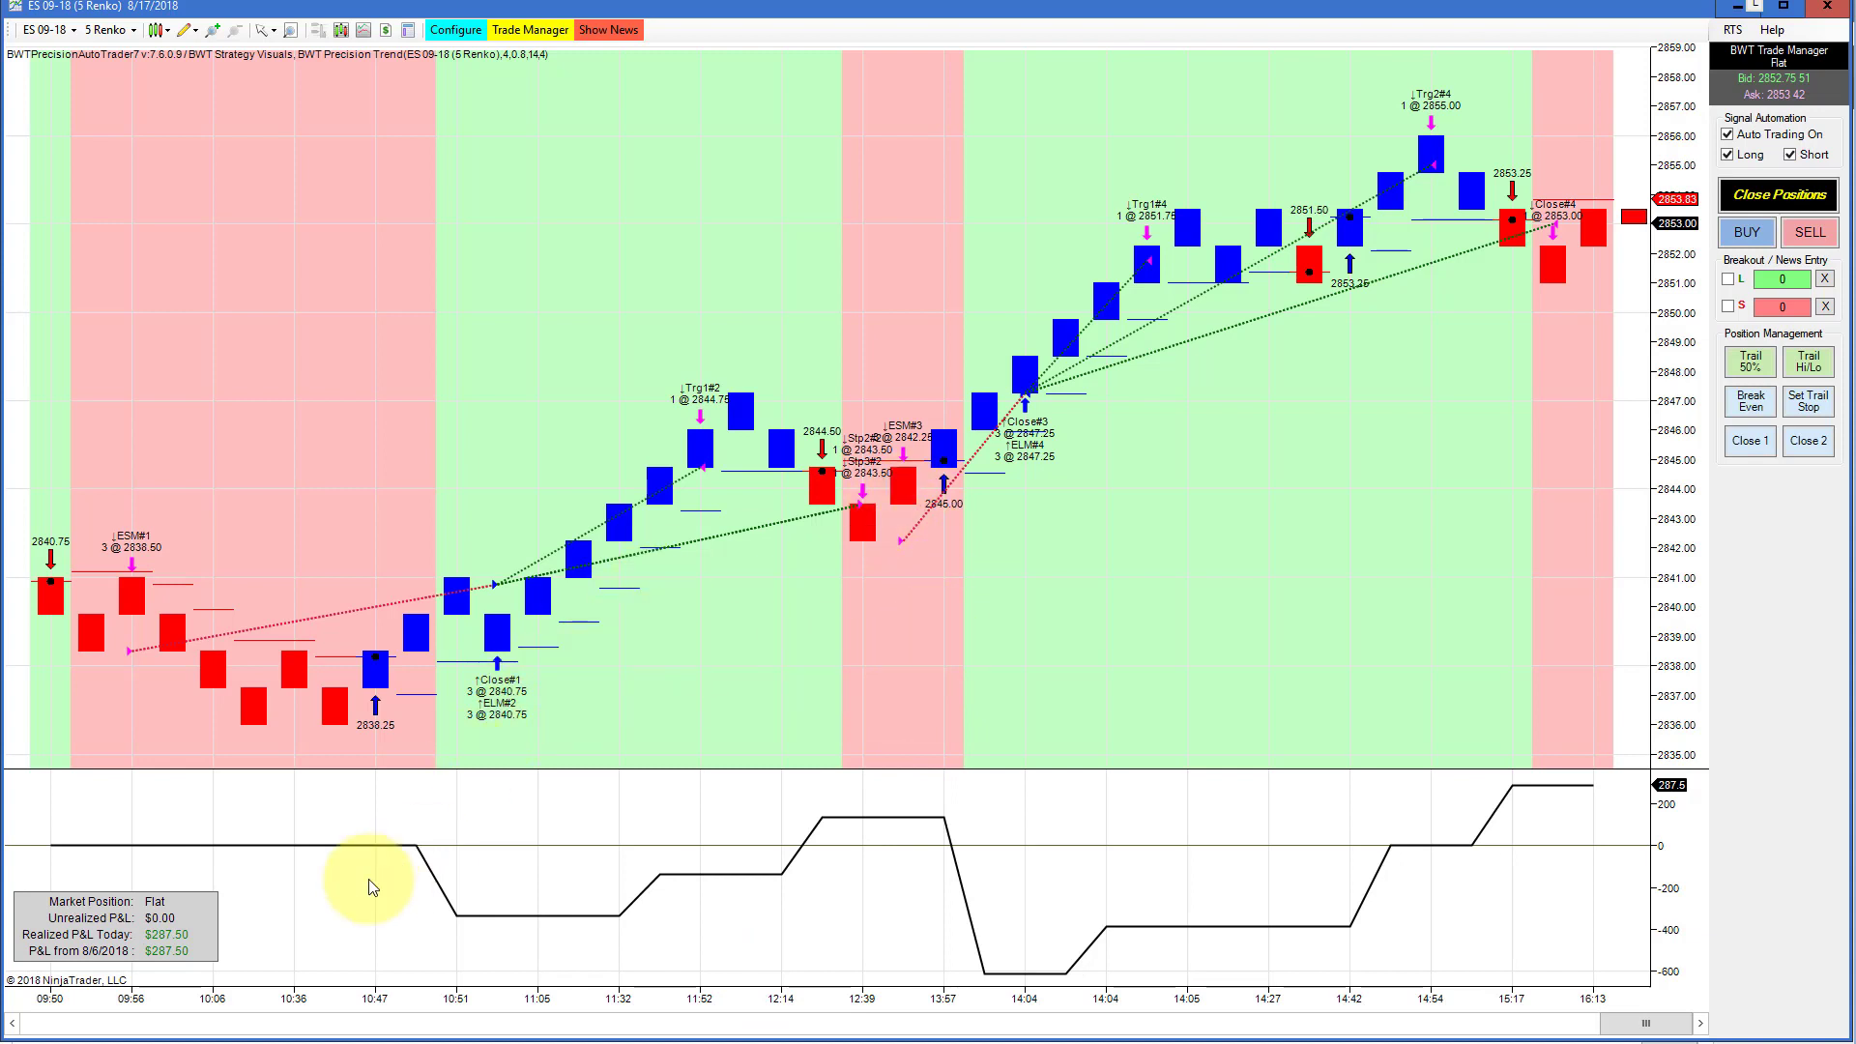
mouse_move(1126, 483)
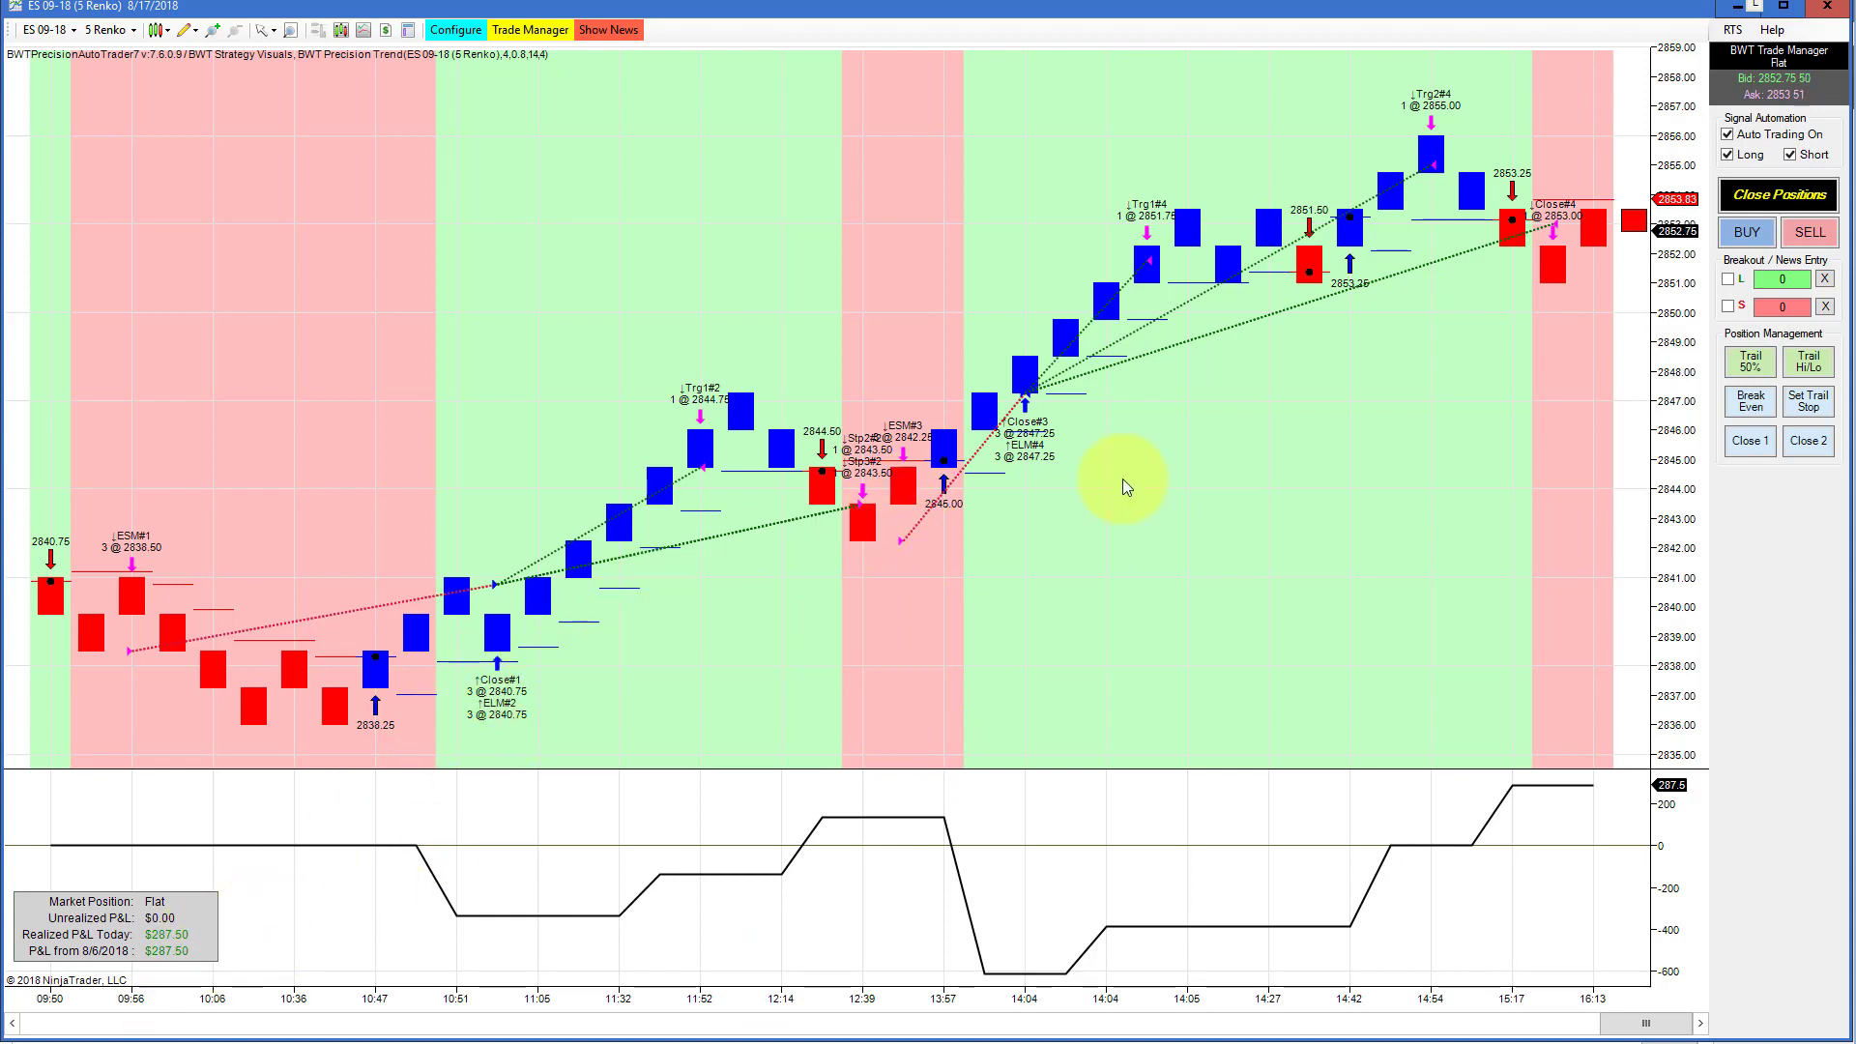
mouse_move(1003, 992)
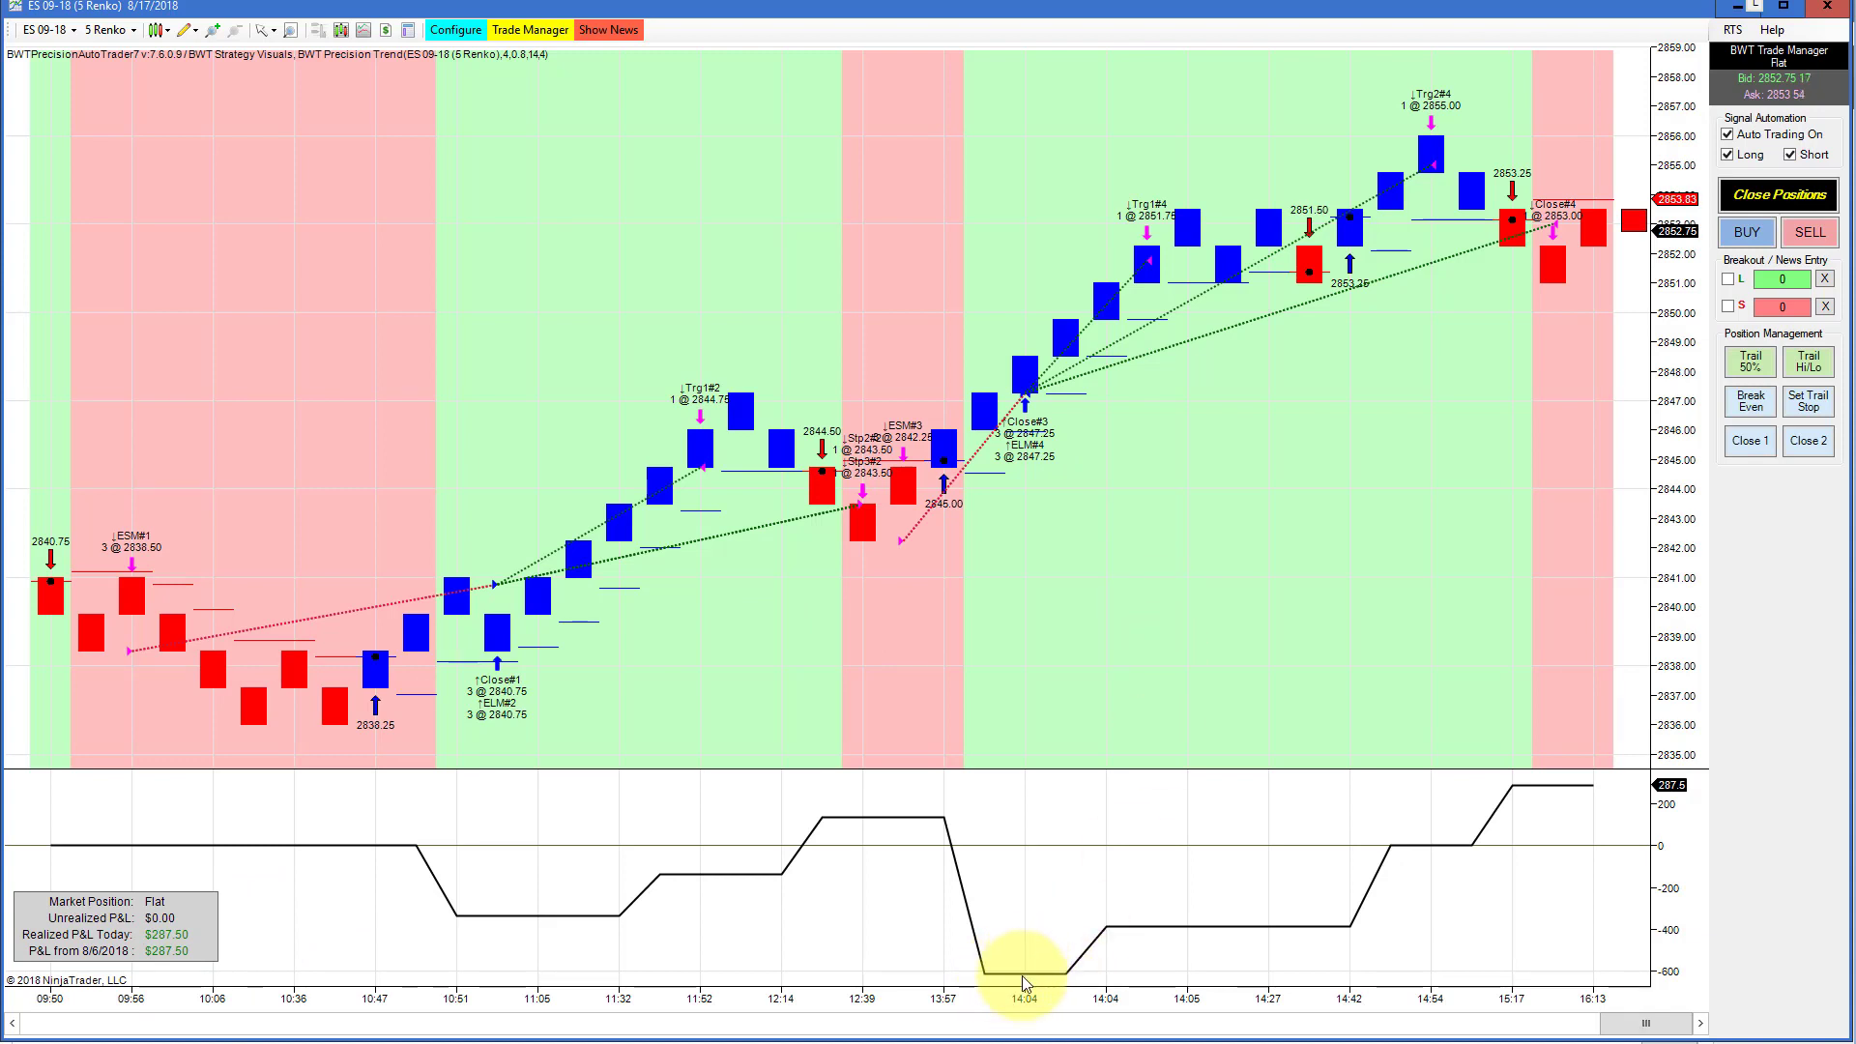
mouse_move(1038, 988)
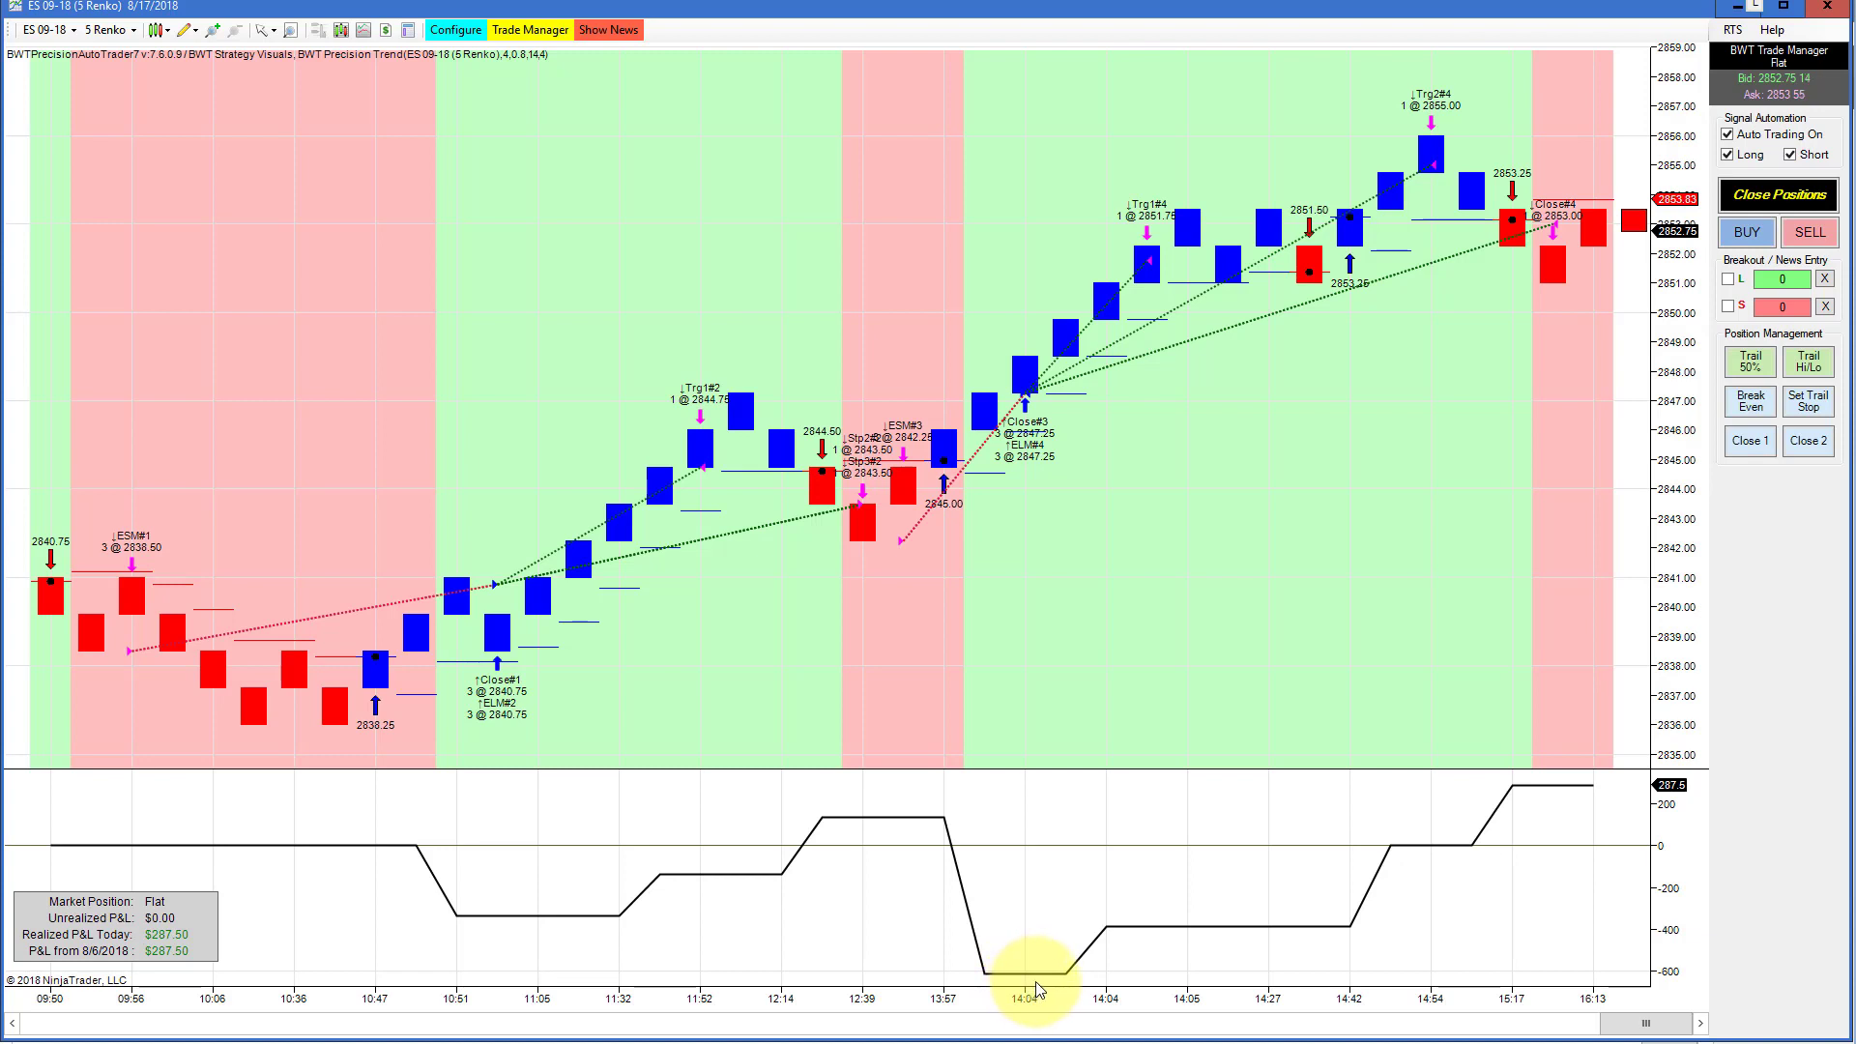
mouse_move(1332, 290)
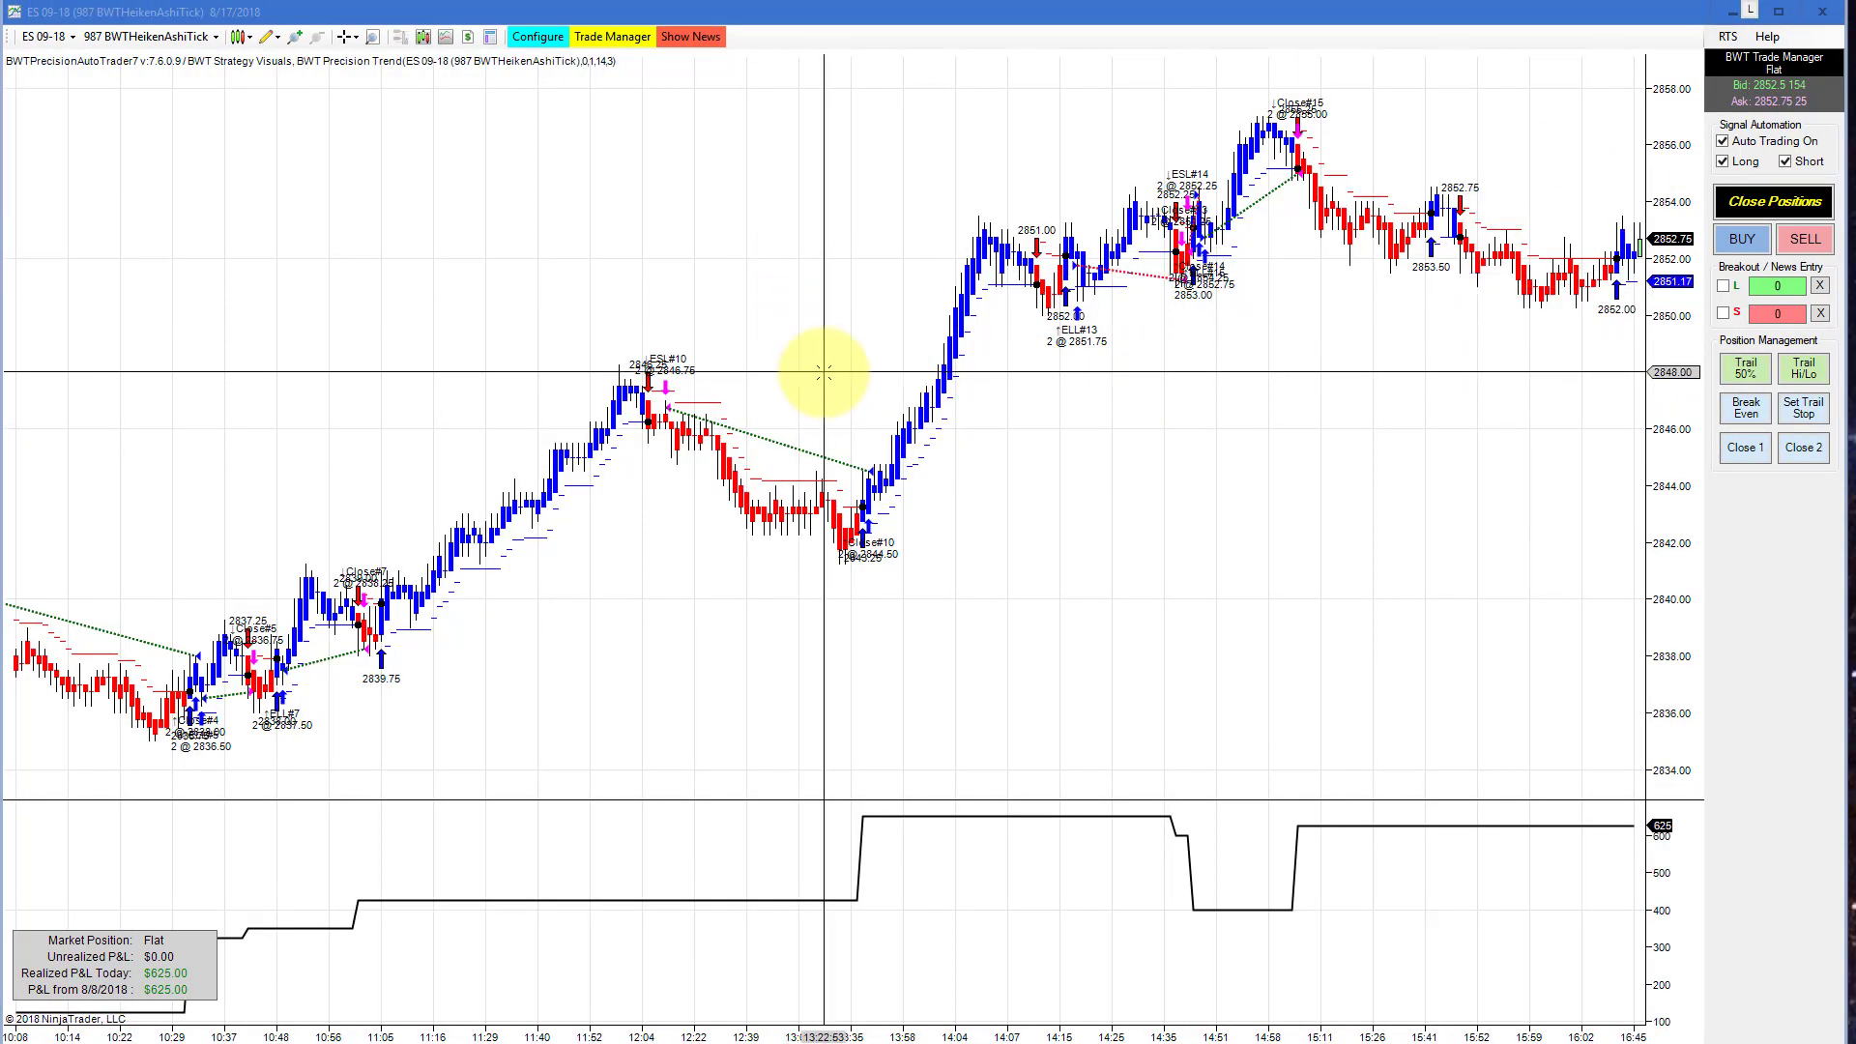
mouse_move(835, 487)
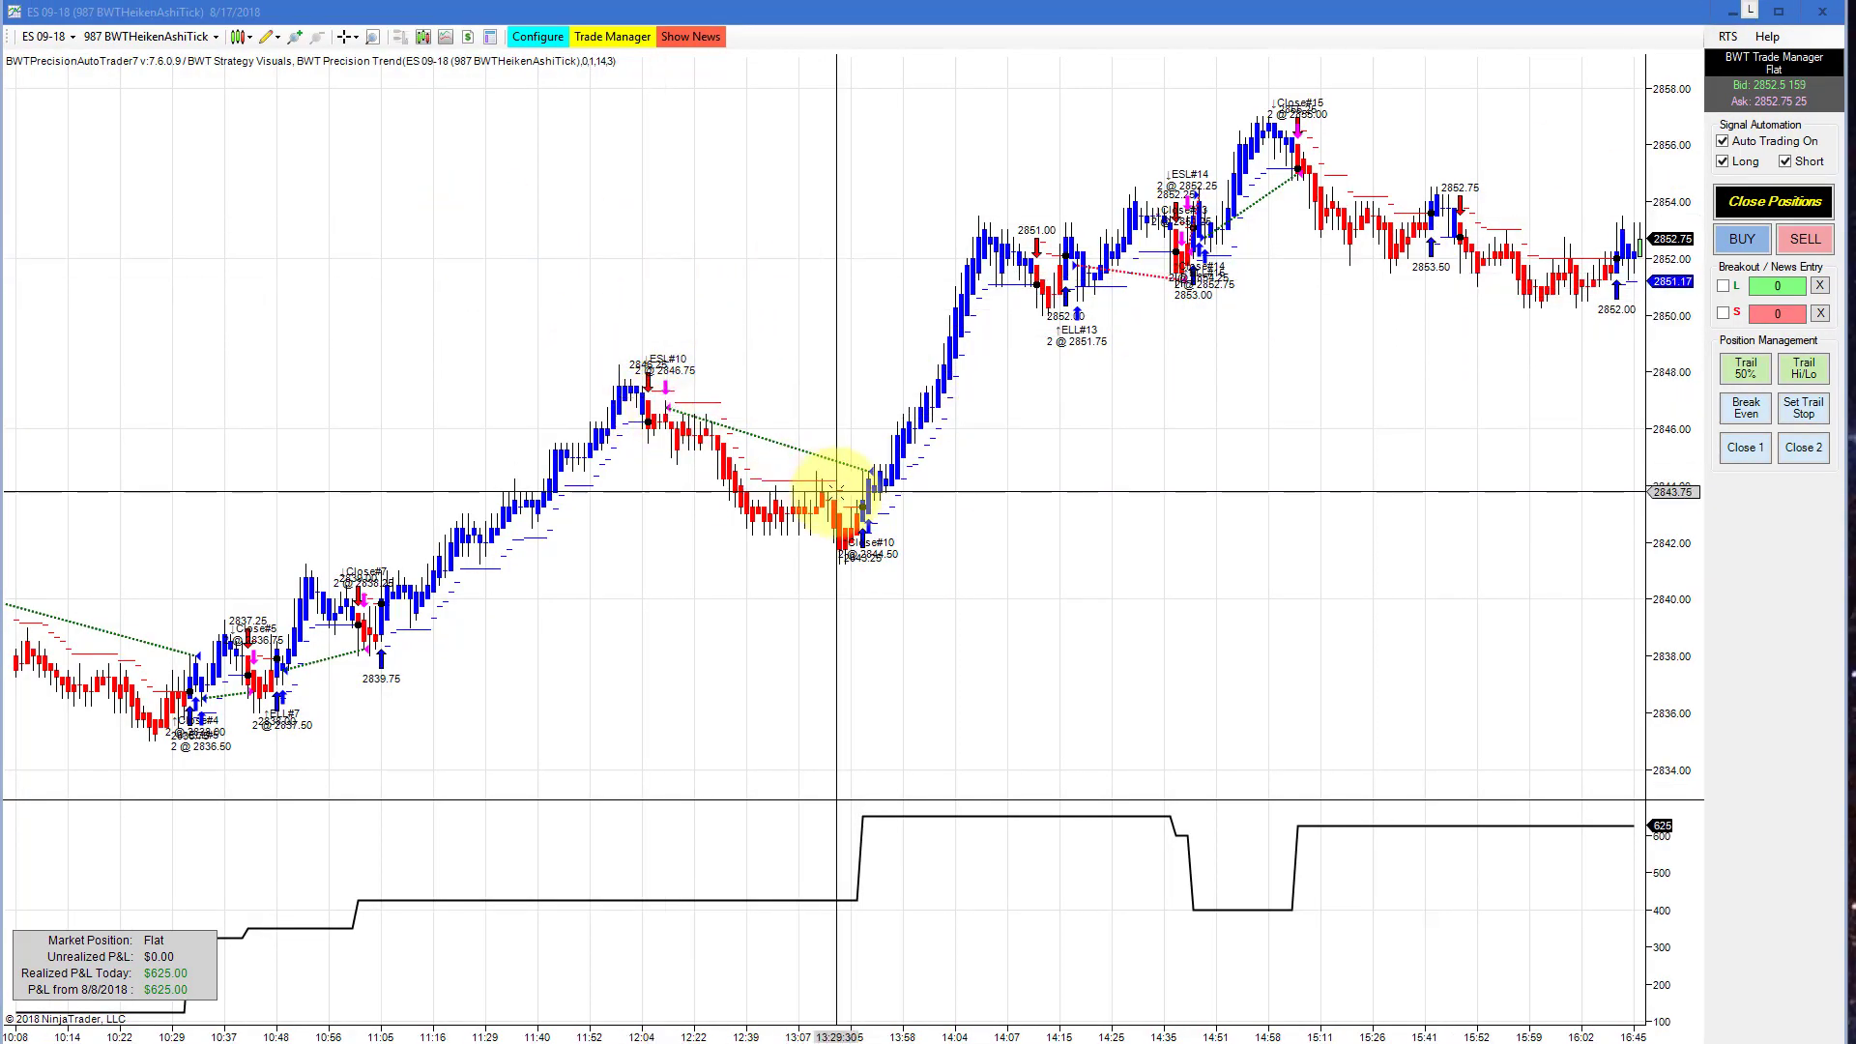
mouse_move(526, 1012)
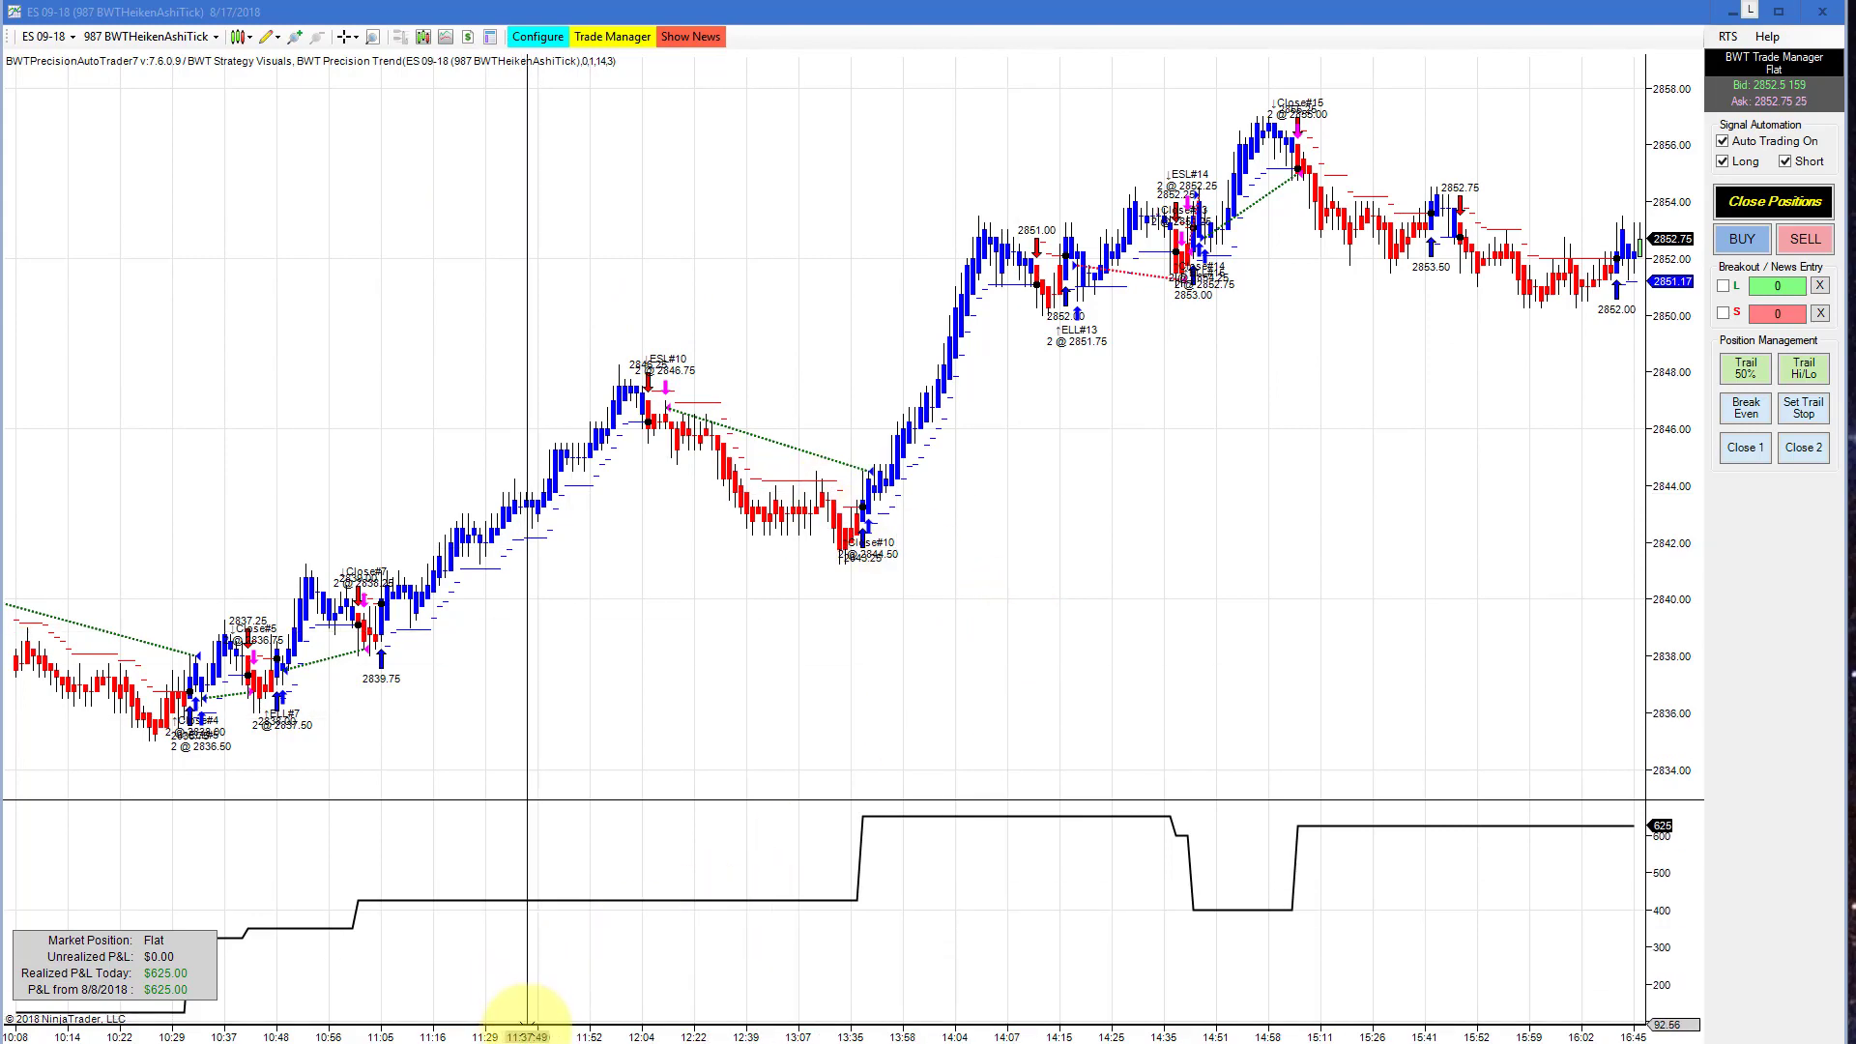
Scroll the ES 09-18 987 Heiken Ashi chart back to the session's earlier trades from 09:31
scroll(left, 3)
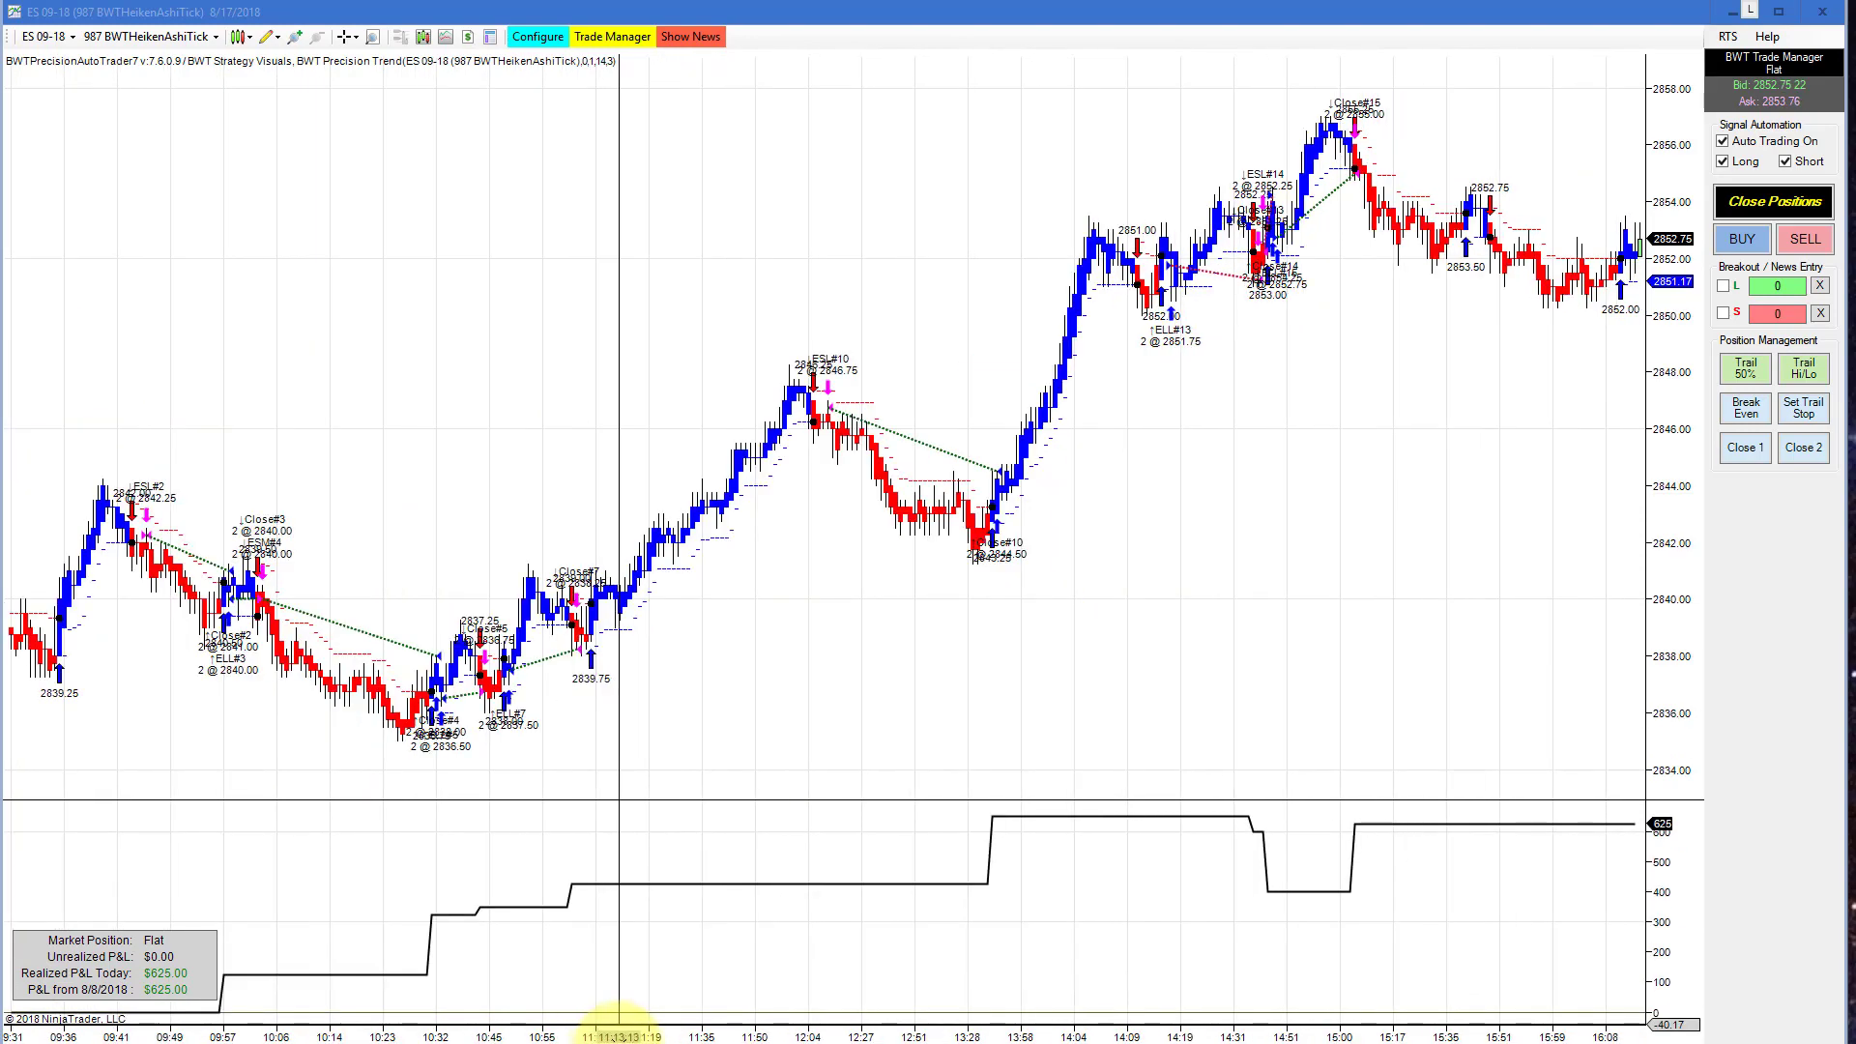
mouse_move(965, 816)
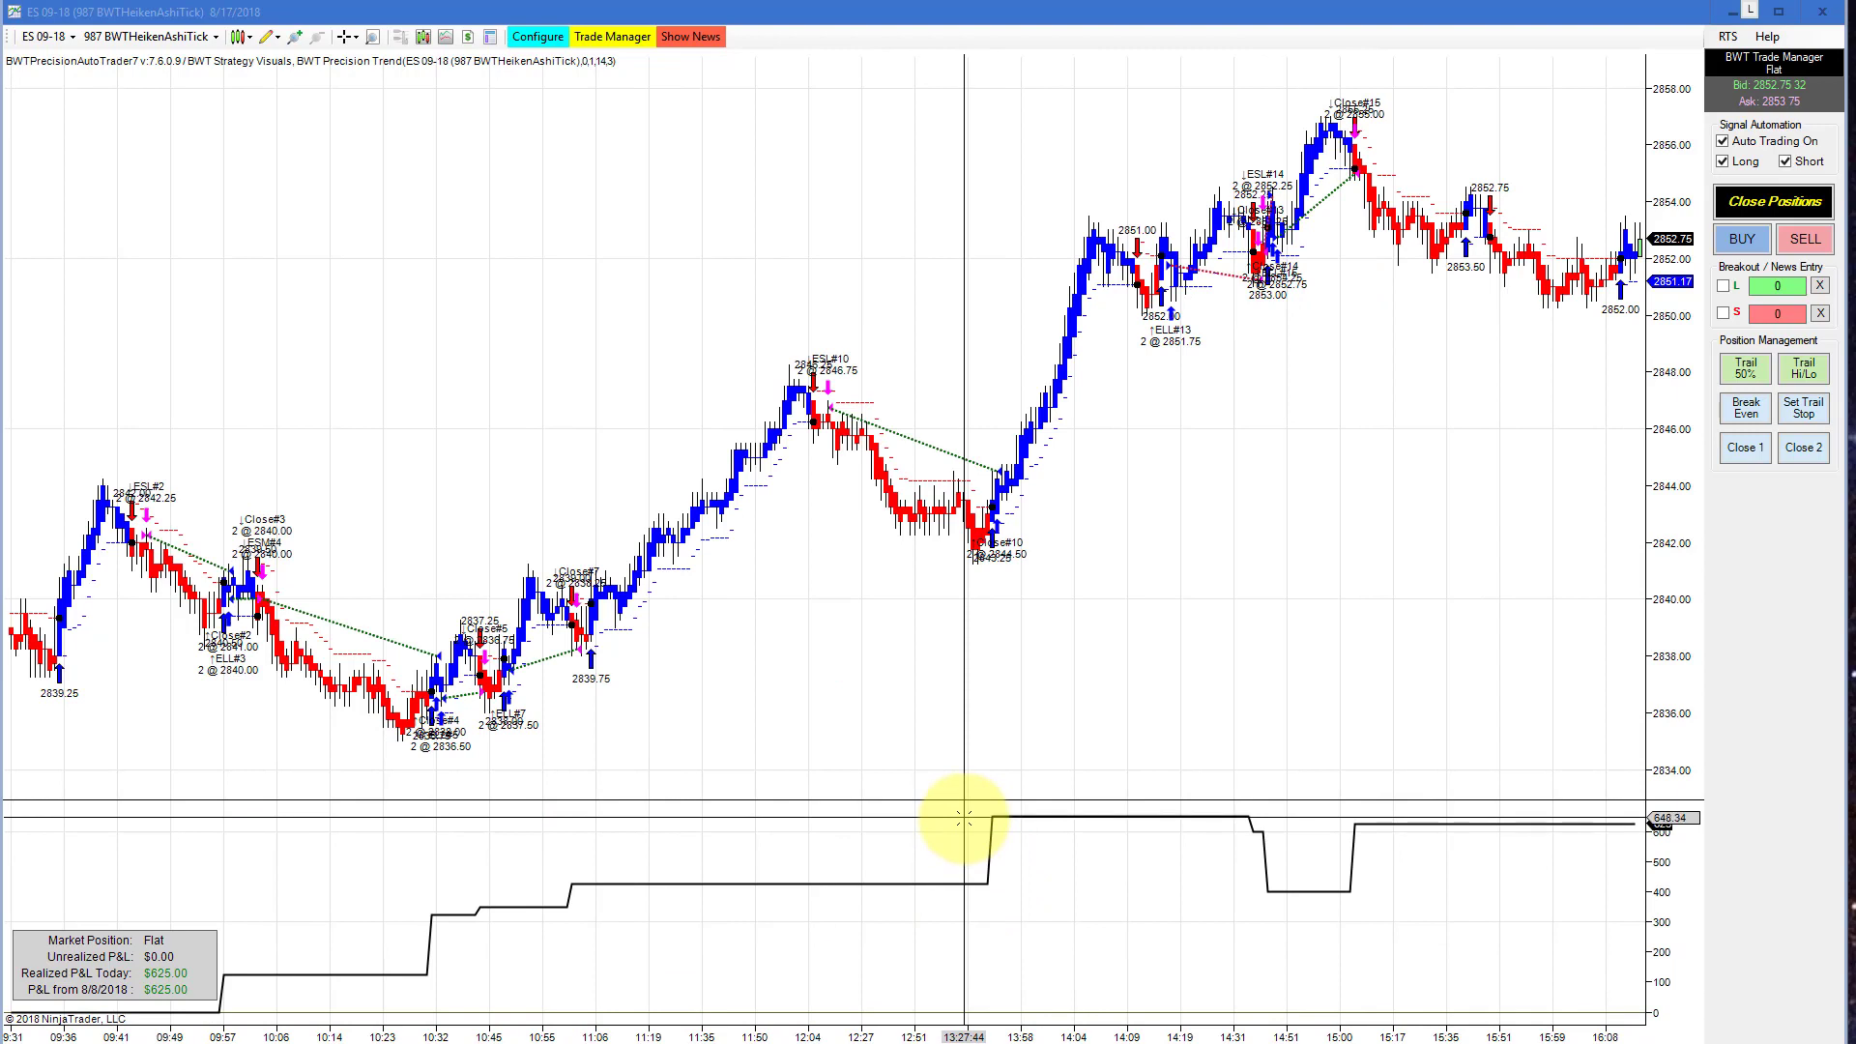
mouse_move(1207, 534)
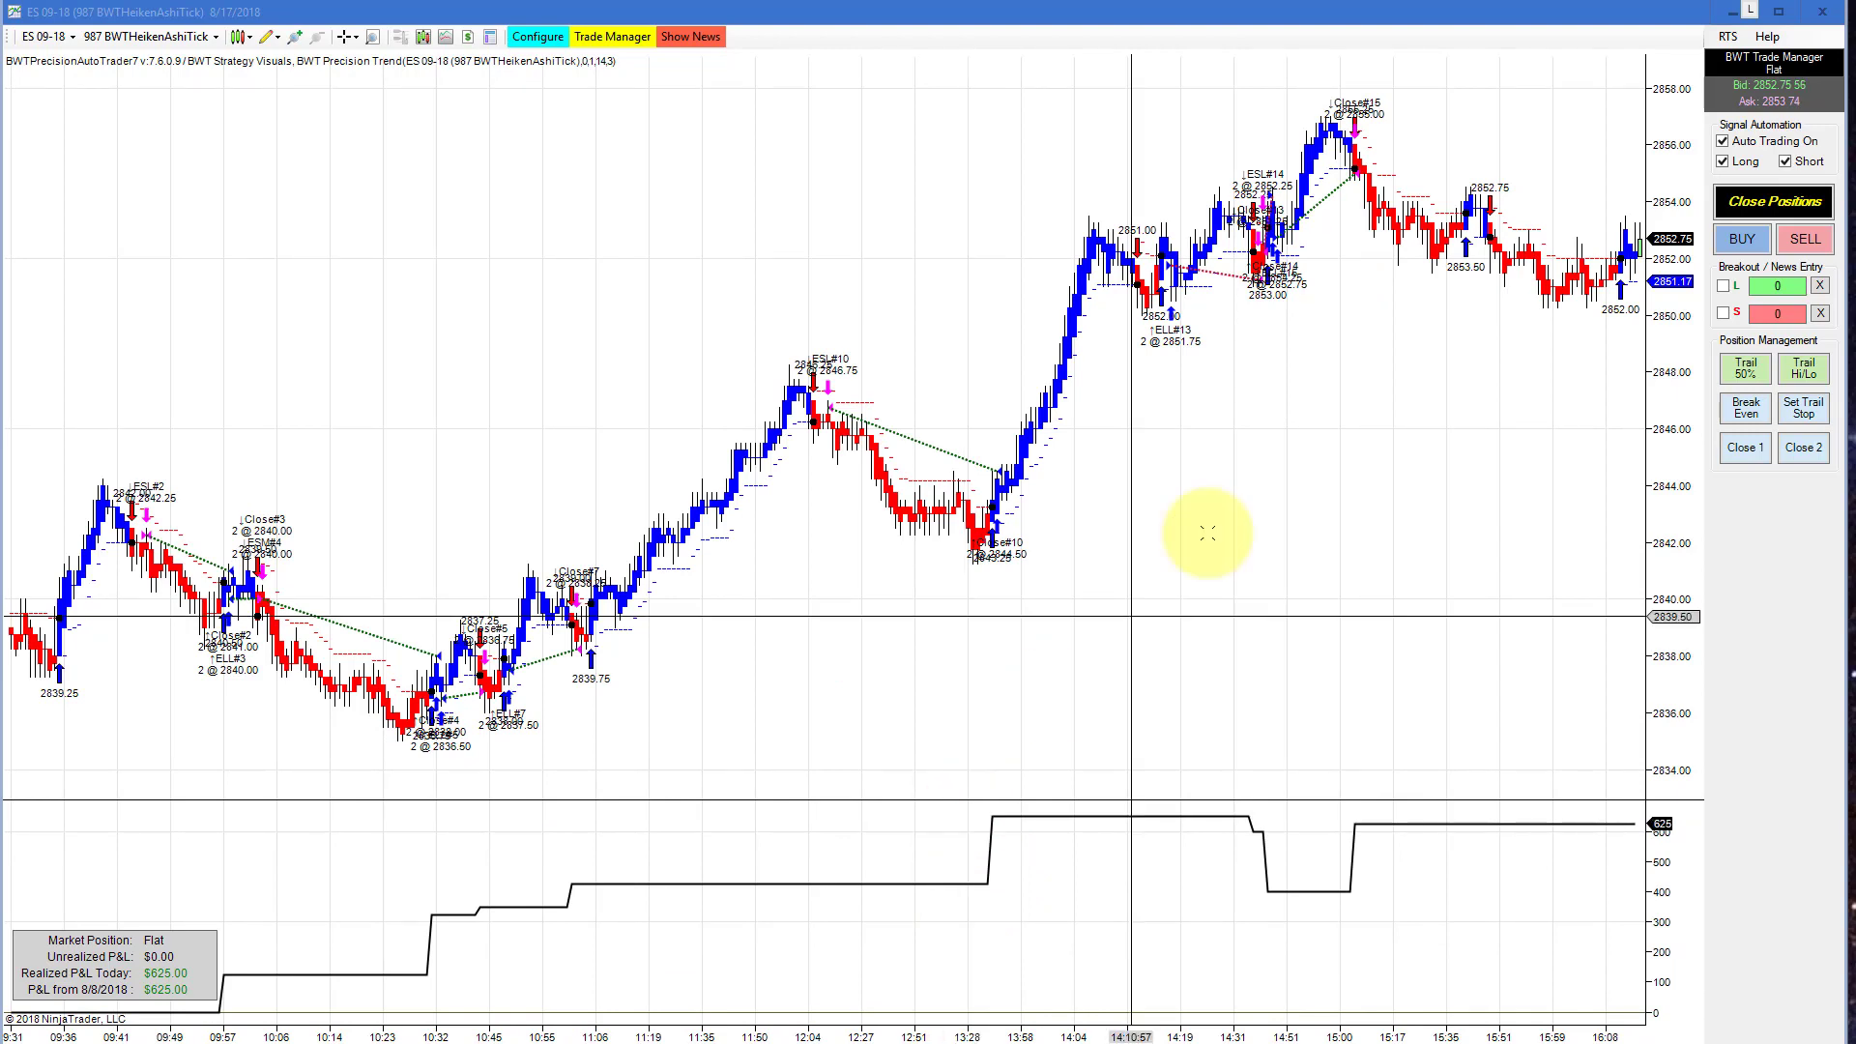
mouse_move(1378, 824)
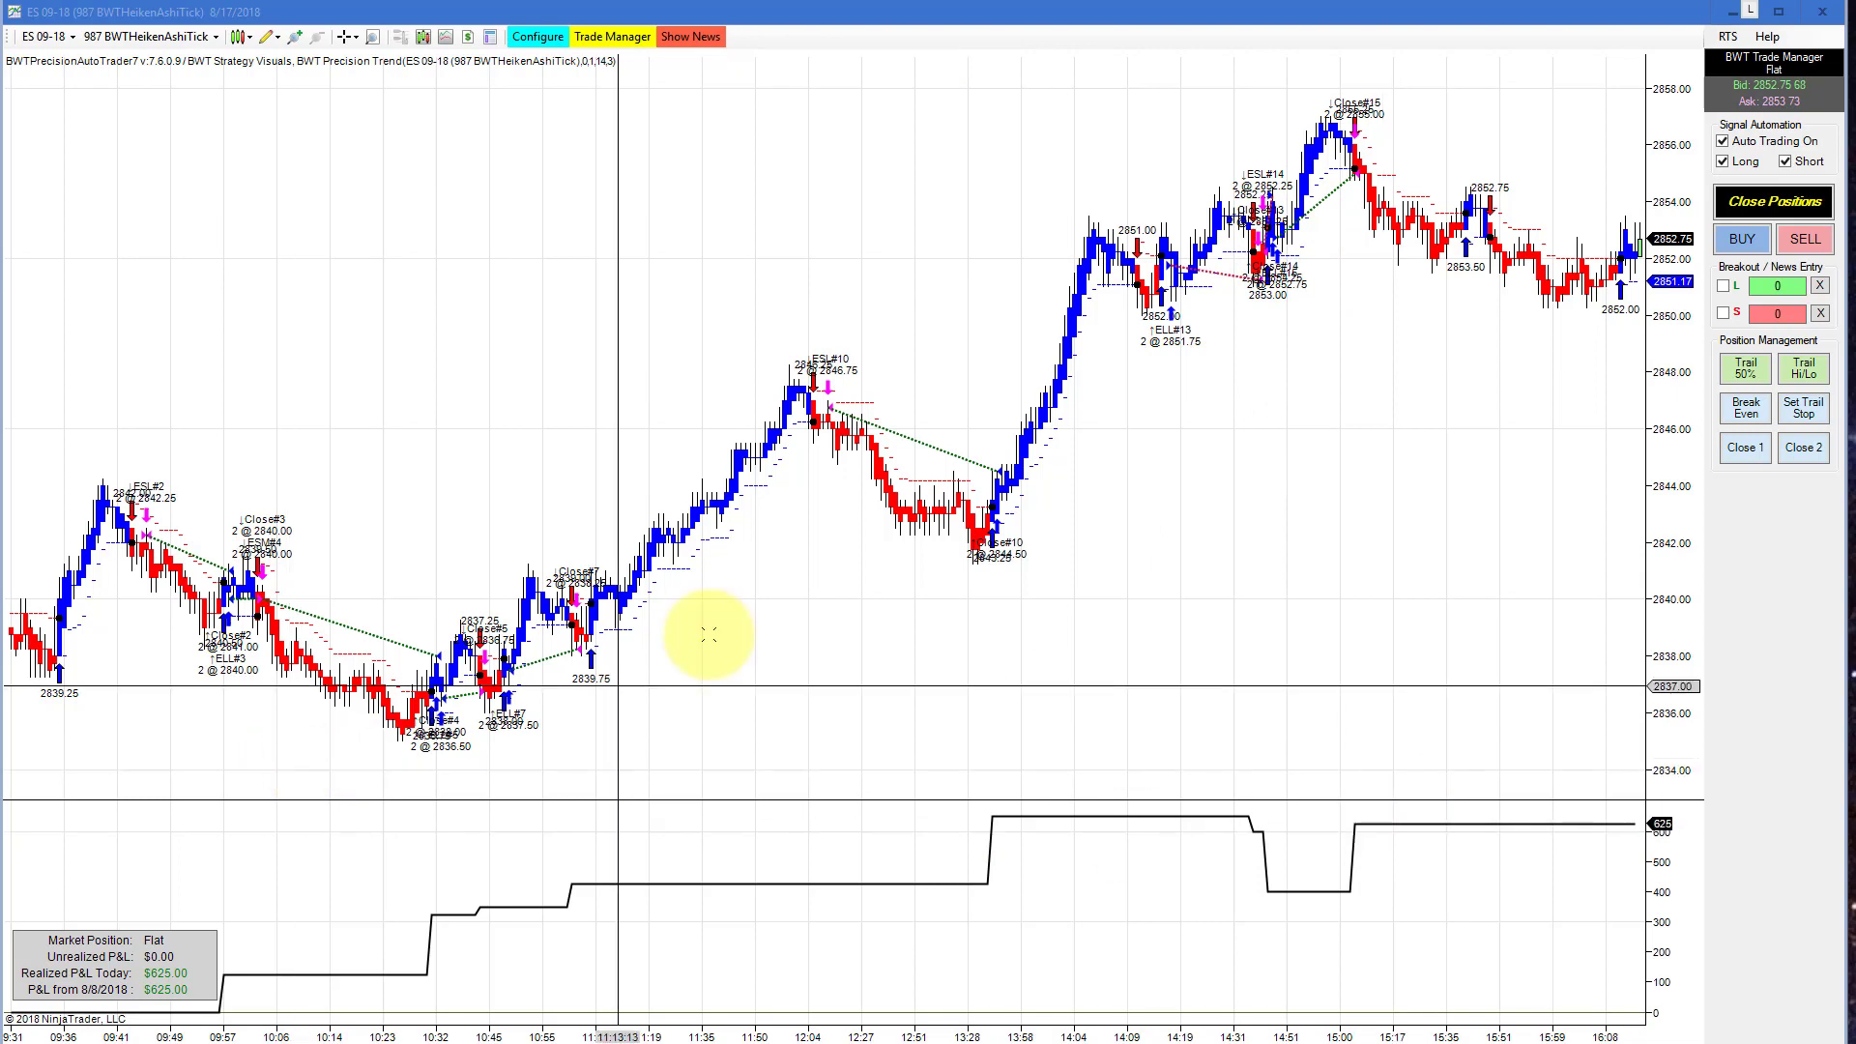
mouse_move(686, 444)
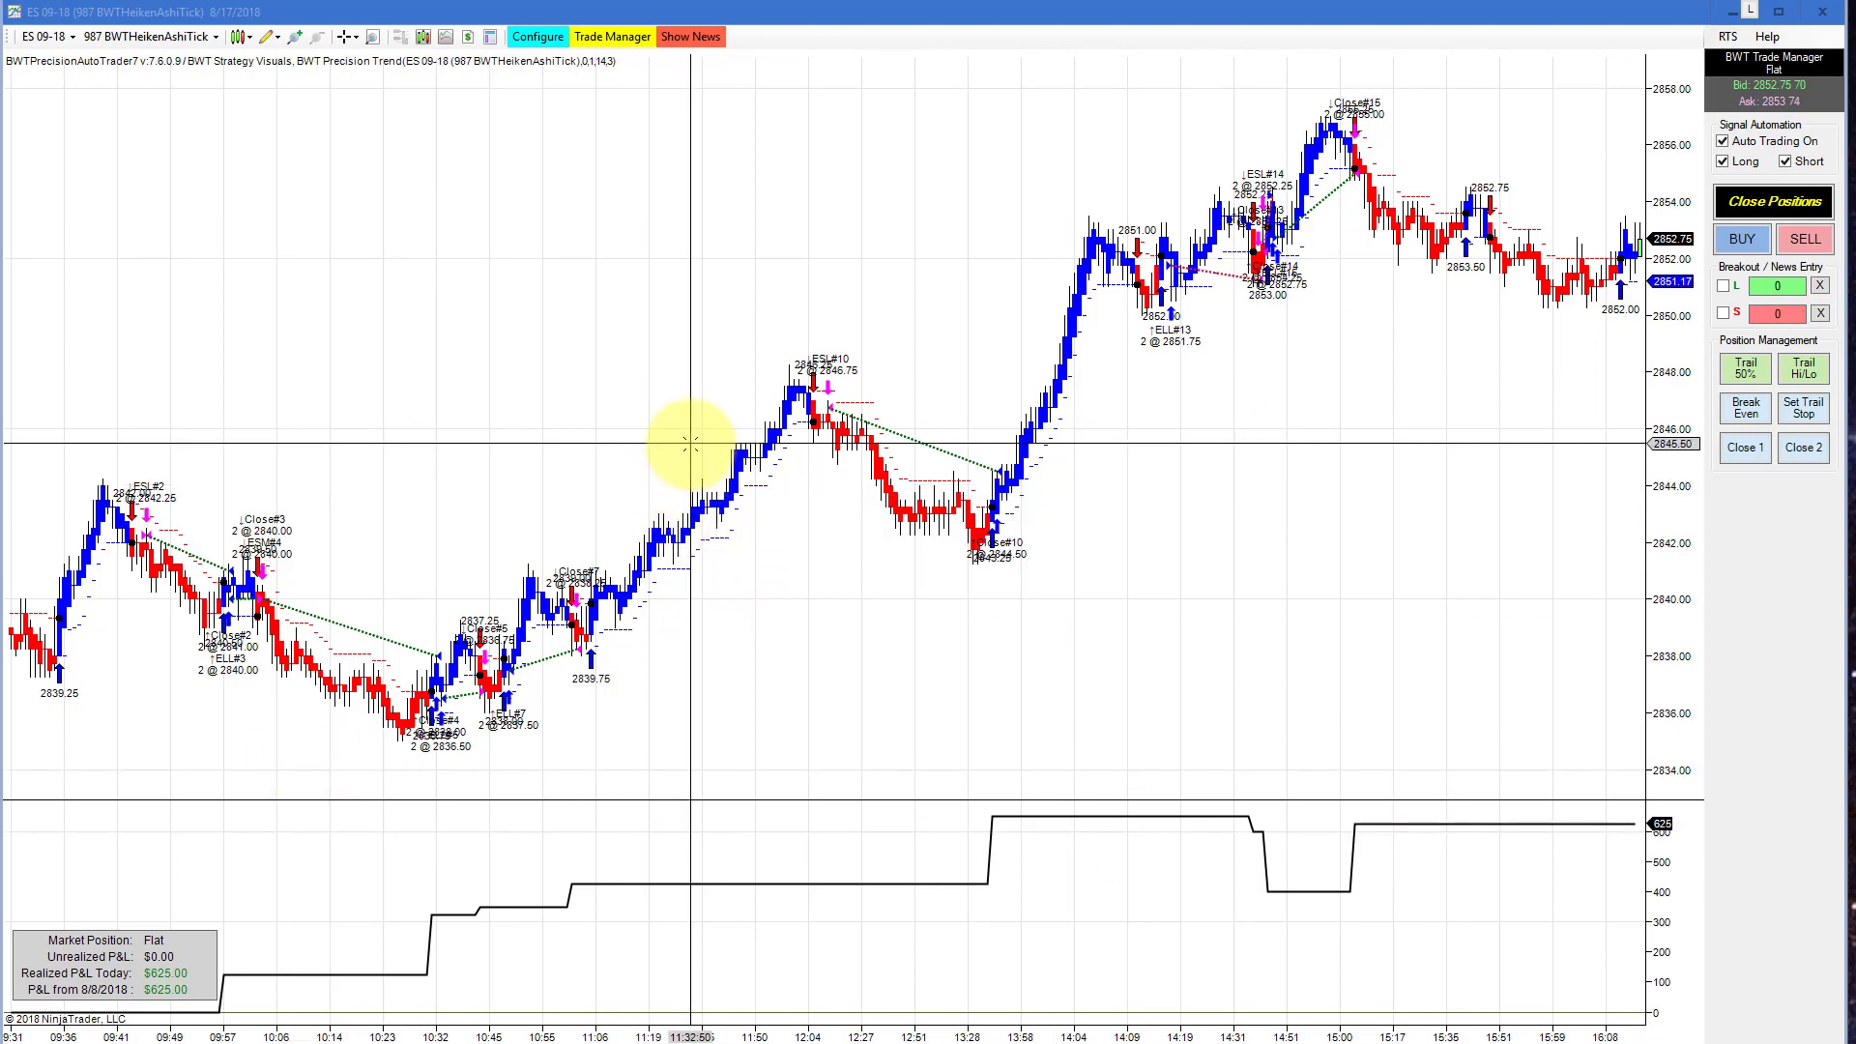